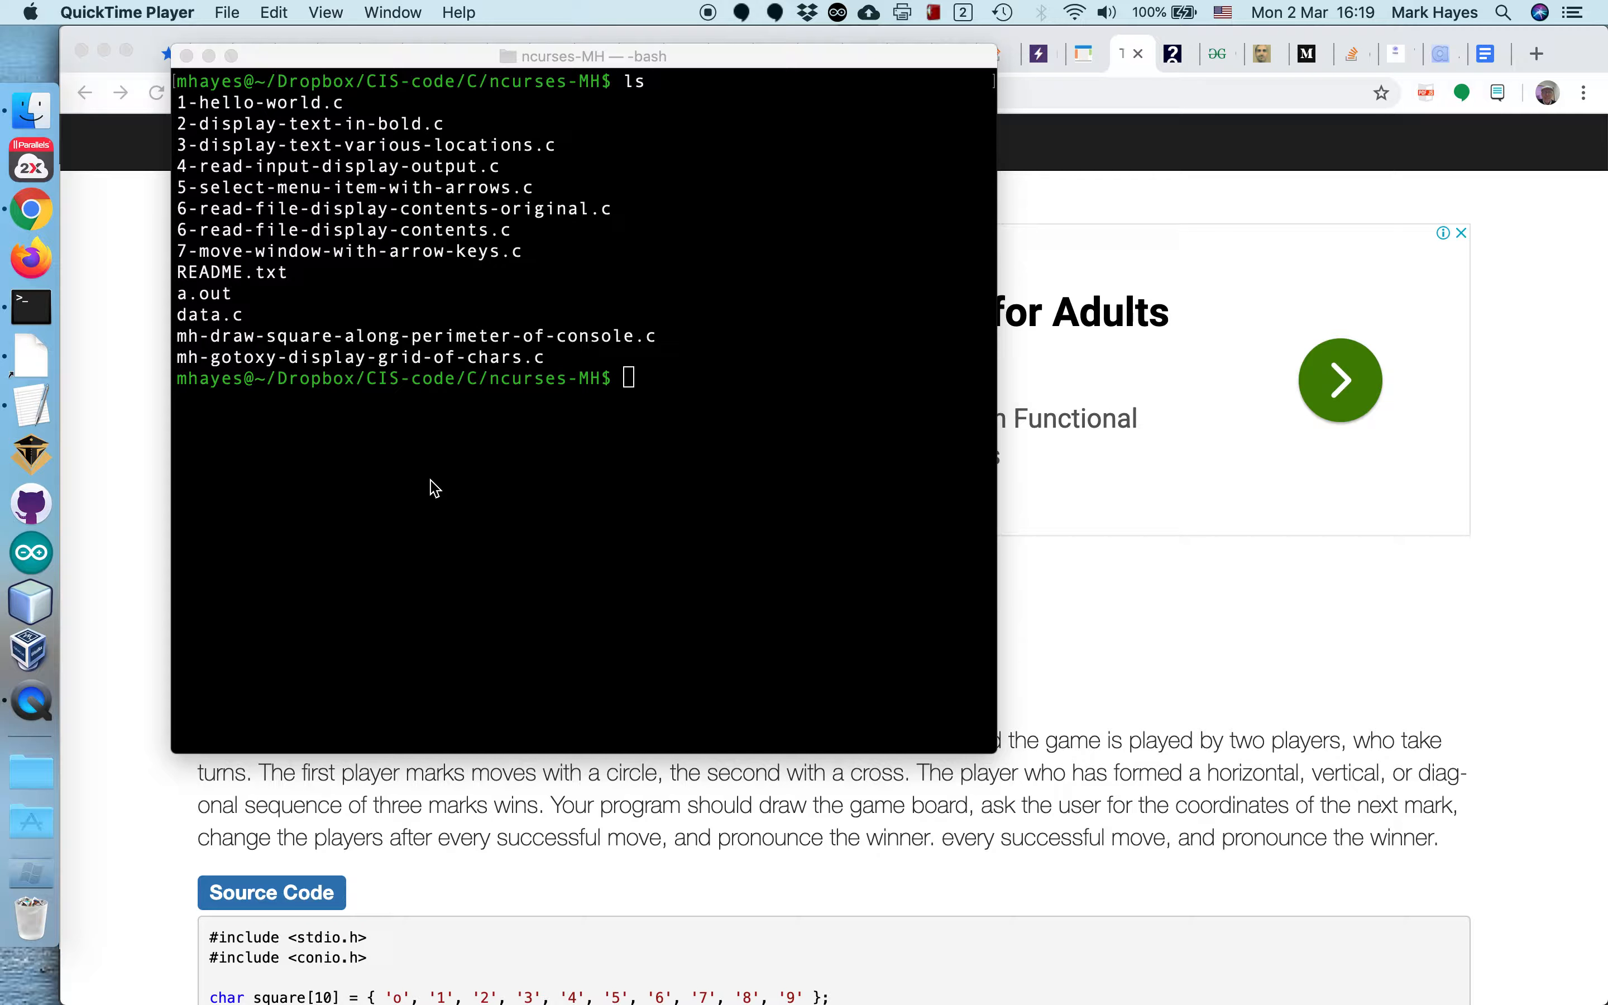
{"action": "mouse_move", "coordinate": [1000, 750]}
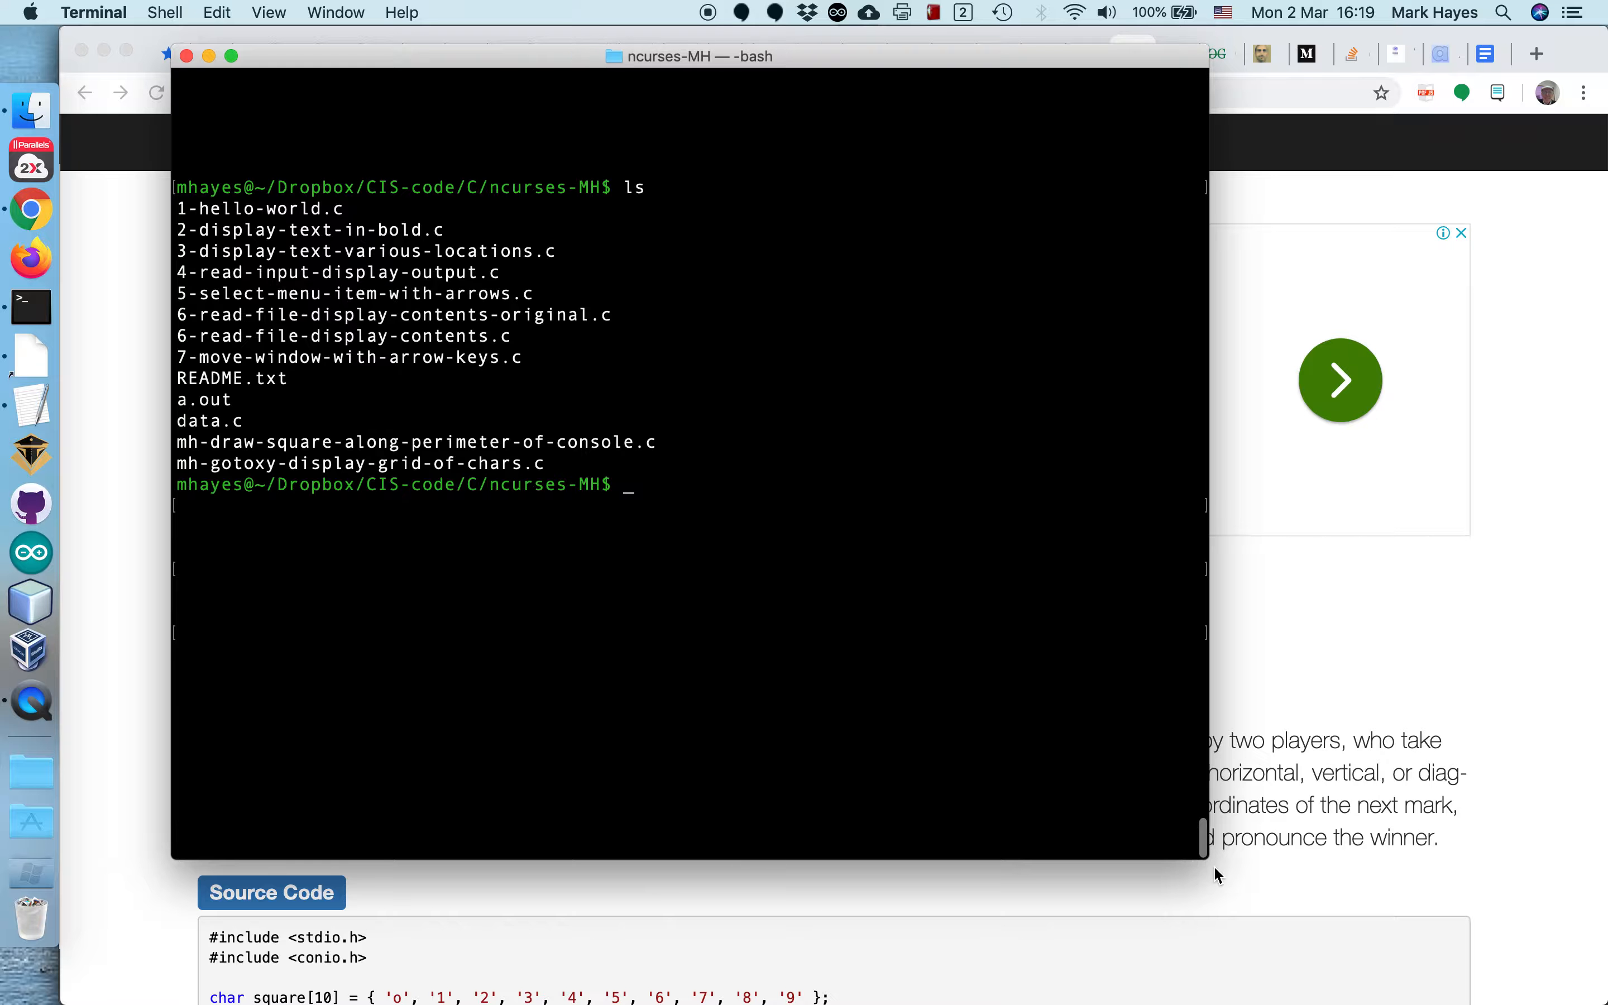
{"action": "mouse_move", "coordinate": [277, 467]}
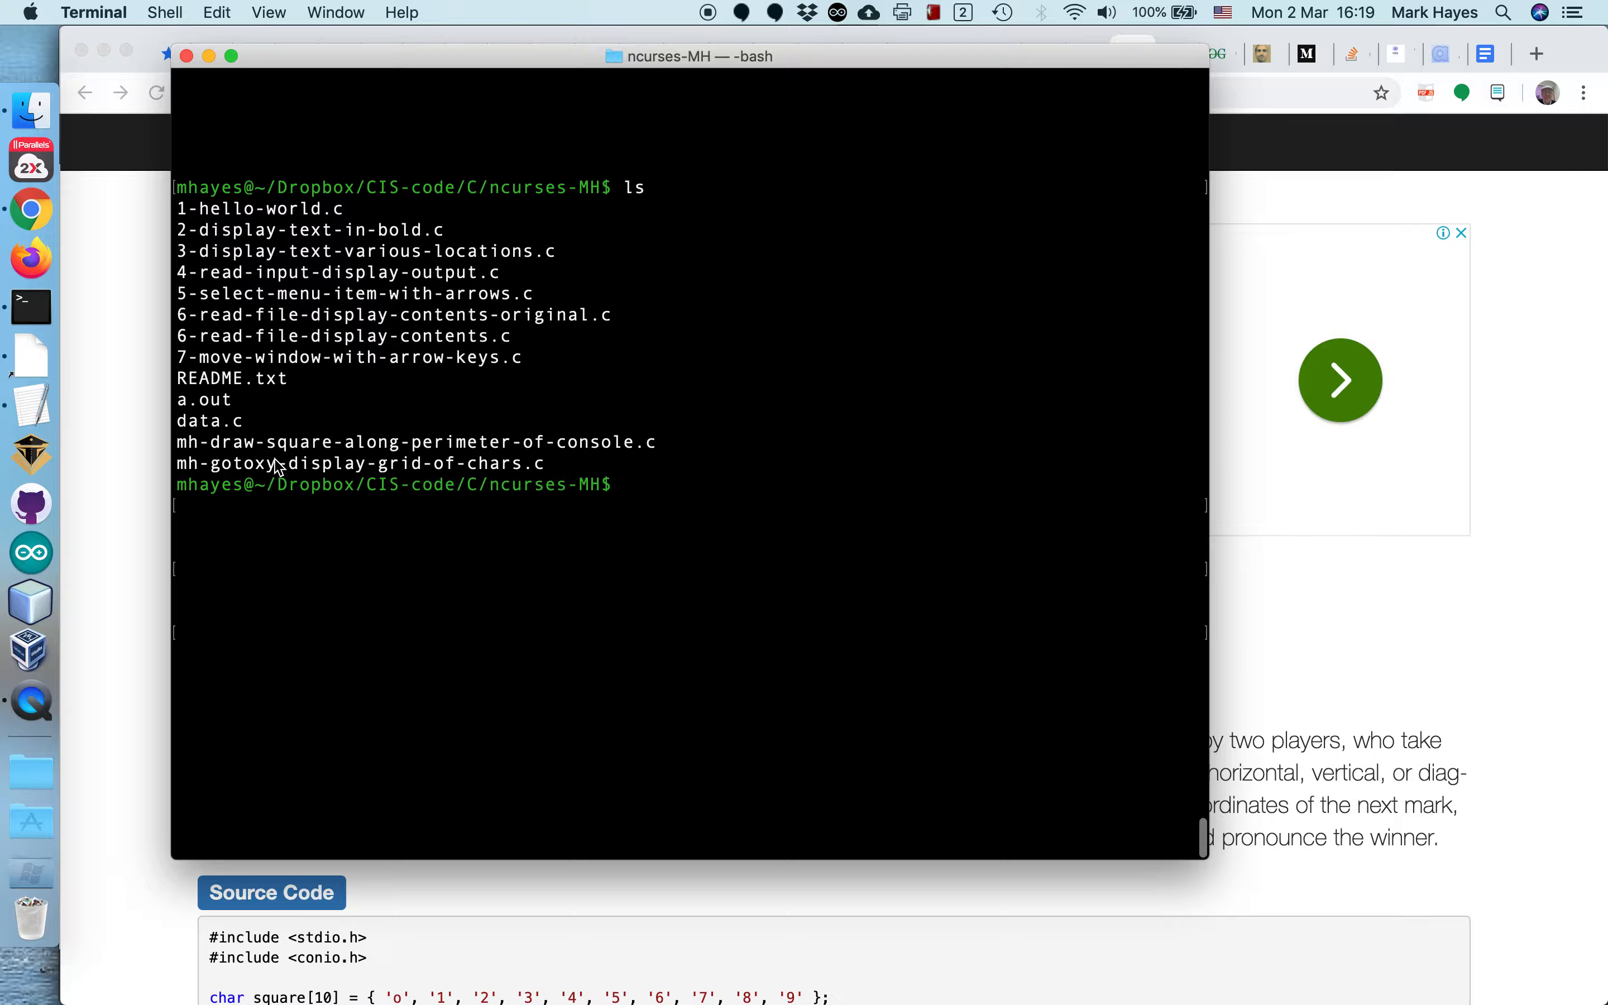
{"action": "mouse_move", "coordinate": [258, 455]}
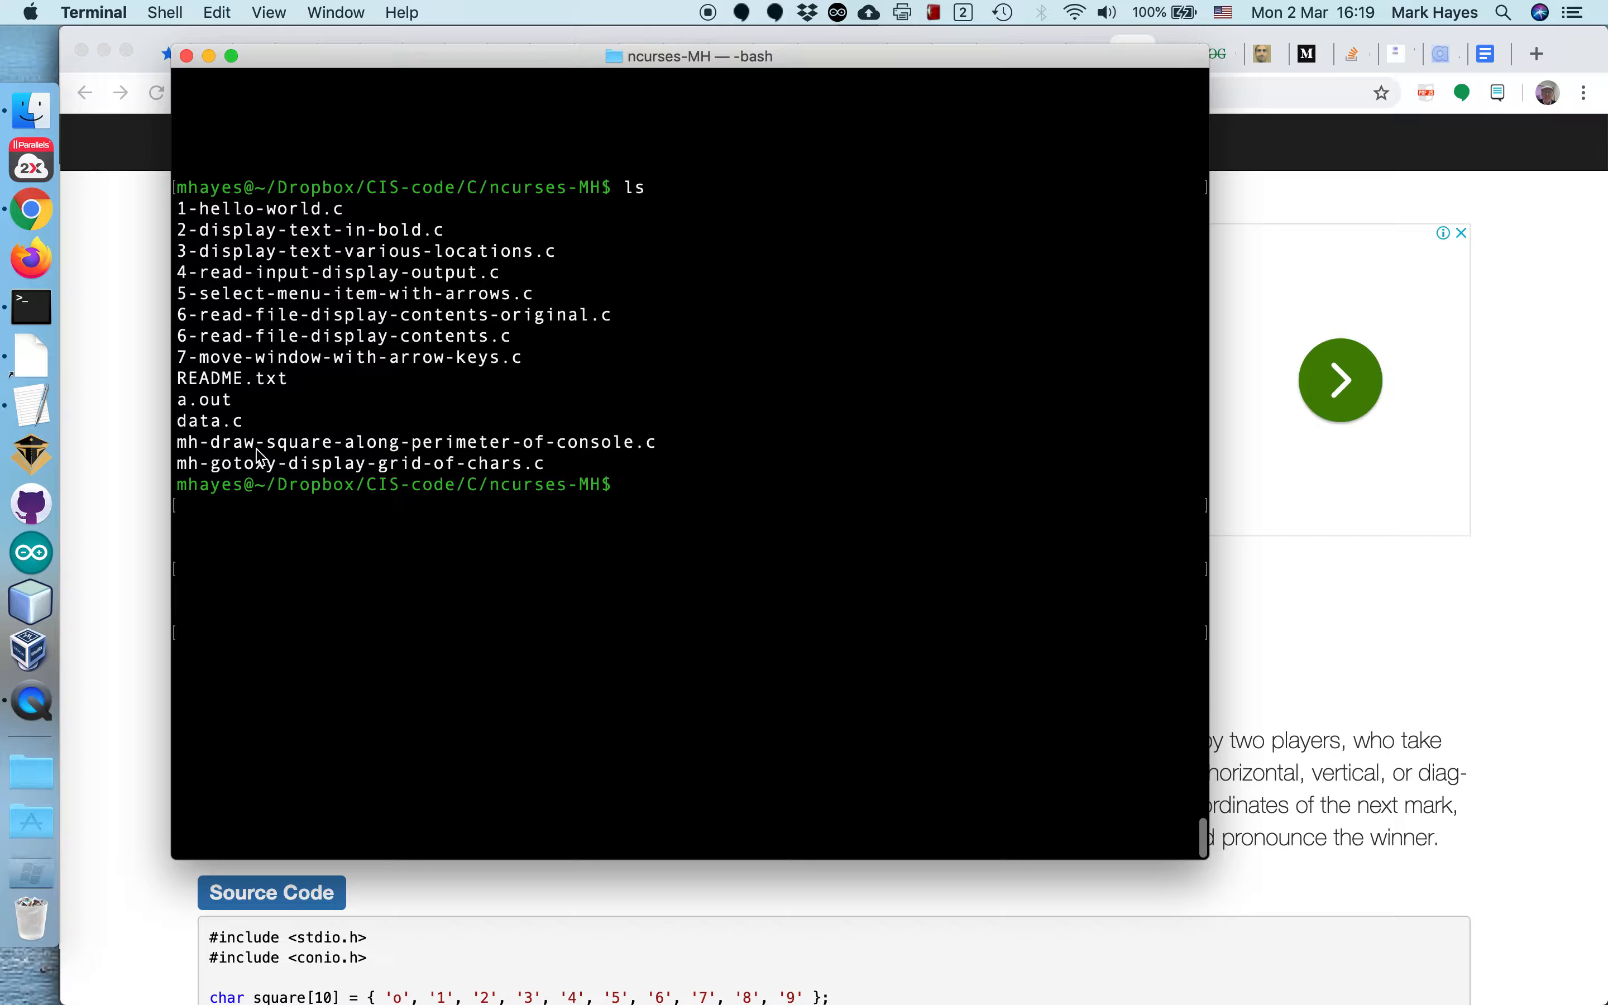
{"action": "mouse_move", "coordinate": [472, 459]}
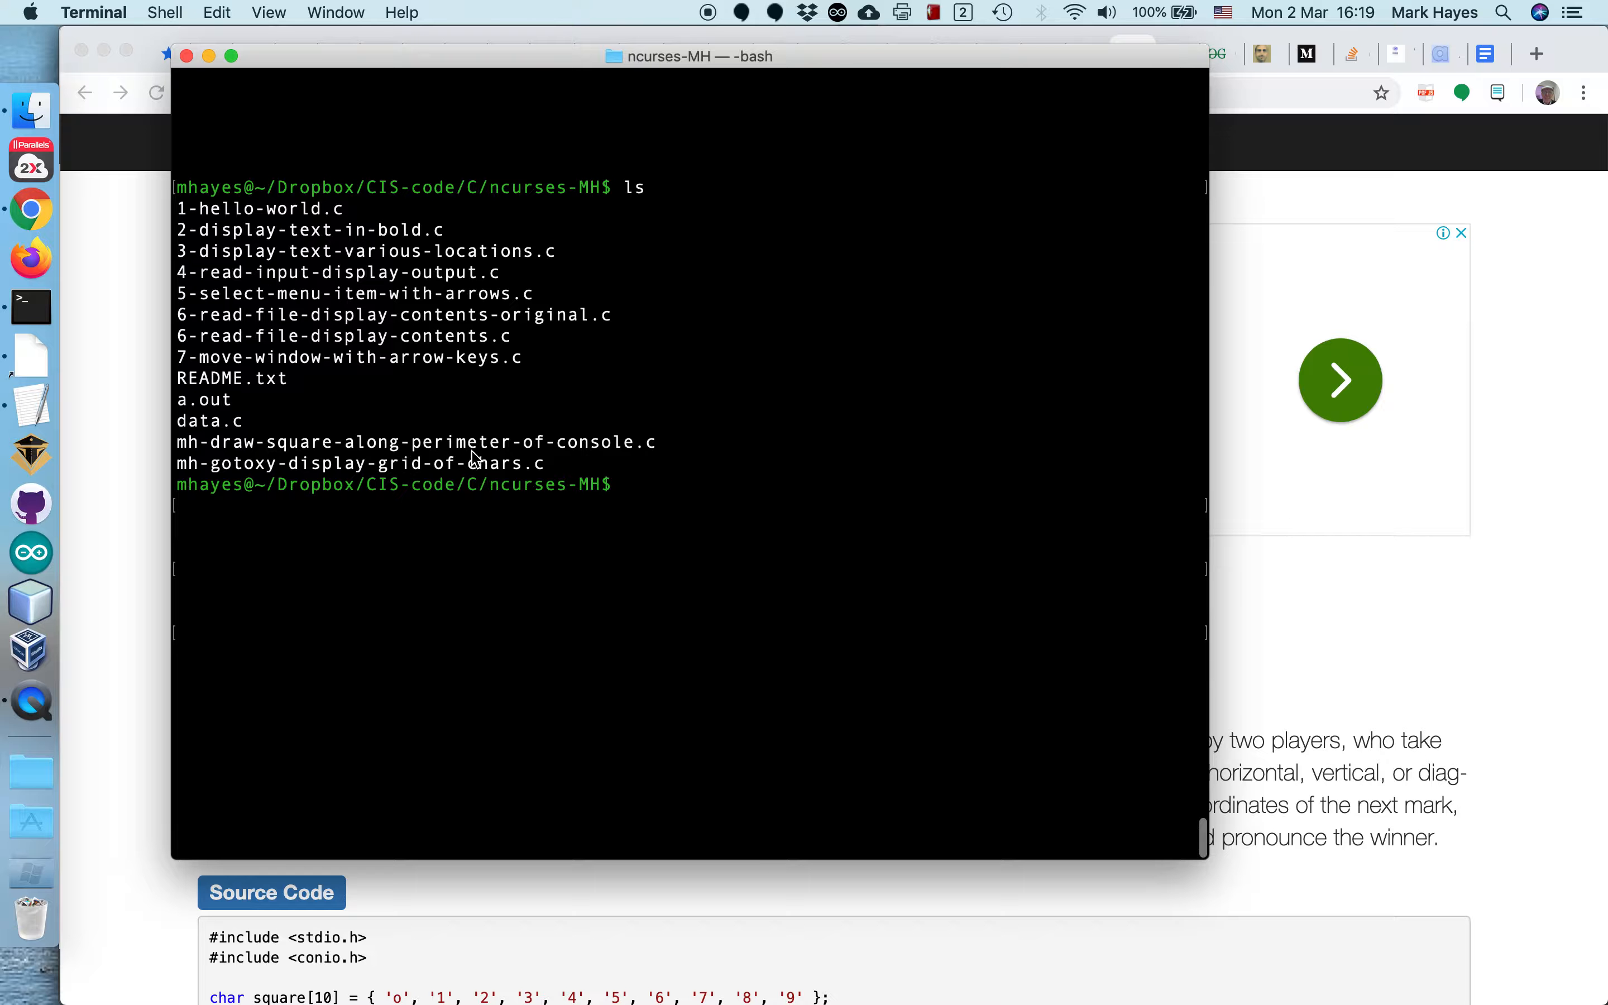
{"action": "mouse_move", "coordinate": [532, 509]}
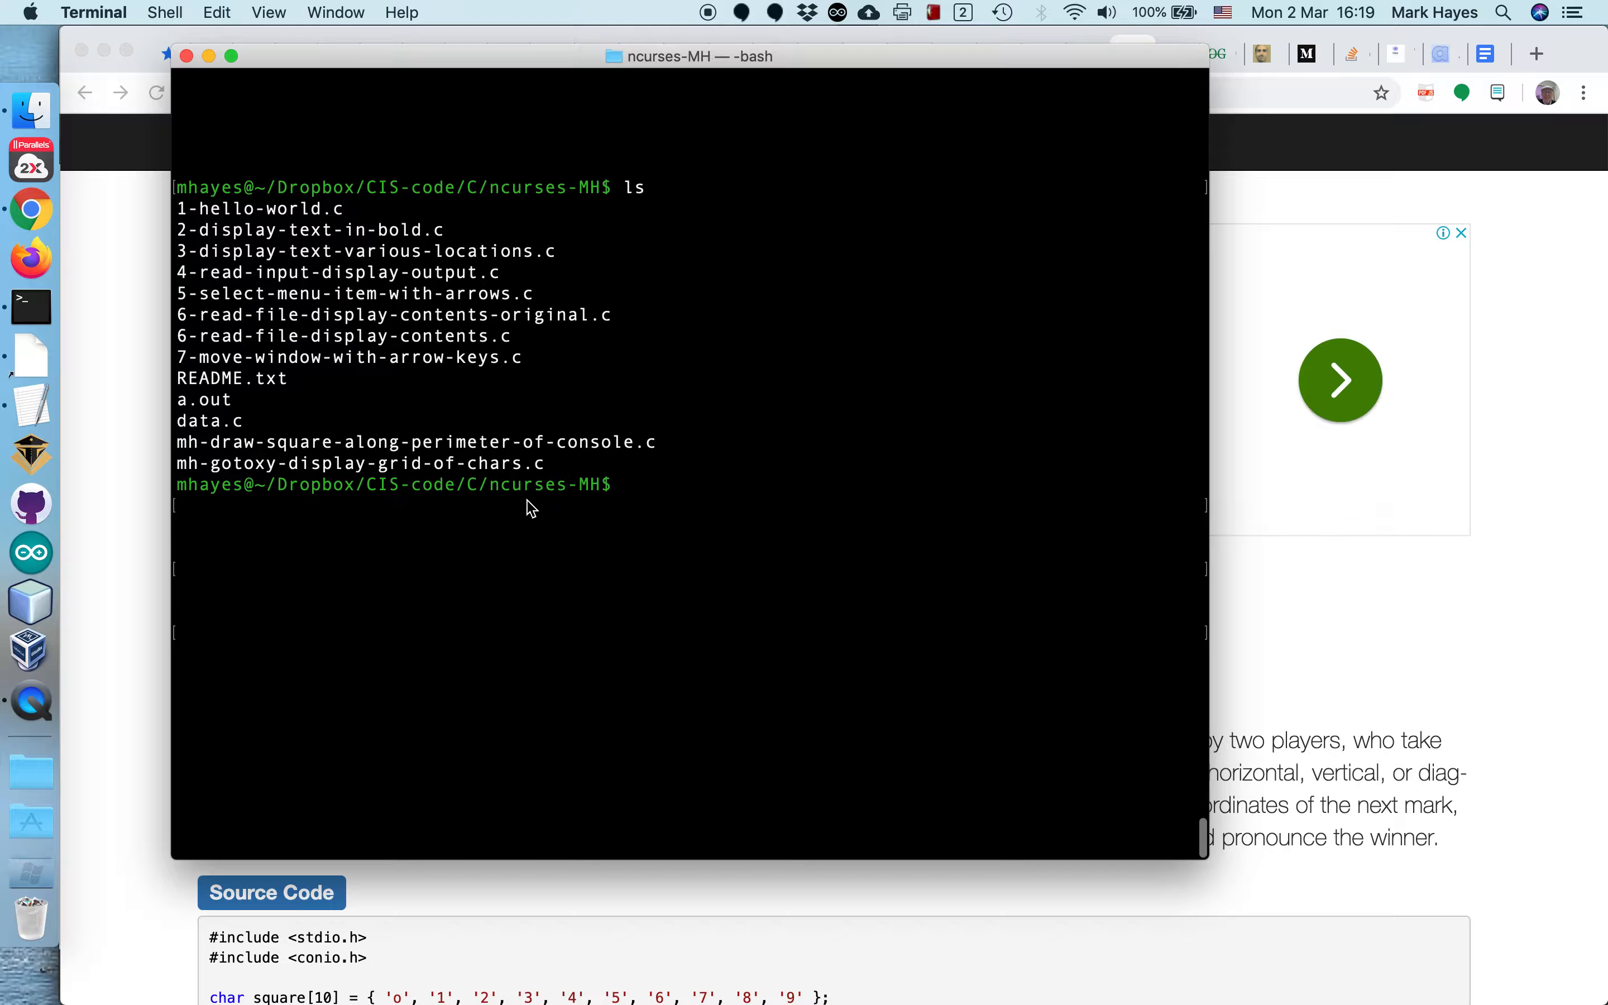
Step: Compose a gcc command for the perimeter-square source file, autocompleting its name and starting the -l library flag
{"action": "type", "text": "g"}
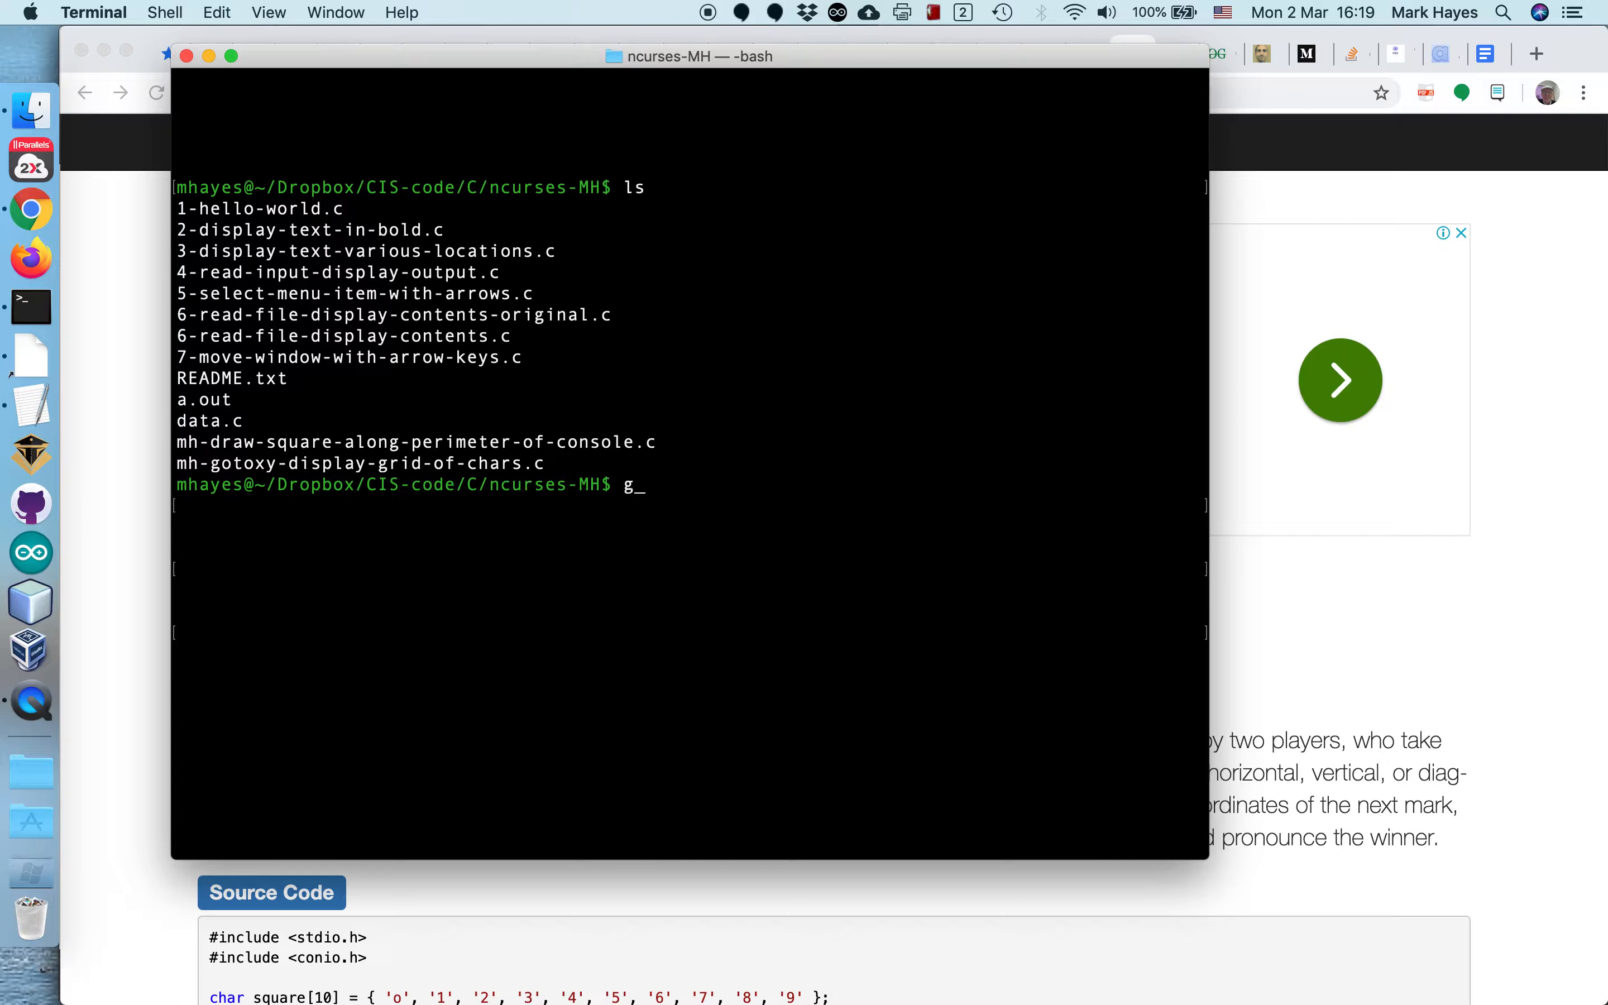
{"action": "type", "text": "cc"}
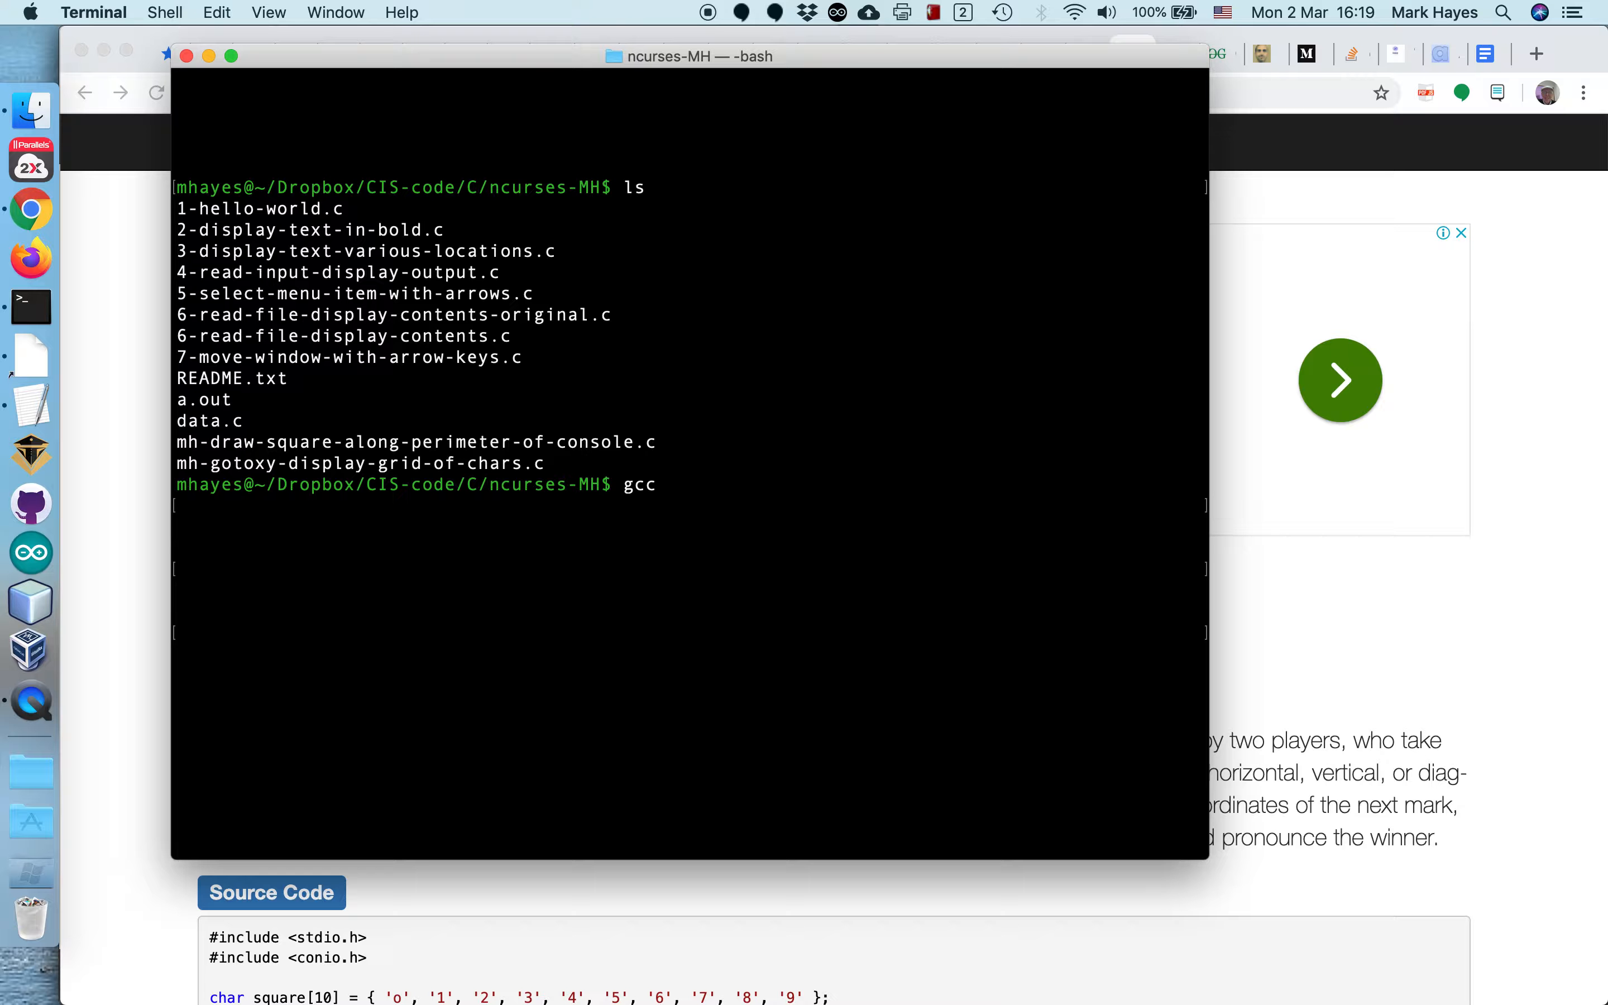
{"action": "type", "text": "mh"}
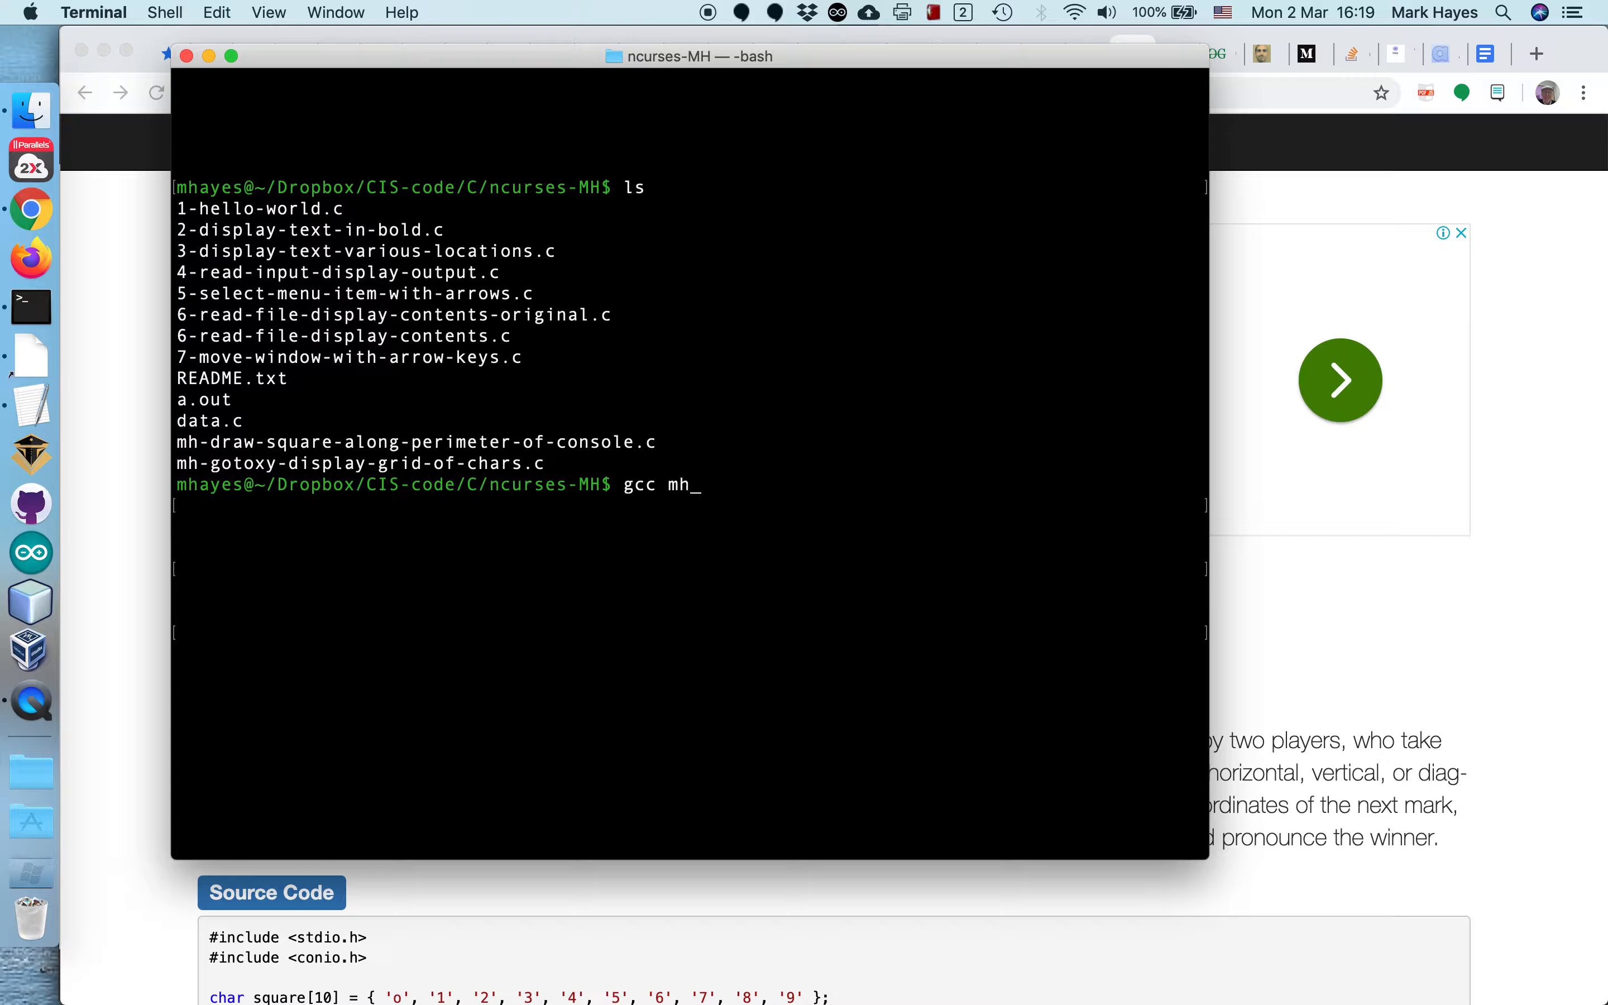
{"action": "type", "text": "-d"}
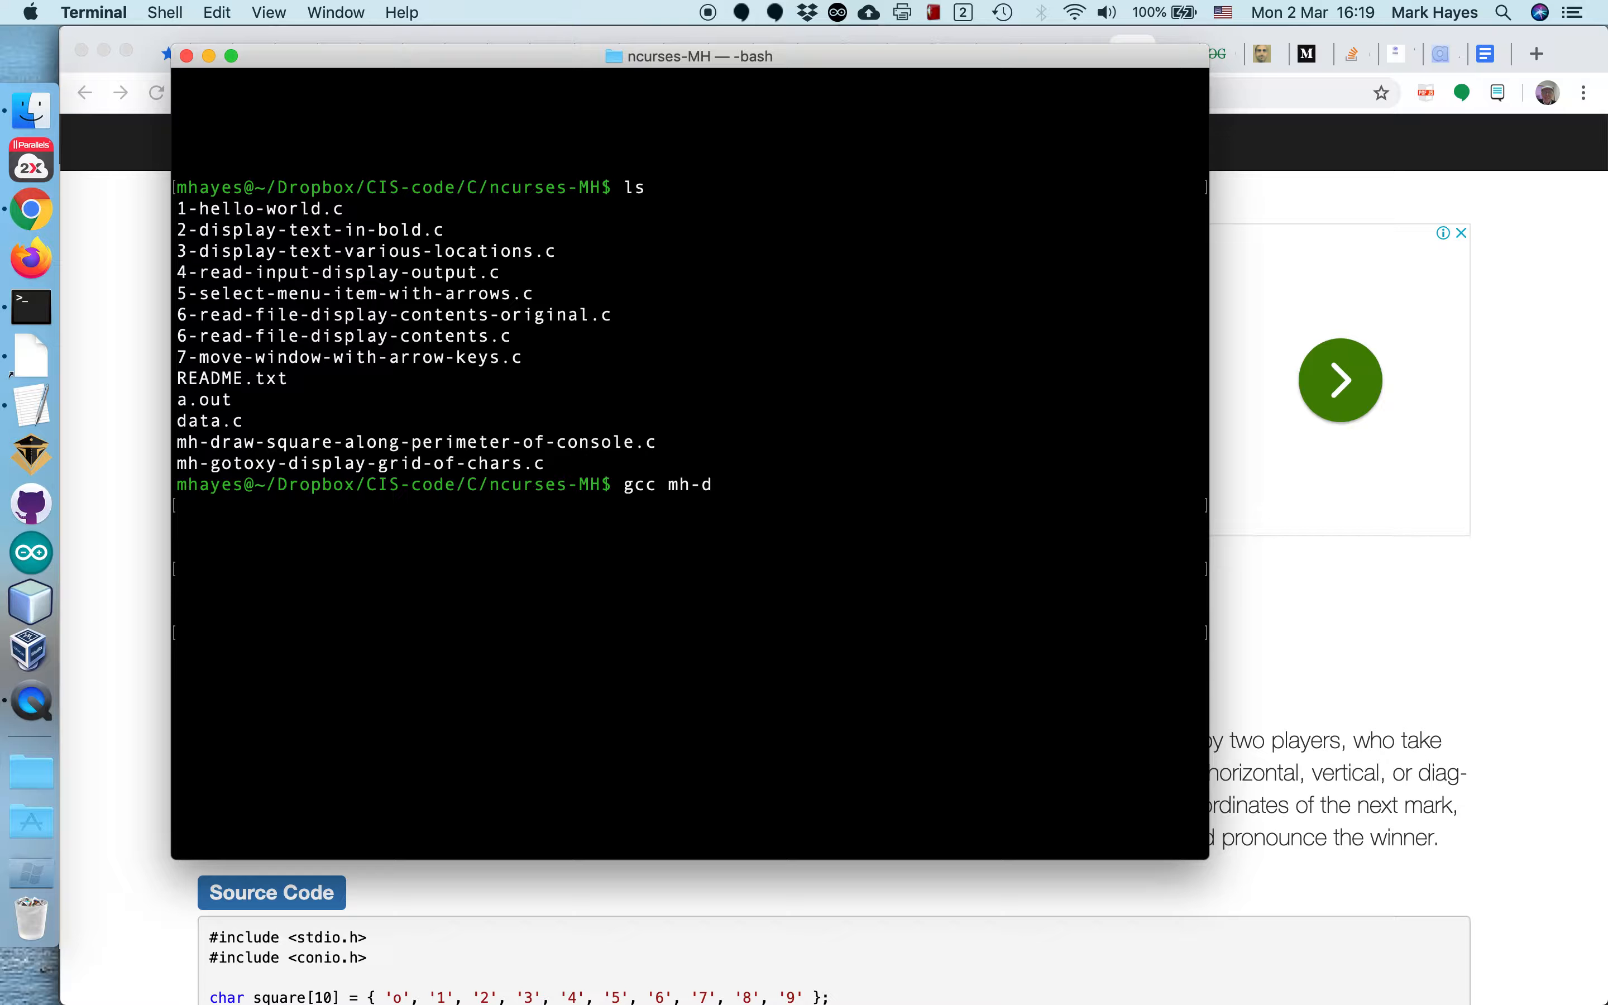
{"action": "key", "text": "Tab"}
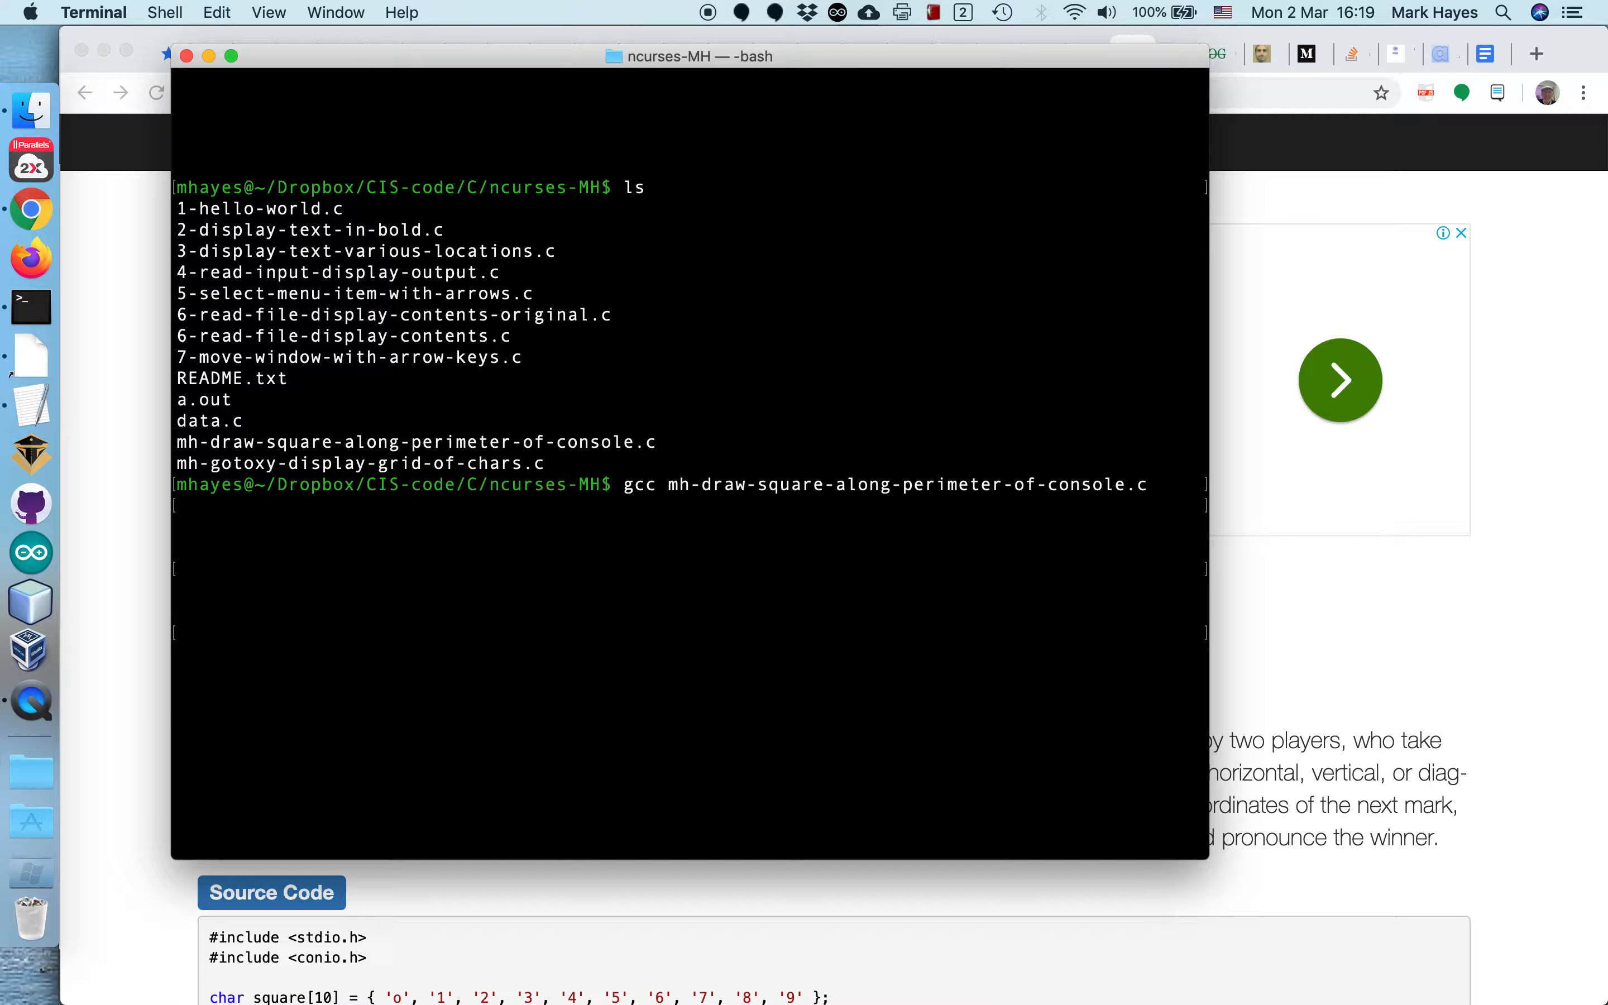
{"action": "type", "text": "-"}
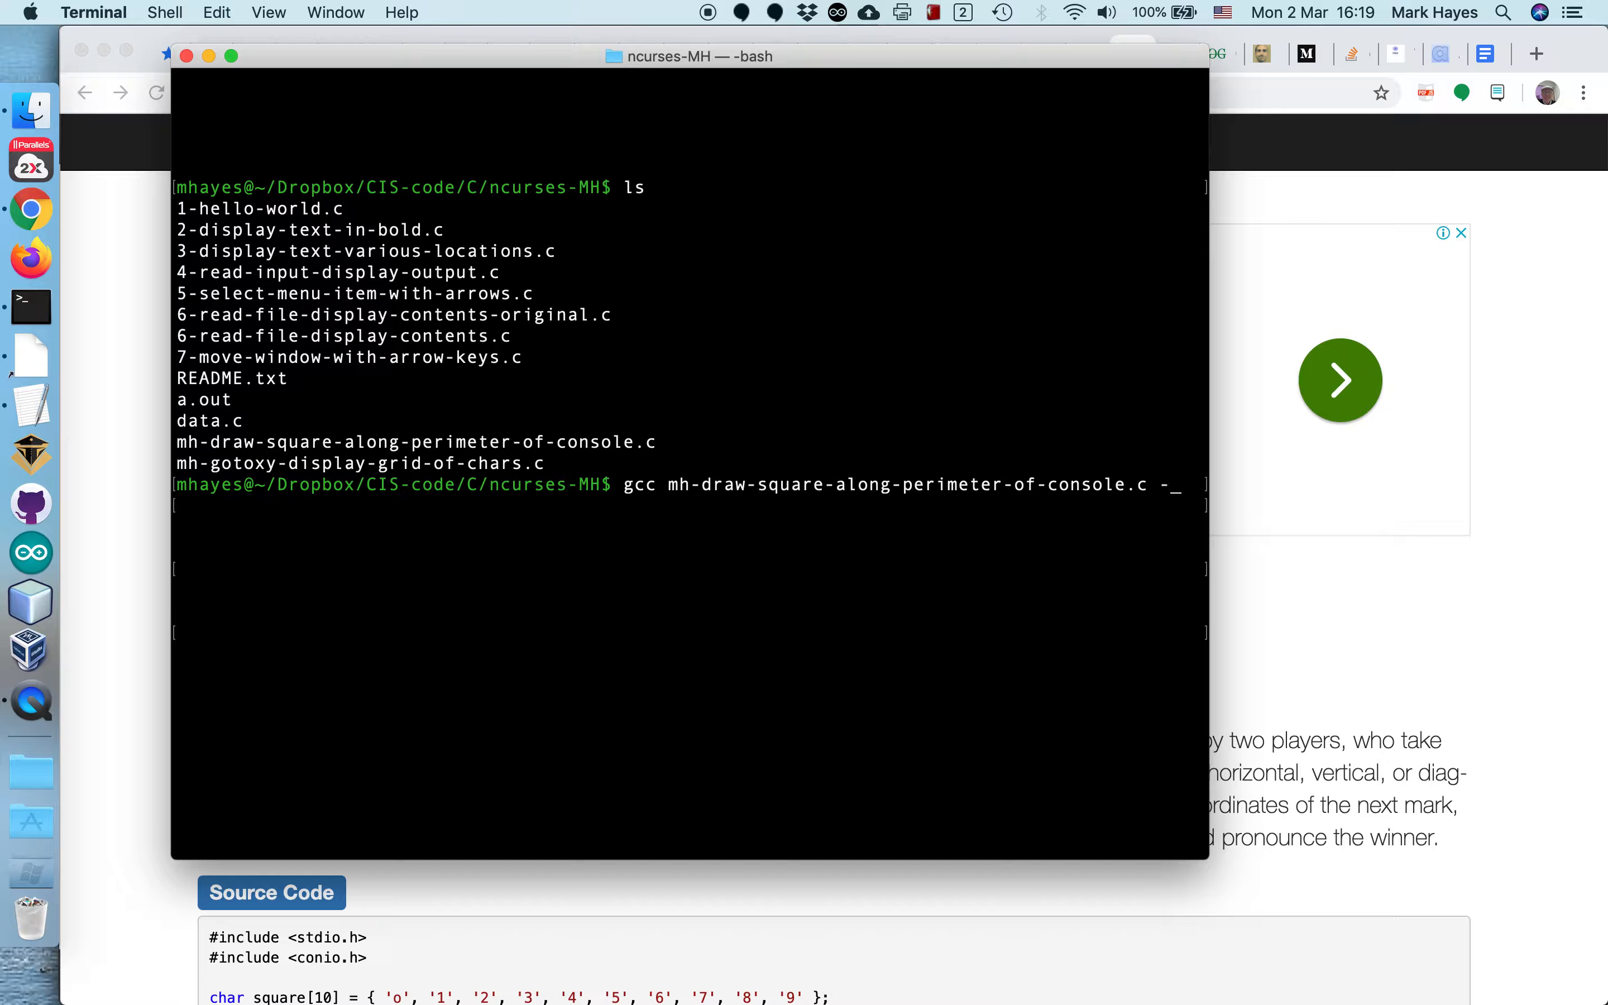
{"action": "type", "text": "l"}
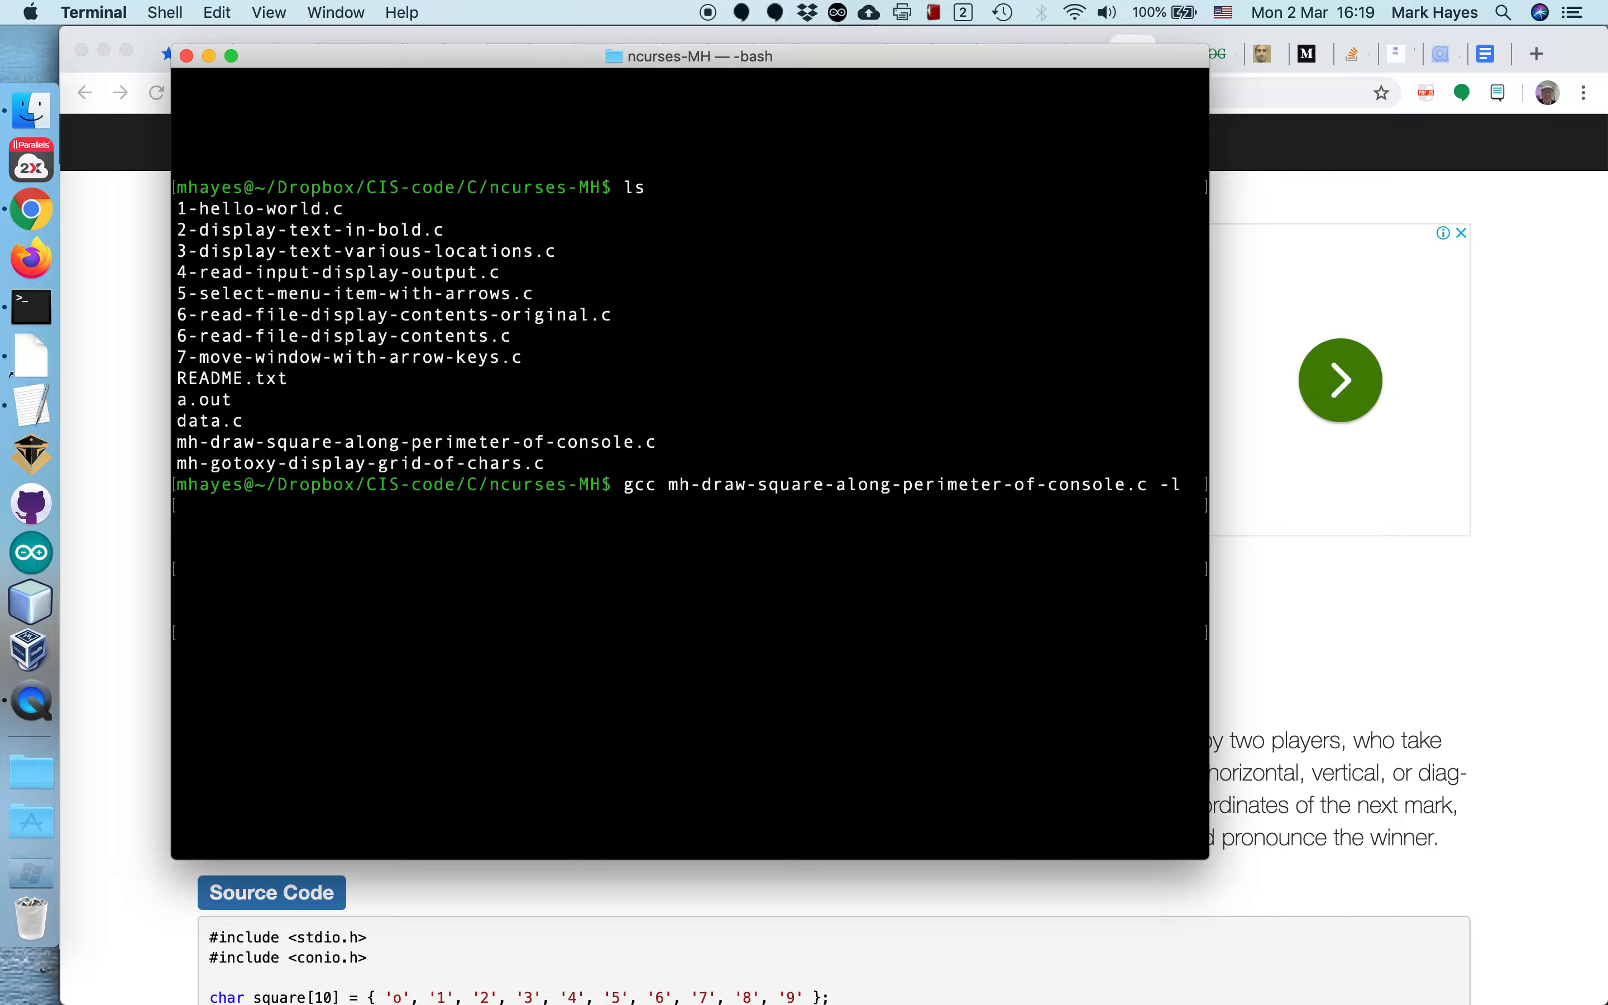
{"action": "mouse_move", "coordinate": [1173, 507]}
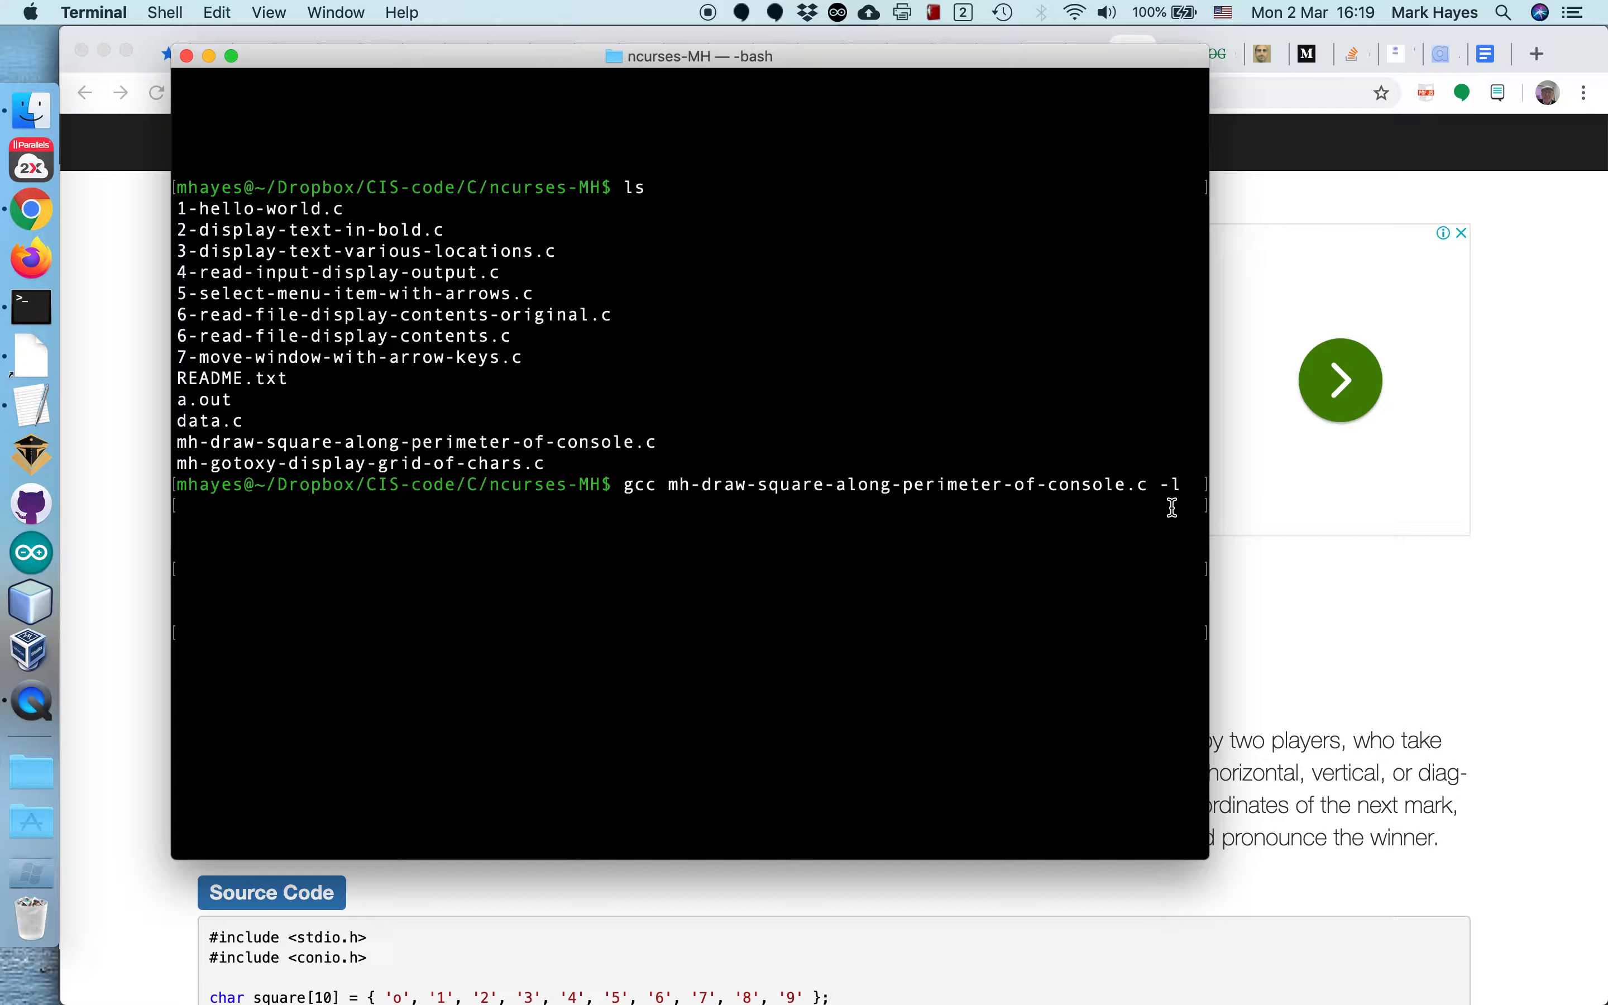
Step: Finish the -lncurses flag, run the compile against ncurses, then begin clearing the screen
{"action": "type", "text": "n"}
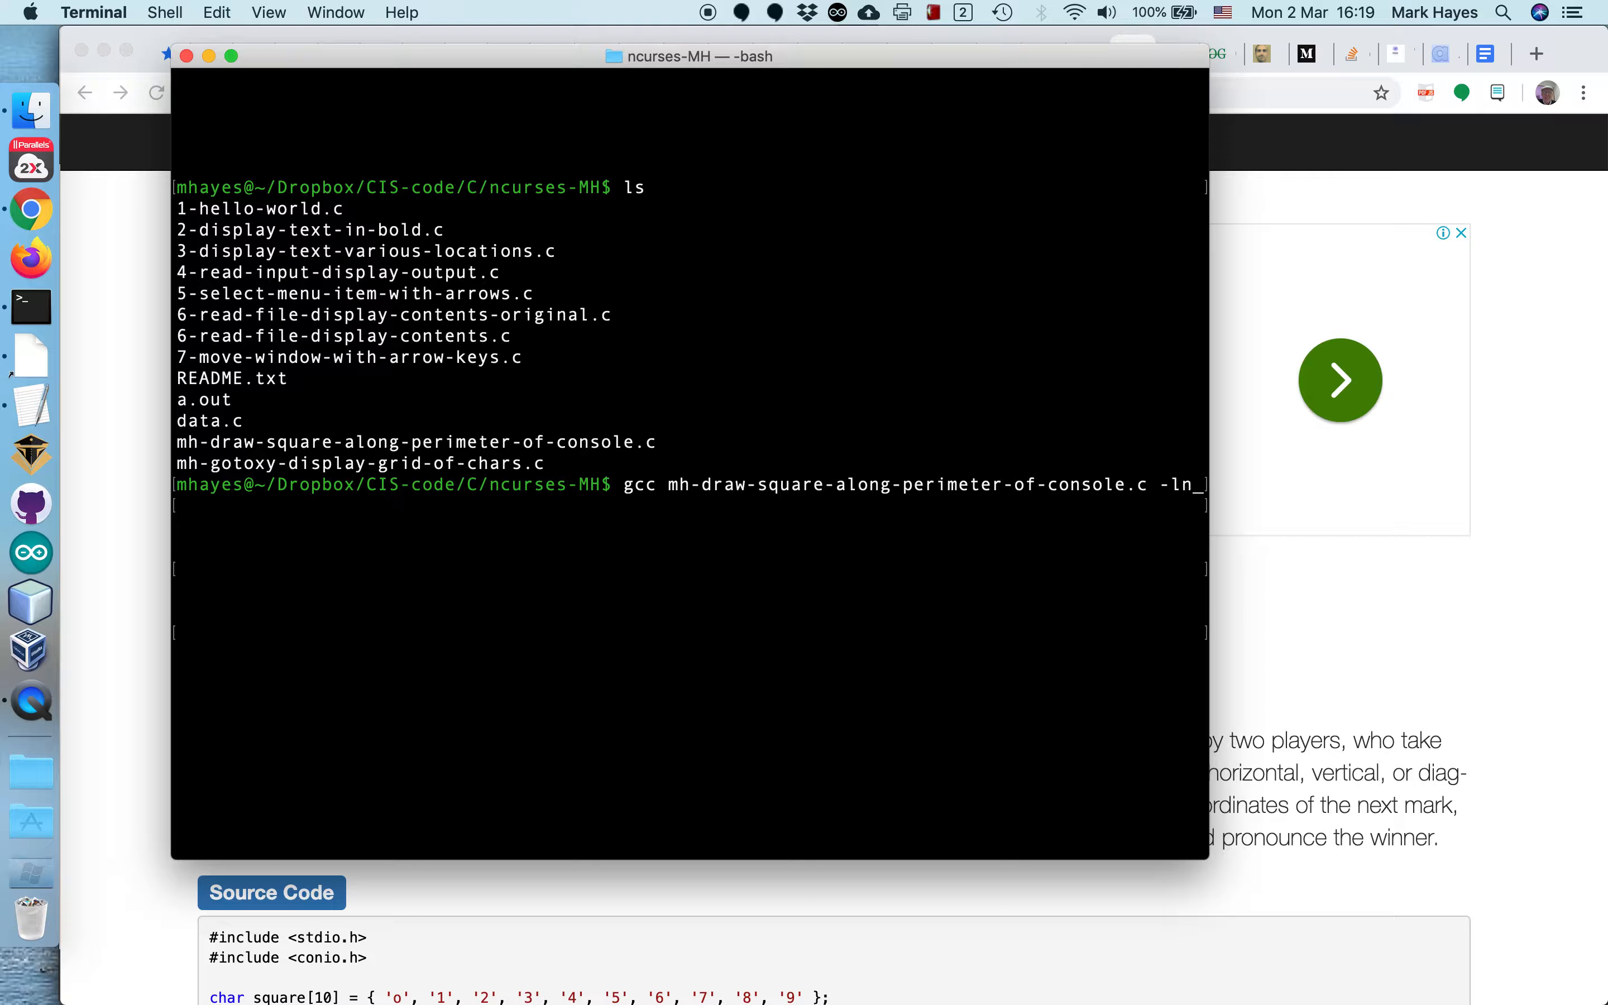
{"action": "type", "text": "rc"}
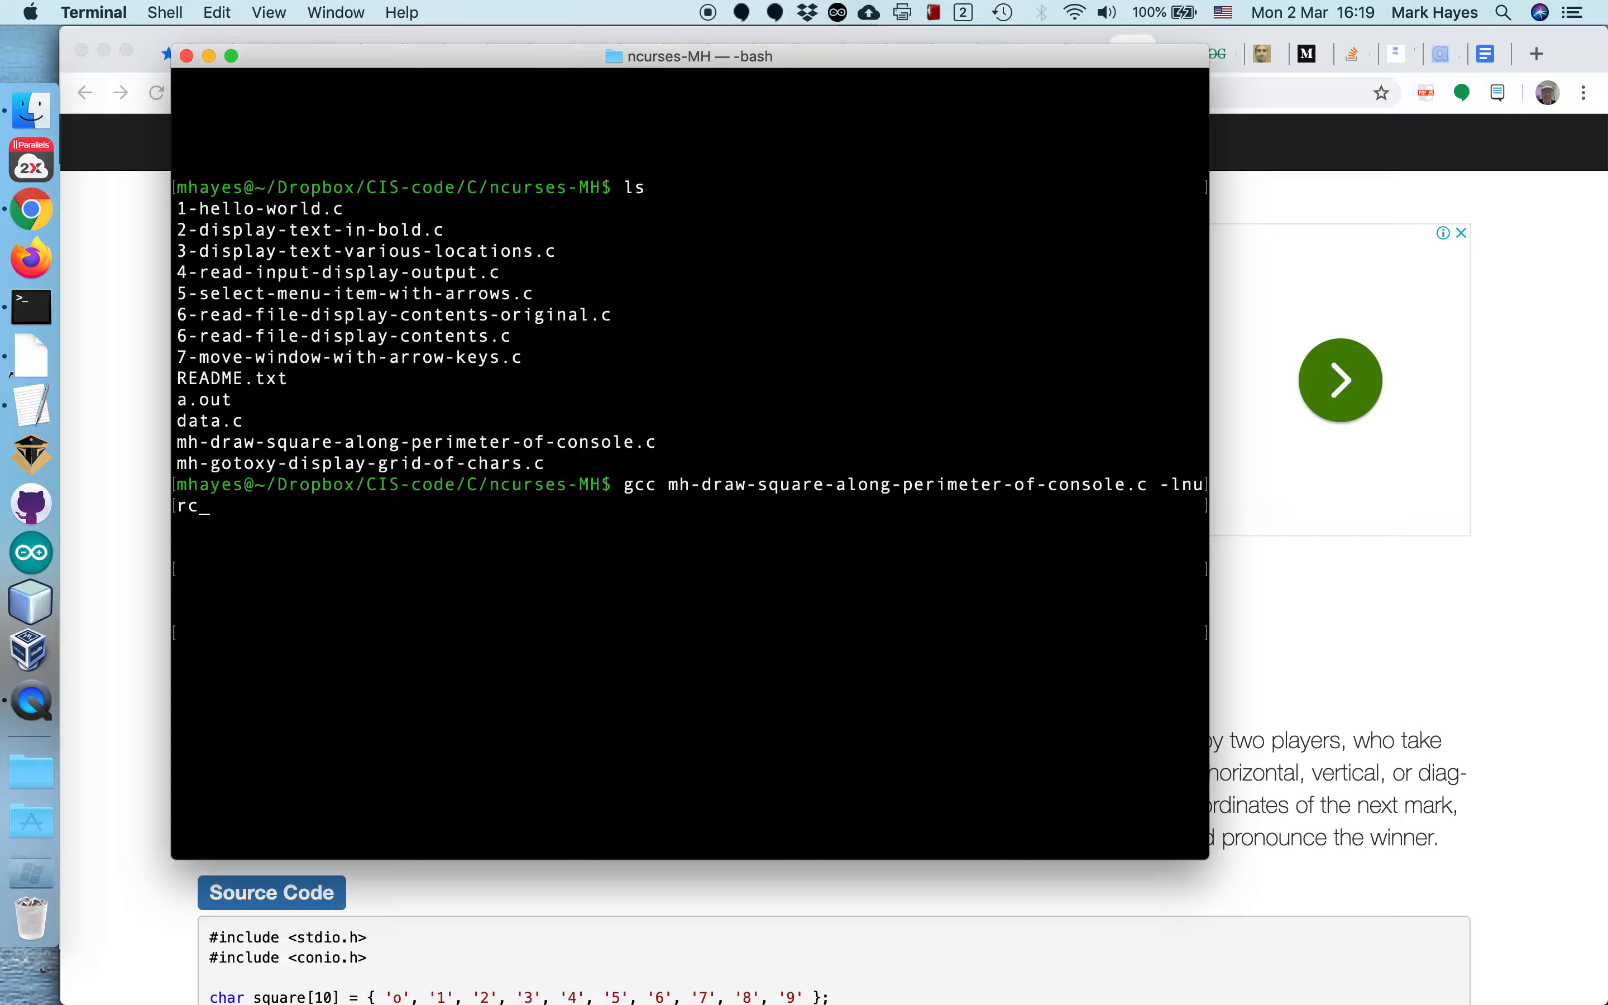
{"action": "type", "text": "es"}
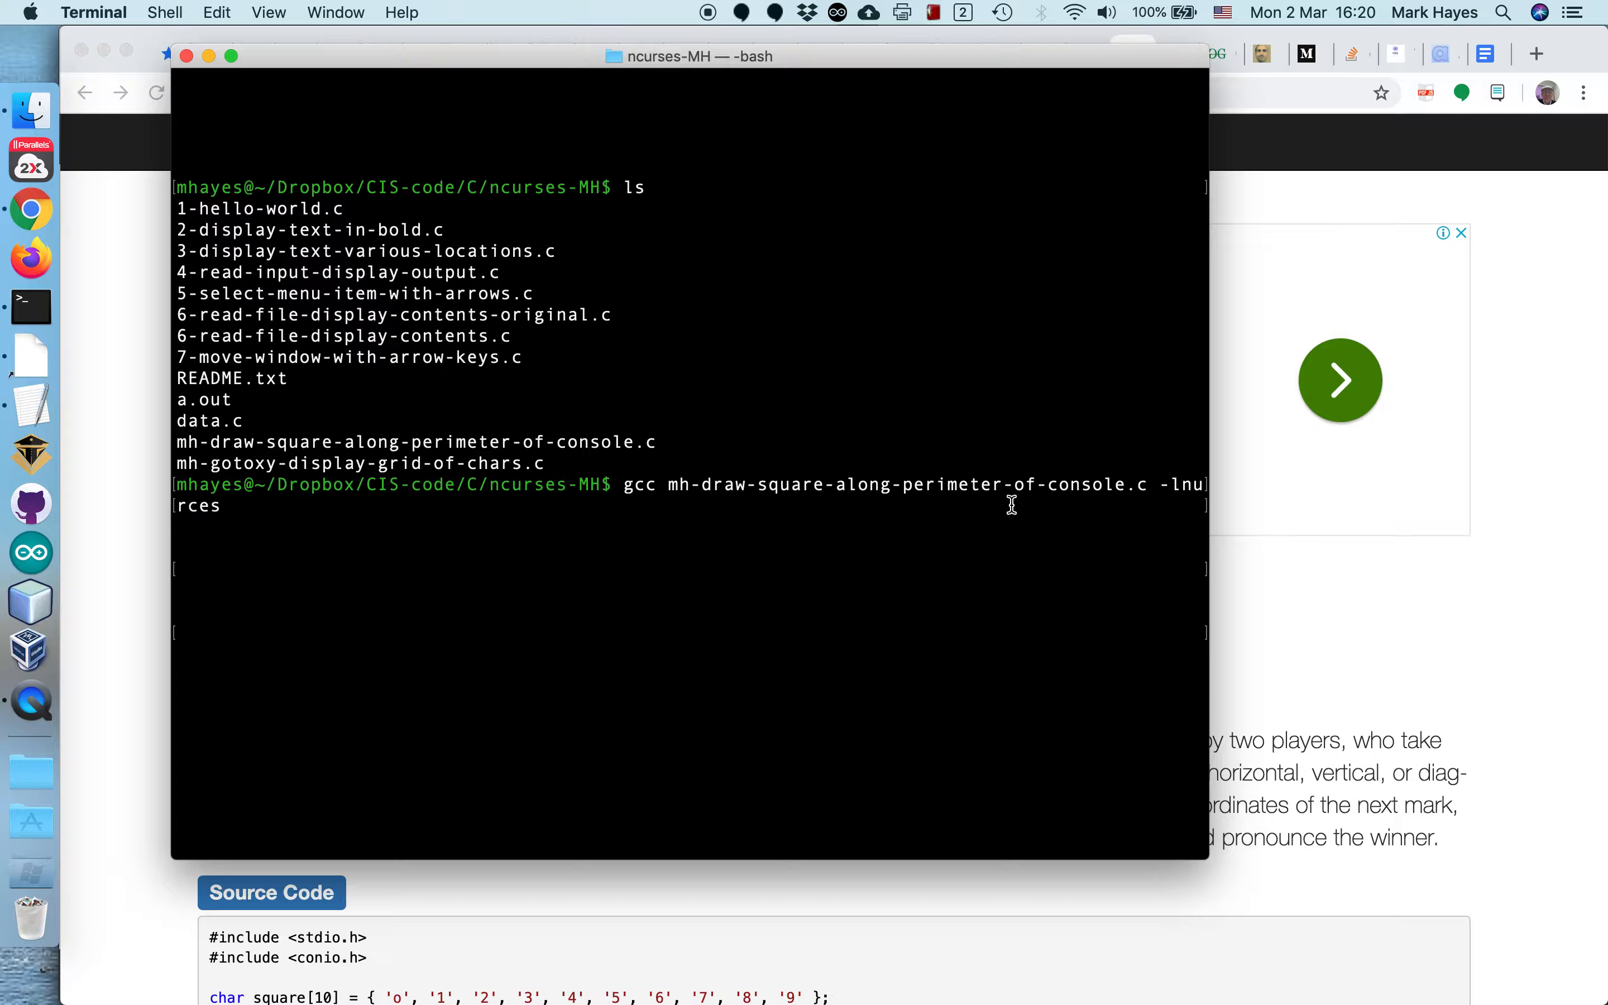
{"action": "mouse_move", "coordinate": [1190, 487]}
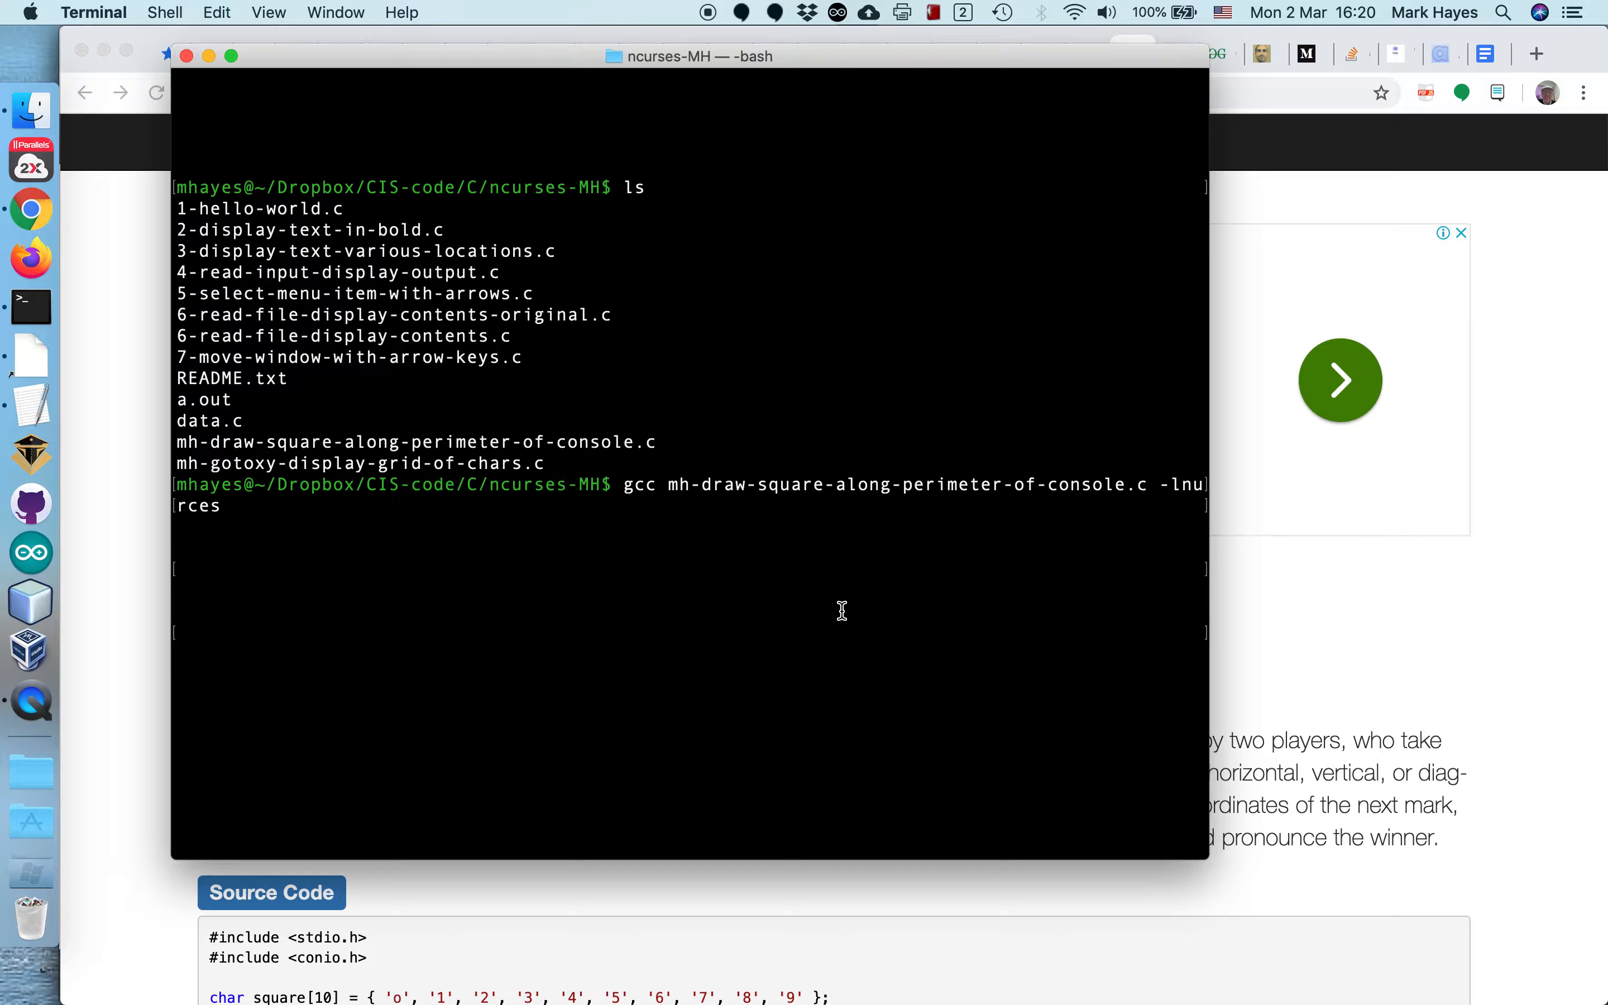
{"action": "mouse_move", "coordinate": [650, 613]}
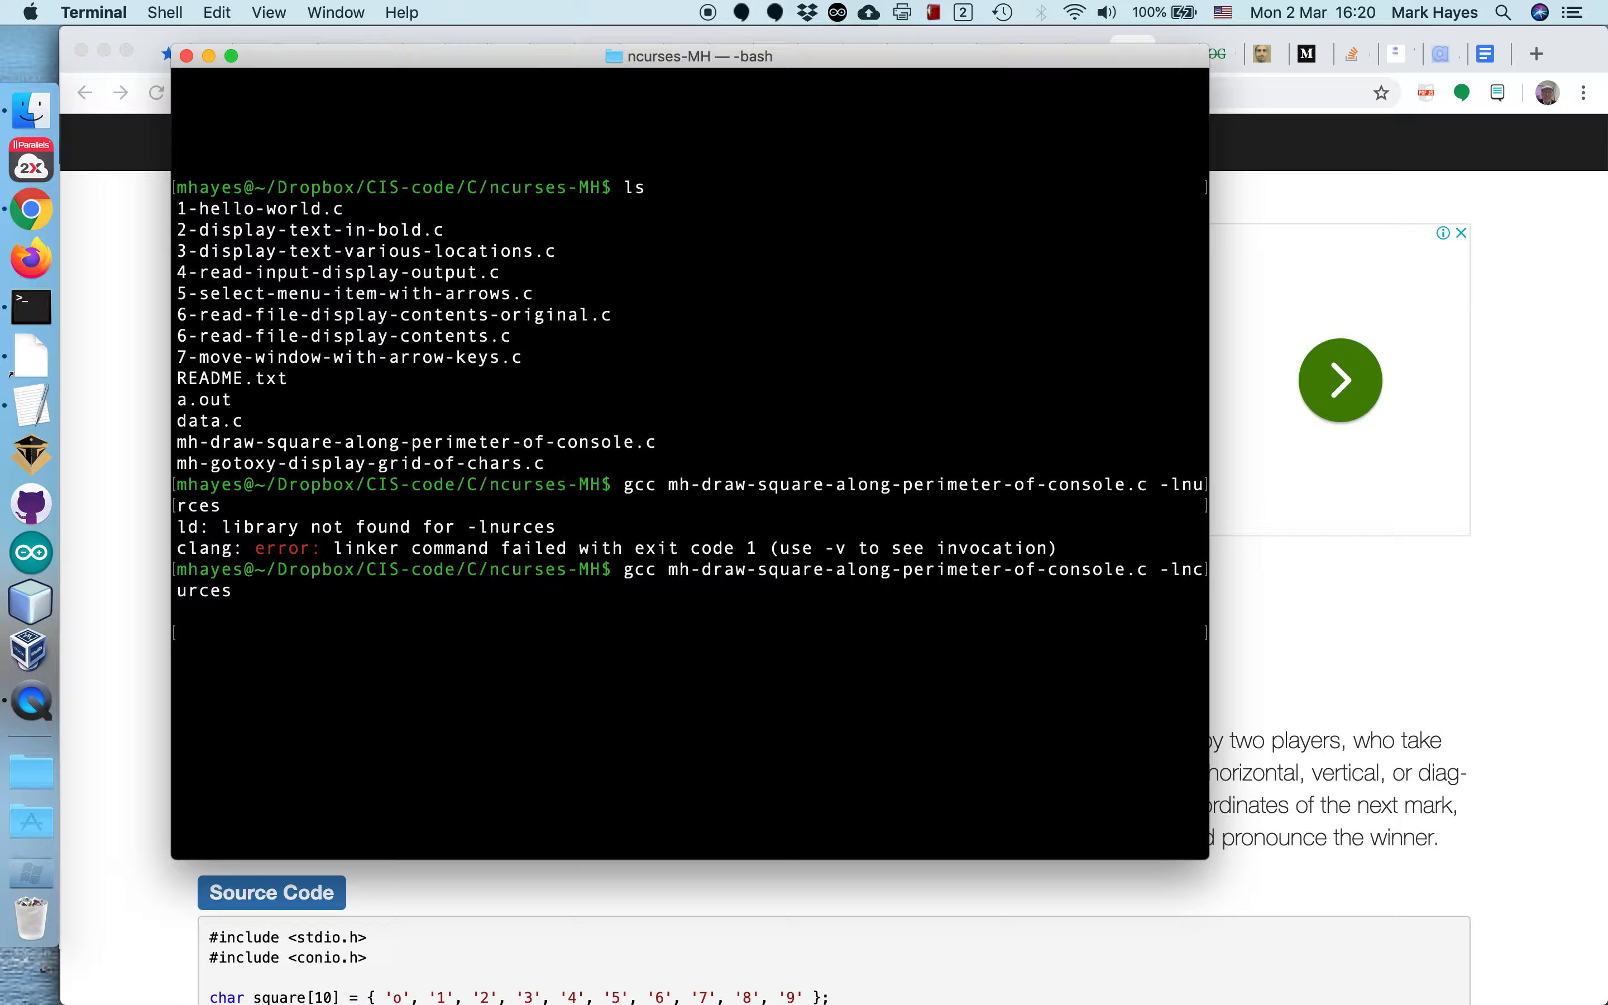
{"action": "key", "text": "Return"}
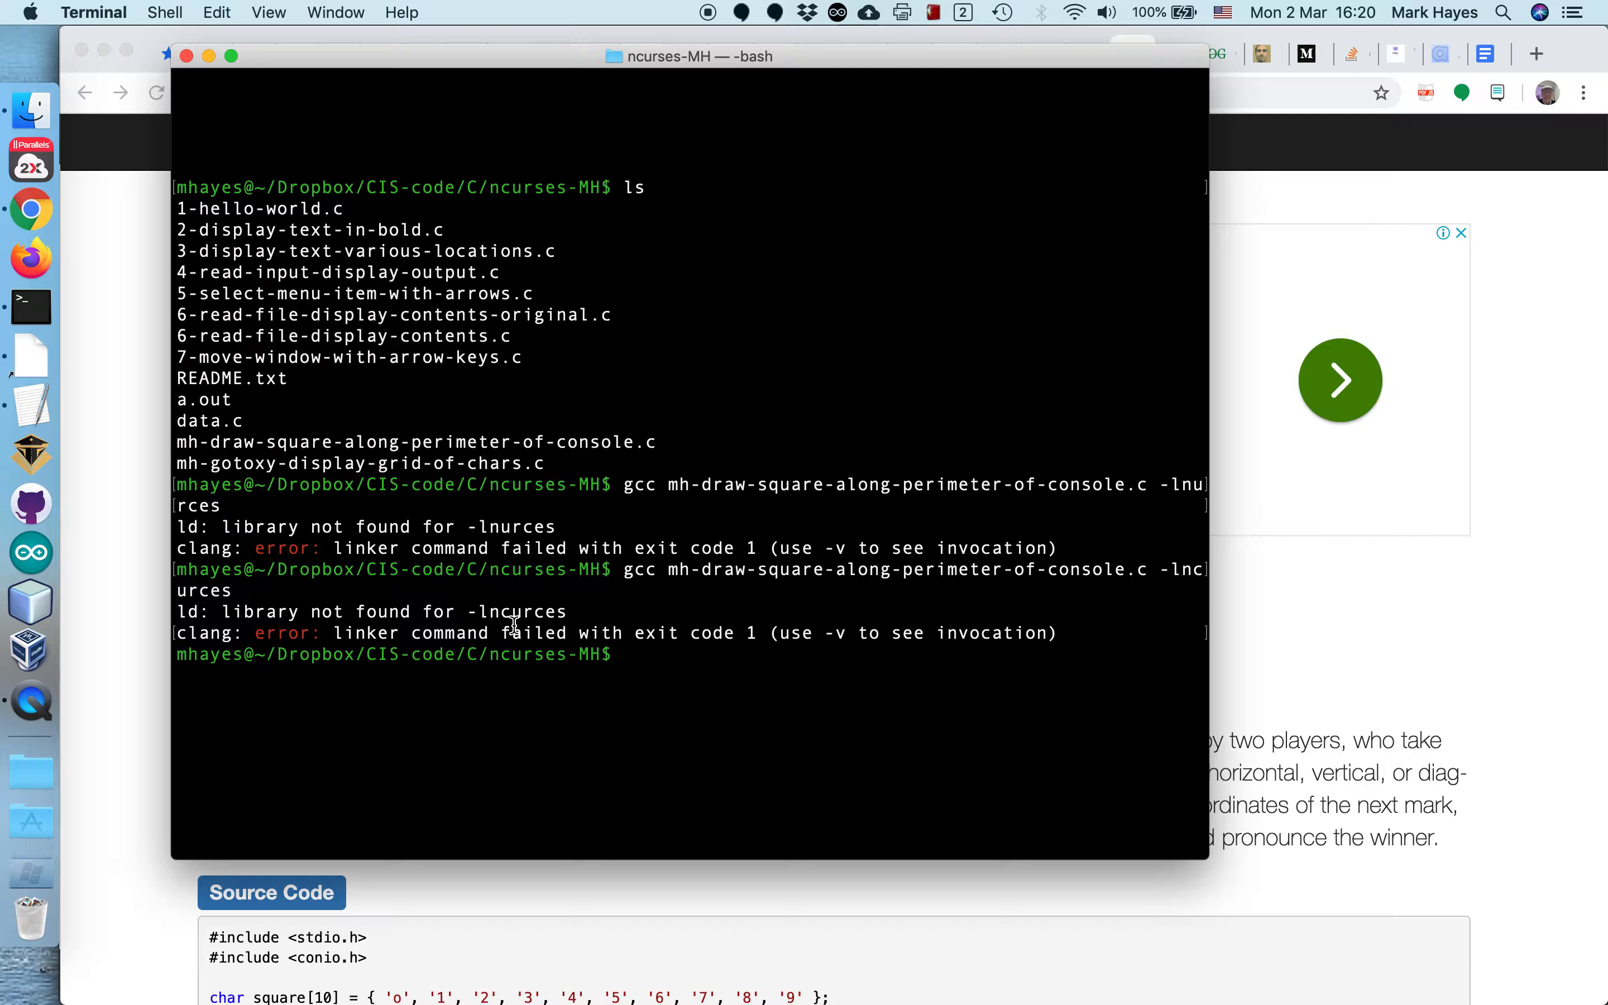
{"action": "mouse_move", "coordinate": [541, 647]}
{"action": "type", "text": "gcc mh-draw-square-along-perimeter-of-console.c -lncurses"}
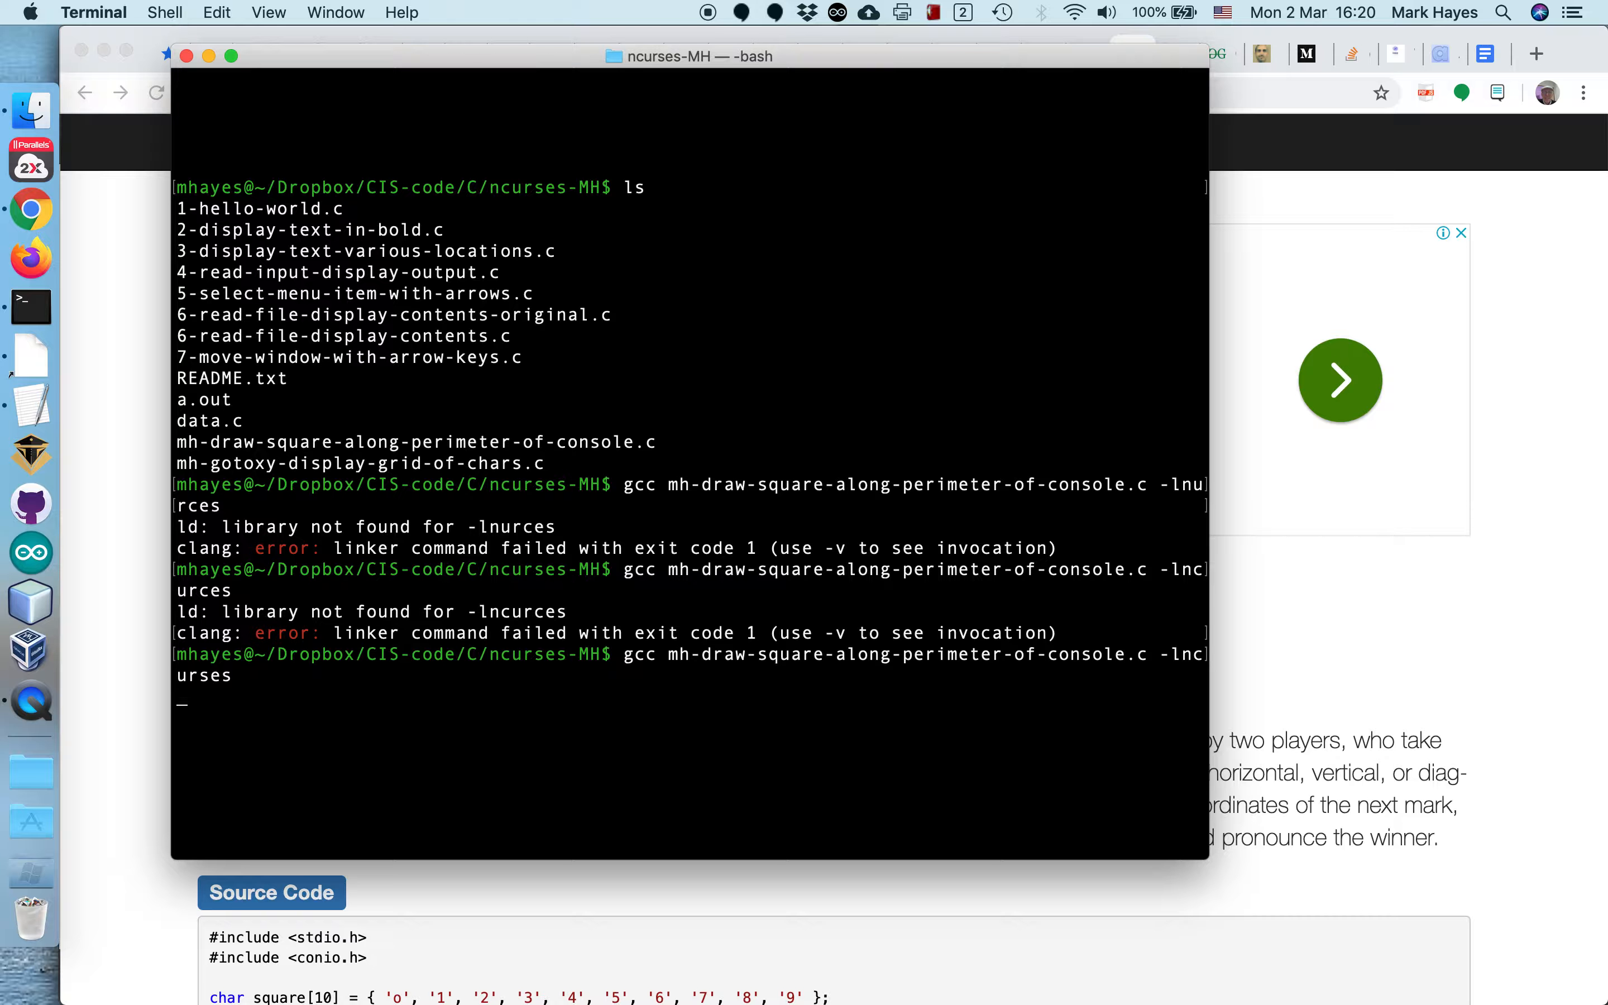
{"action": "type", "text": "c"}
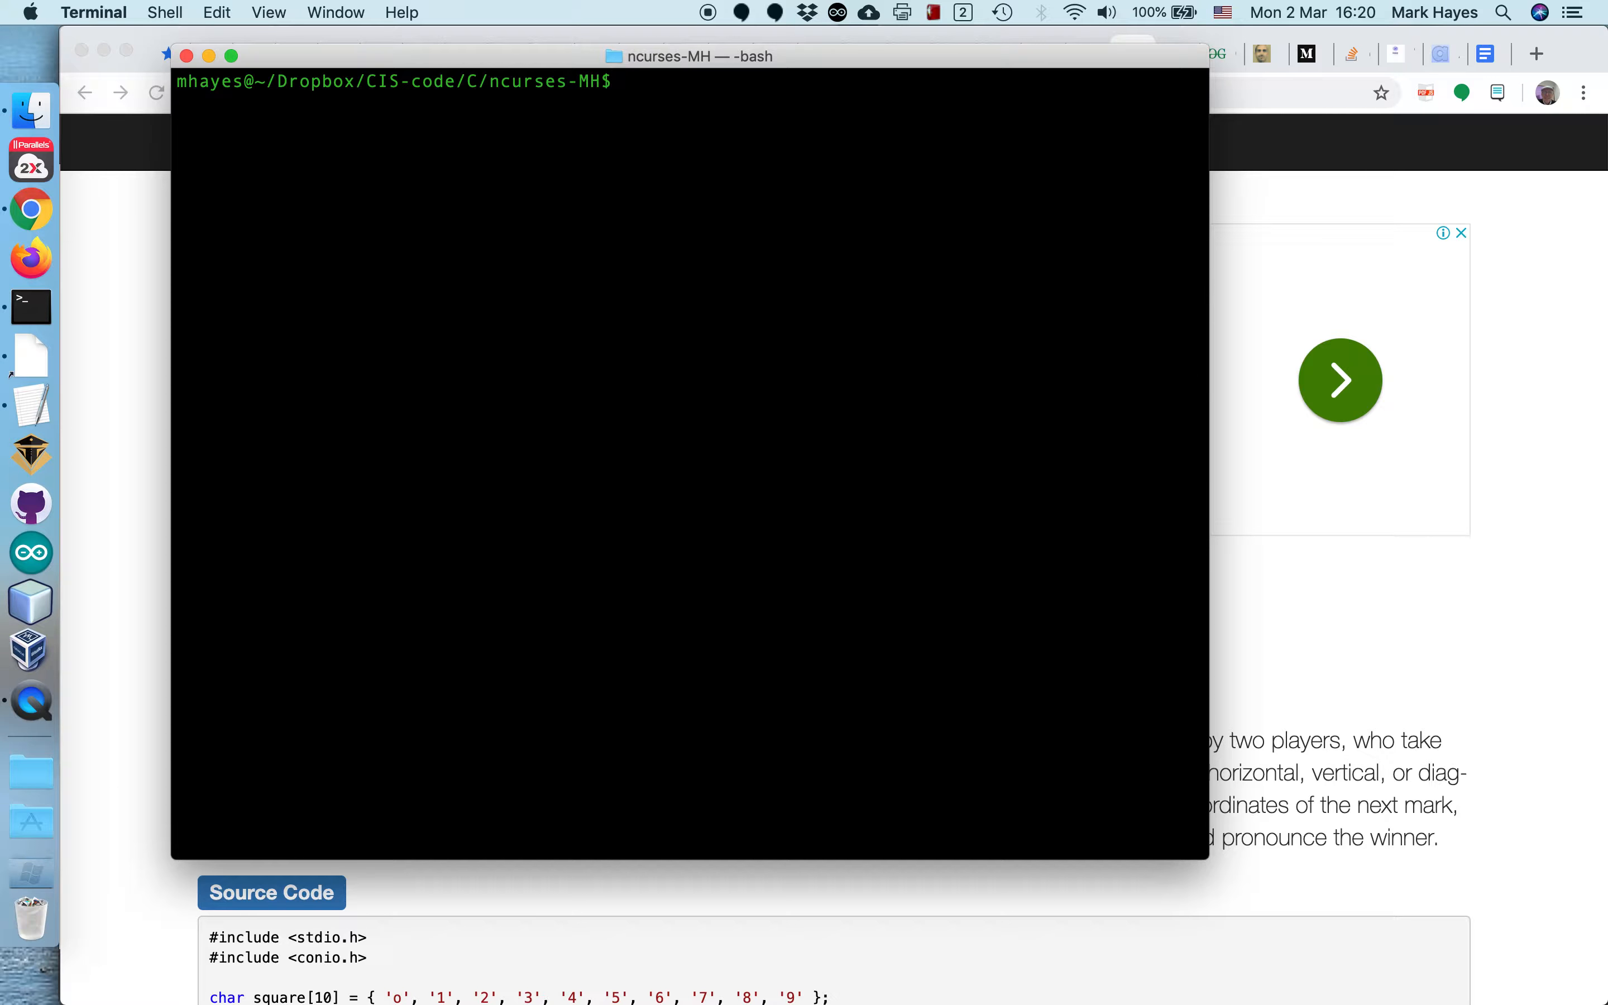
Step: Run ./a.out so the program draws its dashed border showing 37 rows x 92 cols
{"action": "type", "text": "./a."}
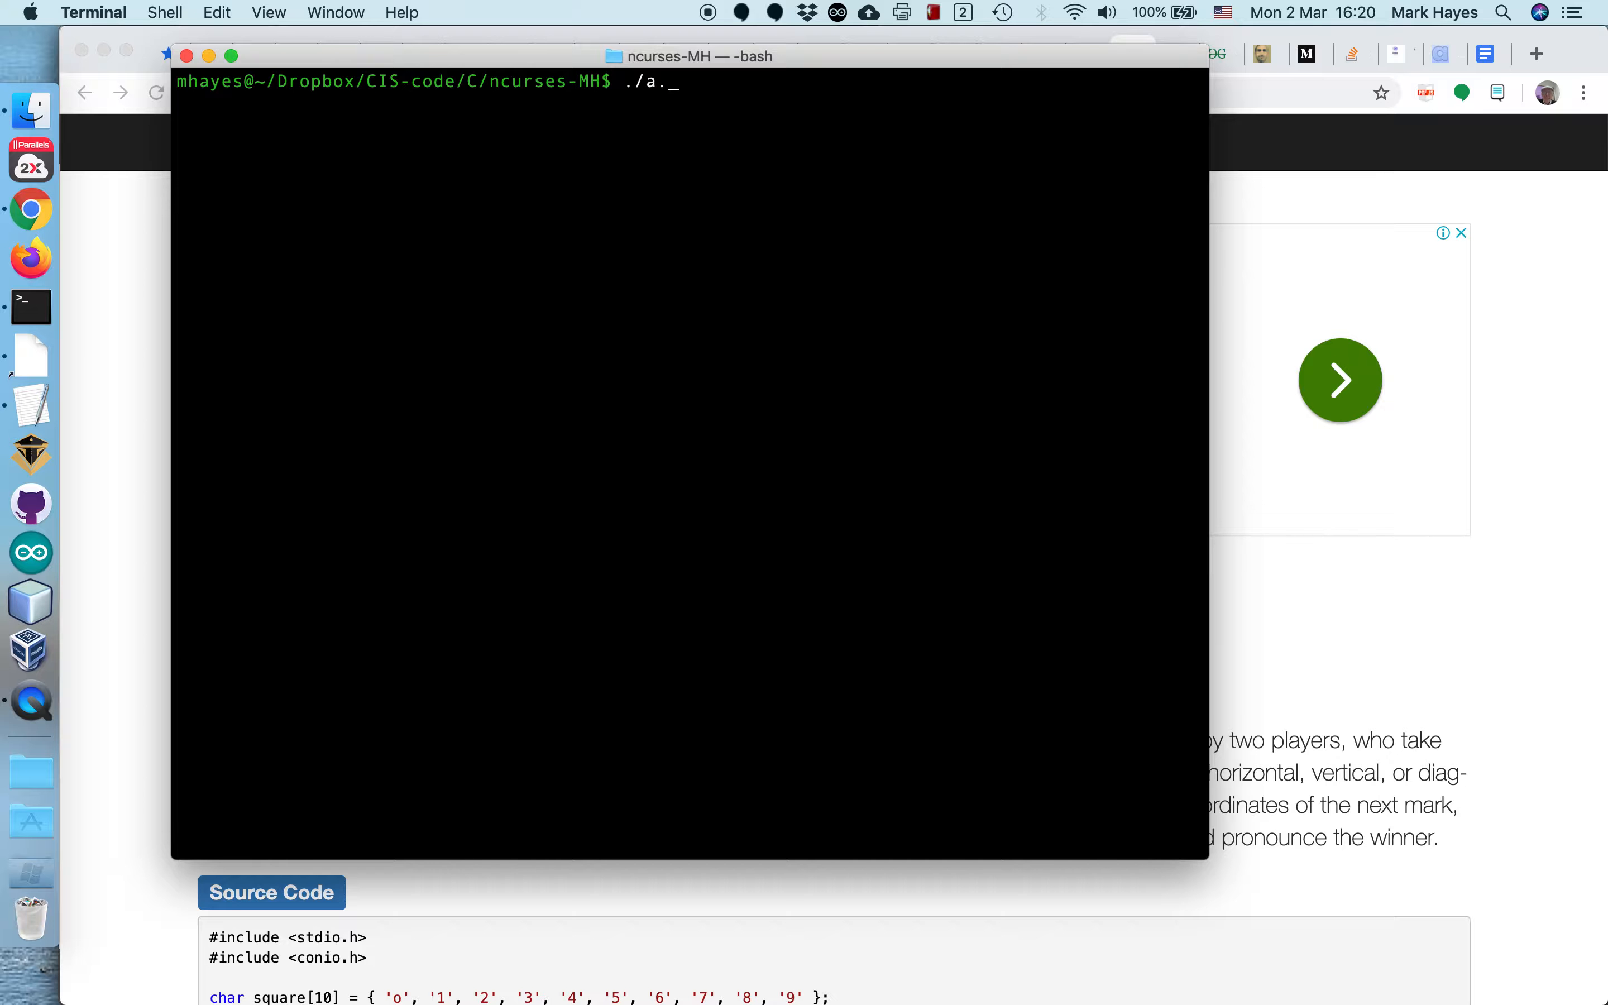
{"action": "type", "text": "out"}
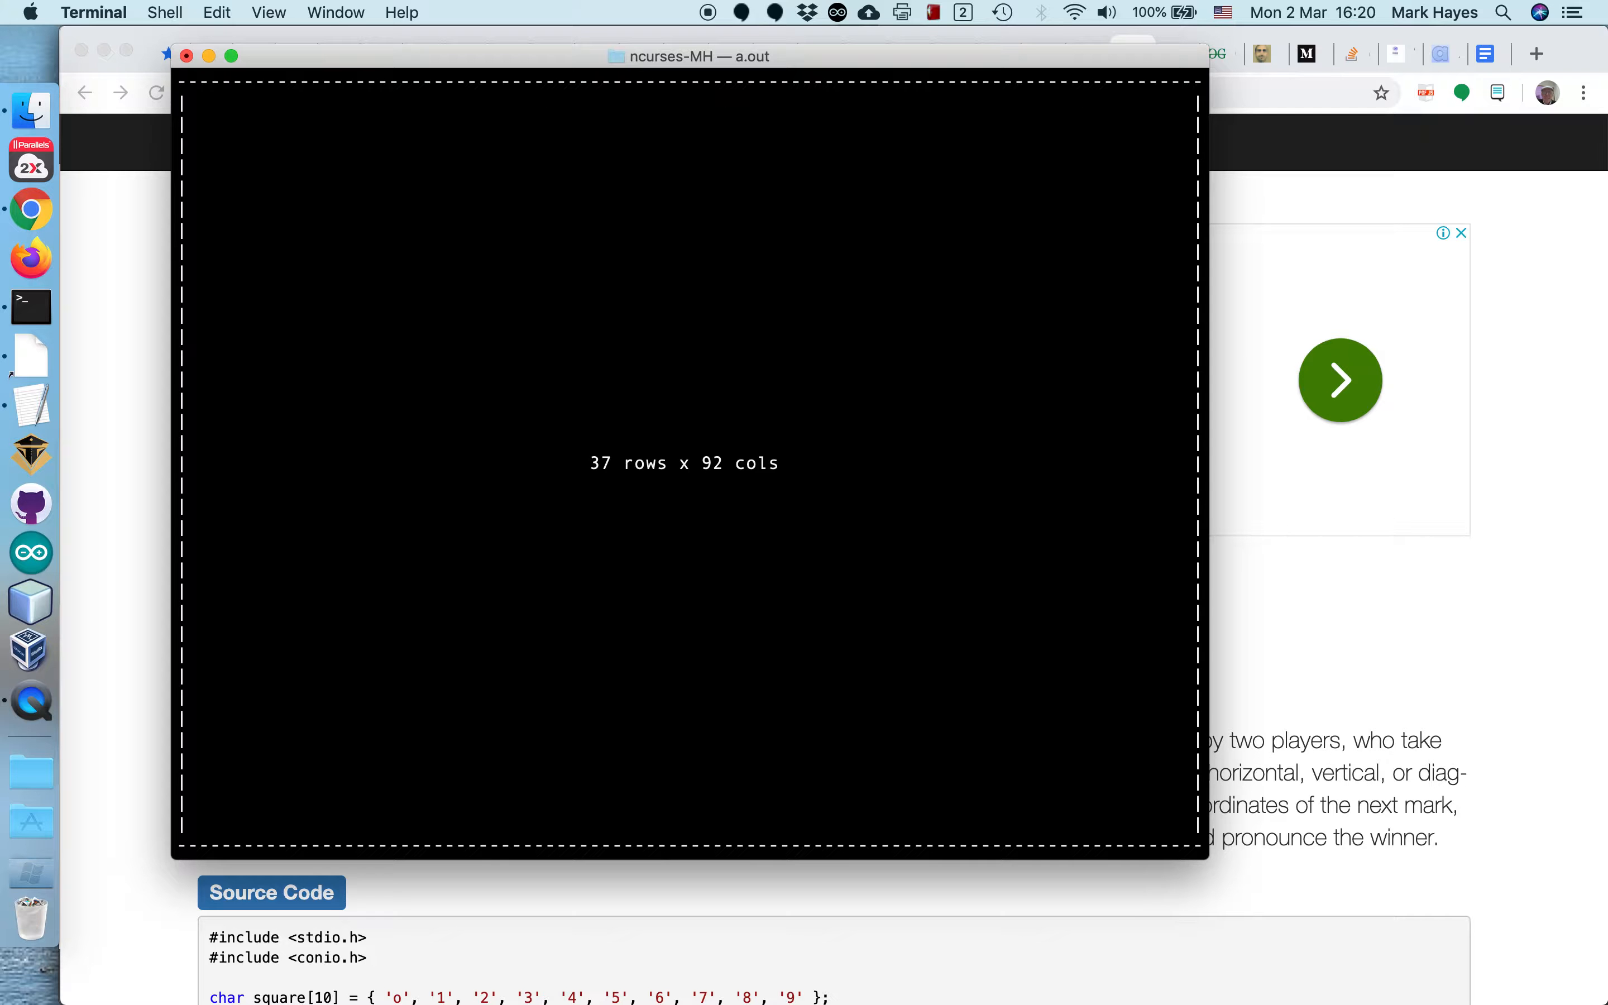
{"action": "mouse_move", "coordinate": [562, 120]}
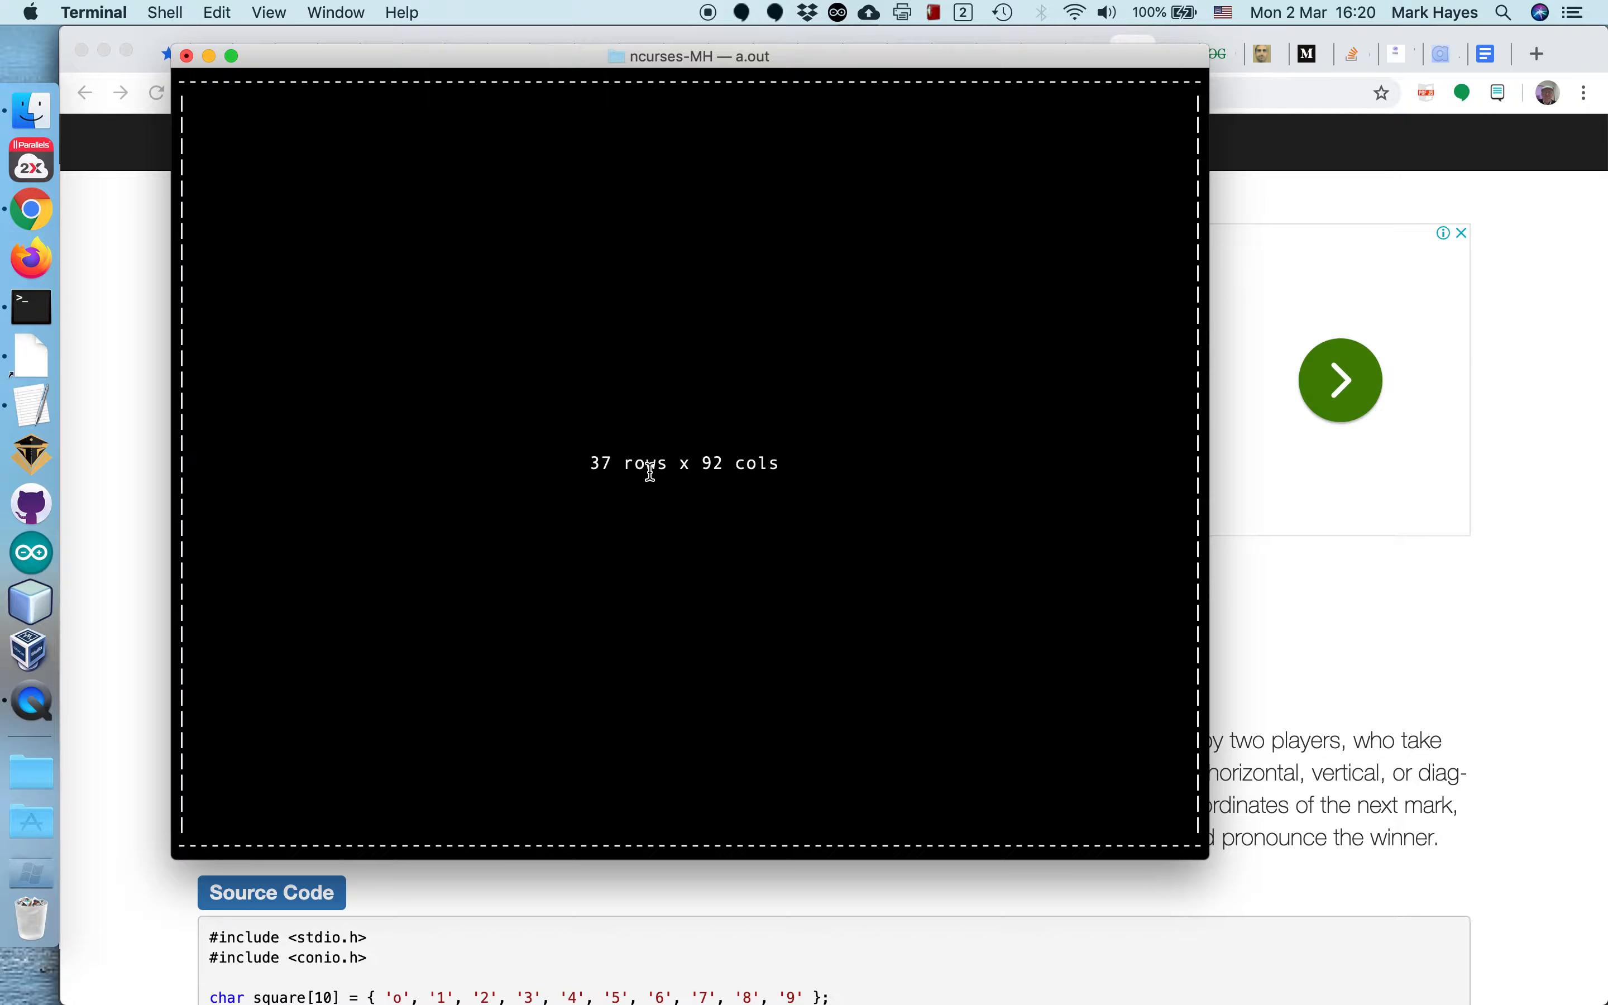
{"action": "mouse_move", "coordinate": [696, 470]}
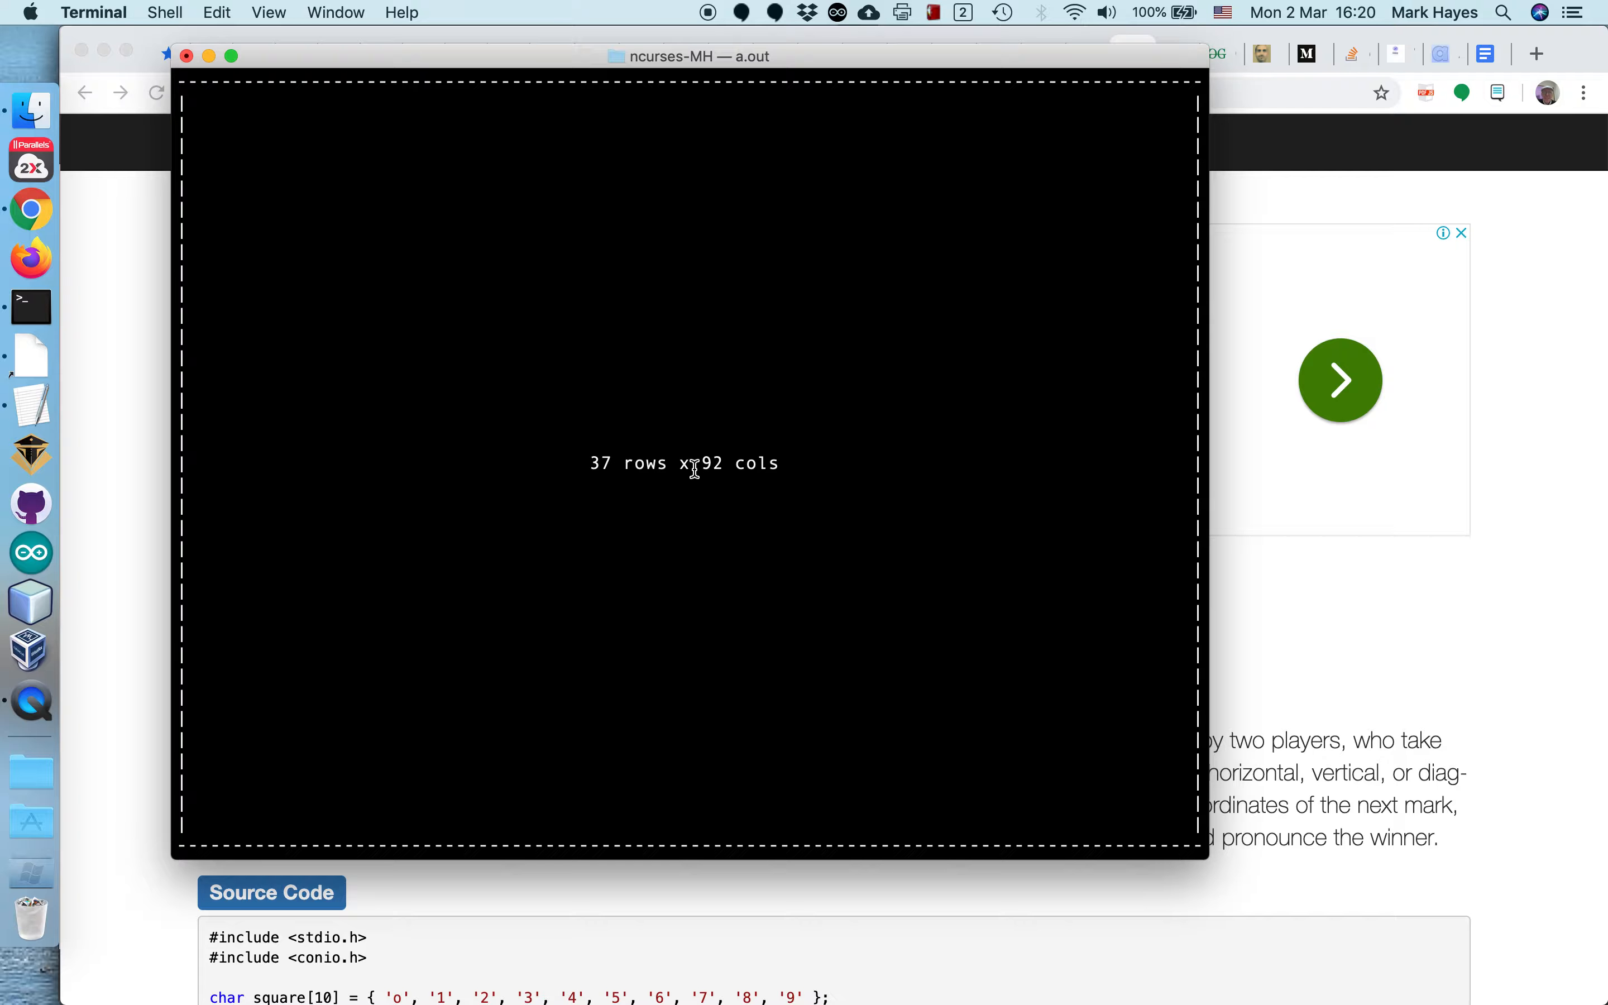
{"action": "mouse_move", "coordinate": [724, 658]}
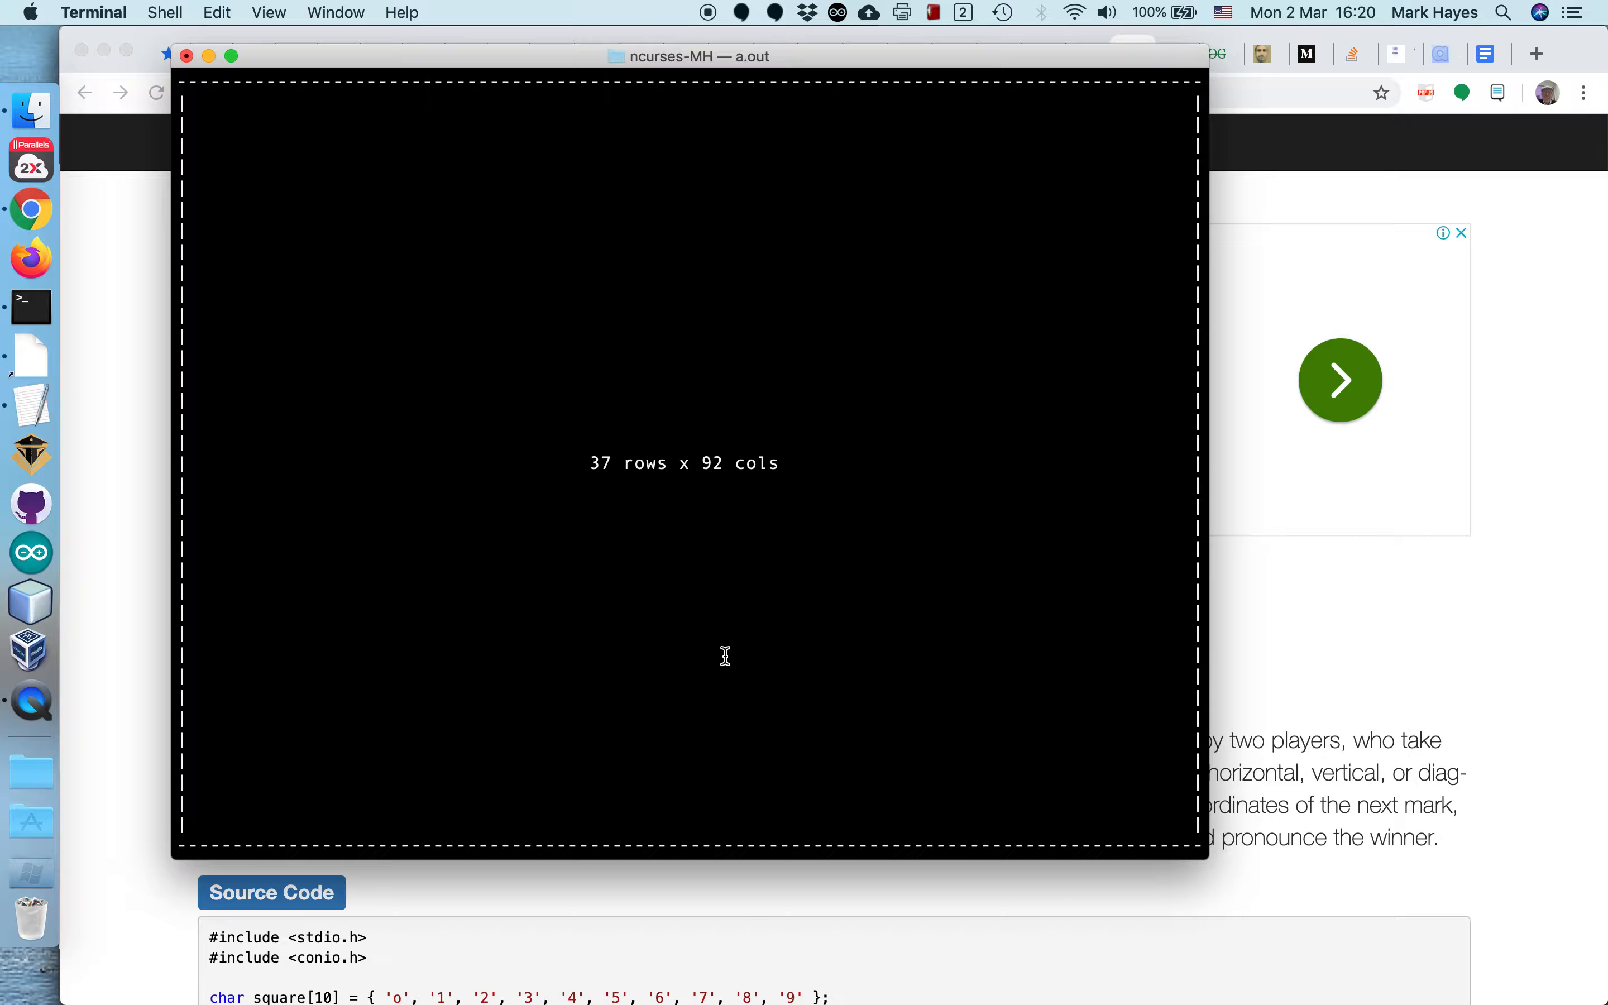
{"action": "mouse_move", "coordinate": [330, 528]}
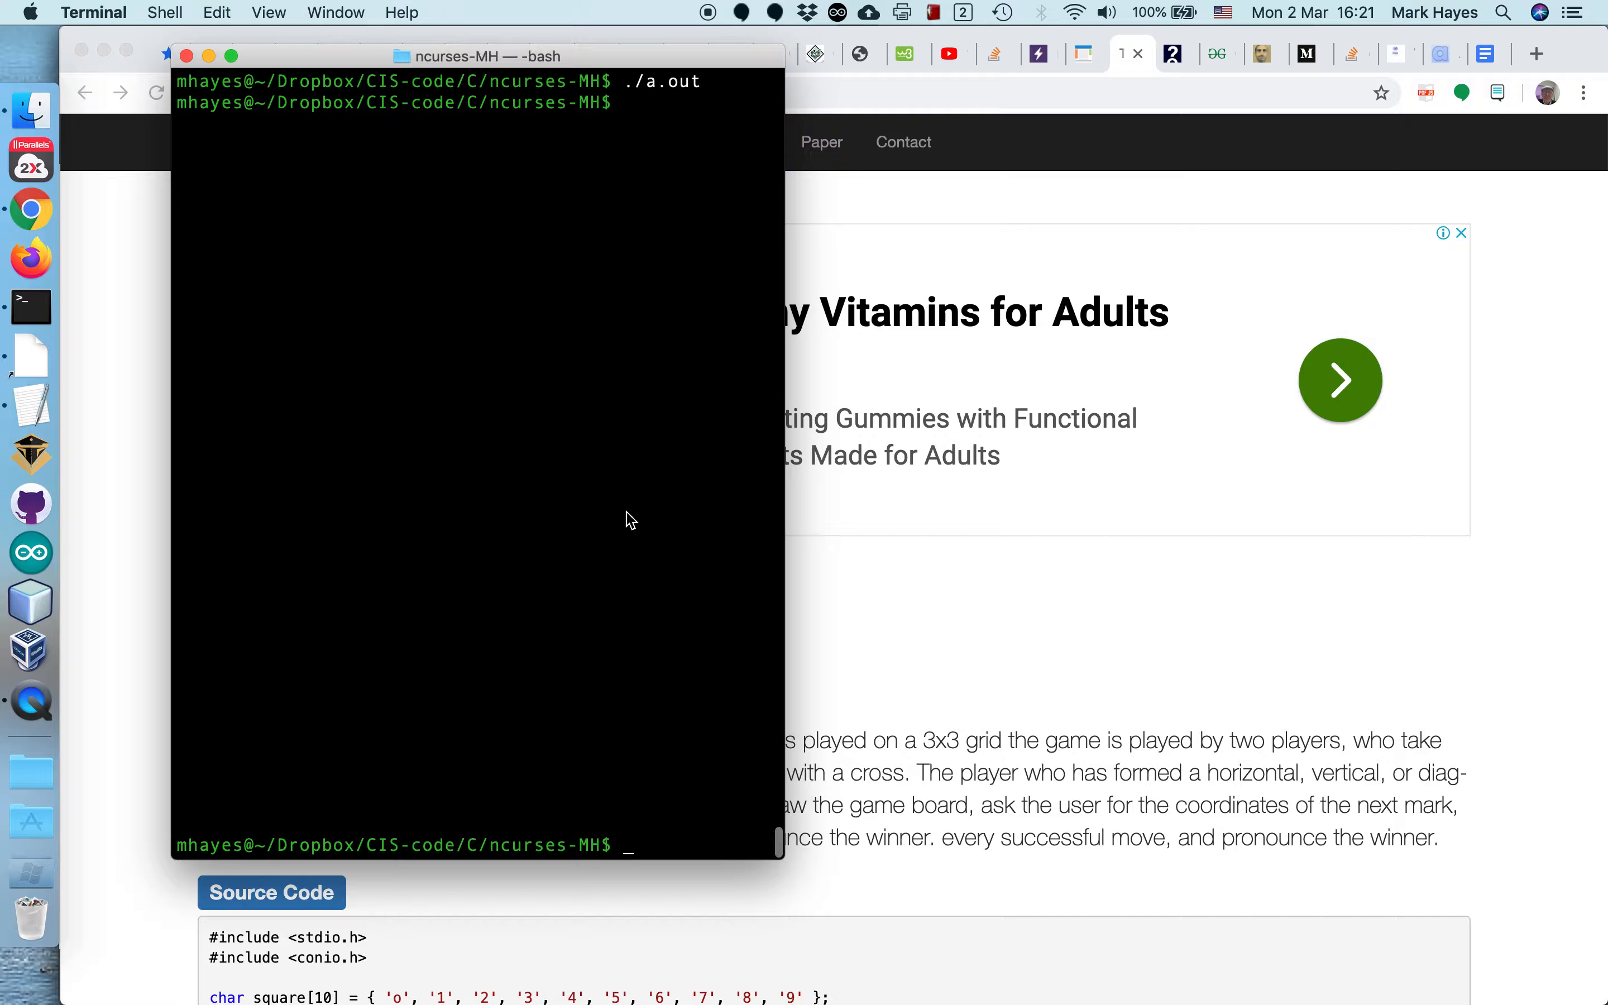
{"action": "mouse_move", "coordinate": [630, 509]}
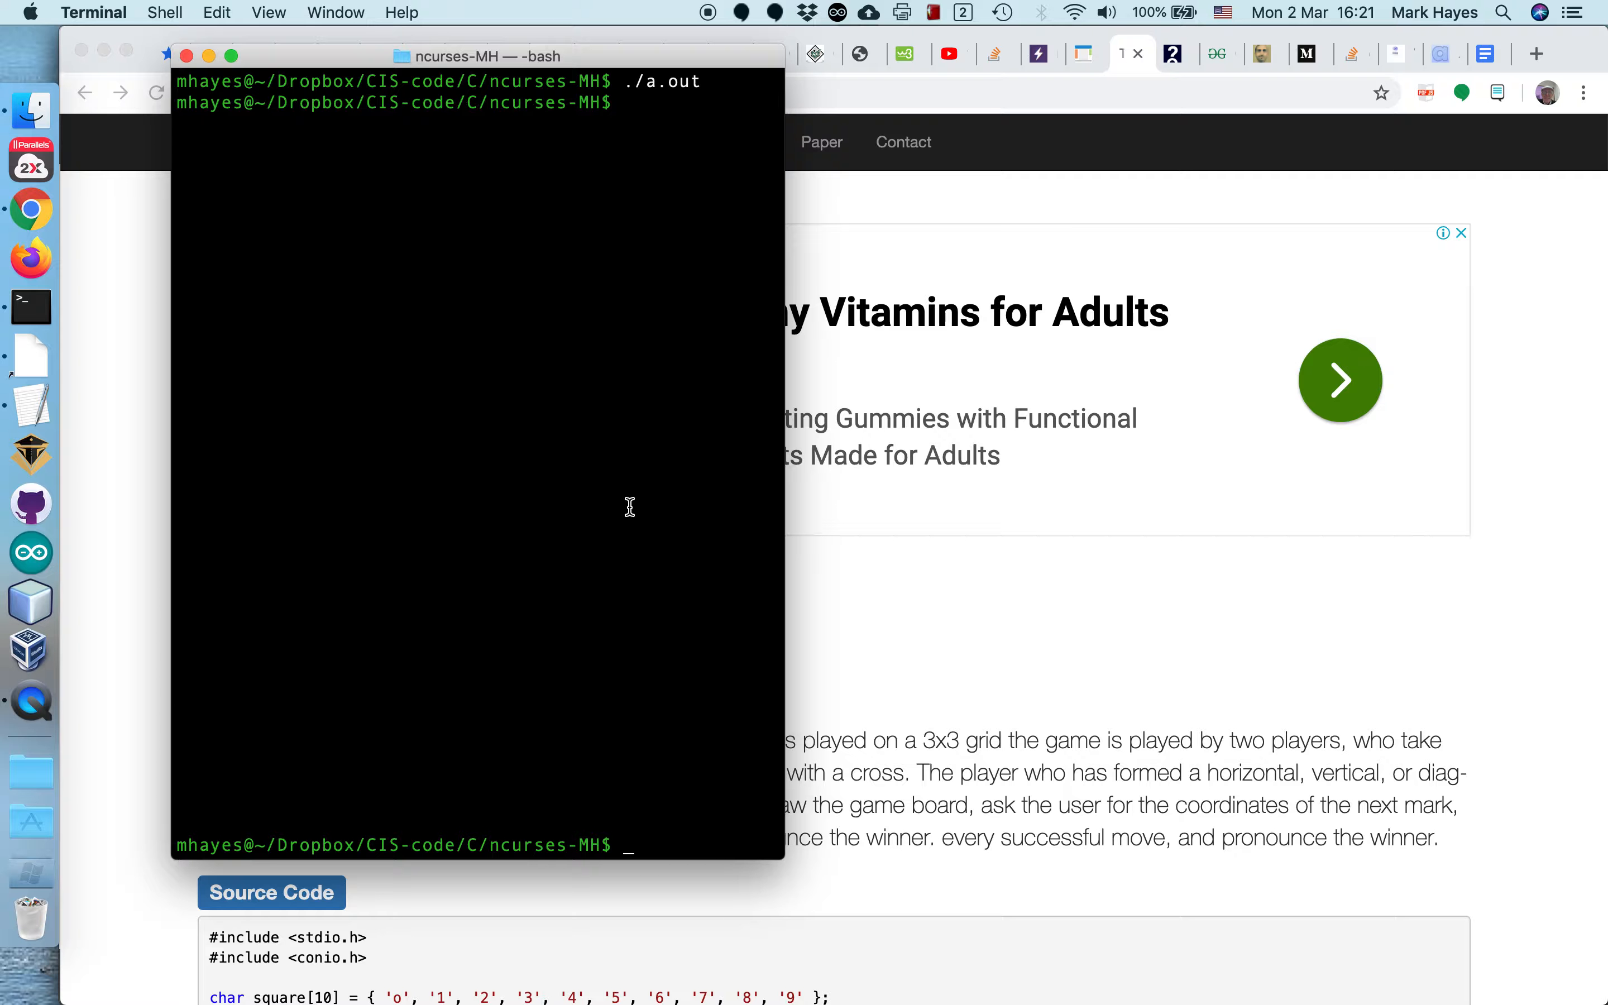
Step: Run ./a.out again in the narrowed window, now reporting 37 rows x 54 cols
{"action": "type", "text": "./a.out"}
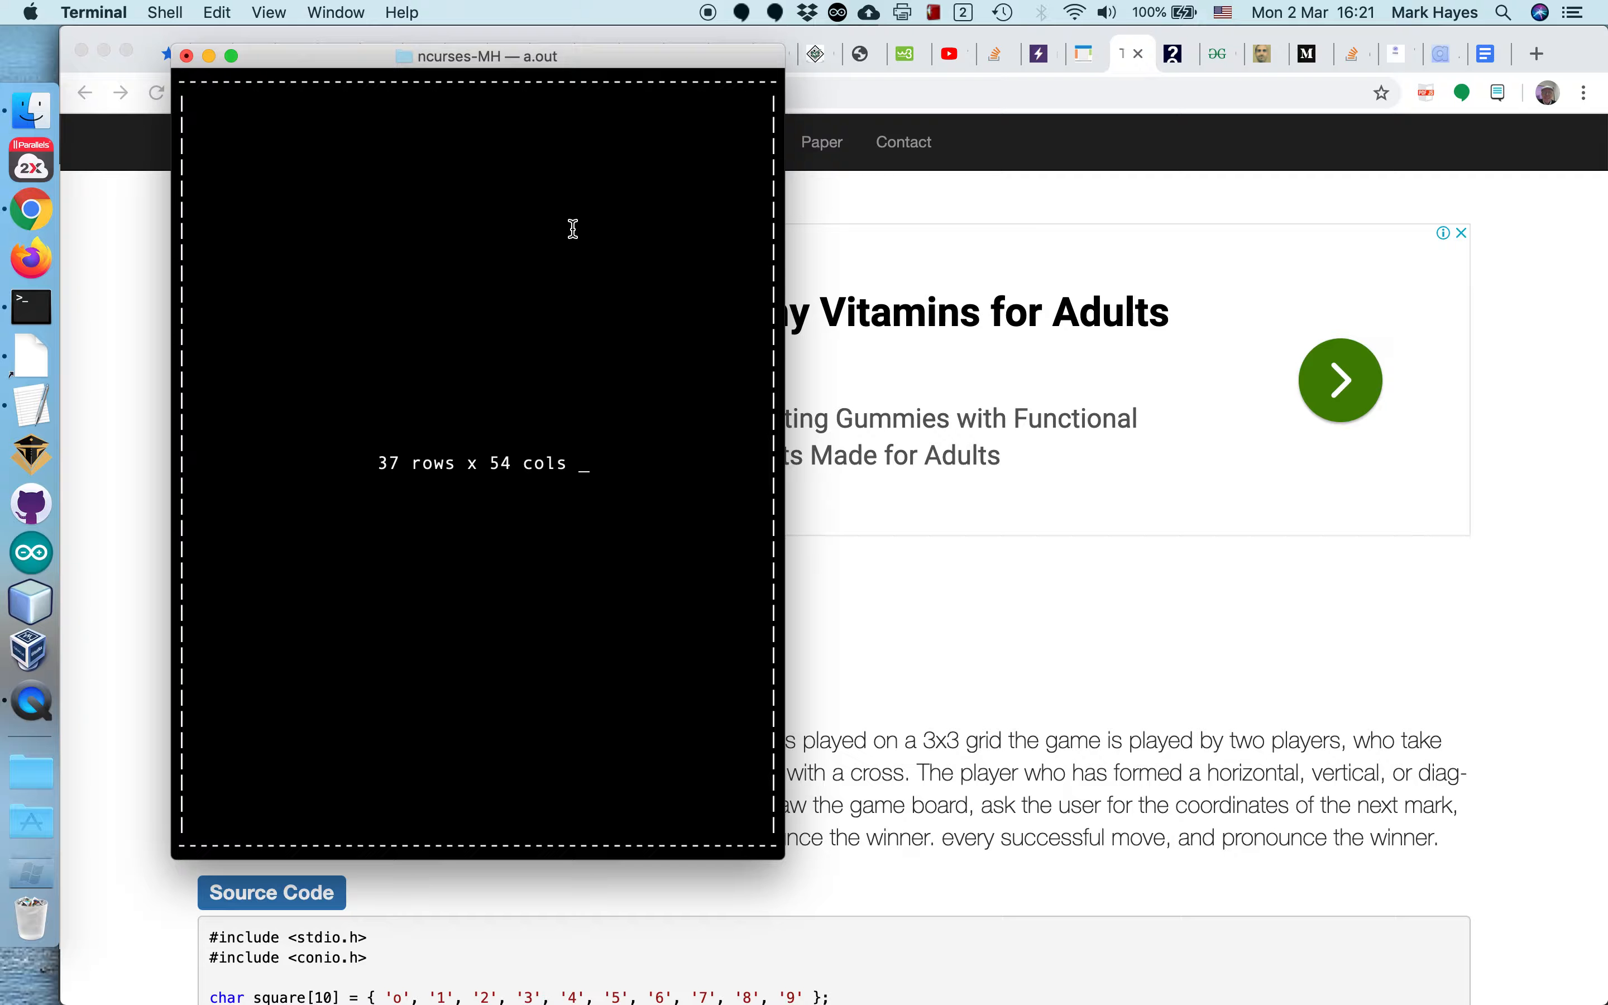
{"action": "mouse_move", "coordinate": [502, 428]}
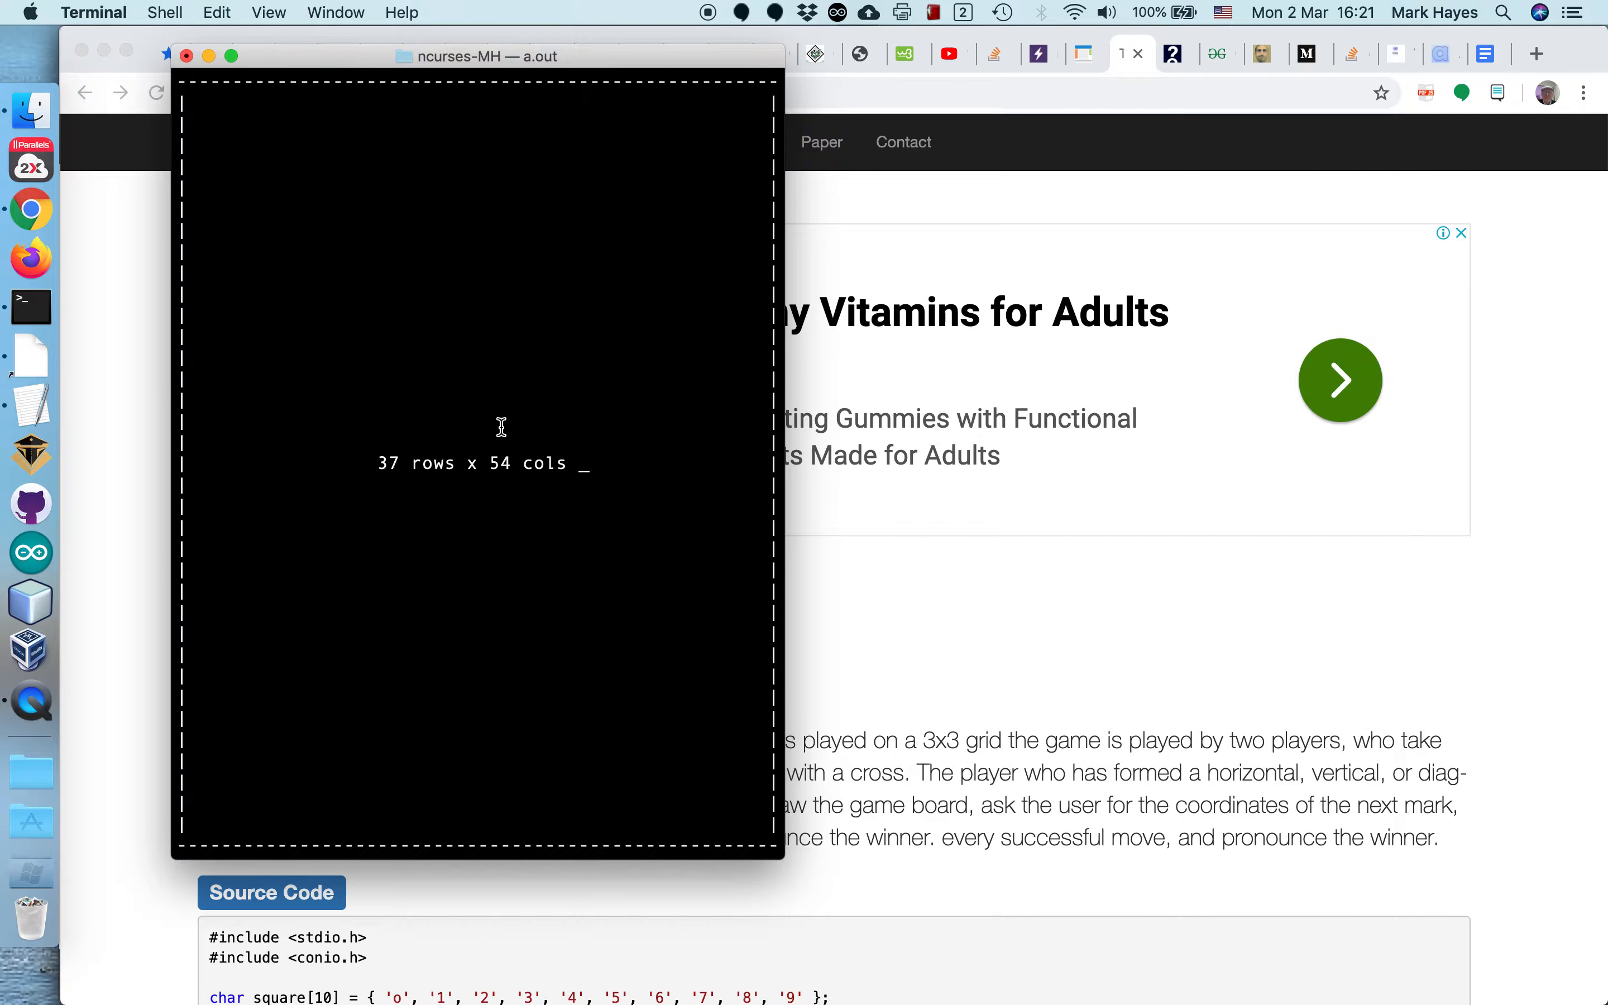
{"action": "mouse_move", "coordinate": [774, 259]}
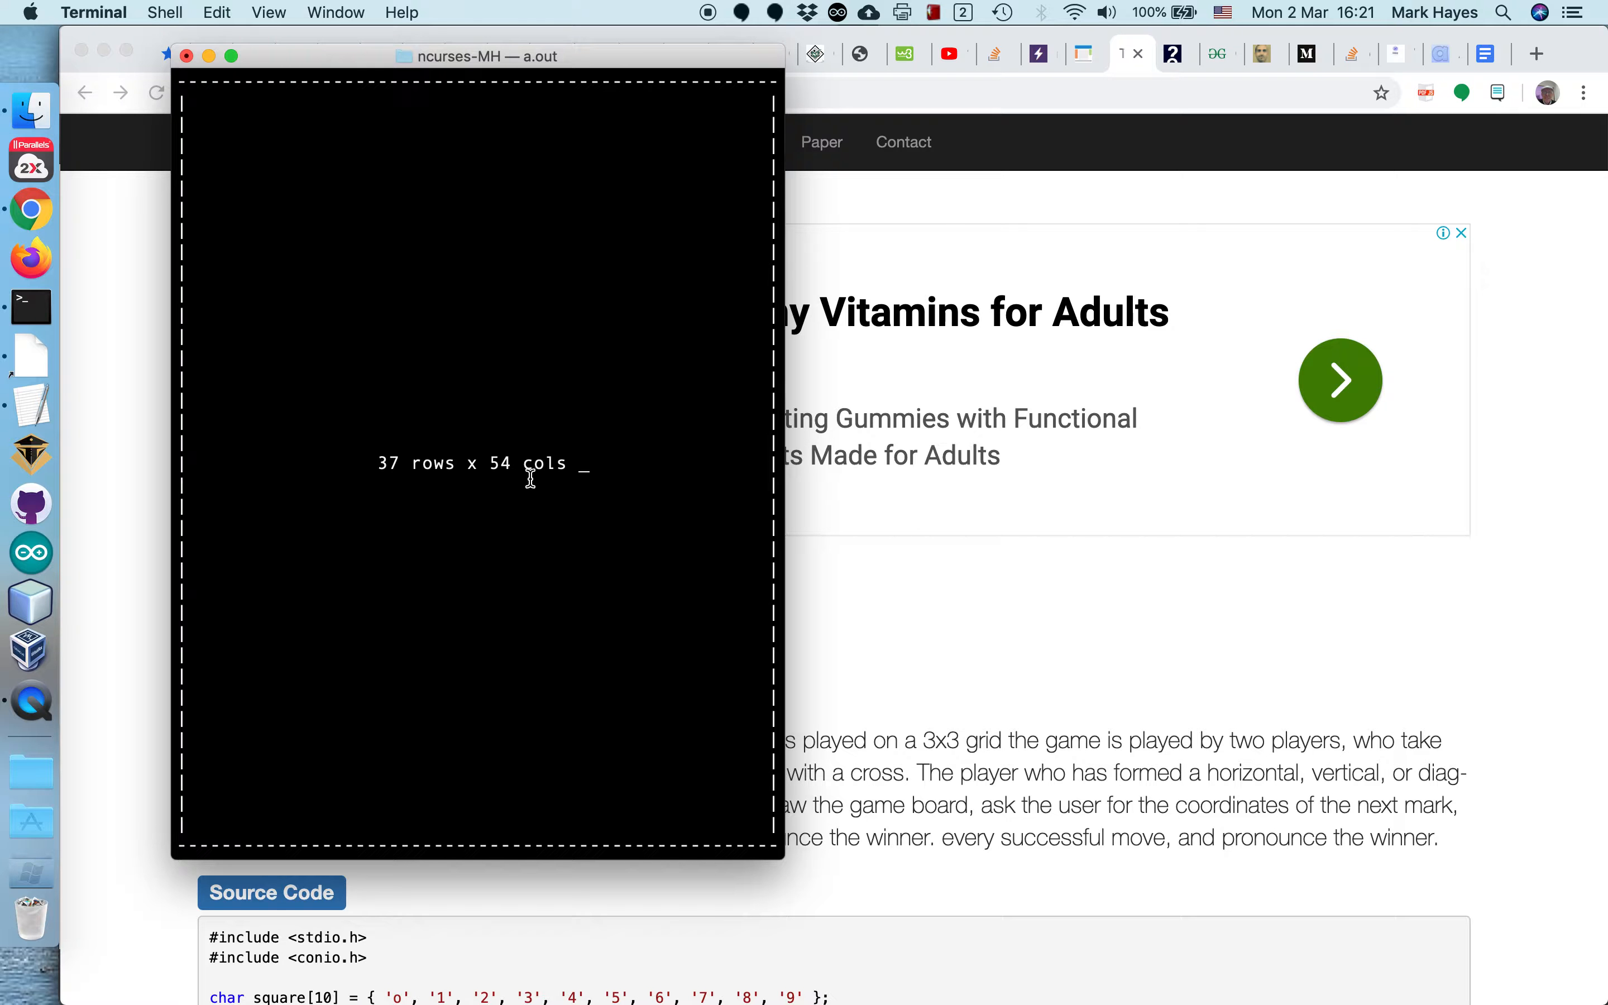
{"action": "mouse_move", "coordinate": [532, 494]}
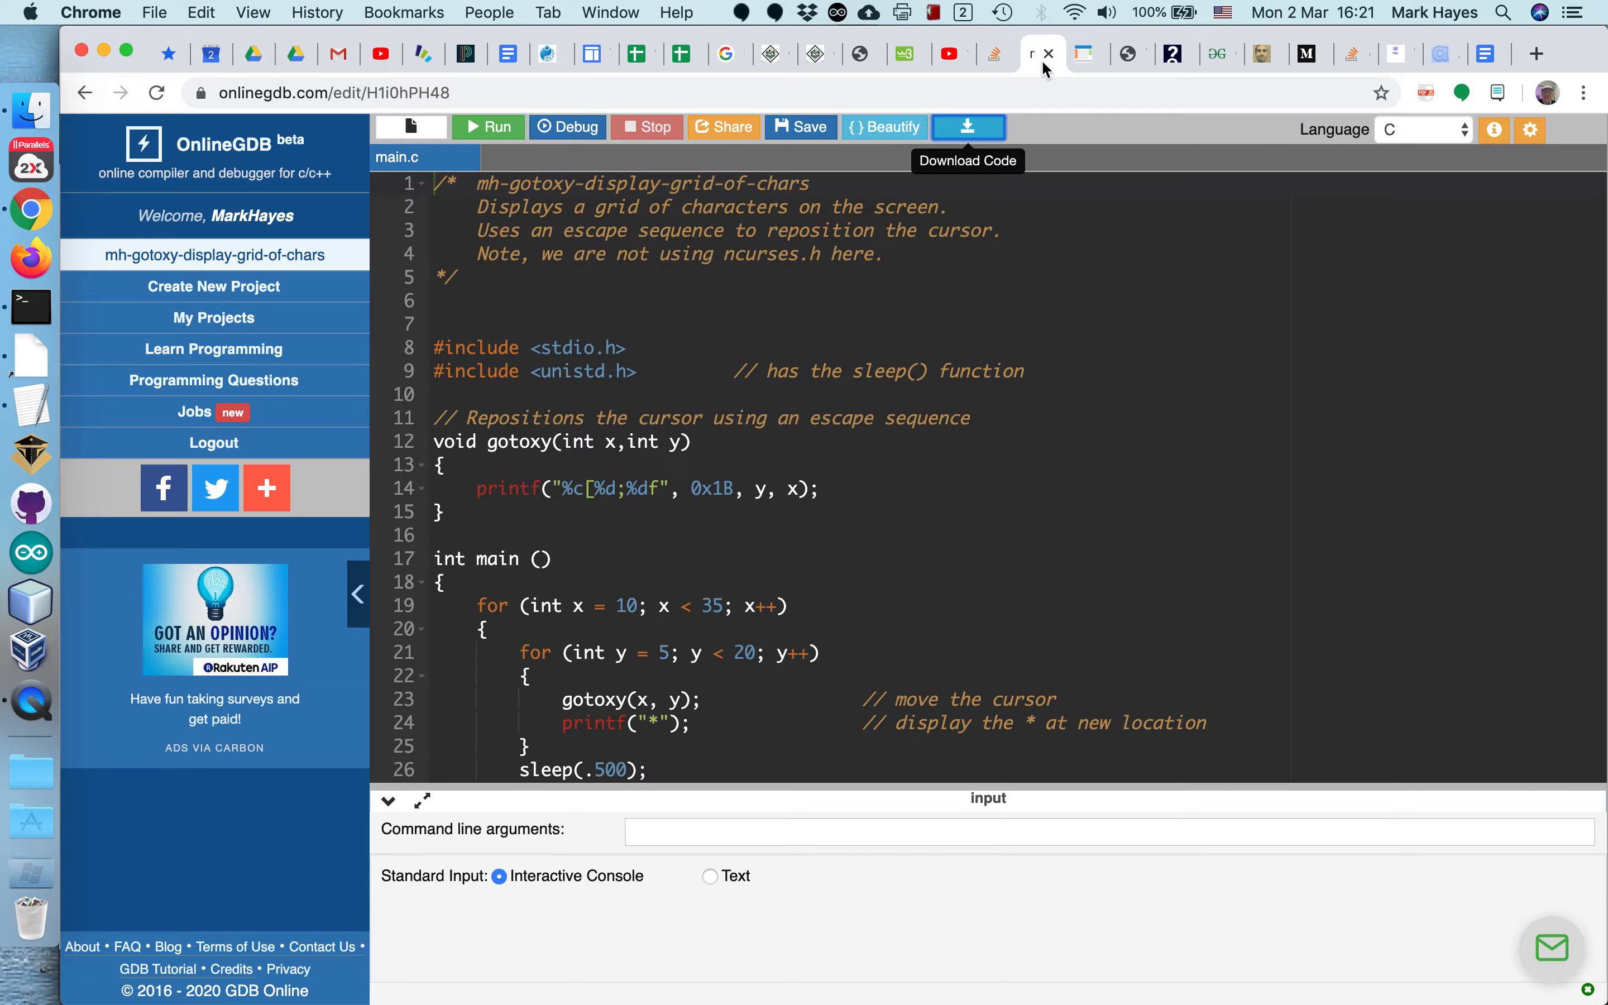
{"action": "mouse_move", "coordinate": [190, 340]}
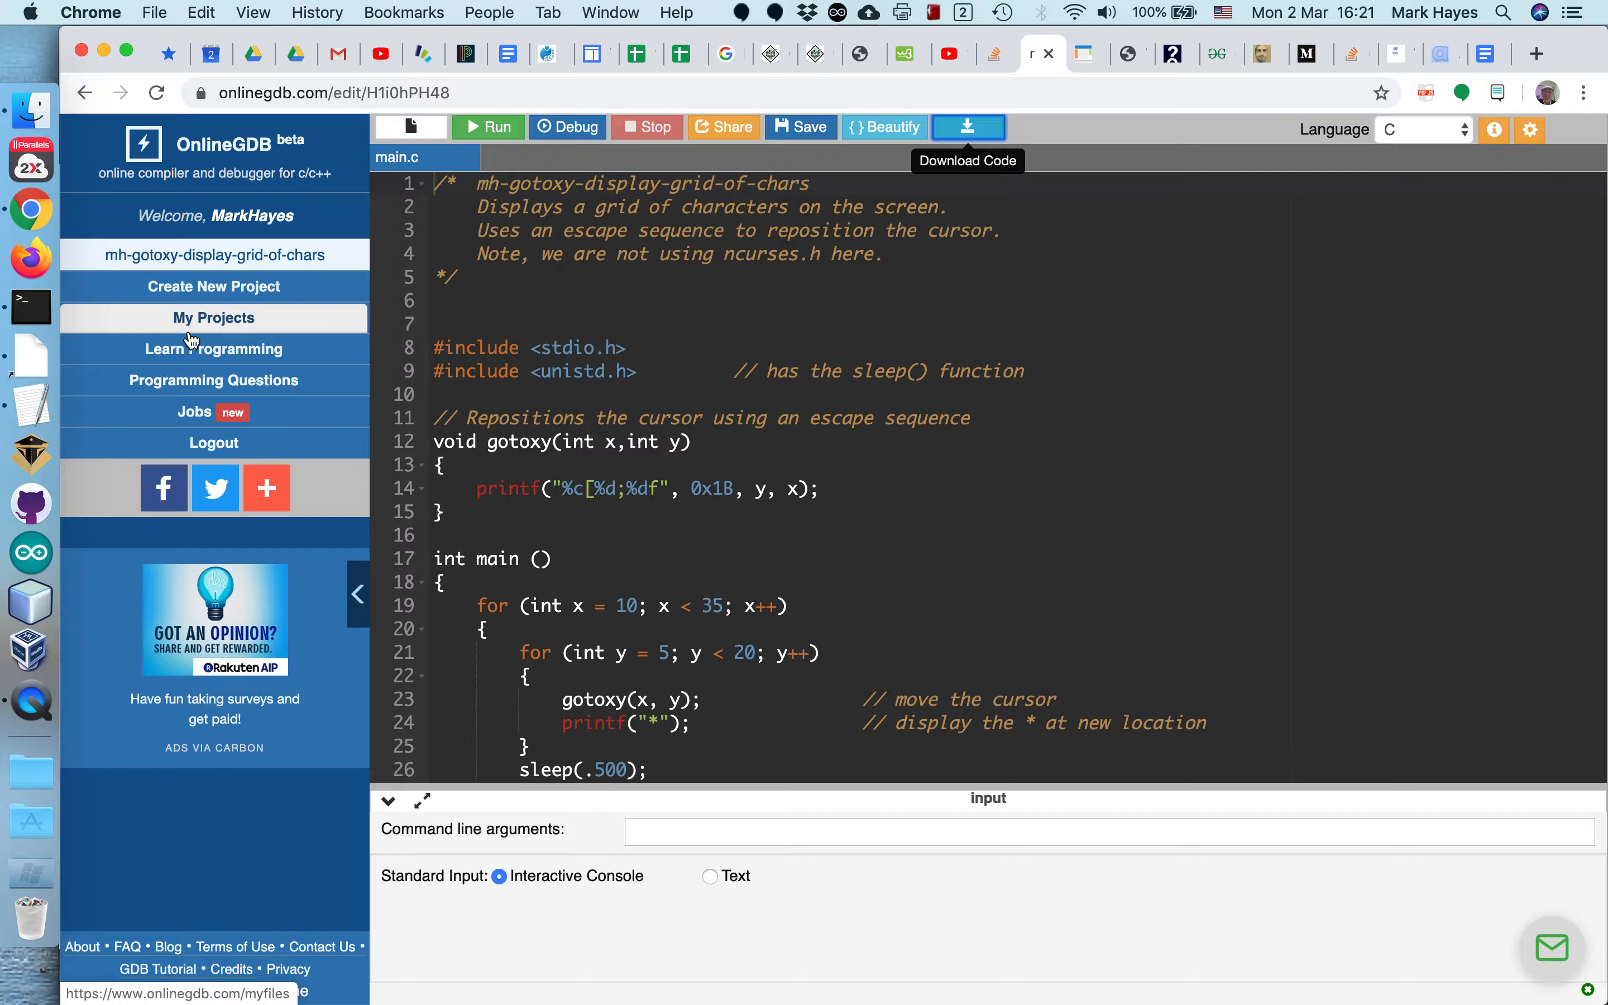
Step: From My Projects, enter the NCURSES folder and open the mh-draw-square-along-perimeter-of-console project
{"action": "left_click", "coordinate": [214, 317]}
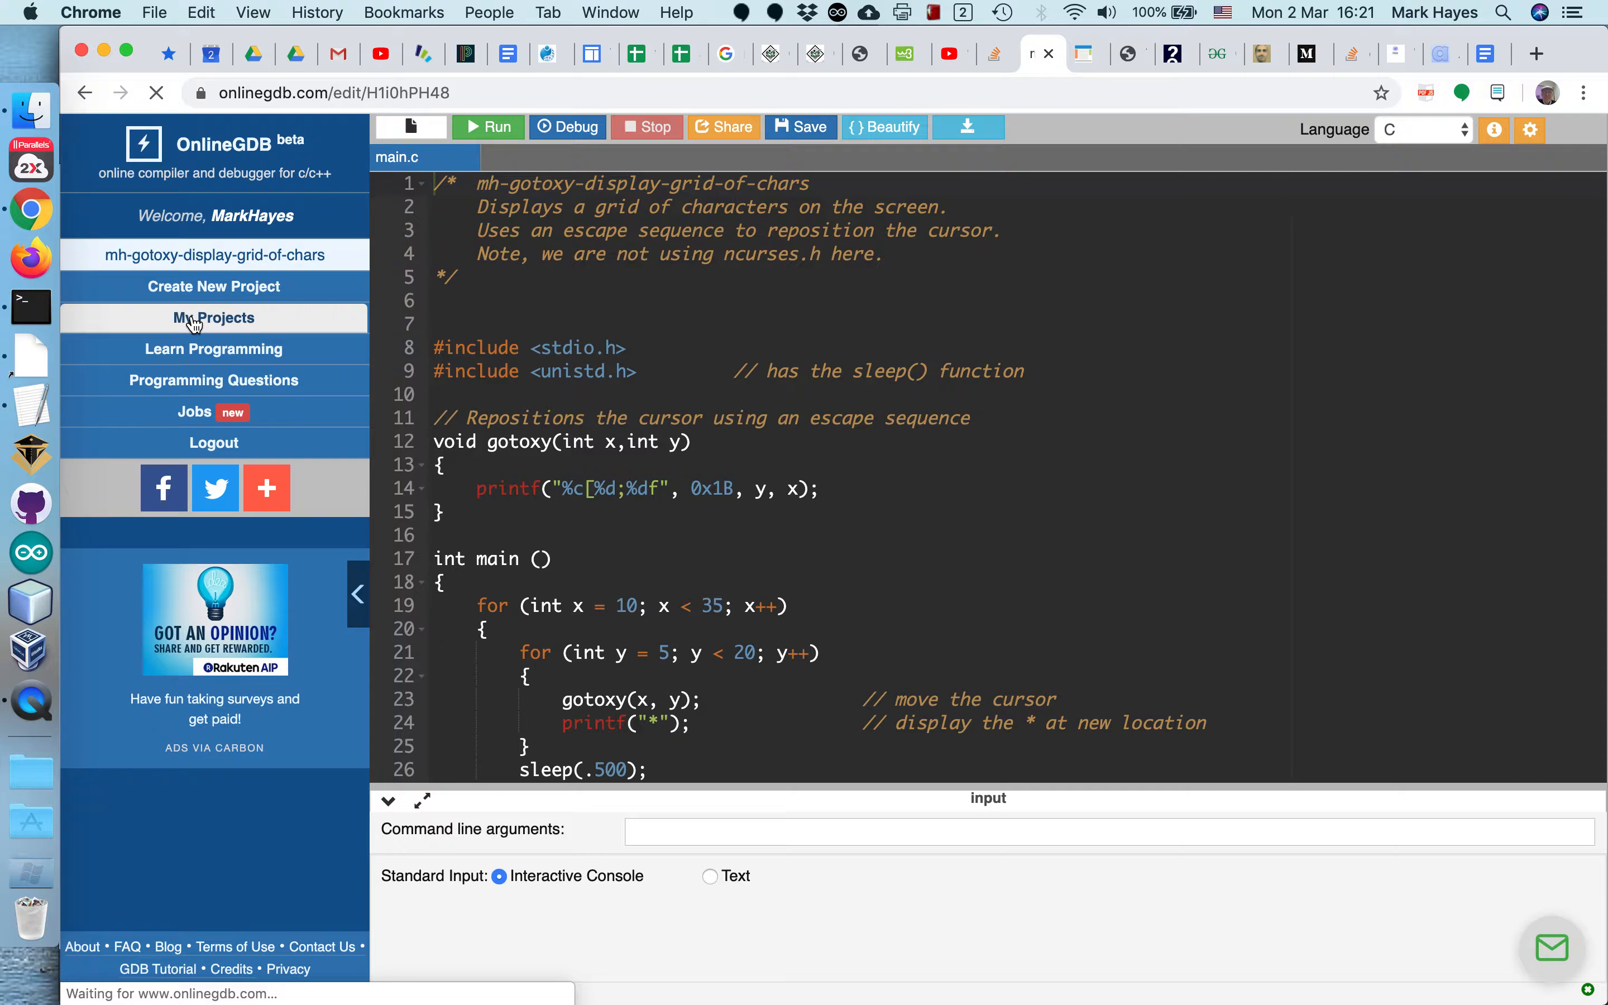
{"action": "left_click", "coordinate": [213, 318]}
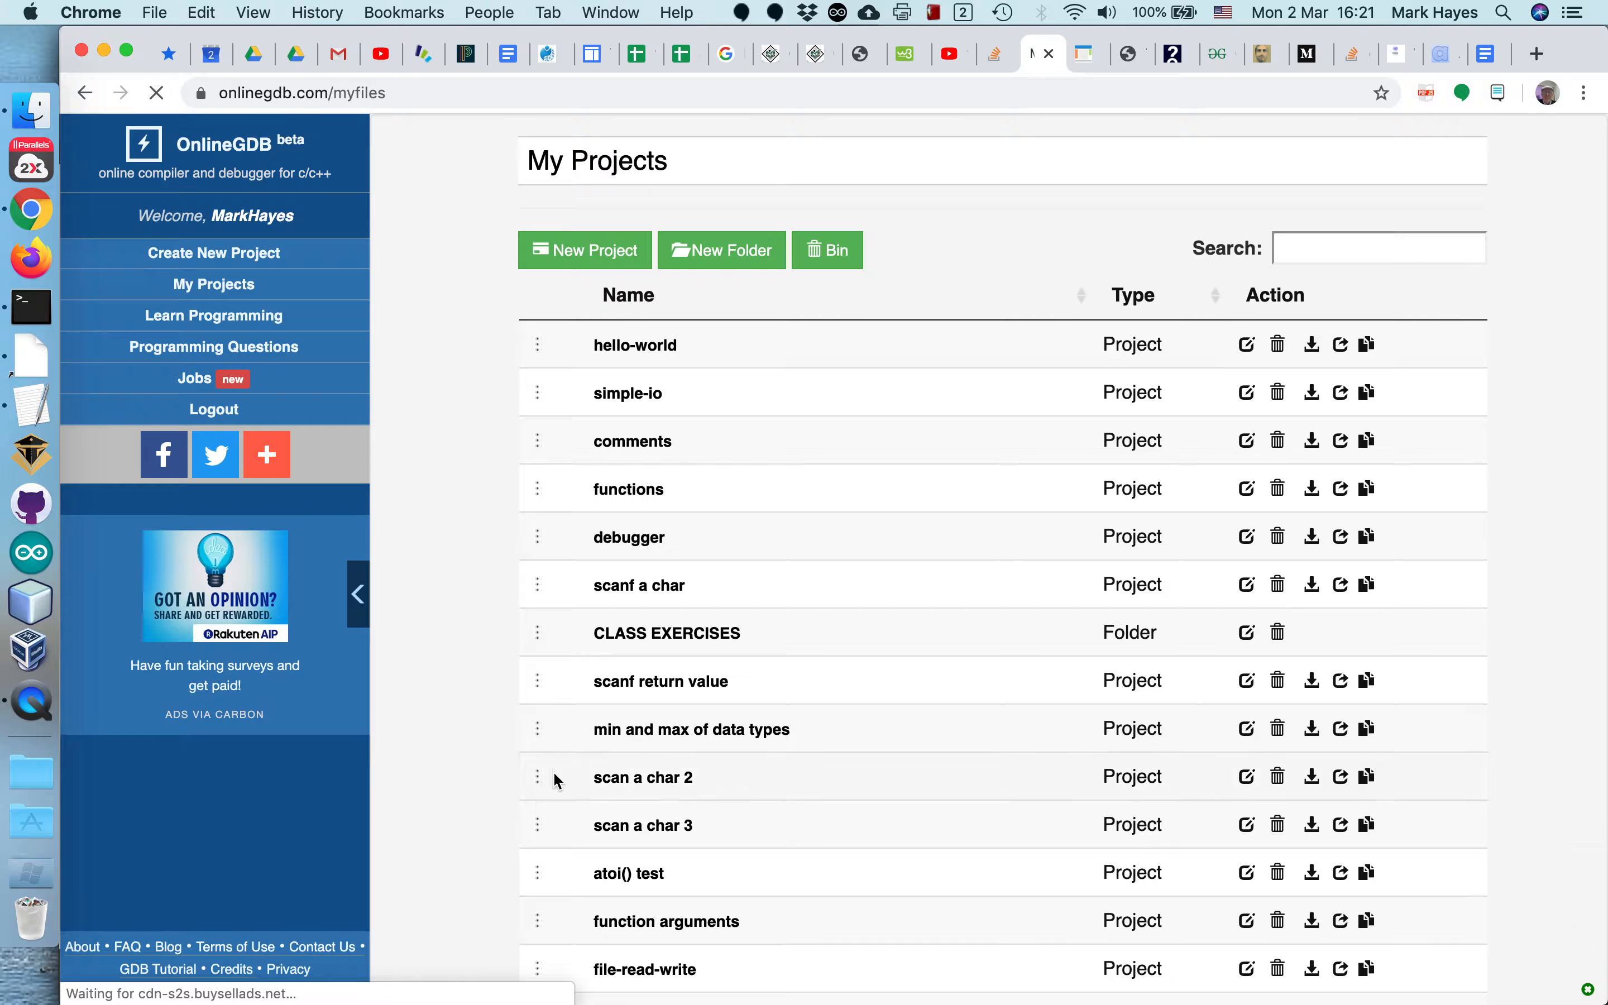
{"action": "scroll", "scroll_direction": "down", "scroll_amount": 3}
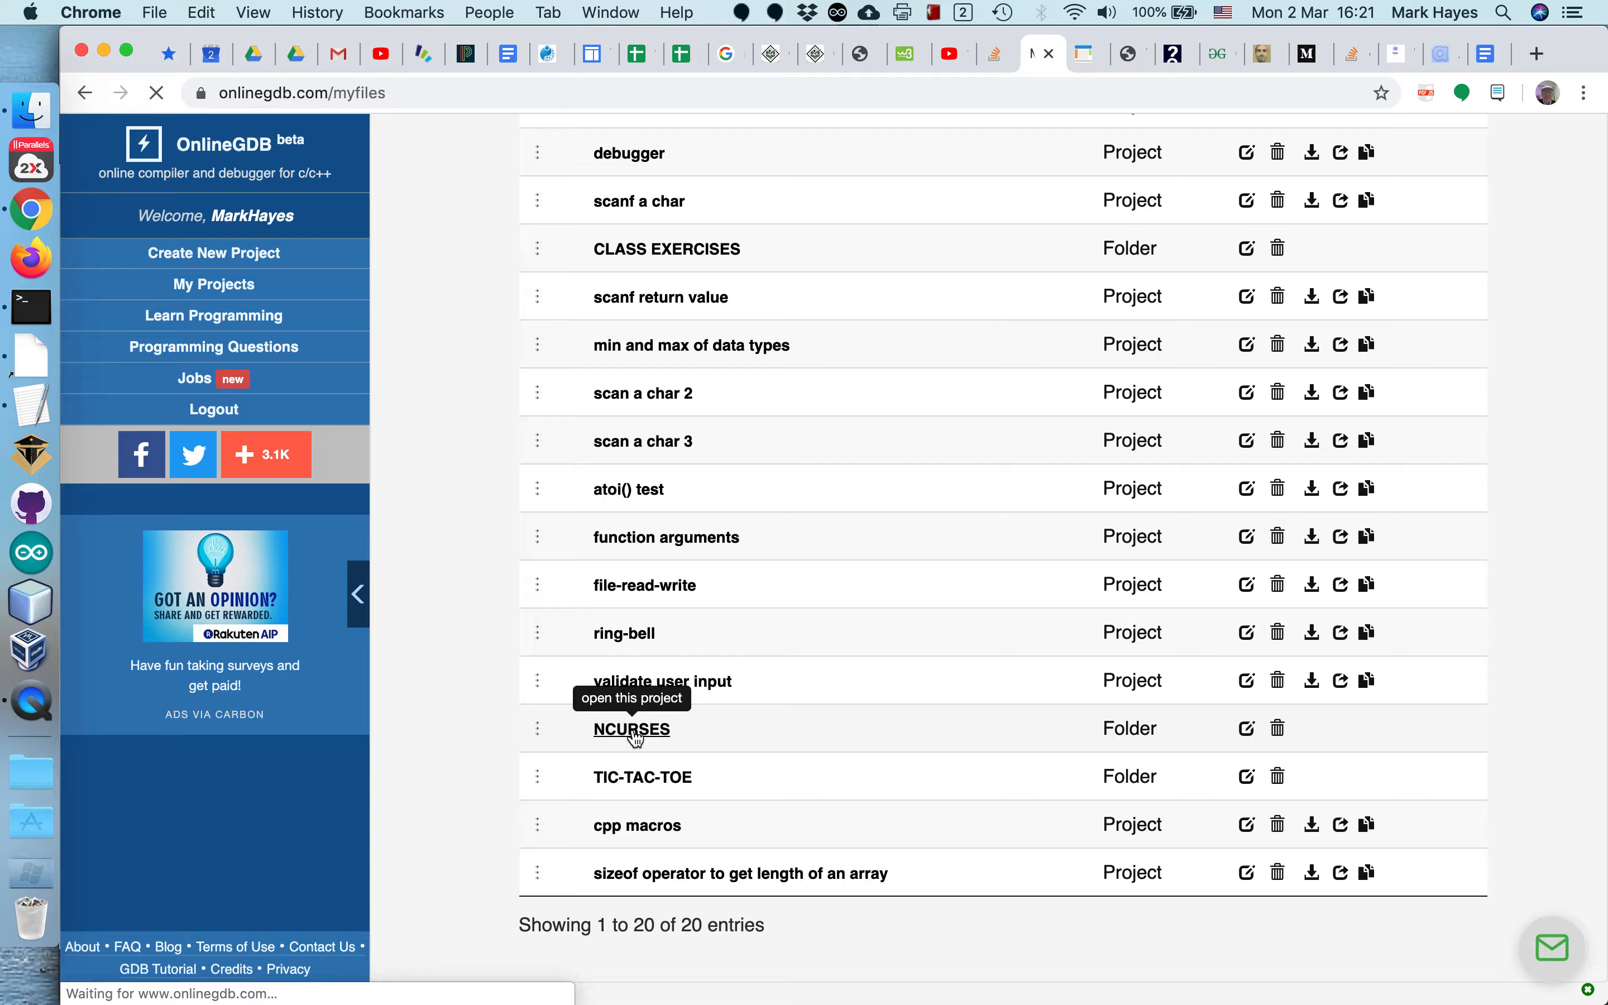
{"action": "left_click", "coordinate": [631, 729]}
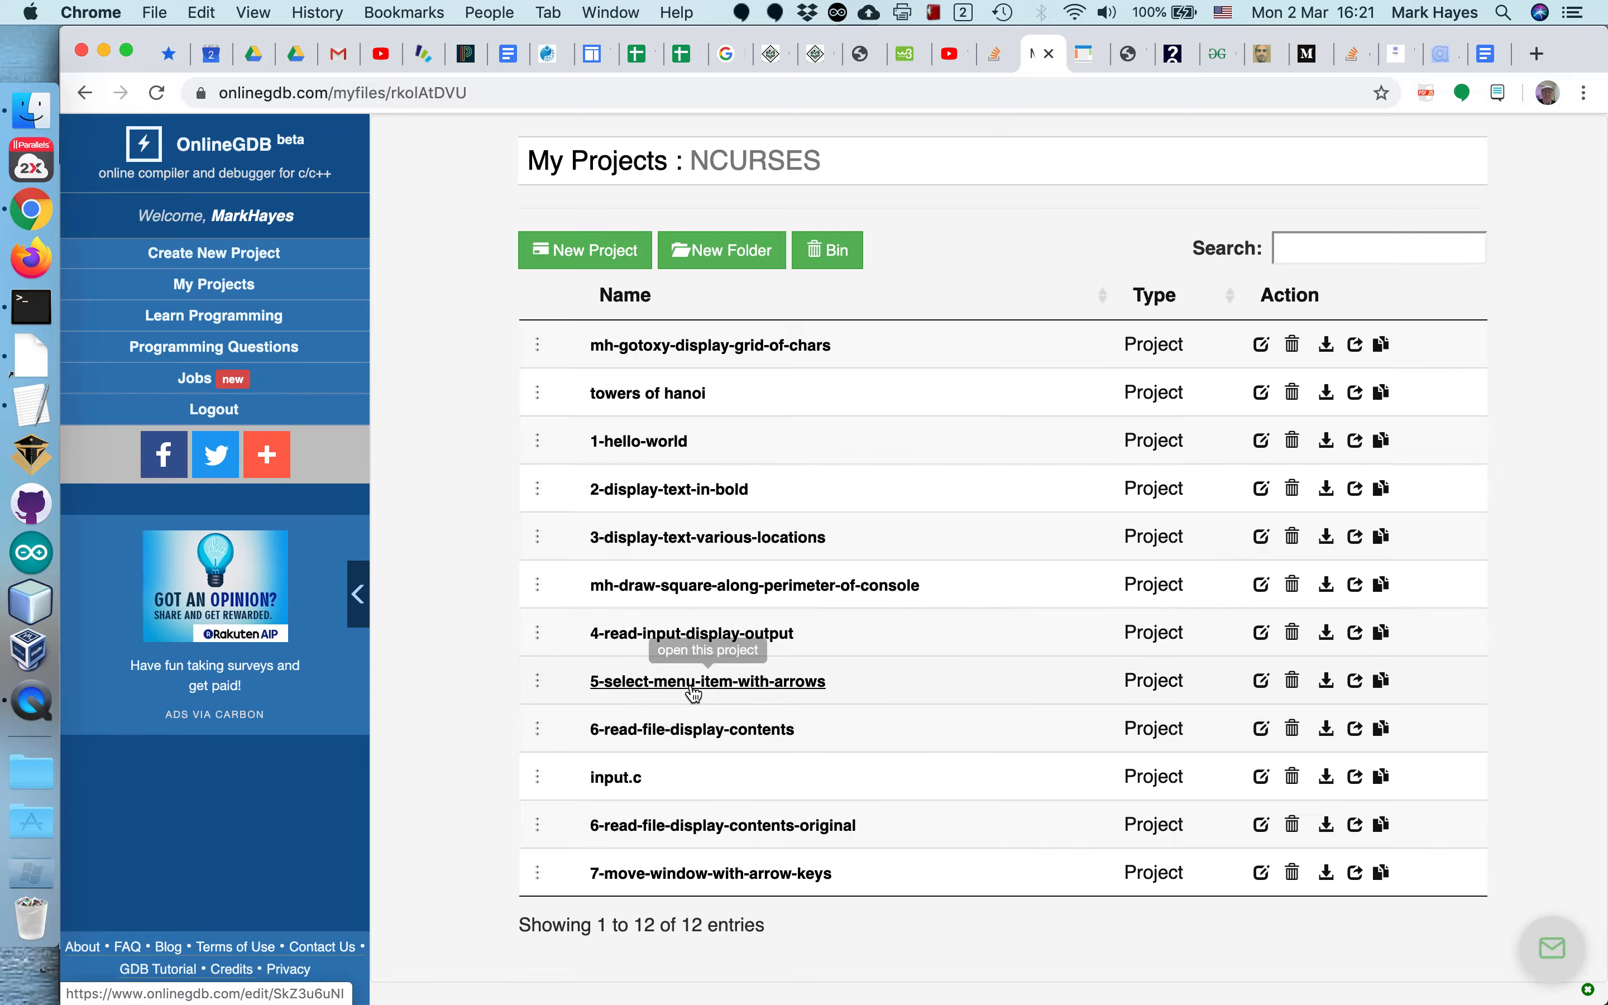
{"action": "left_click", "coordinate": [754, 584]}
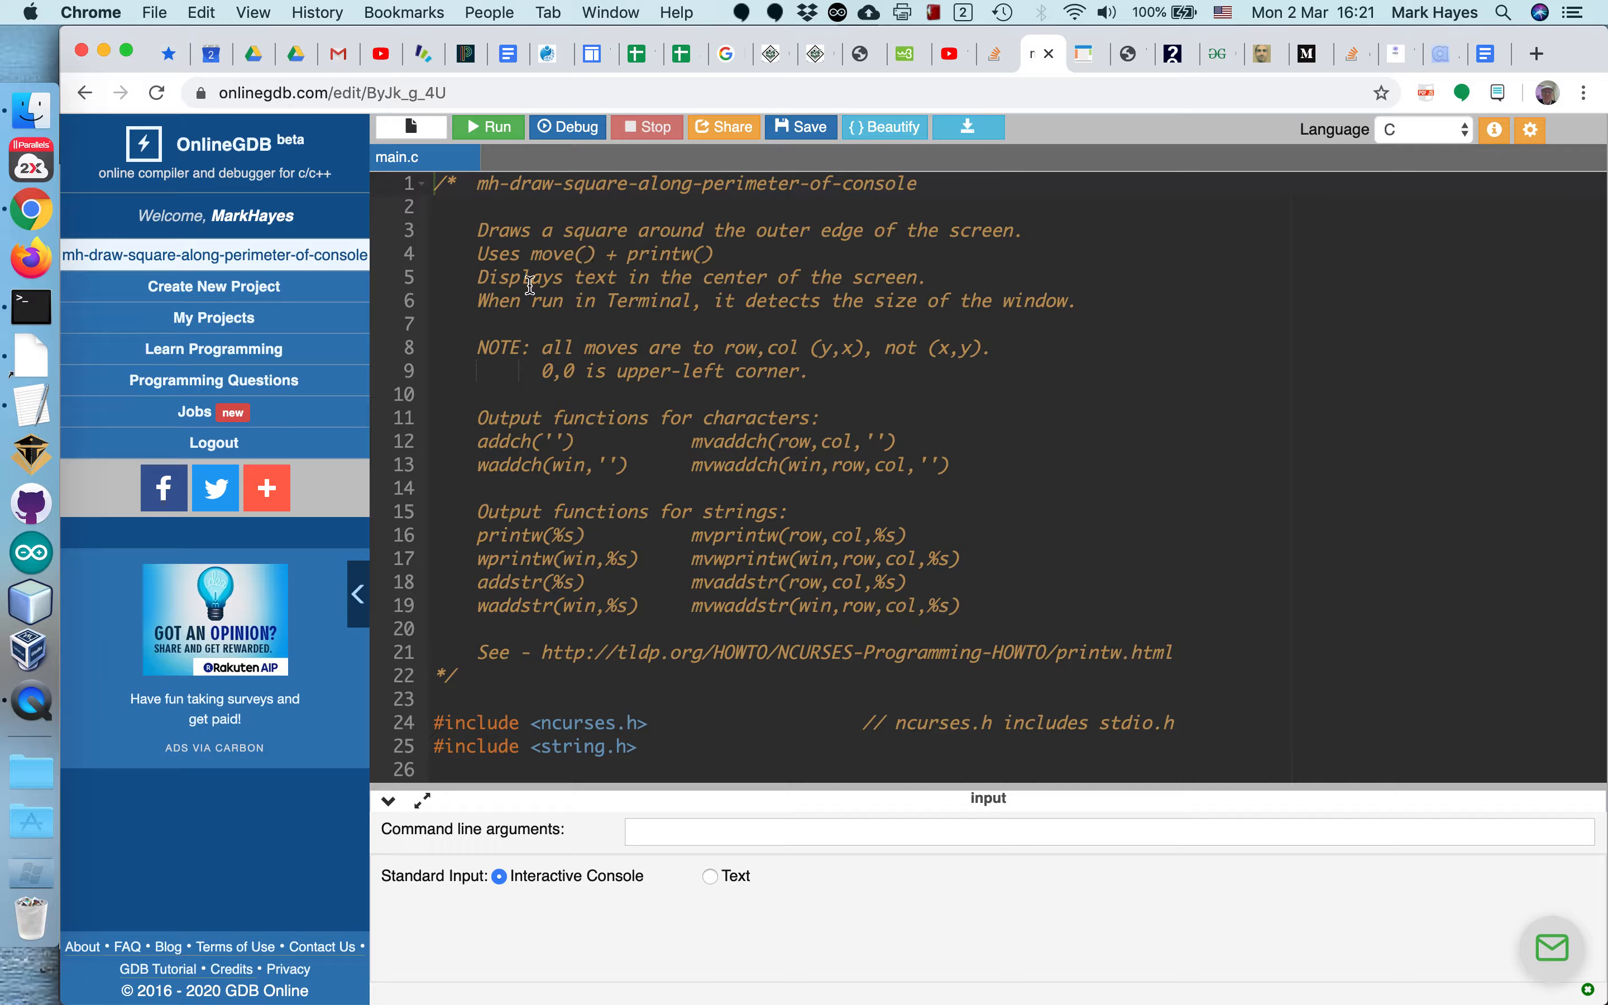
{"action": "mouse_move", "coordinate": [747, 288]}
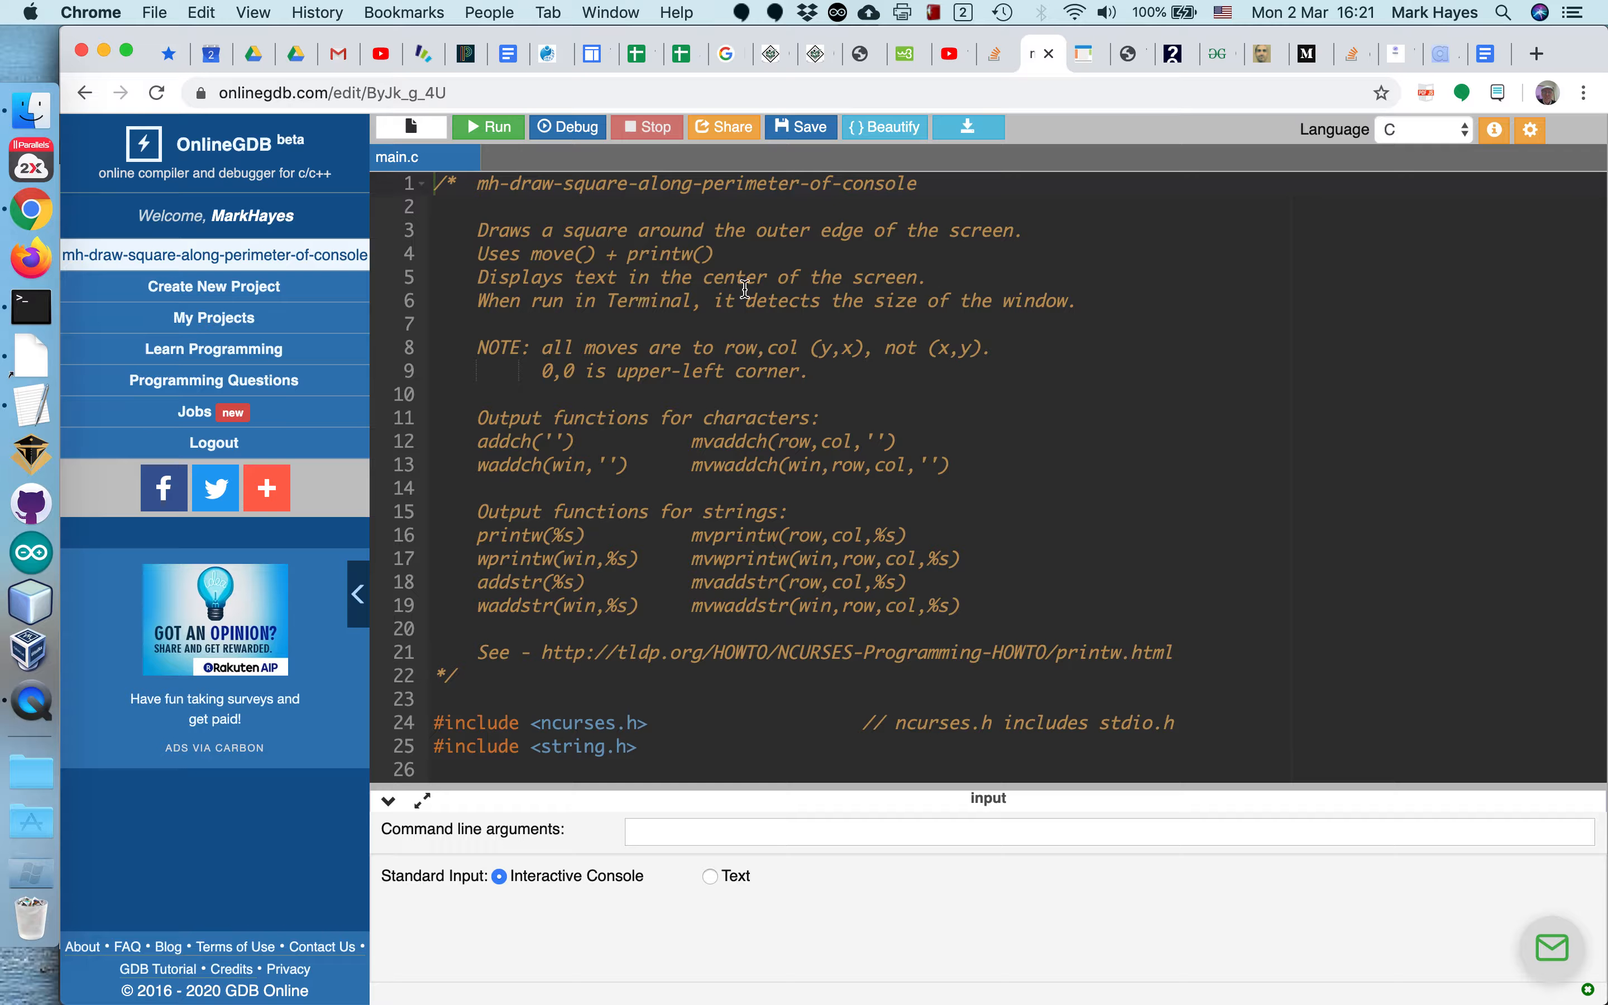
{"action": "mouse_move", "coordinate": [572, 314]}
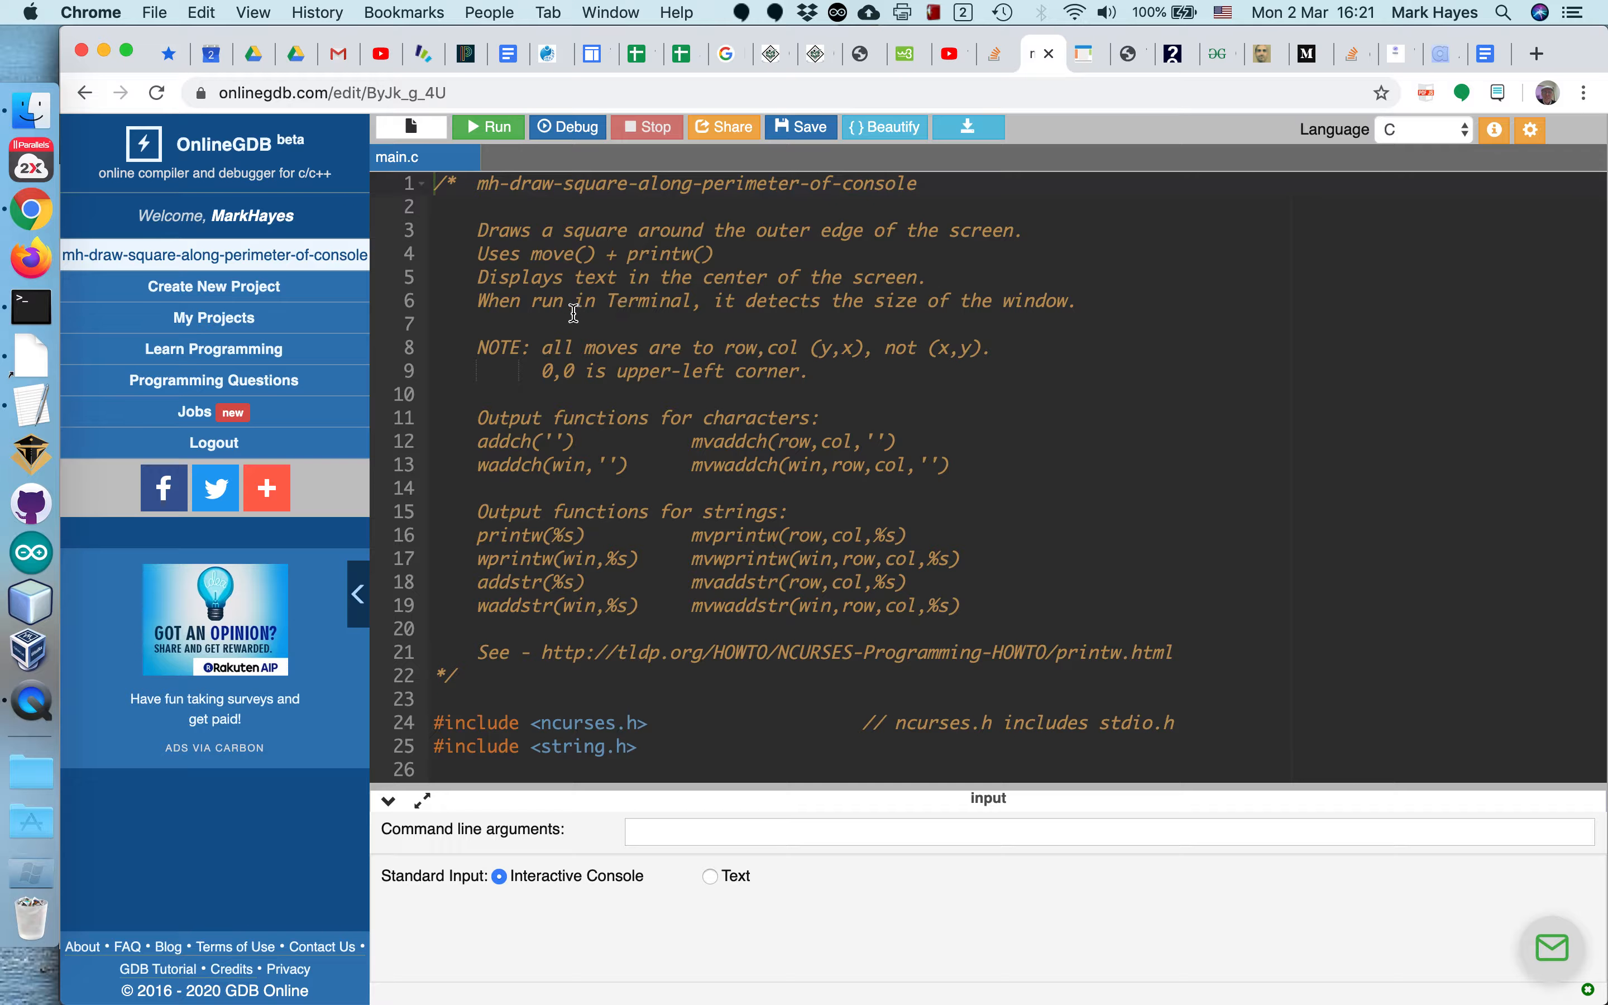
{"action": "mouse_move", "coordinate": [954, 304]}
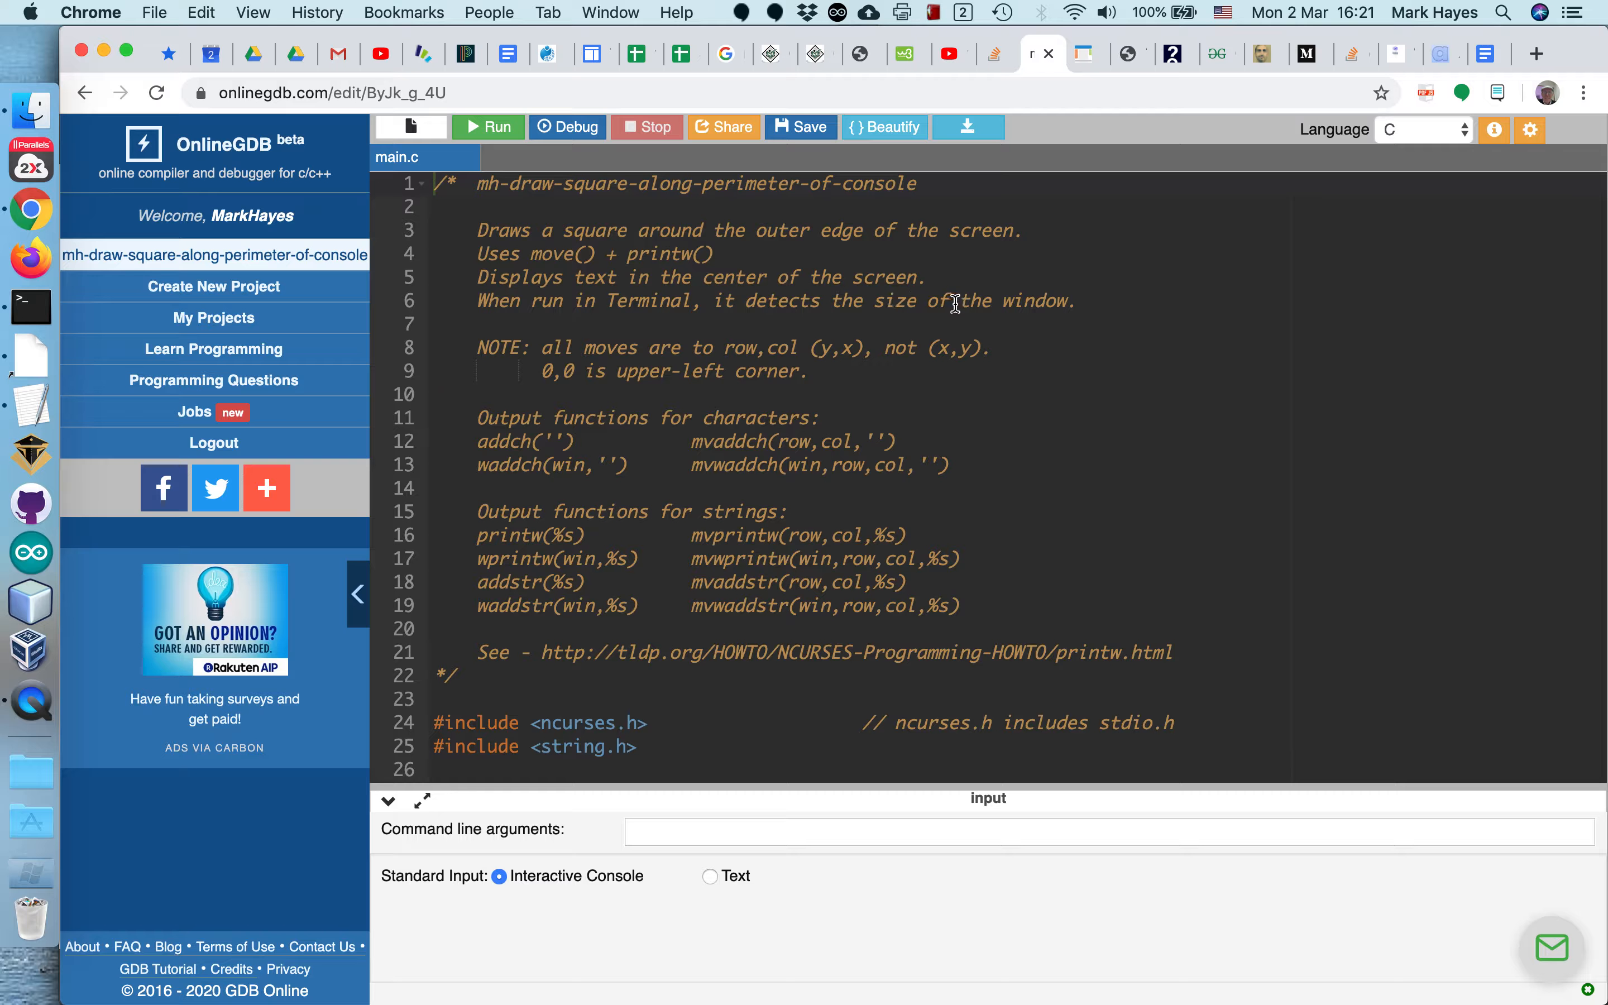
{"action": "mouse_move", "coordinate": [631, 371]}
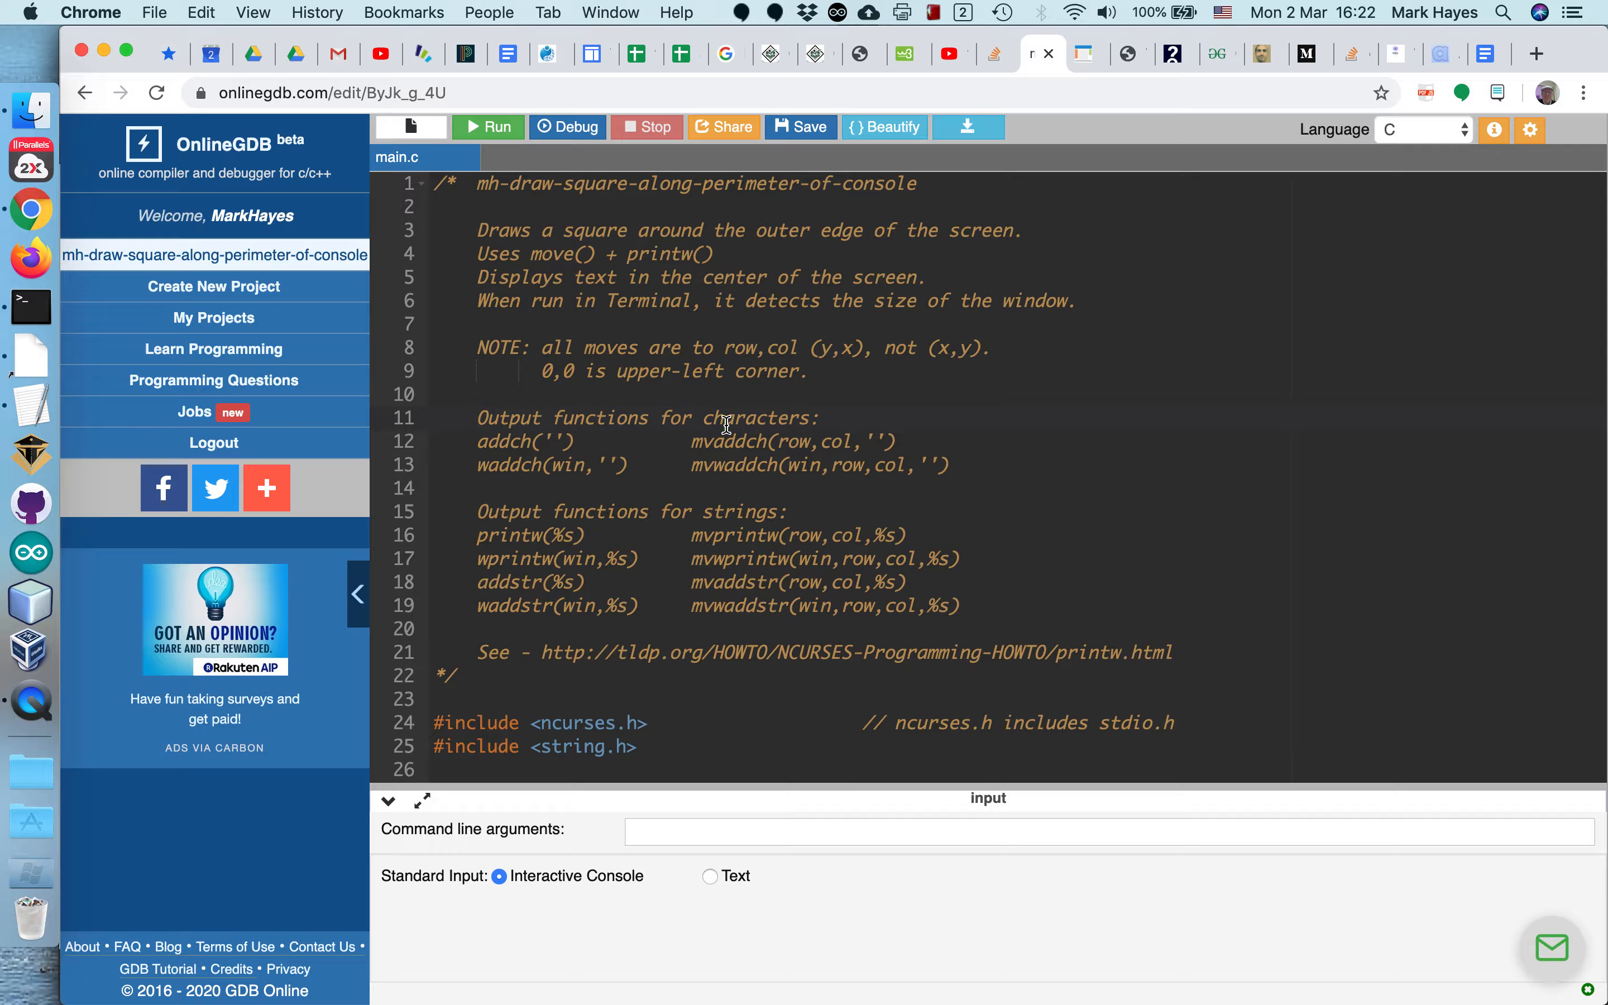
{"action": "mouse_move", "coordinate": [774, 364]}
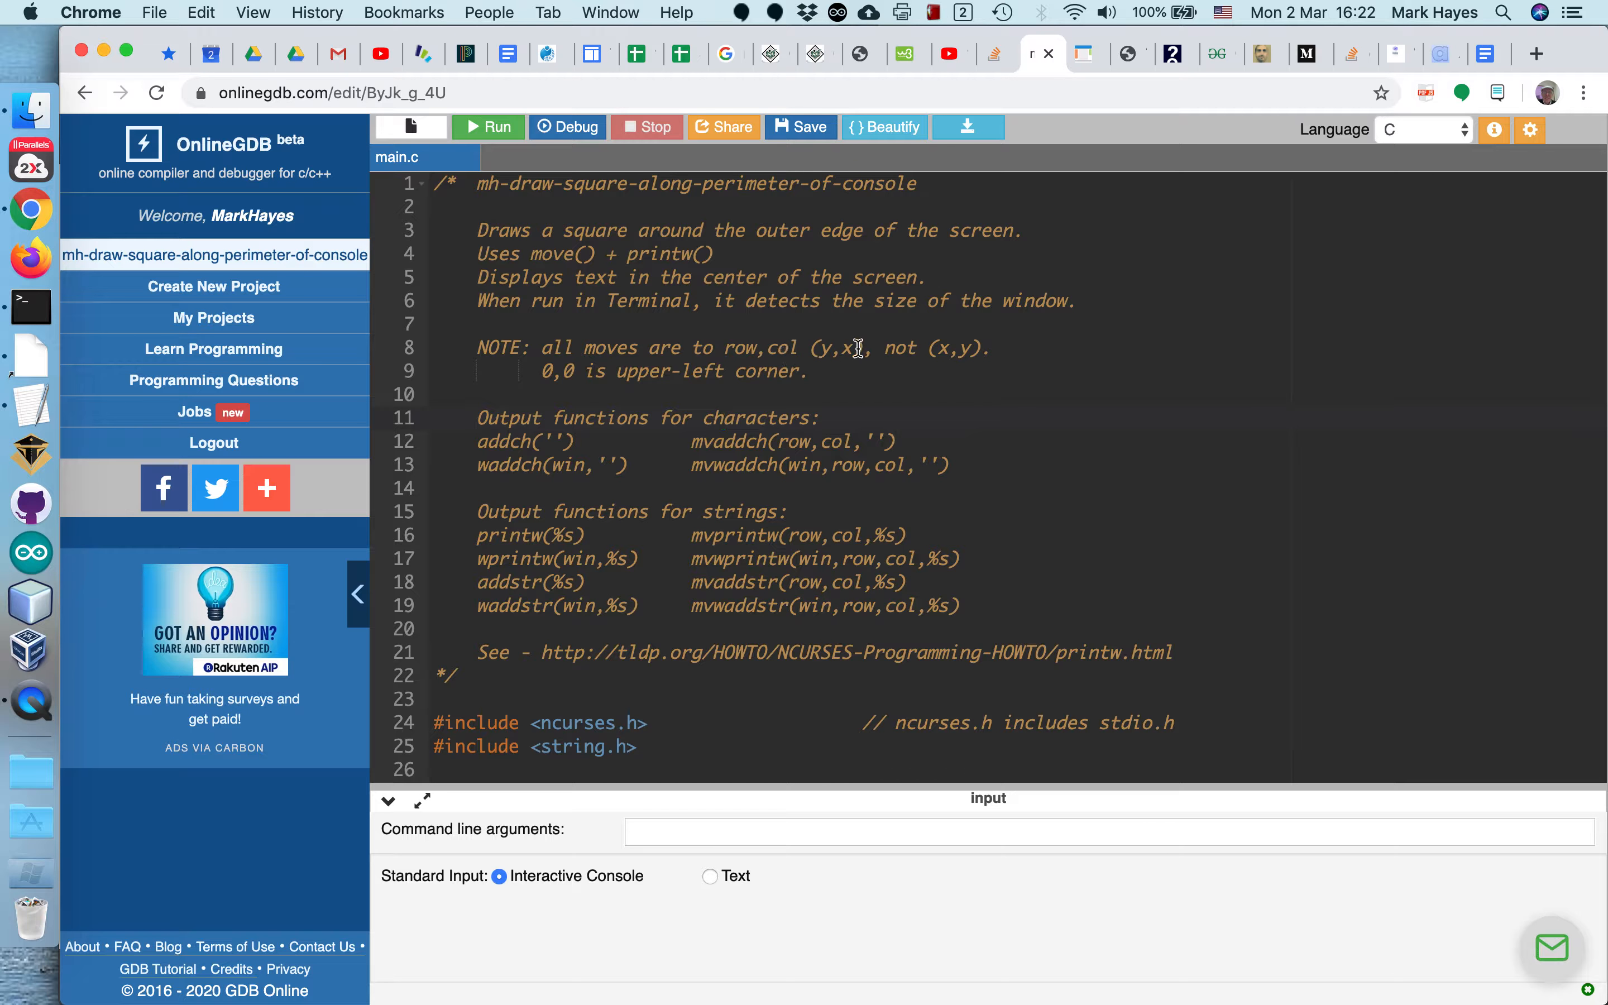
{"action": "scroll", "scroll_direction": "down", "scroll_amount": 3}
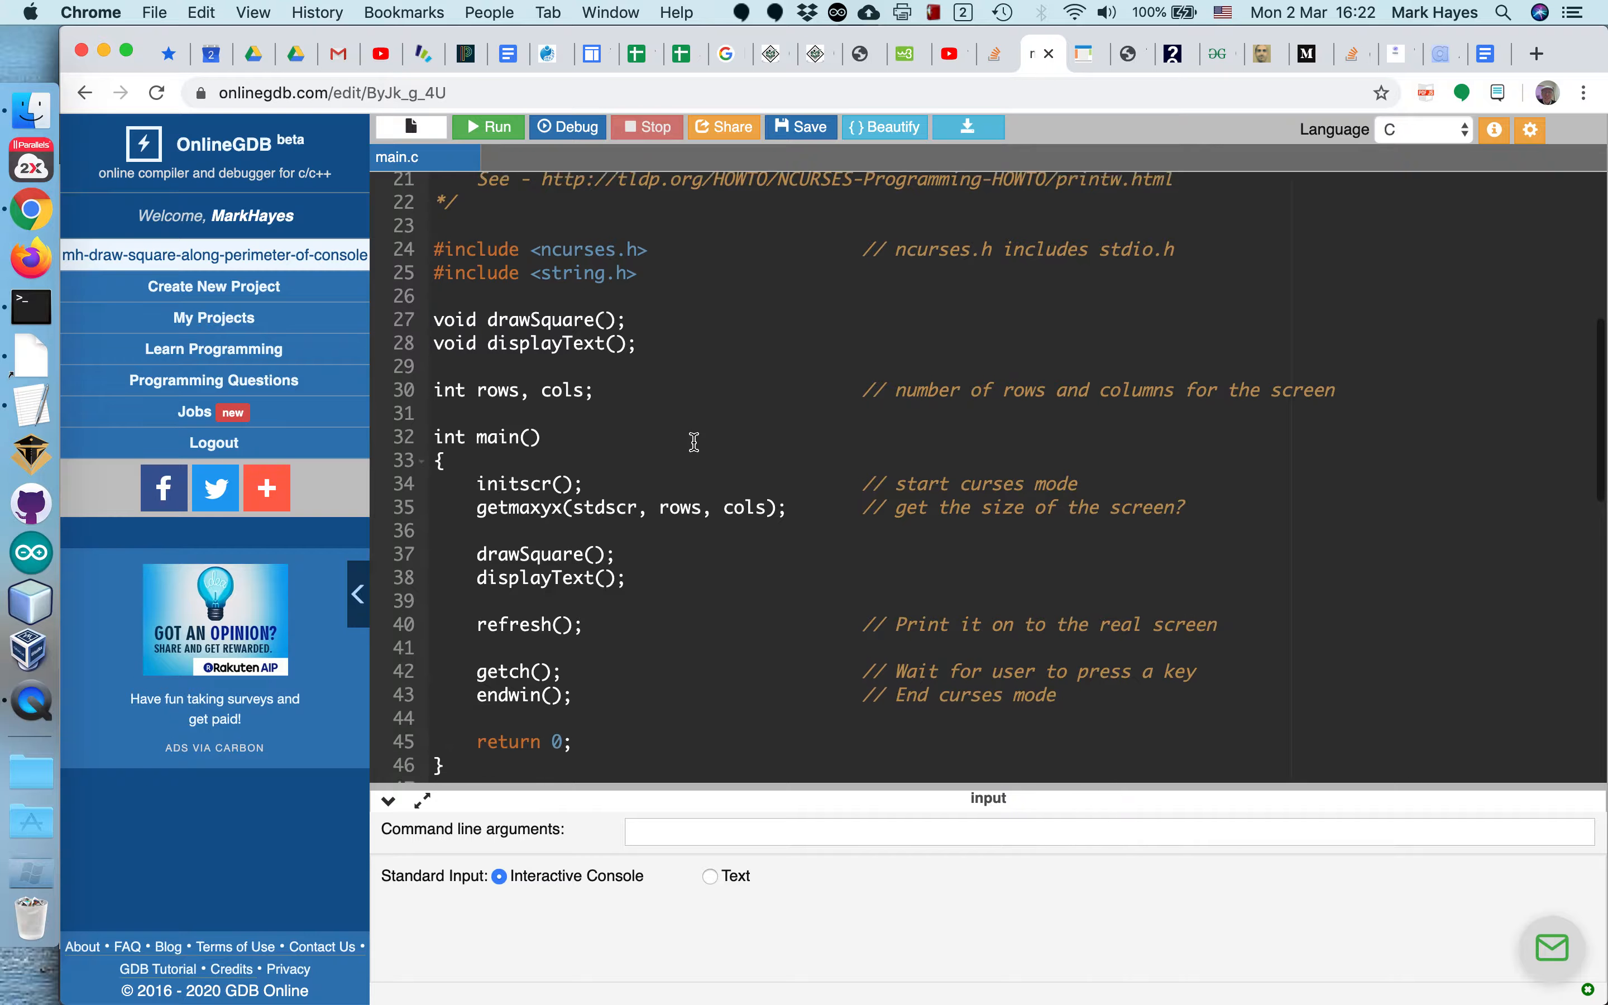
{"action": "scroll", "scroll_direction": "down", "scroll_amount": 3}
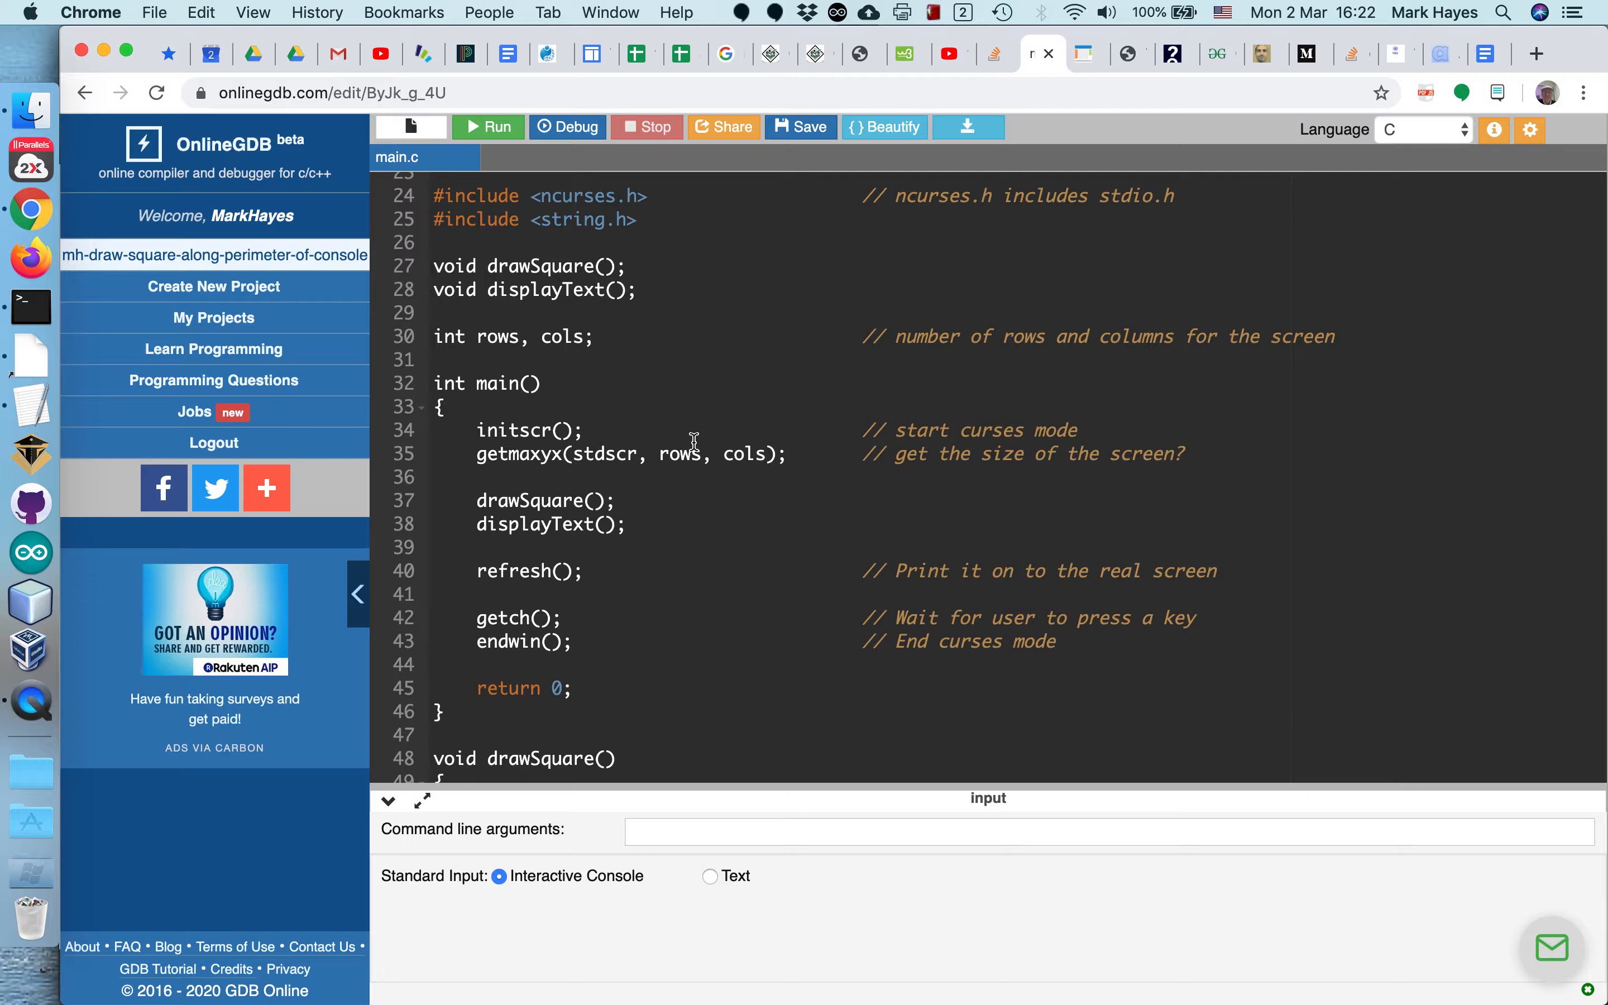
{"action": "mouse_move", "coordinate": [577, 300]}
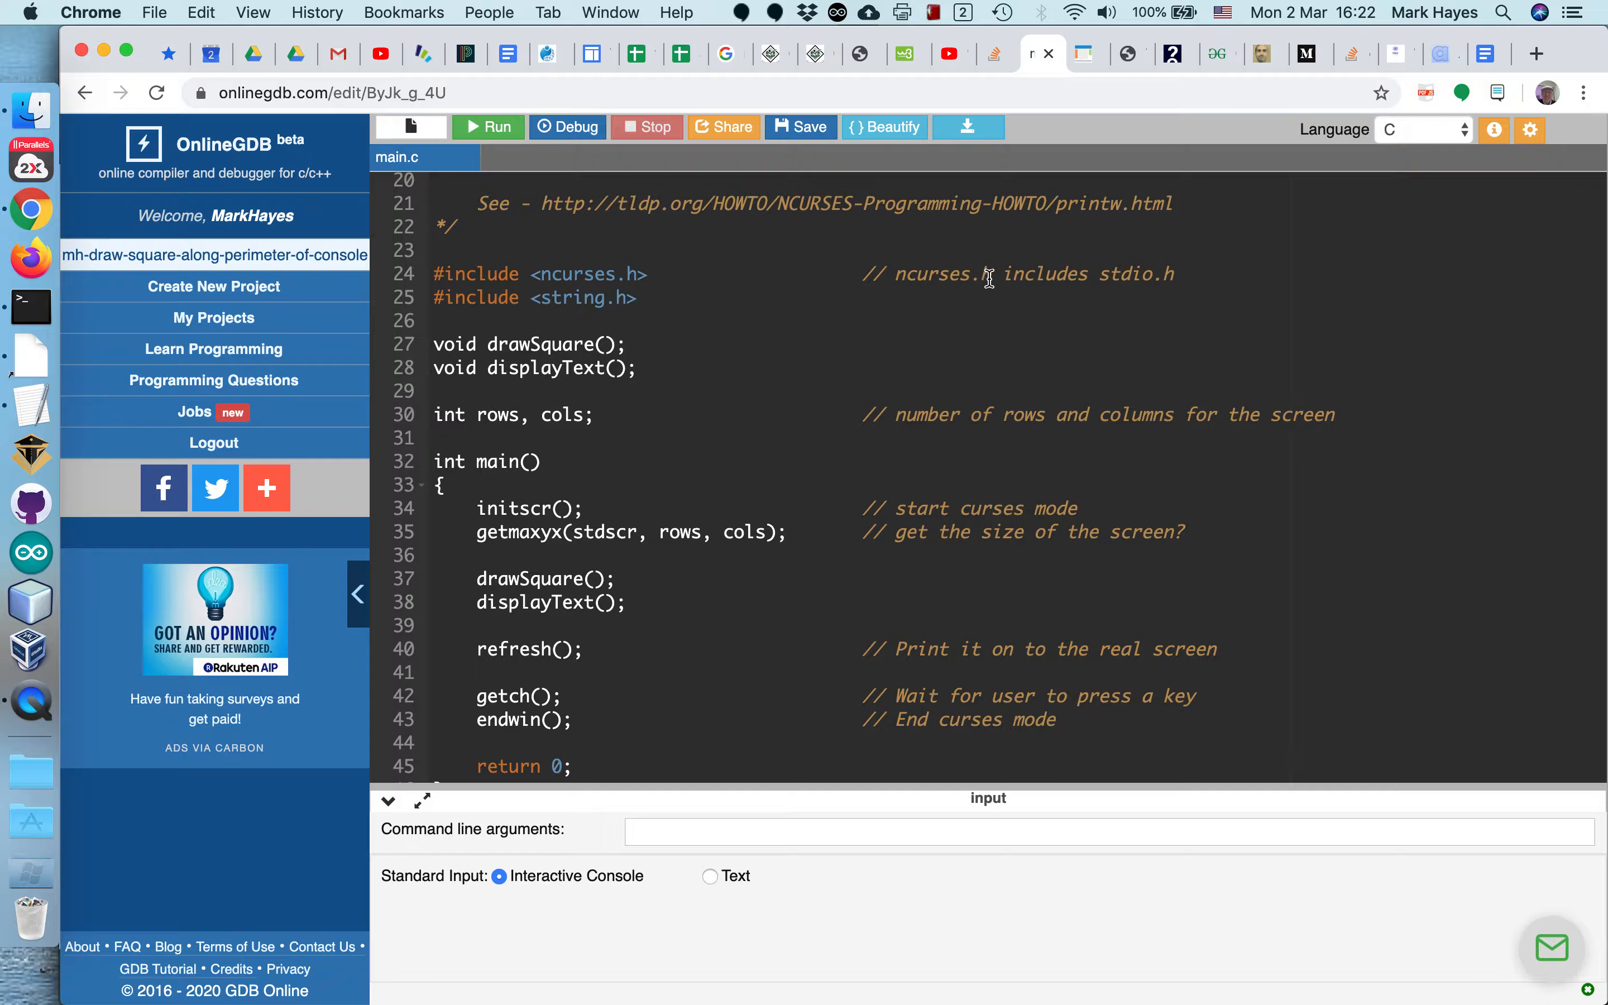
{"action": "mouse_move", "coordinate": [853, 284]}
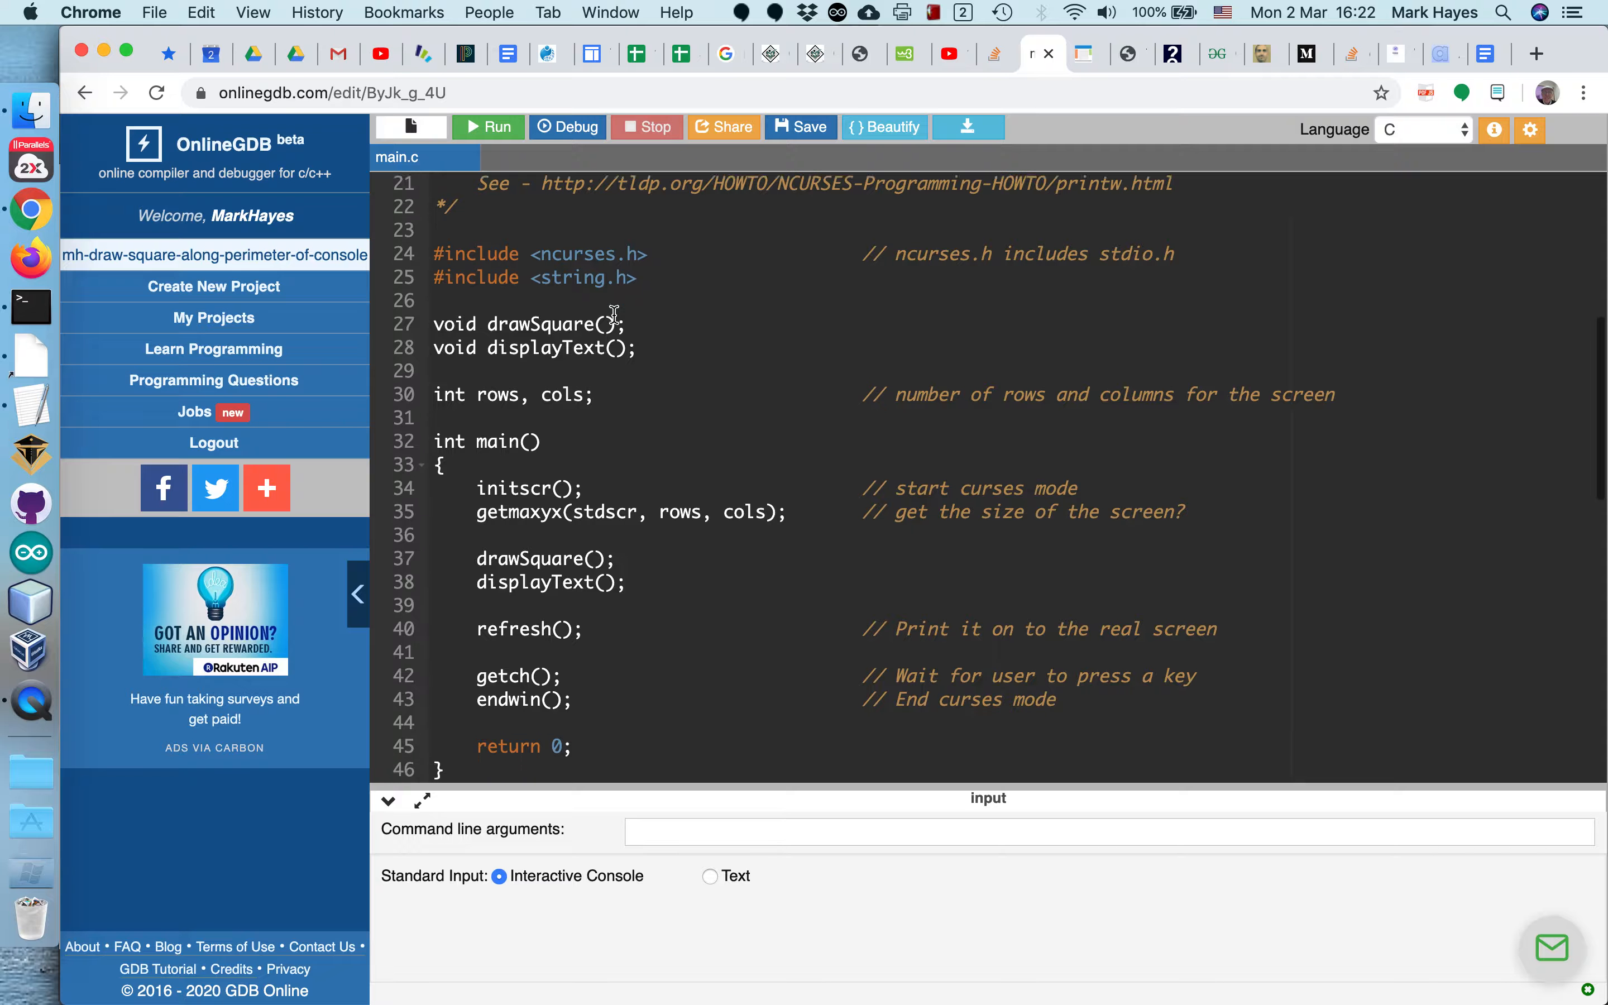
{"action": "scroll", "scroll_direction": "down", "scroll_amount": 3}
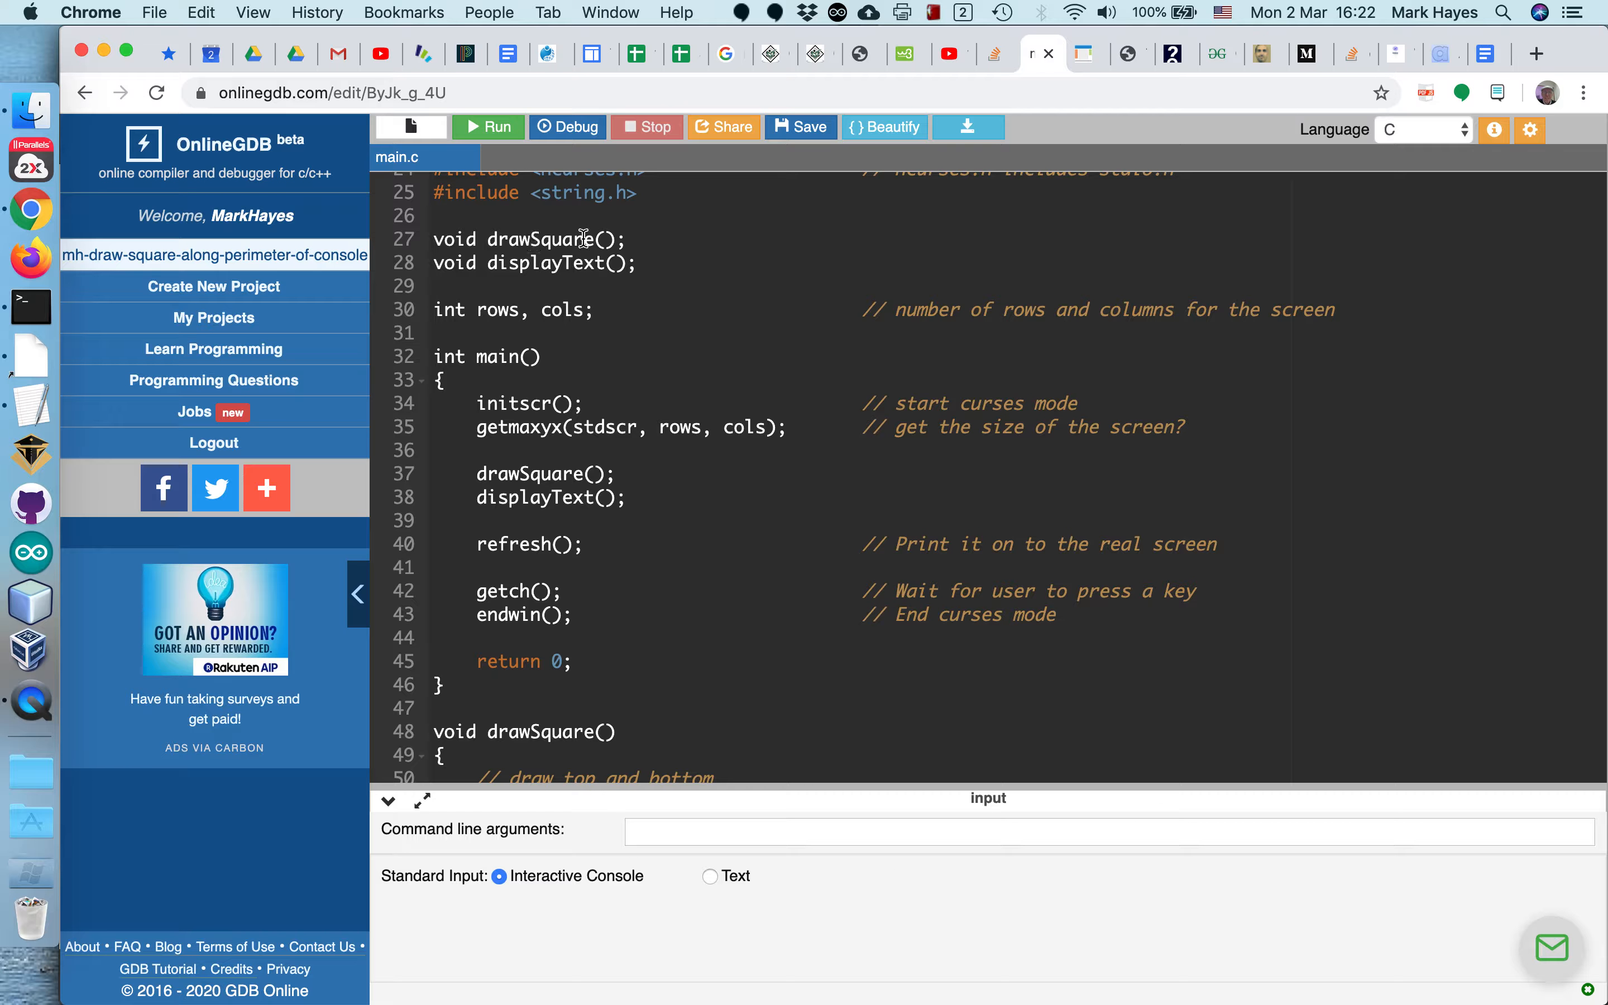
{"action": "mouse_move", "coordinate": [644, 332]}
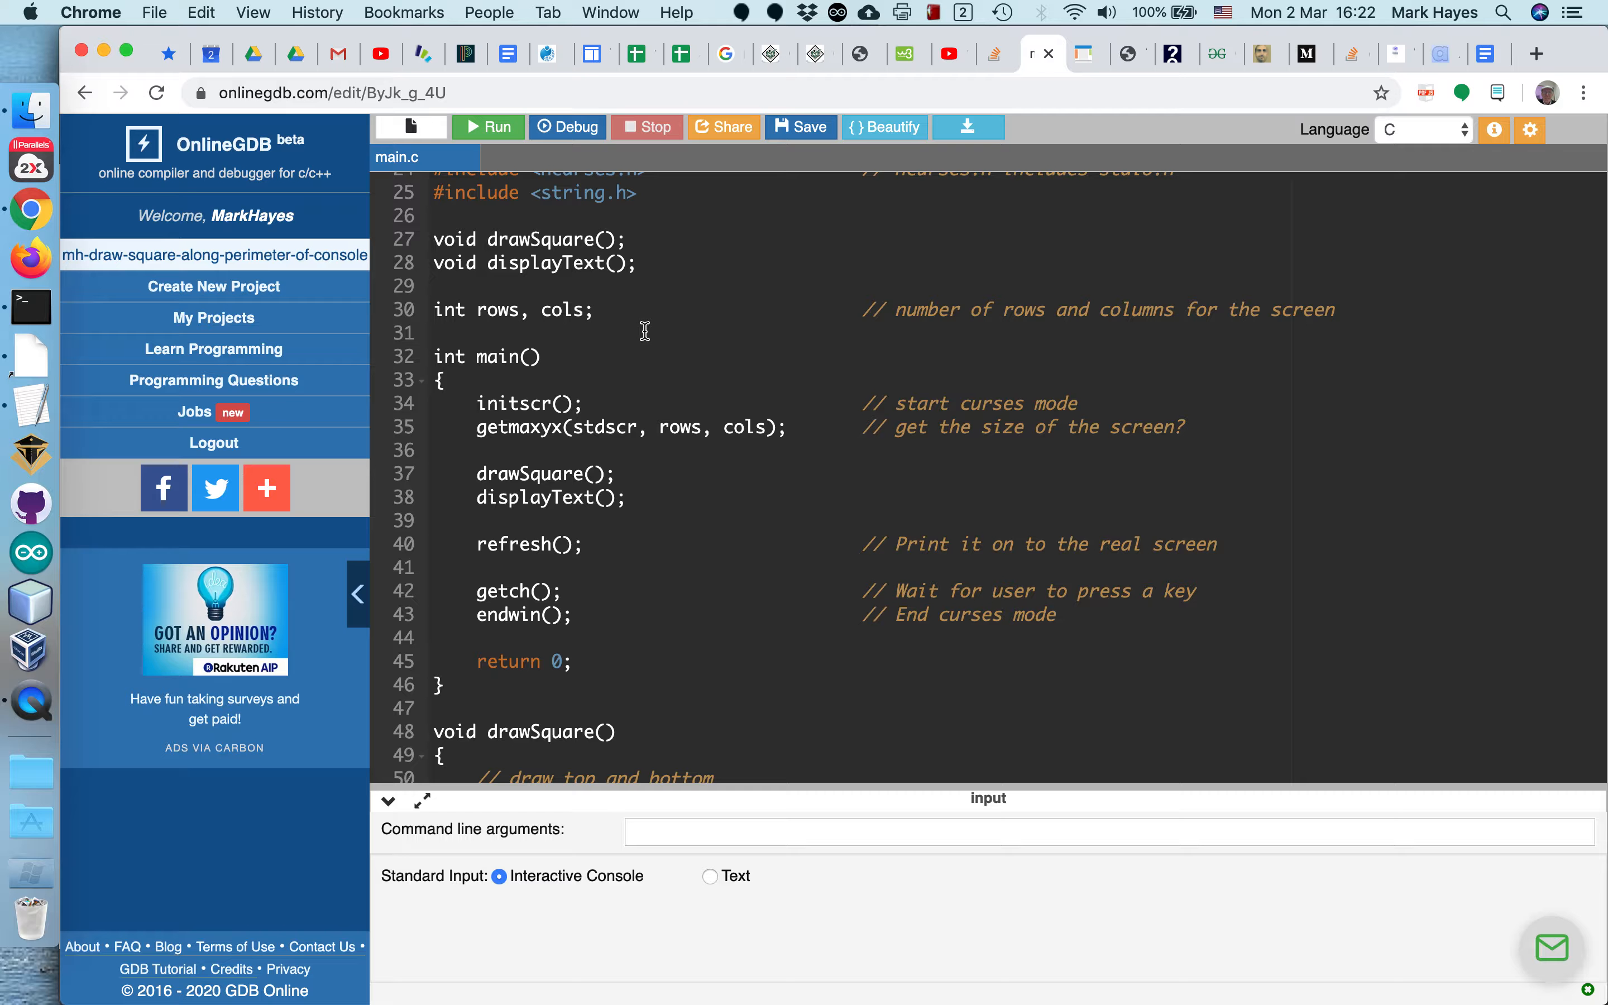
{"action": "scroll", "scroll_direction": "down", "scroll_amount": 3}
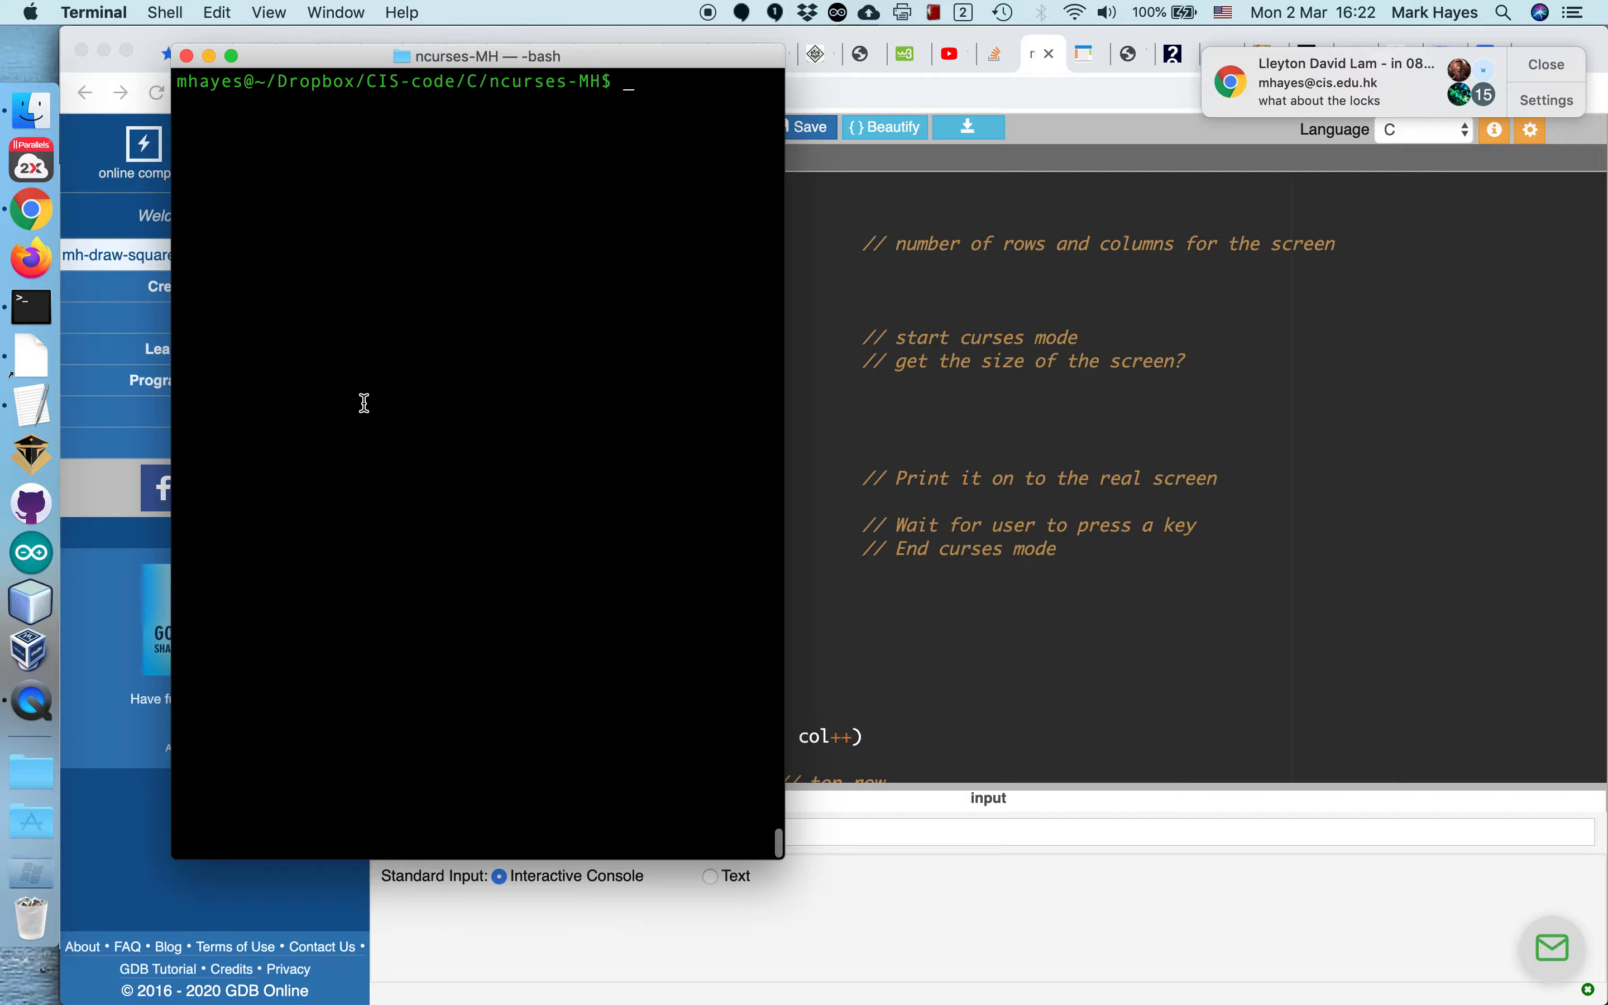
{"action": "mouse_move", "coordinate": [515, 385]}
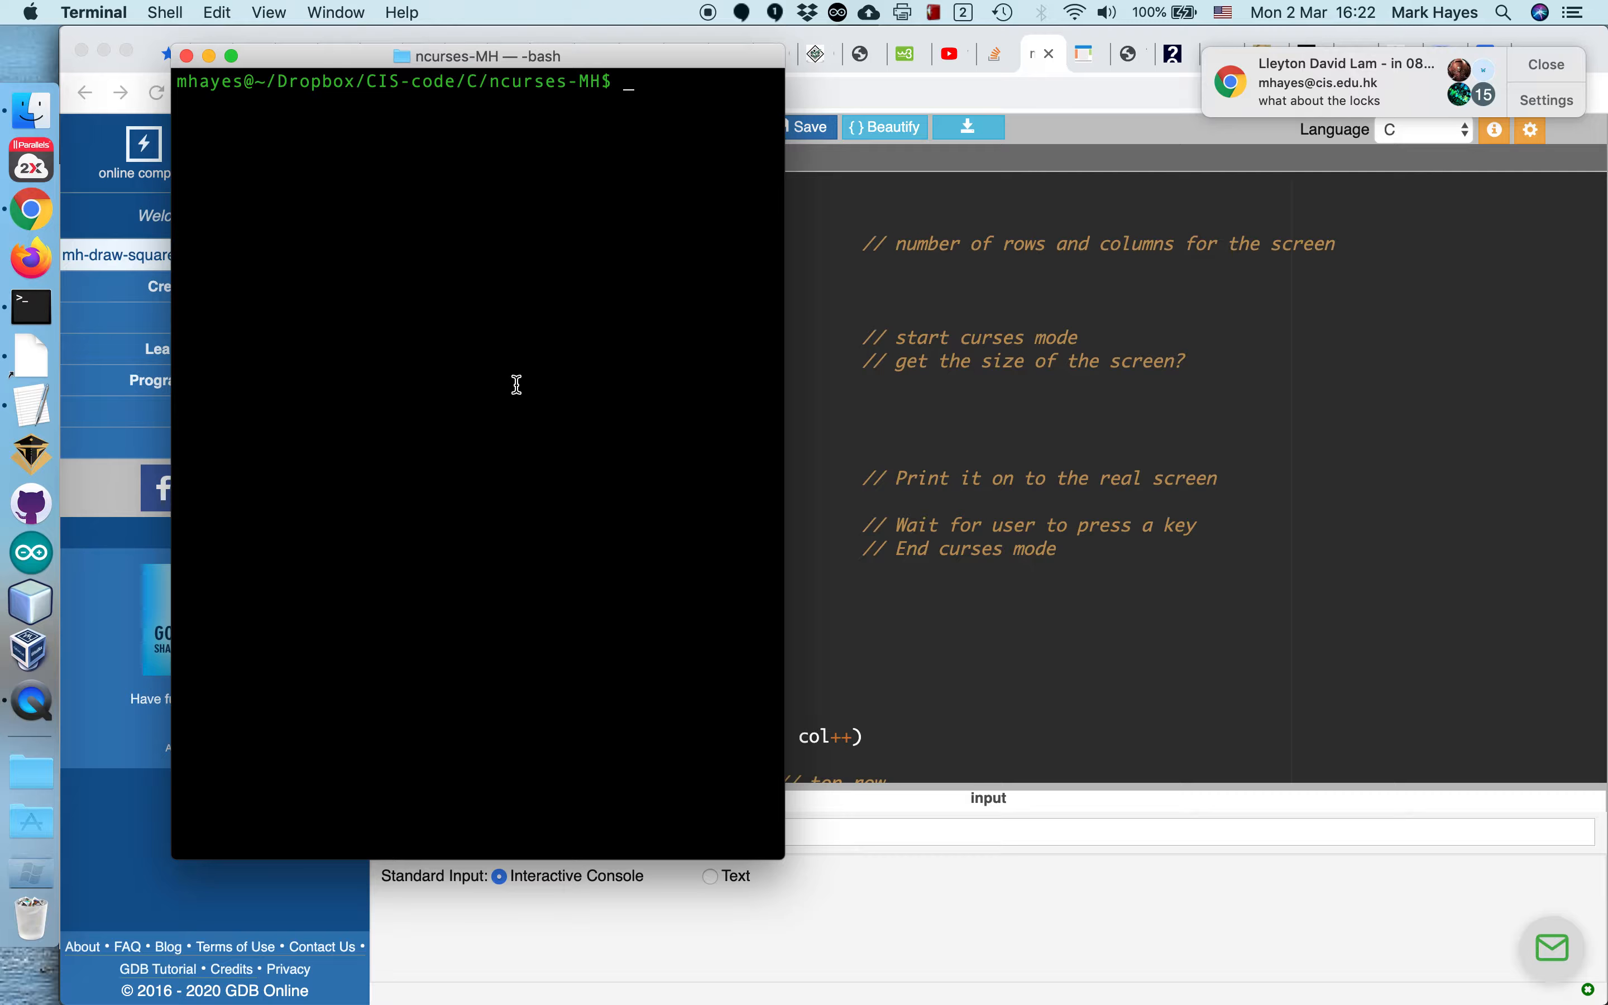
{"action": "mouse_move", "coordinate": [480, 312]}
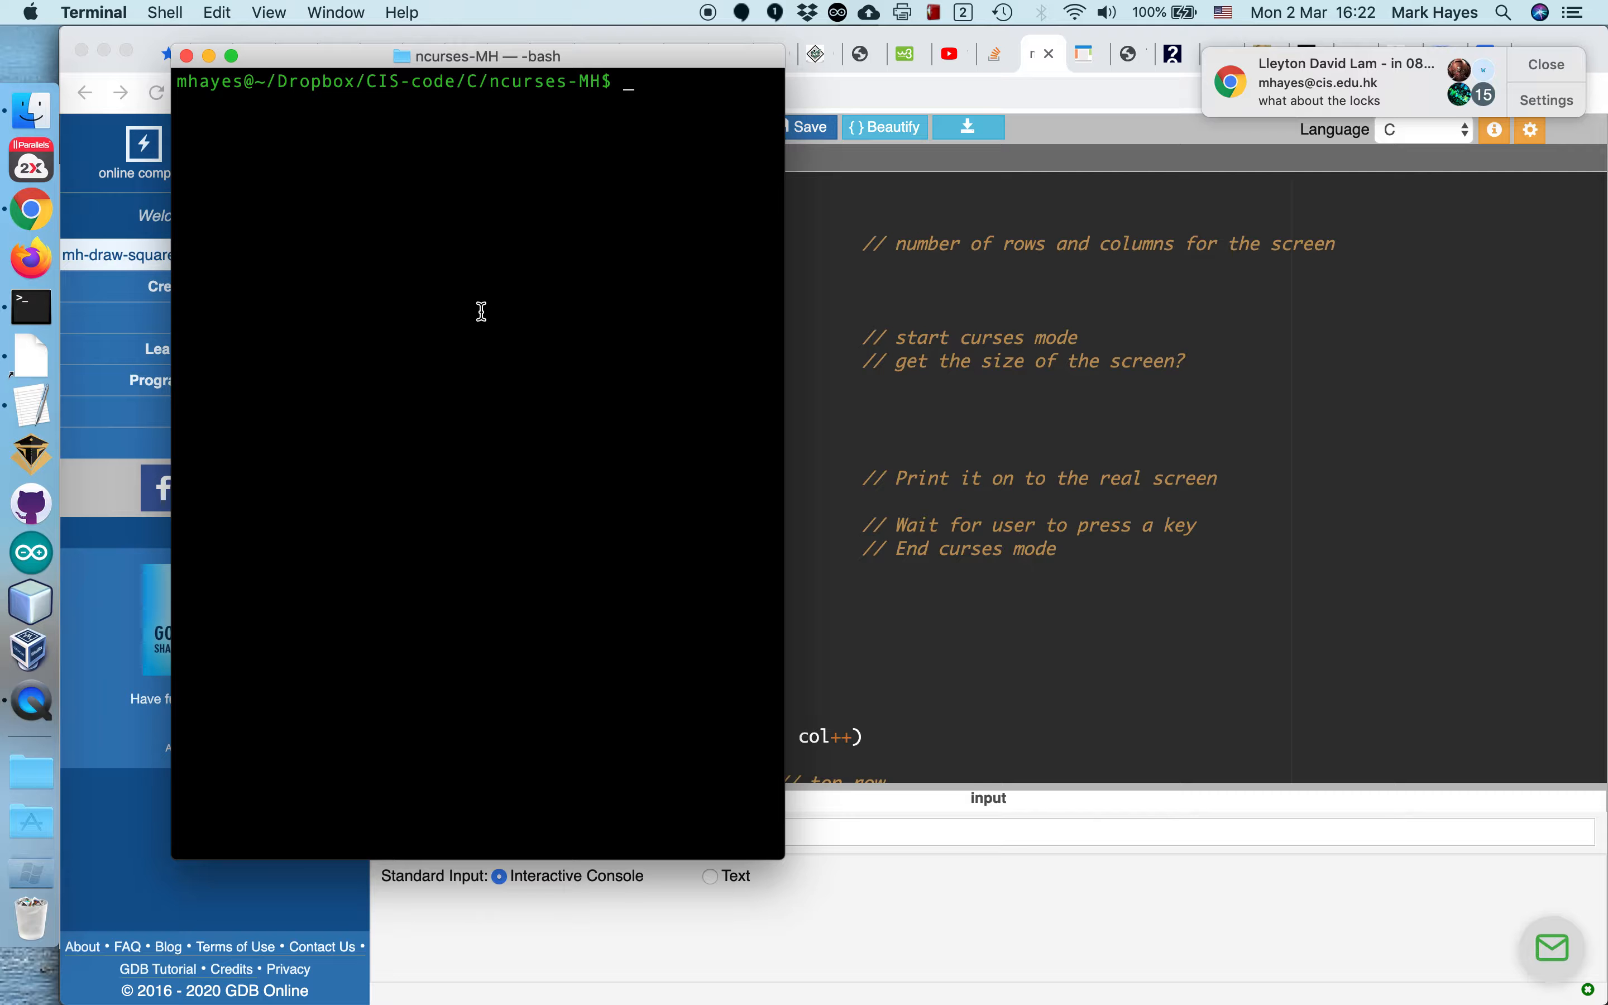
{"action": "mouse_move", "coordinate": [371, 385]}
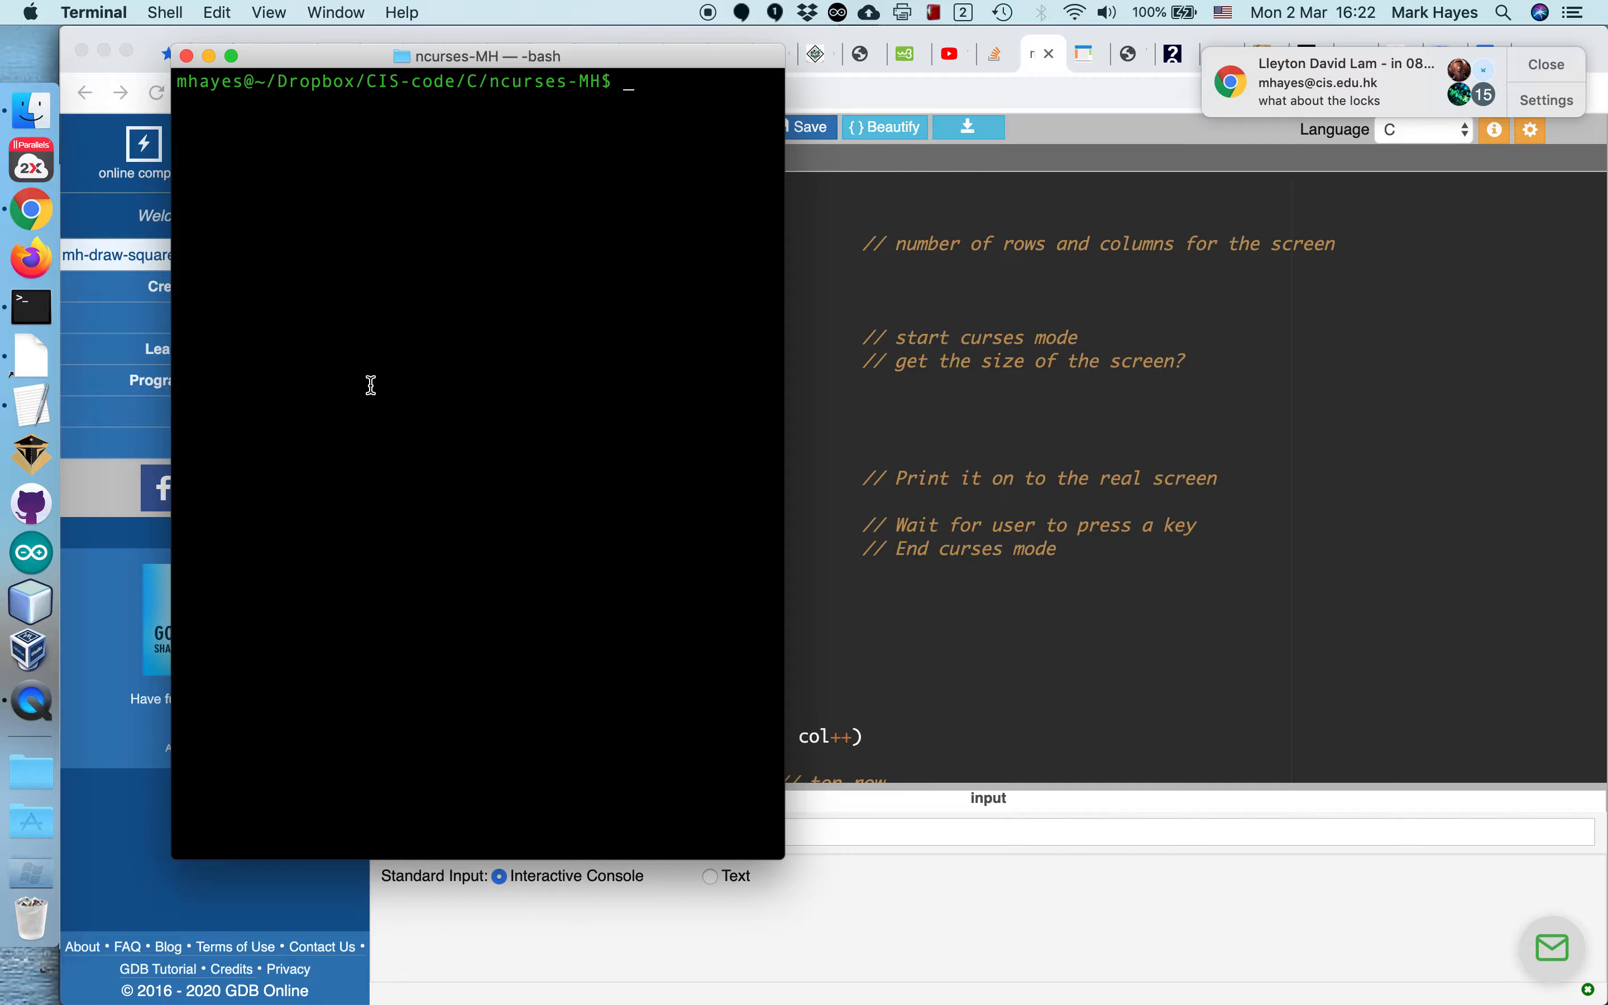
{"action": "mouse_move", "coordinate": [637, 276]}
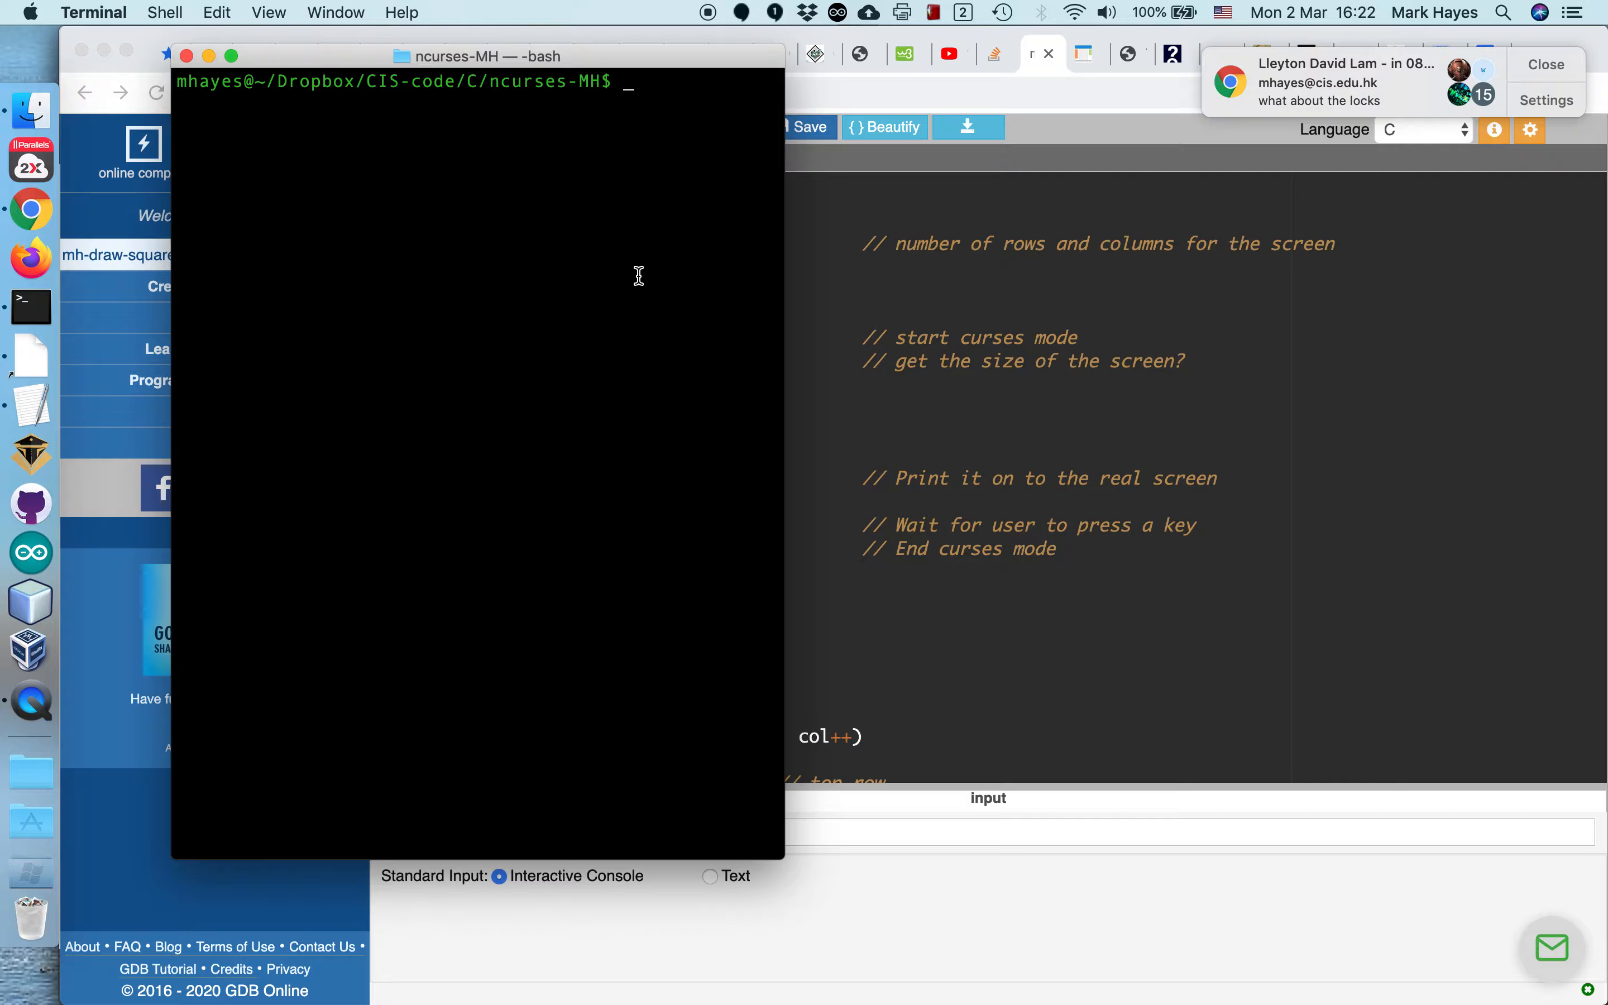
{"action": "mouse_move", "coordinate": [622, 333]}
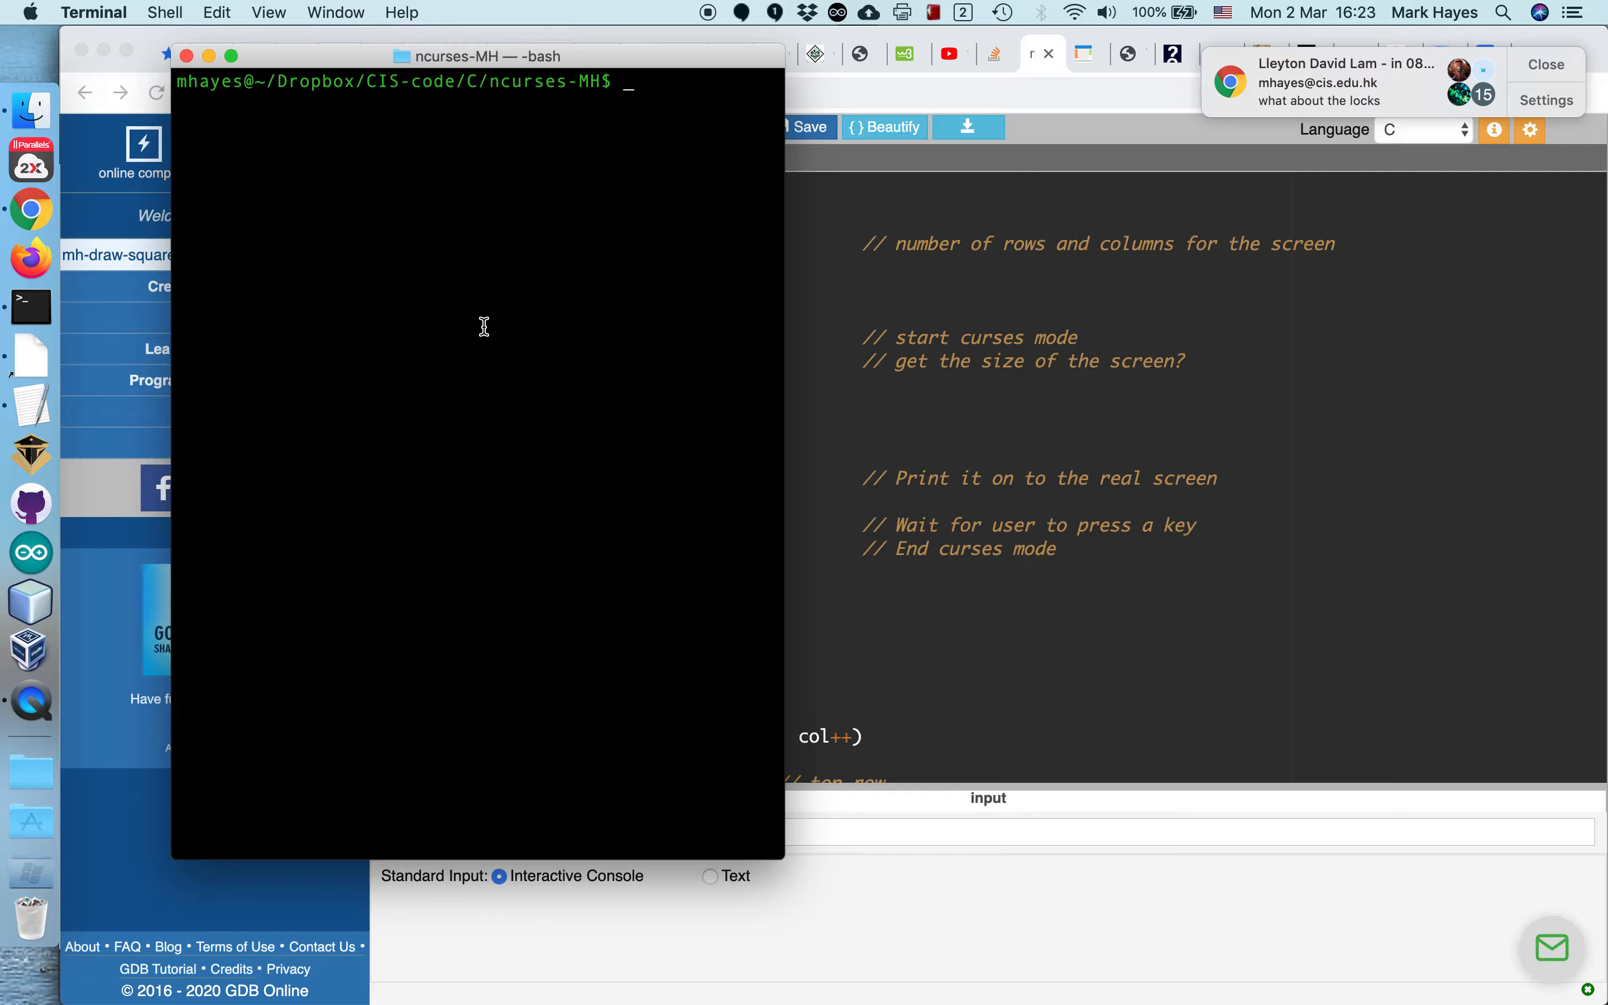
{"action": "mouse_move", "coordinate": [472, 310]}
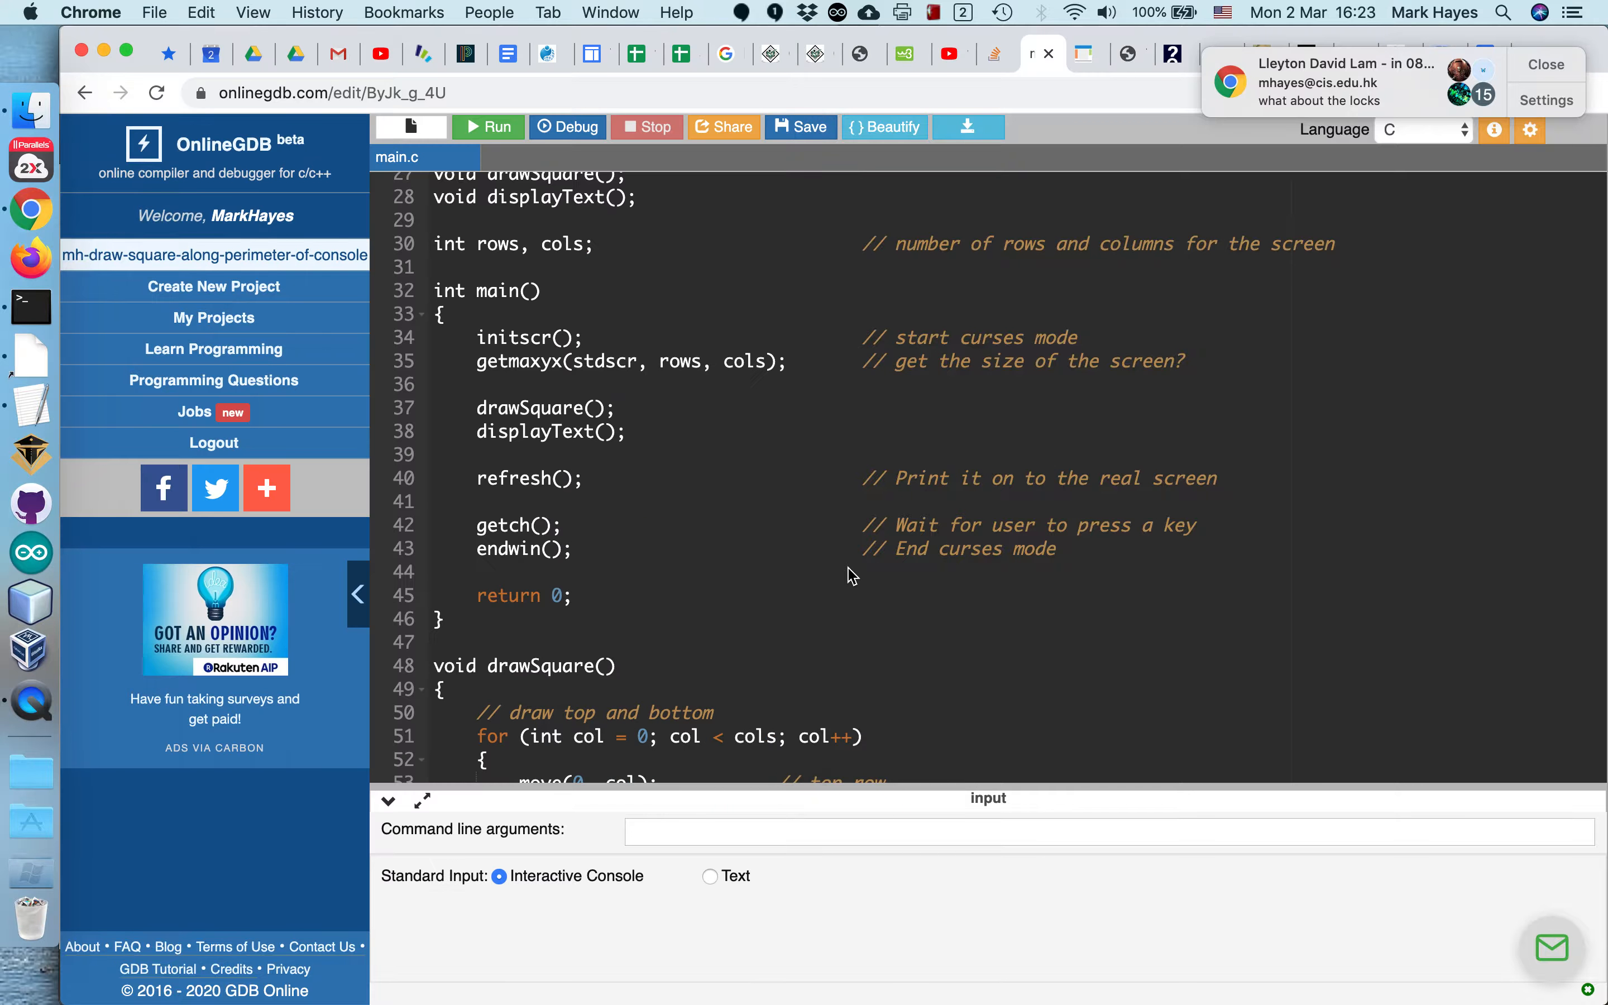
{"action": "mouse_move", "coordinate": [547, 365]}
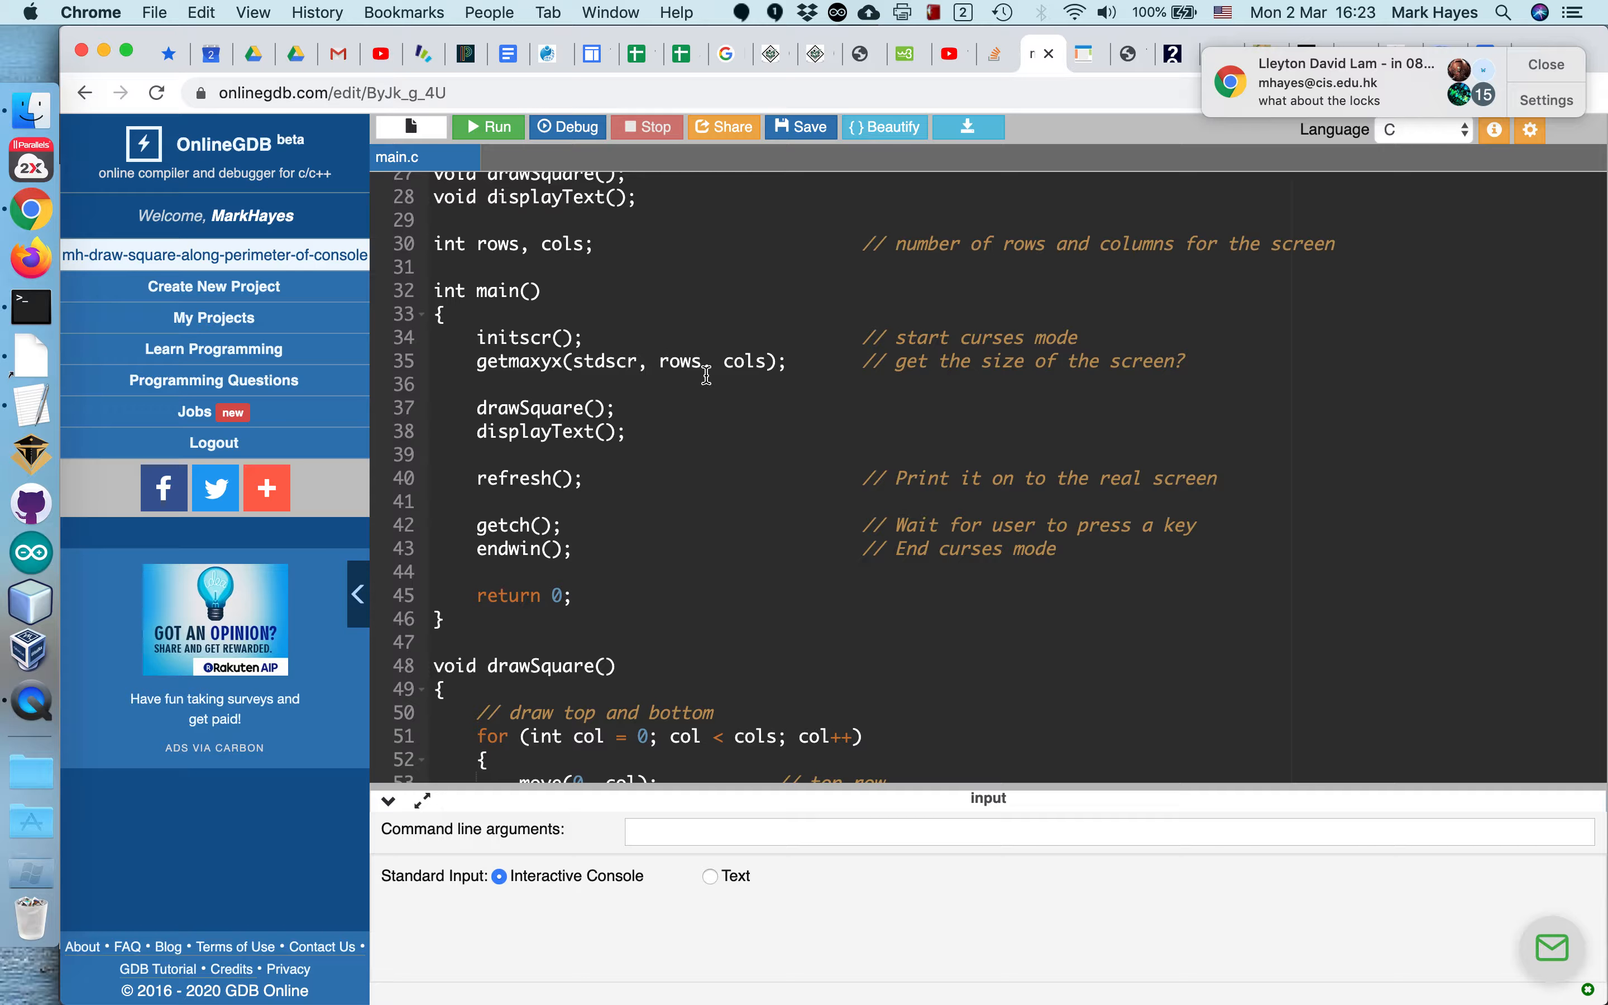
{"action": "mouse_move", "coordinate": [673, 362]}
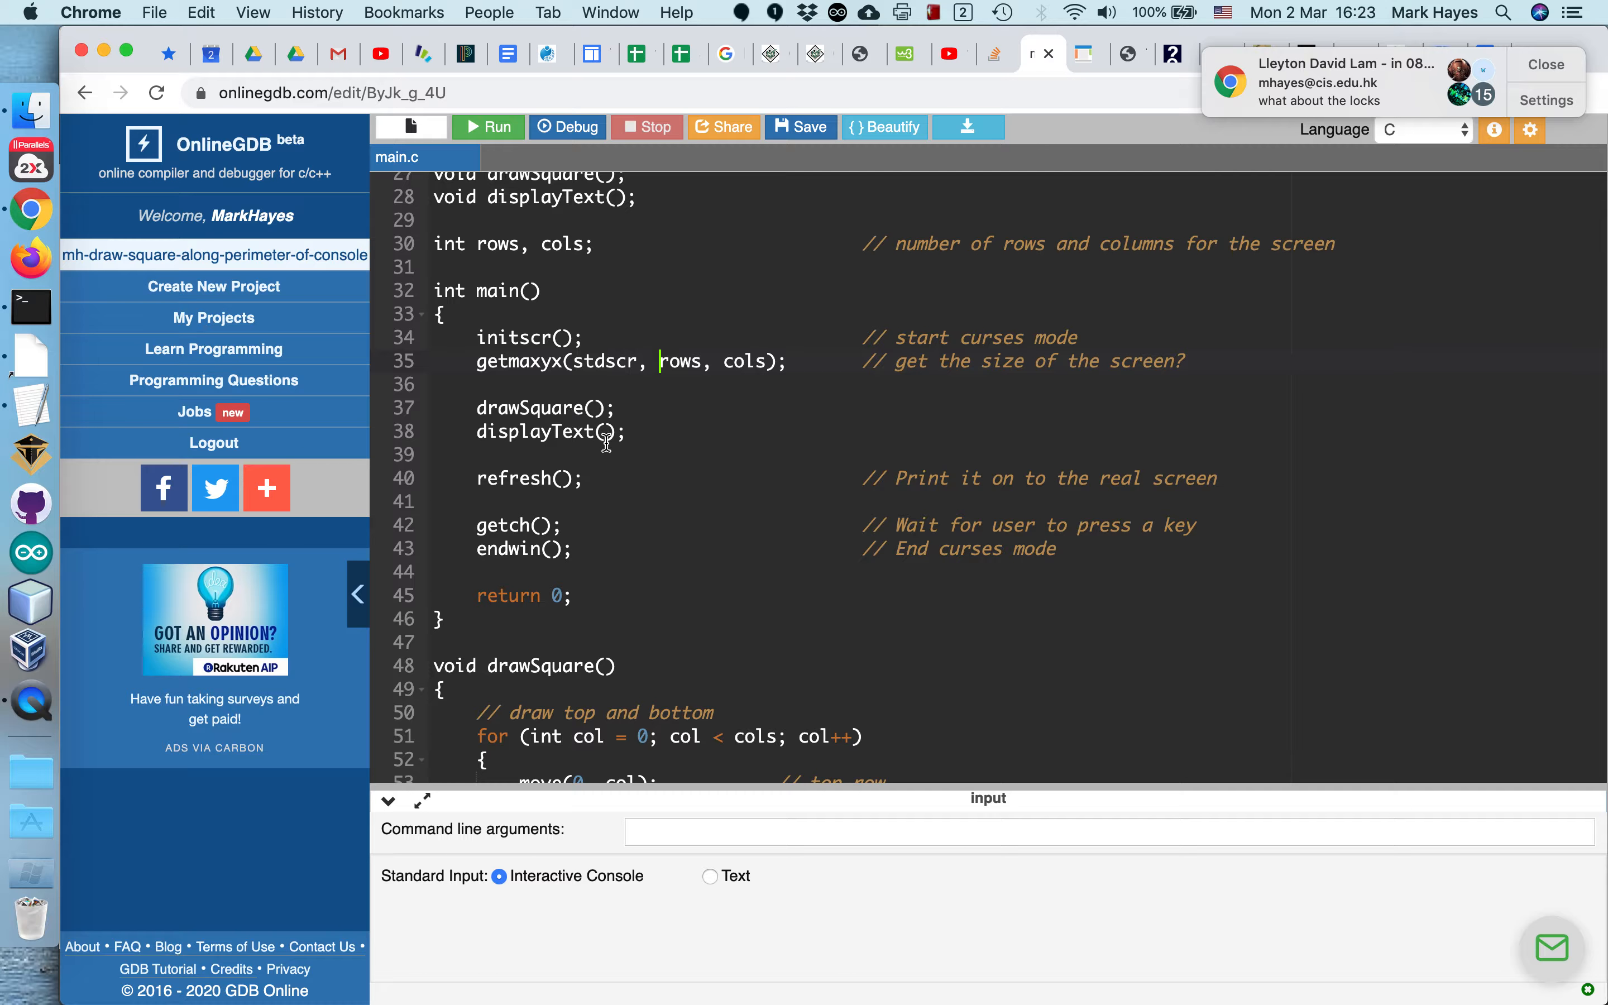
{"action": "scroll", "scroll_direction": "down", "scroll_amount": 3}
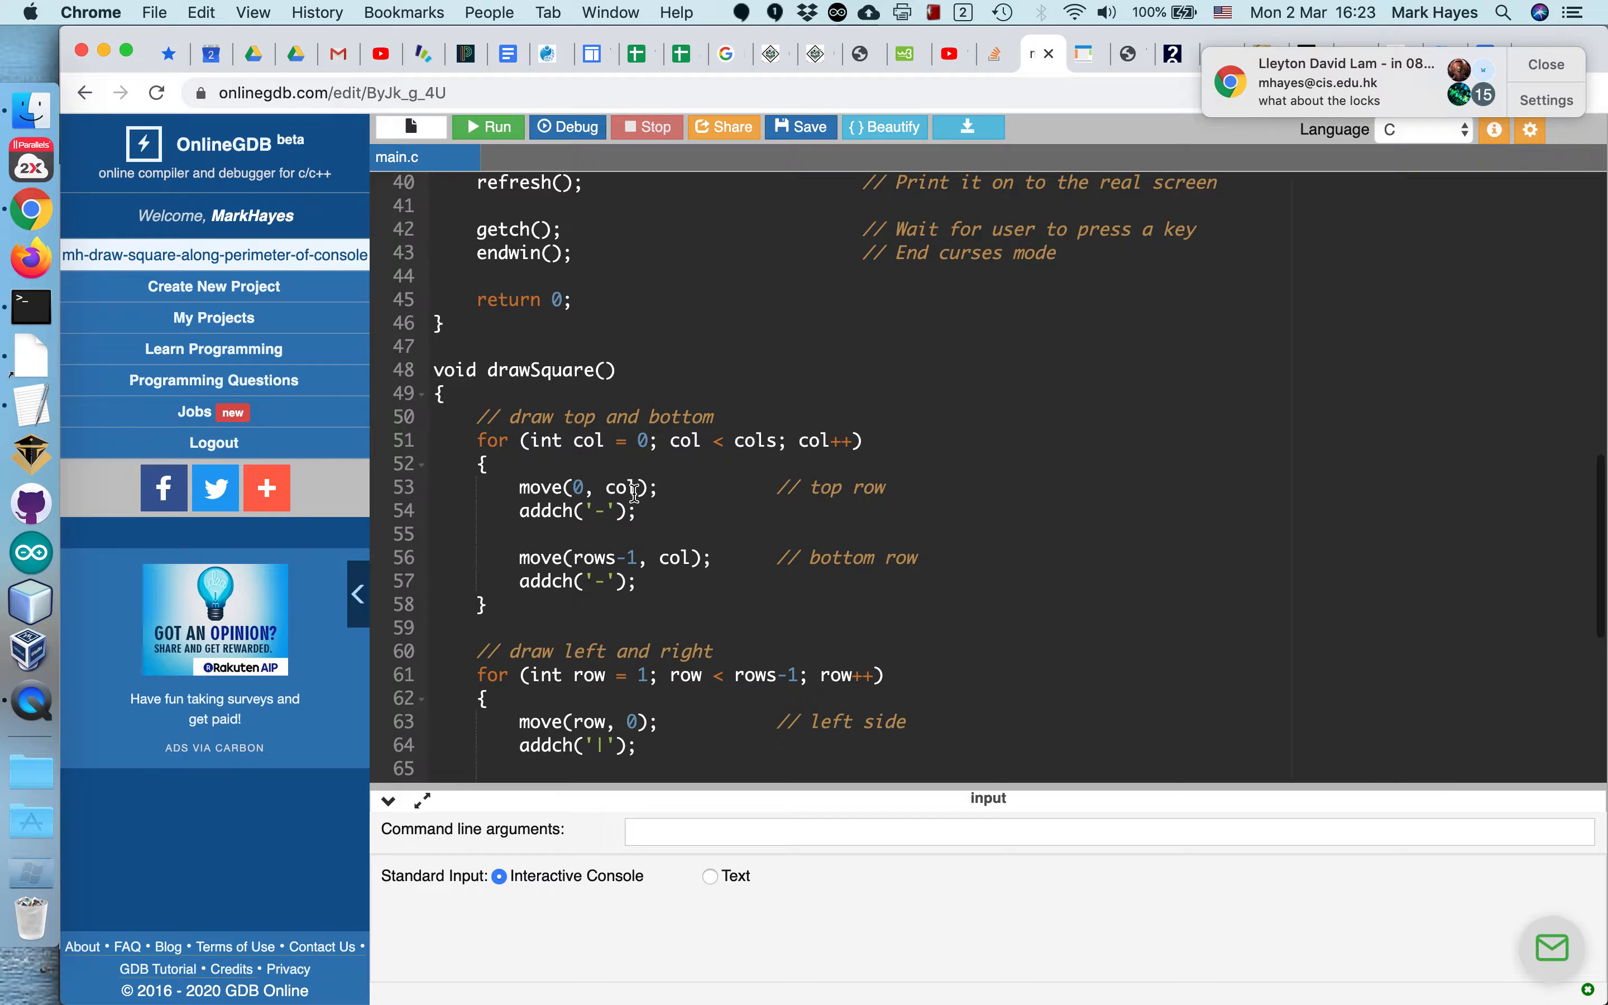
{"action": "scroll", "scroll_direction": "down", "scroll_amount": 3}
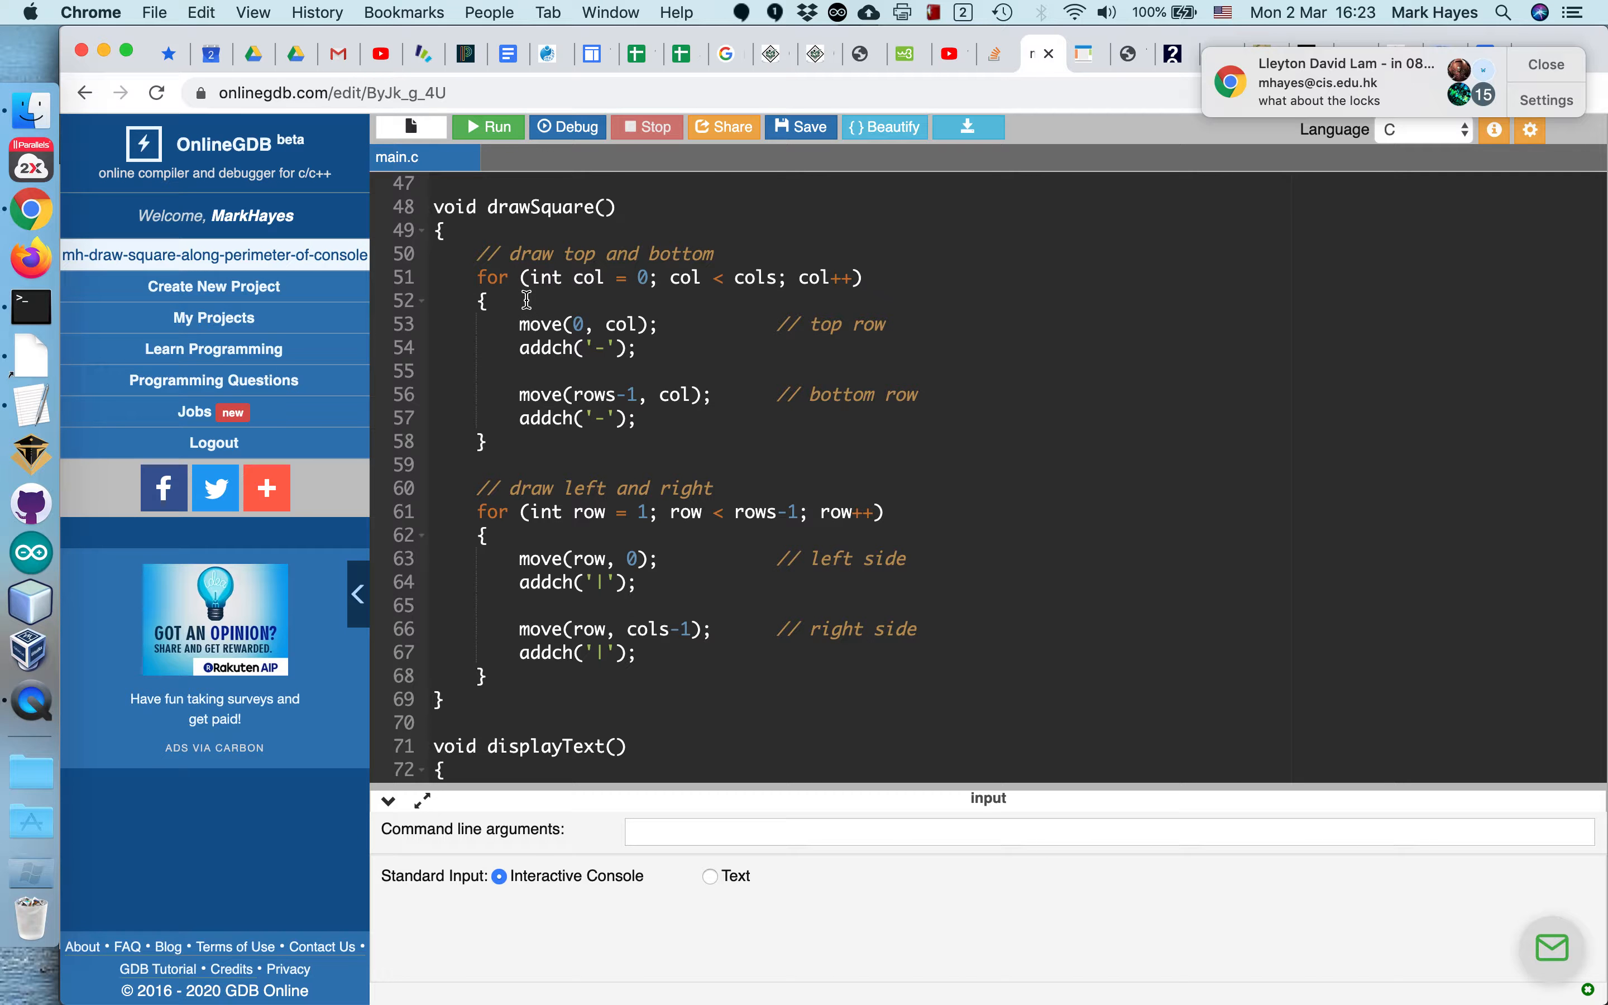
{"action": "mouse_move", "coordinate": [674, 291]}
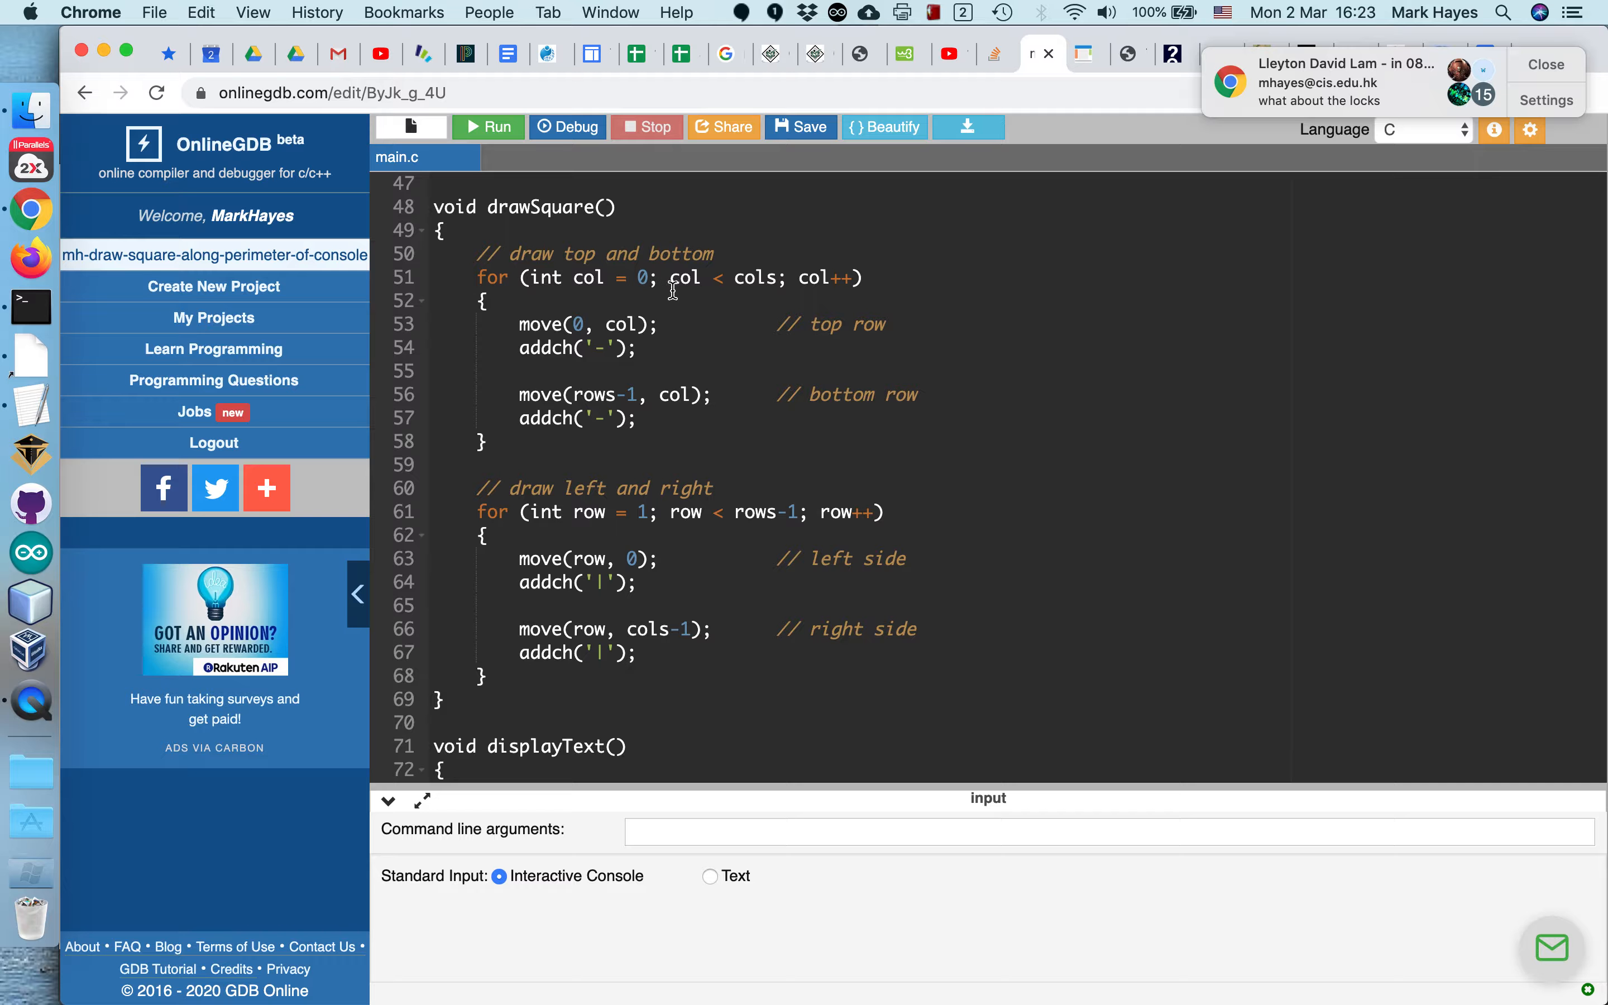
{"action": "mouse_move", "coordinate": [603, 326]}
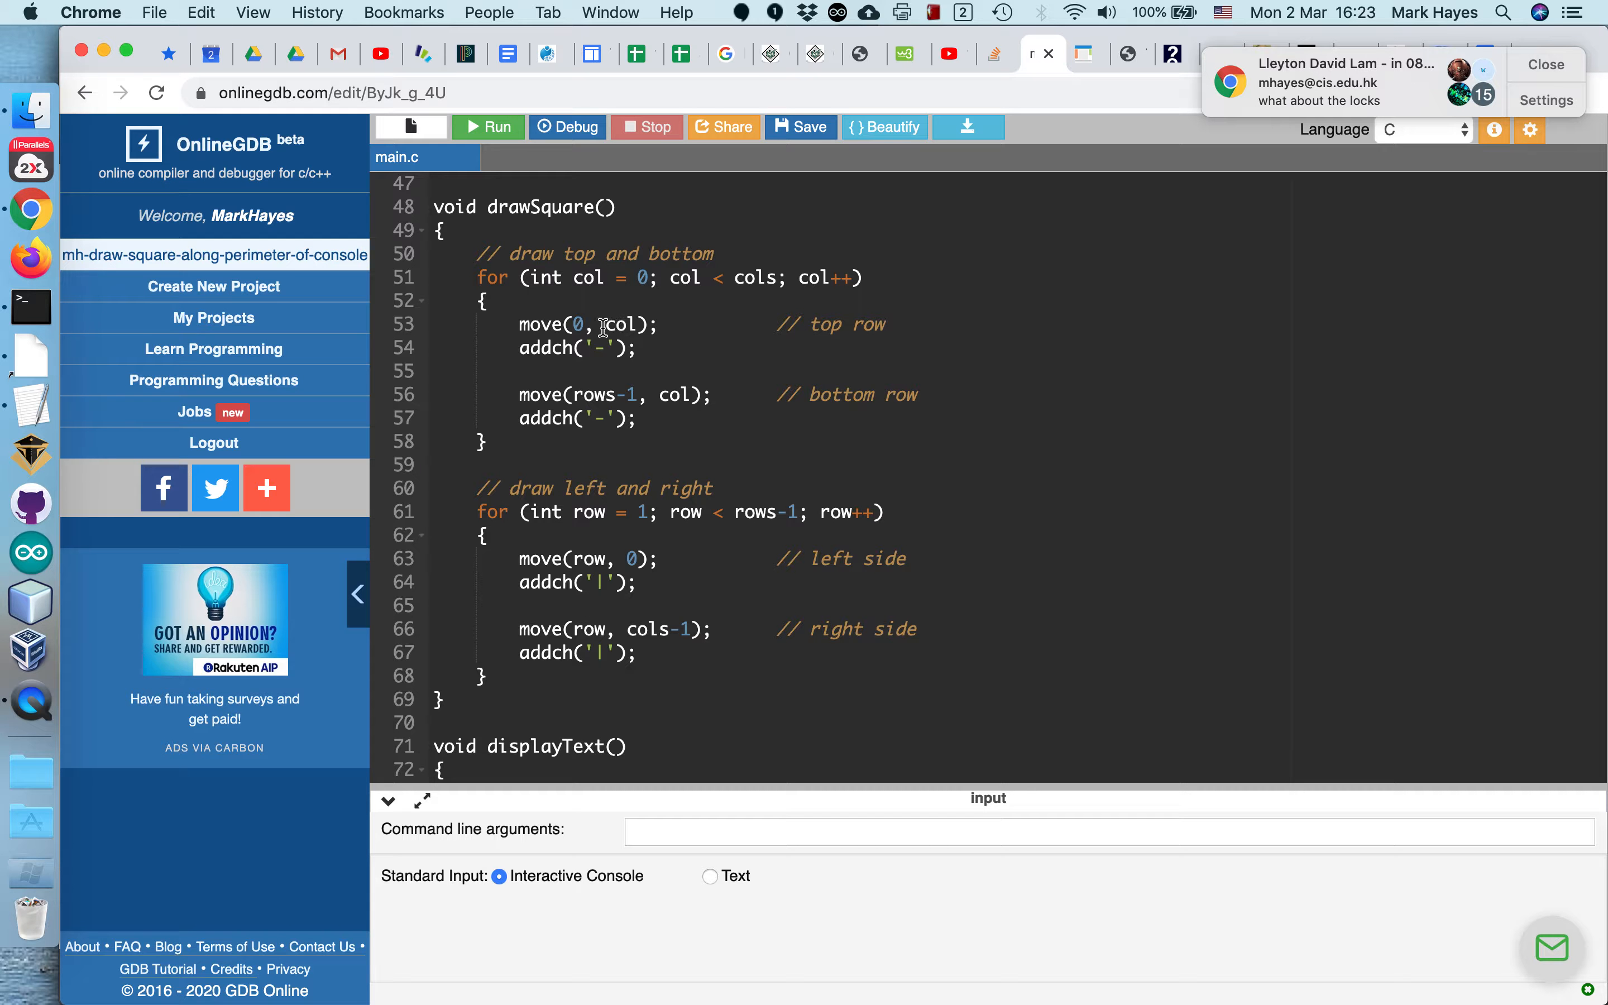
{"action": "mouse_move", "coordinate": [812, 349]}
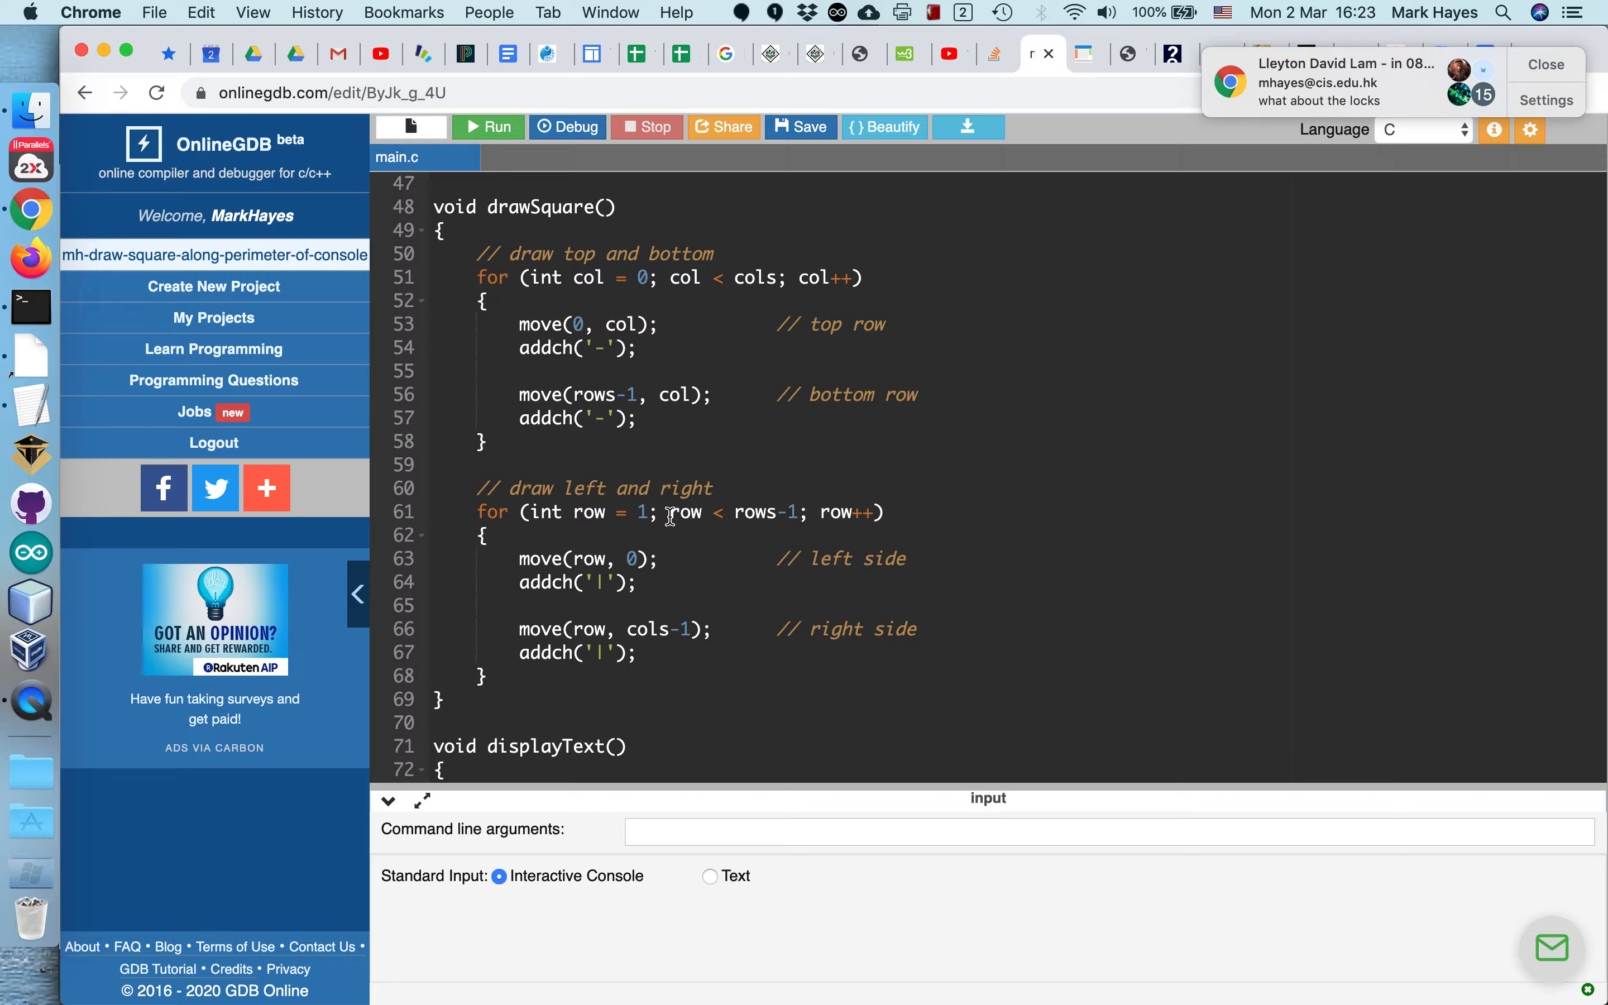
{"action": "mouse_move", "coordinate": [613, 388]}
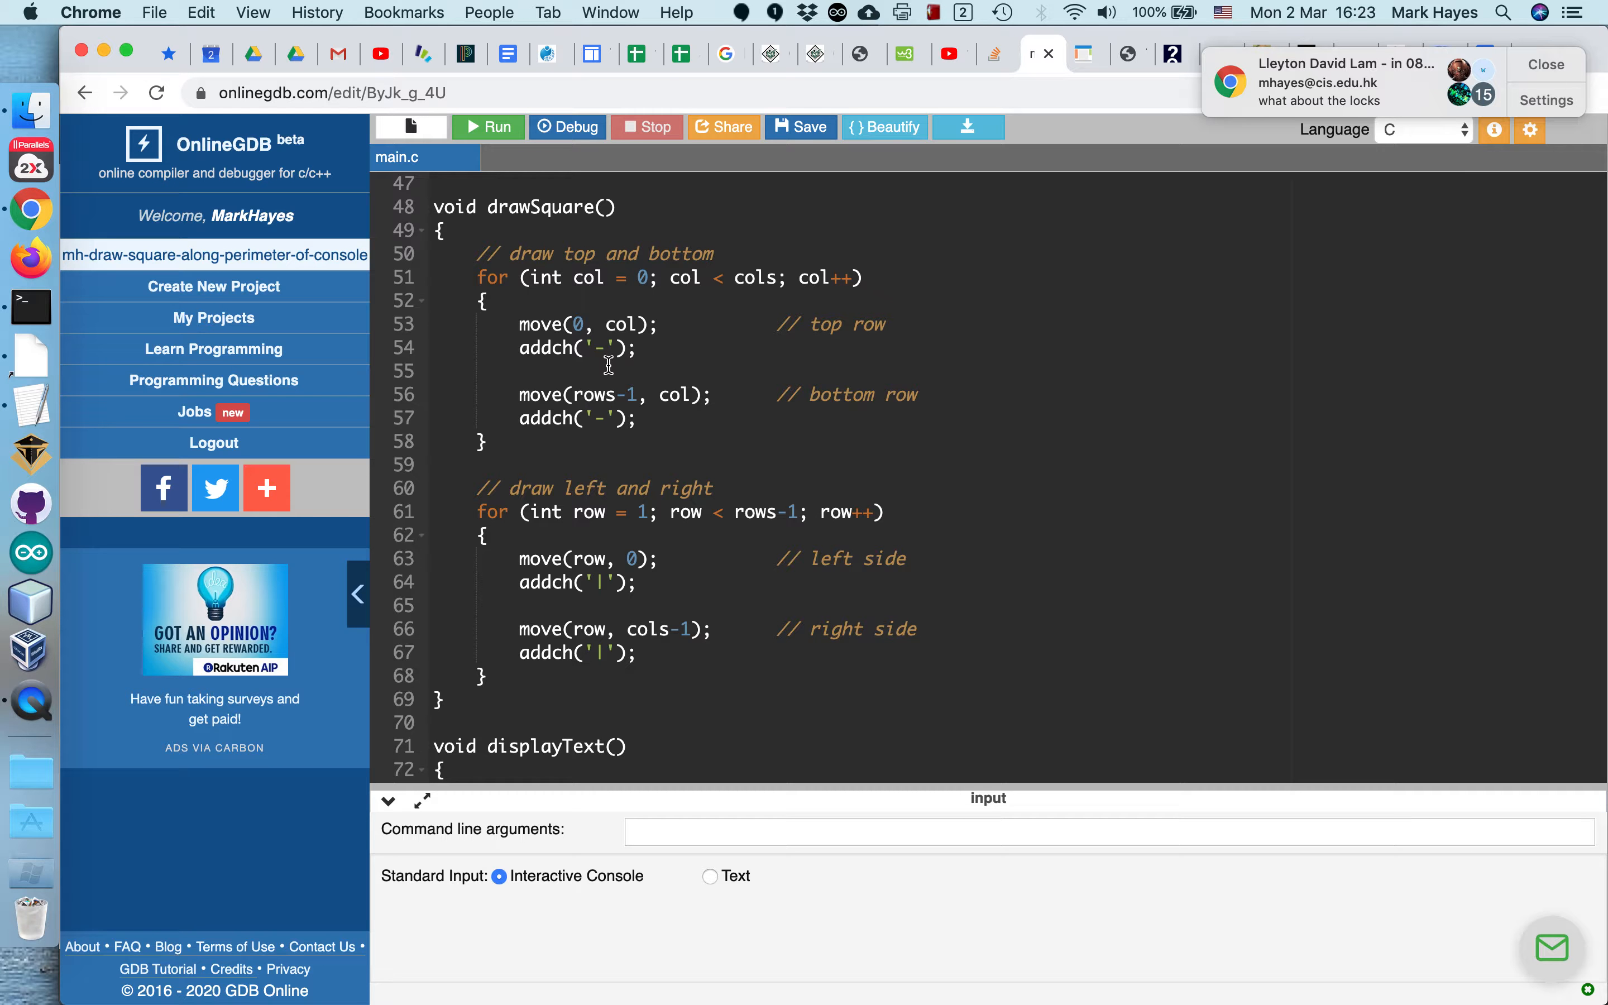
{"action": "mouse_move", "coordinate": [557, 570]}
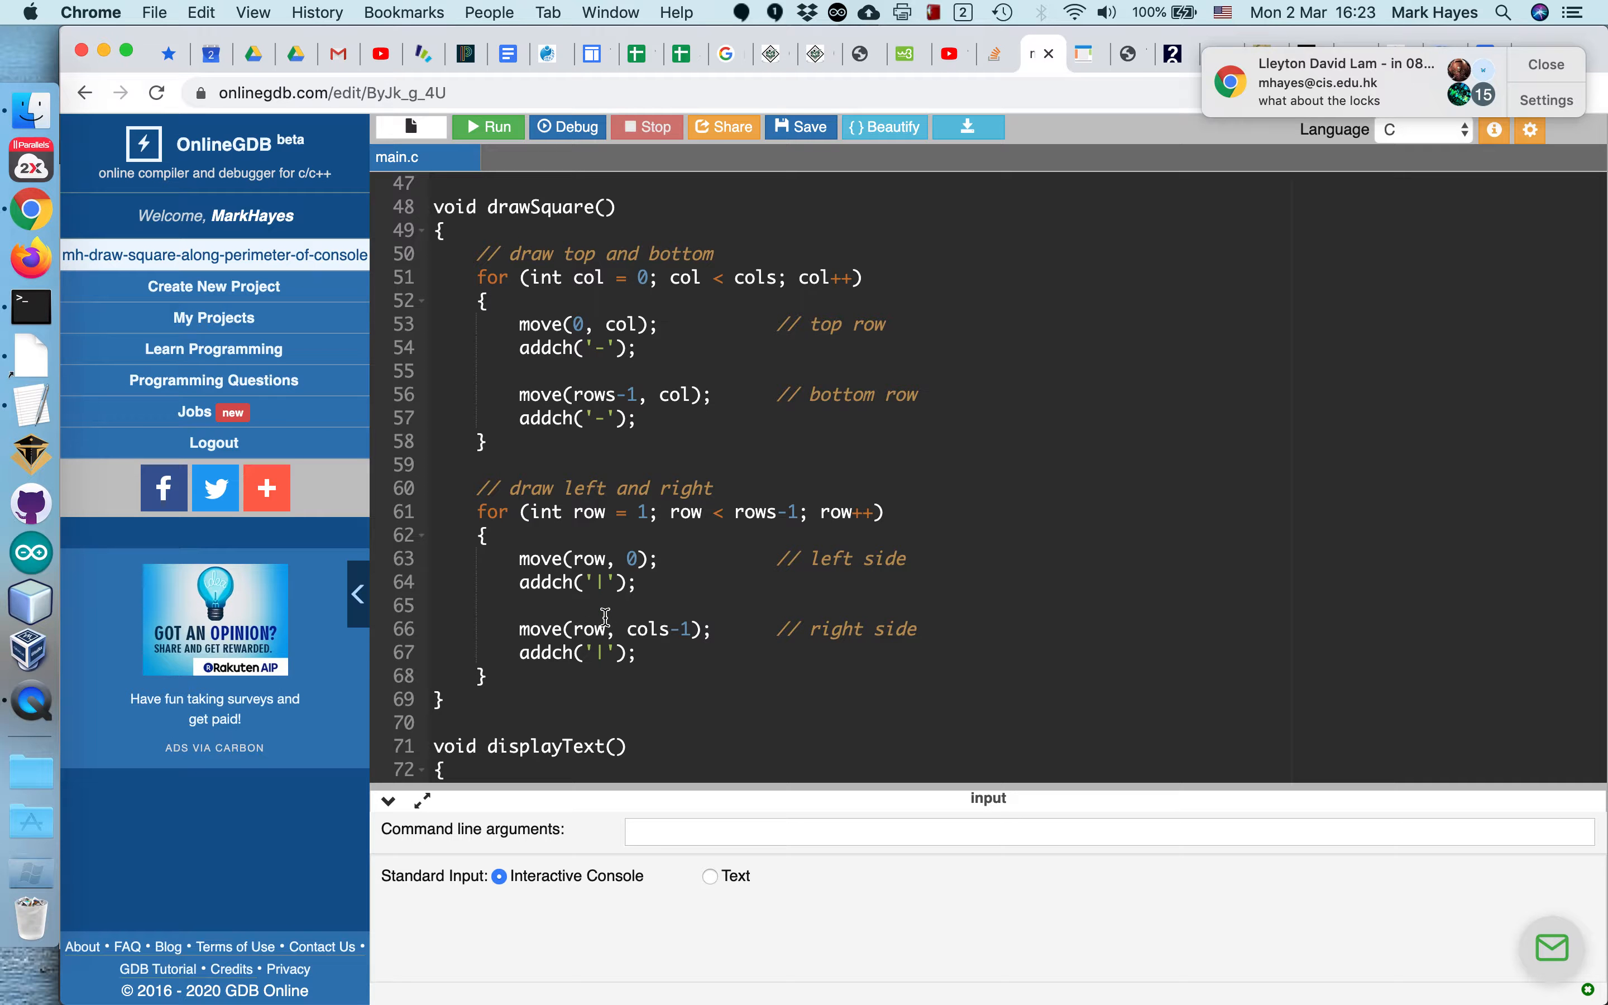
{"action": "scroll", "scroll_direction": "down", "scroll_amount": 3}
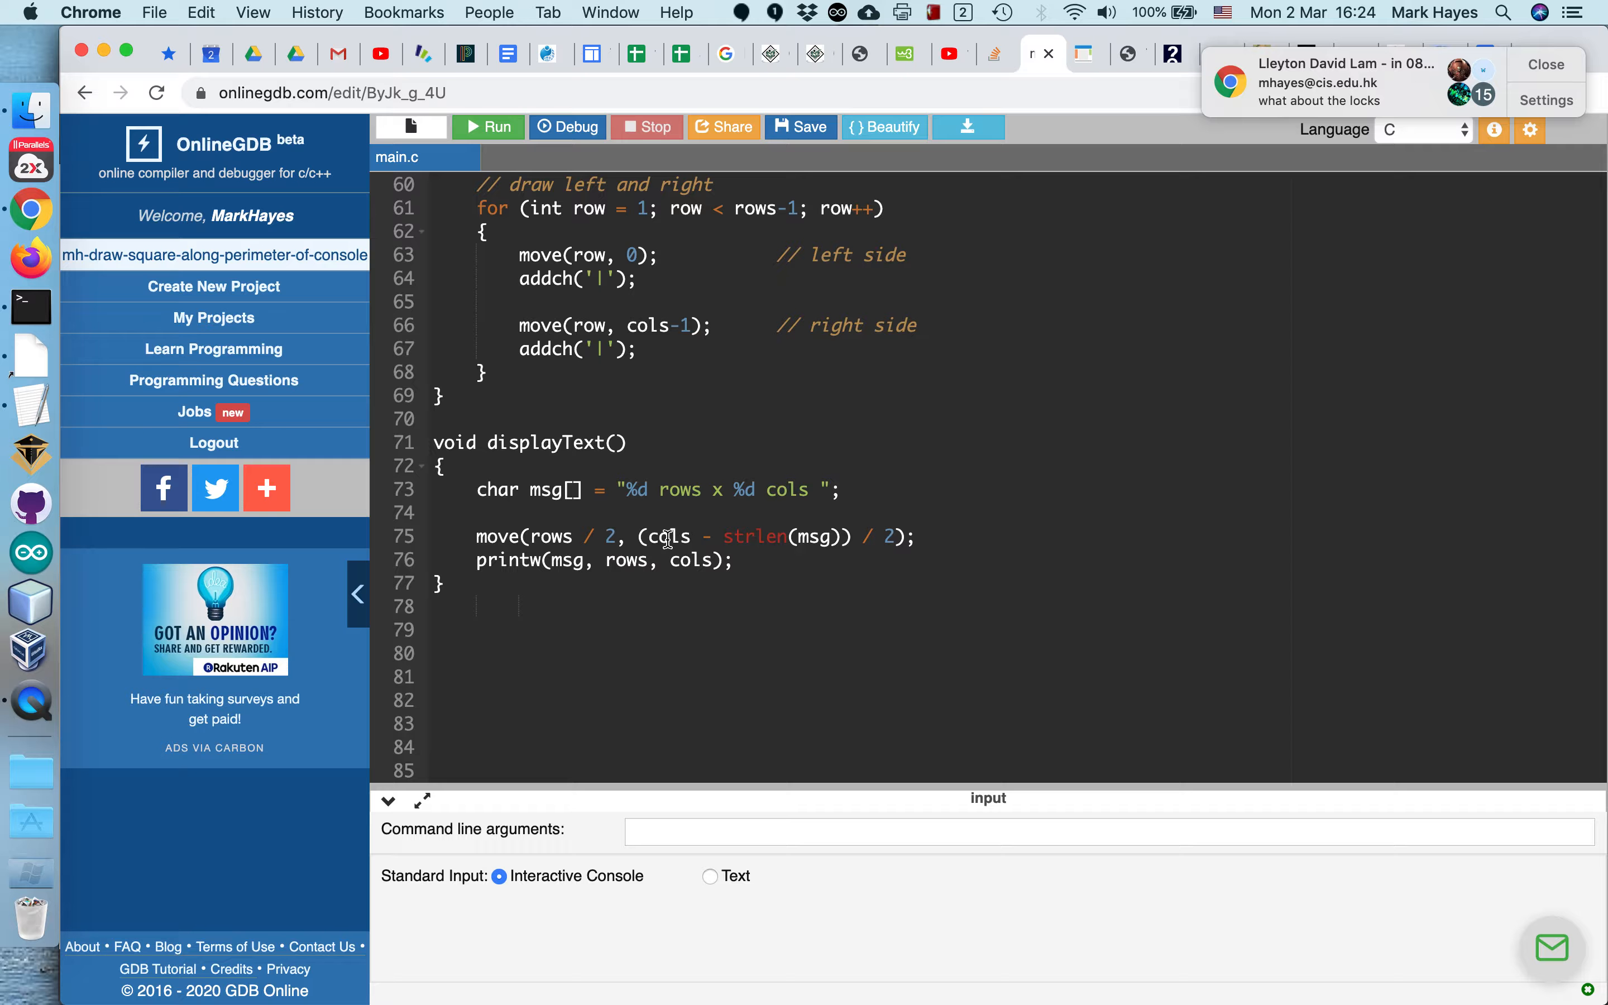
{"action": "mouse_move", "coordinate": [792, 535]}
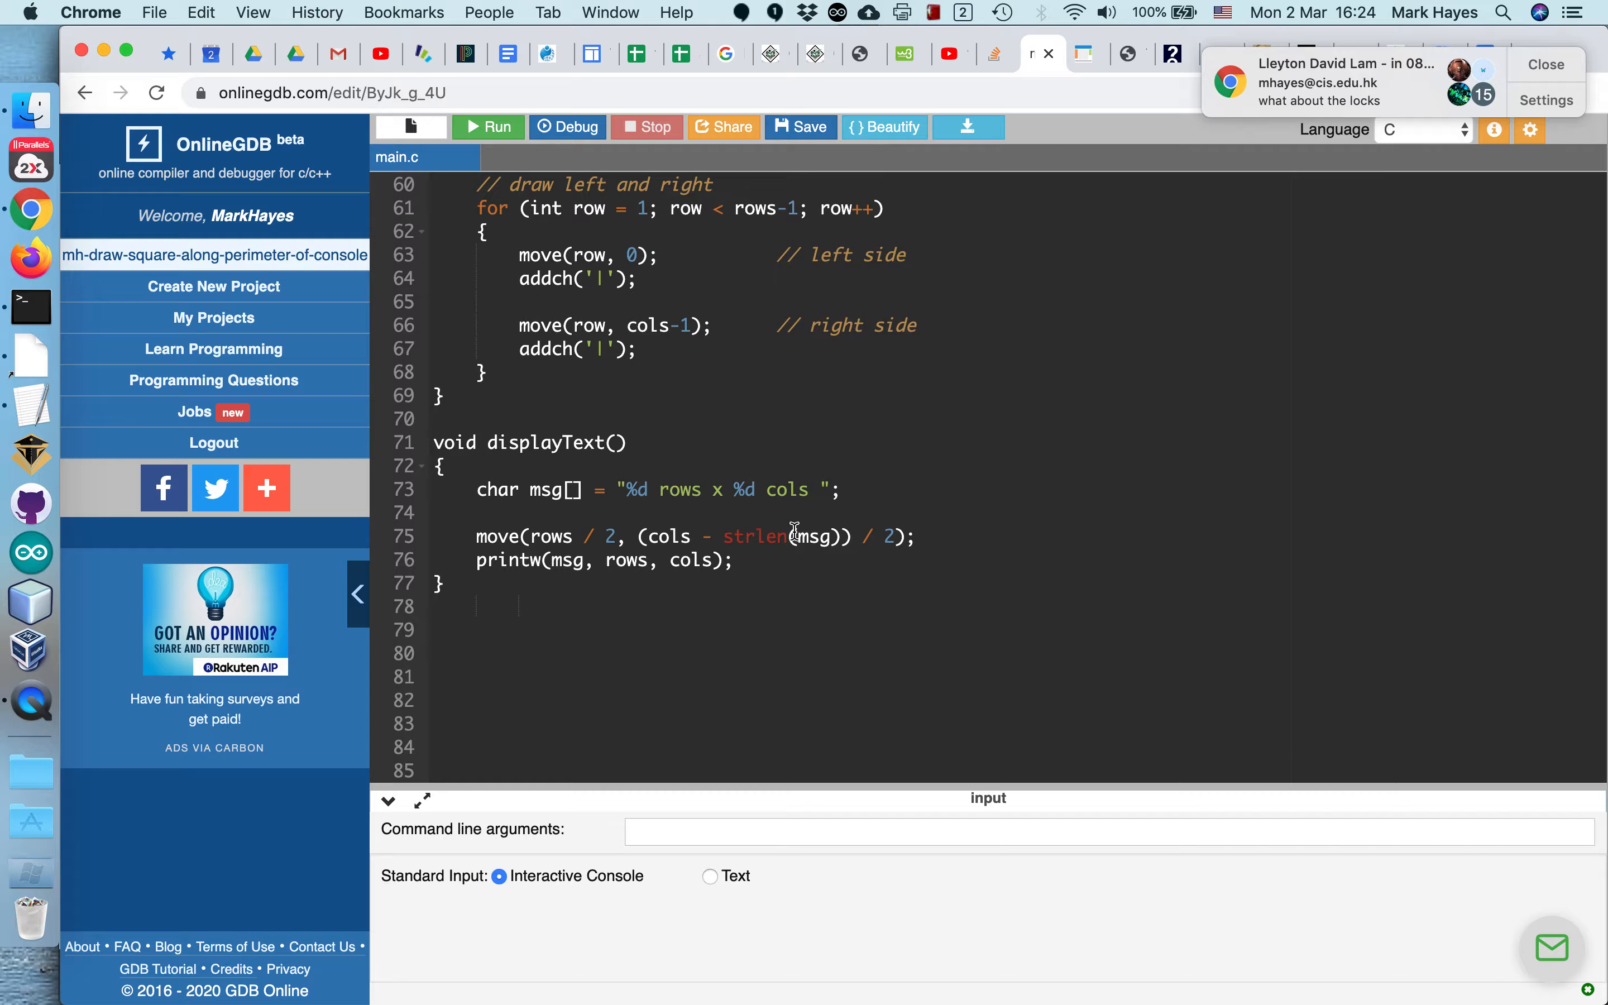
{"action": "mouse_move", "coordinate": [761, 528]}
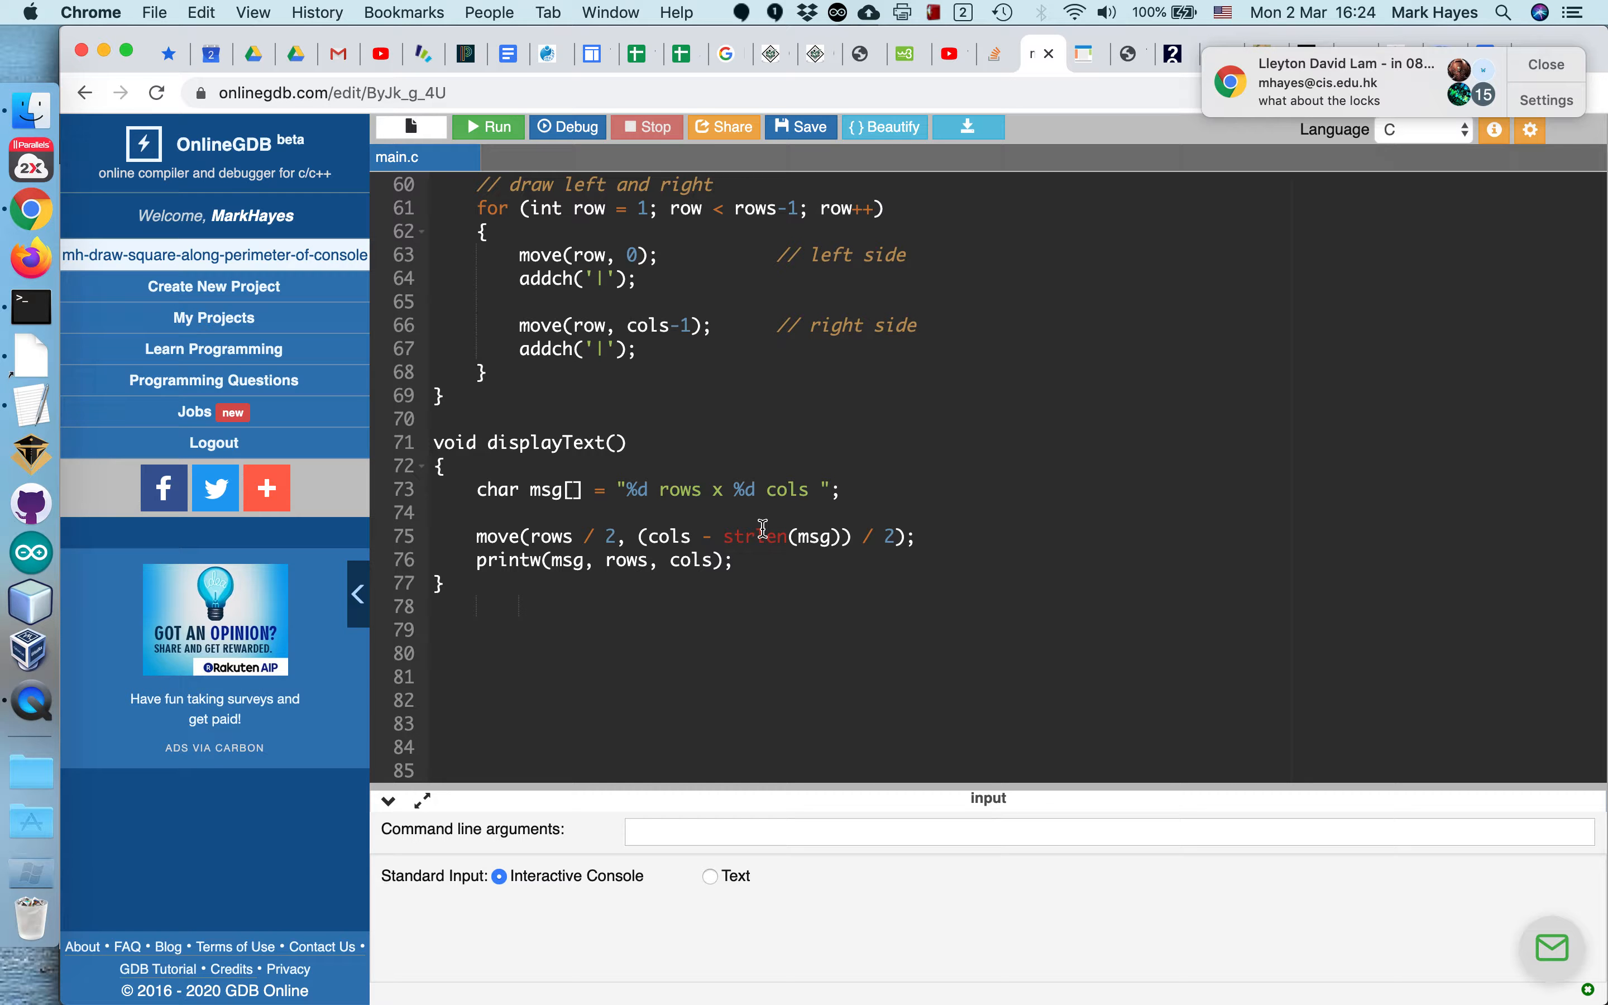
{"action": "mouse_move", "coordinate": [735, 546]}
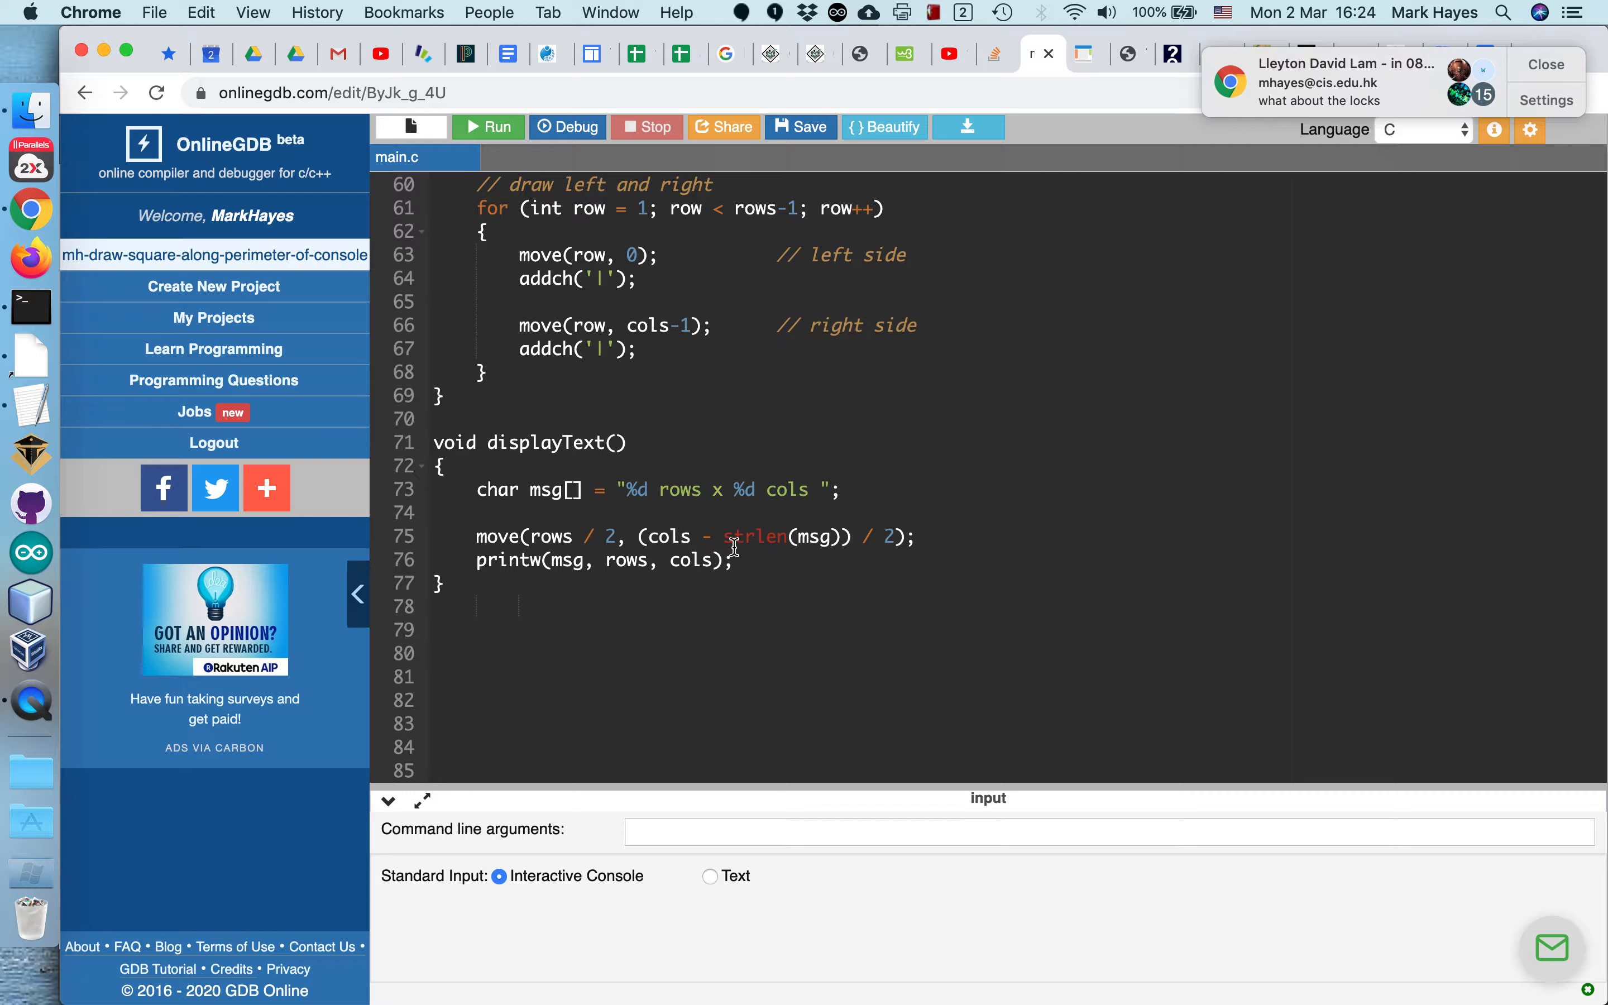
{"action": "mouse_move", "coordinate": [780, 532]}
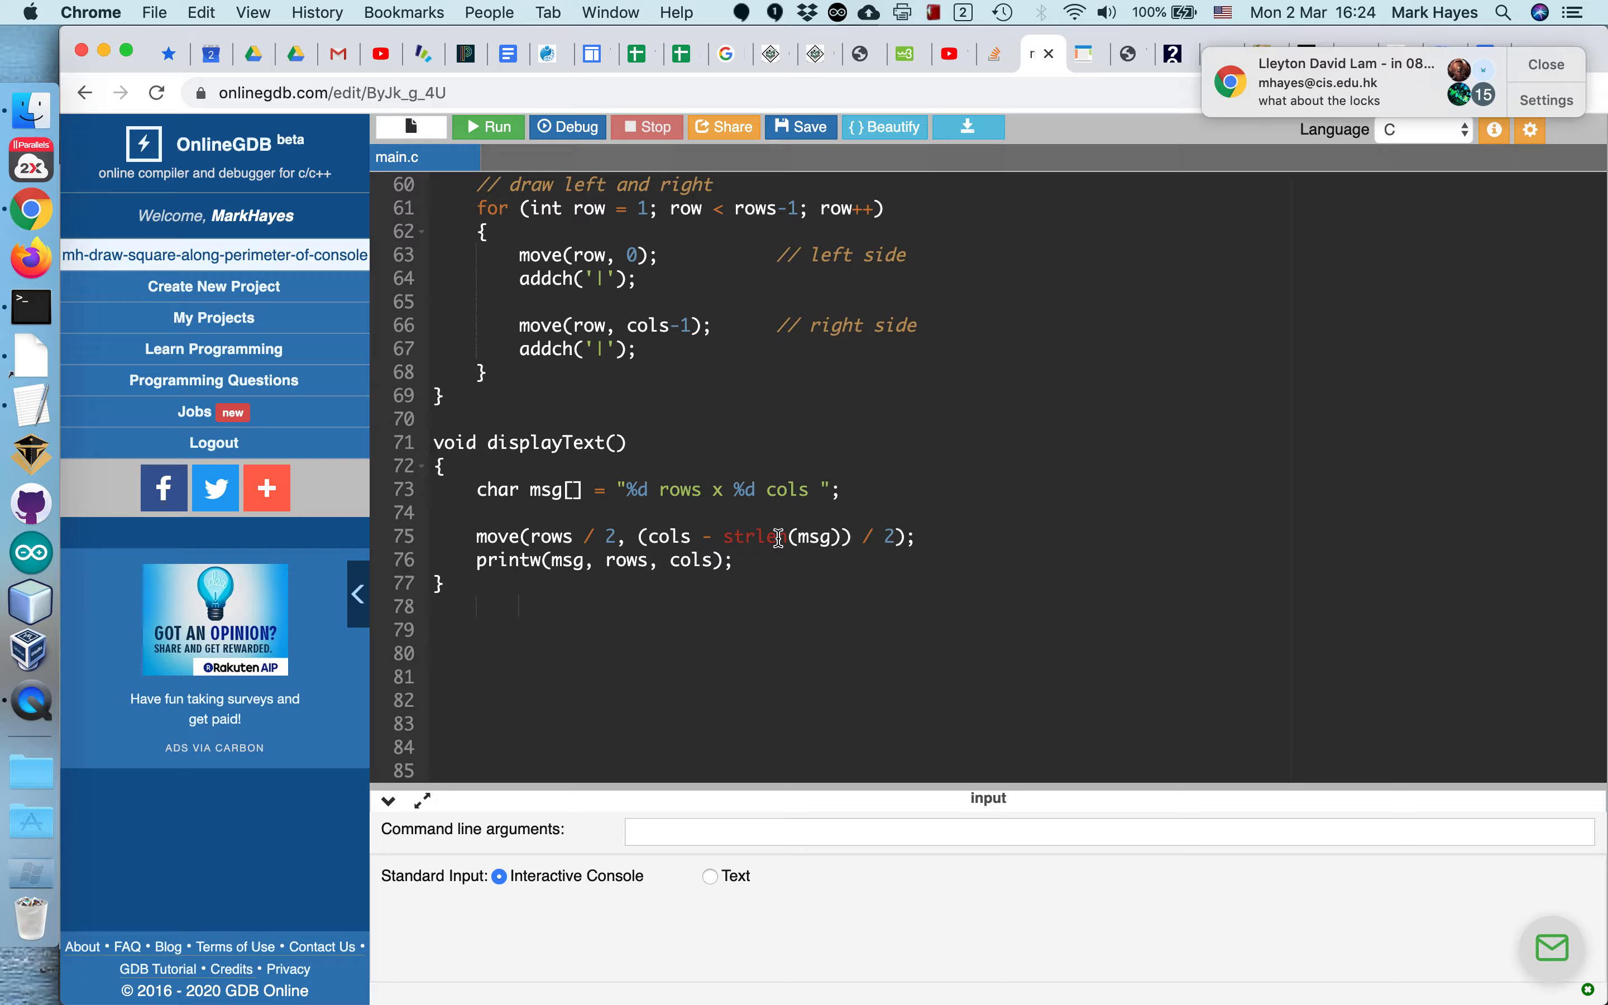
{"action": "mouse_move", "coordinate": [518, 571]}
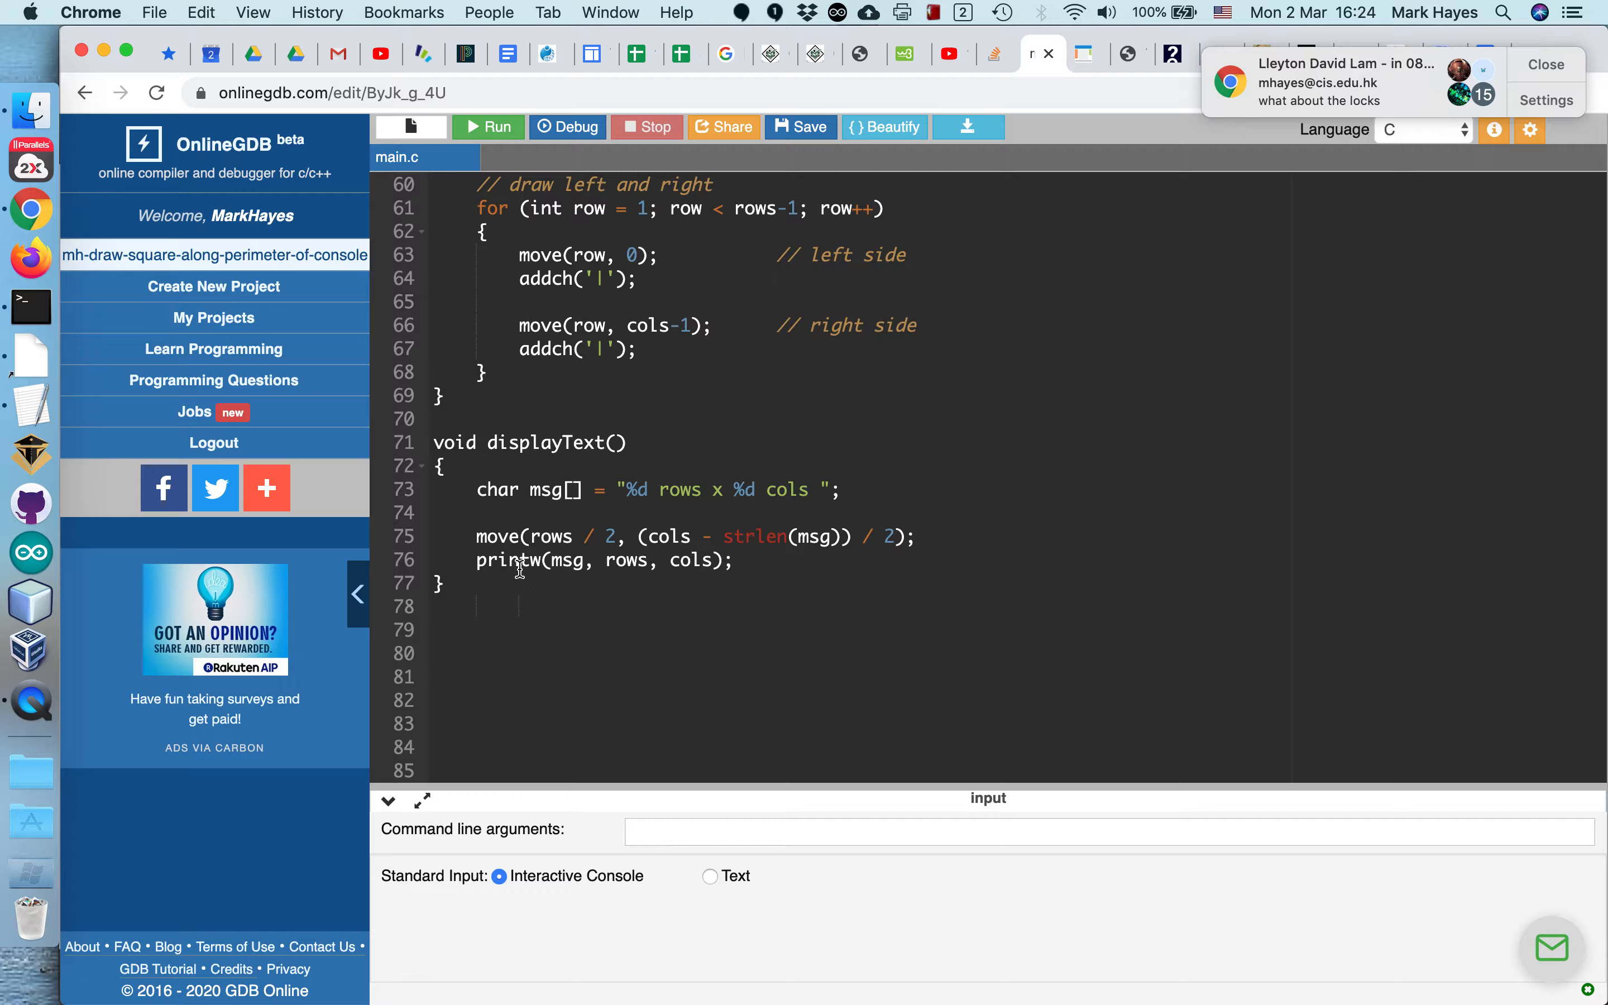
{"action": "mouse_move", "coordinate": [560, 572]}
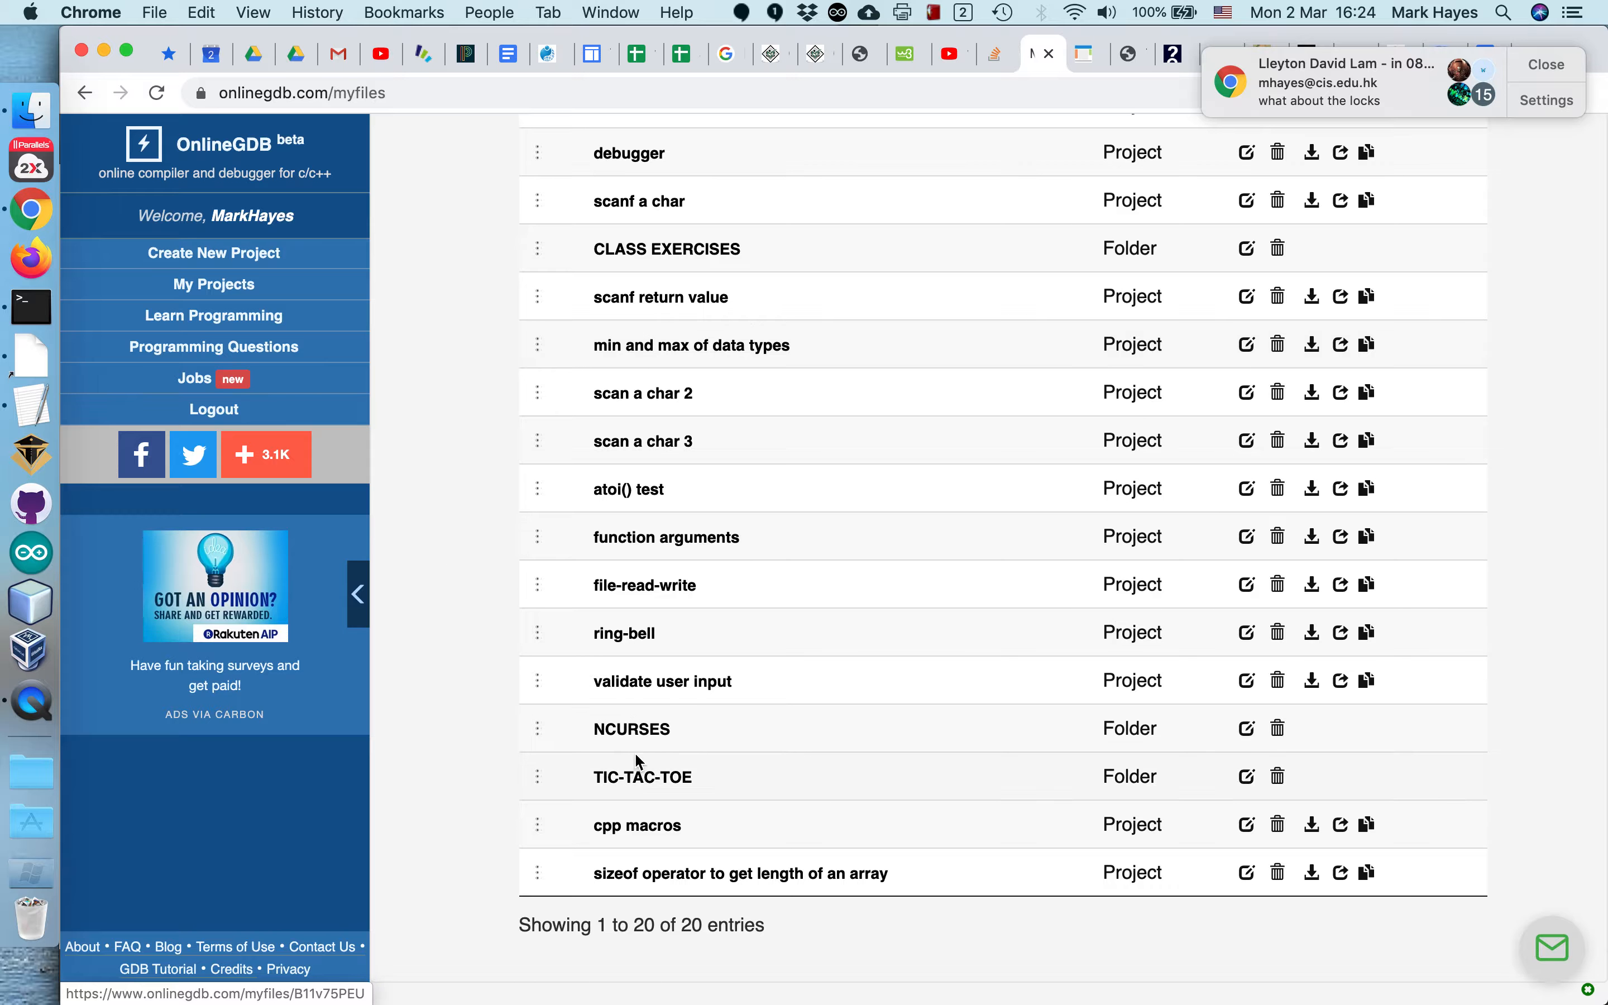
Step: Open the 5-select-menu-item-with-arrows project from the NCURSES folder
{"action": "left_click", "coordinate": [631, 729]}
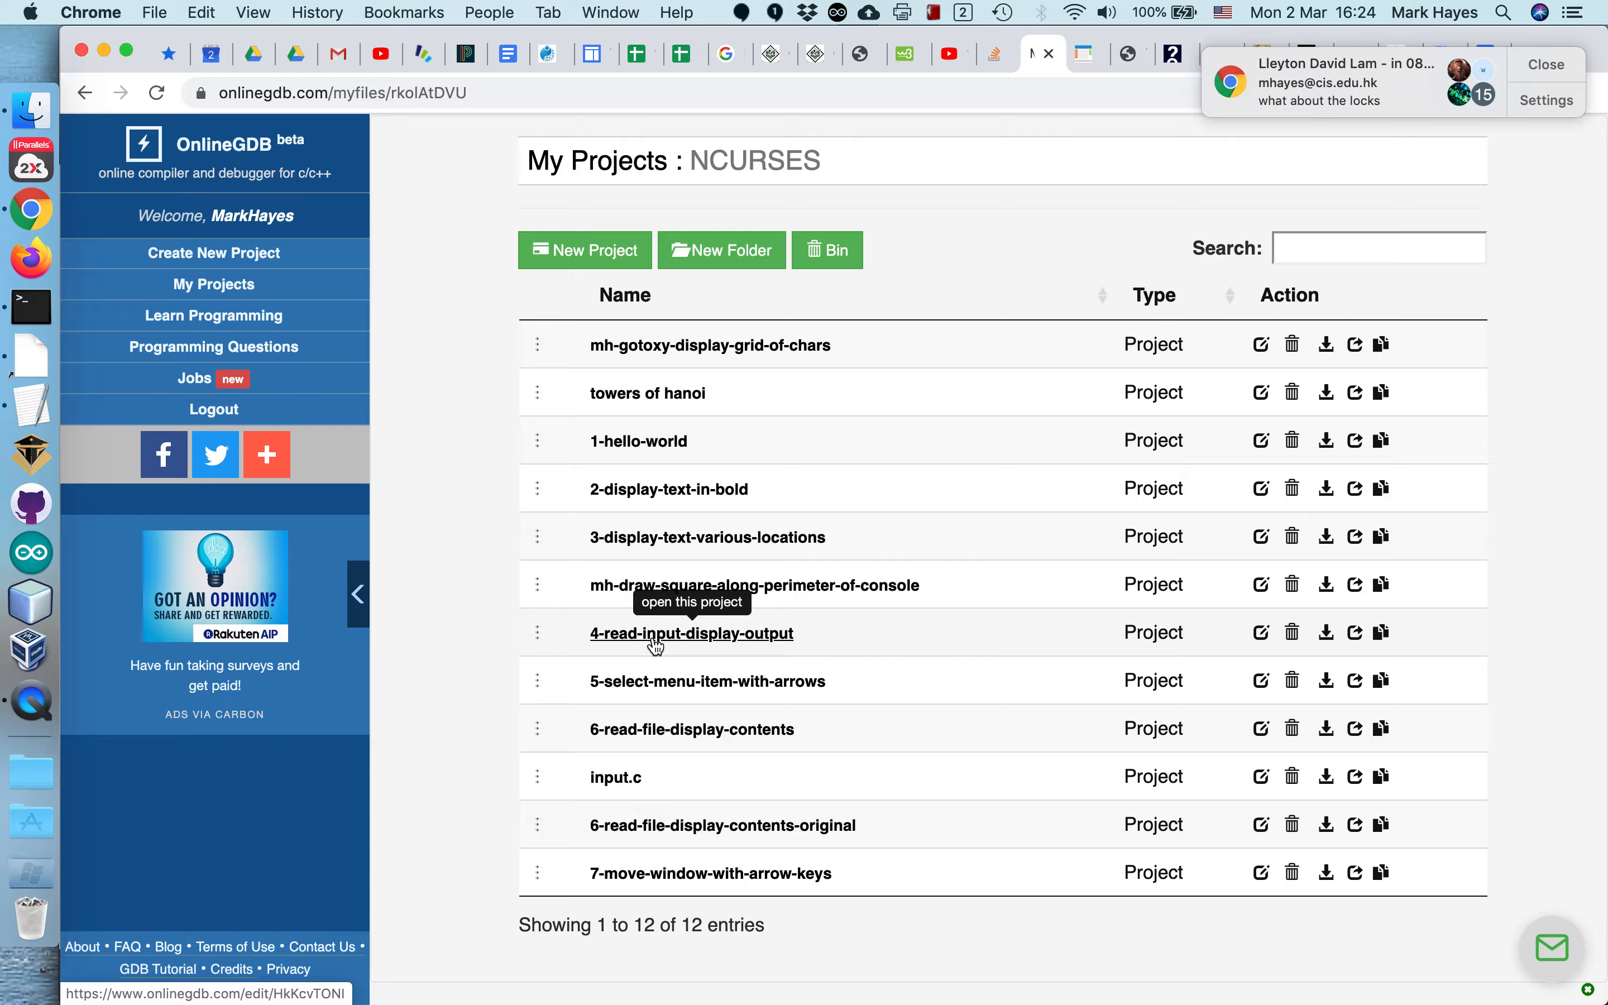
{"action": "mouse_move", "coordinate": [689, 644]}
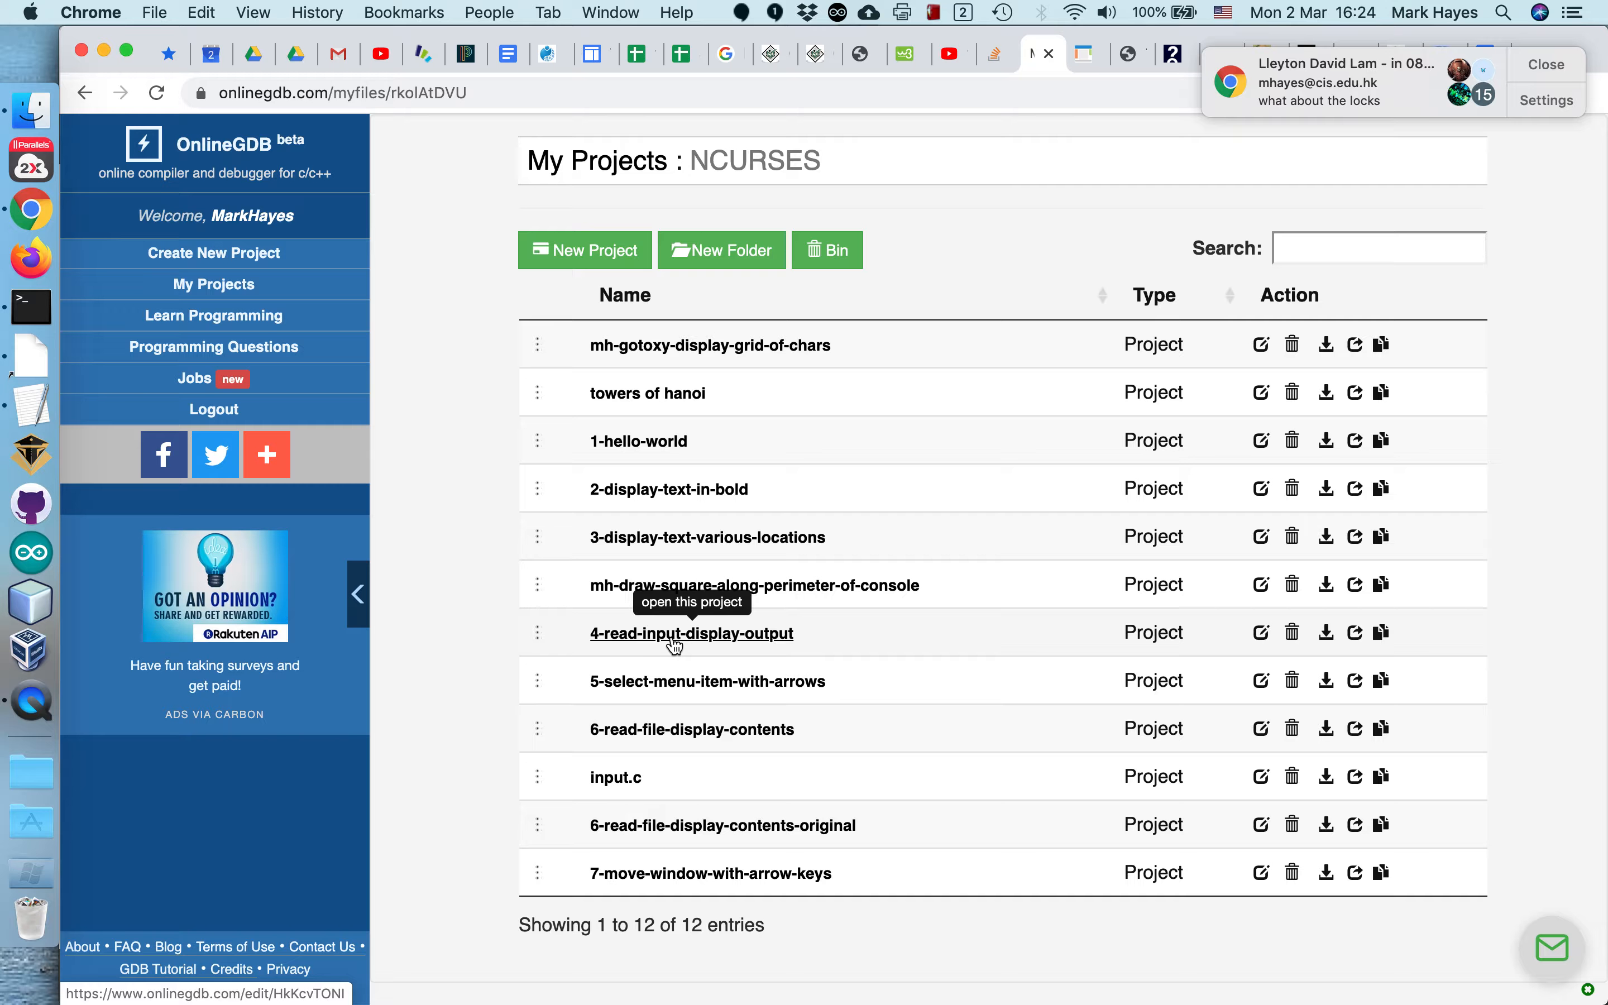
{"action": "mouse_move", "coordinate": [675, 689]}
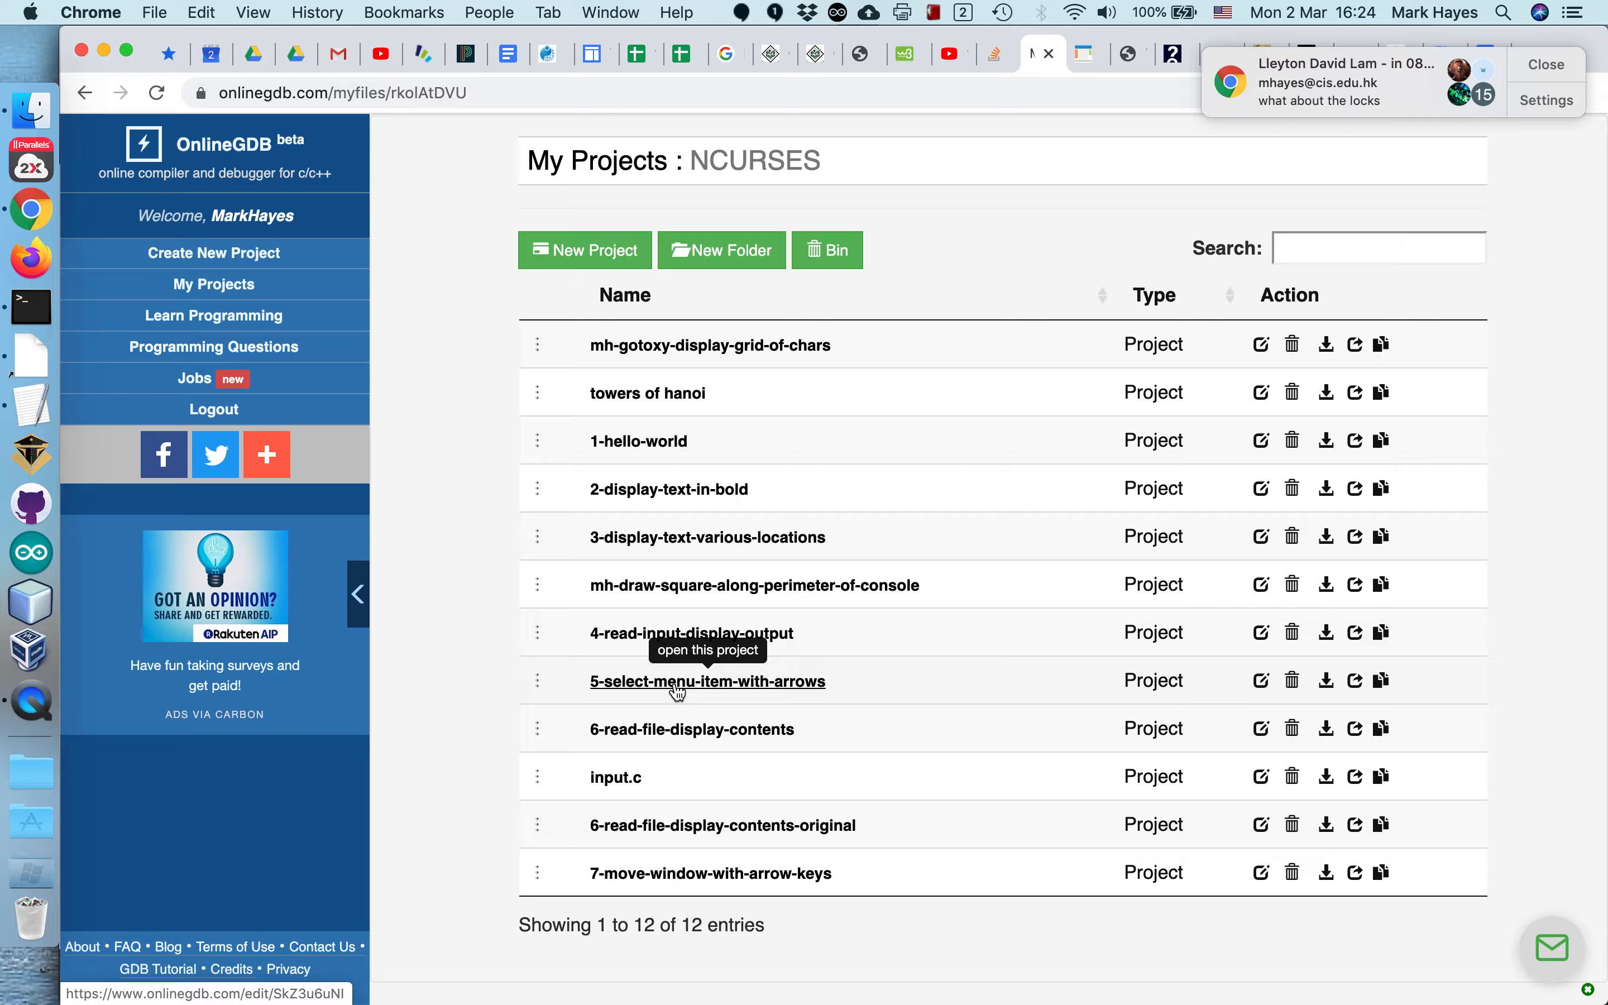
{"action": "left_click", "coordinate": [708, 681]}
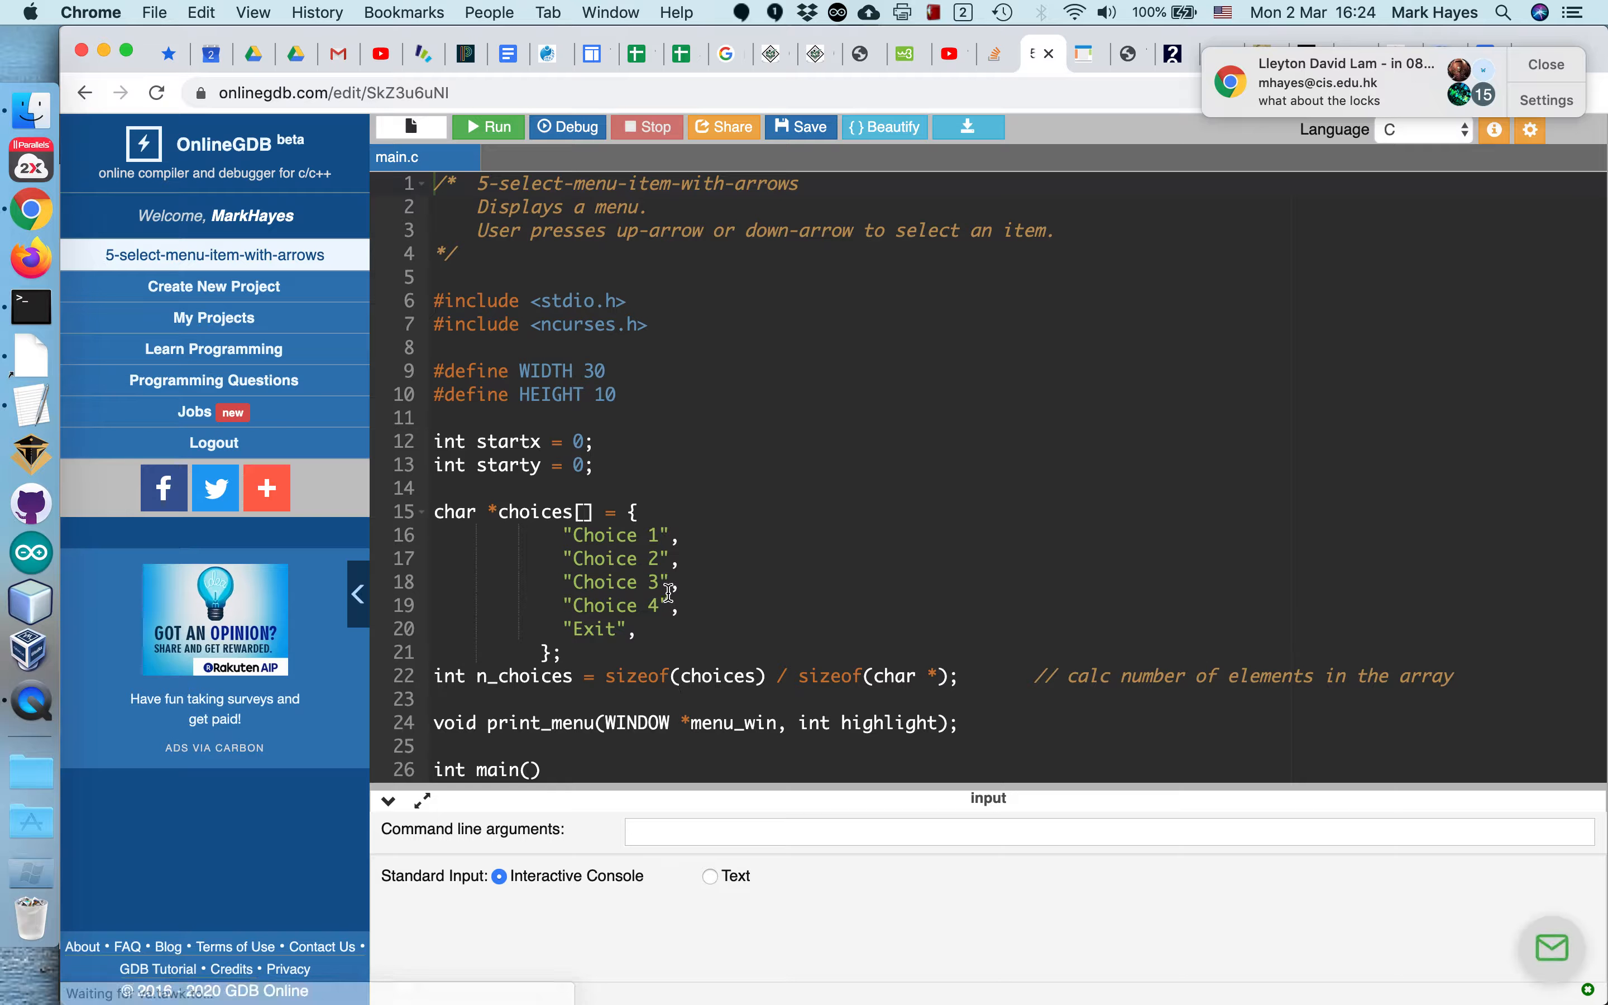
{"action": "mouse_move", "coordinate": [31, 306]}
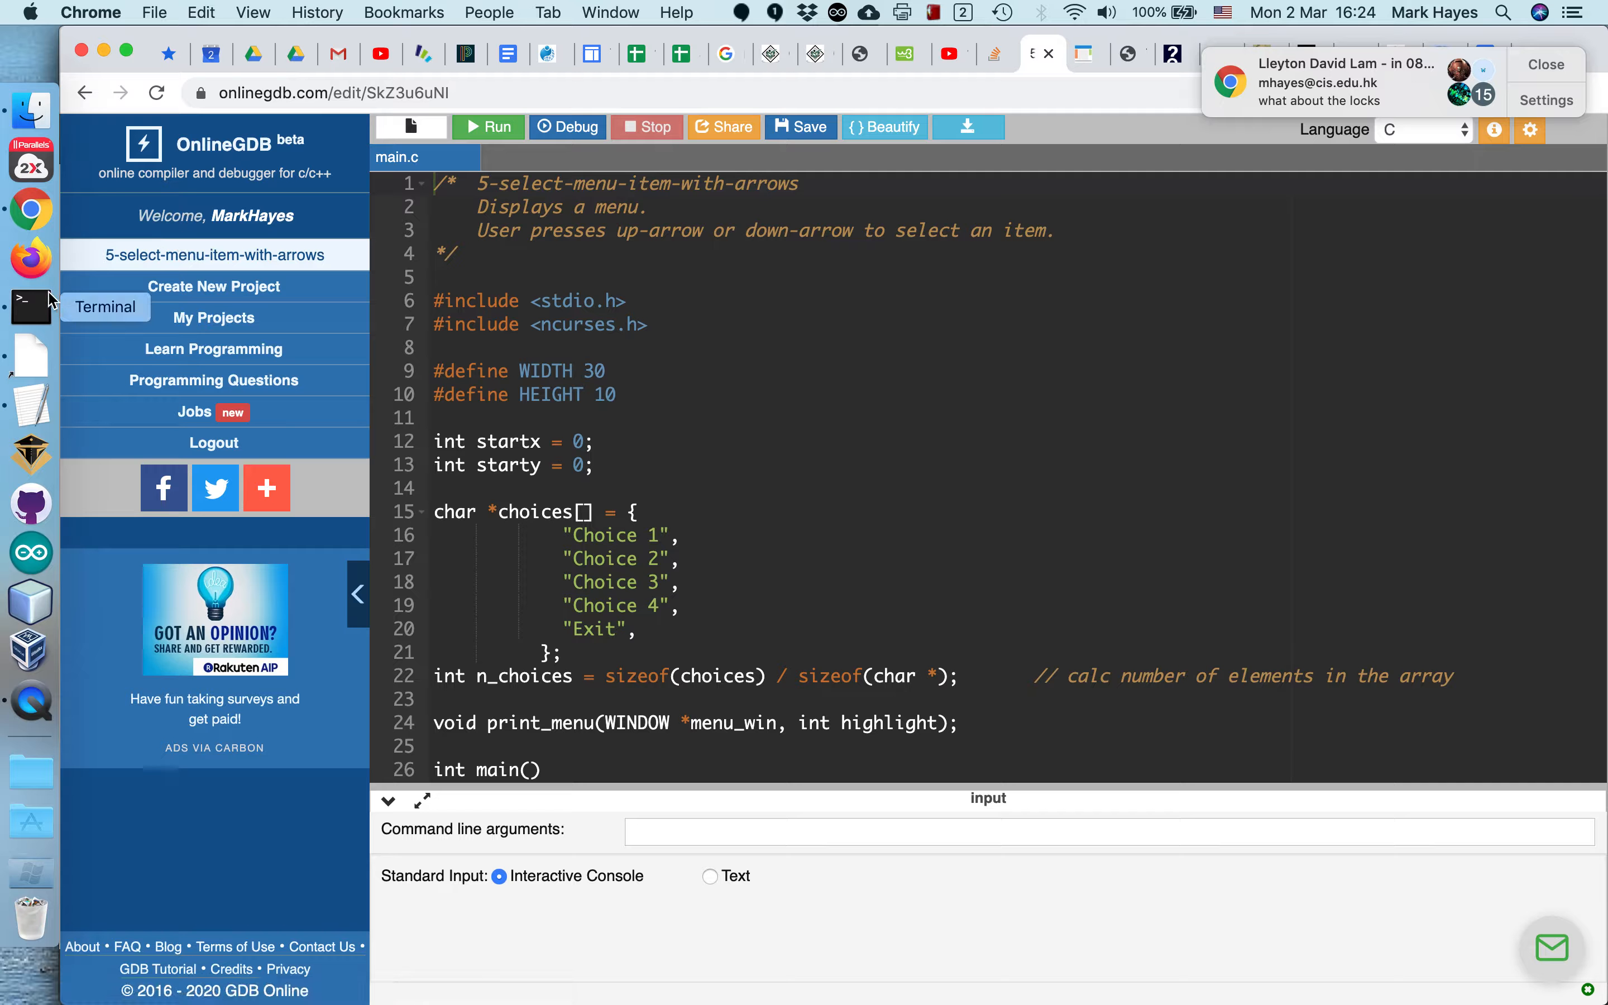
Step: In Terminal, compile the 5-select-menu program with -lncurses and run ./a.out
{"action": "left_click", "coordinate": [32, 306]}
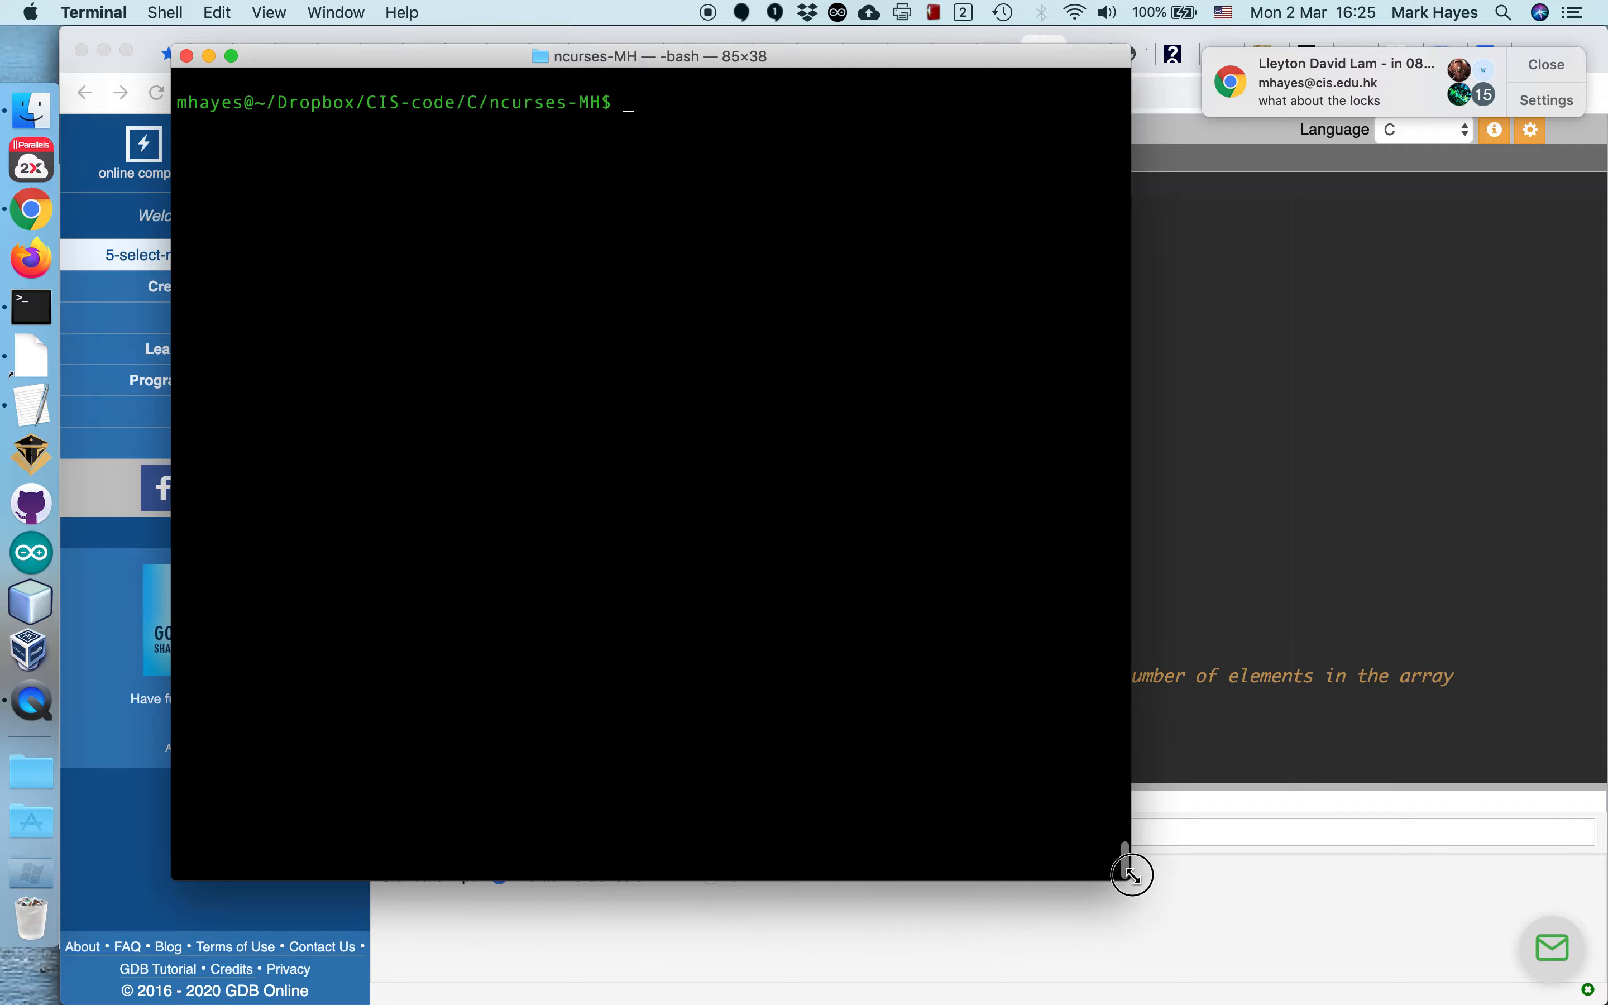
{"action": "type", "text": "ls"}
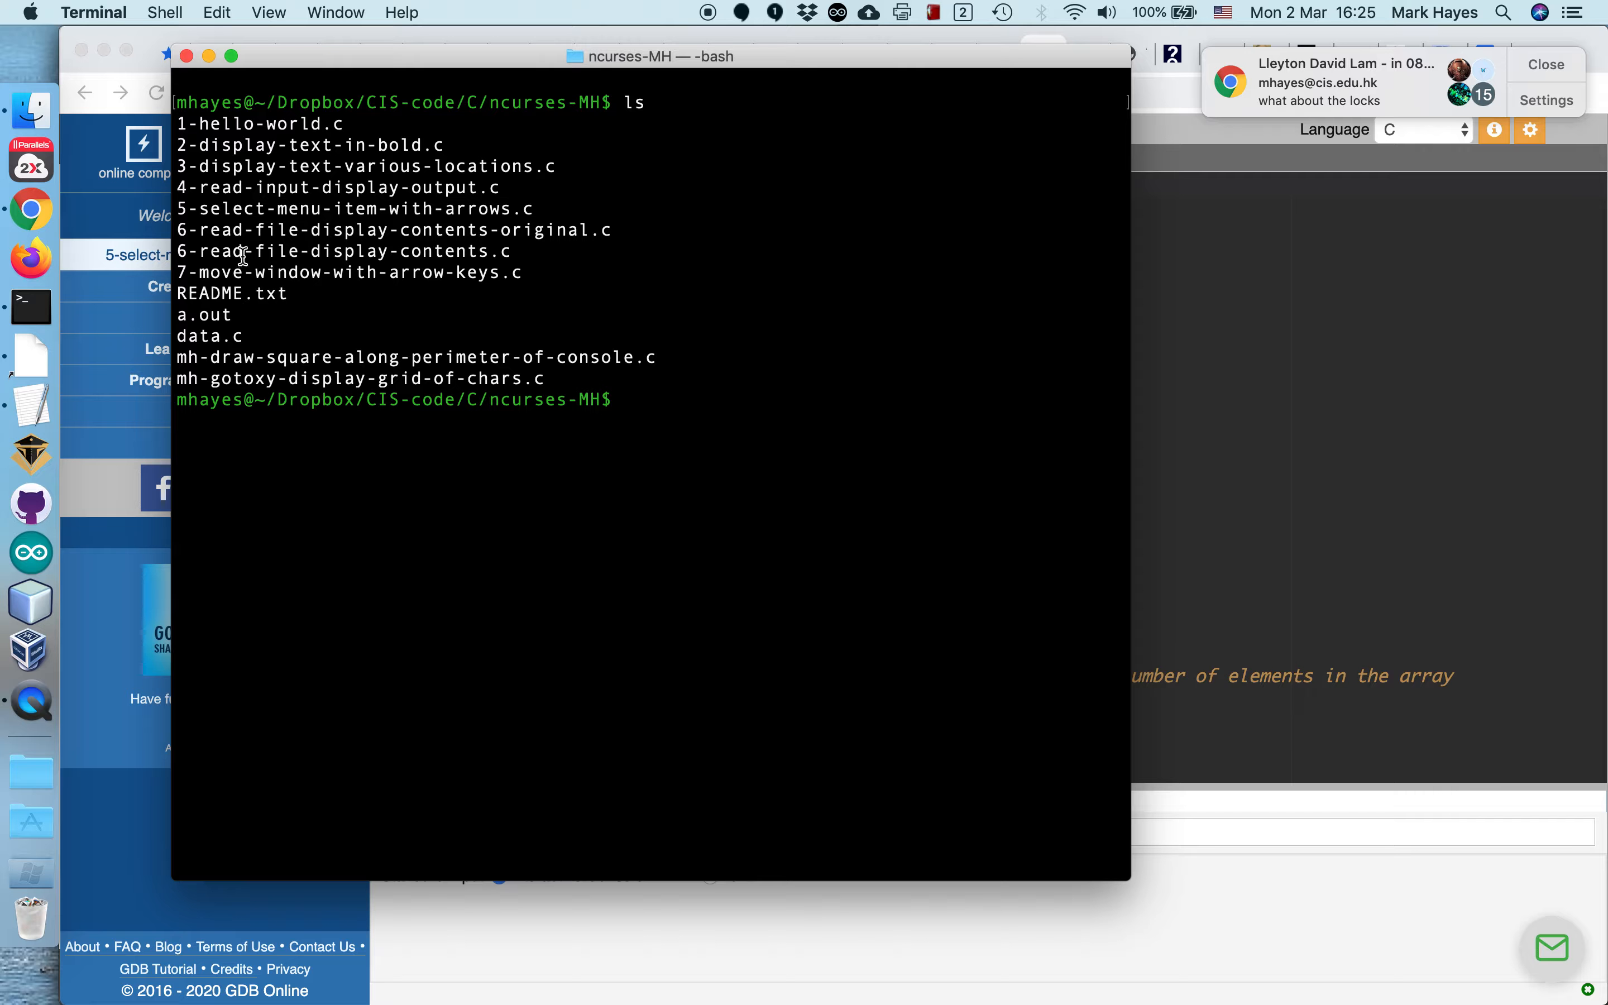
{"action": "mouse_move", "coordinate": [345, 223]}
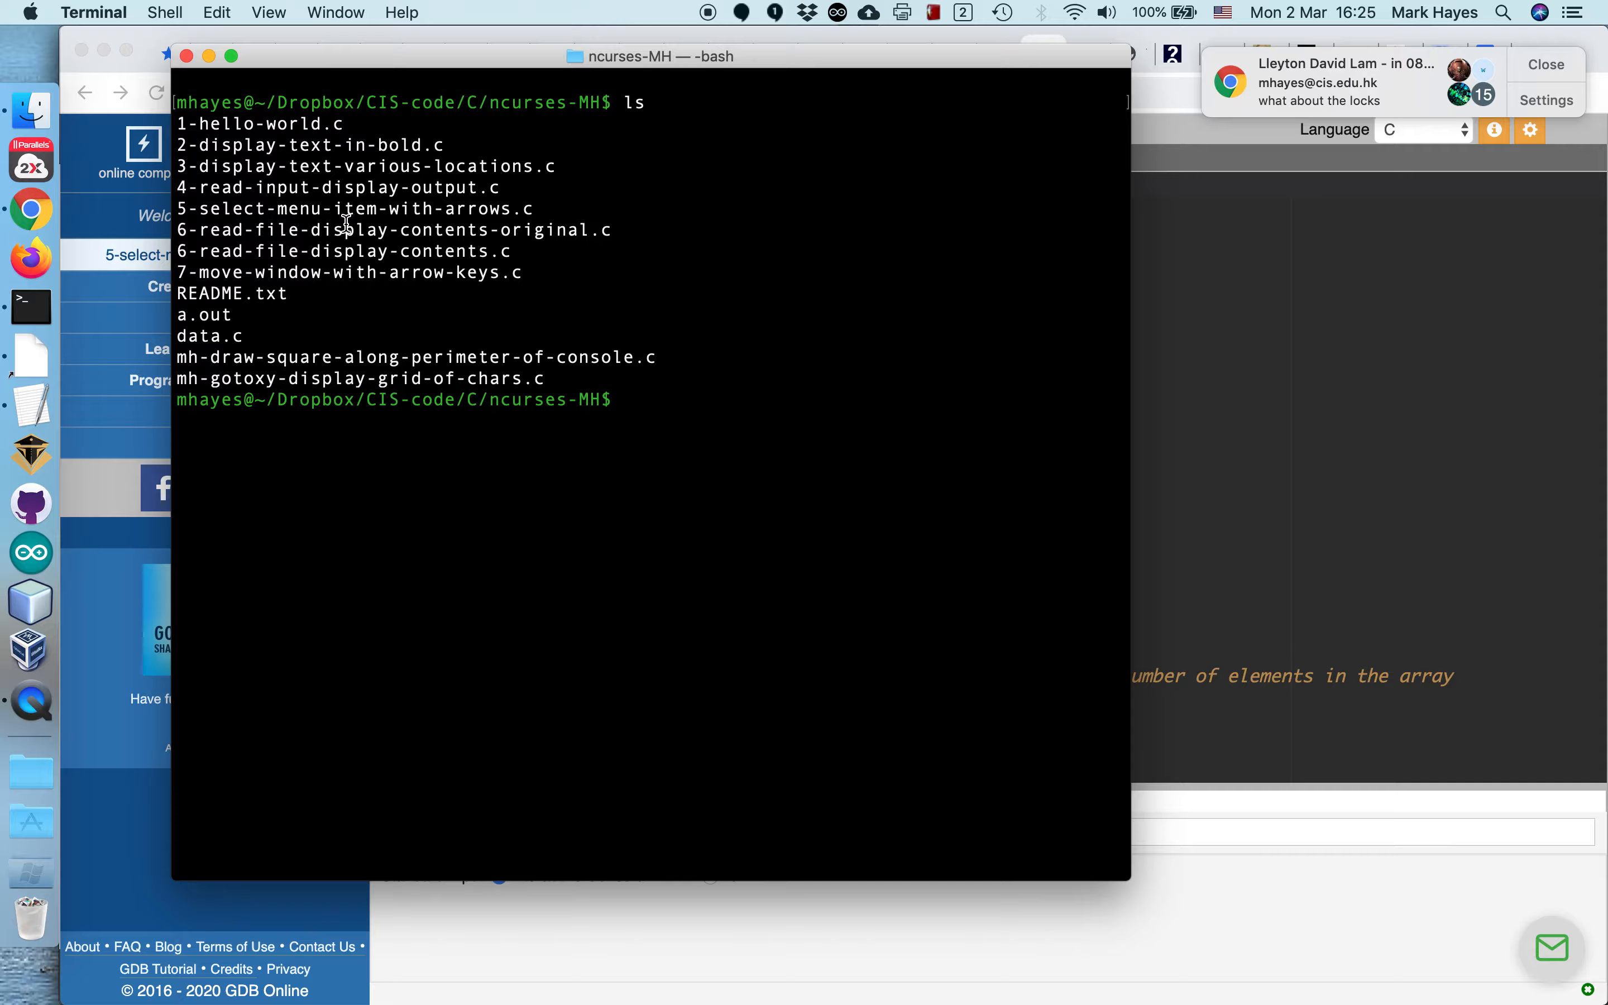
{"action": "mouse_move", "coordinate": [388, 222]}
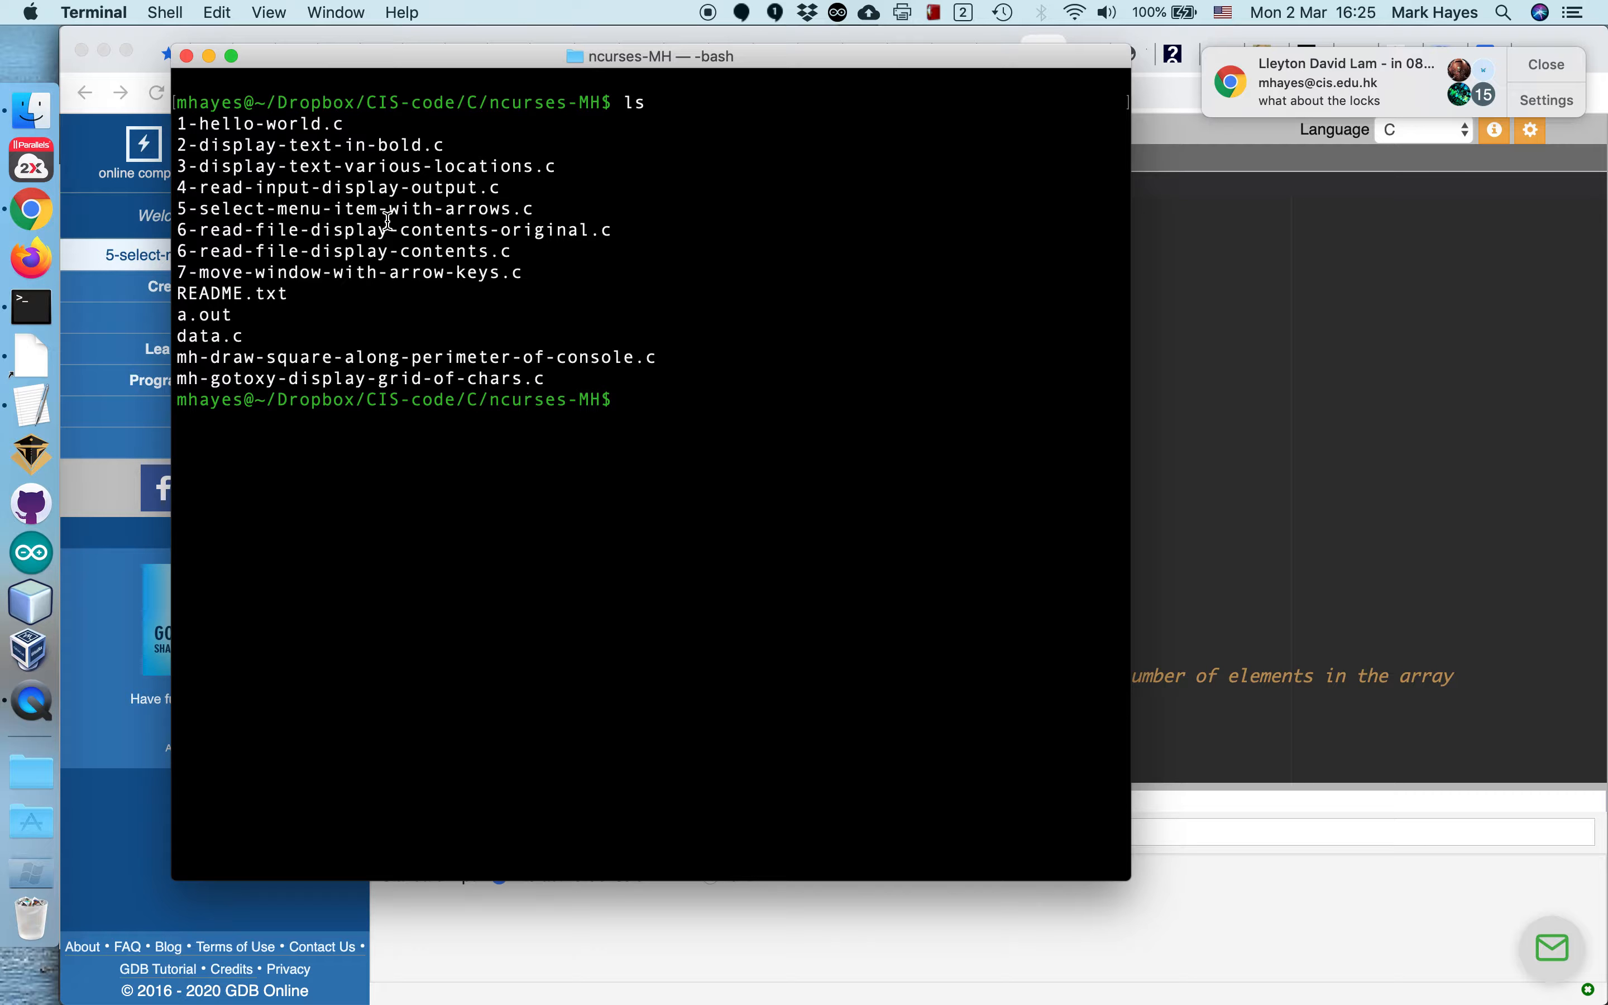
{"action": "type", "text": "gcc"}
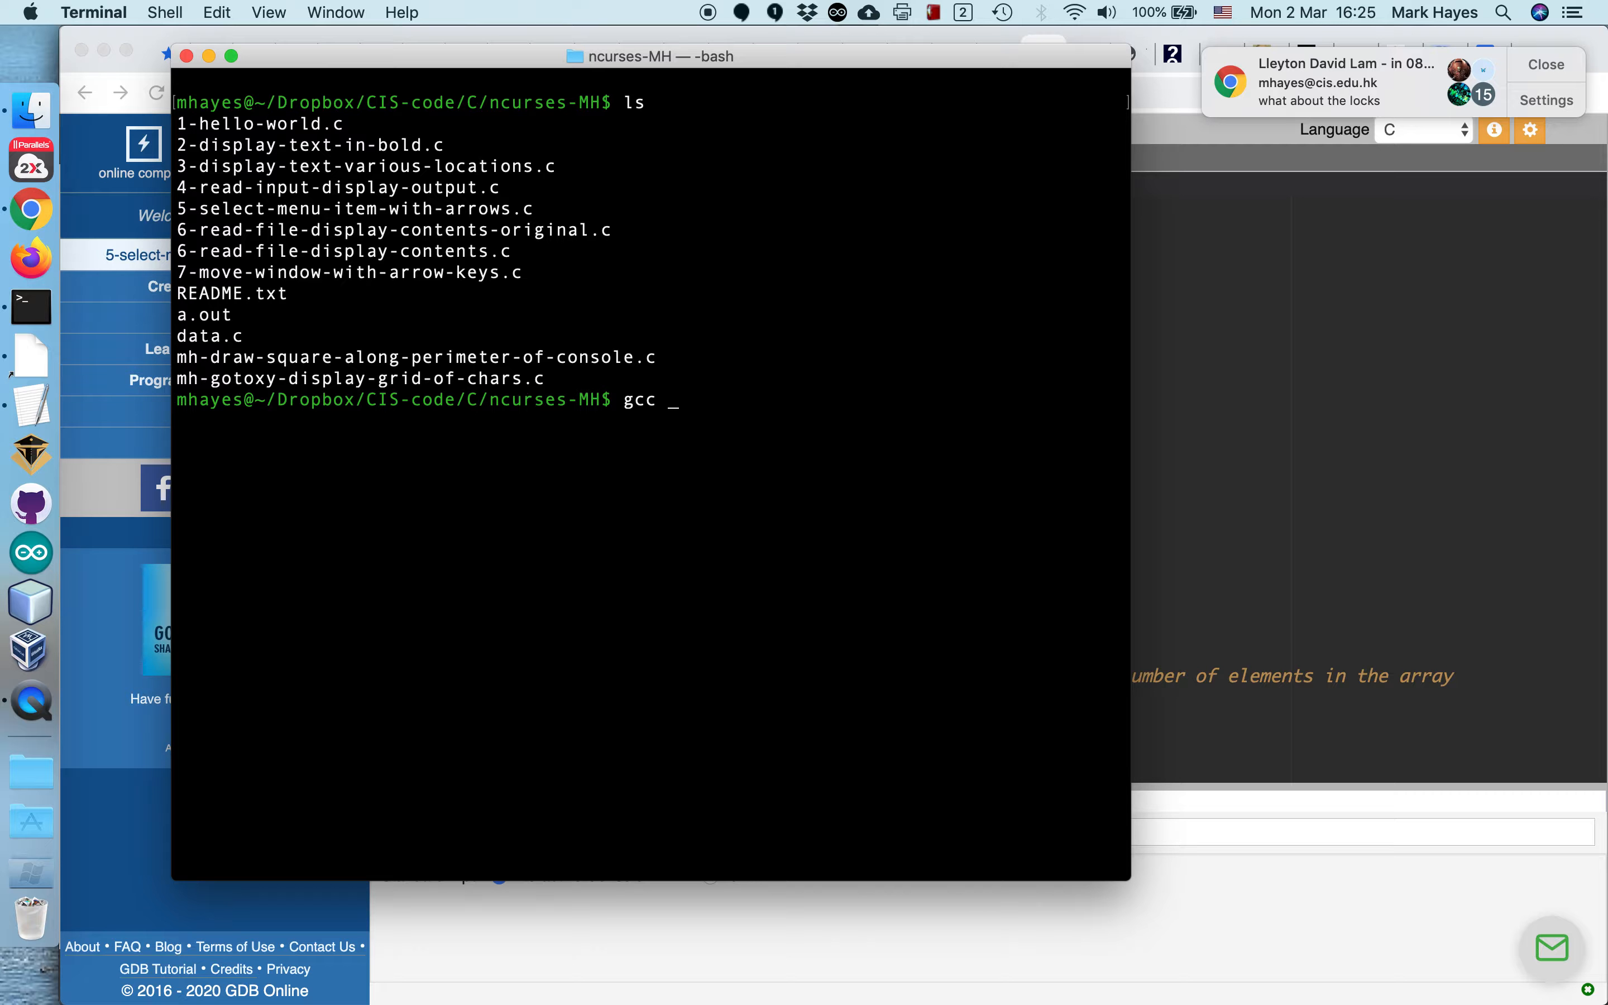
{"action": "type", "text": "5-"}
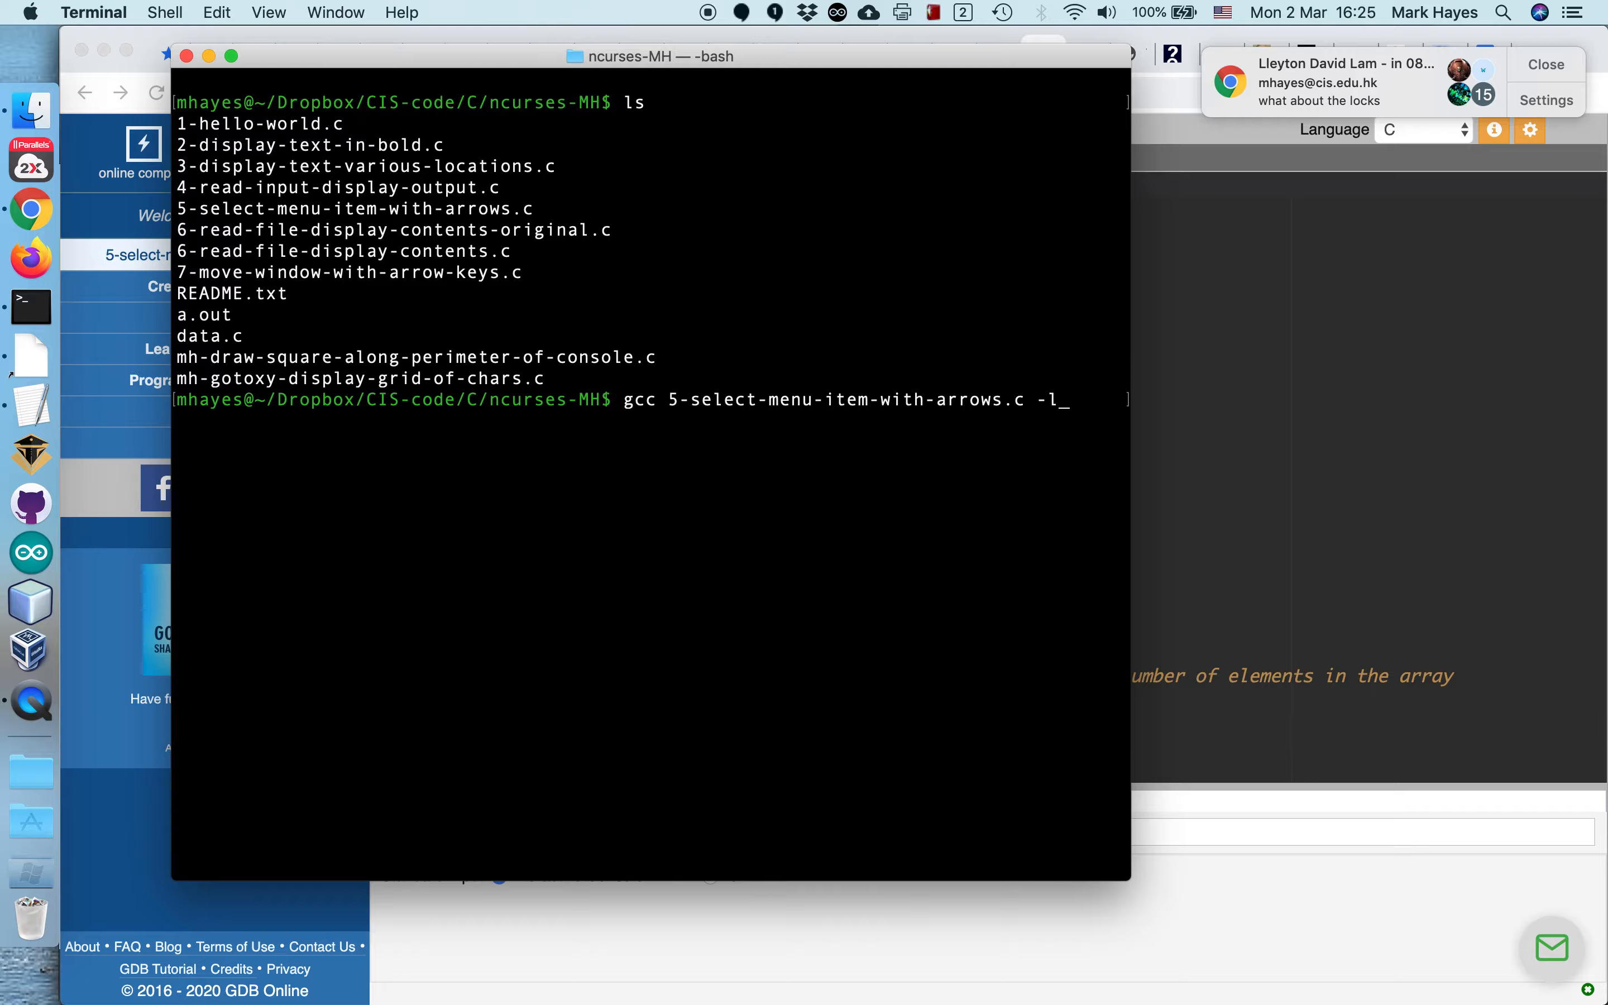
{"action": "type", "text": "ncurses"}
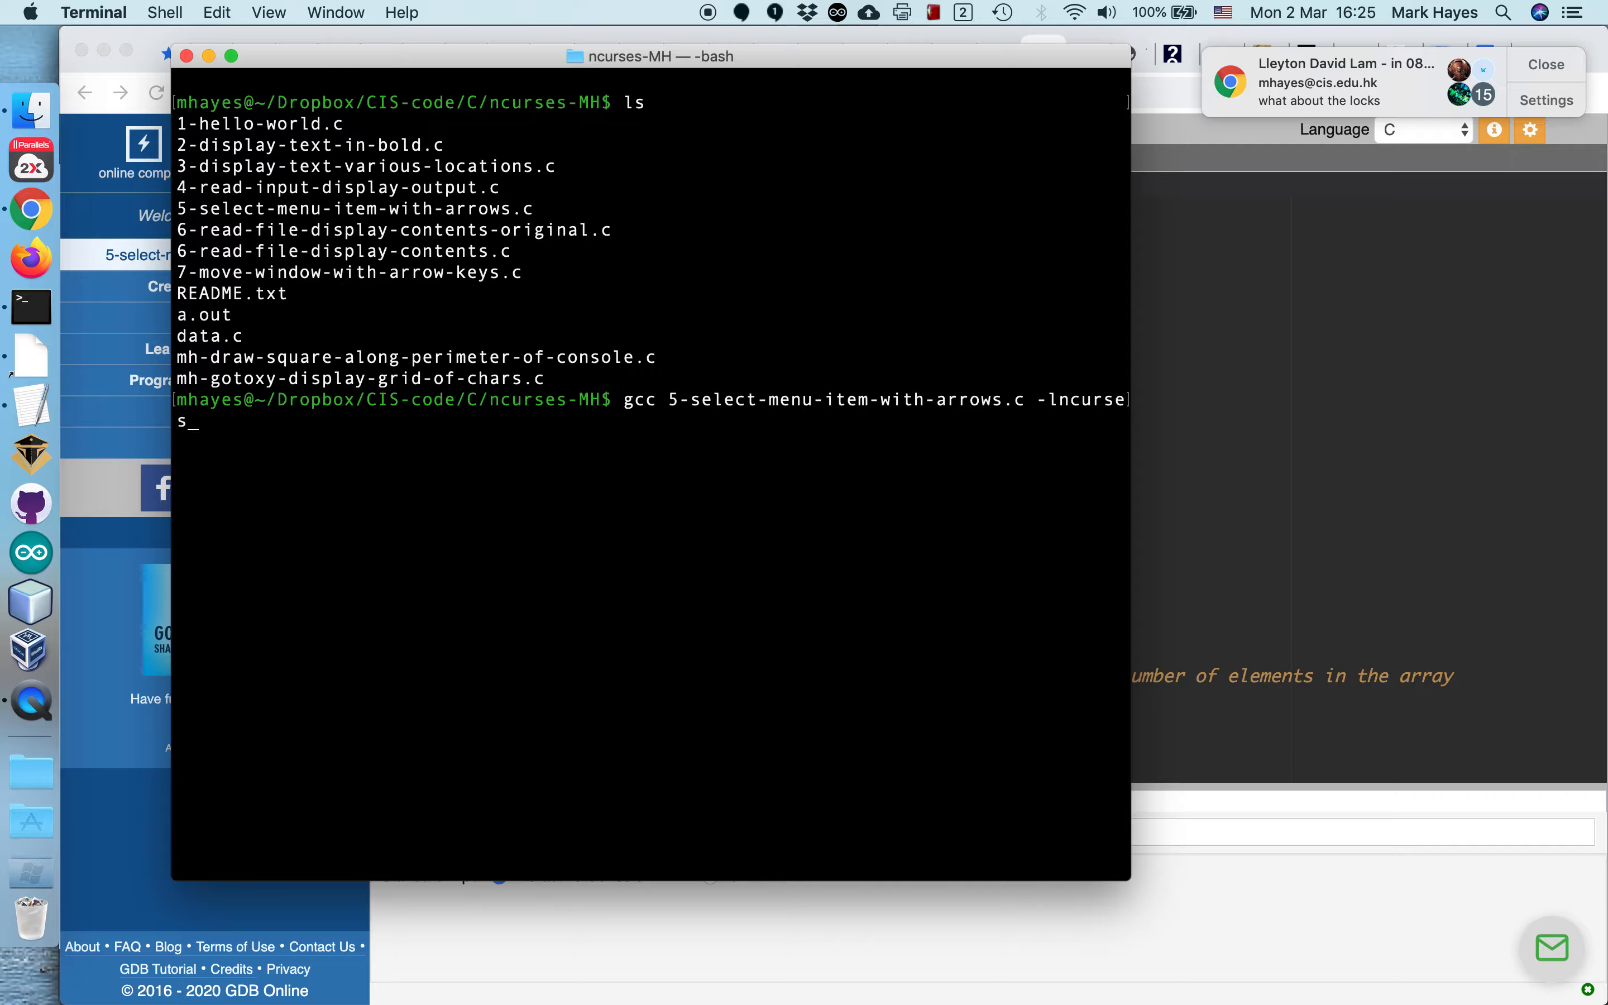
{"action": "key", "text": "Return"}
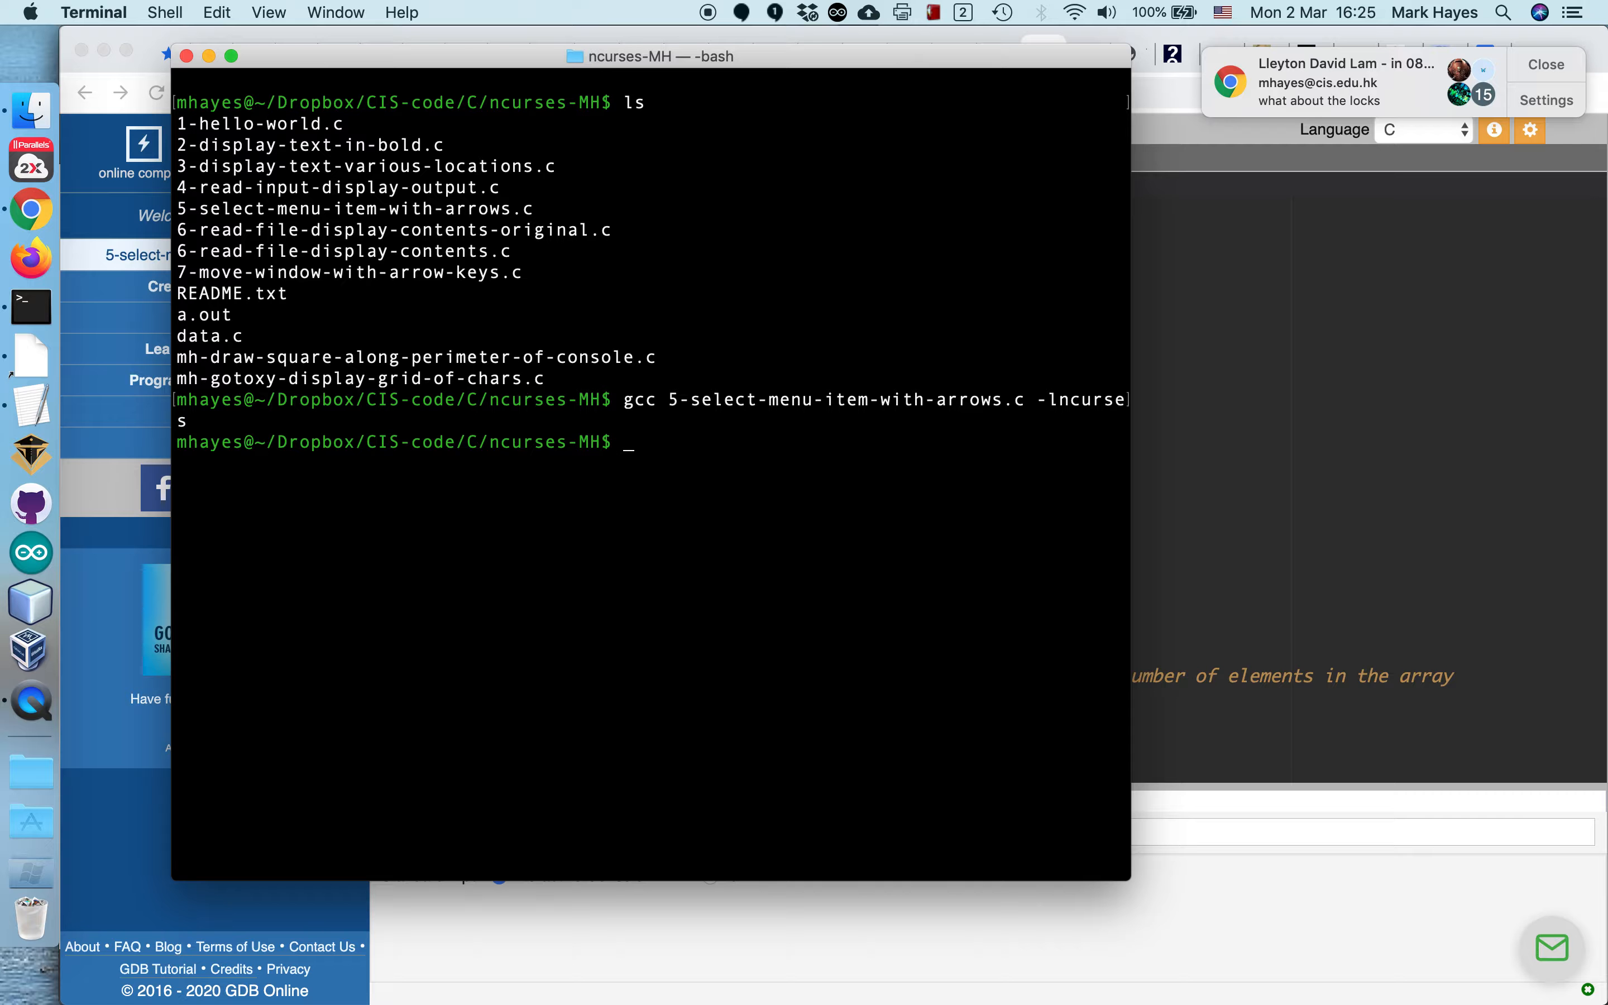
{"action": "type", "text": "./a"}
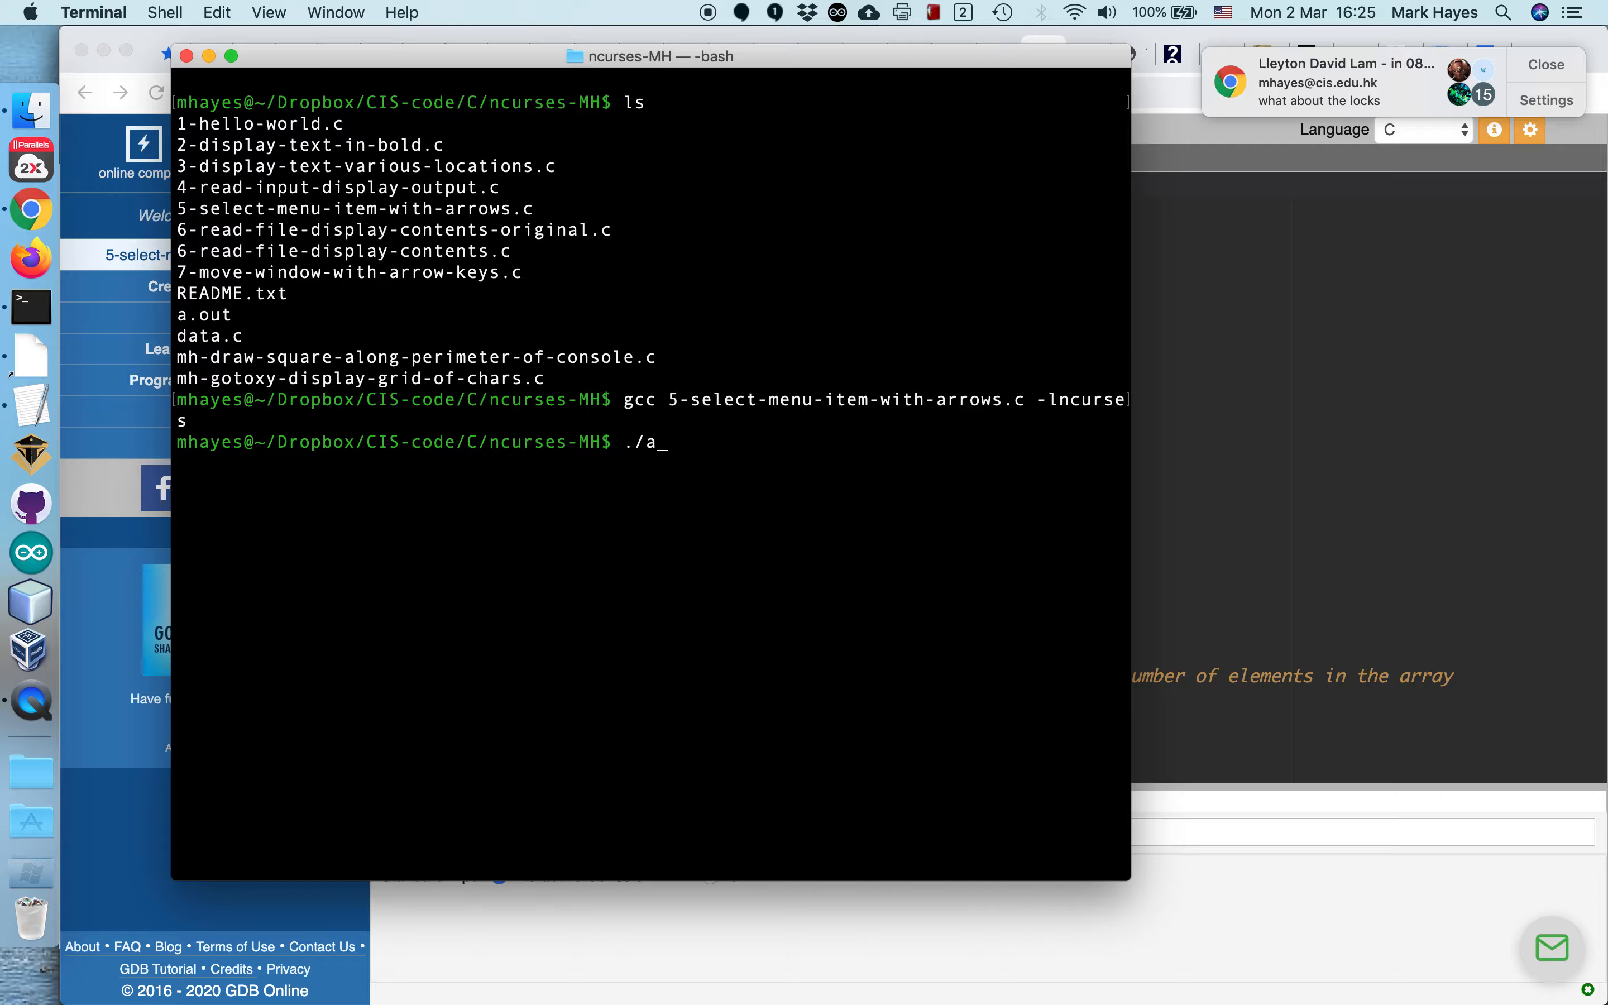
{"action": "key", "text": "Return"}
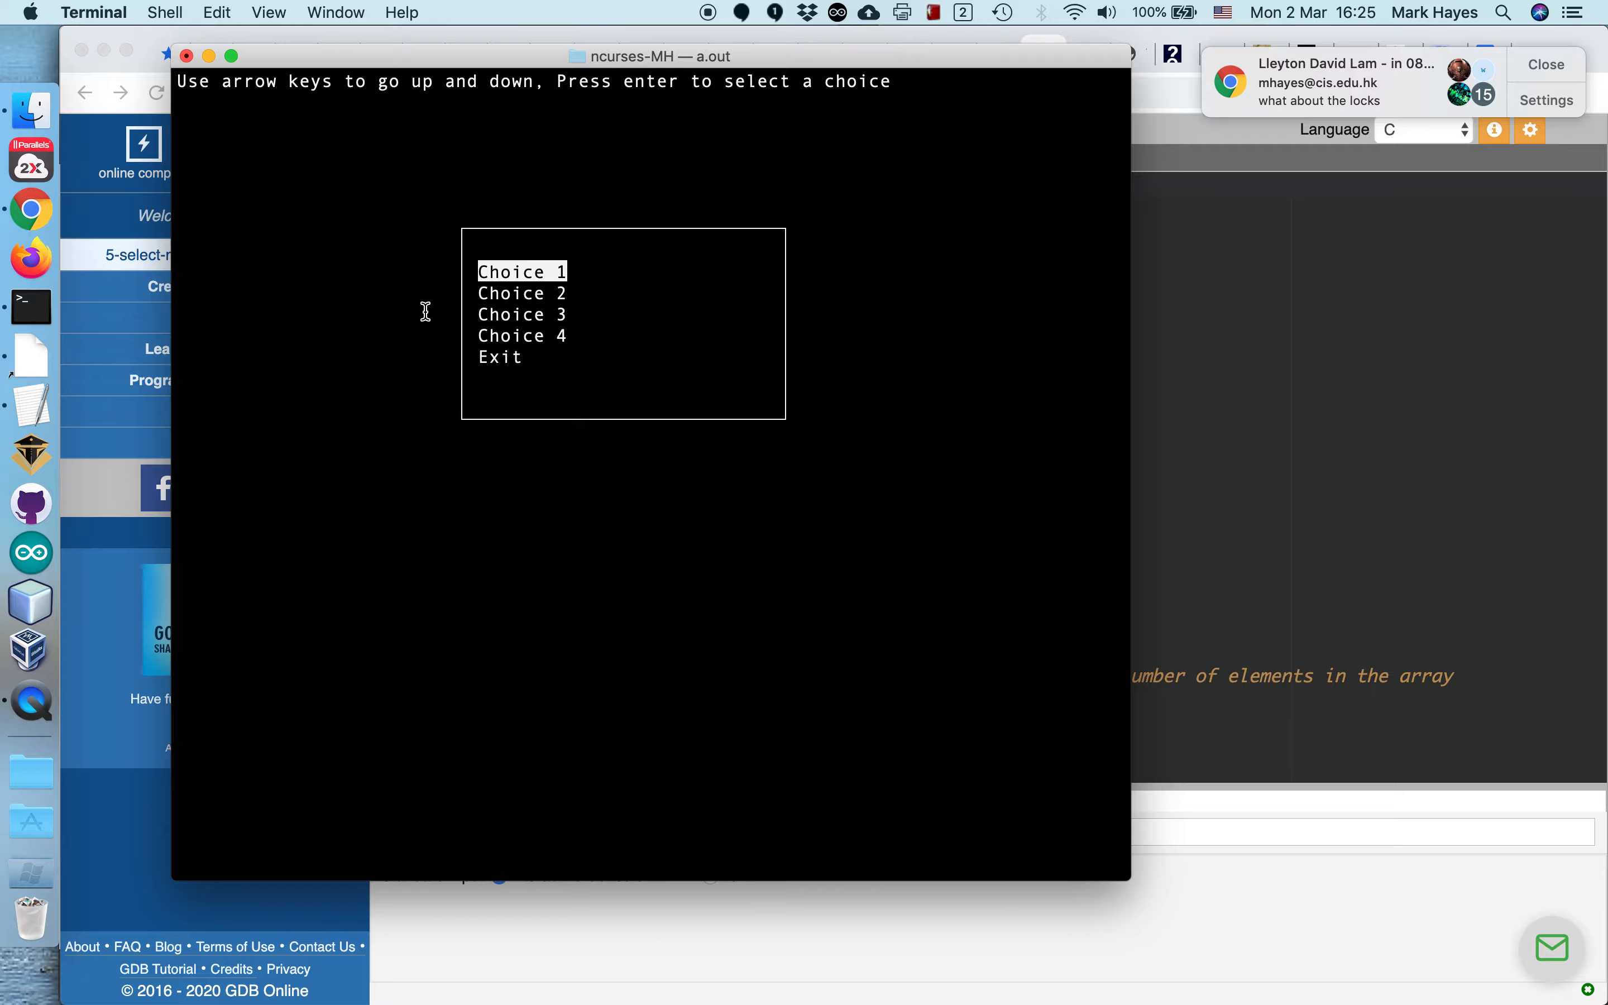
{"action": "mouse_move", "coordinate": [787, 251]}
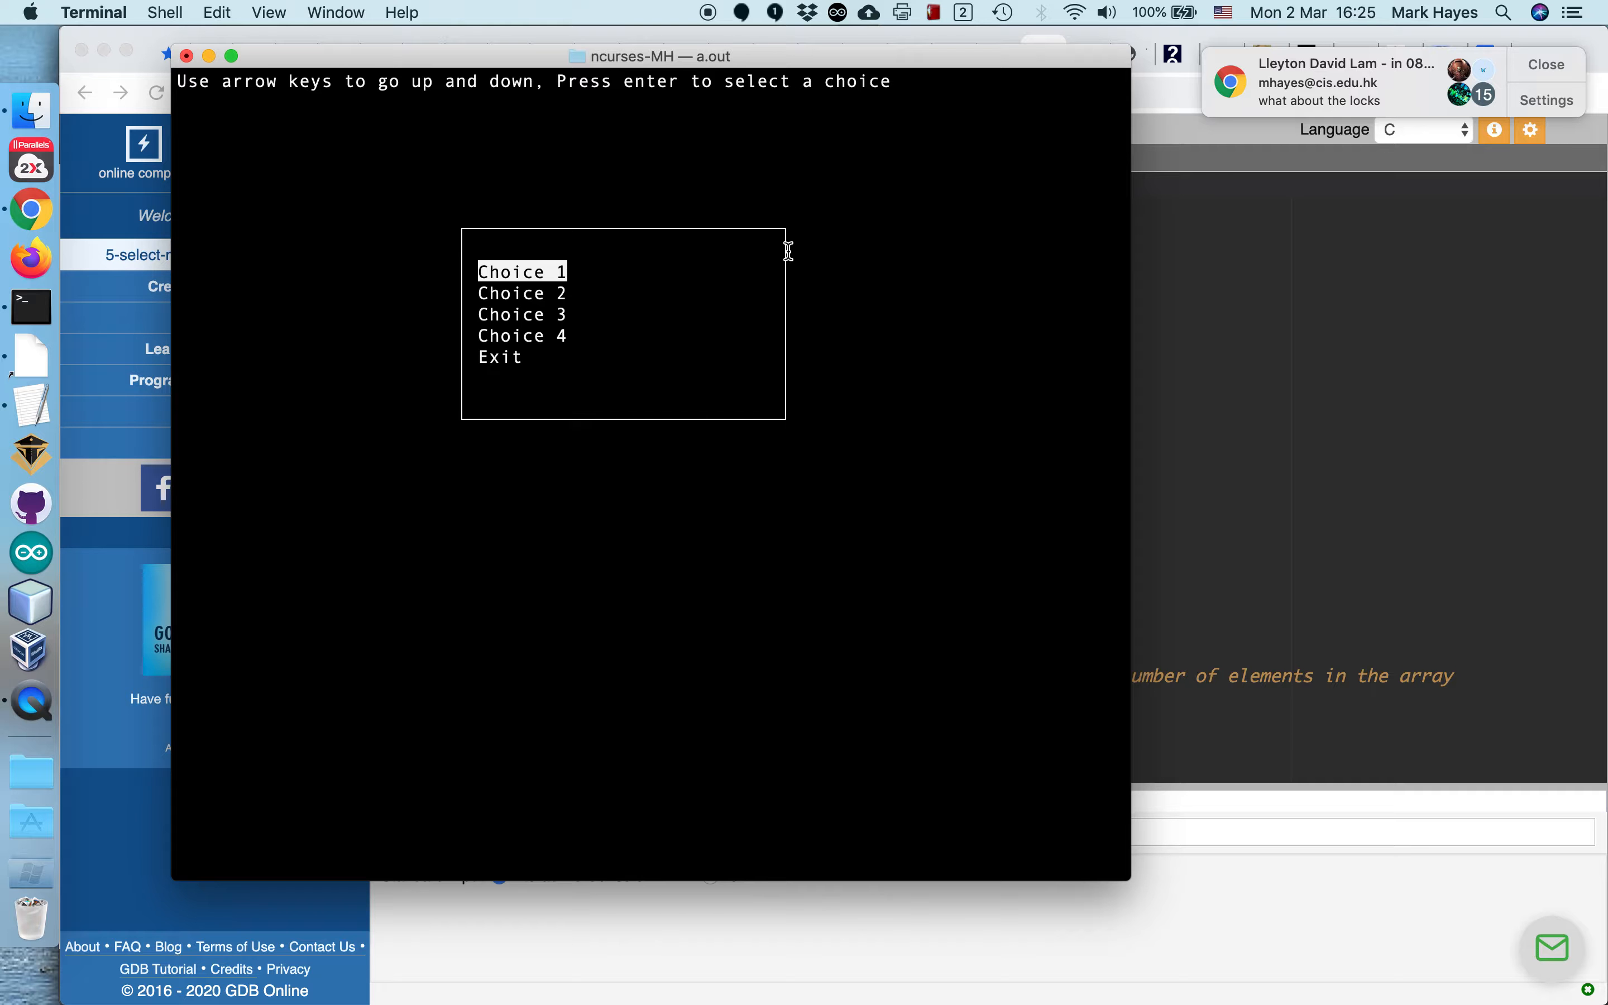
{"action": "mouse_move", "coordinate": [469, 431]}
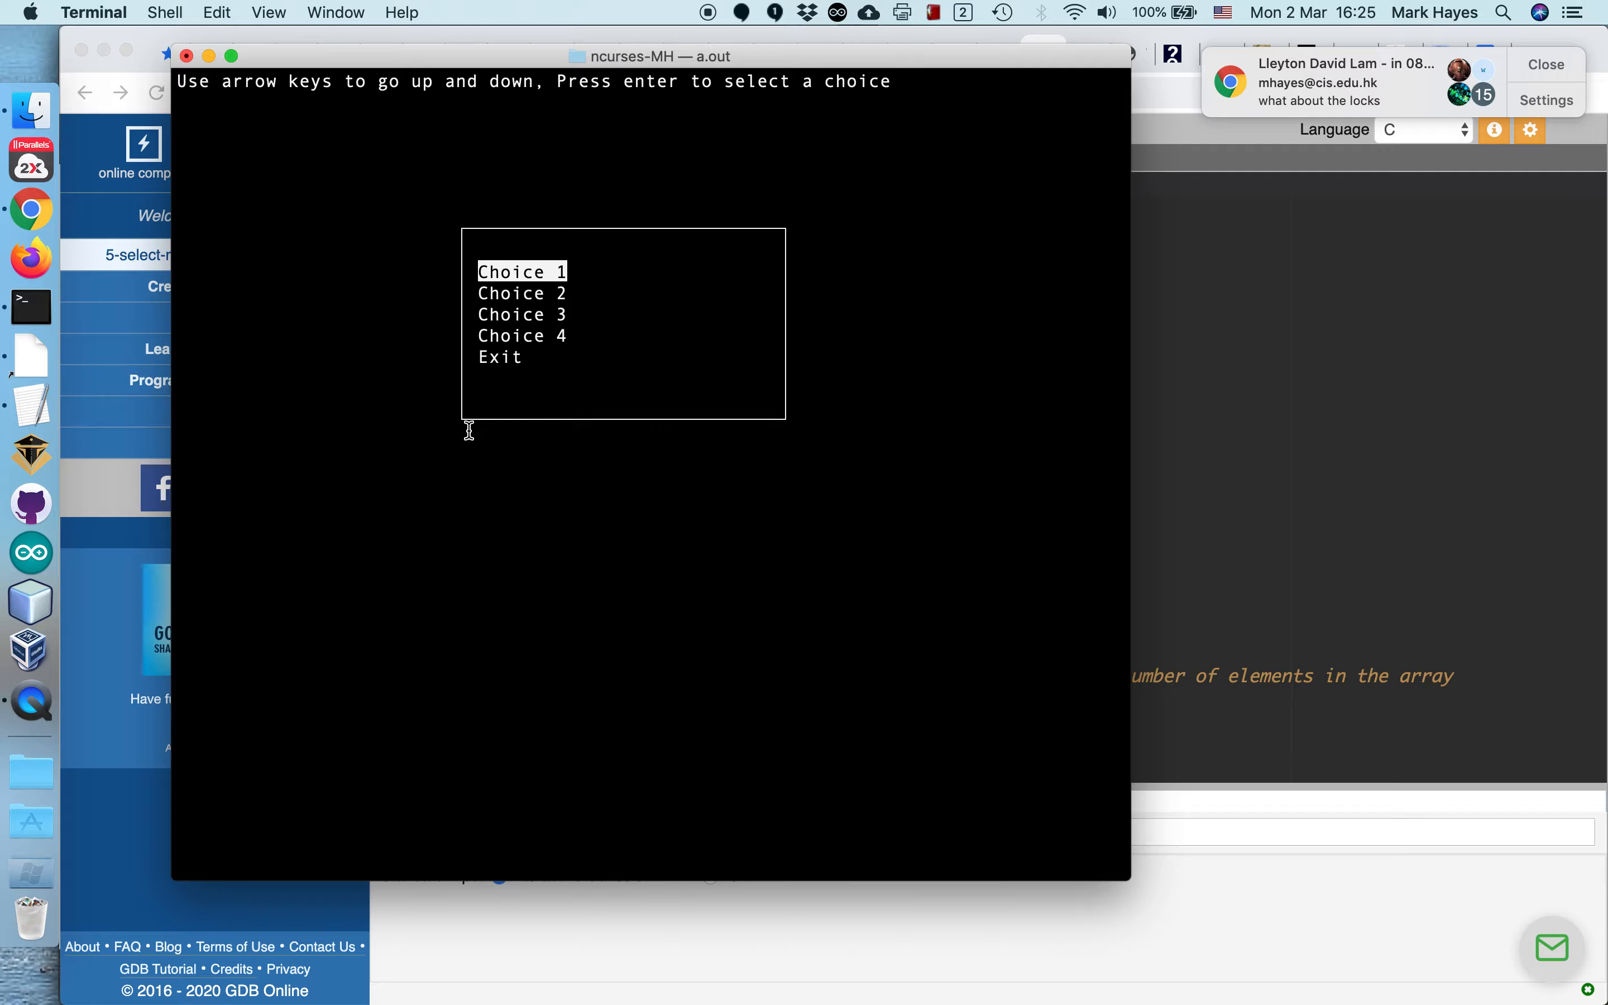
{"action": "mouse_move", "coordinate": [645, 280]}
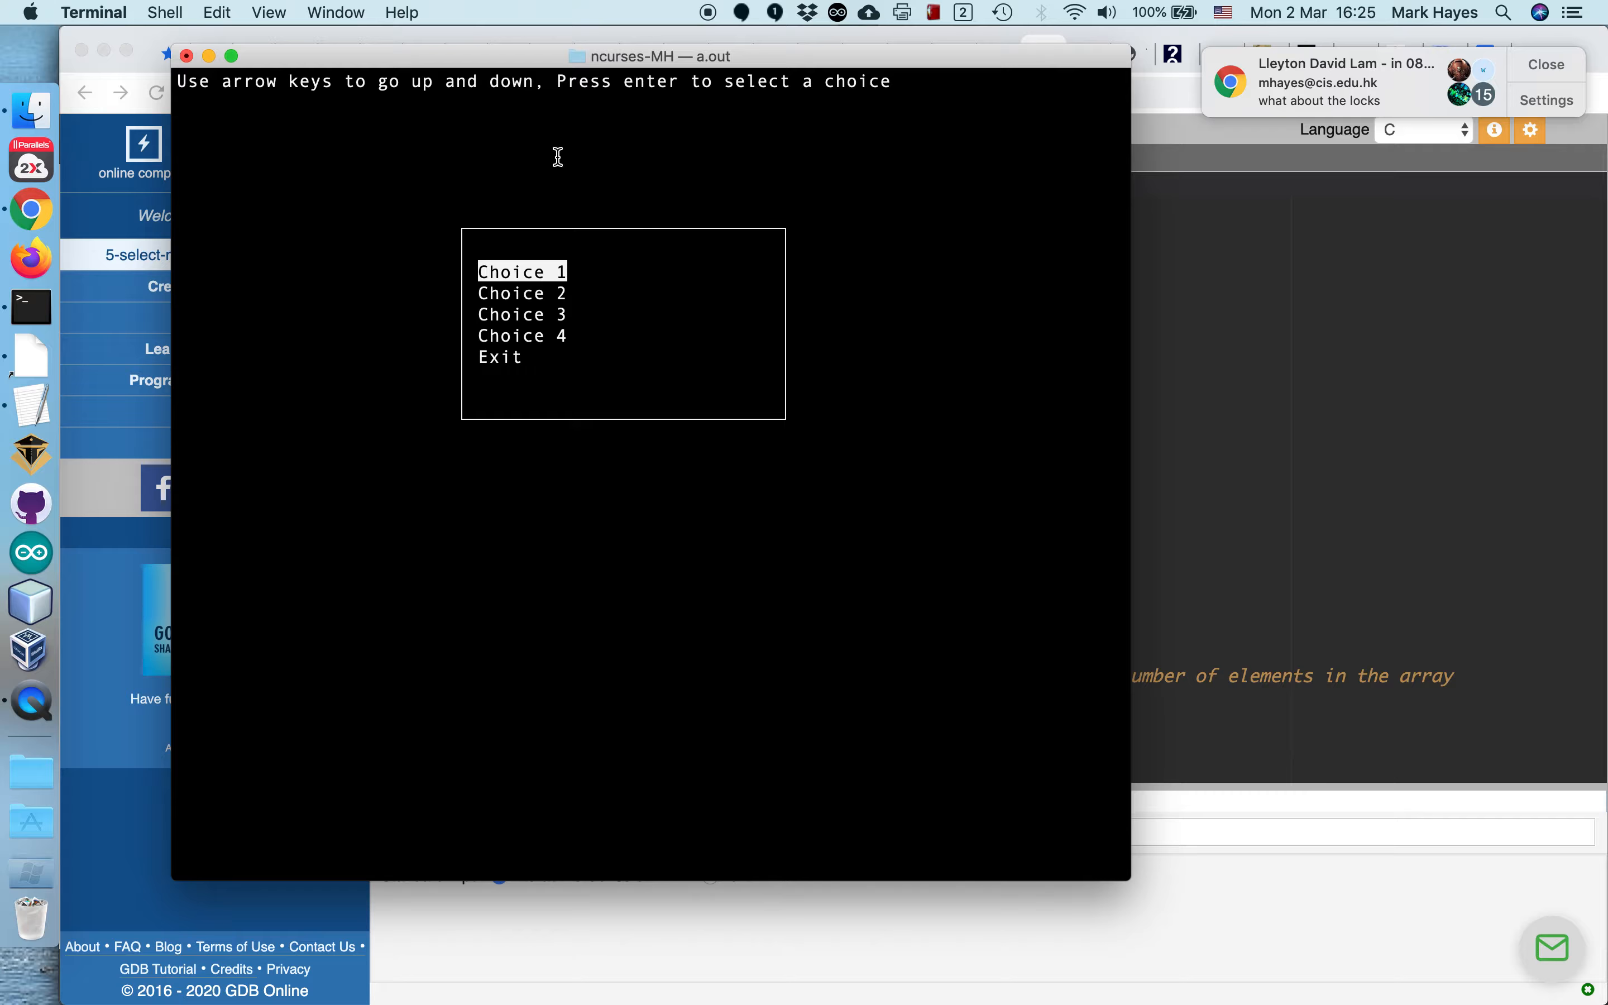
{"action": "mouse_move", "coordinate": [747, 167]}
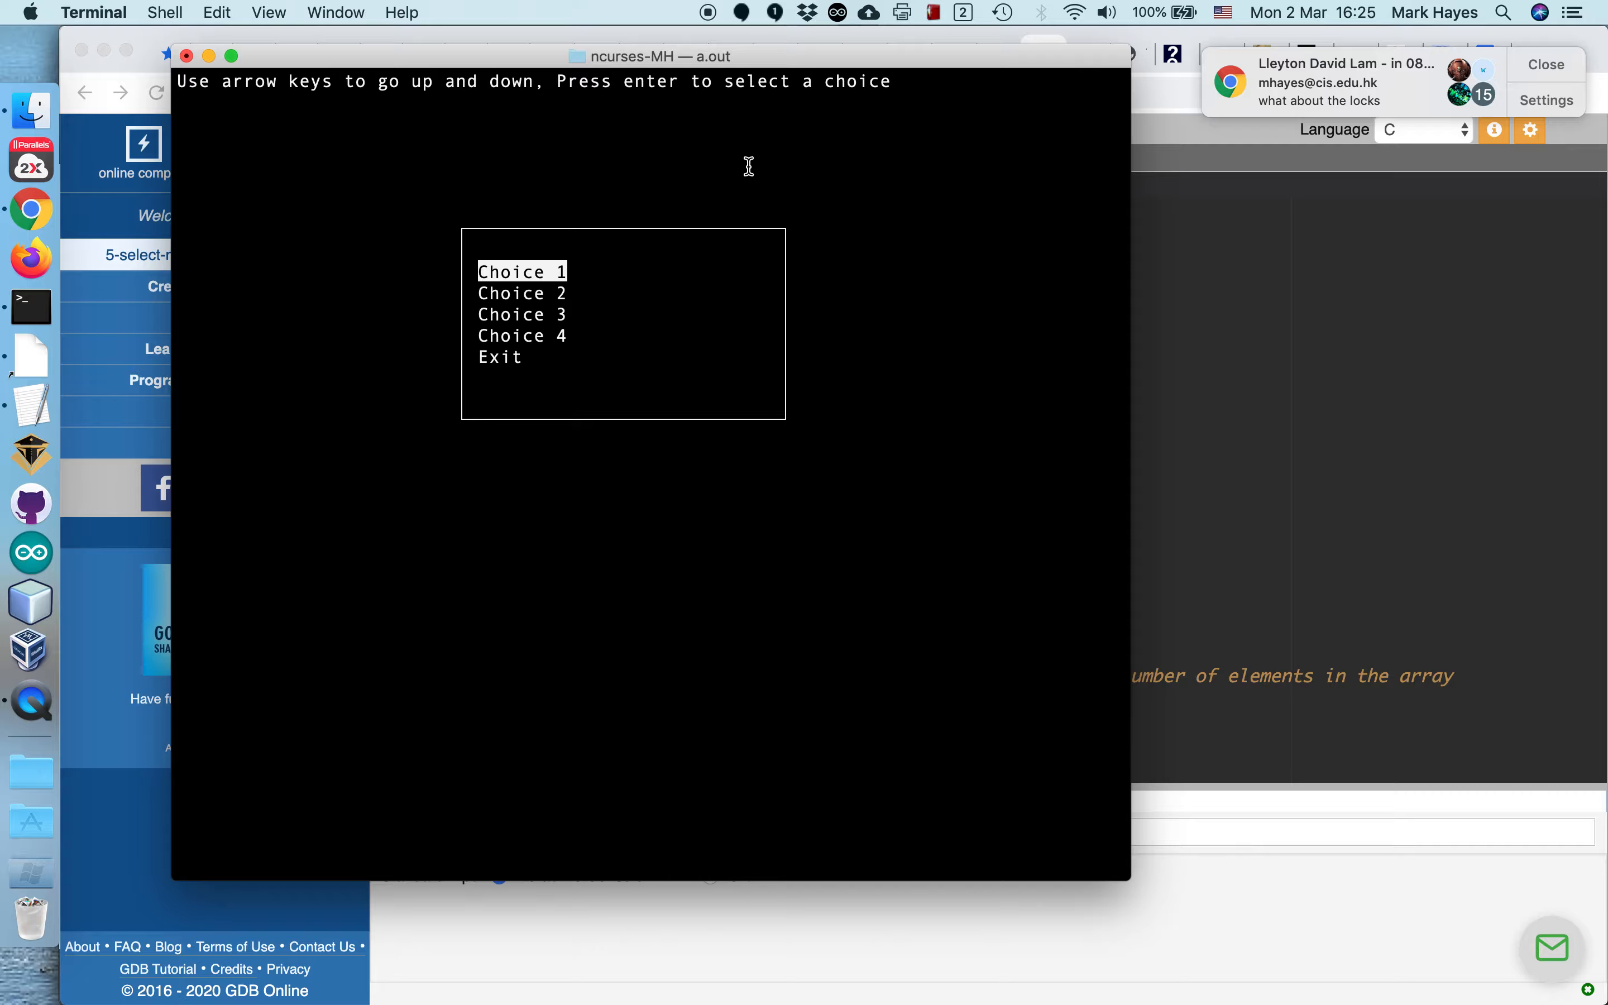
{"action": "mouse_move", "coordinate": [833, 443]}
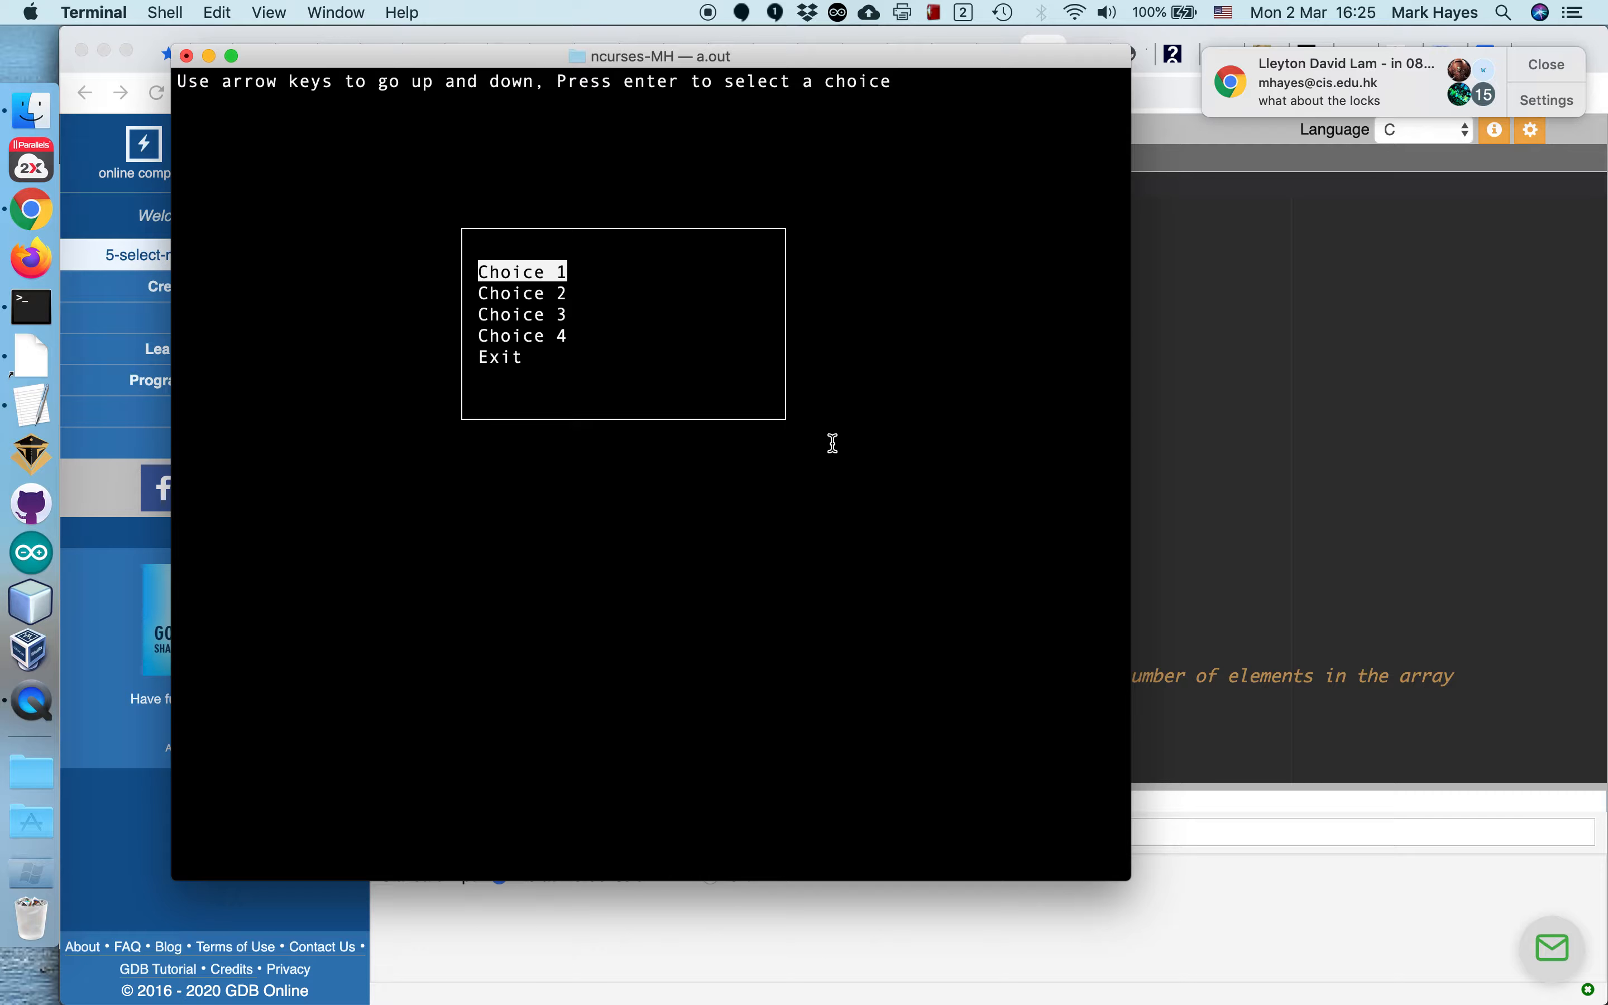
{"action": "mouse_move", "coordinate": [342, 319]}
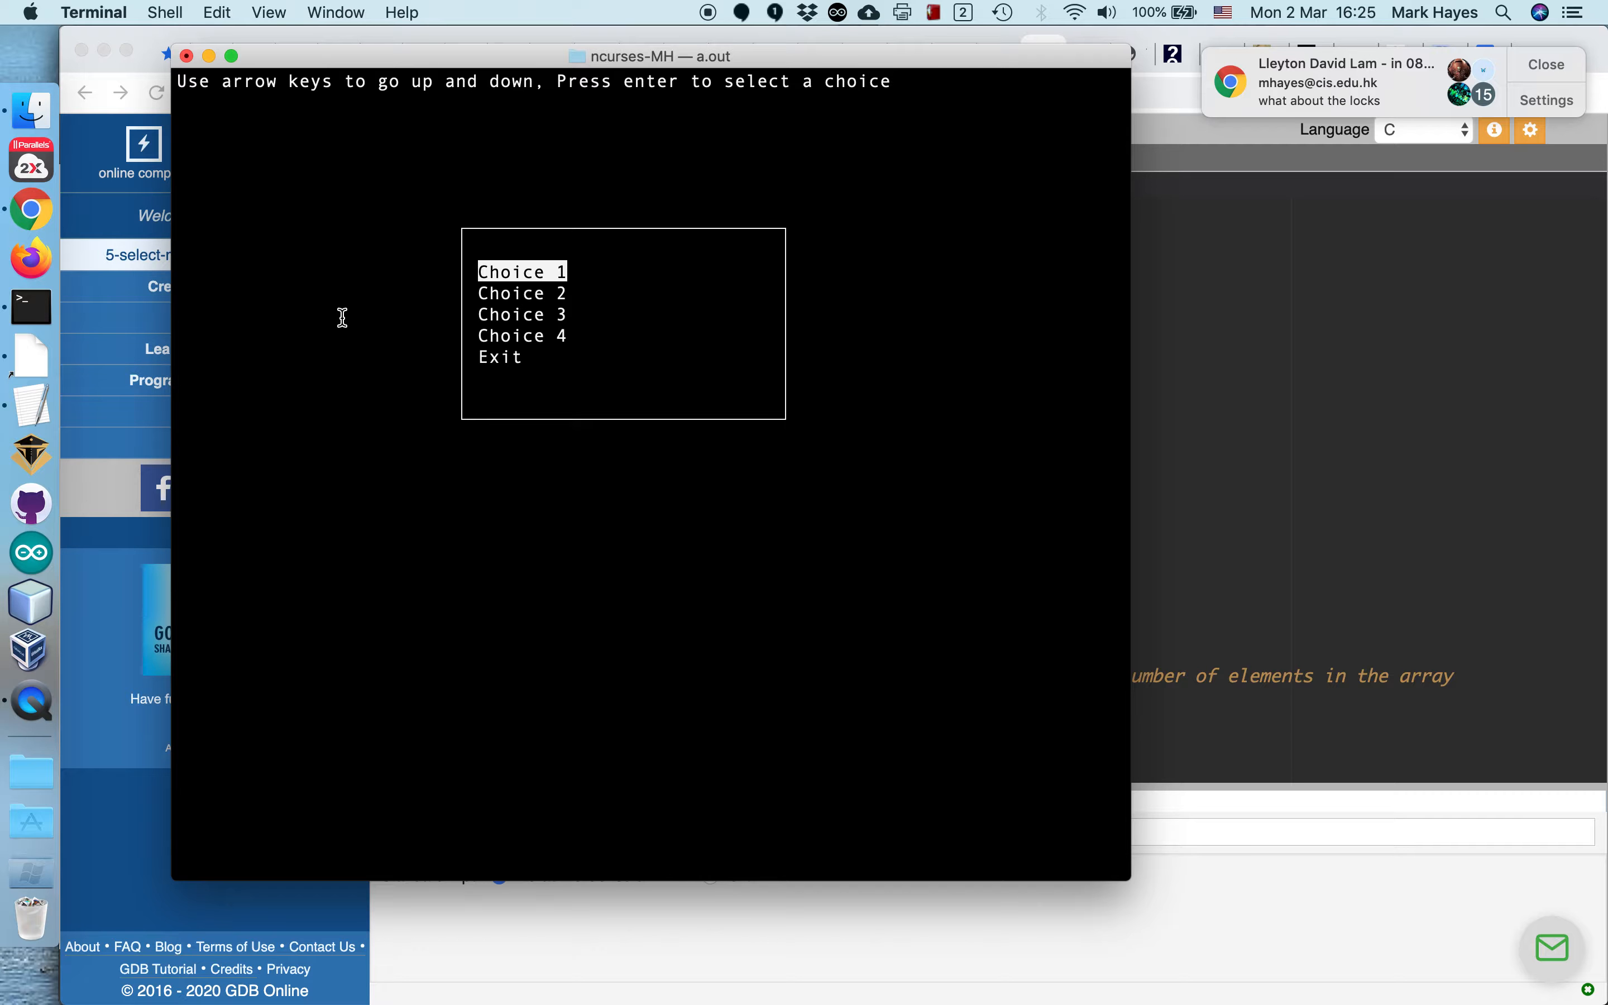
Step: Move the boxed menu highlight with the arrow keys through Choice 3, Exit, back to Choice 3 and Choice 2
{"action": "key", "text": "down"}
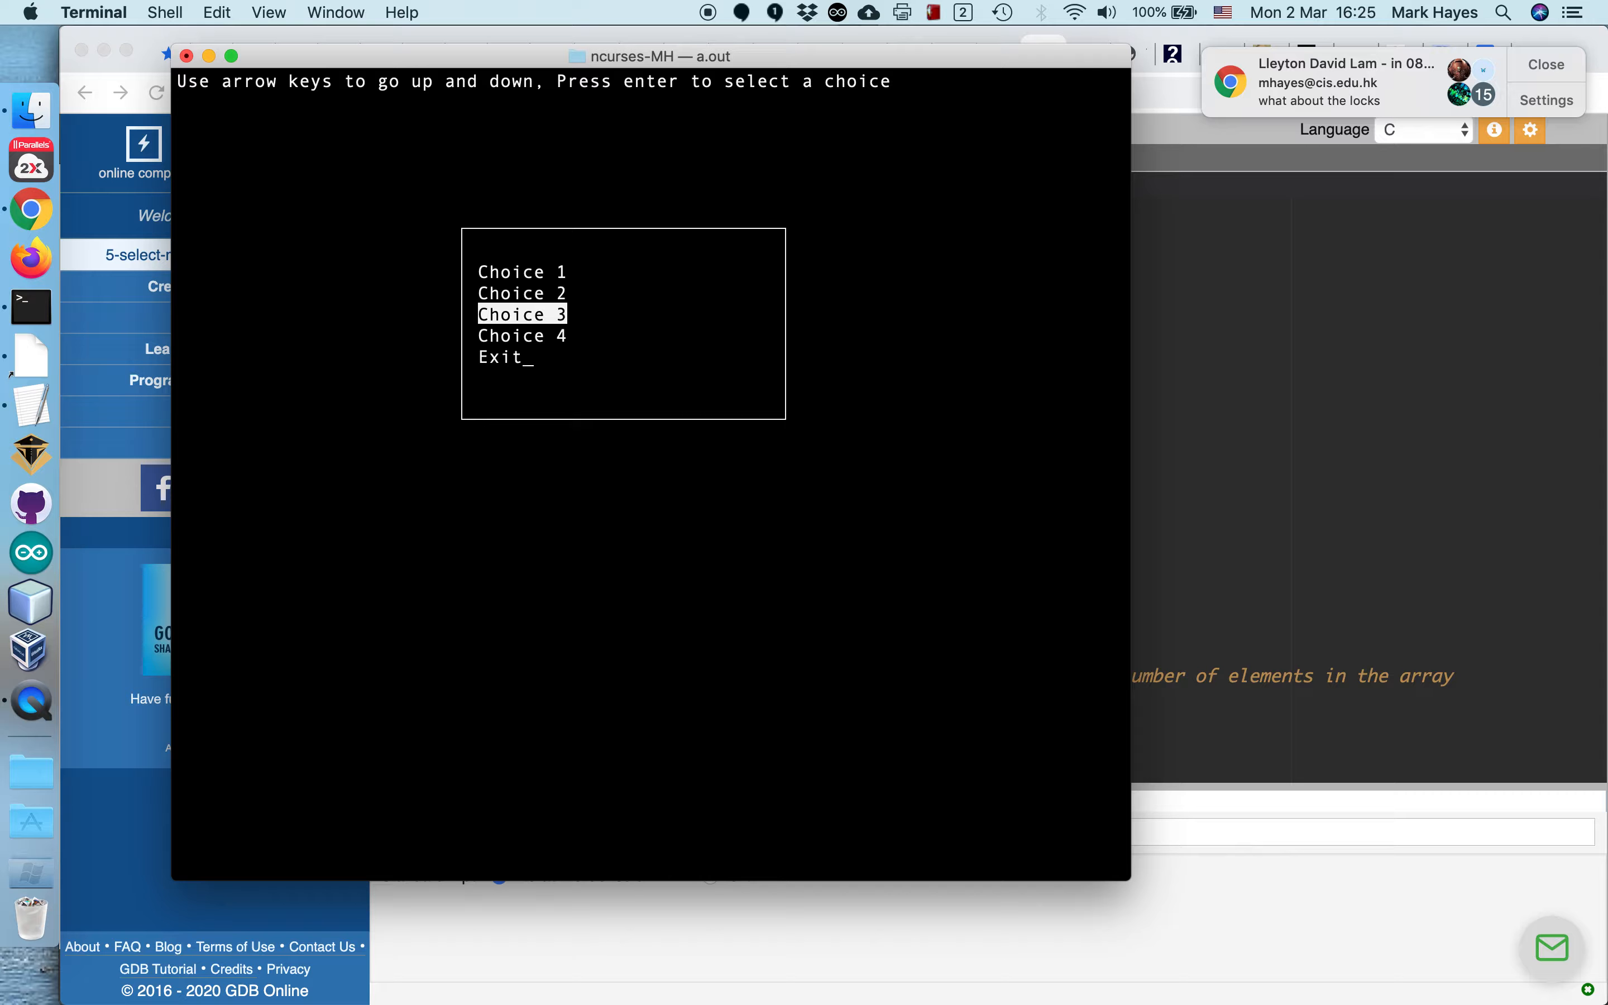
{"action": "key", "text": "Down"}
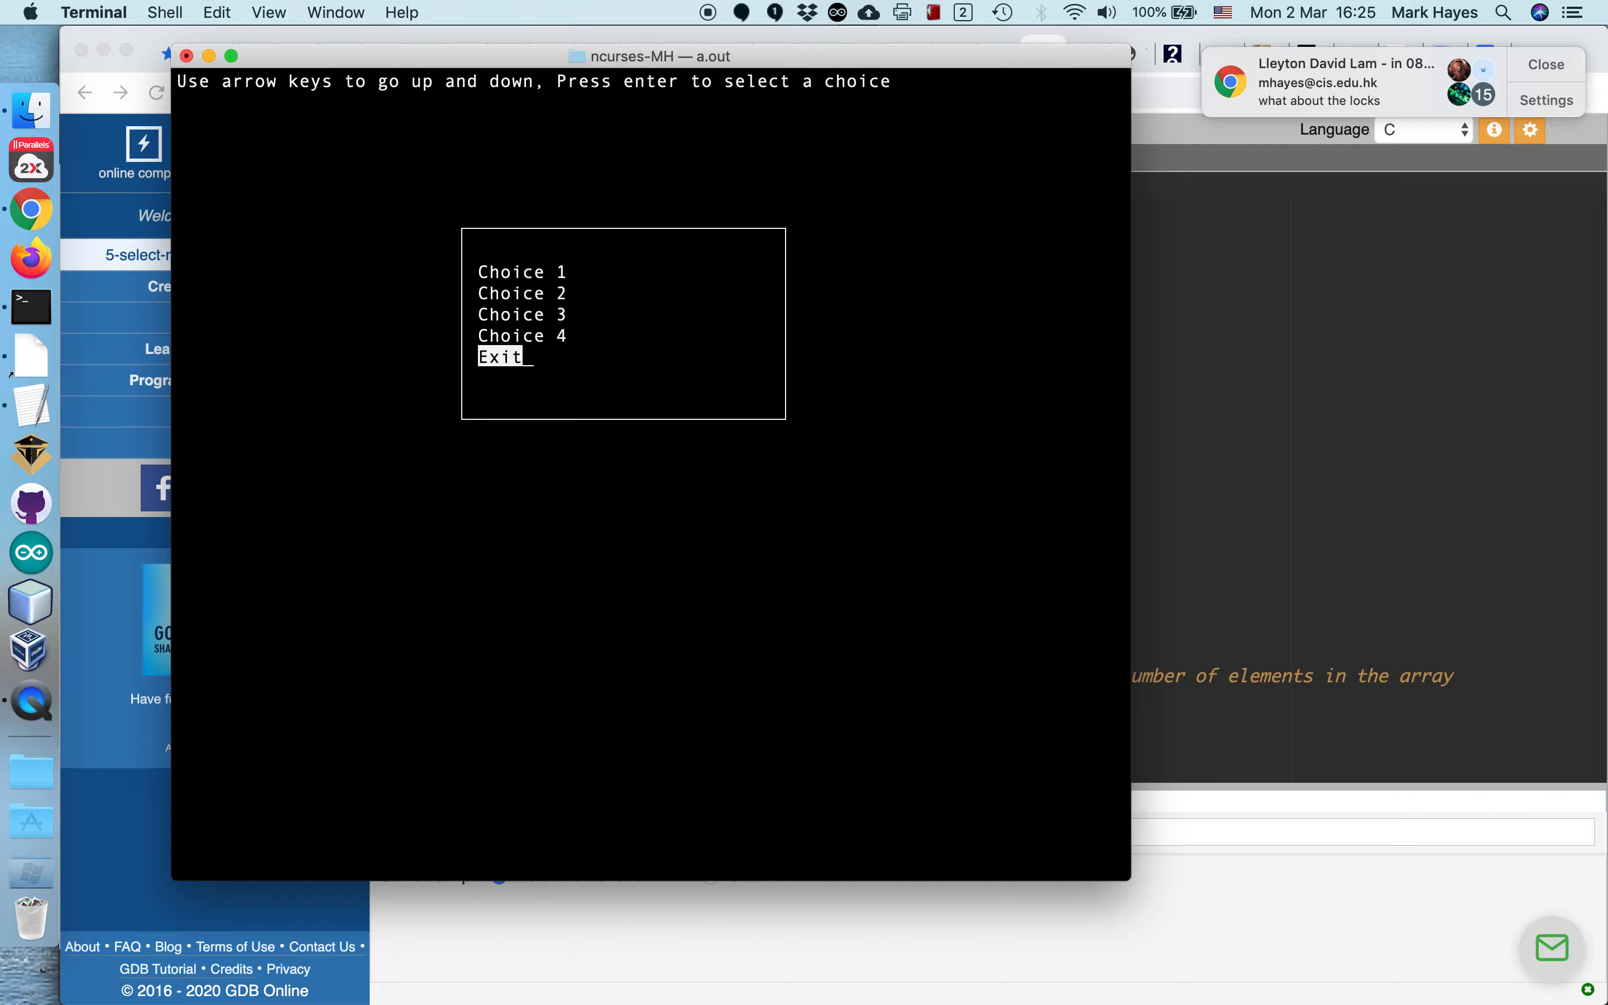
{"action": "key", "text": "Up"}
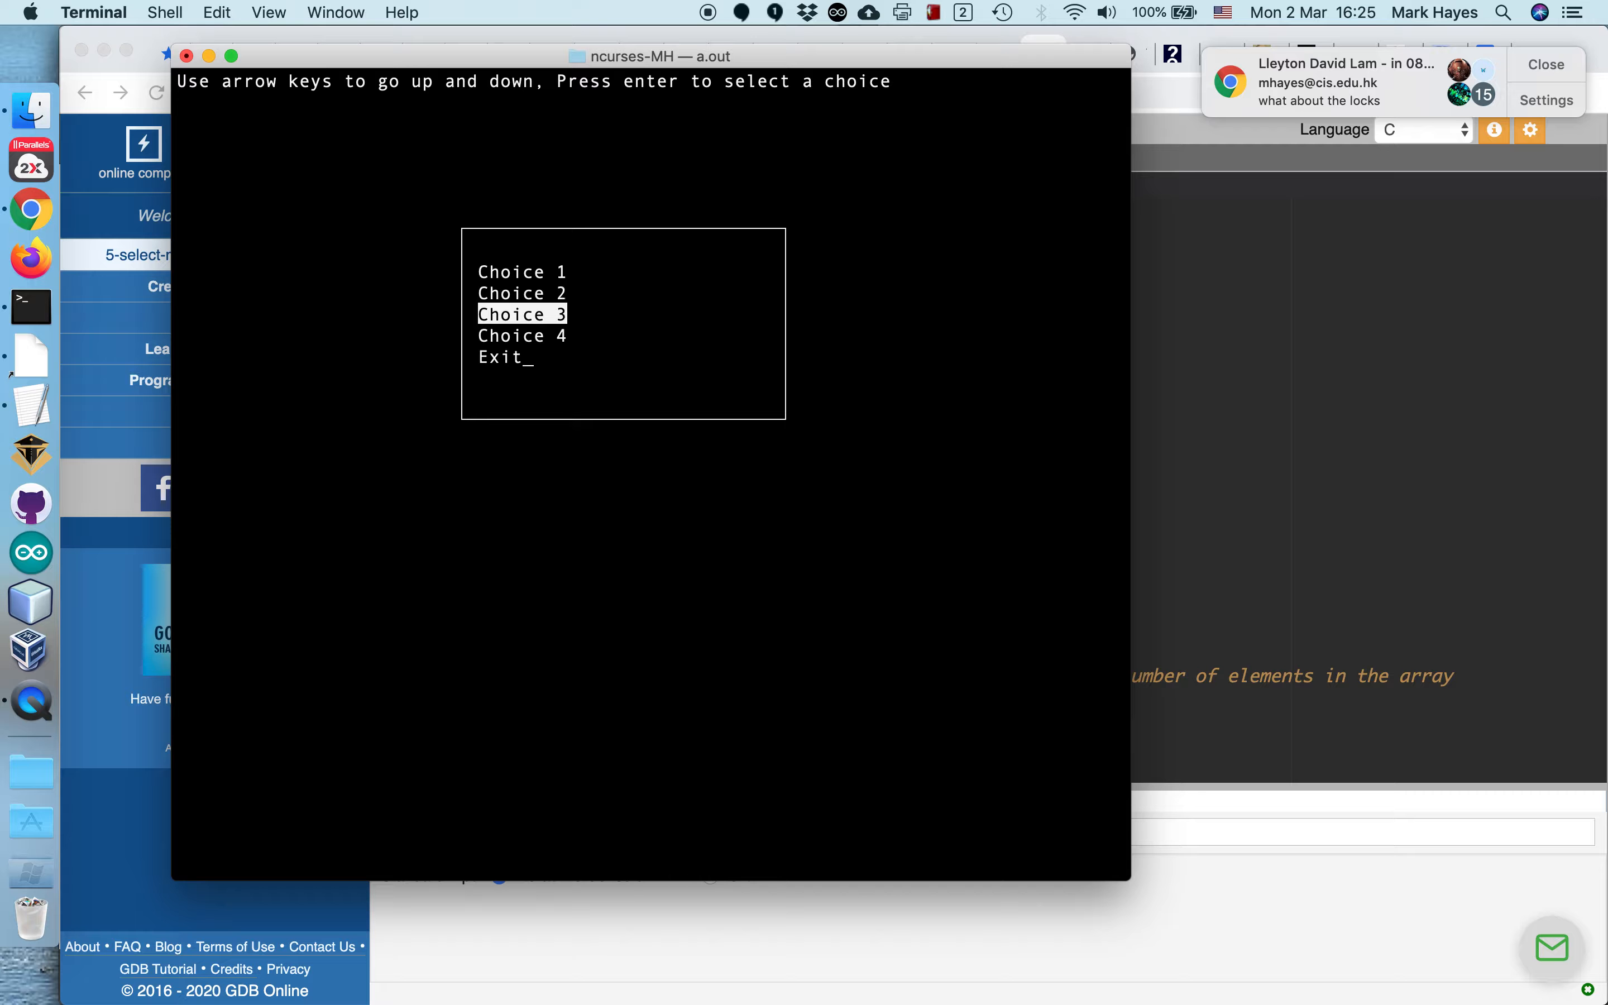
{"action": "key", "text": "Down"}
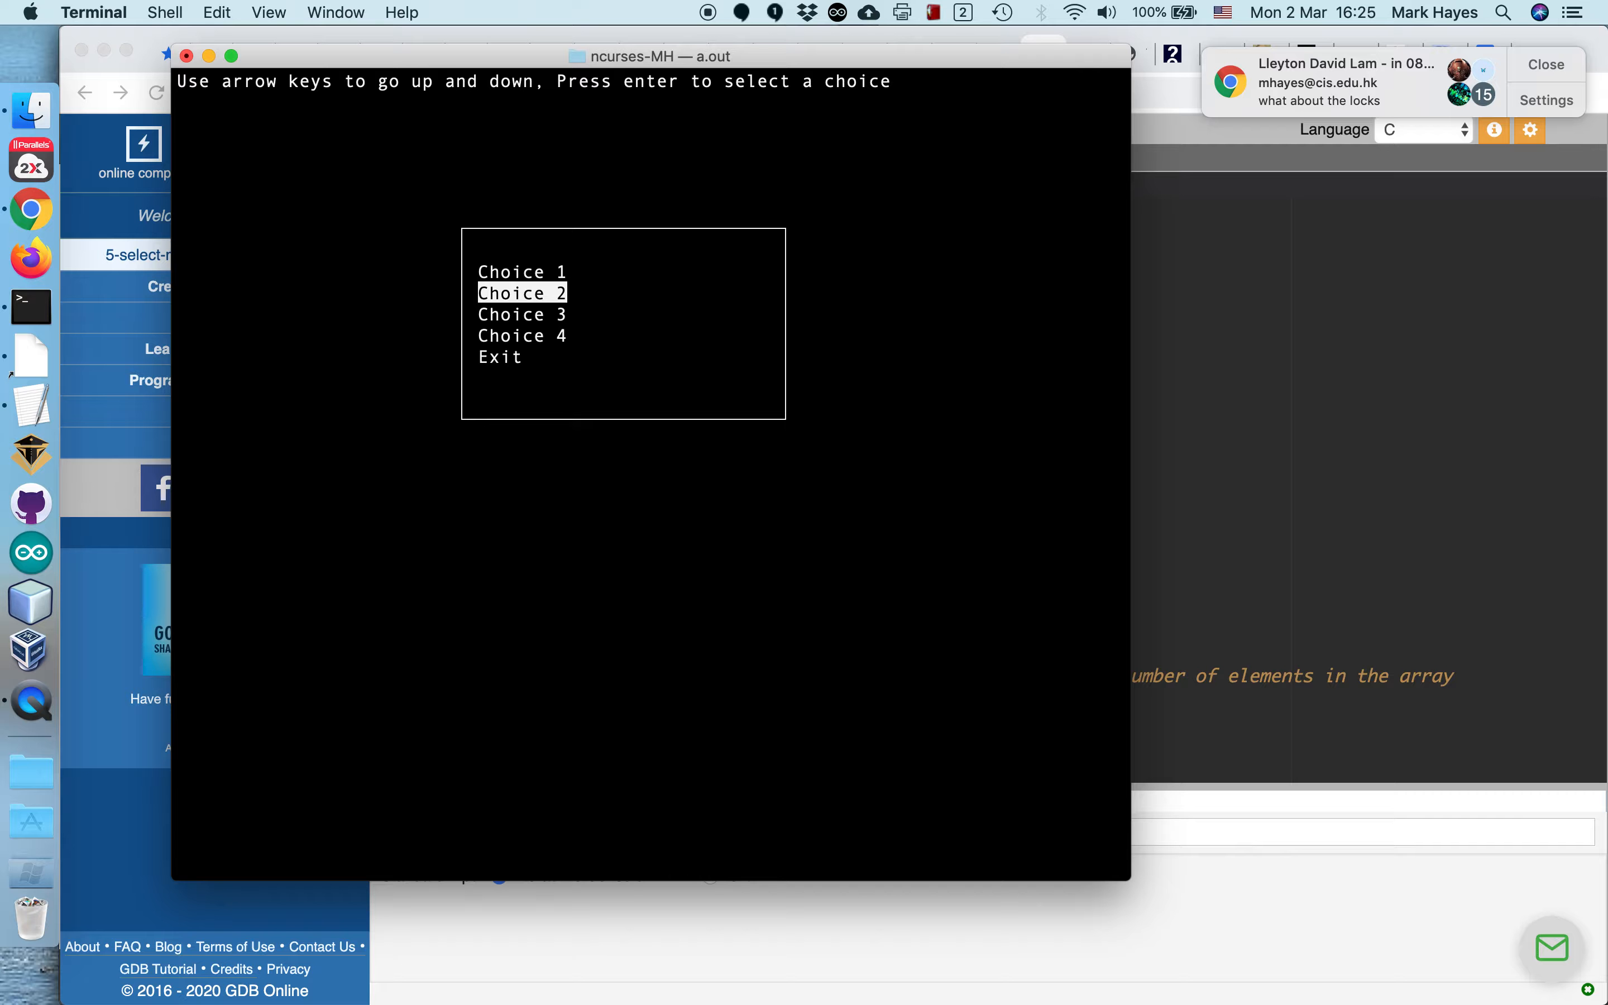
{"action": "mouse_move", "coordinate": [545, 273]}
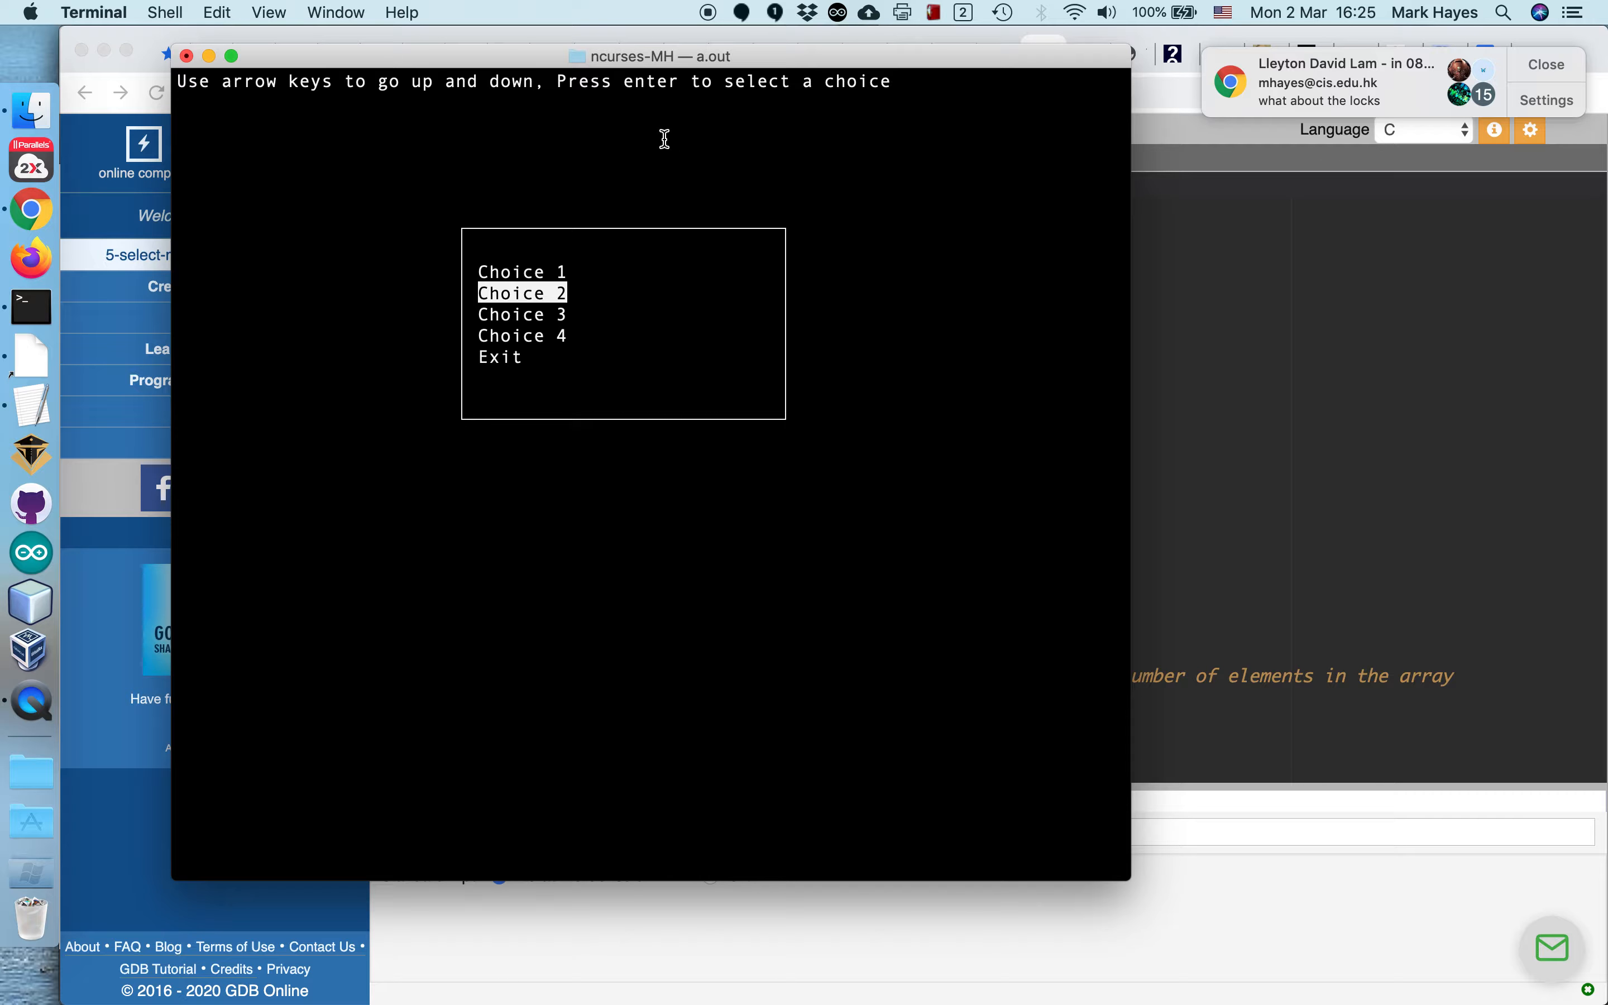
{"action": "mouse_move", "coordinate": [584, 150]}
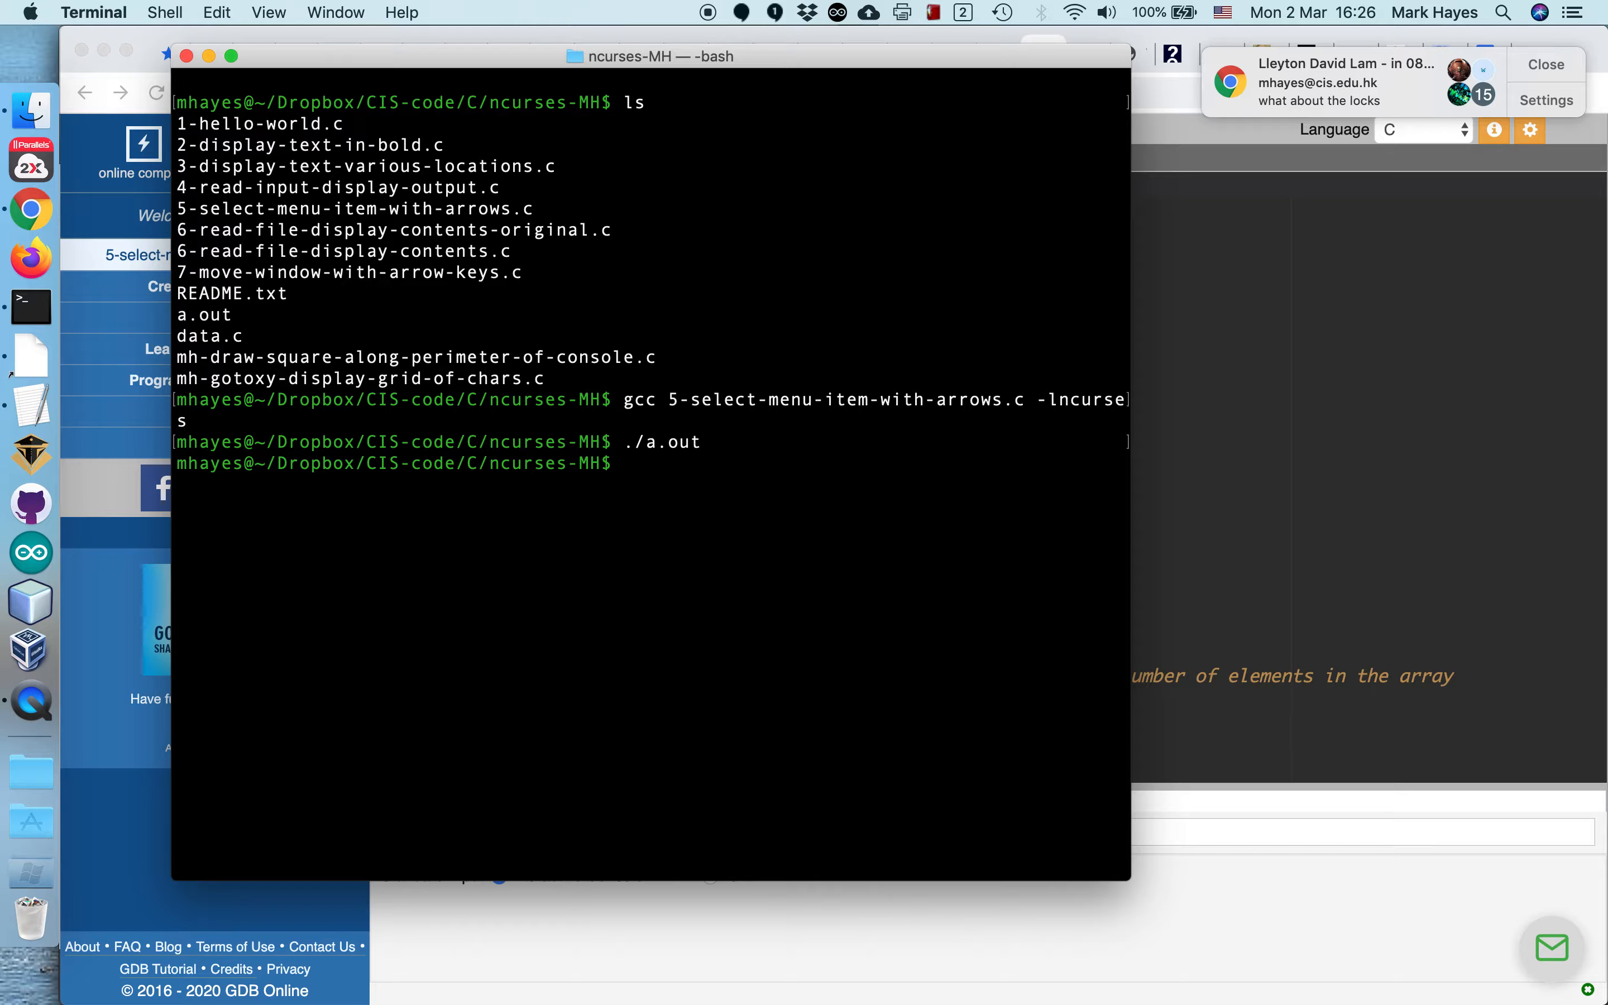
{"action": "mouse_move", "coordinate": [268, 266]}
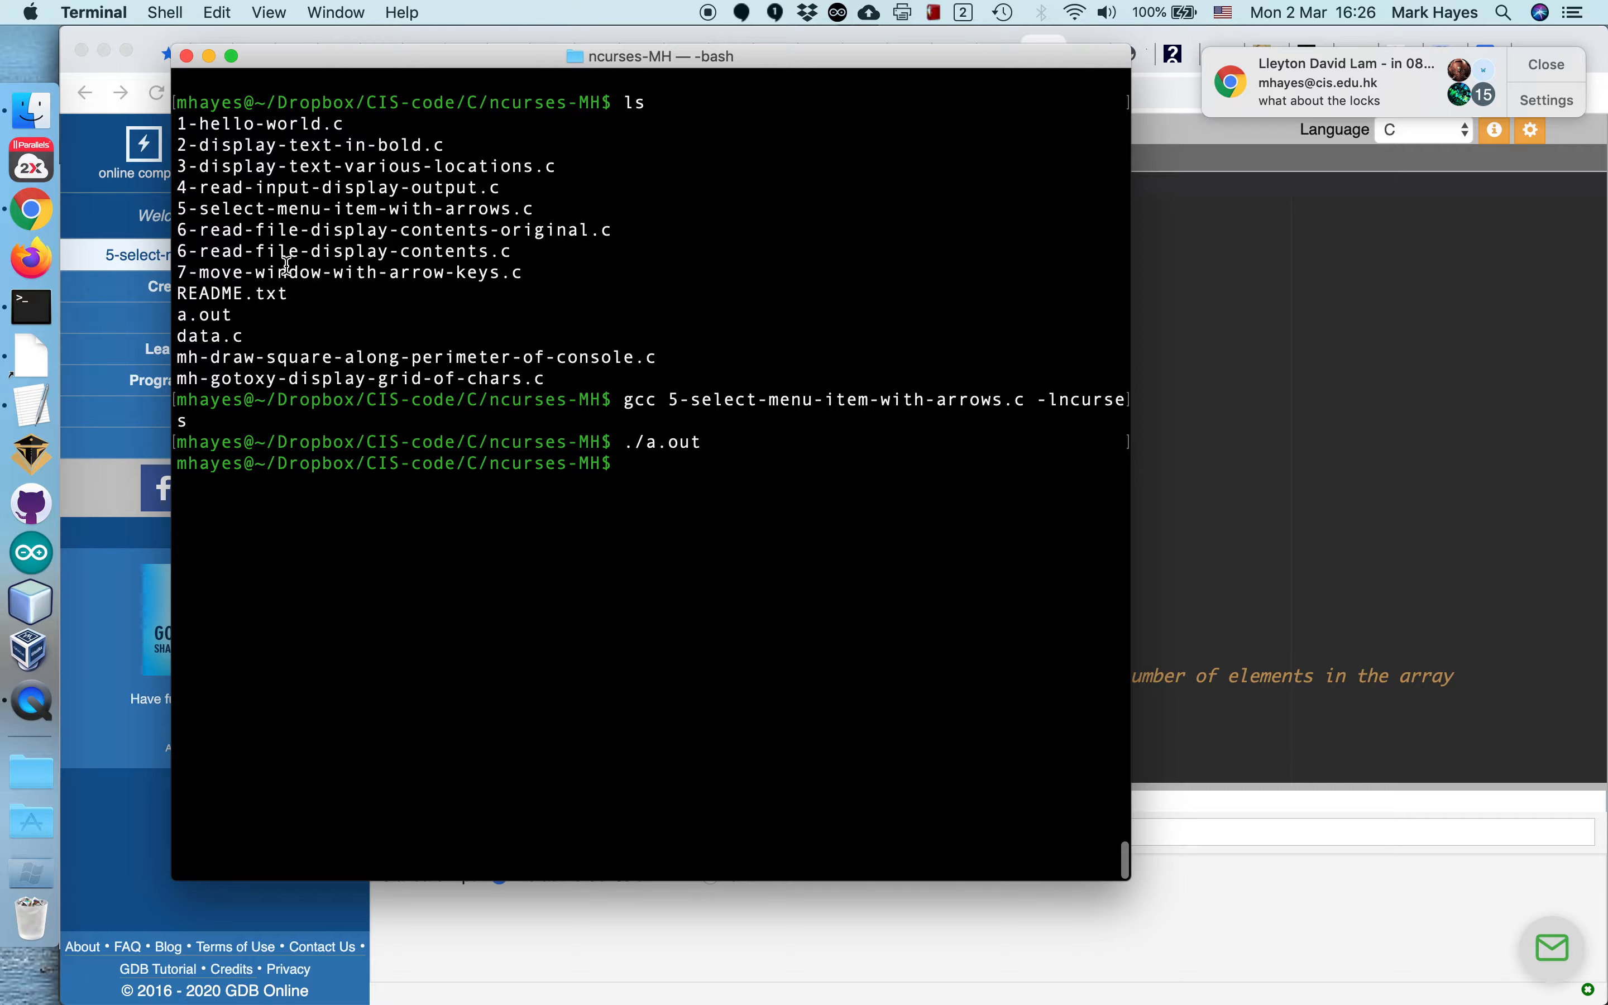
{"action": "mouse_move", "coordinate": [376, 241]}
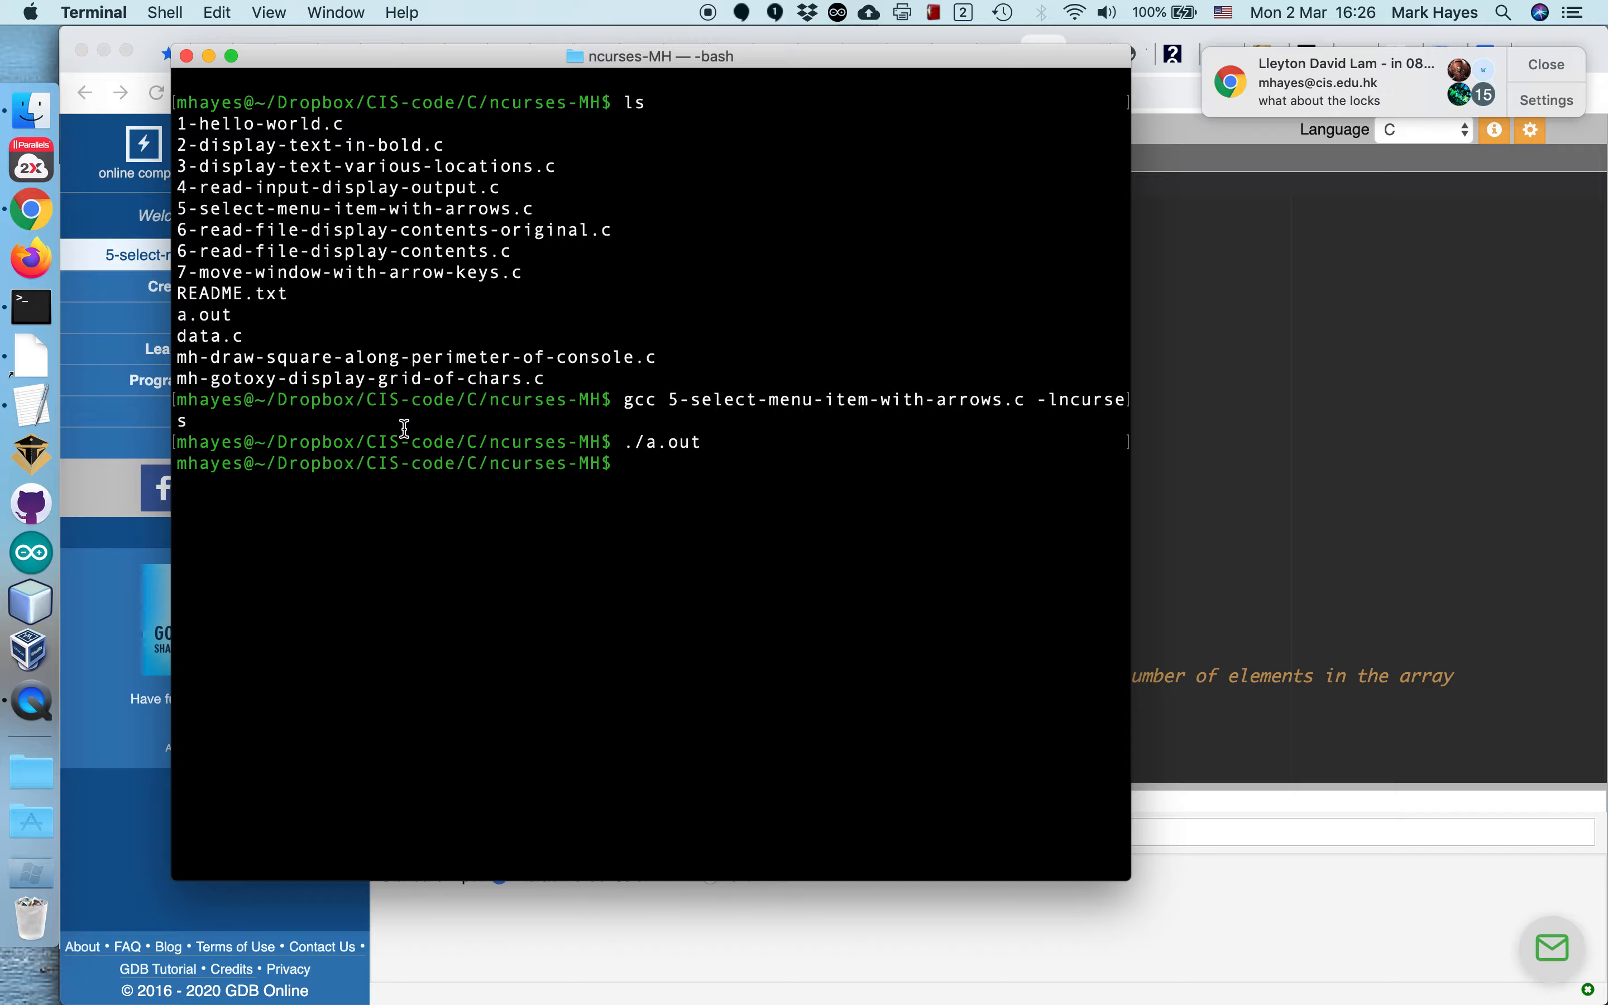
Step: Compile 6-read-file-display-contents.c with -lncurses and start typing ./a.out
{"action": "type", "text": "gcc 6"}
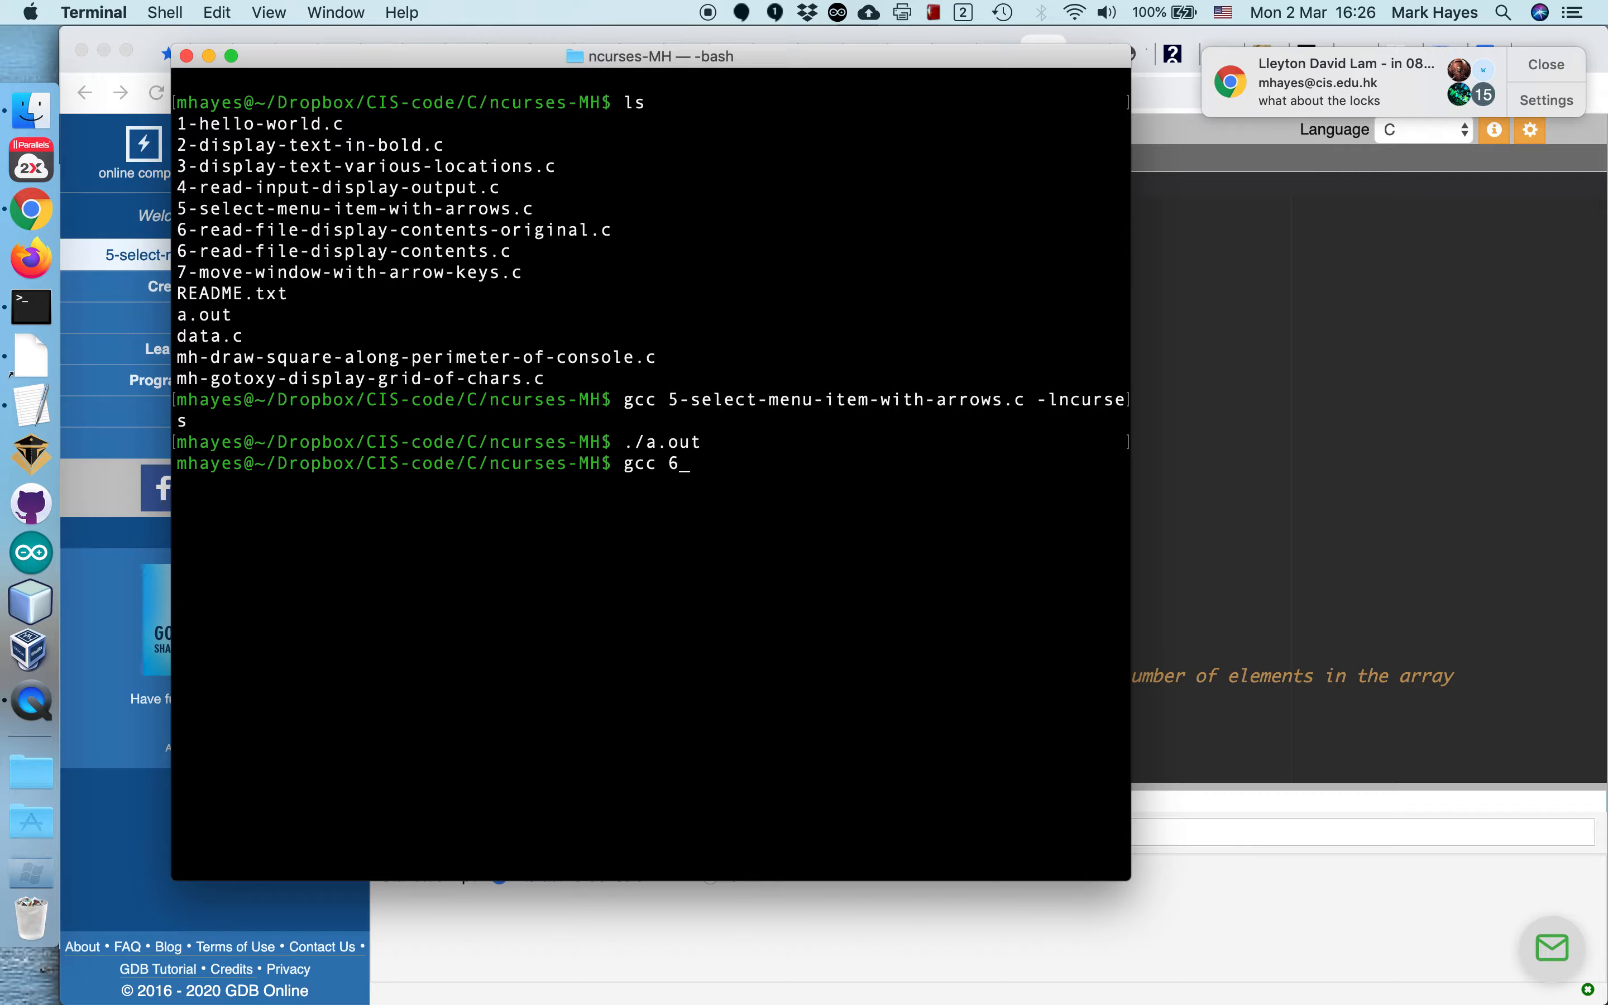
{"action": "type", "text": "-"}
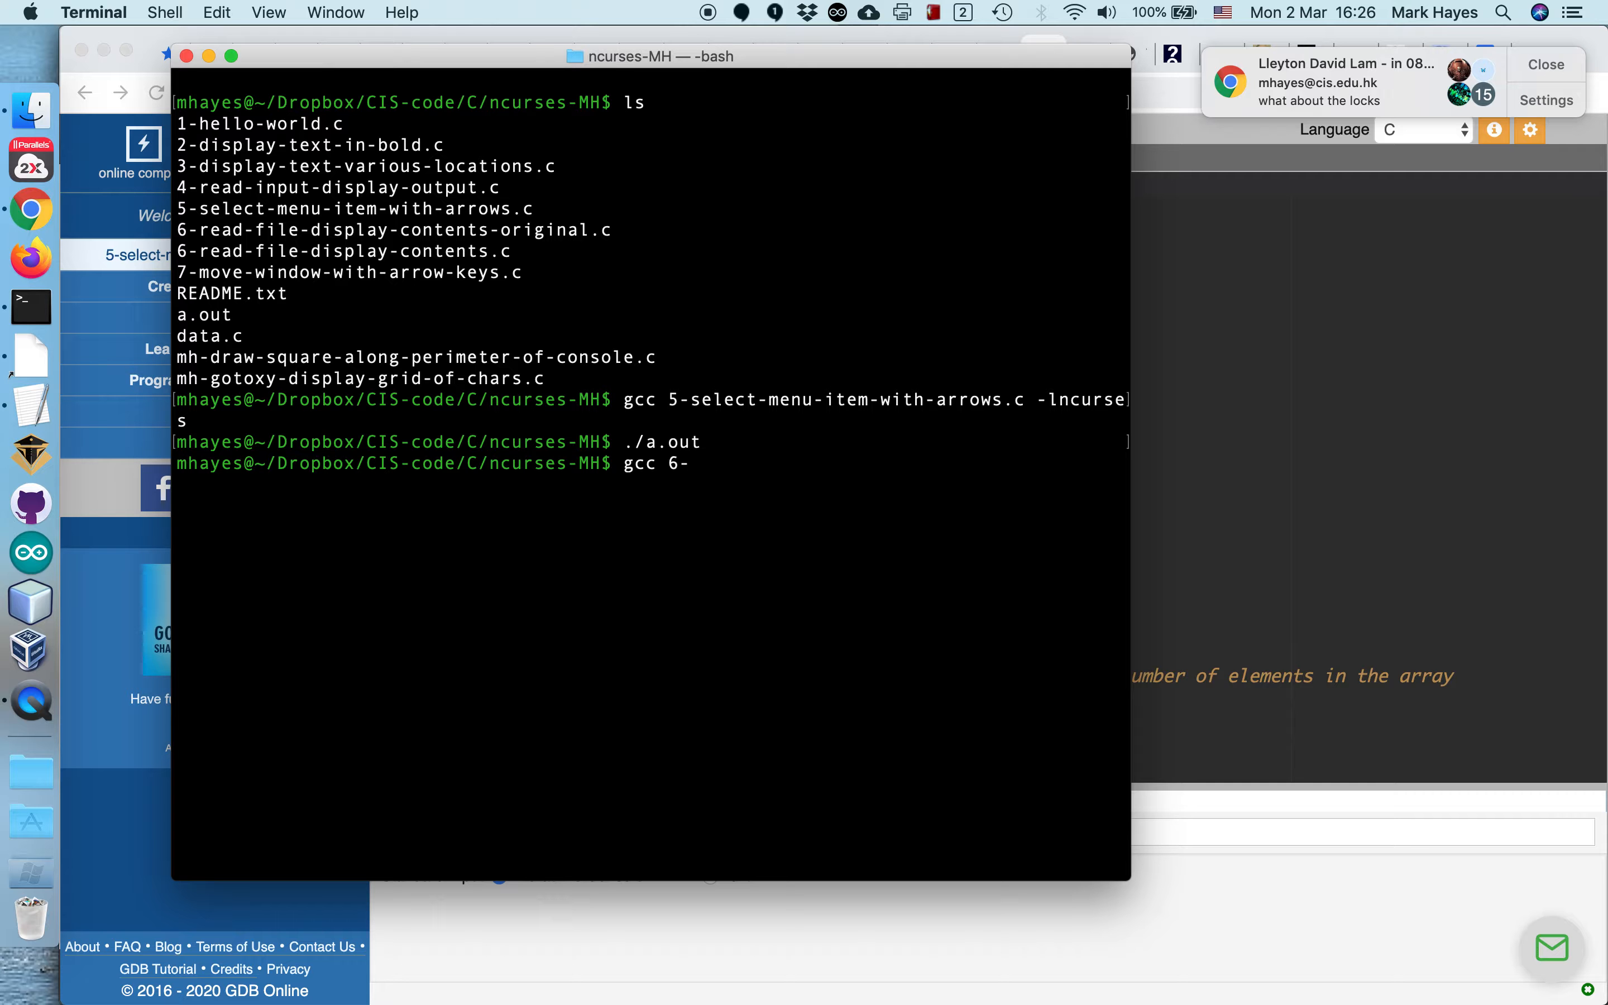
{"action": "mouse_move", "coordinate": [400, 349]}
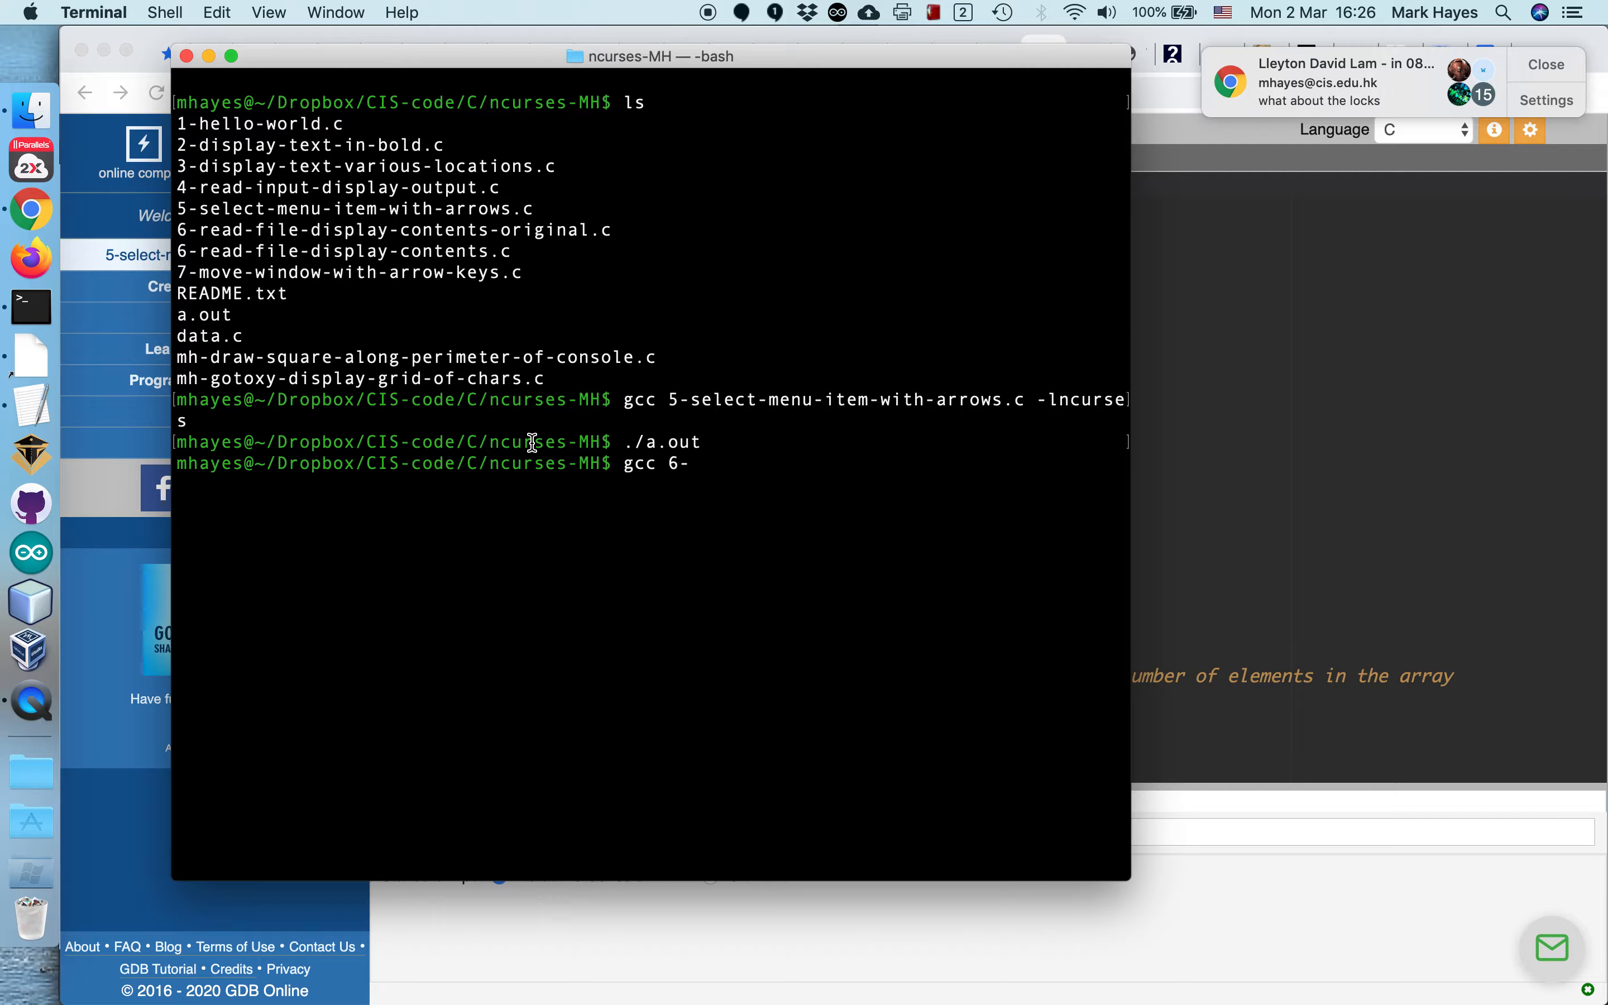
{"action": "mouse_move", "coordinate": [318, 242]}
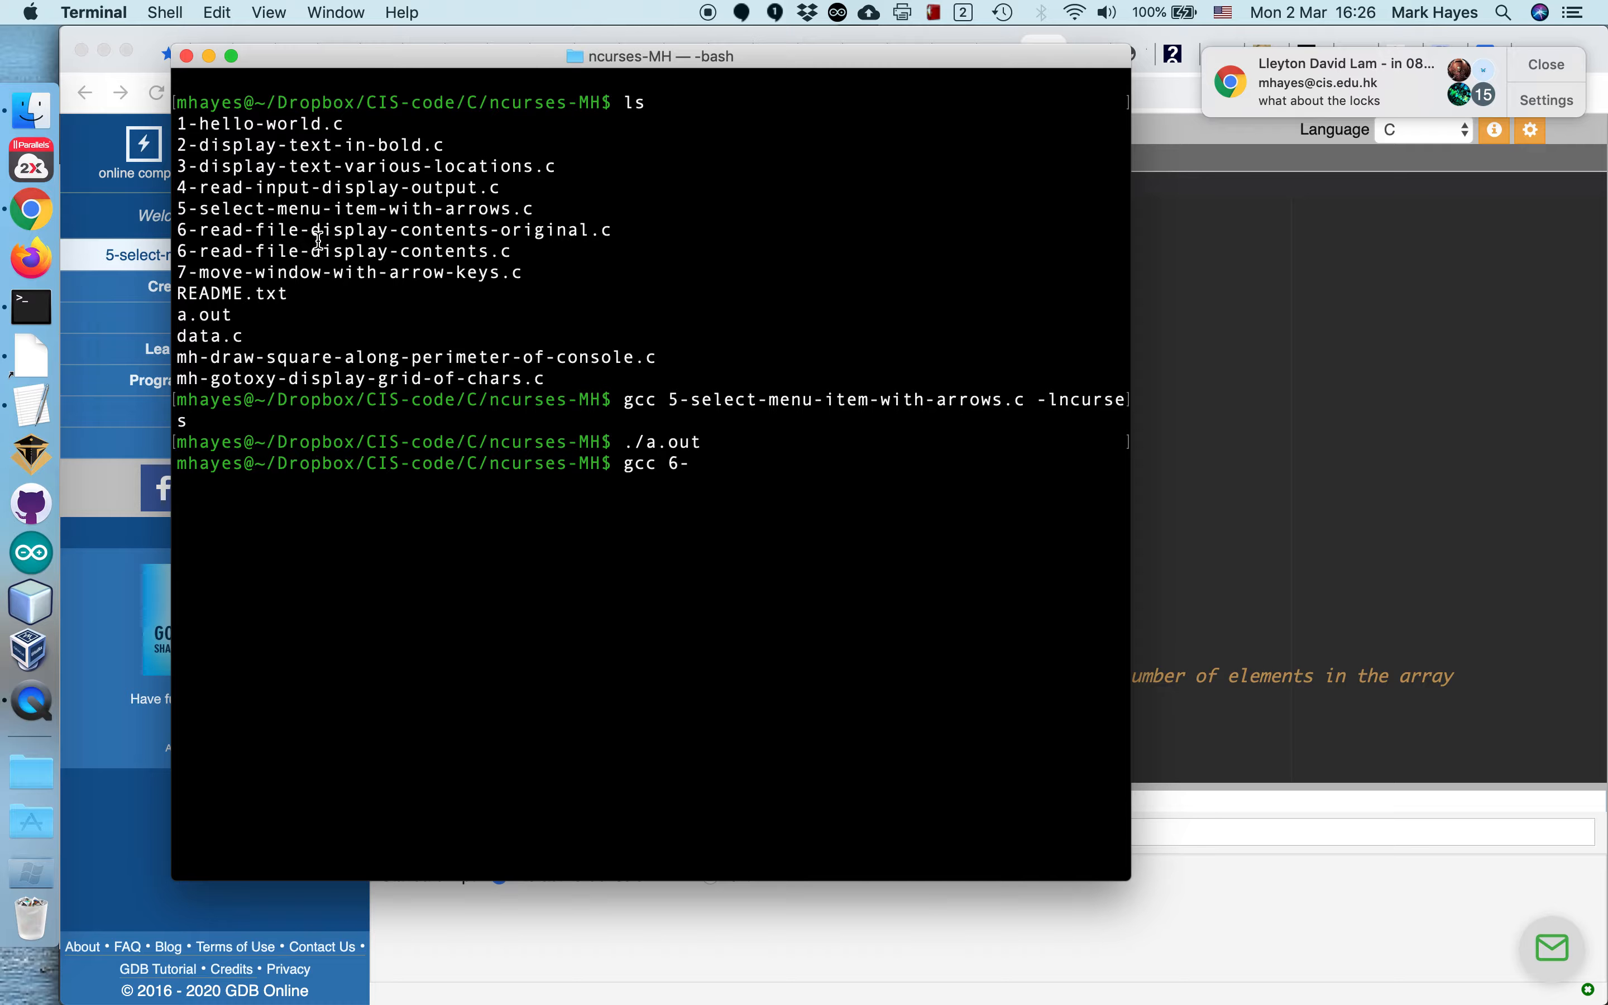
{"action": "mouse_move", "coordinate": [356, 213]}
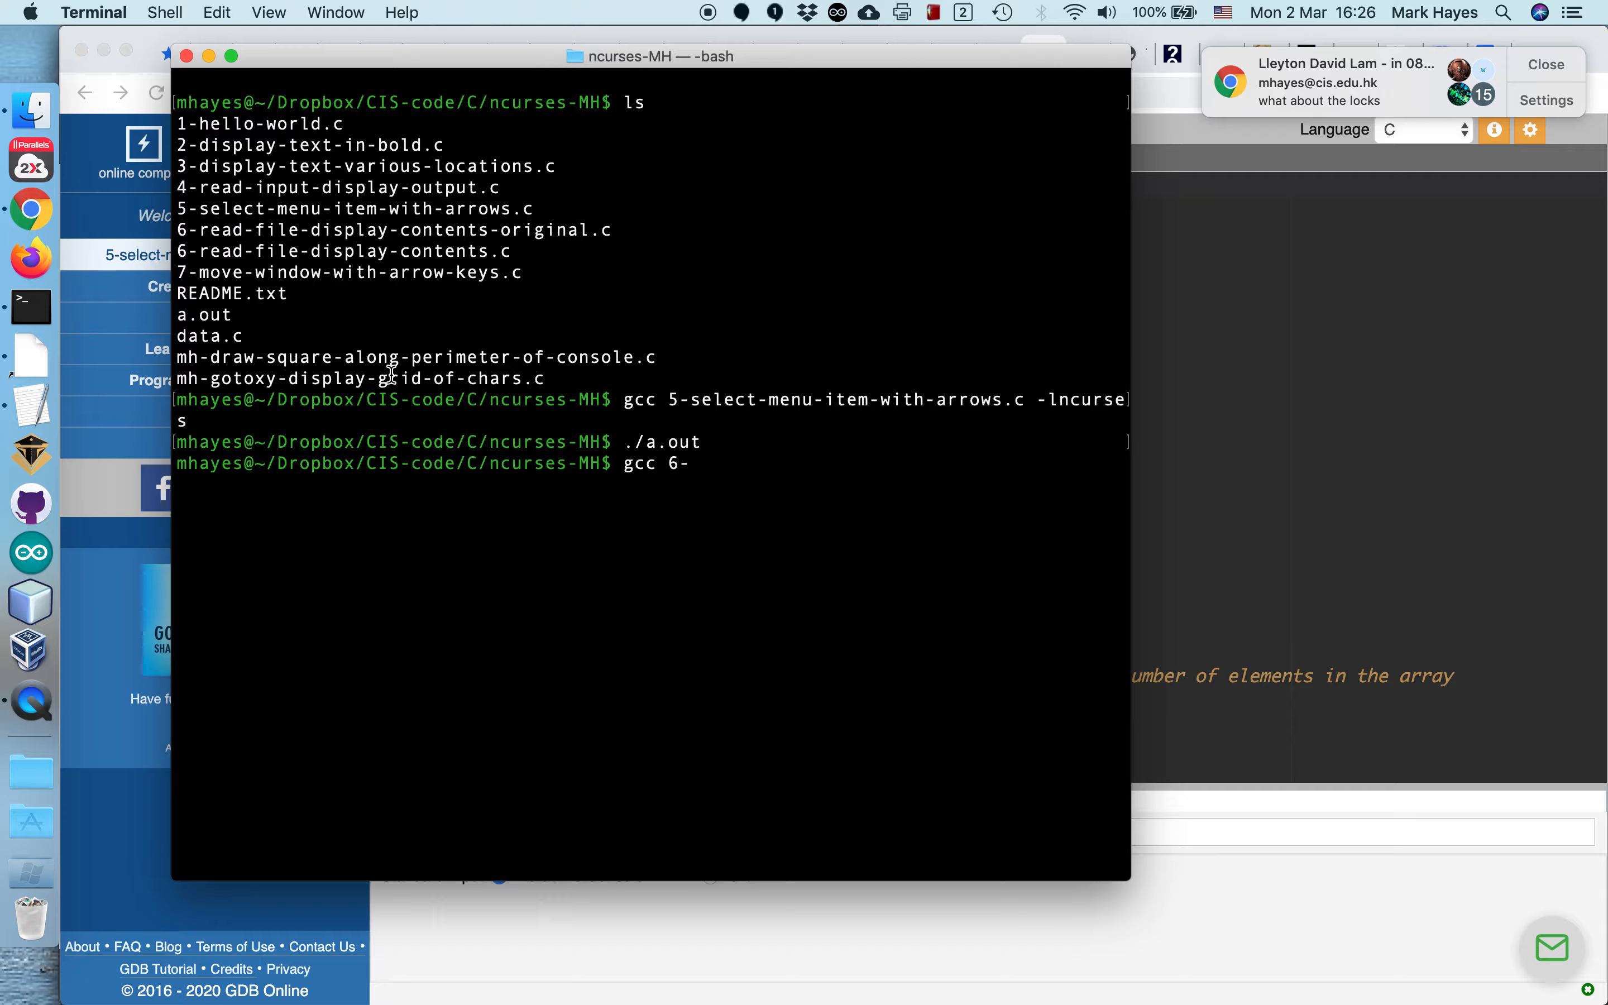
{"action": "type", "text": "read-file-display-contents"}
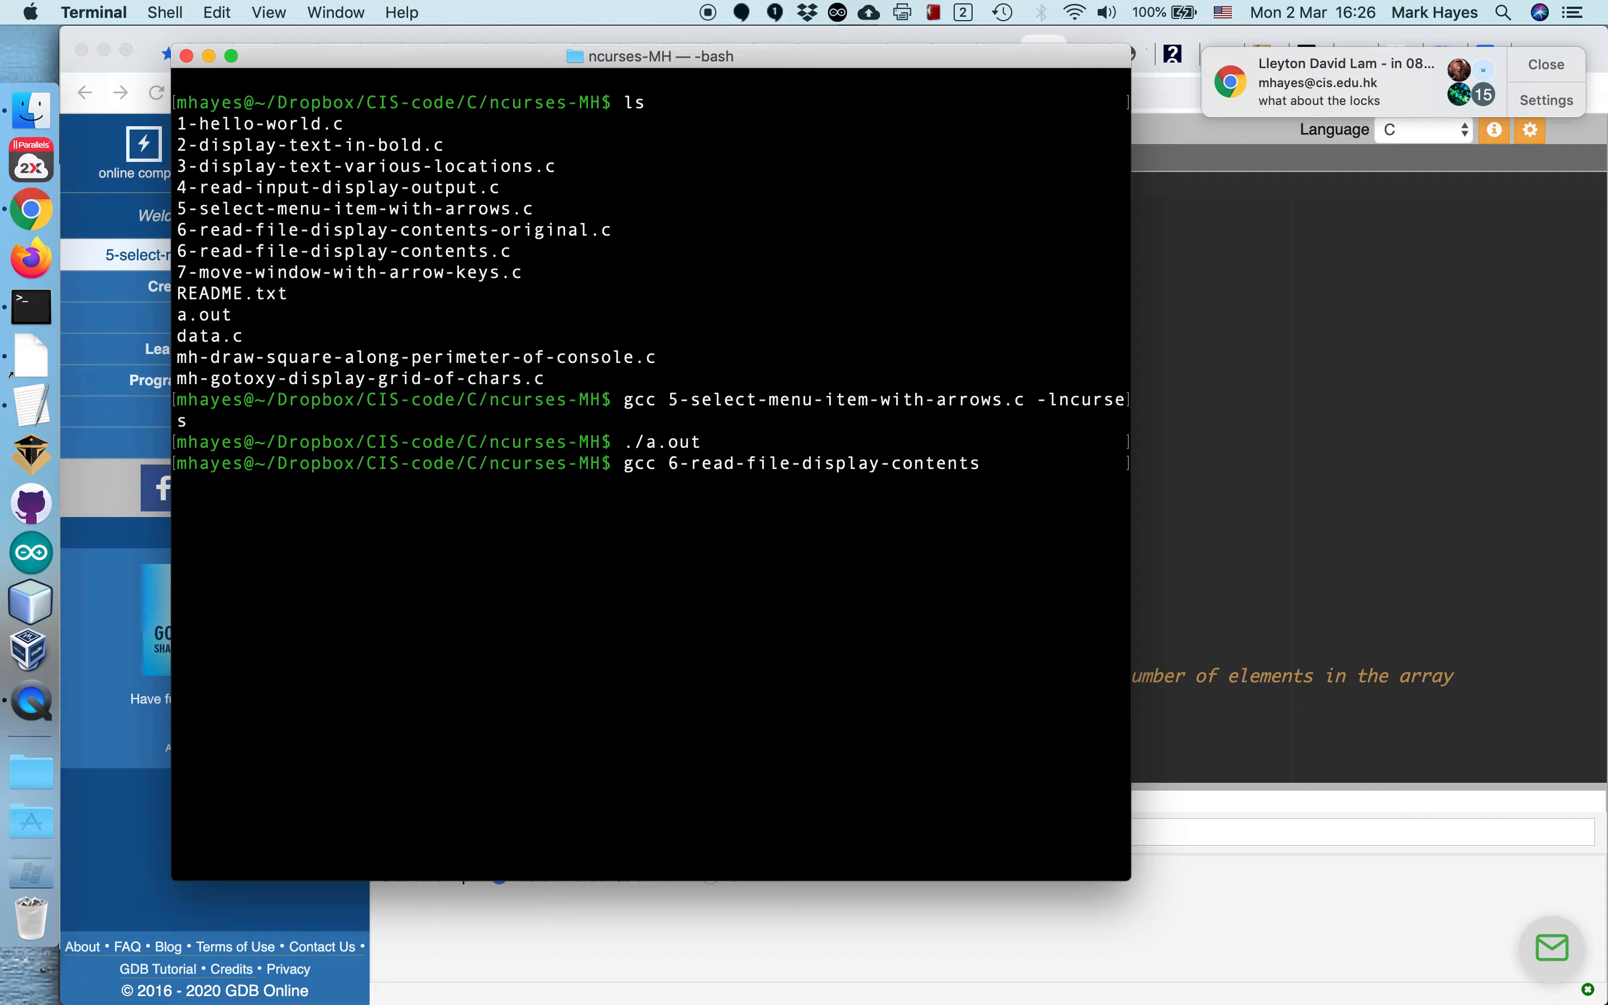
{"action": "type", "text": ".c"}
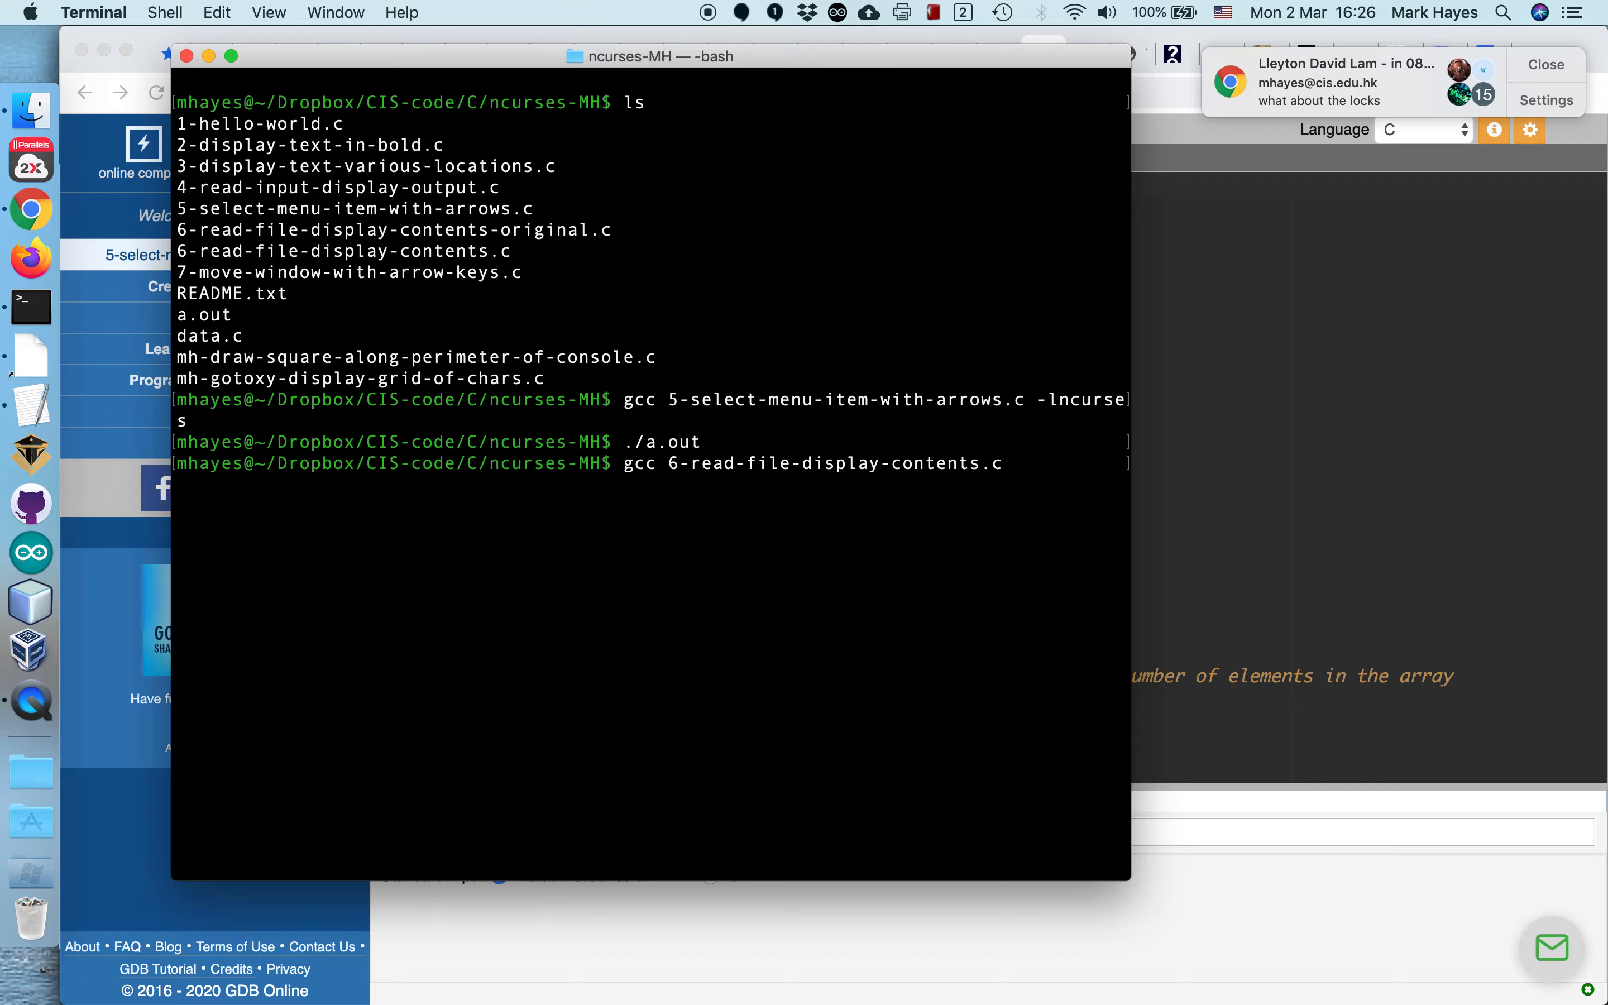
{"action": "type", "text": "-ln"}
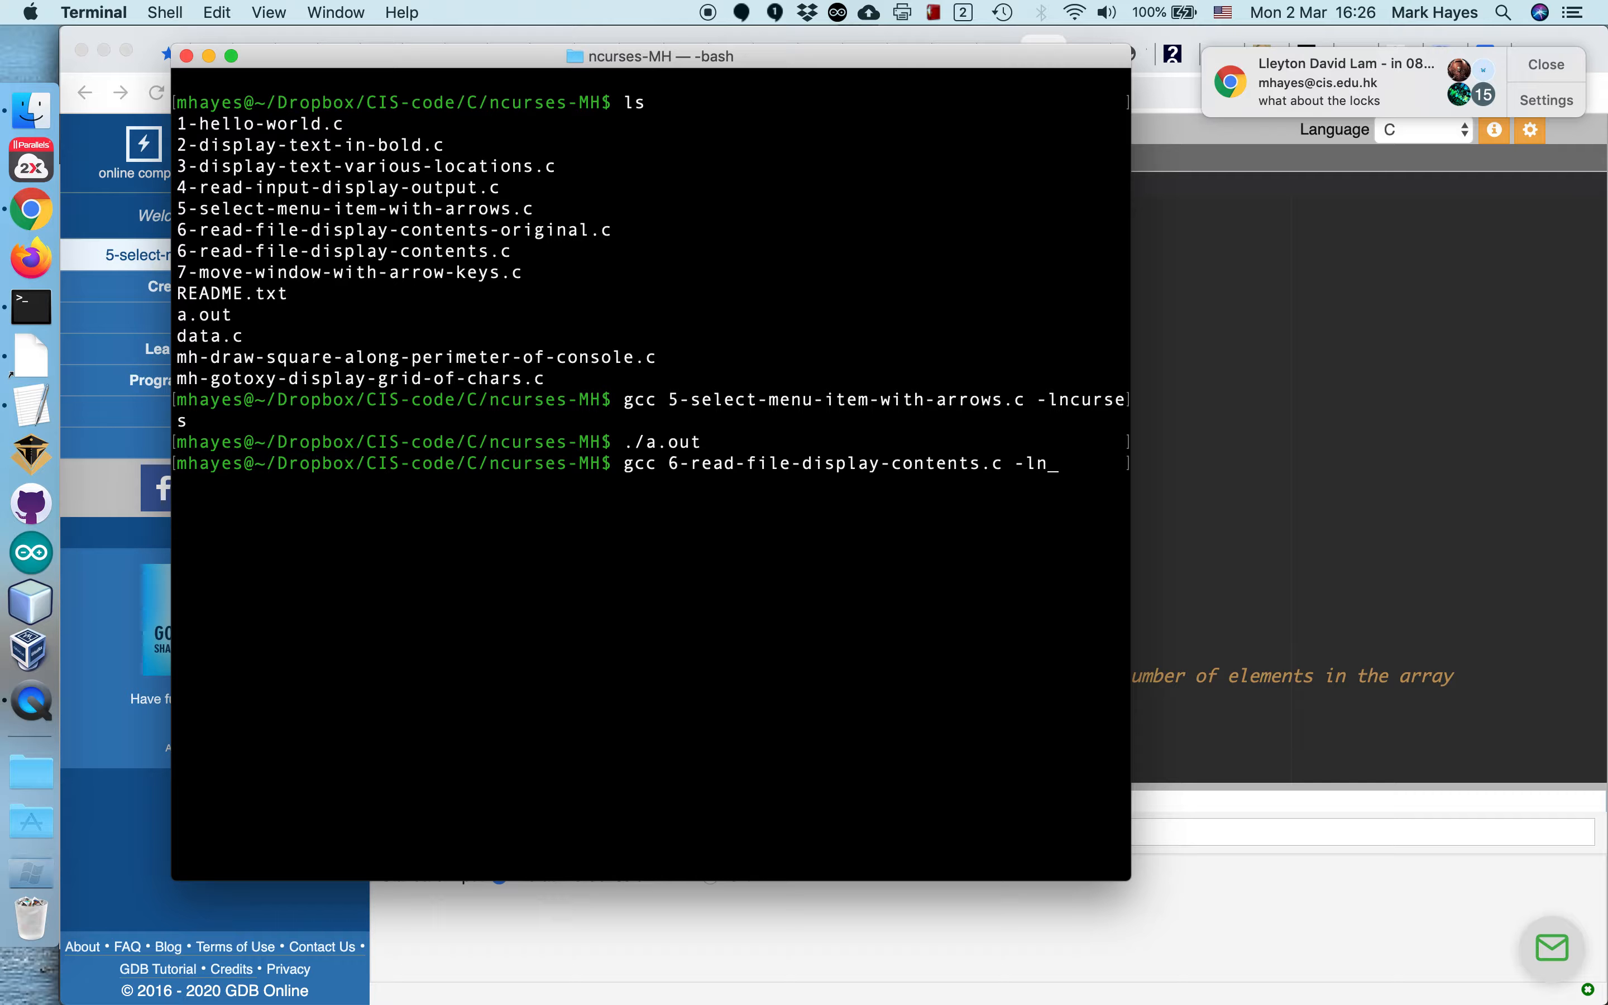
{"action": "type", "text": "curses"}
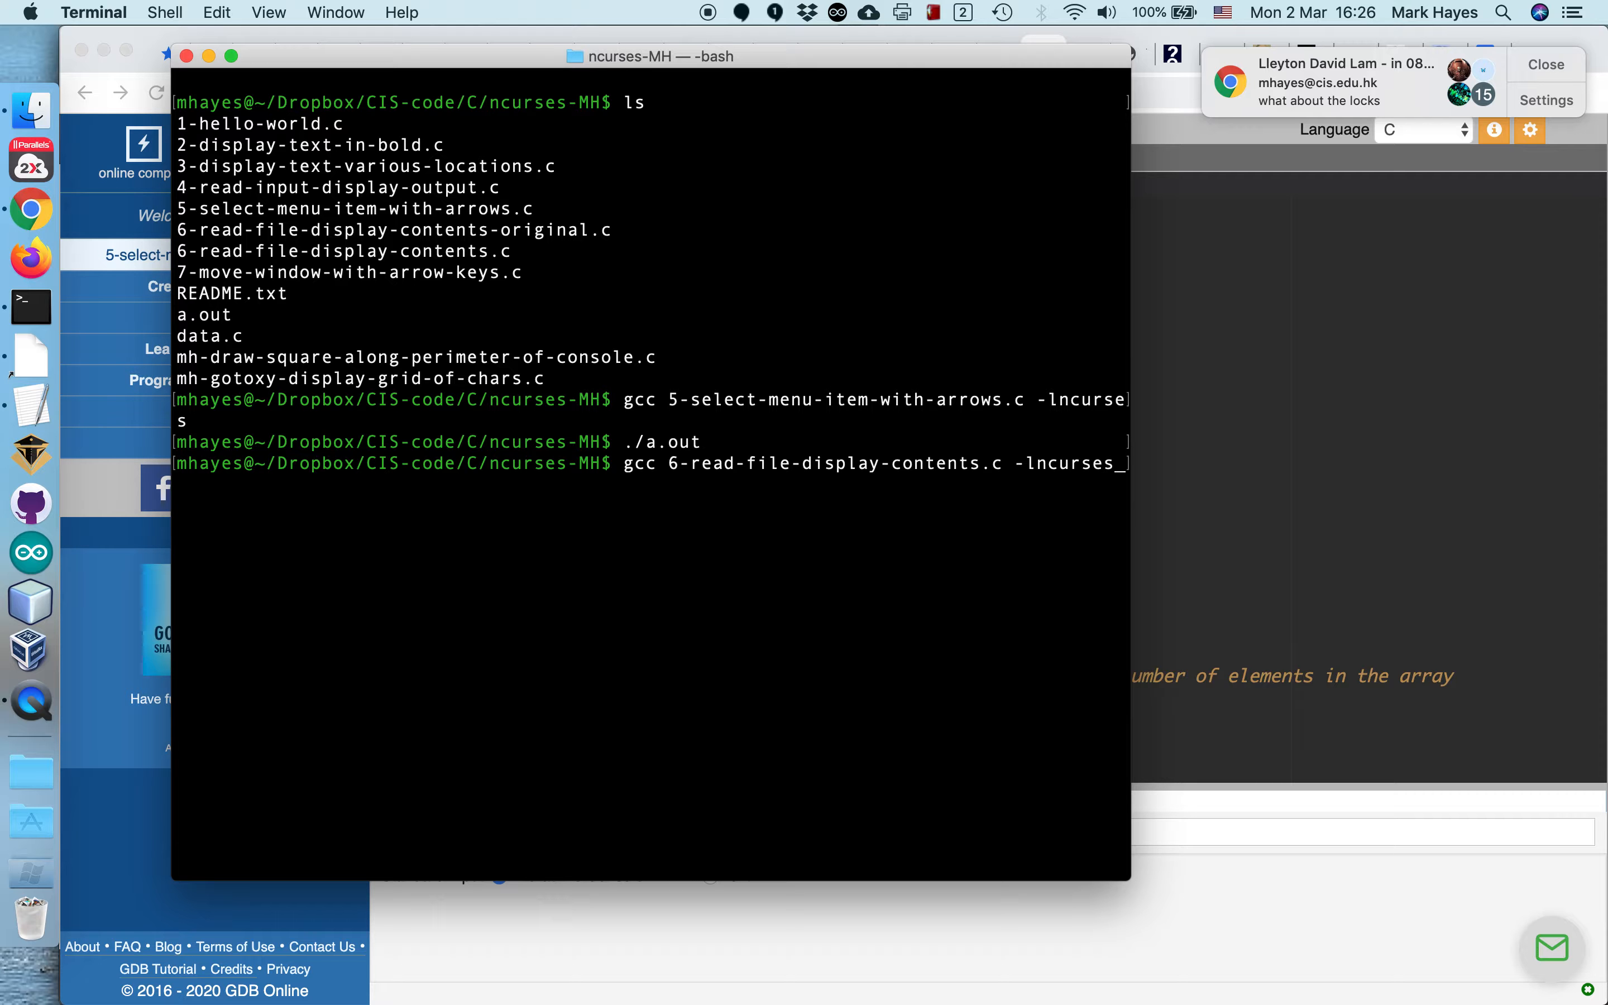
{"action": "key", "text": "Return"}
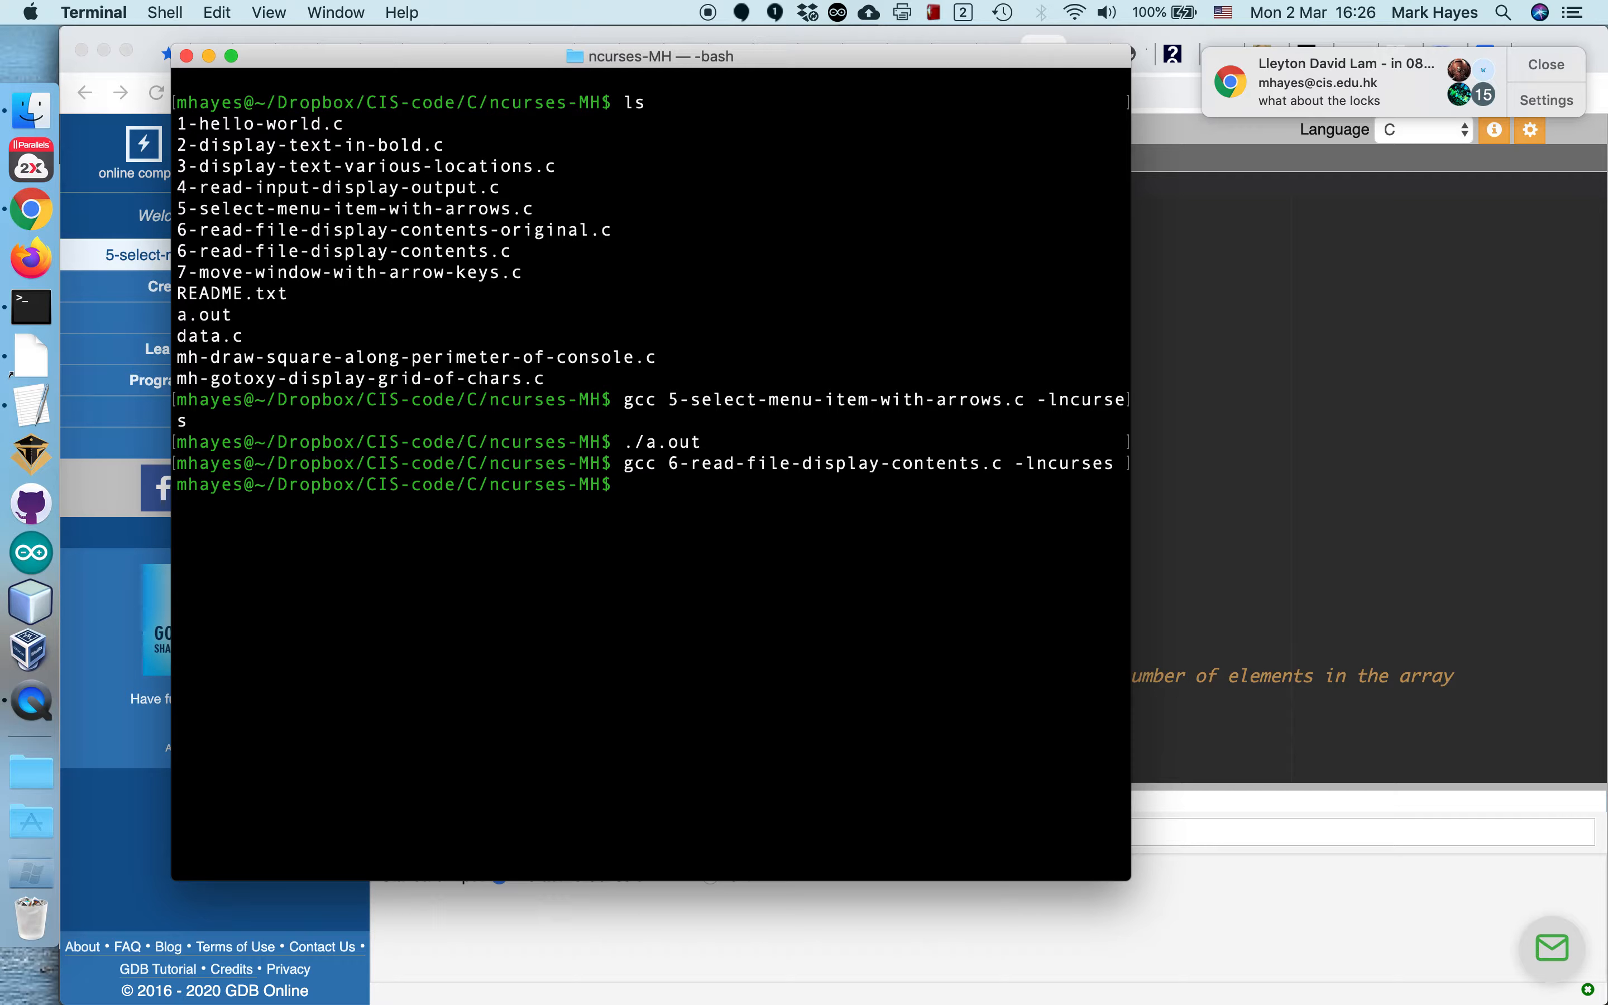
{"action": "type", "text": "./a.out"}
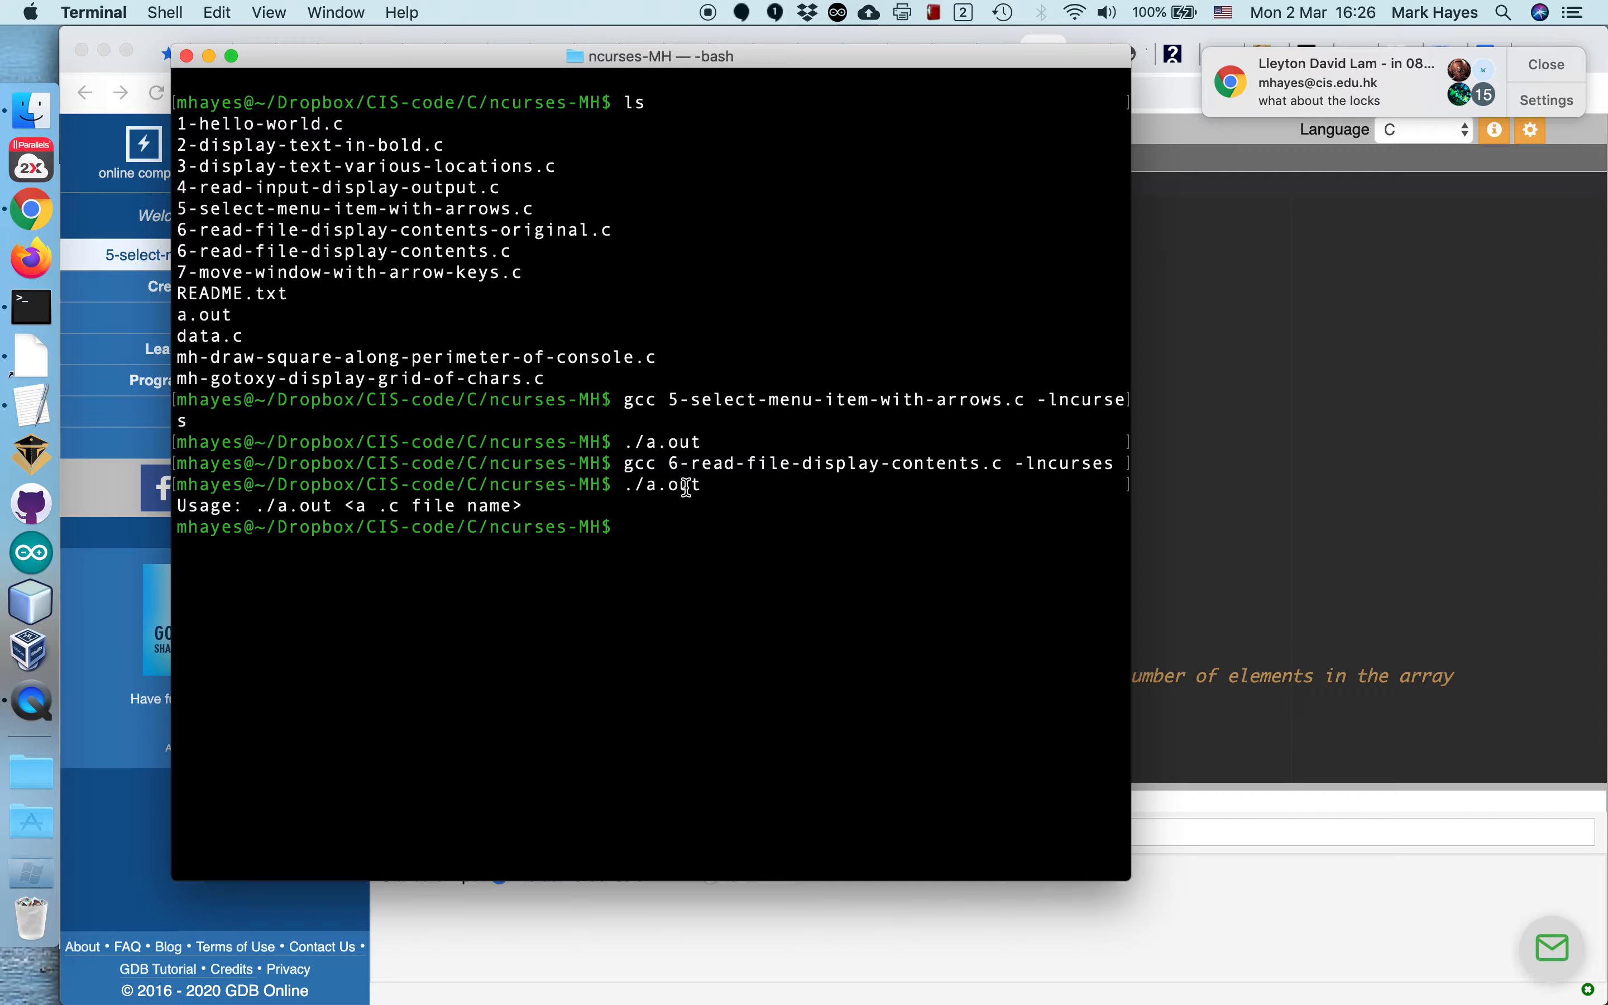
{"action": "mouse_move", "coordinate": [714, 485]}
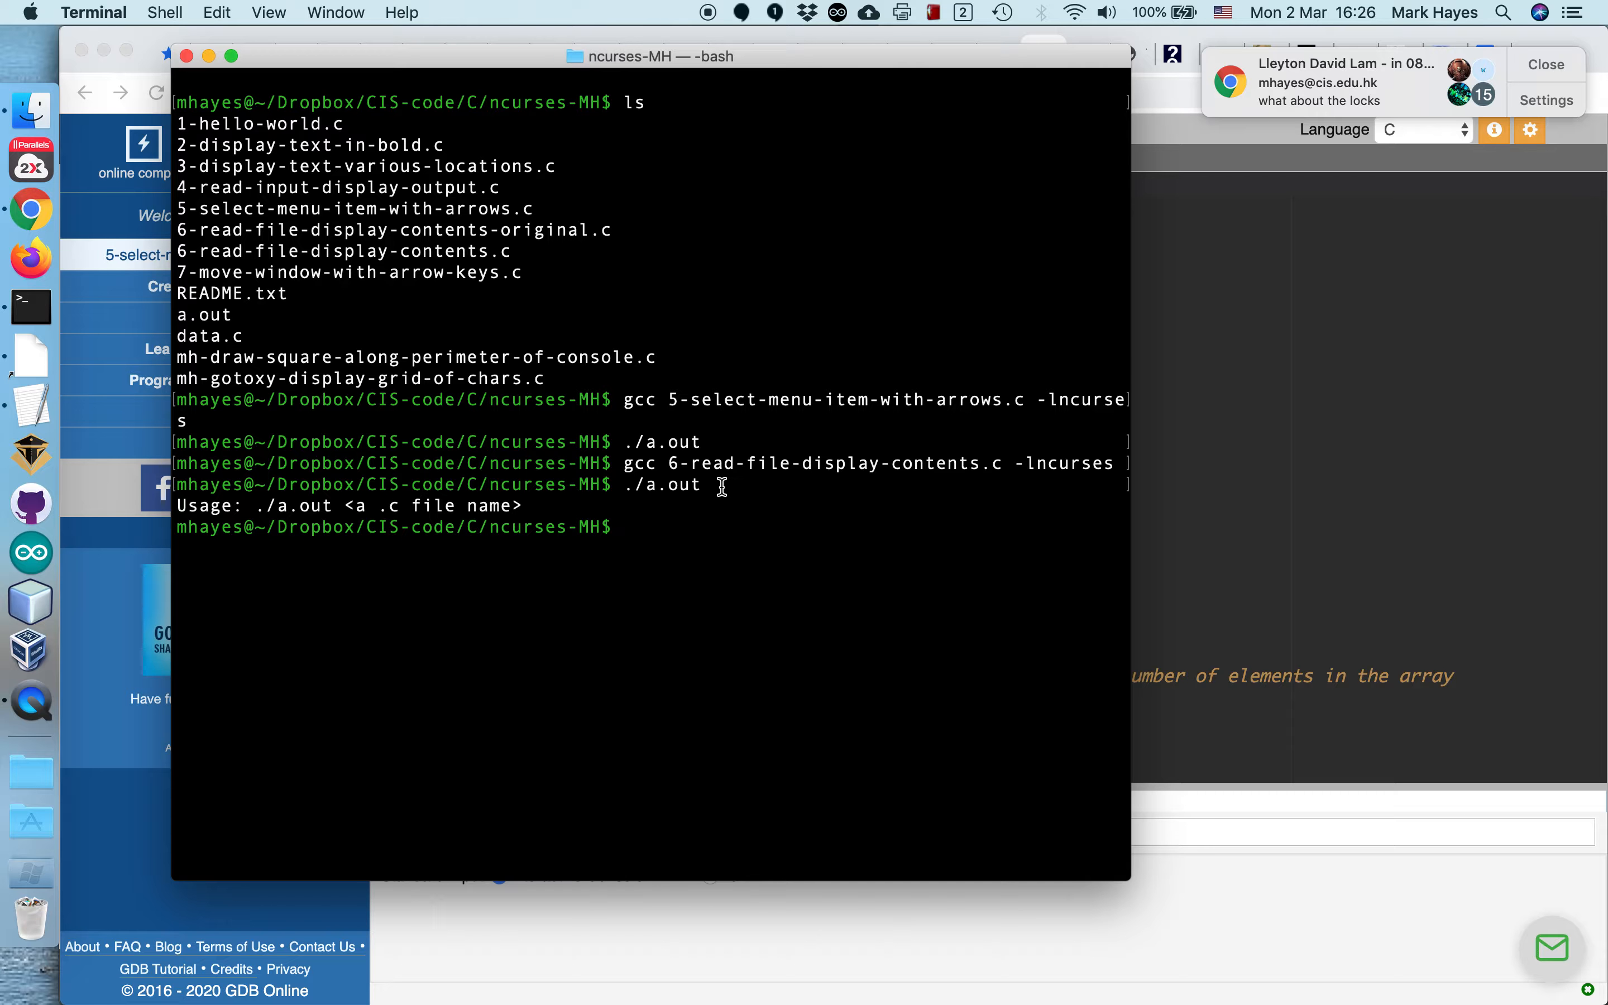
{"action": "mouse_move", "coordinate": [631, 431]}
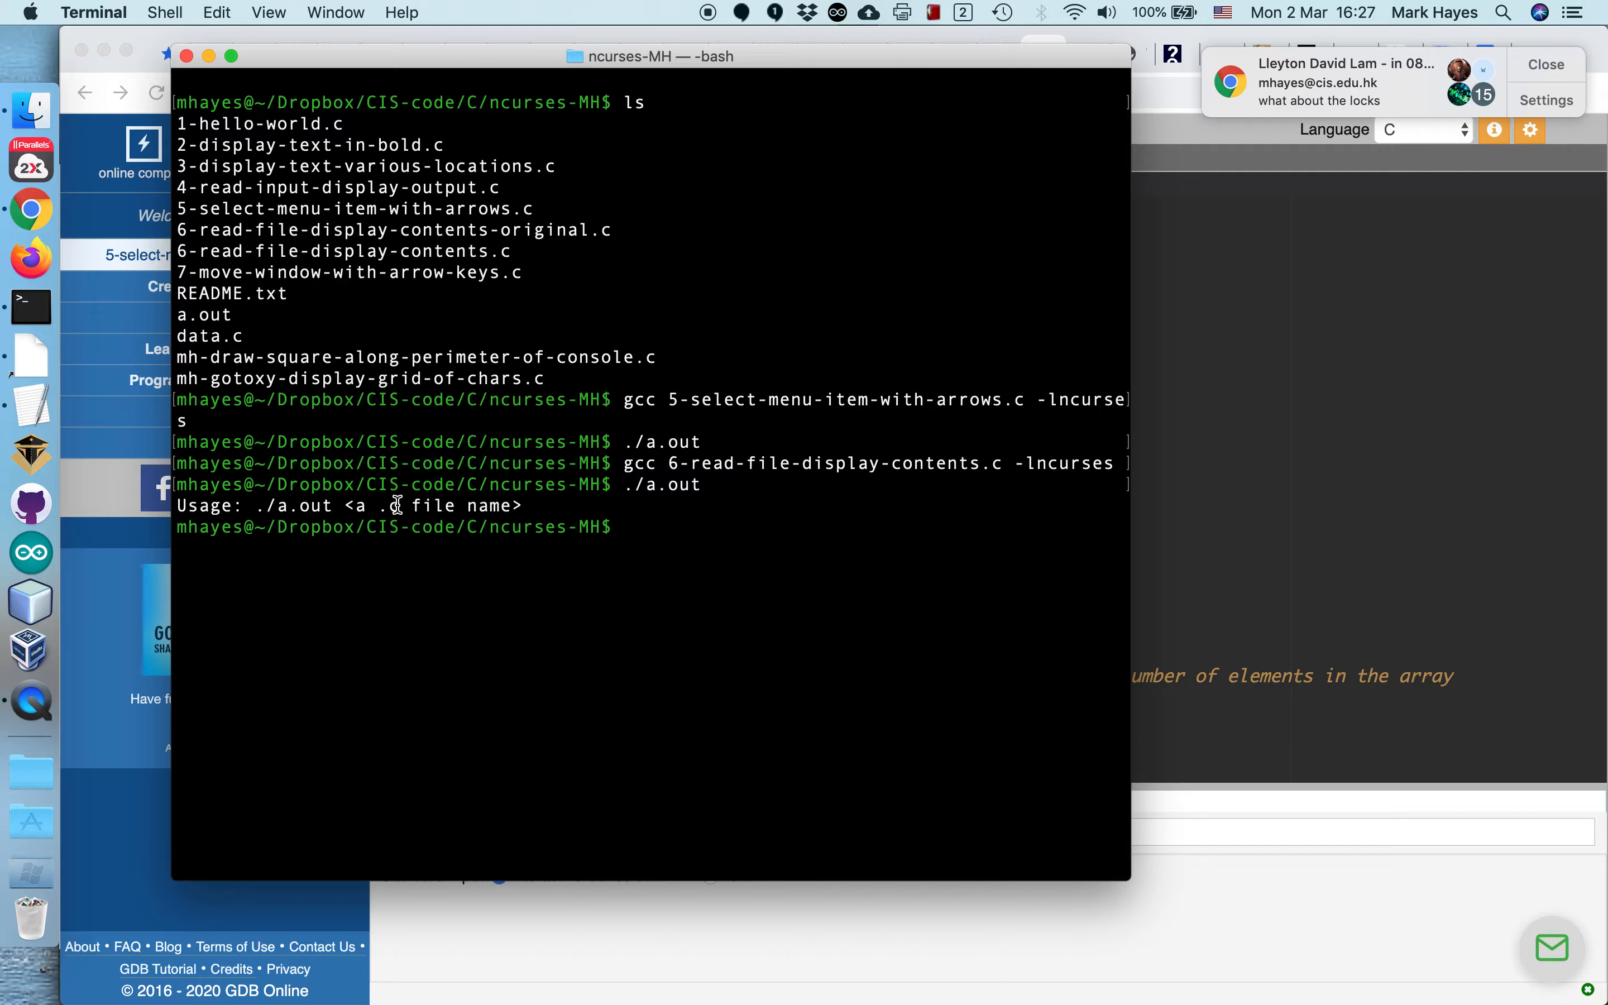
{"action": "mouse_move", "coordinate": [187, 336]}
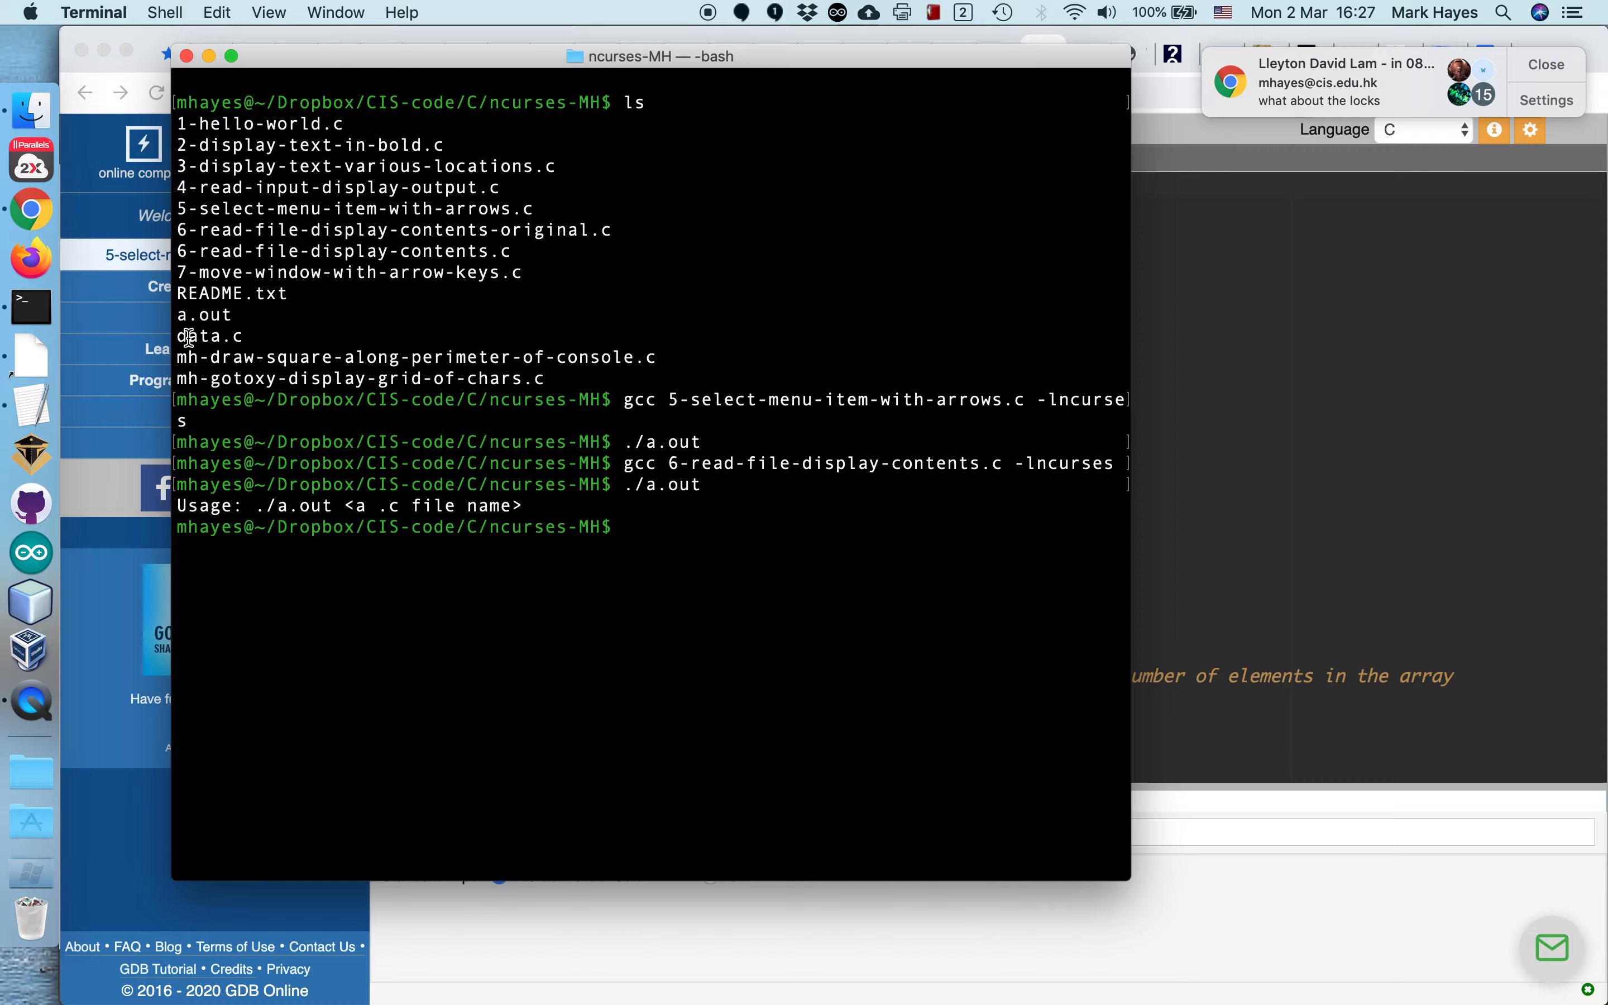
{"action": "mouse_move", "coordinate": [403, 377]}
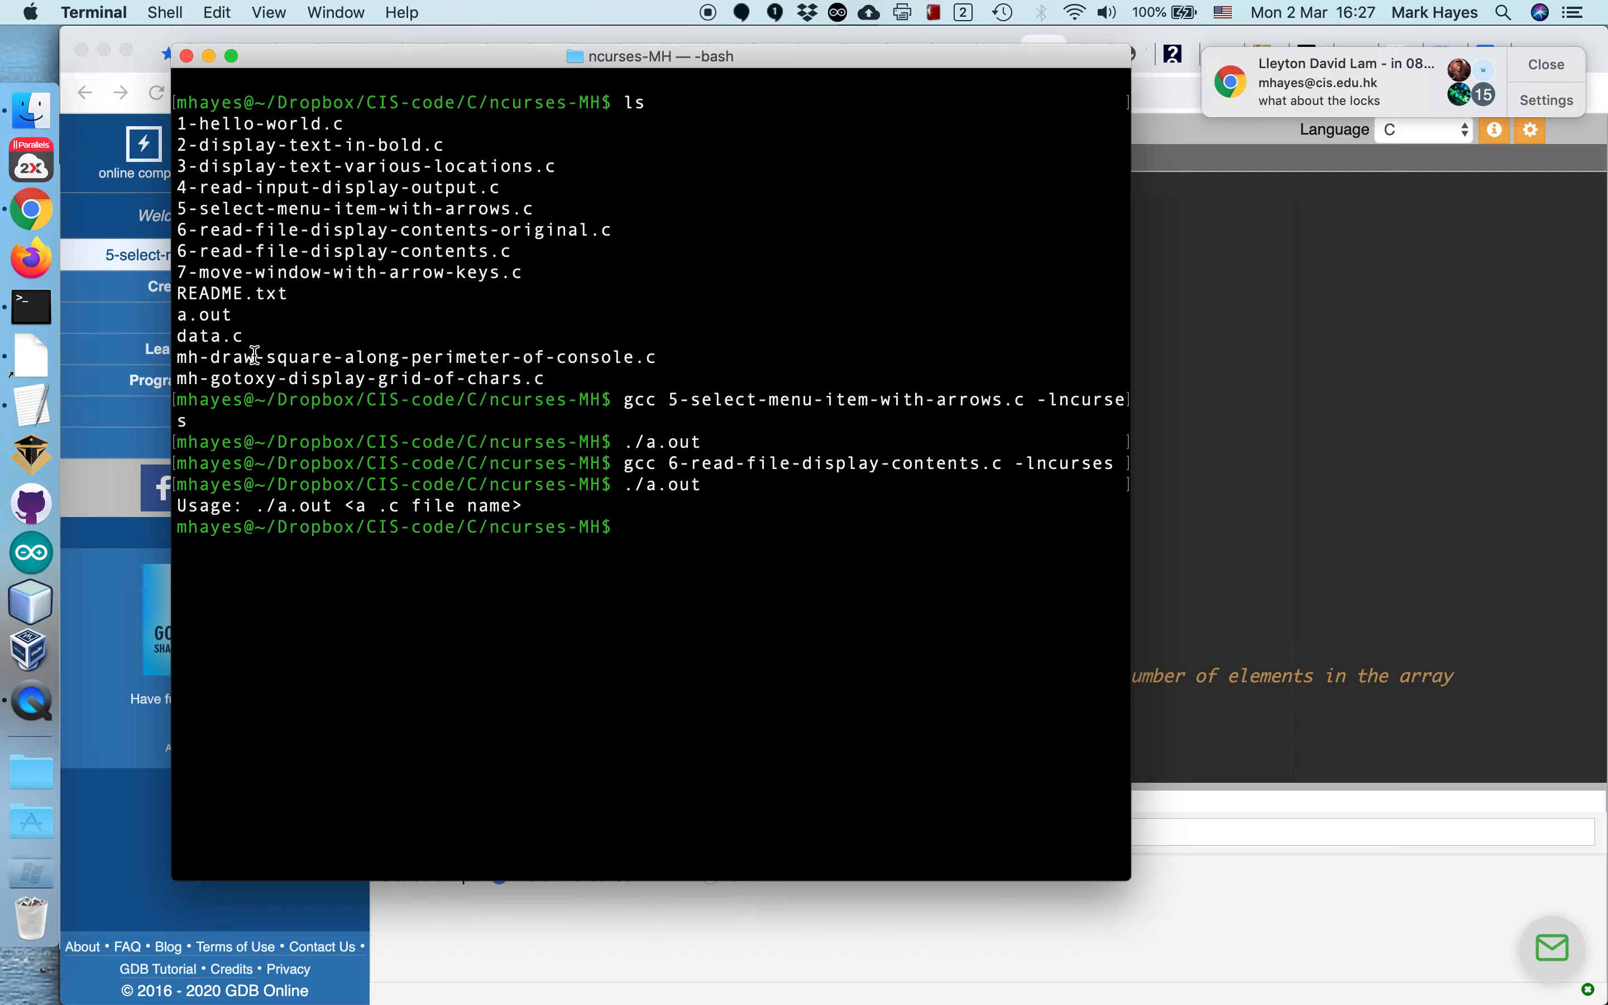
Step: Run ./a.out with no arguments to get the usage message asking for a .c file
{"action": "type", "text": "./a.out"}
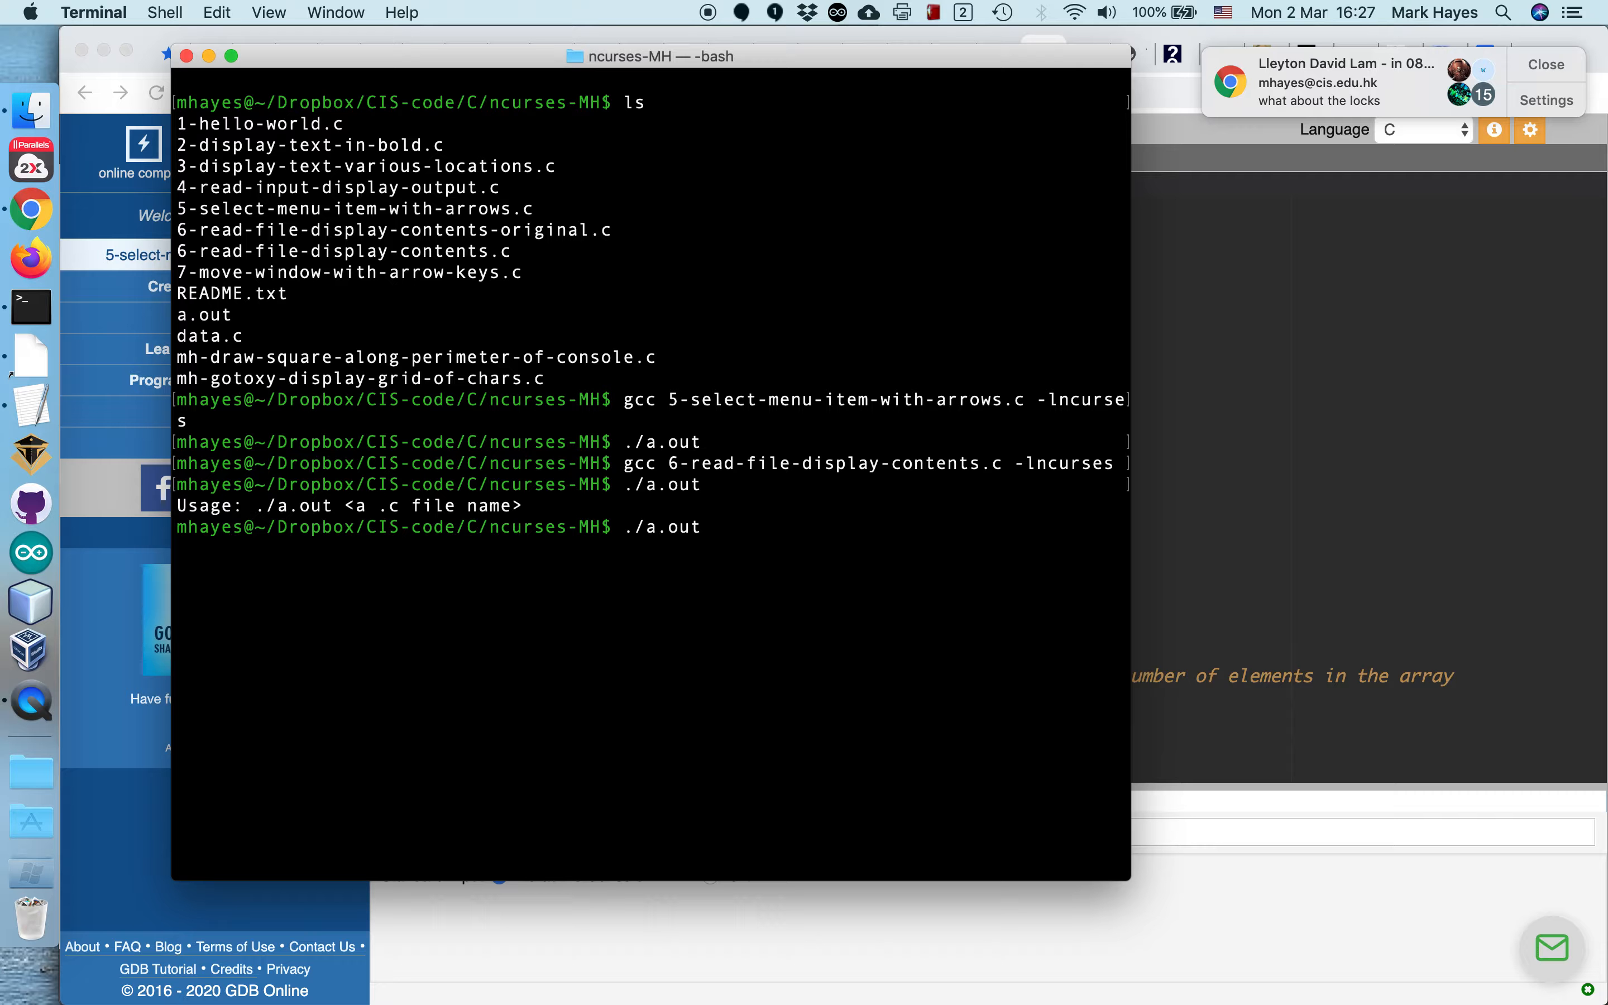
Step: List the directory, then enter ./a.out data.c to run the file-reading demo on data.c
{"action": "type", "text": "ls"}
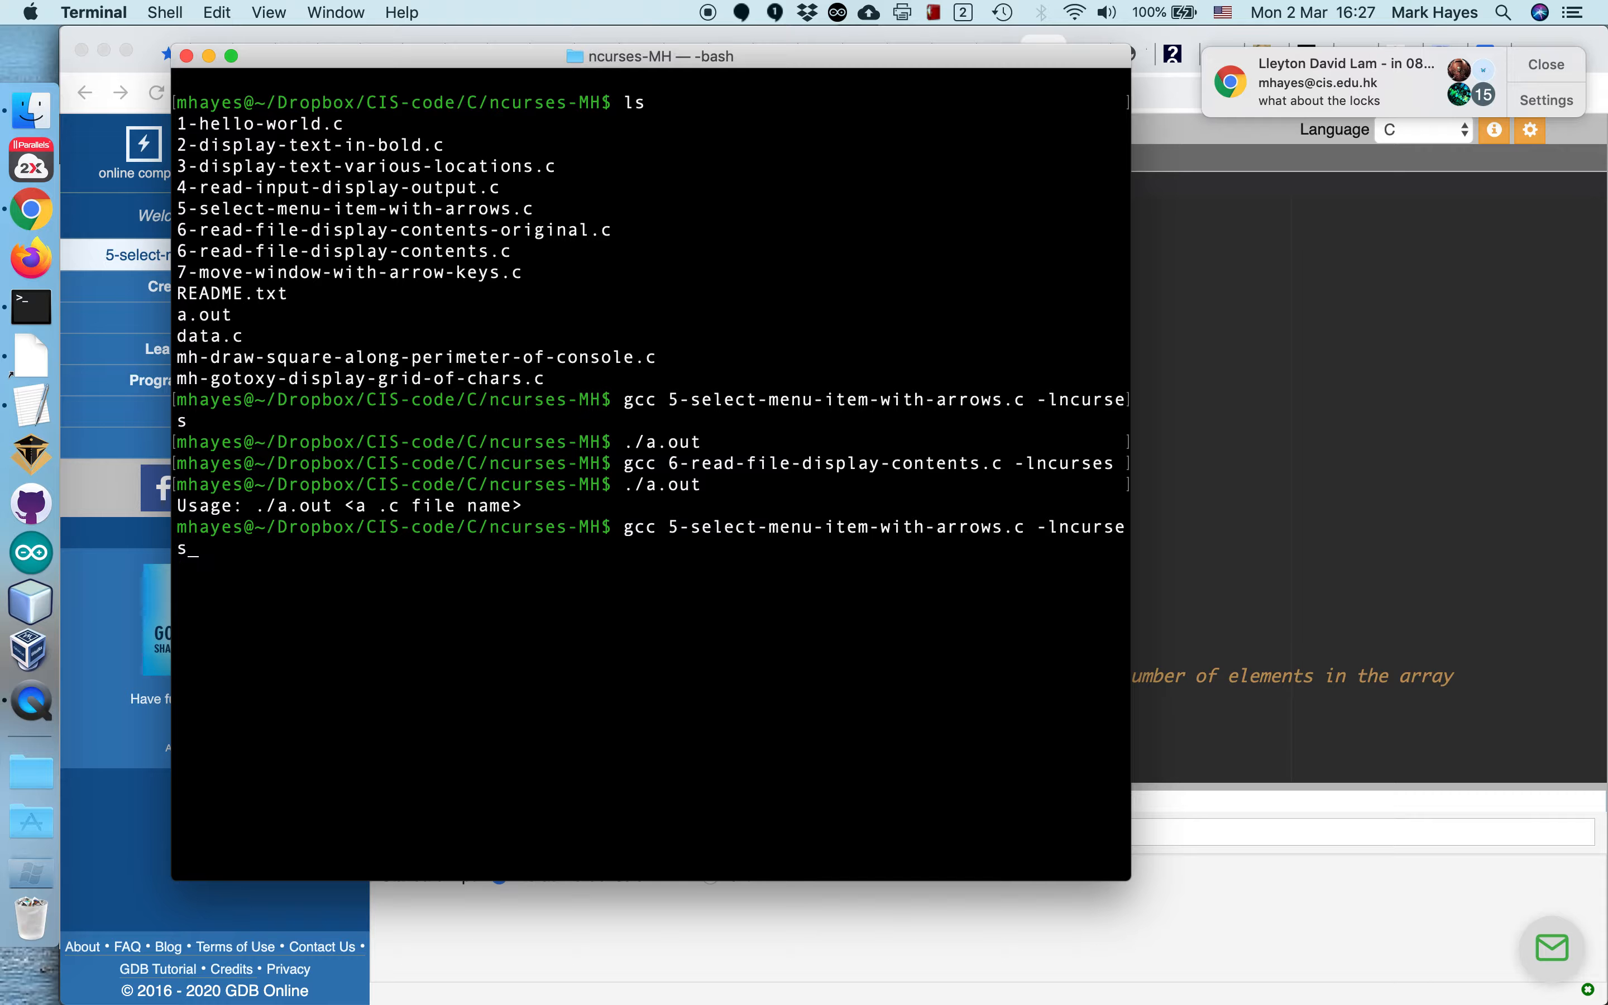
{"action": "type", "text": "./a.out"}
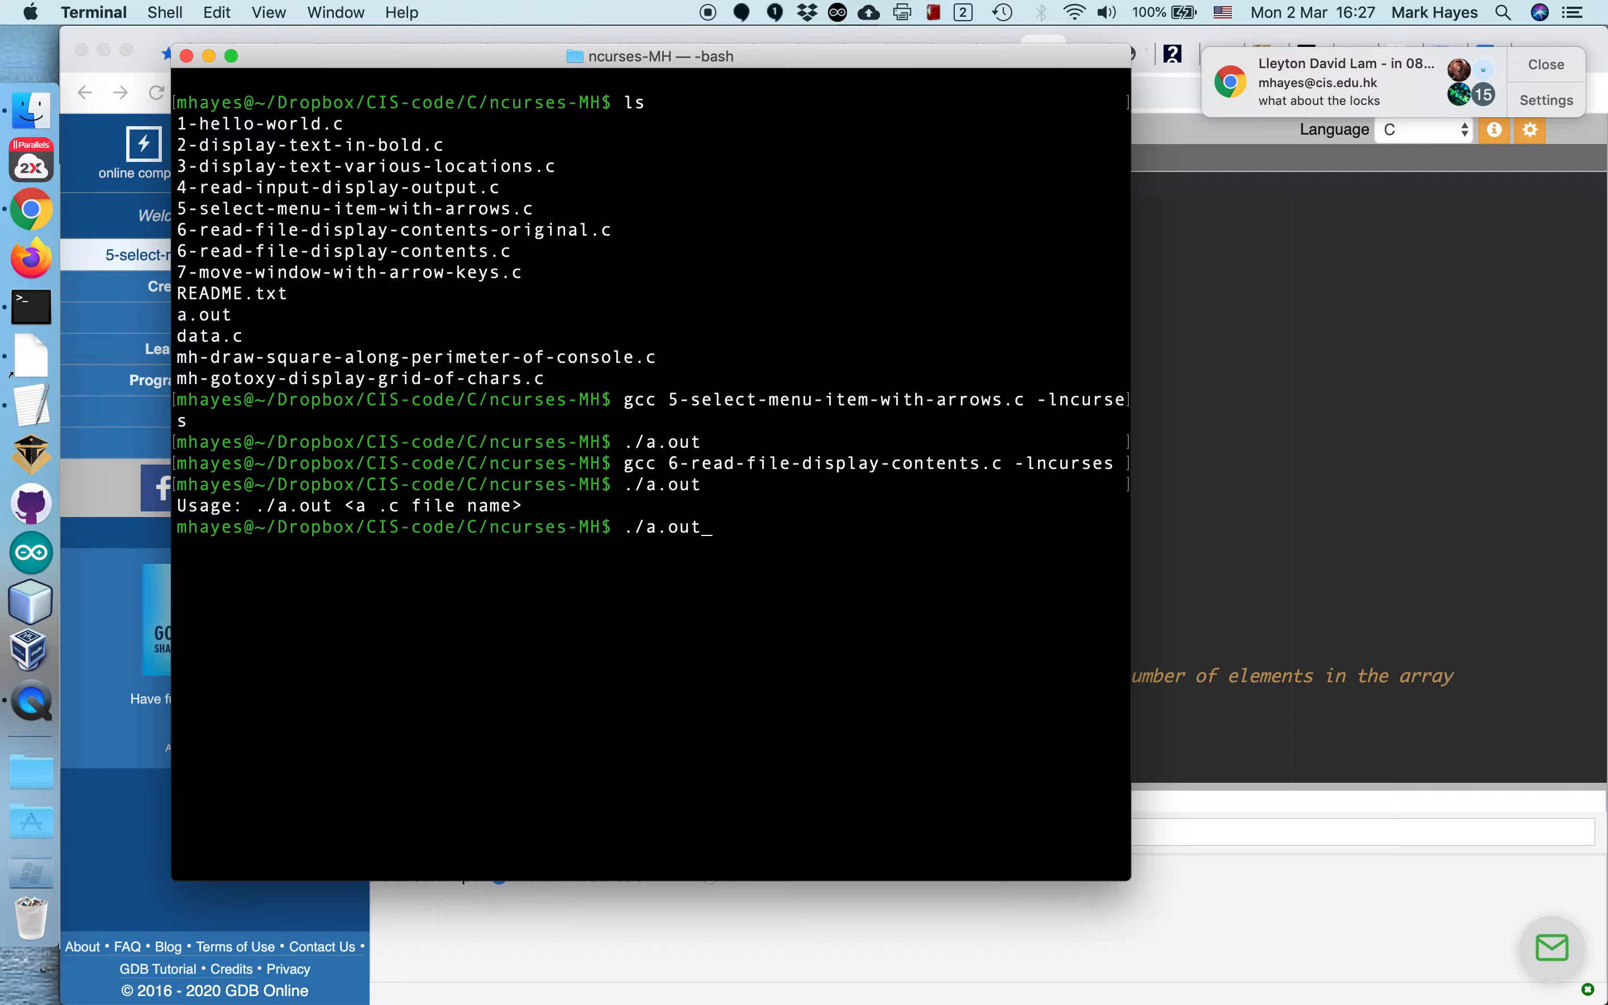
{"action": "type", "text": "dat"}
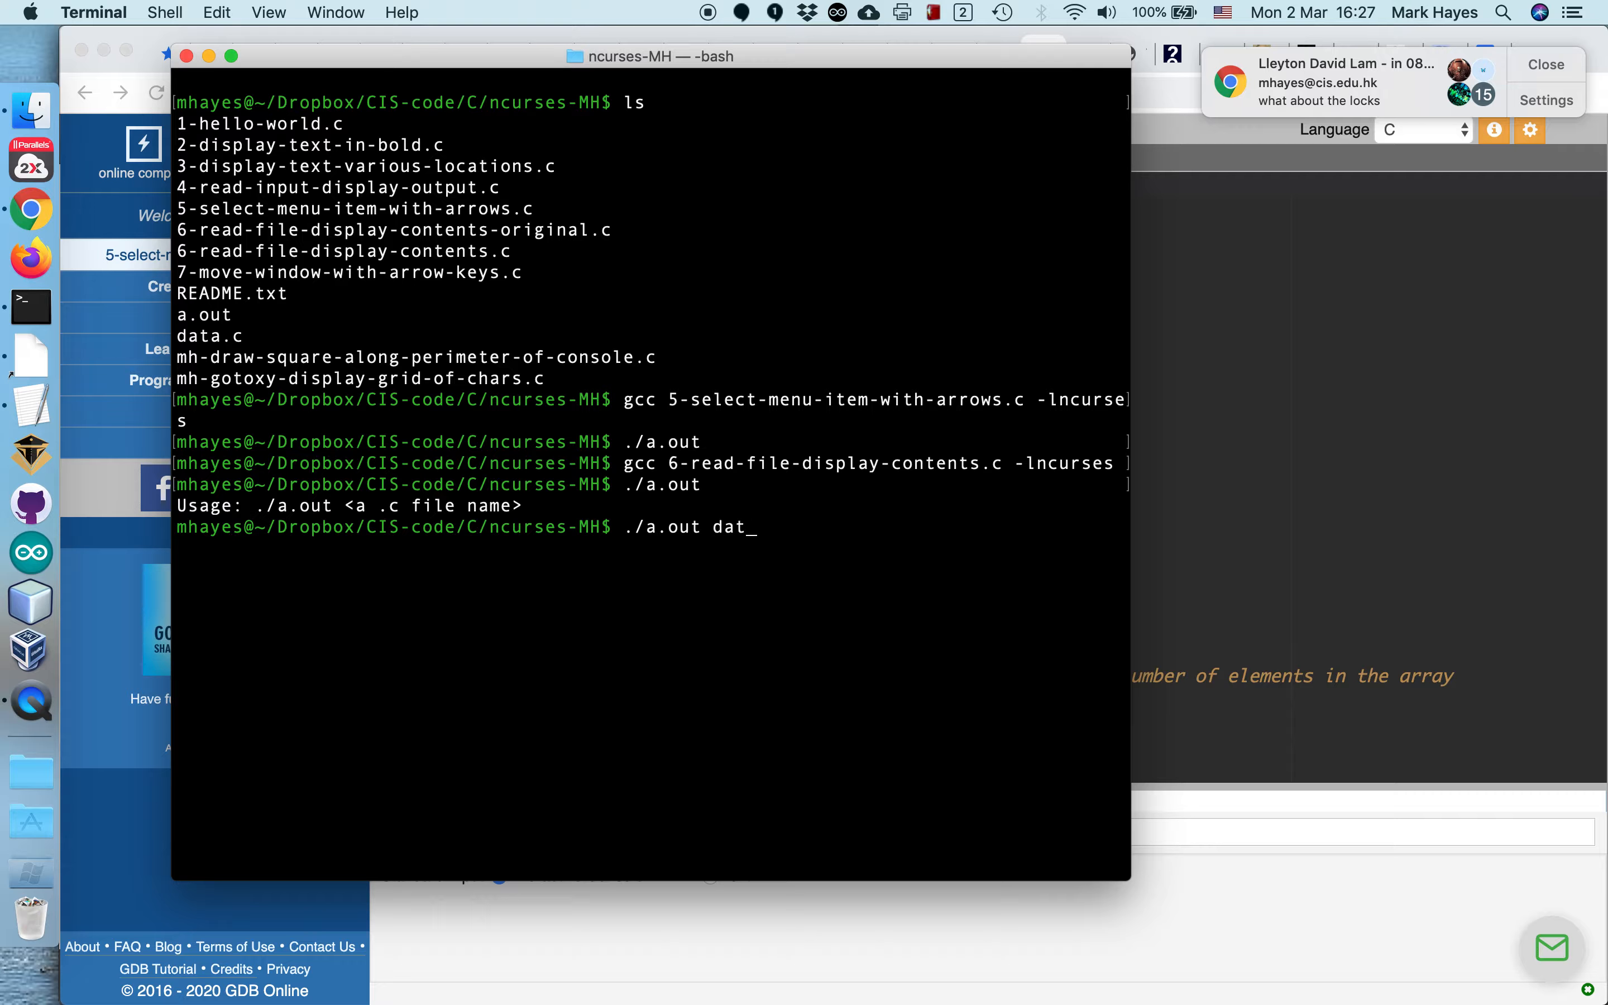
{"action": "type", "text": "a.c"}
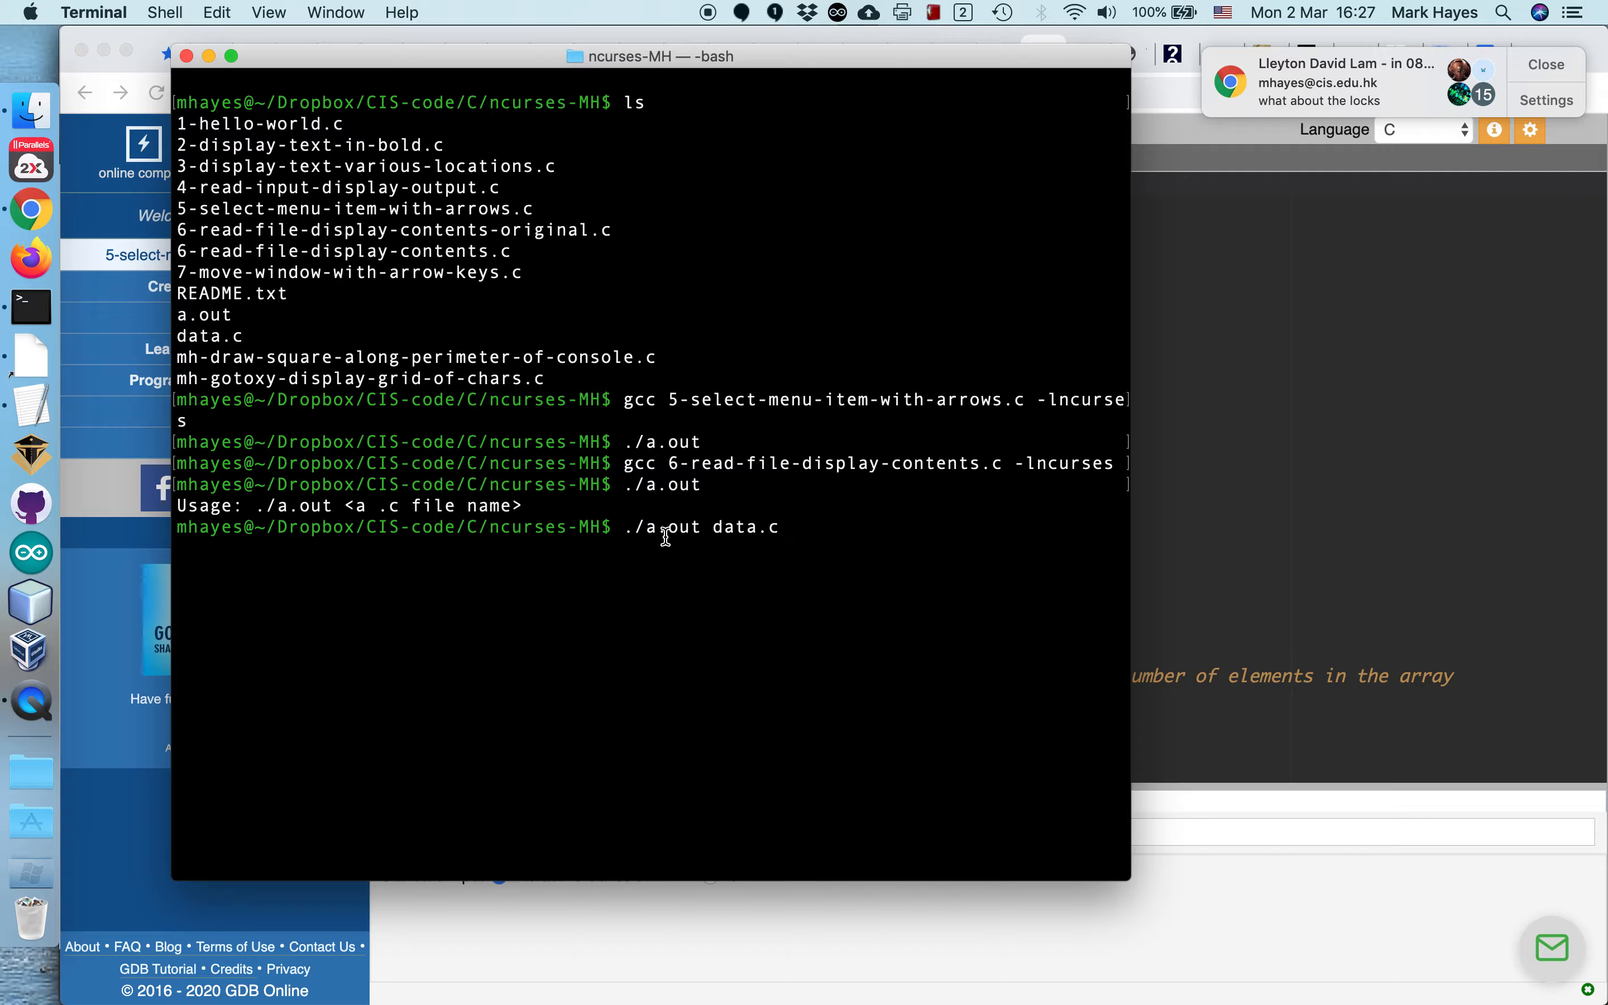
{"action": "mouse_move", "coordinate": [746, 599]}
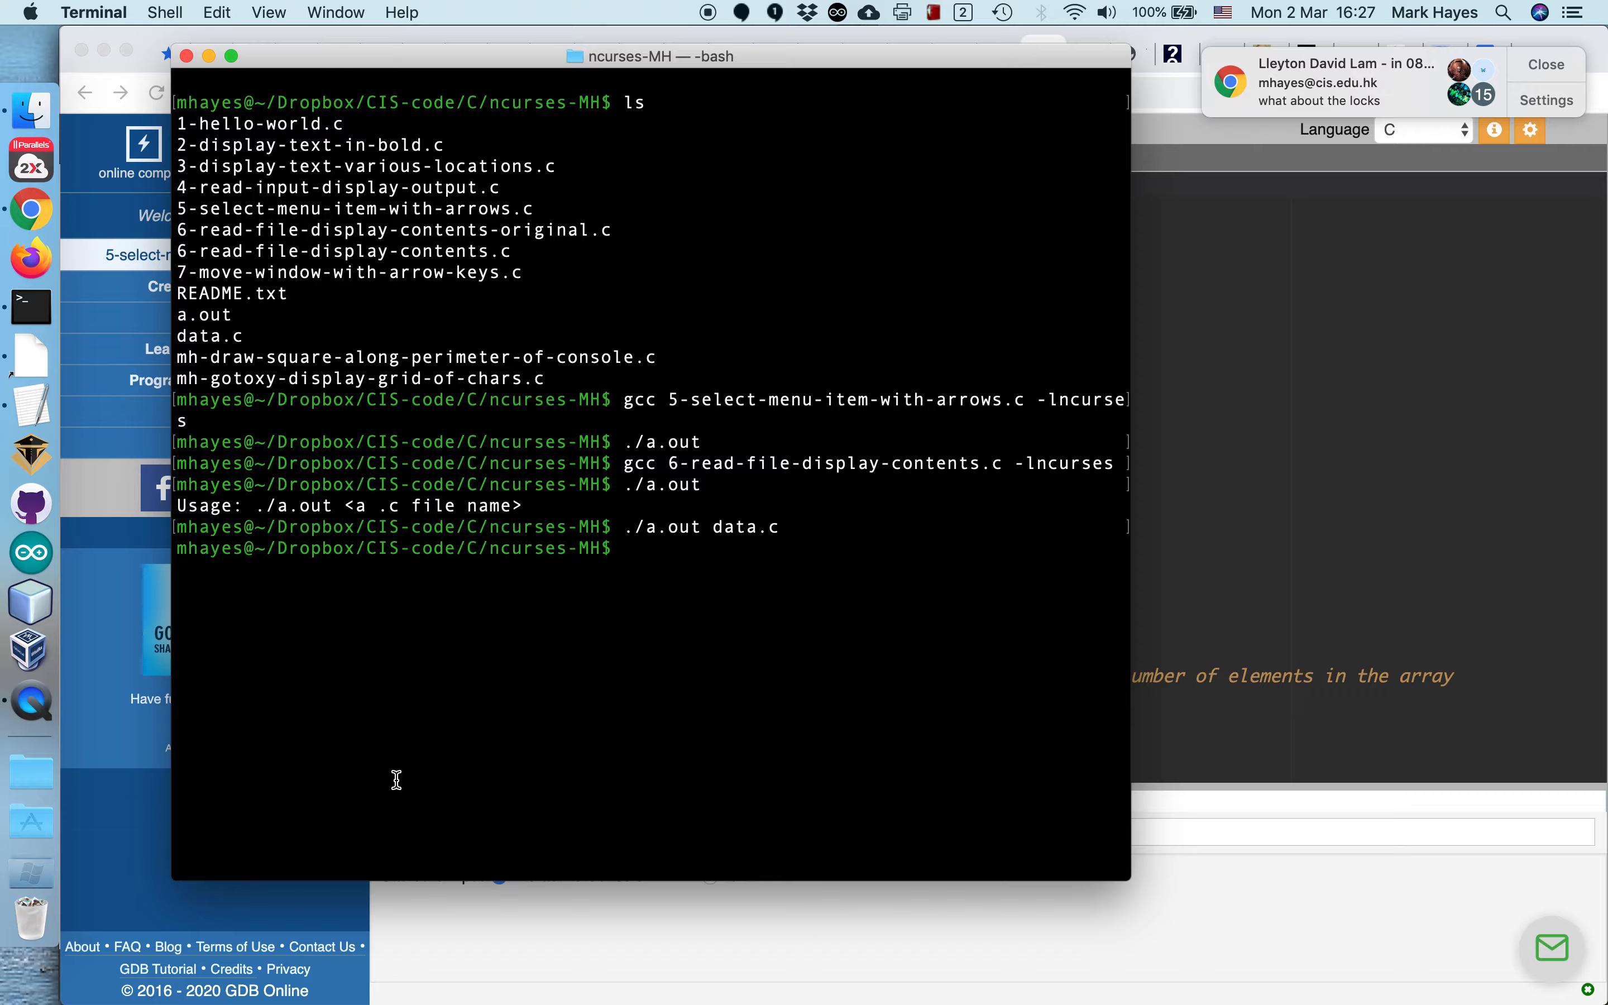
{"action": "mouse_move", "coordinate": [977, 526]}
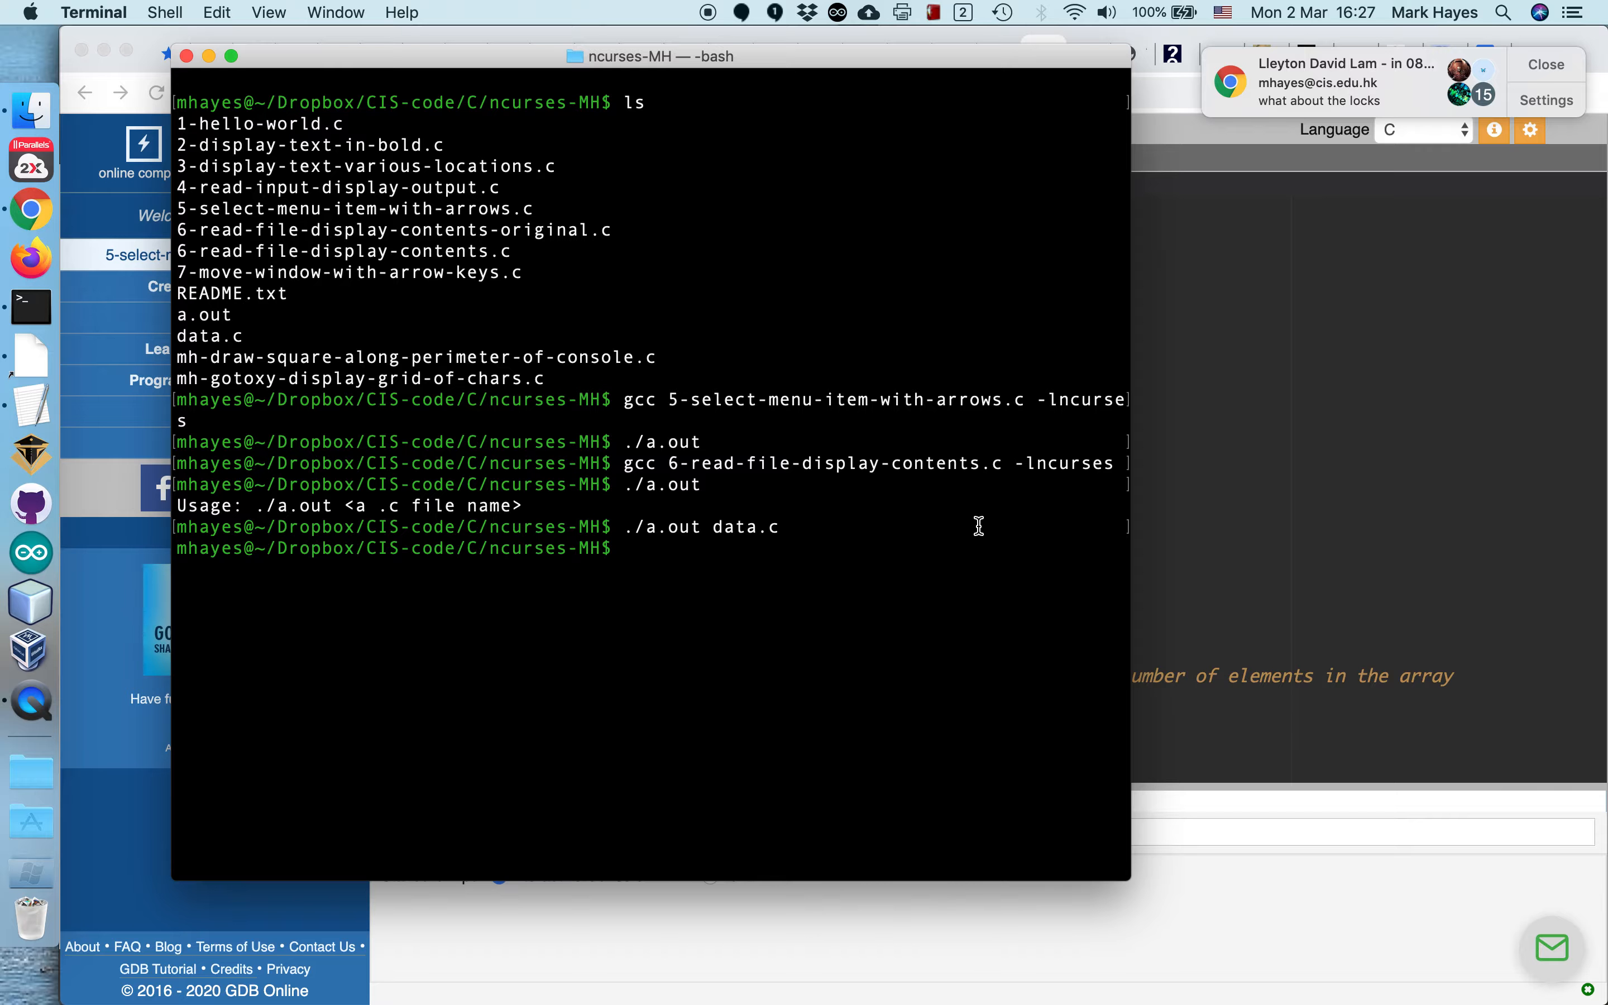
{"action": "mouse_move", "coordinate": [1246, 501]}
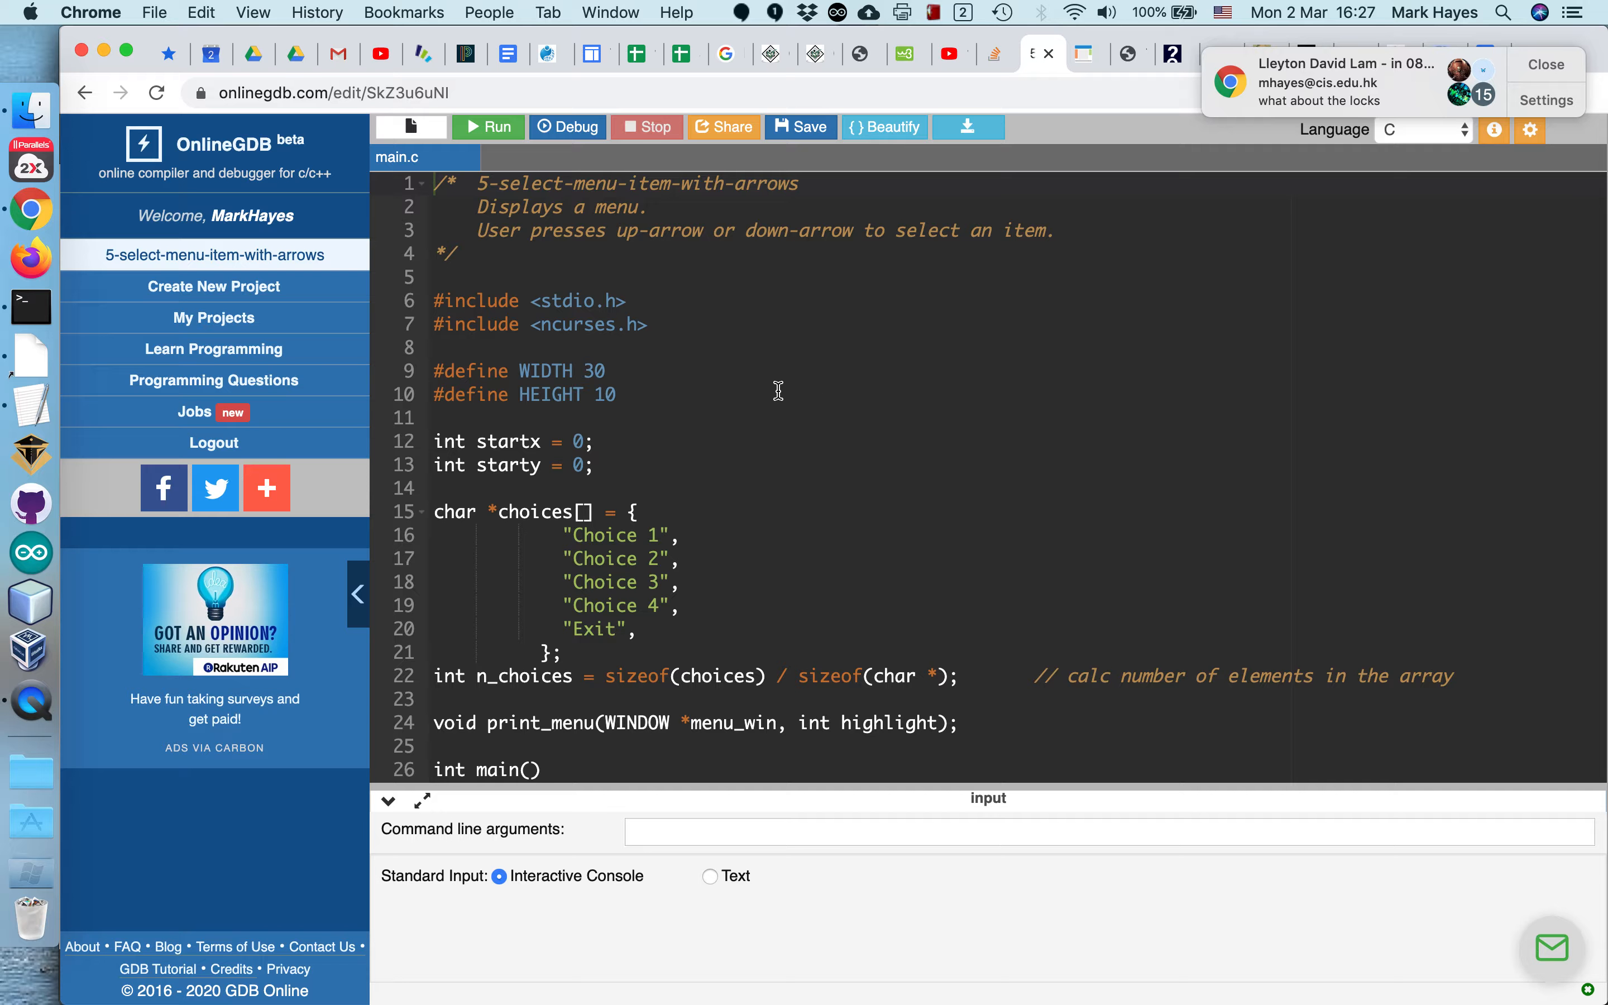
{"action": "mouse_move", "coordinate": [762, 309]}
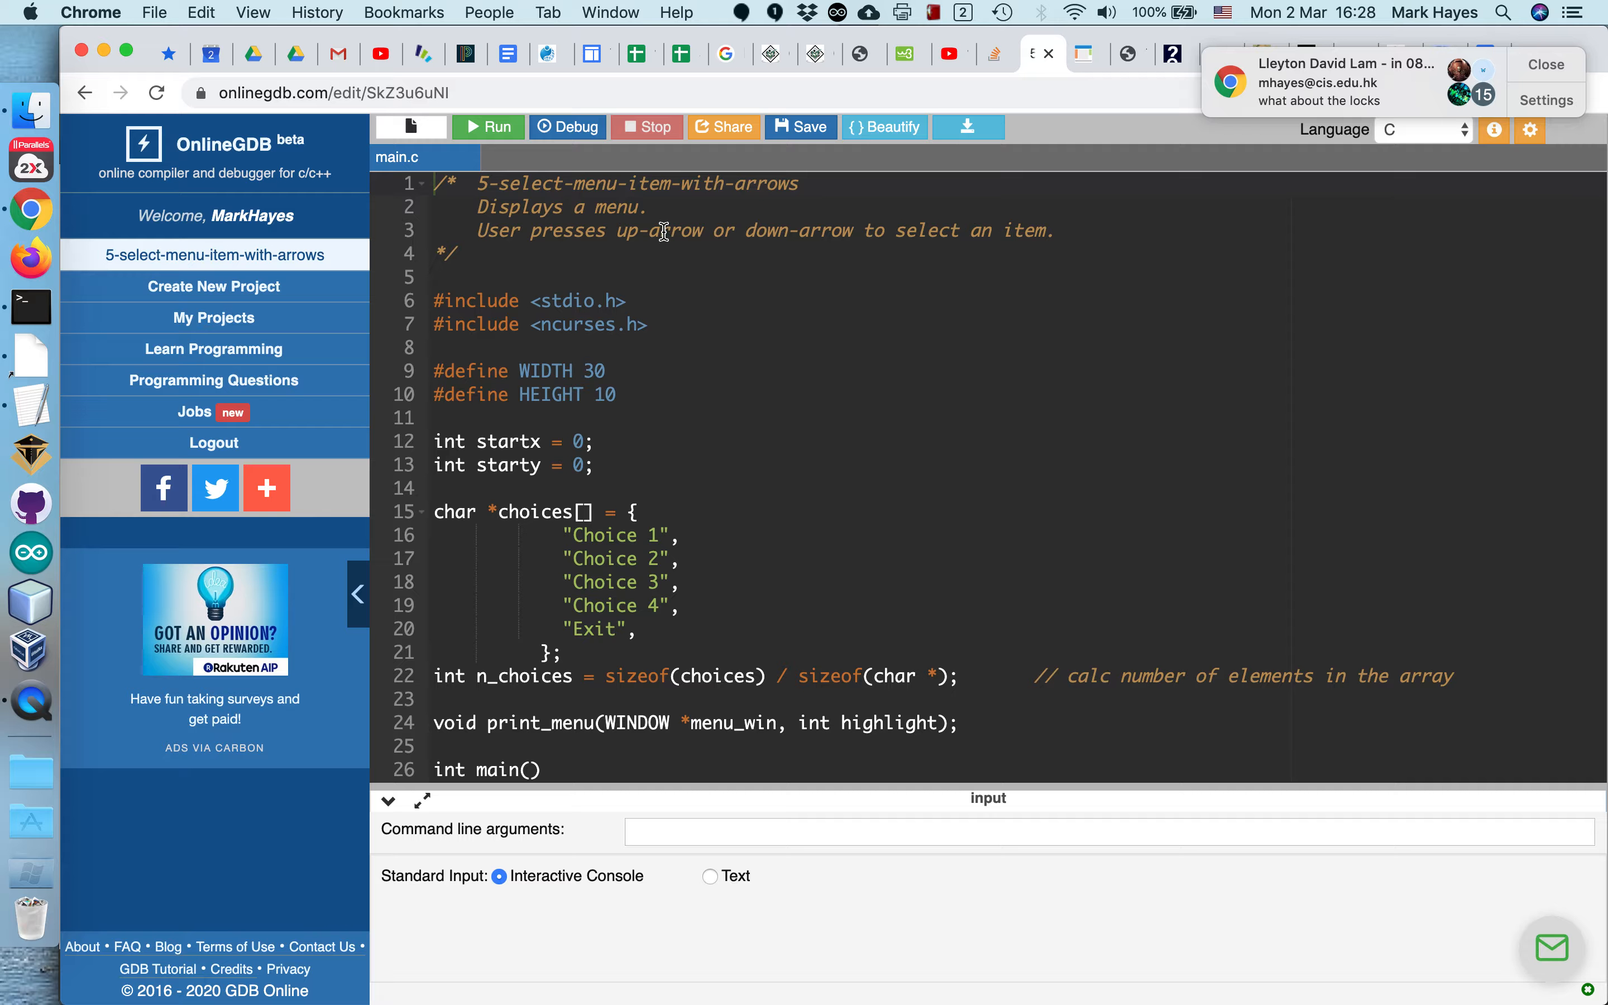
{"action": "mouse_move", "coordinate": [1462, 913]}
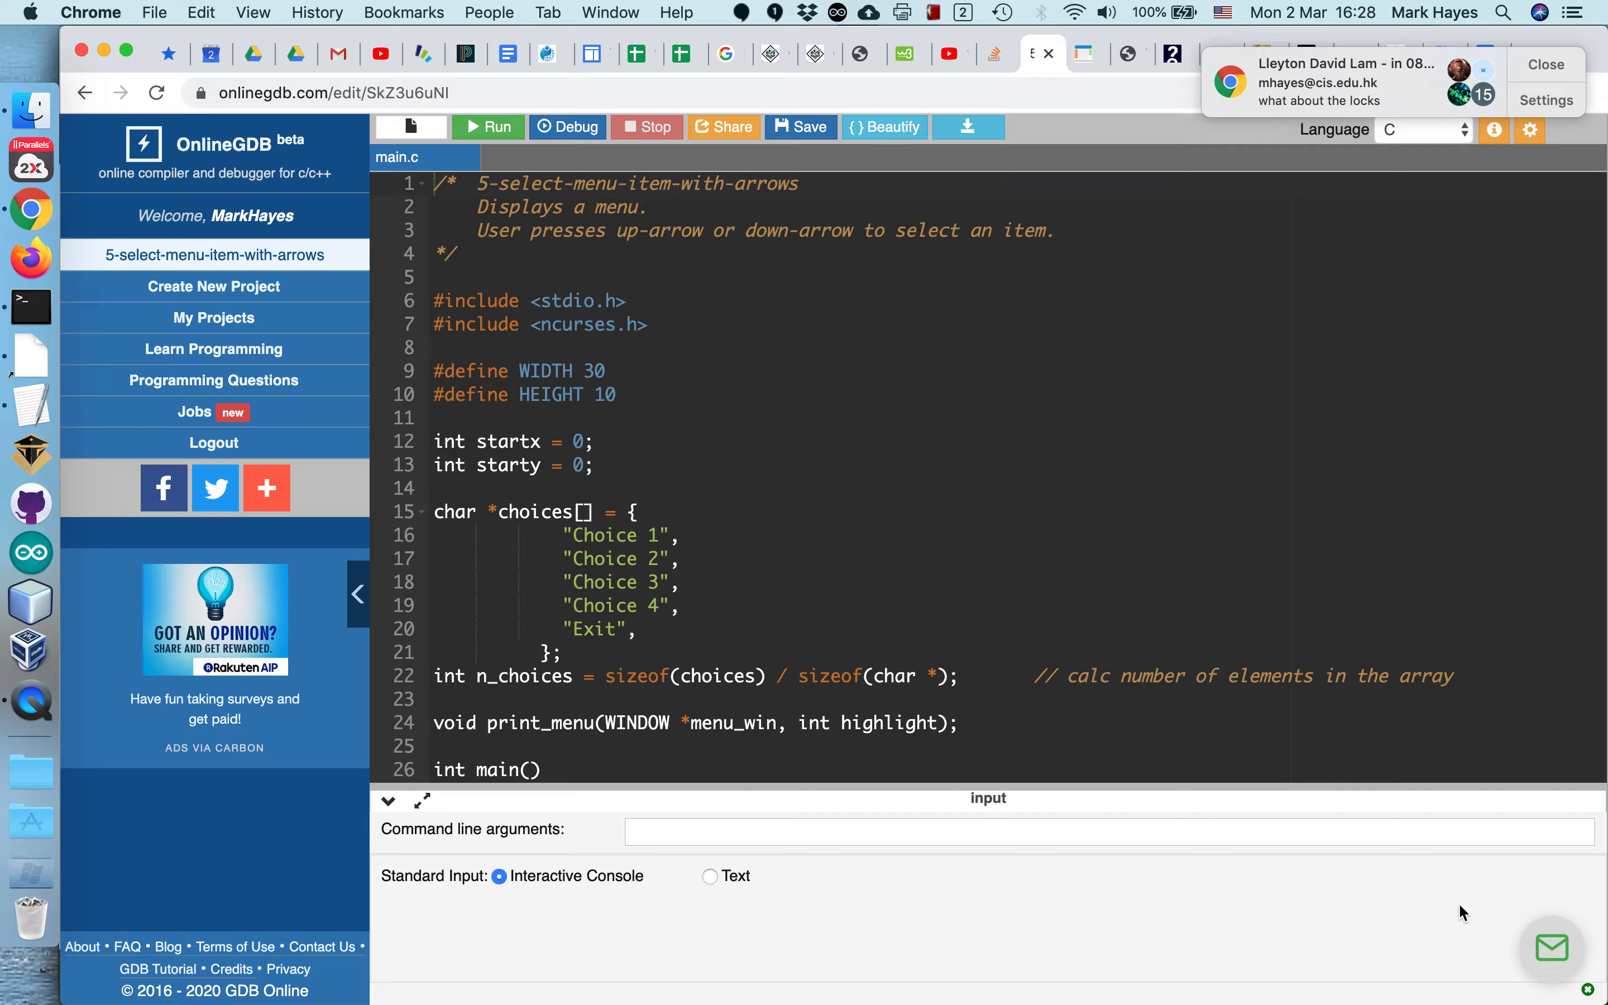
Step: Switch from Terminal back to Chrome where the OnlineGDB menu project is open
{"action": "left_click", "coordinate": [1550, 947]}
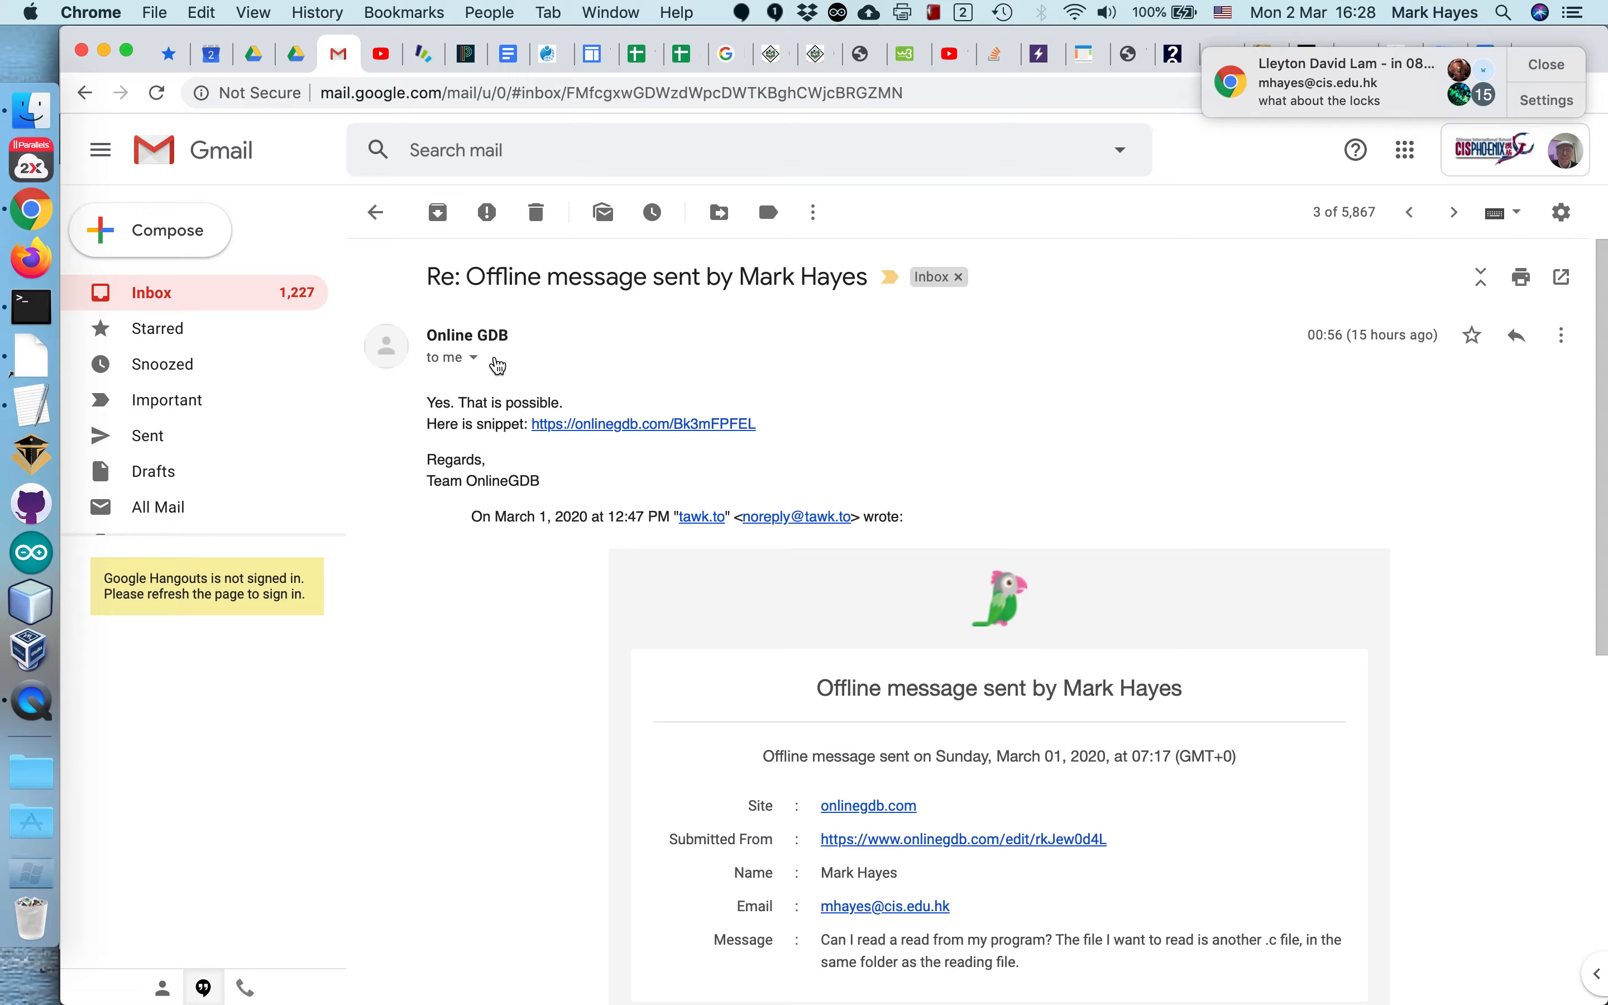
Step: Read through the Online GDB reply and its quoted question, then return to the OnlineGDB project
{"action": "scroll", "scroll_direction": "down", "scroll_amount": 3}
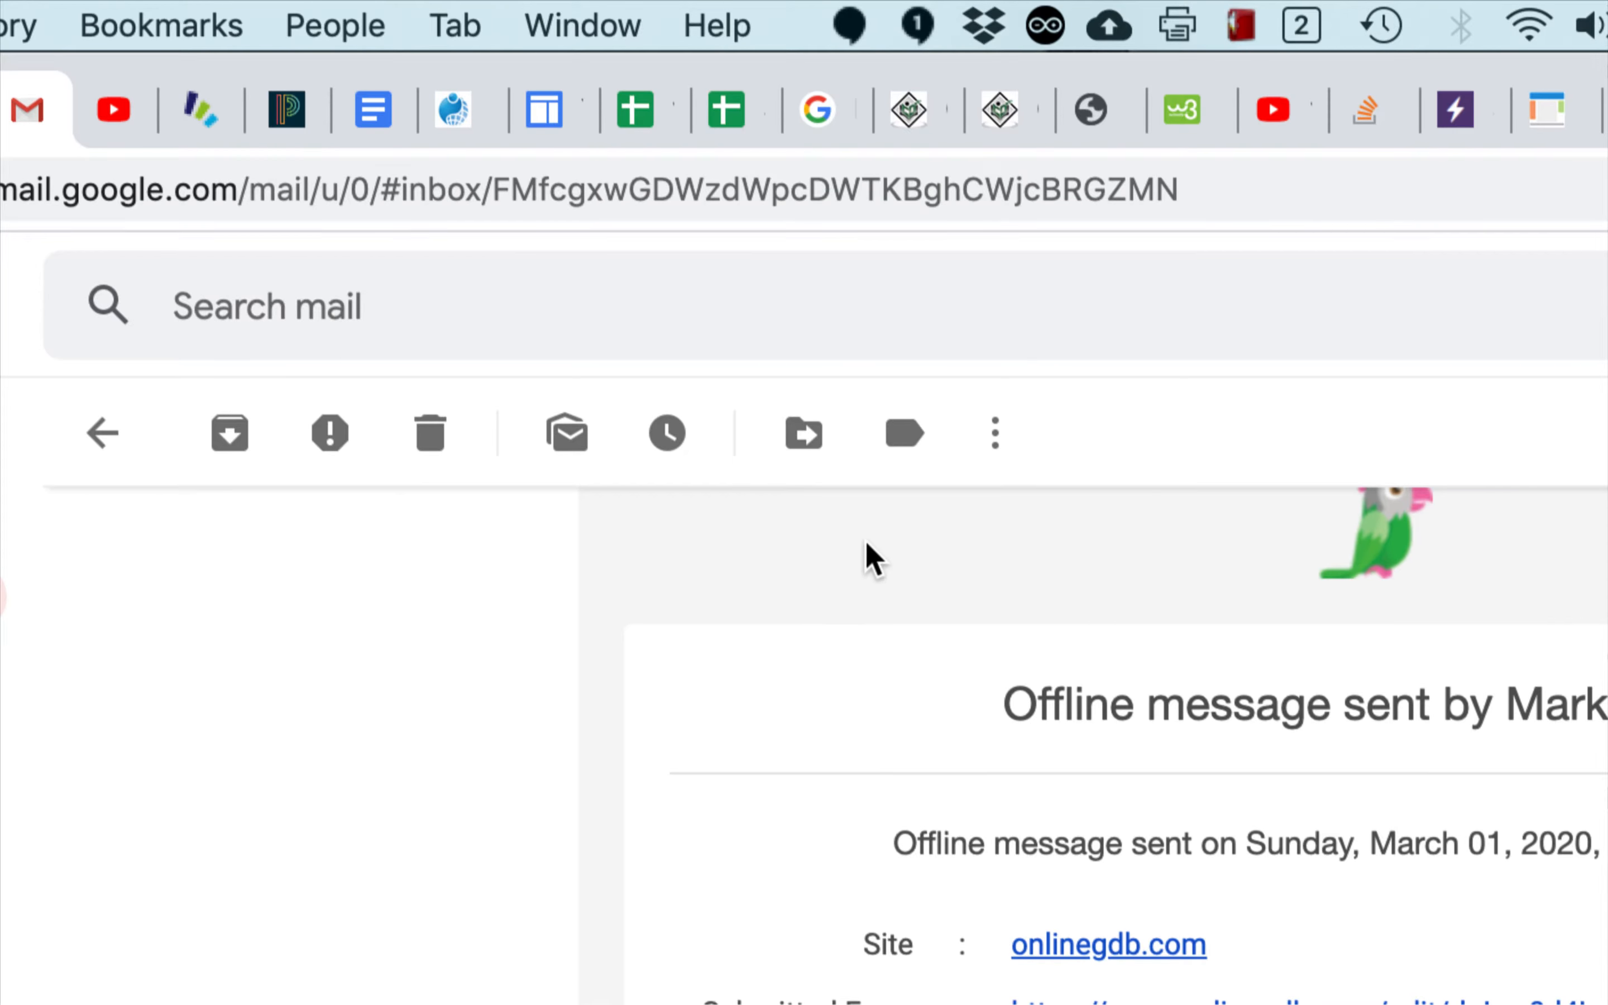
{"action": "scroll", "scroll_direction": "down", "scroll_amount": 3}
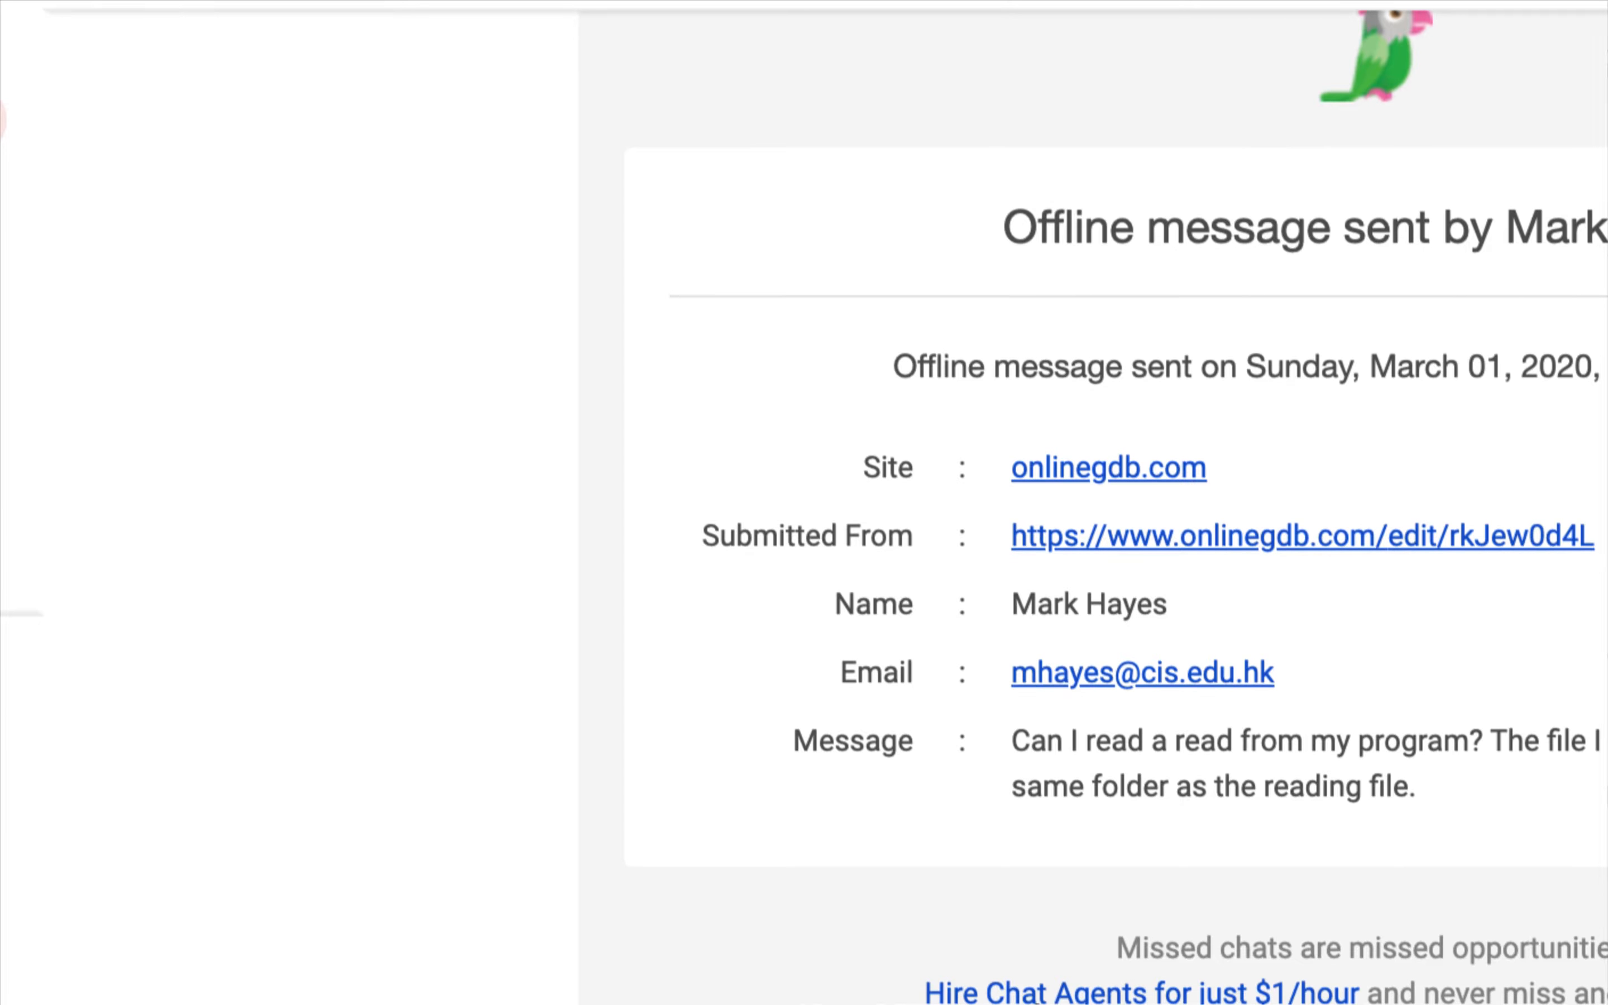
{"action": "scroll", "scroll_direction": "left", "scroll_amount": 3}
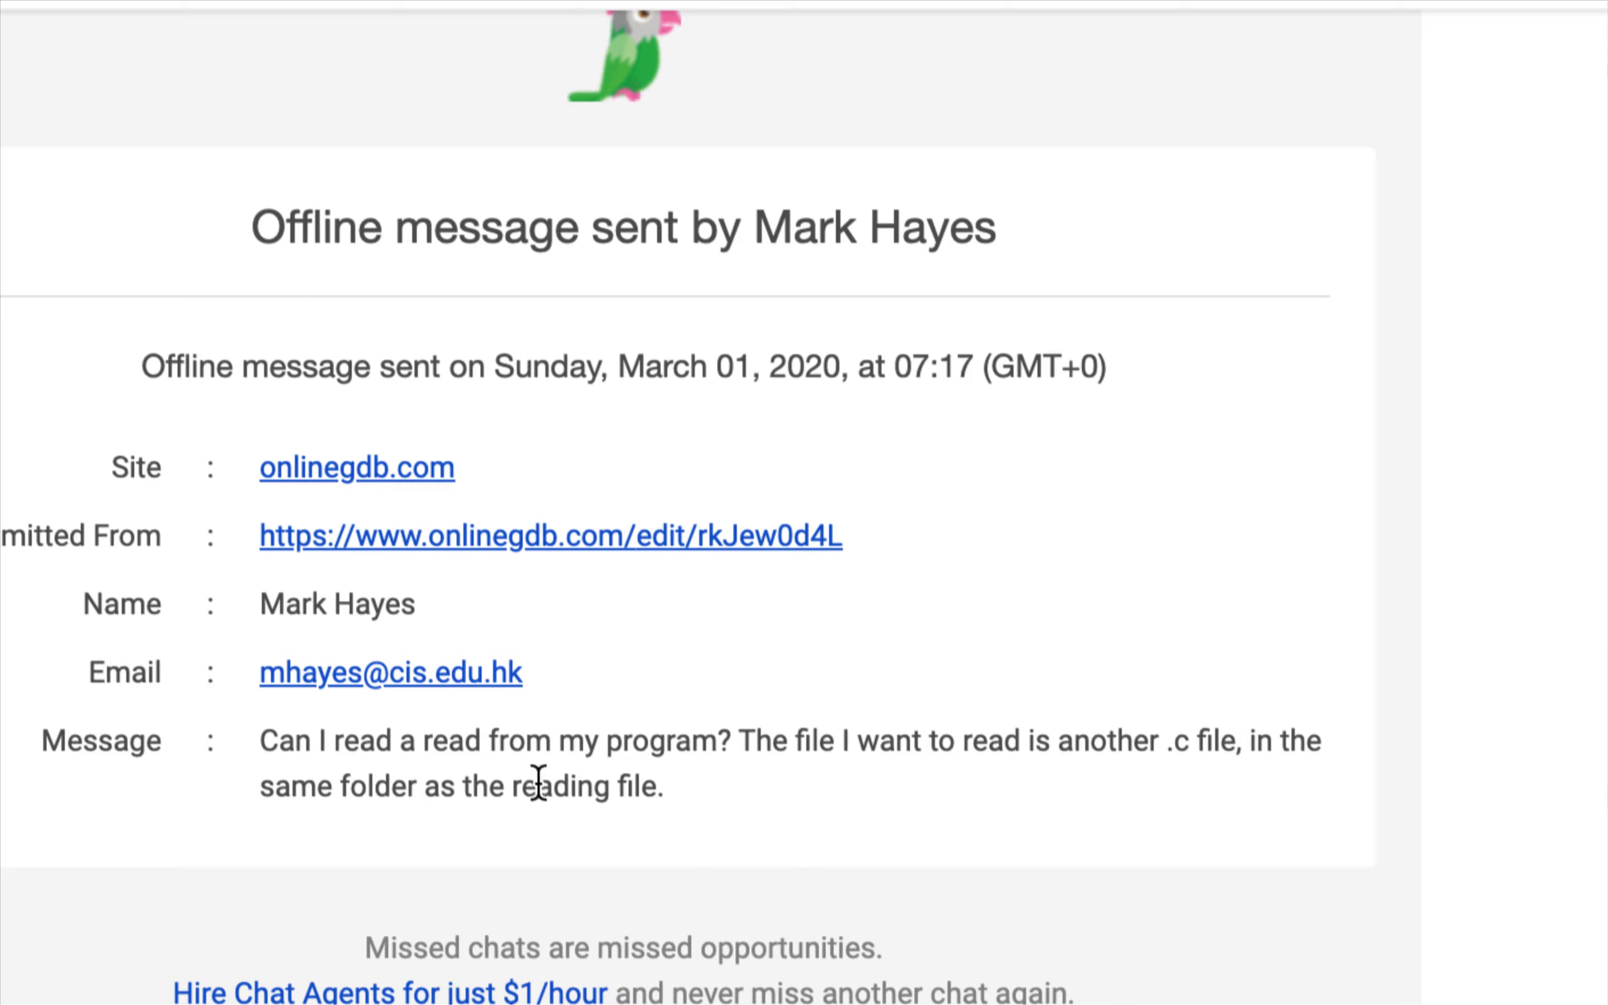
{"action": "mouse_move", "coordinate": [449, 774]}
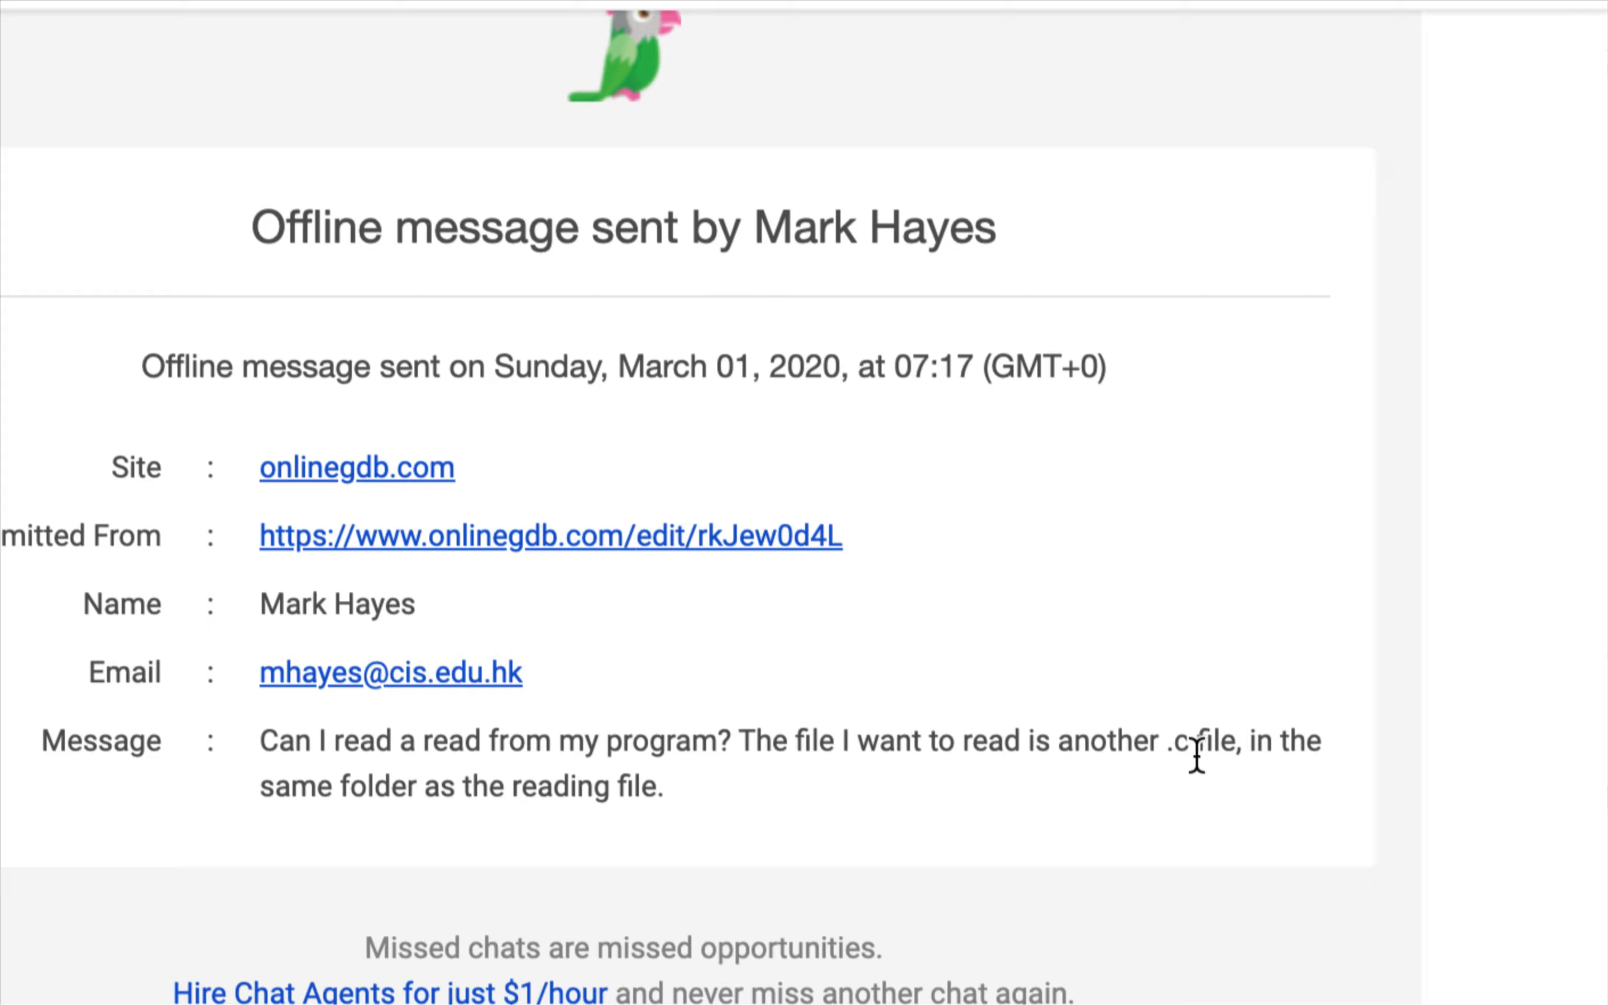
{"action": "mouse_move", "coordinate": [570, 787]}
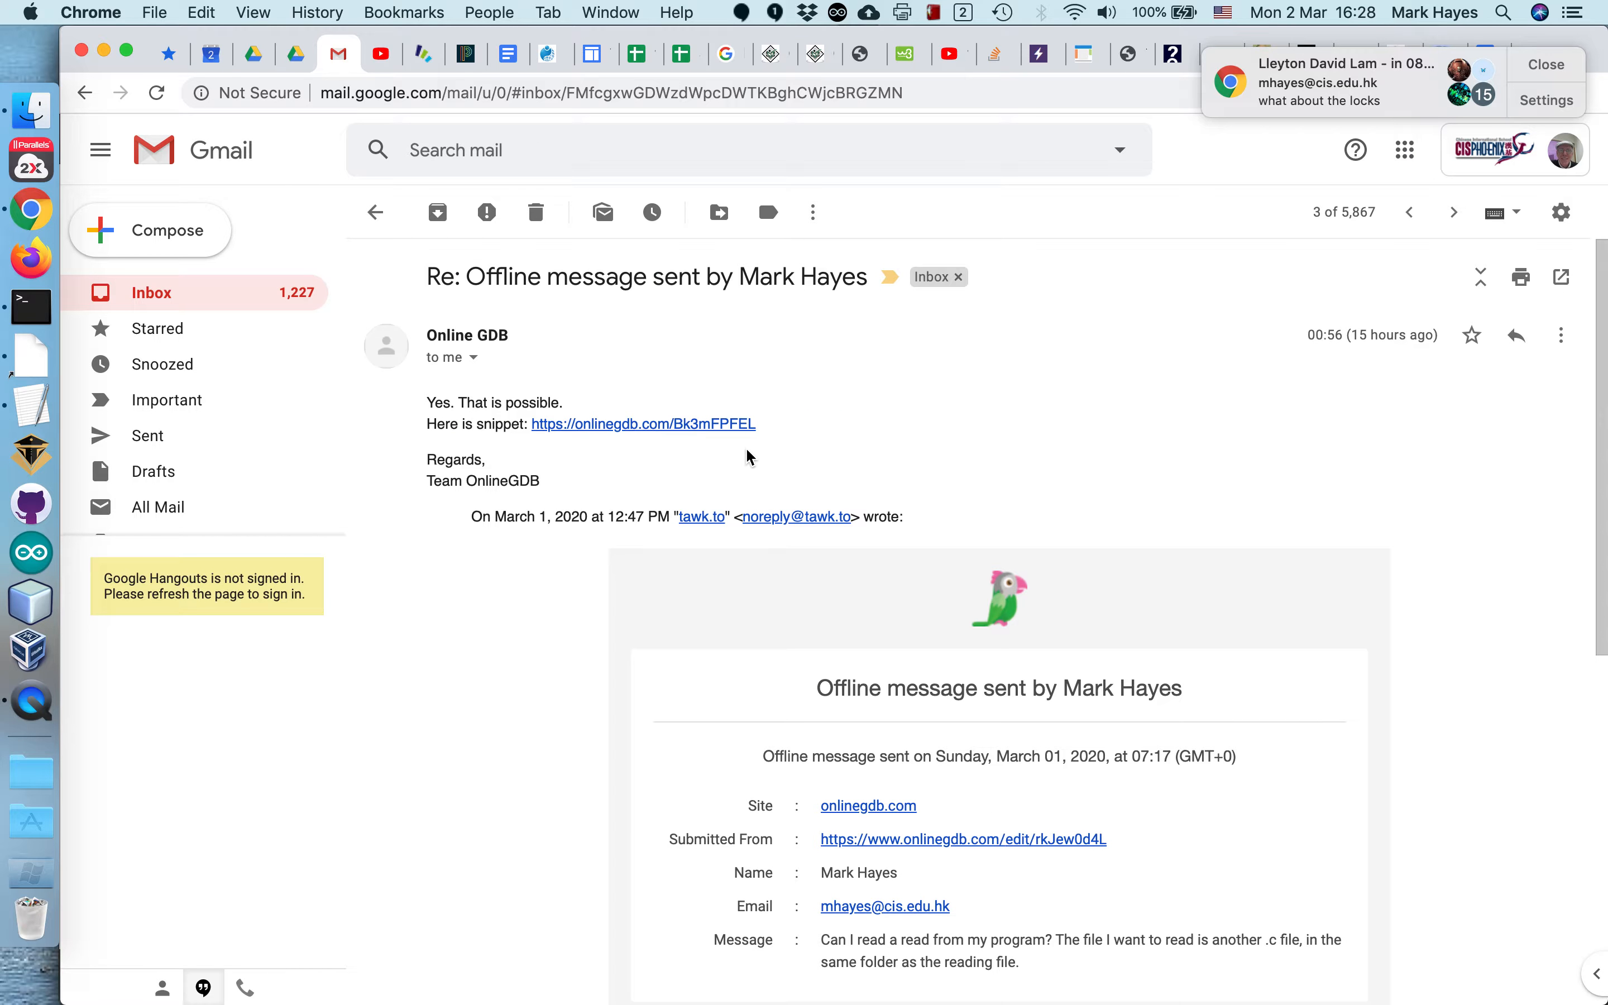
{"action": "mouse_move", "coordinate": [485, 444]}
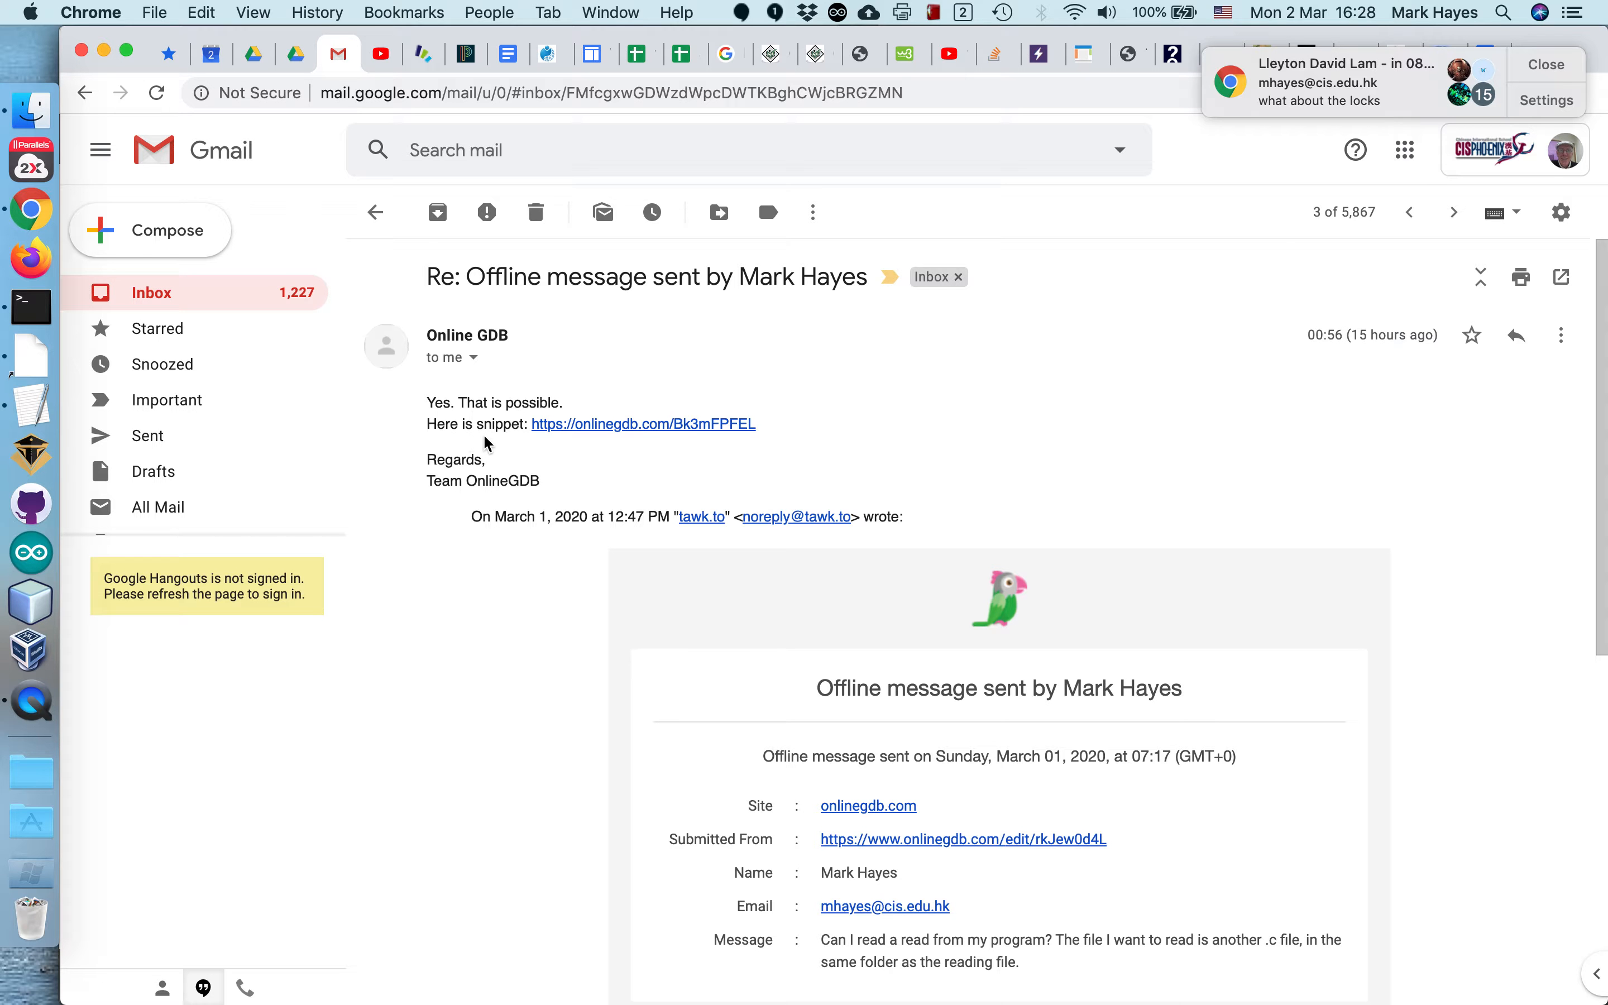
{"action": "mouse_move", "coordinate": [597, 408]}
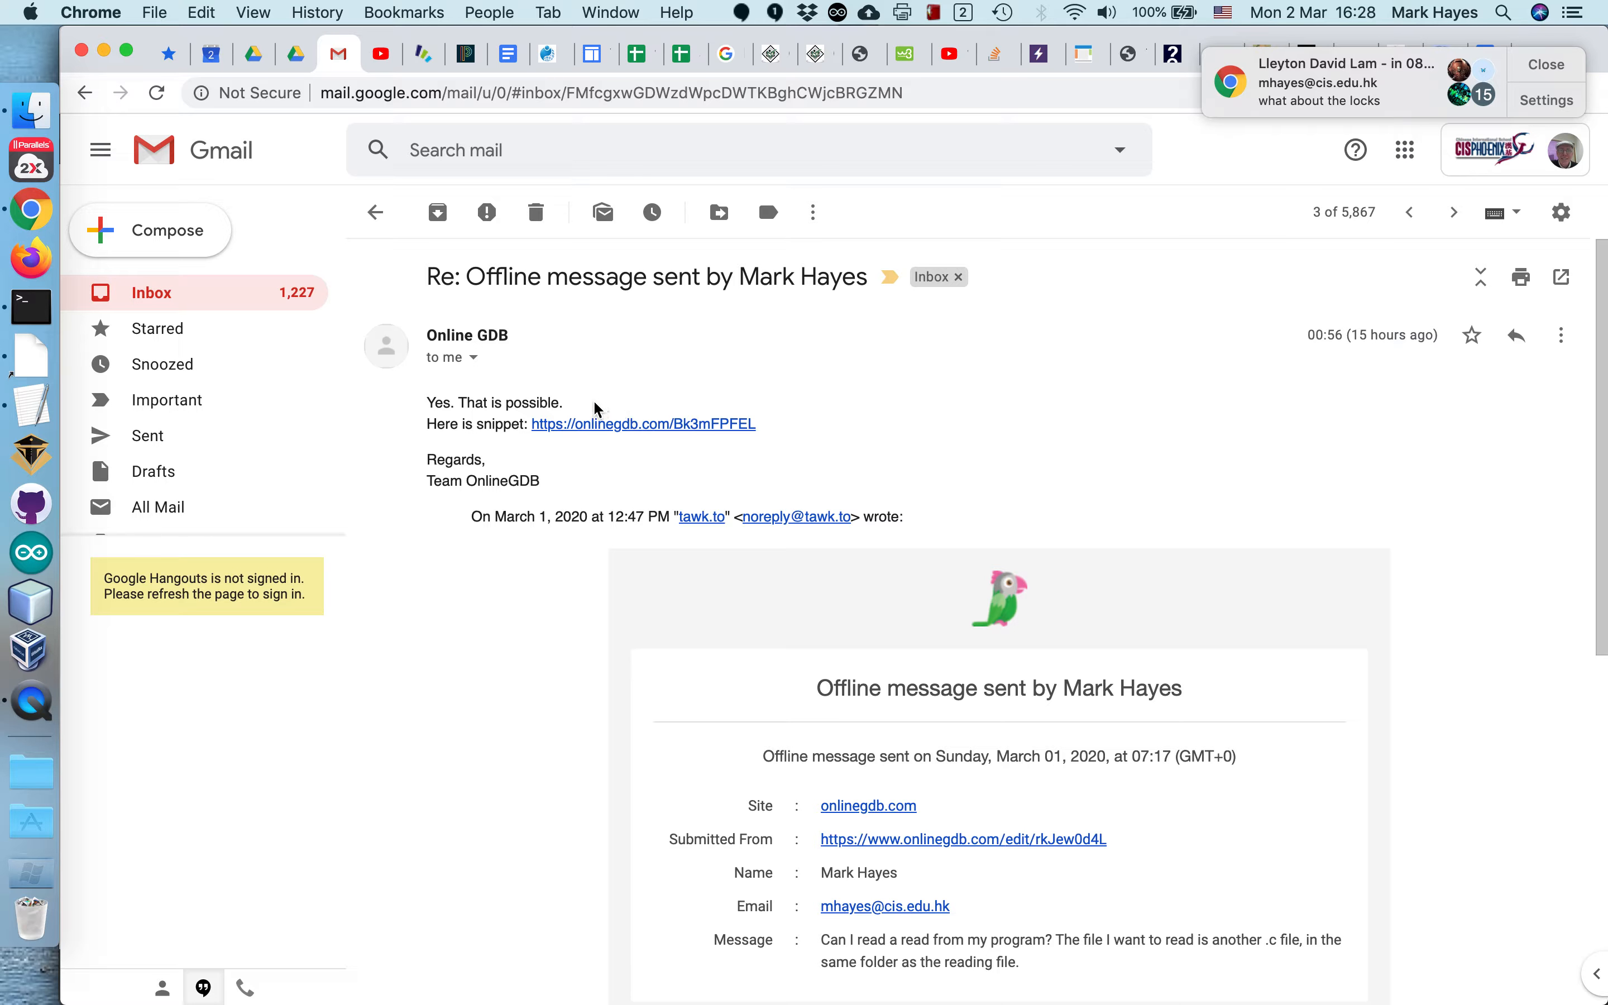
{"action": "mouse_move", "coordinate": [604, 393]}
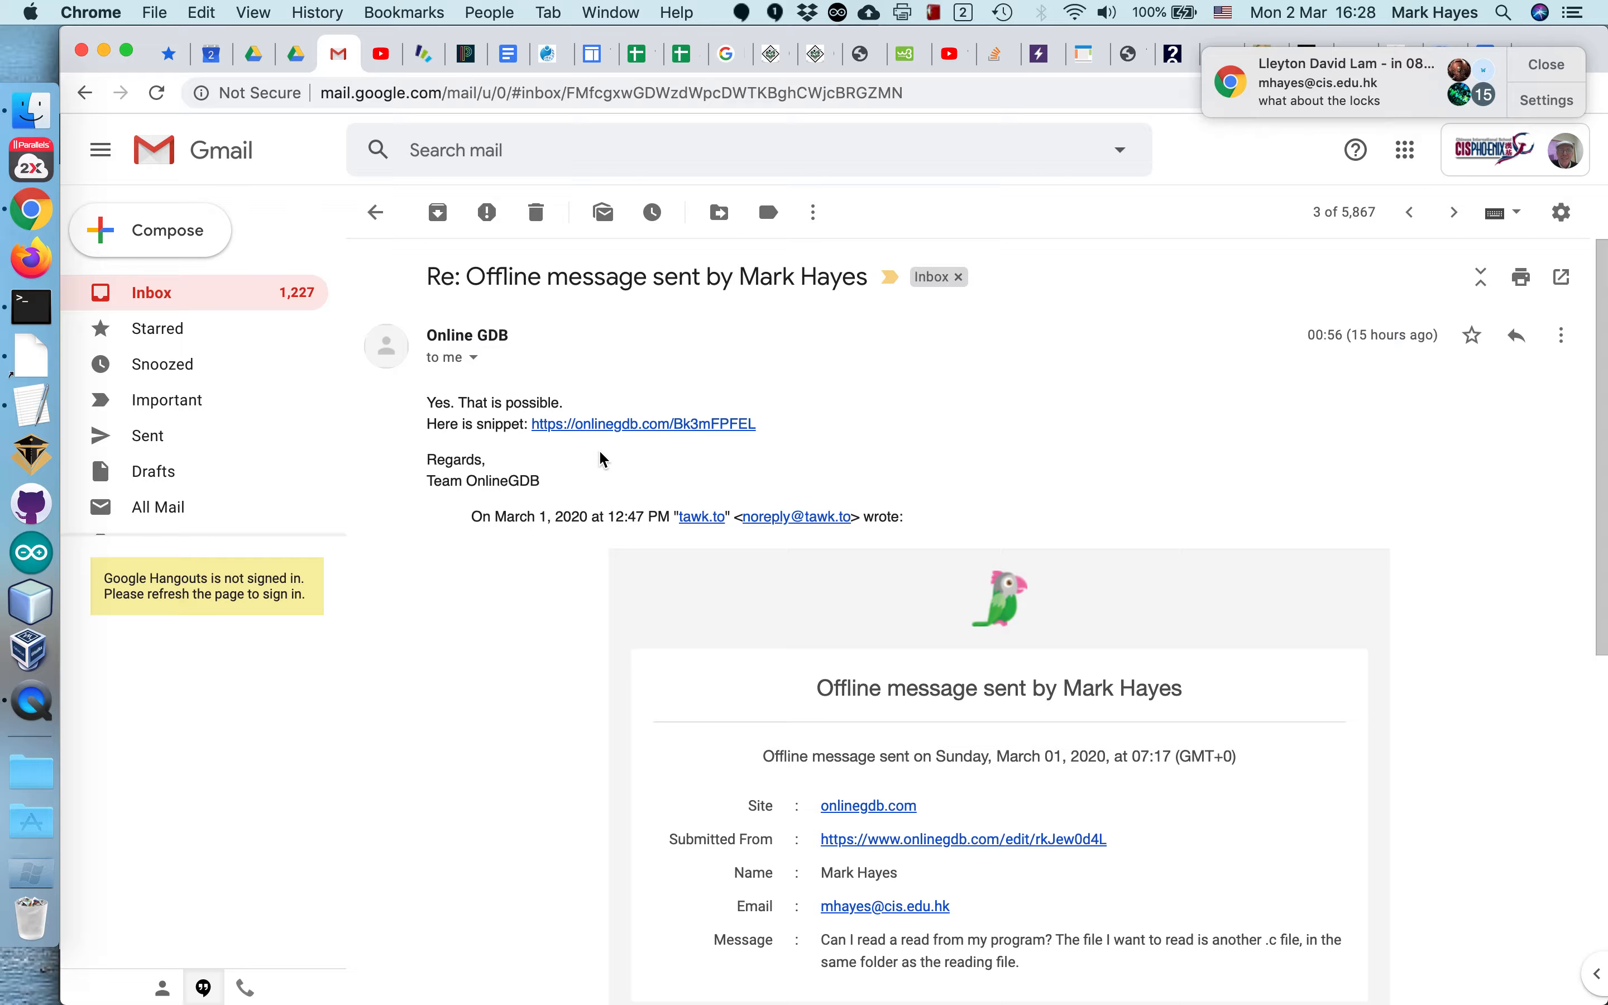
{"action": "mouse_move", "coordinate": [1337, 217]}
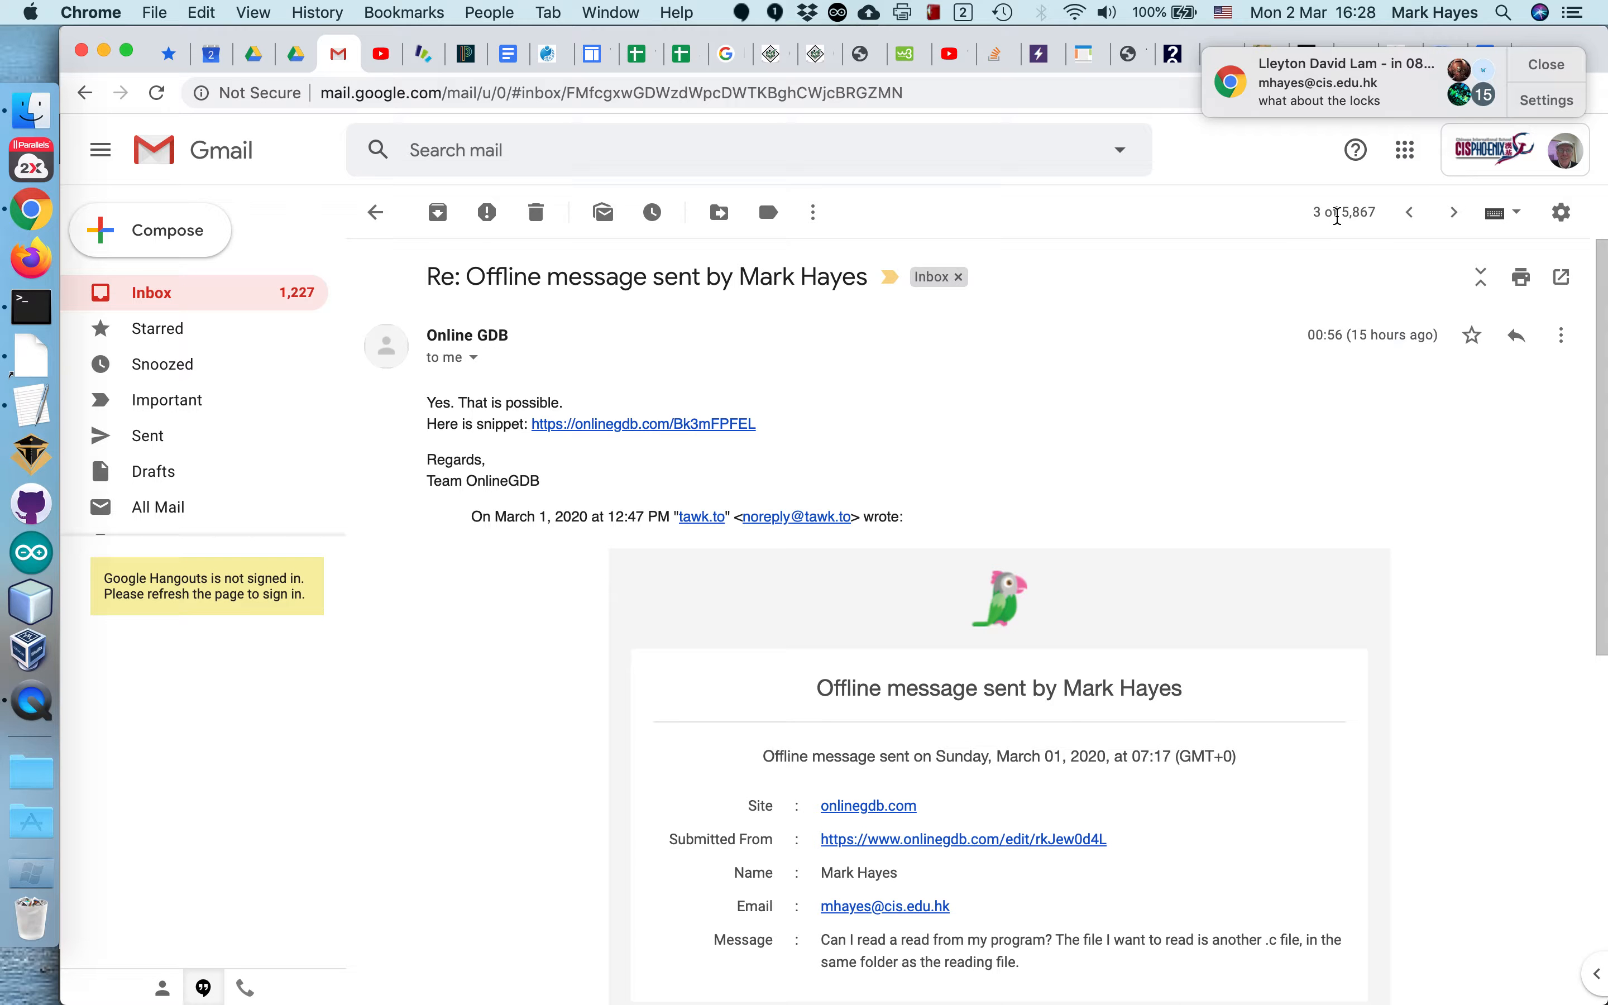
{"action": "left_click", "coordinate": [1545, 65]}
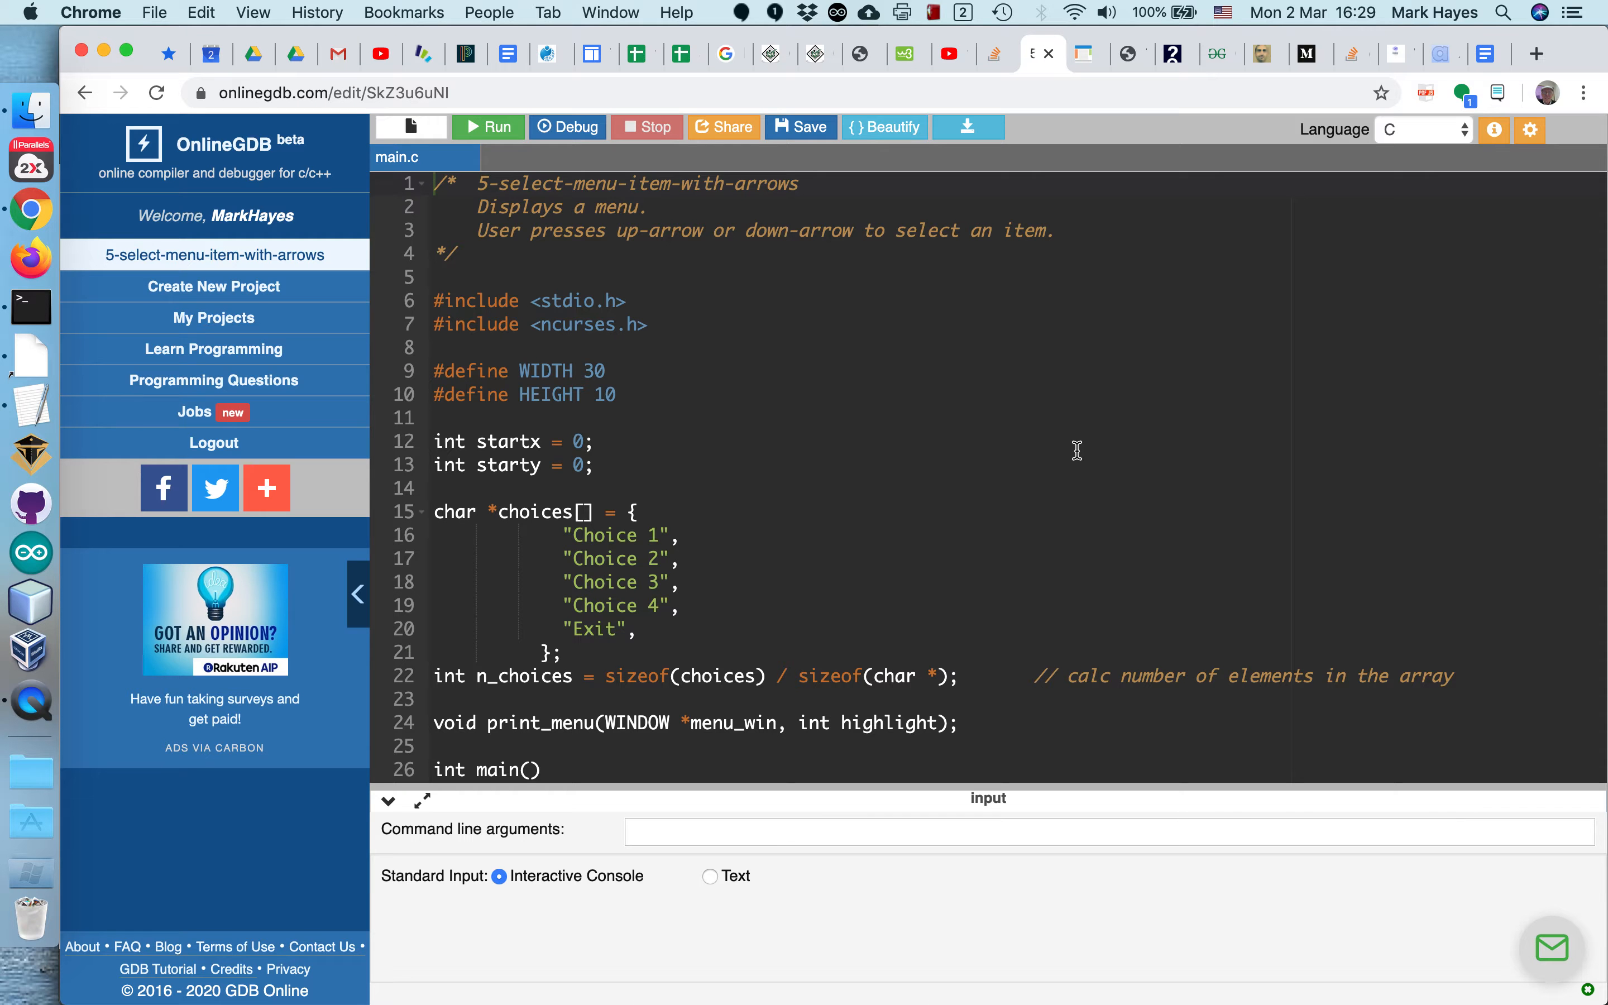
{"action": "mouse_move", "coordinate": [371, 350]}
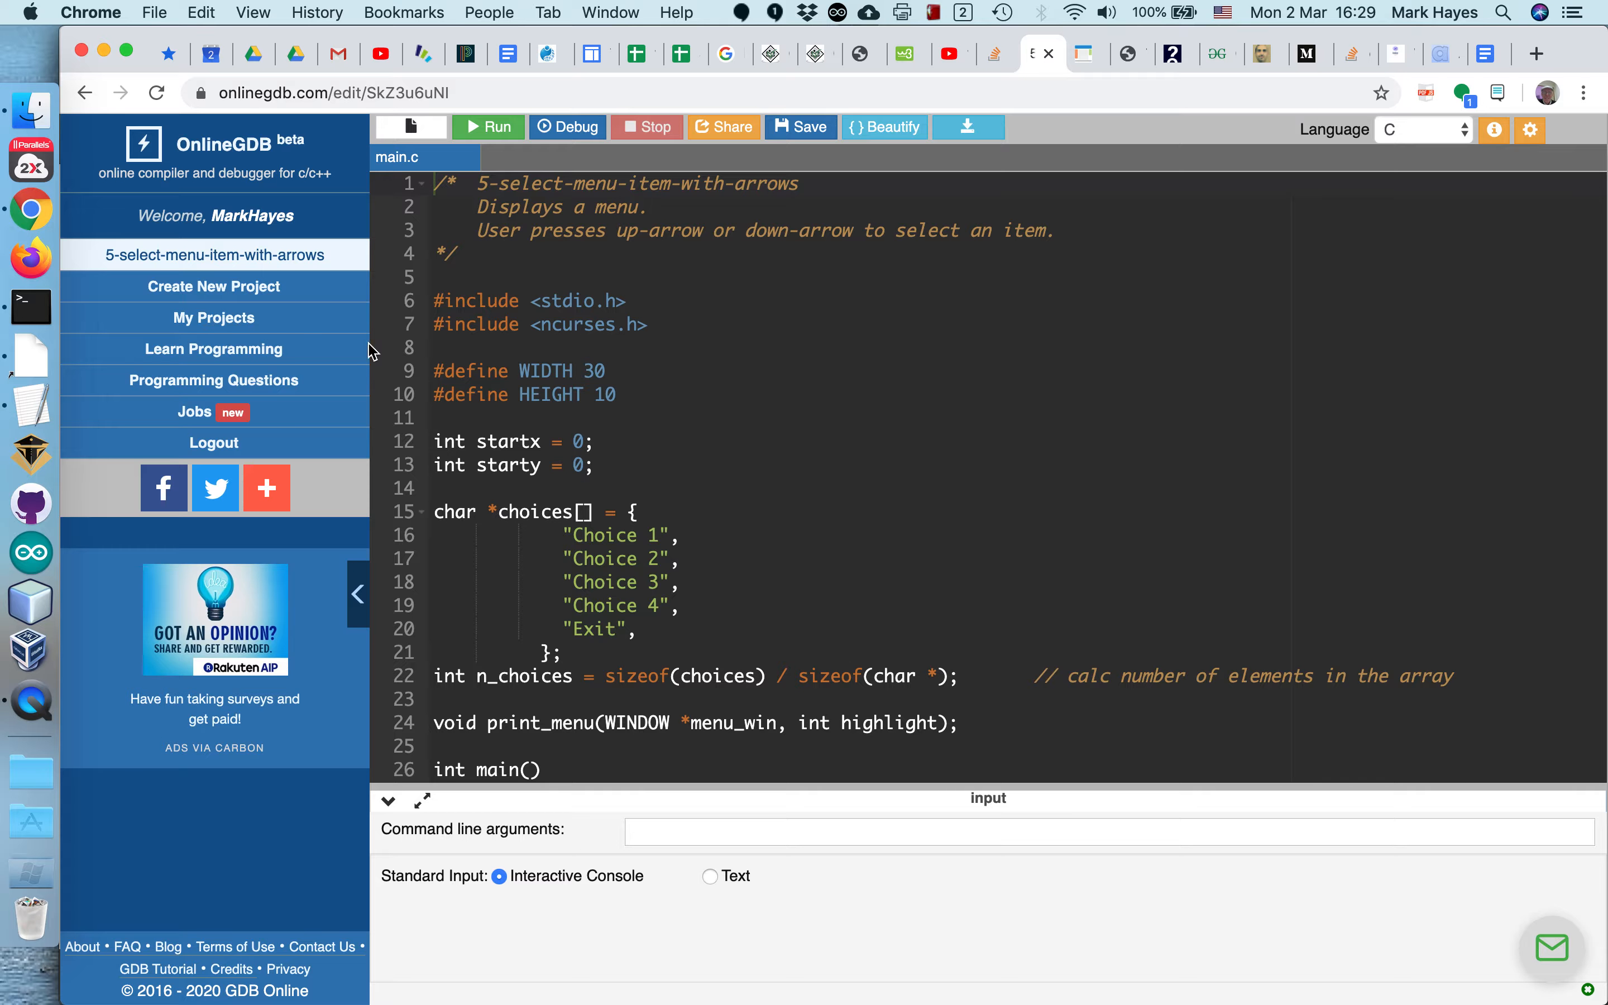
Step: From My Projects, enter the NCURSES folder and load 6-read-file-display-contents
{"action": "left_click", "coordinate": [213, 283]}
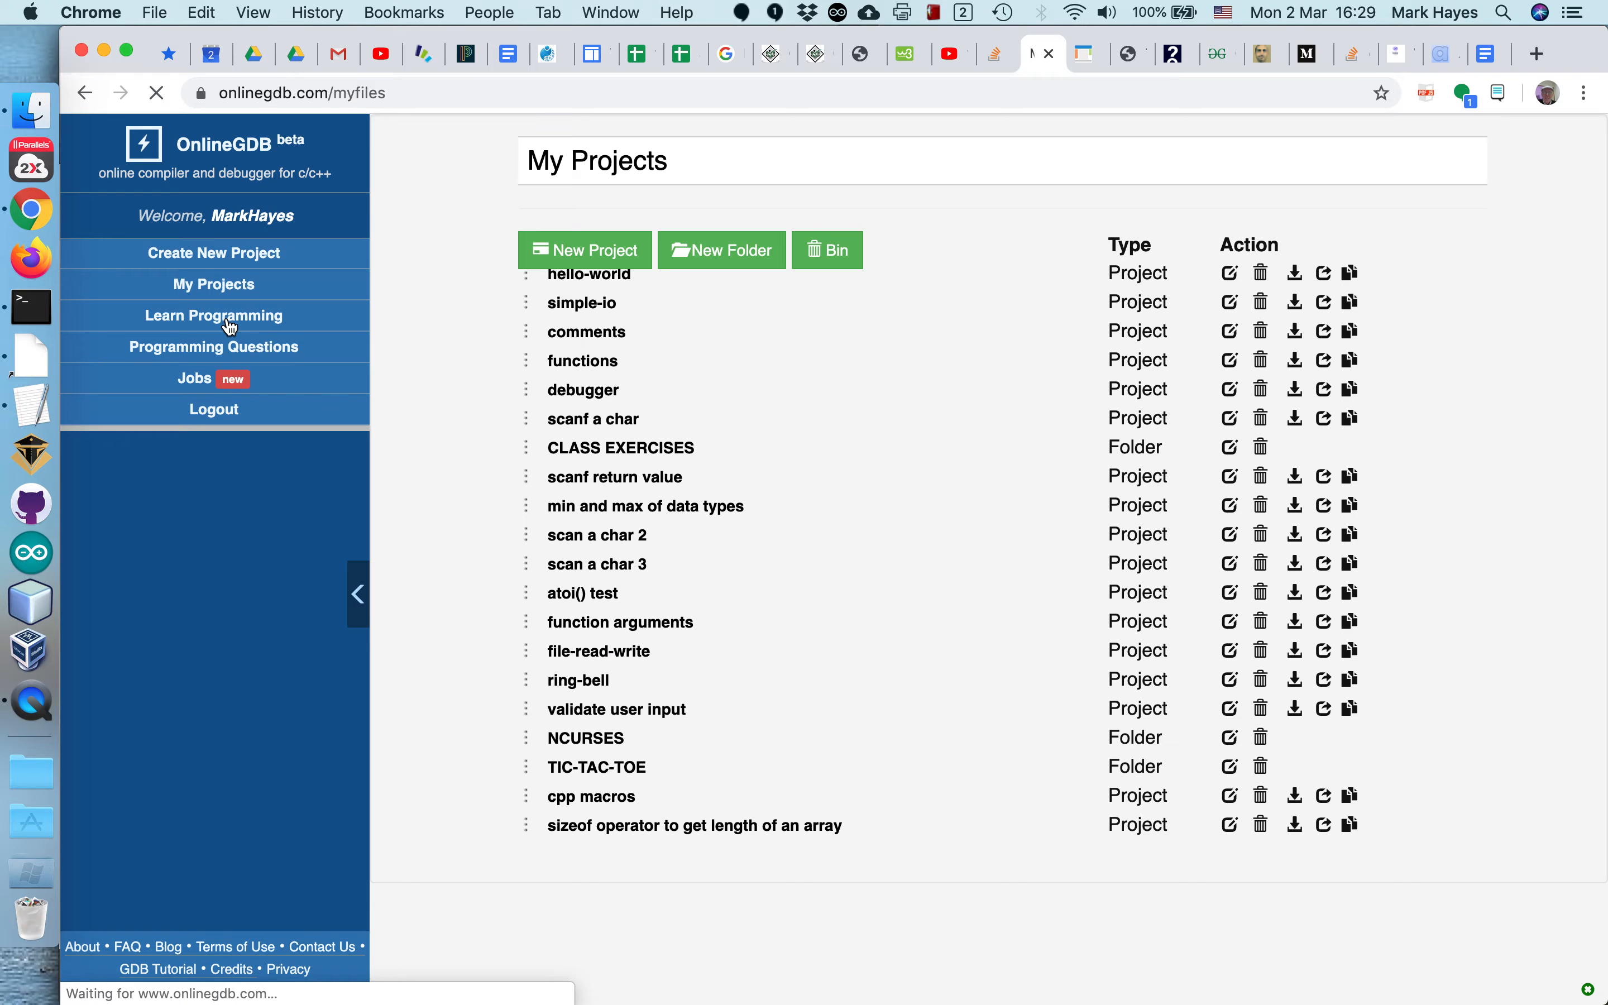
{"action": "scroll", "scroll_direction": "down", "scroll_amount": 3}
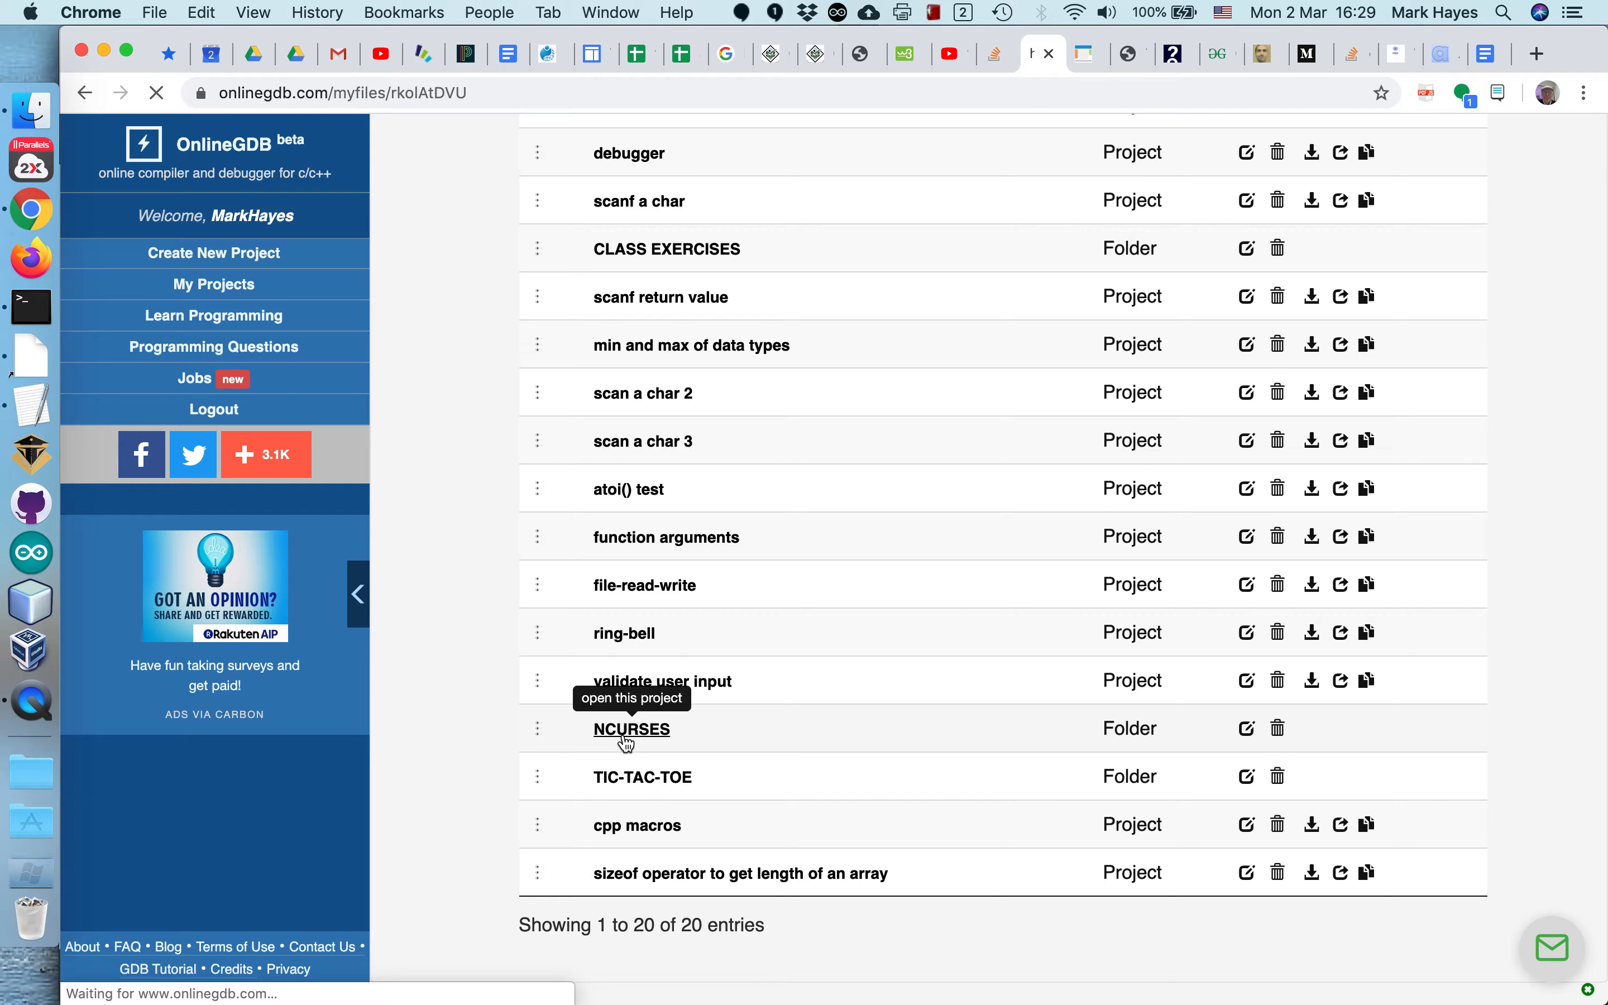
{"action": "left_click", "coordinate": [631, 729]}
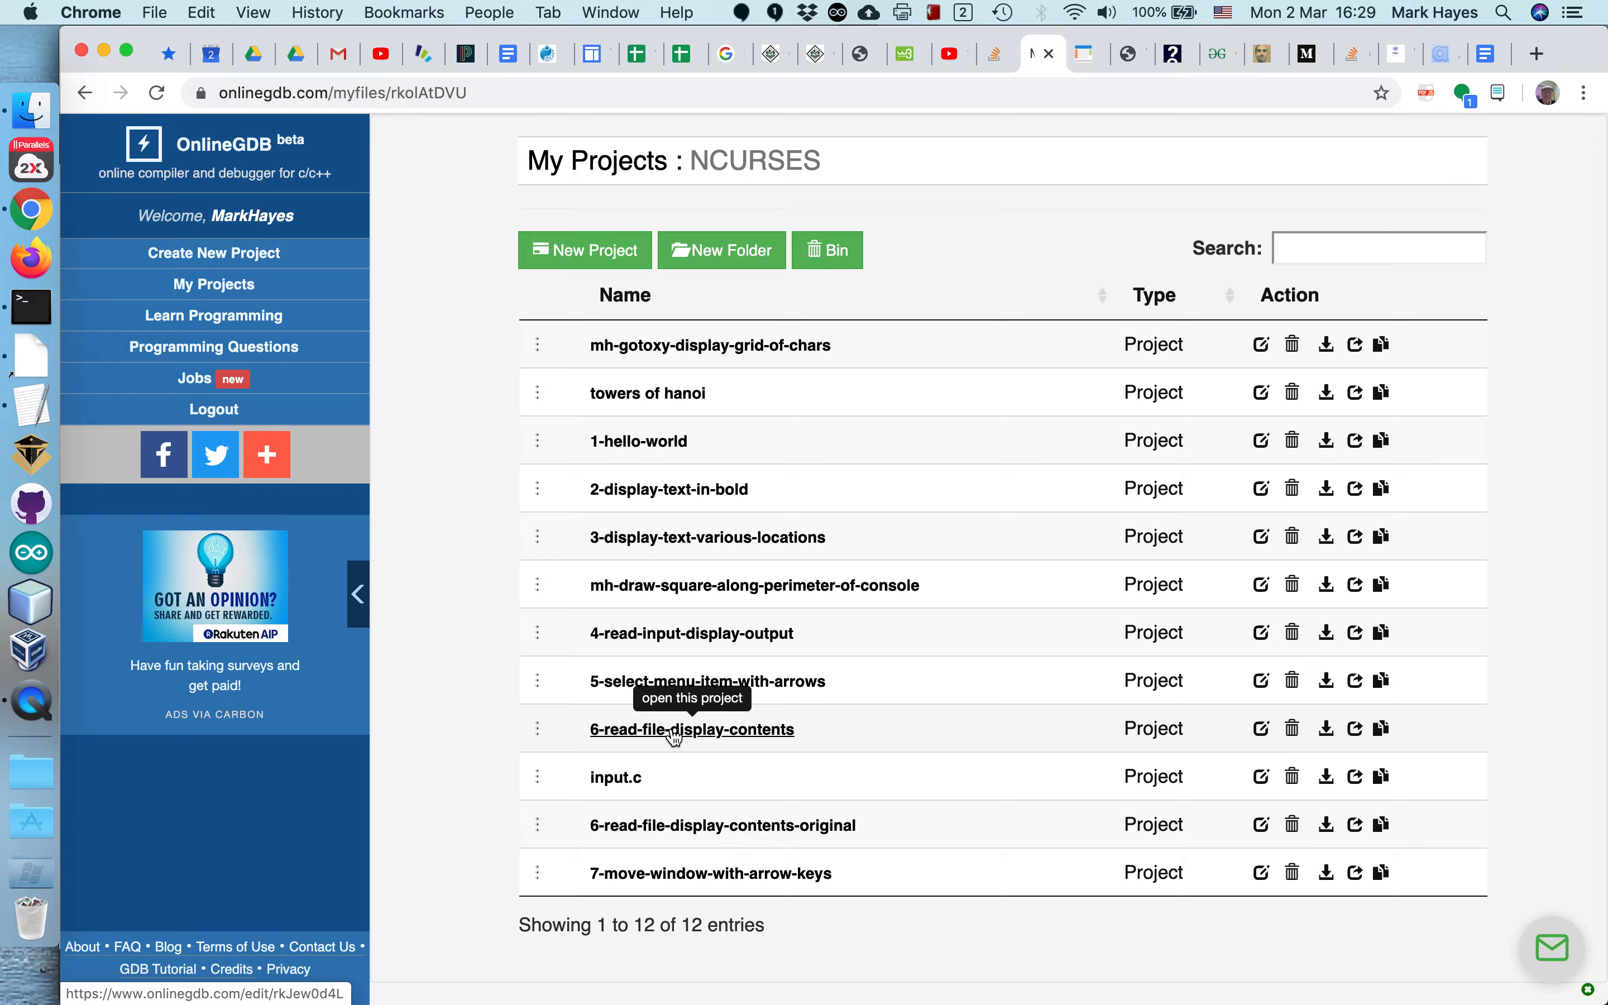
{"action": "left_click", "coordinate": [692, 730]}
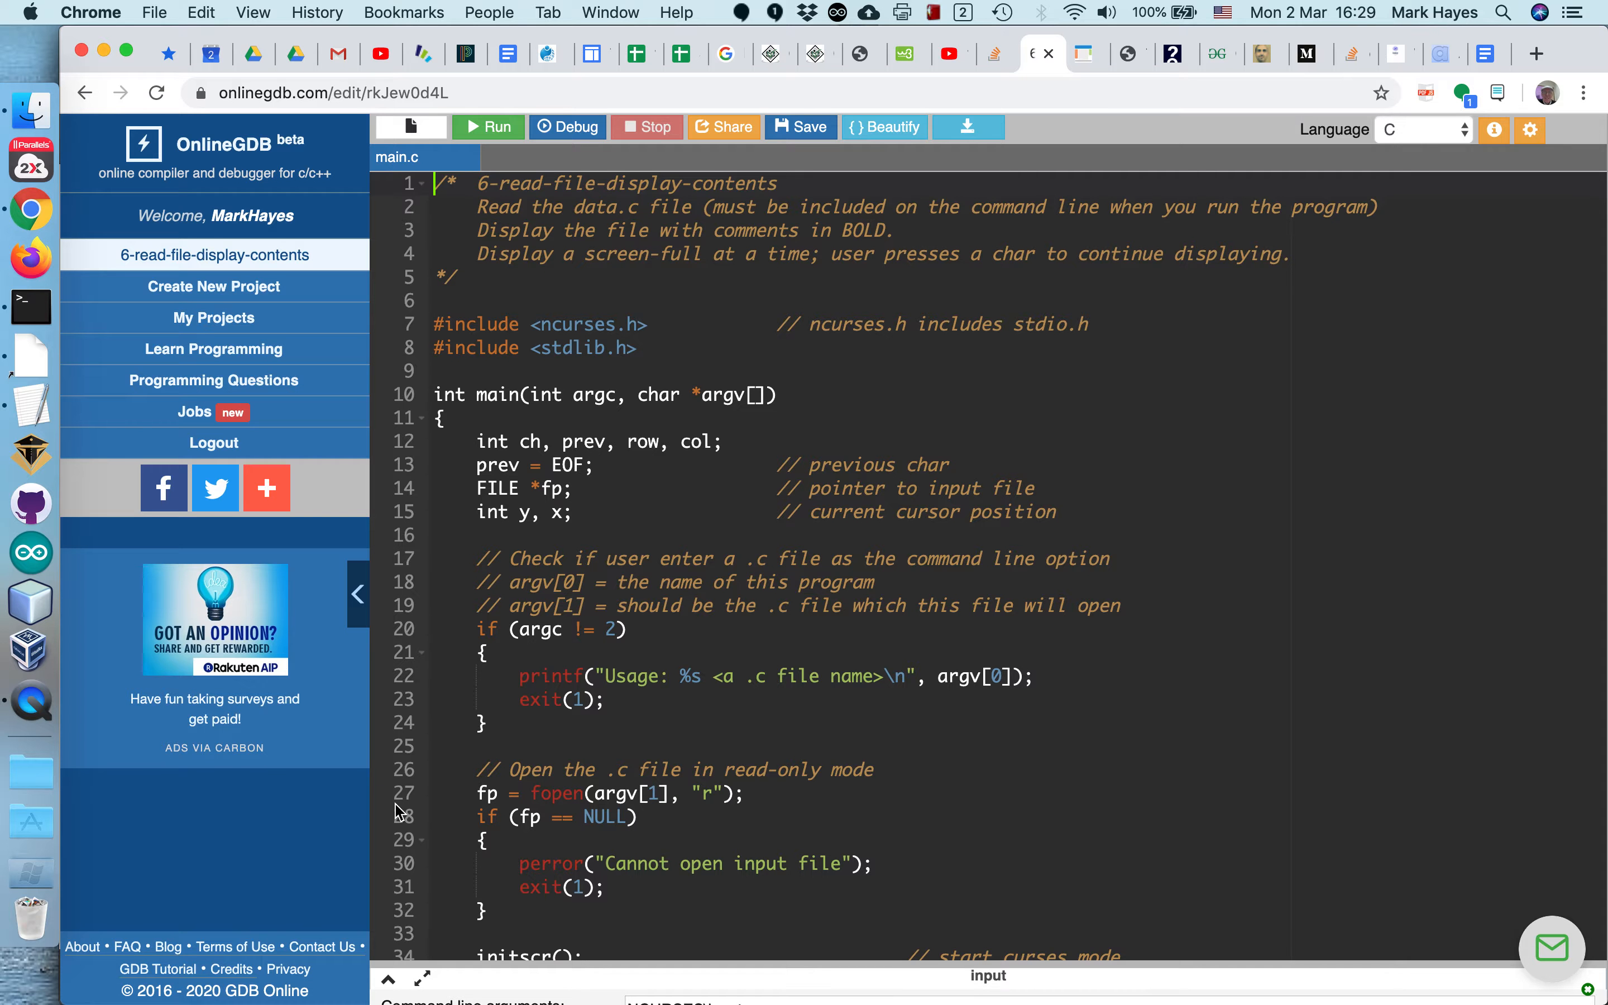
{"action": "left_click", "coordinate": [382, 793]}
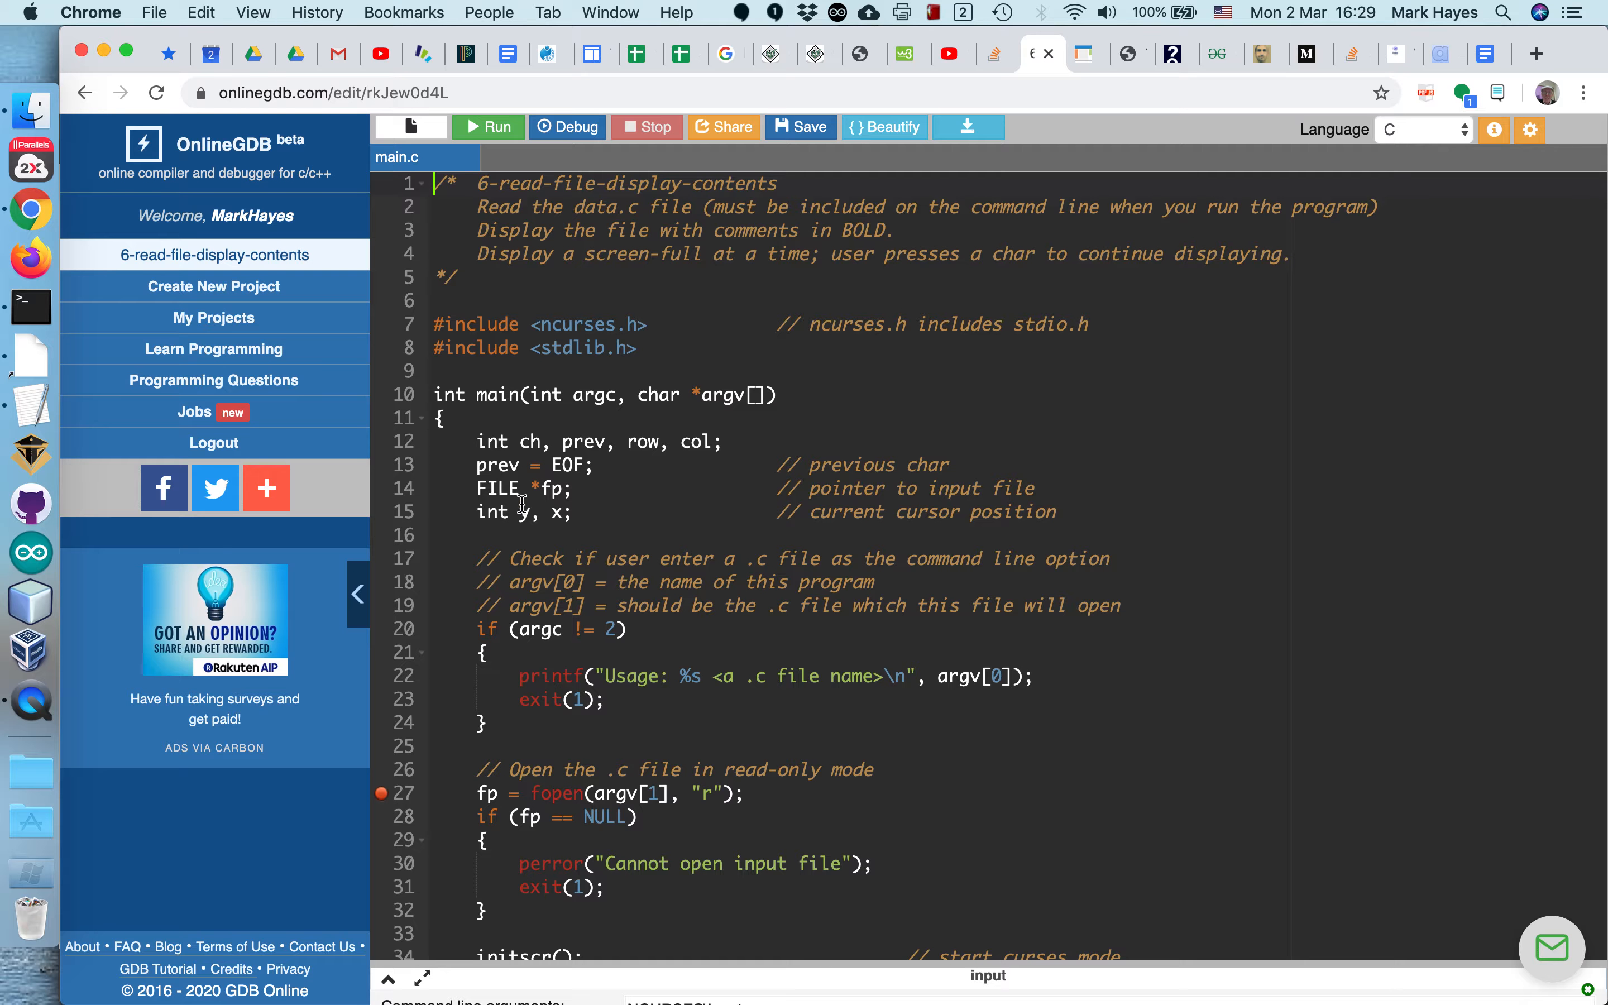
{"action": "mouse_move", "coordinate": [384, 785]}
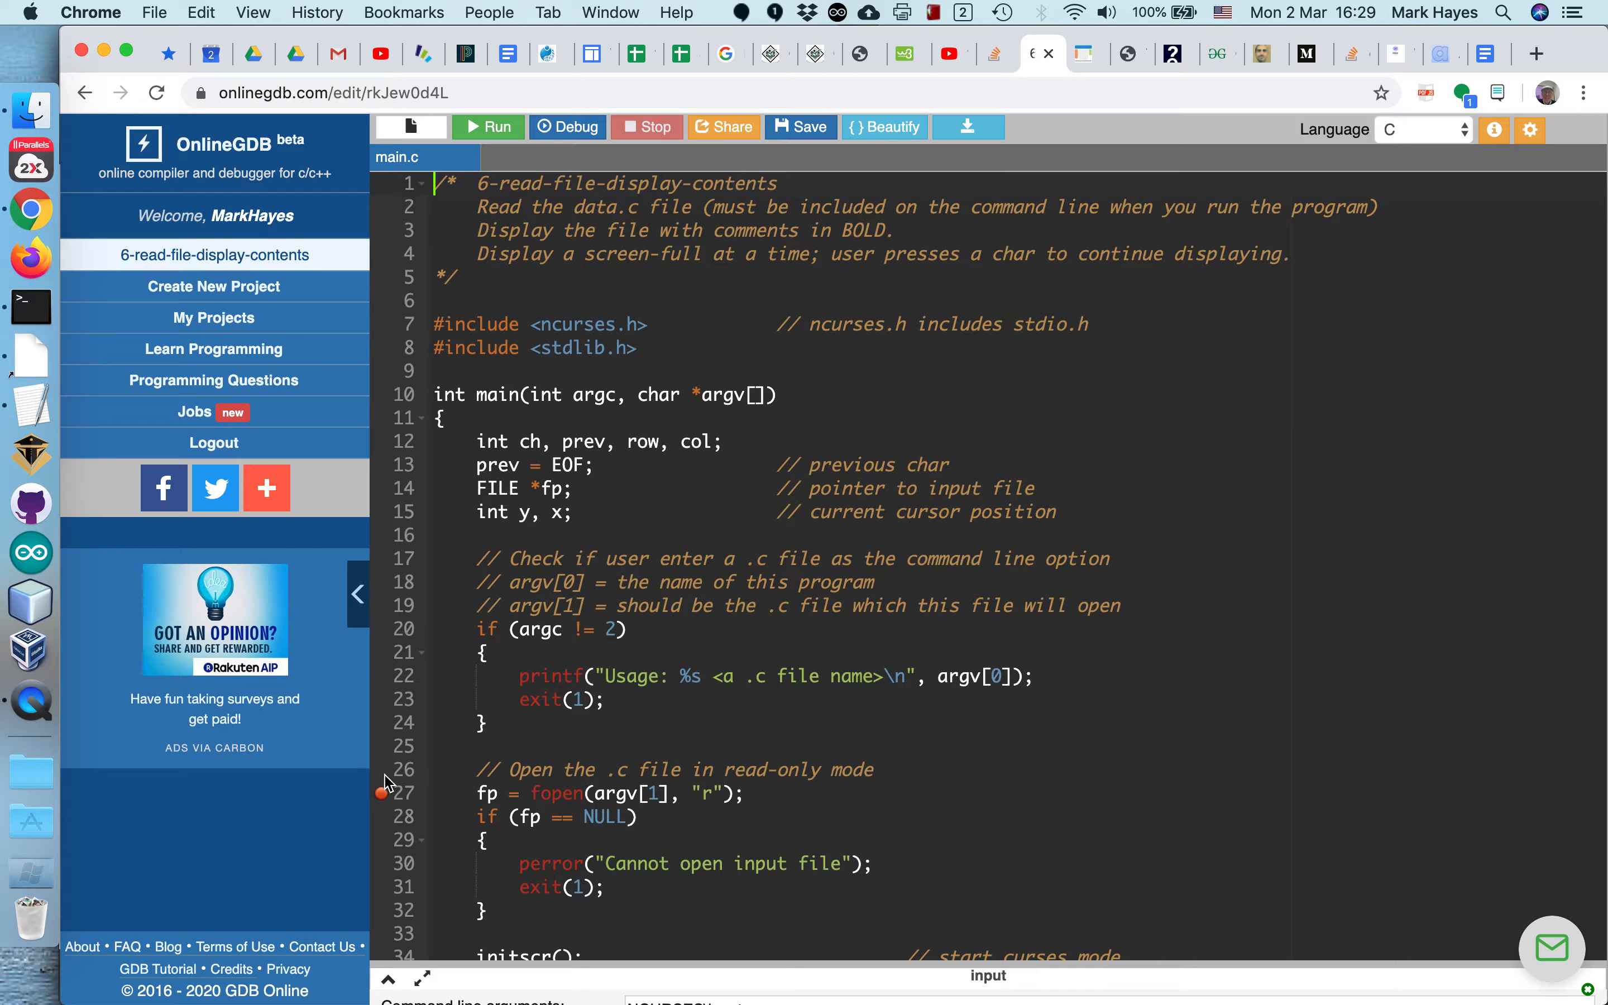
{"action": "mouse_move", "coordinate": [475, 601]}
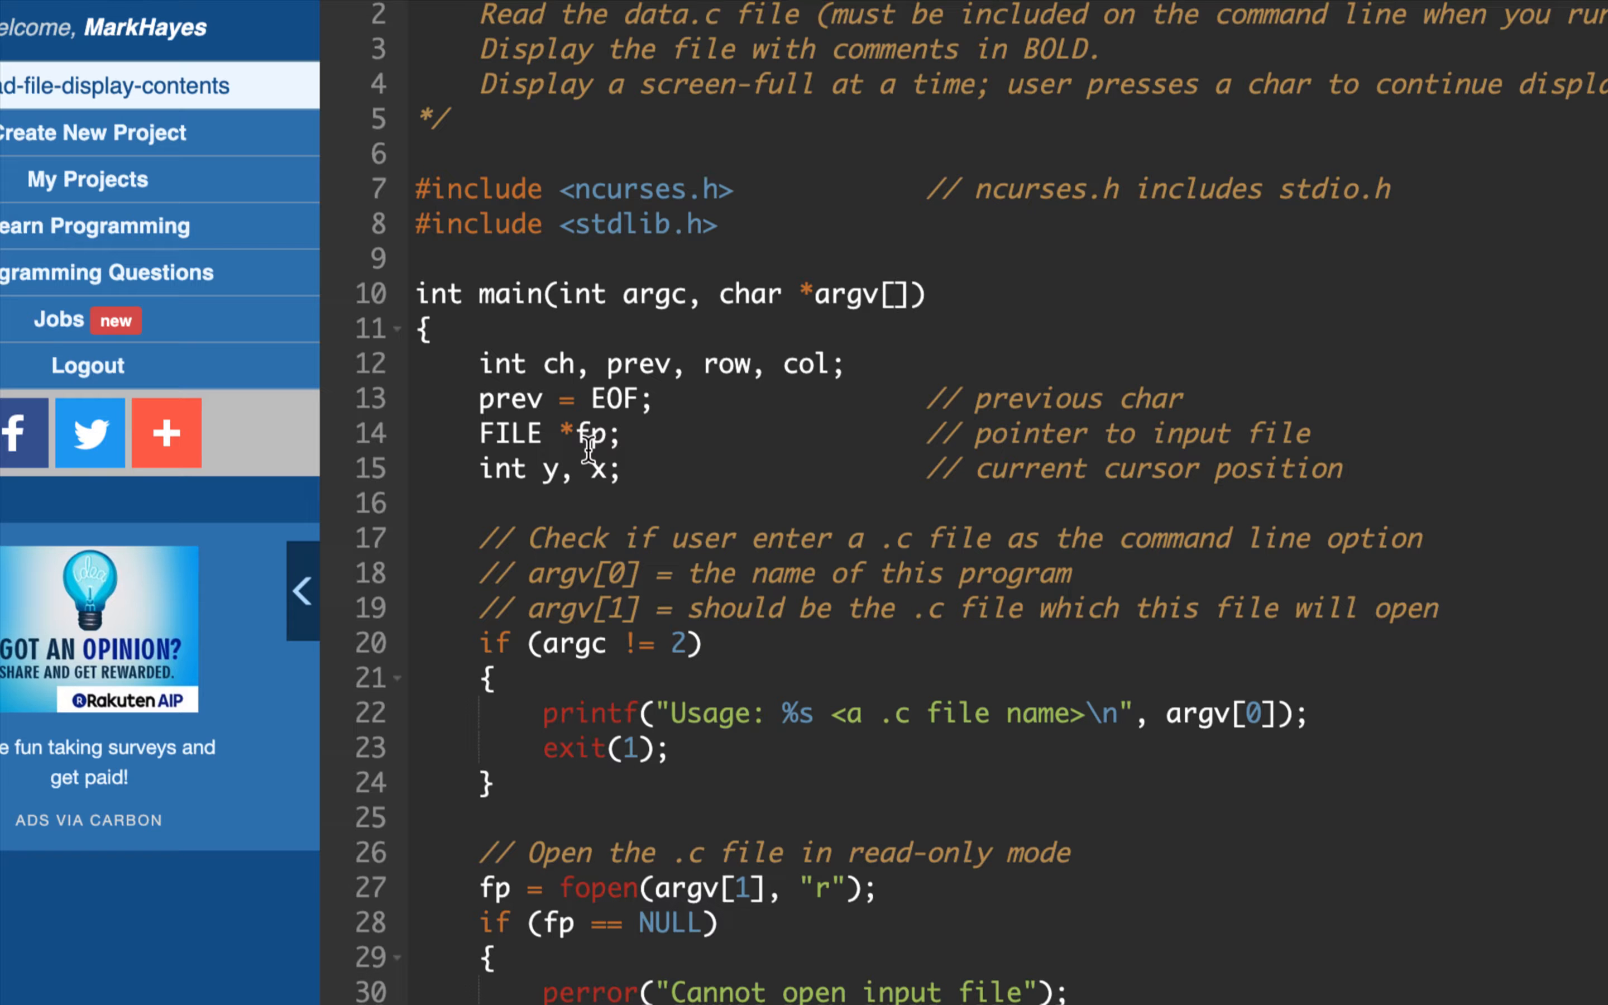
{"action": "mouse_move", "coordinate": [490, 432]}
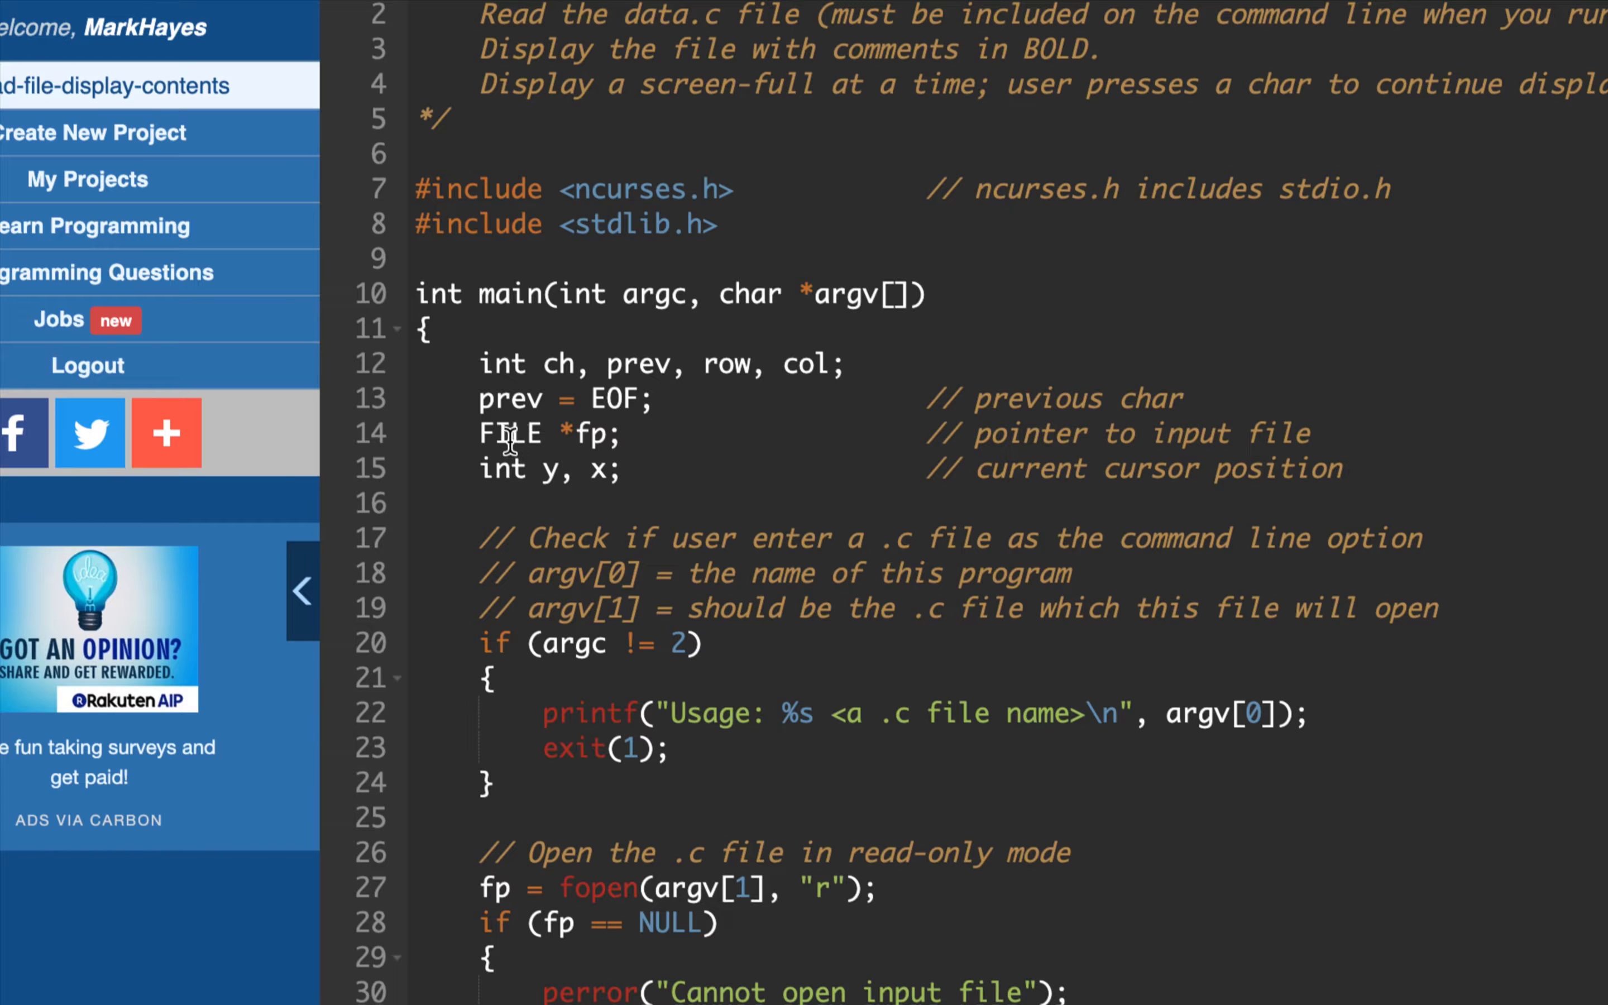
{"action": "mouse_move", "coordinate": [560, 433]}
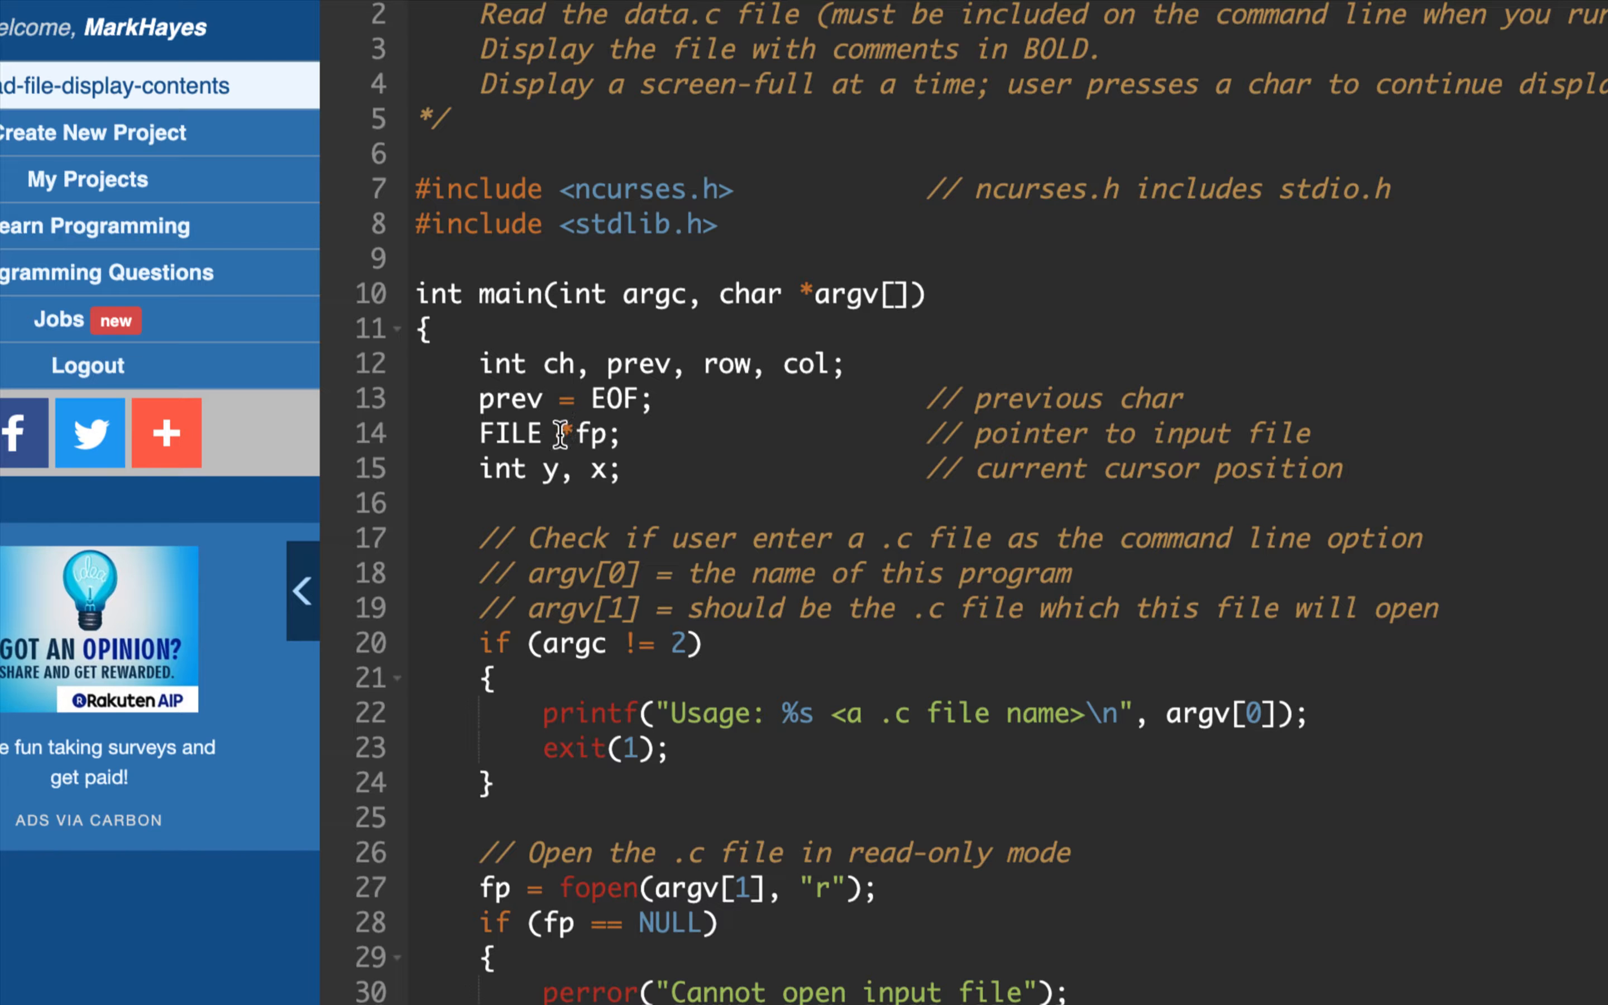
{"action": "mouse_move", "coordinate": [589, 445]}
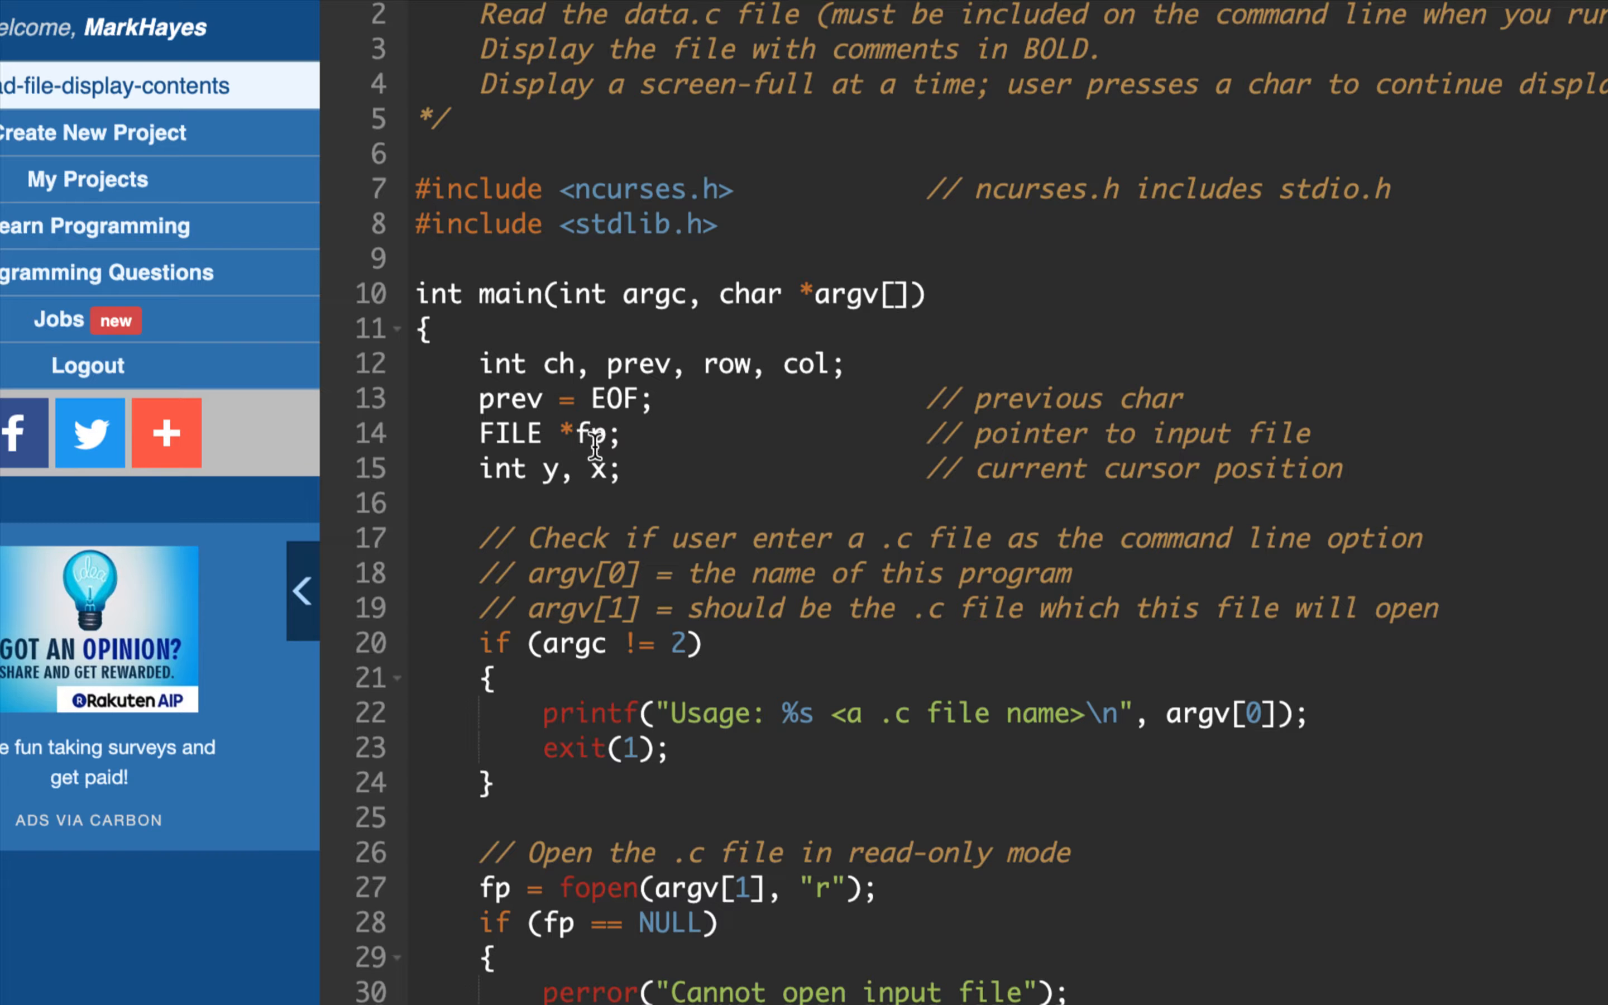
{"action": "mouse_move", "coordinate": [584, 441]}
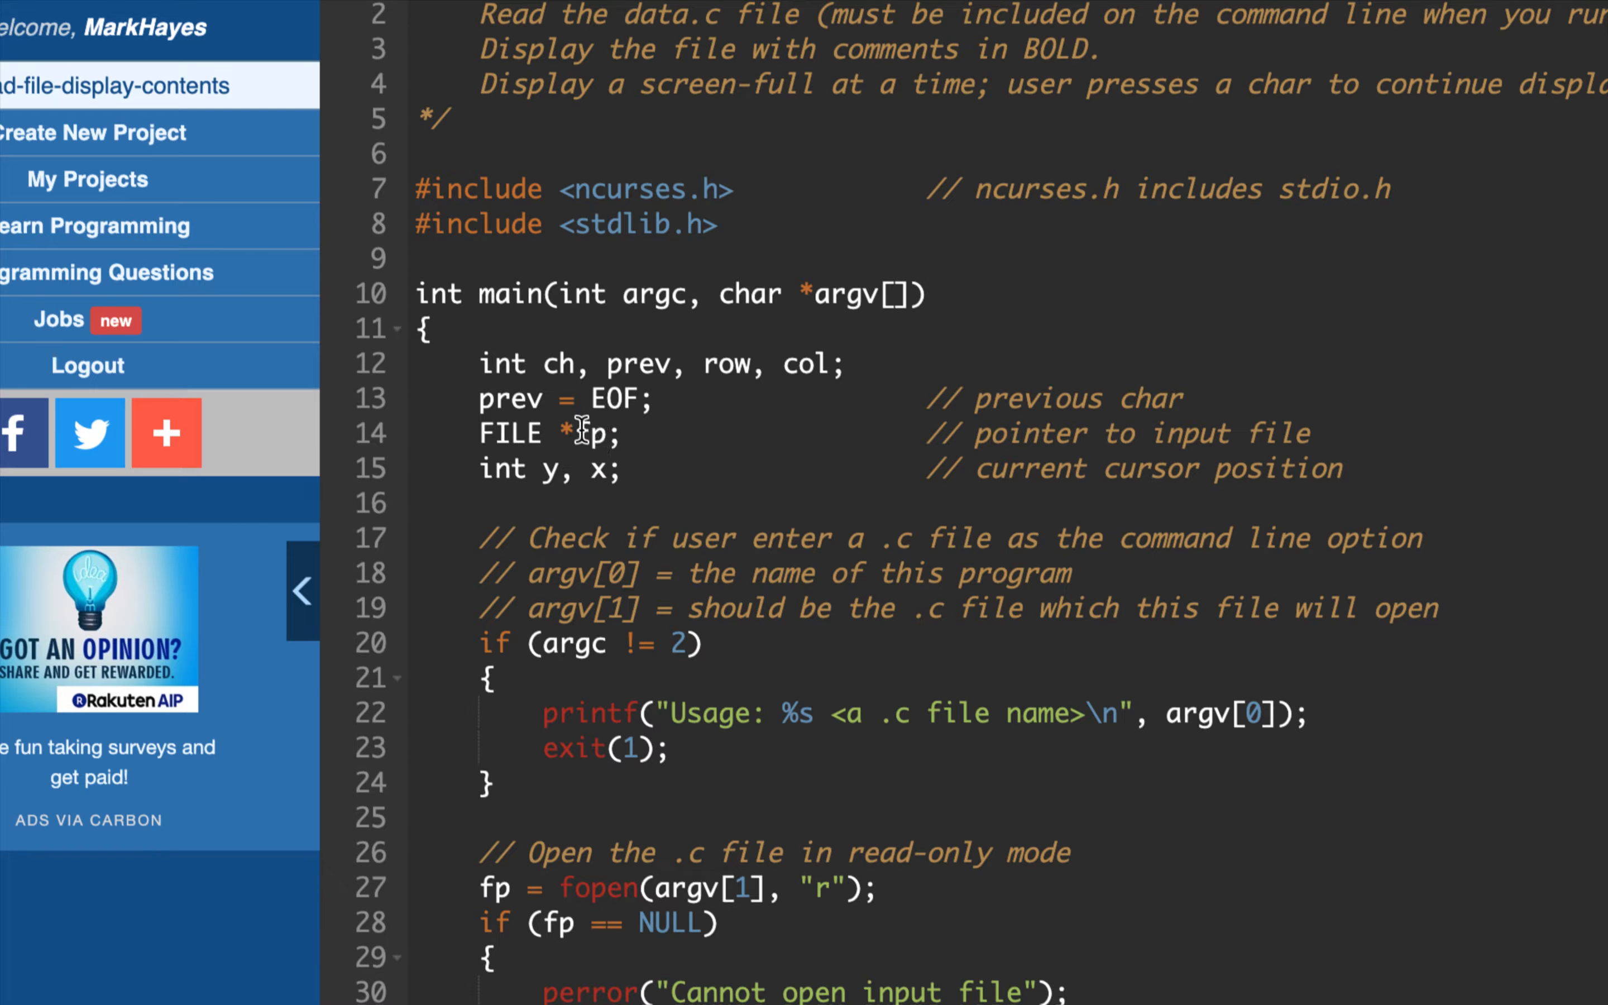
{"action": "mouse_move", "coordinate": [544, 430]}
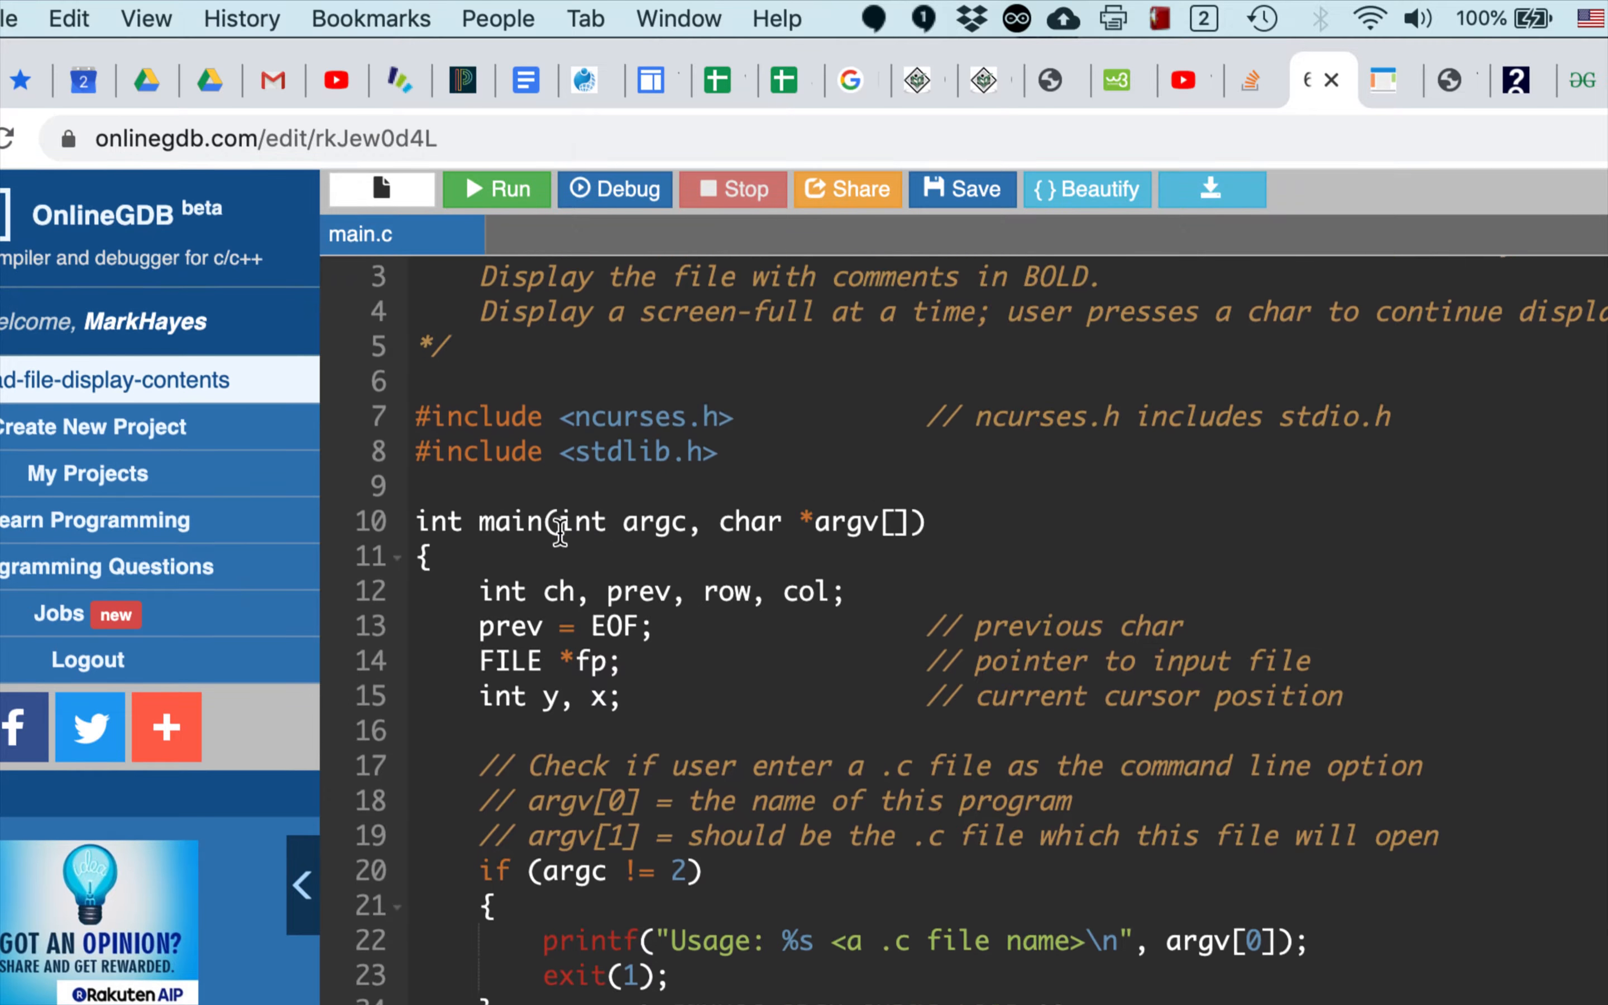
{"action": "scroll", "scroll_direction": "down", "scroll_amount": 3}
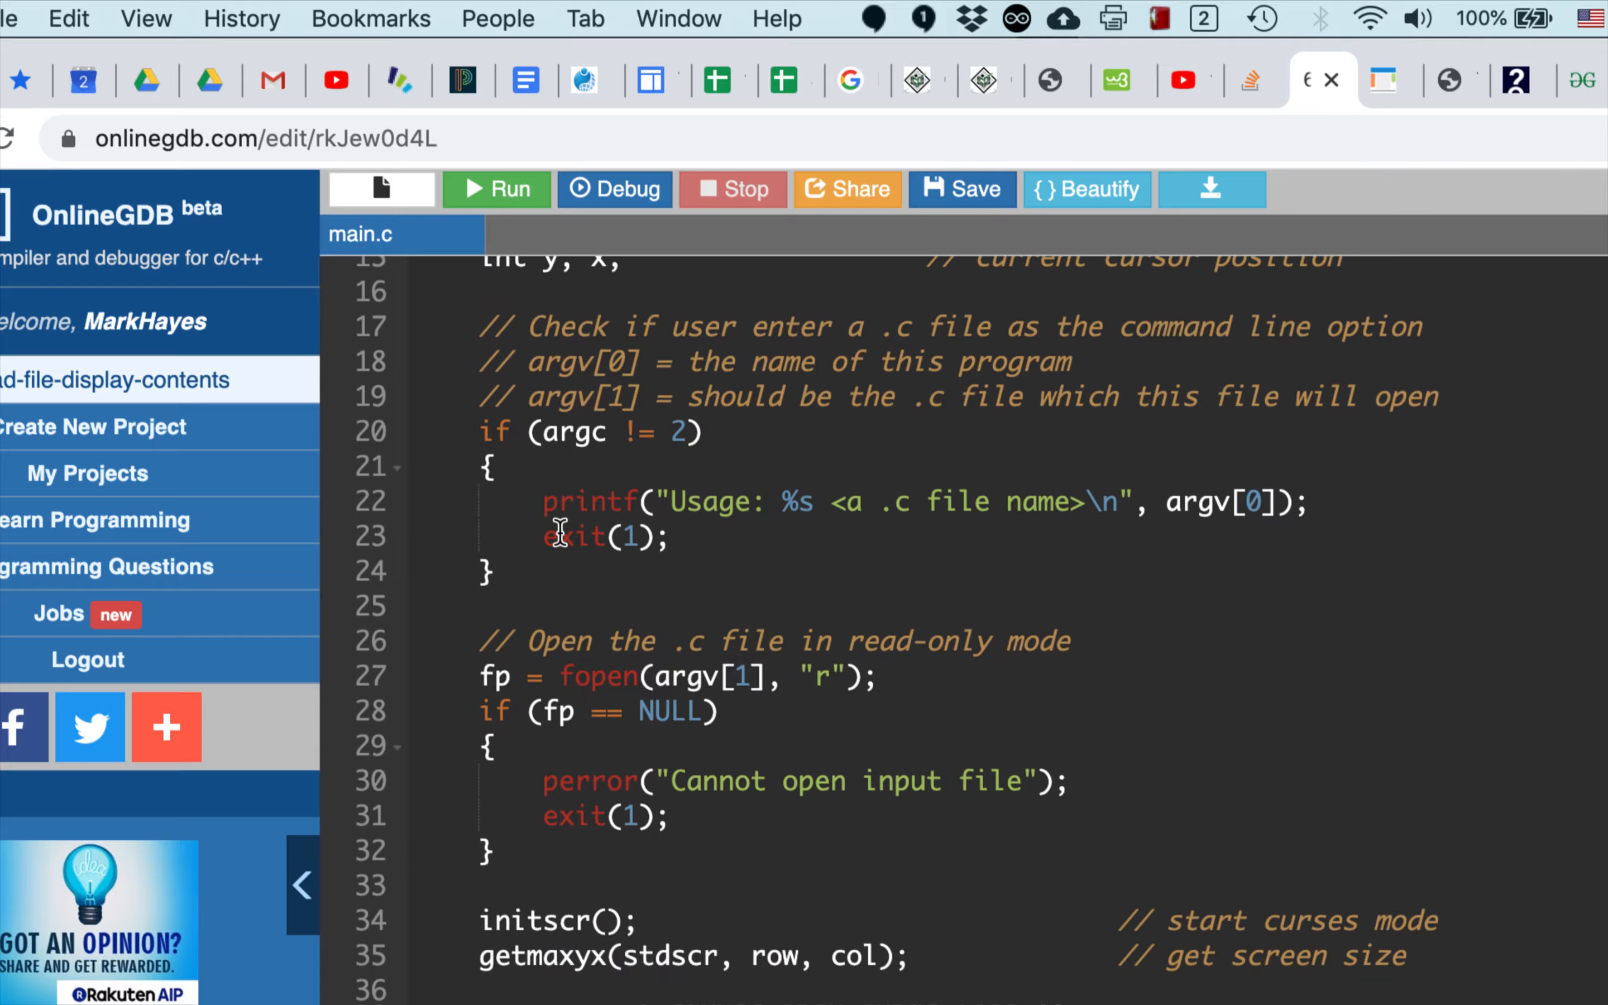
{"action": "mouse_move", "coordinate": [647, 509]}
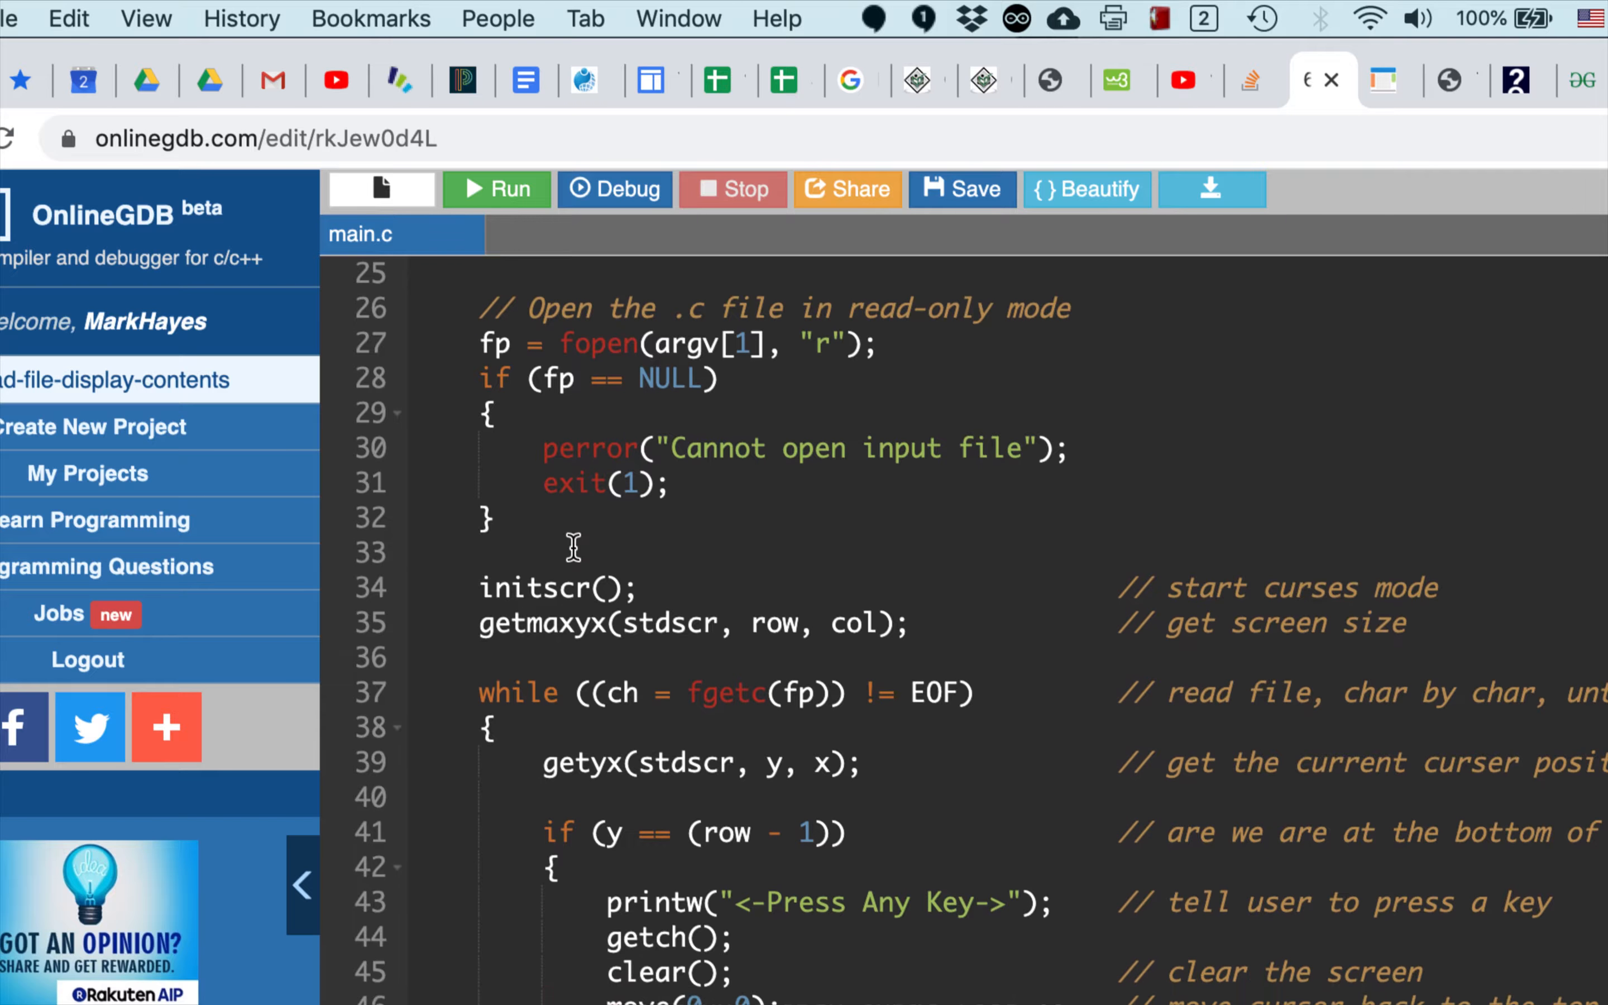
{"action": "mouse_move", "coordinate": [562, 378]}
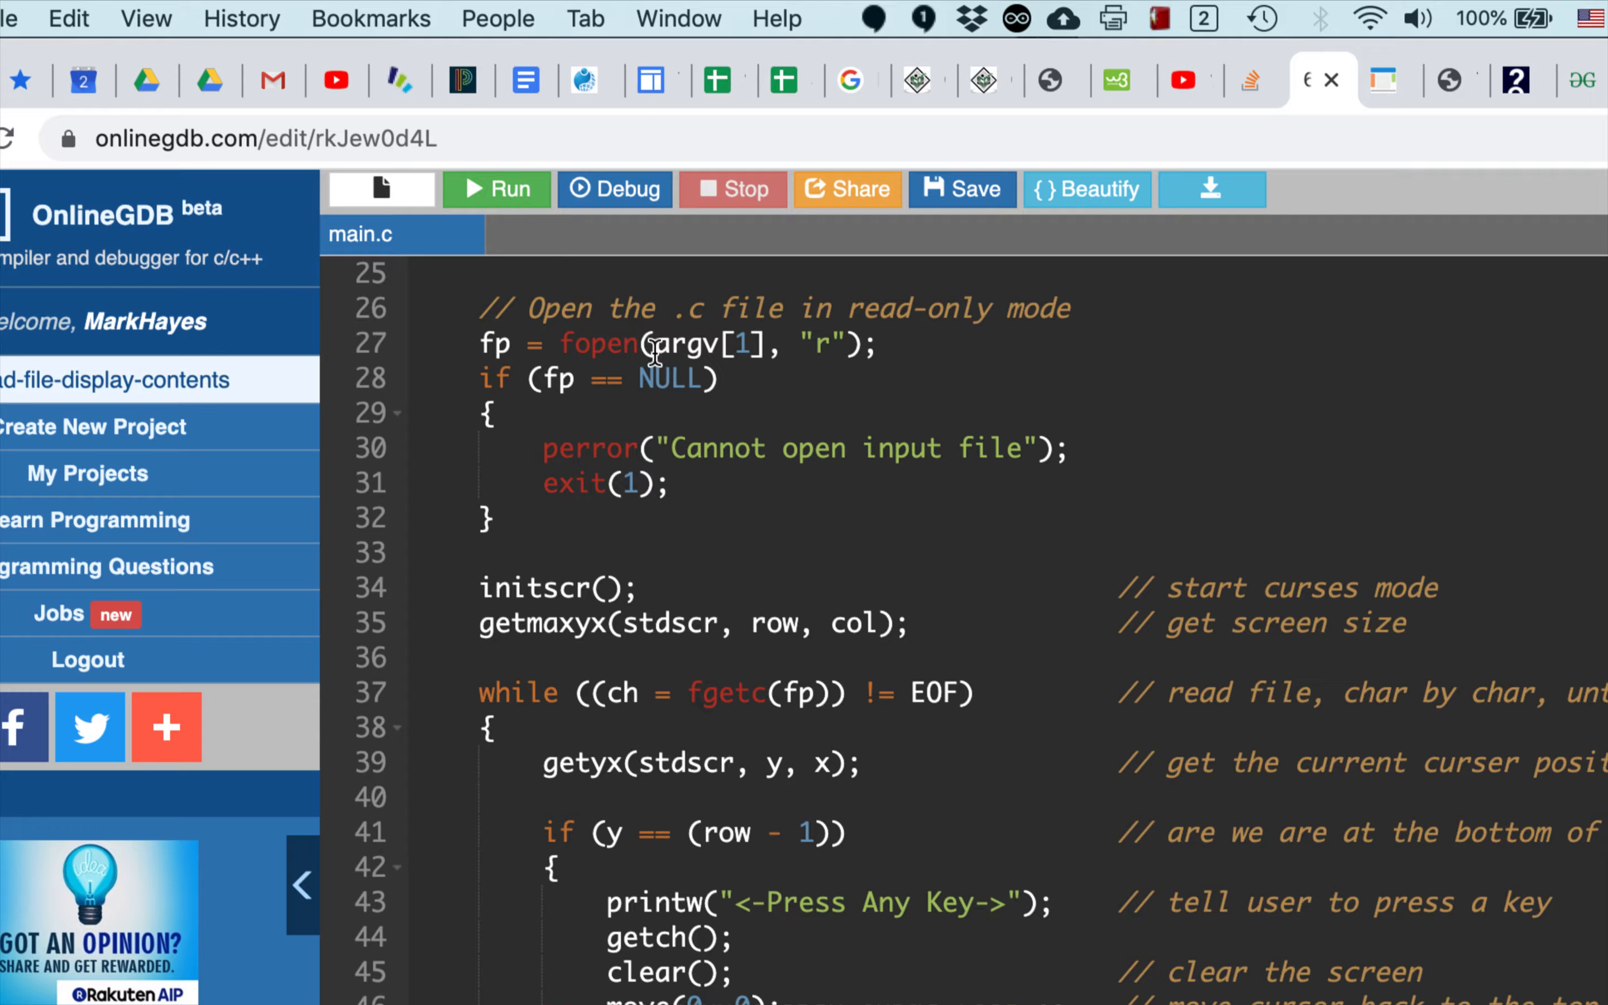
{"action": "mouse_move", "coordinate": [696, 349]}
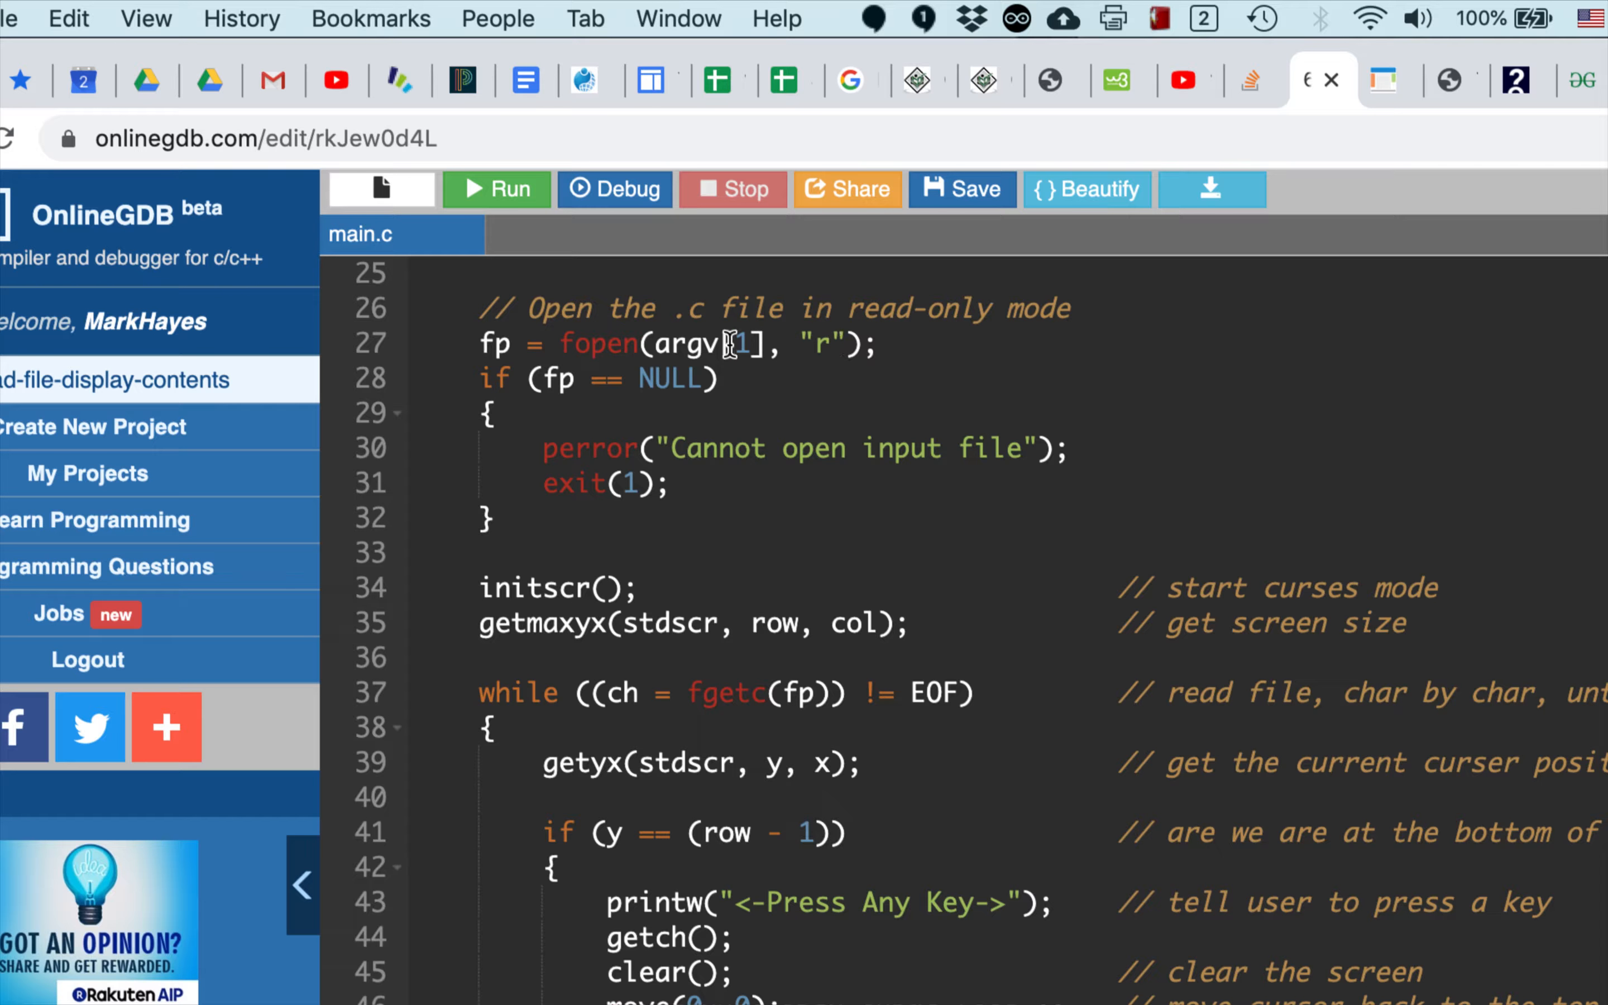
{"action": "mouse_move", "coordinate": [588, 343]}
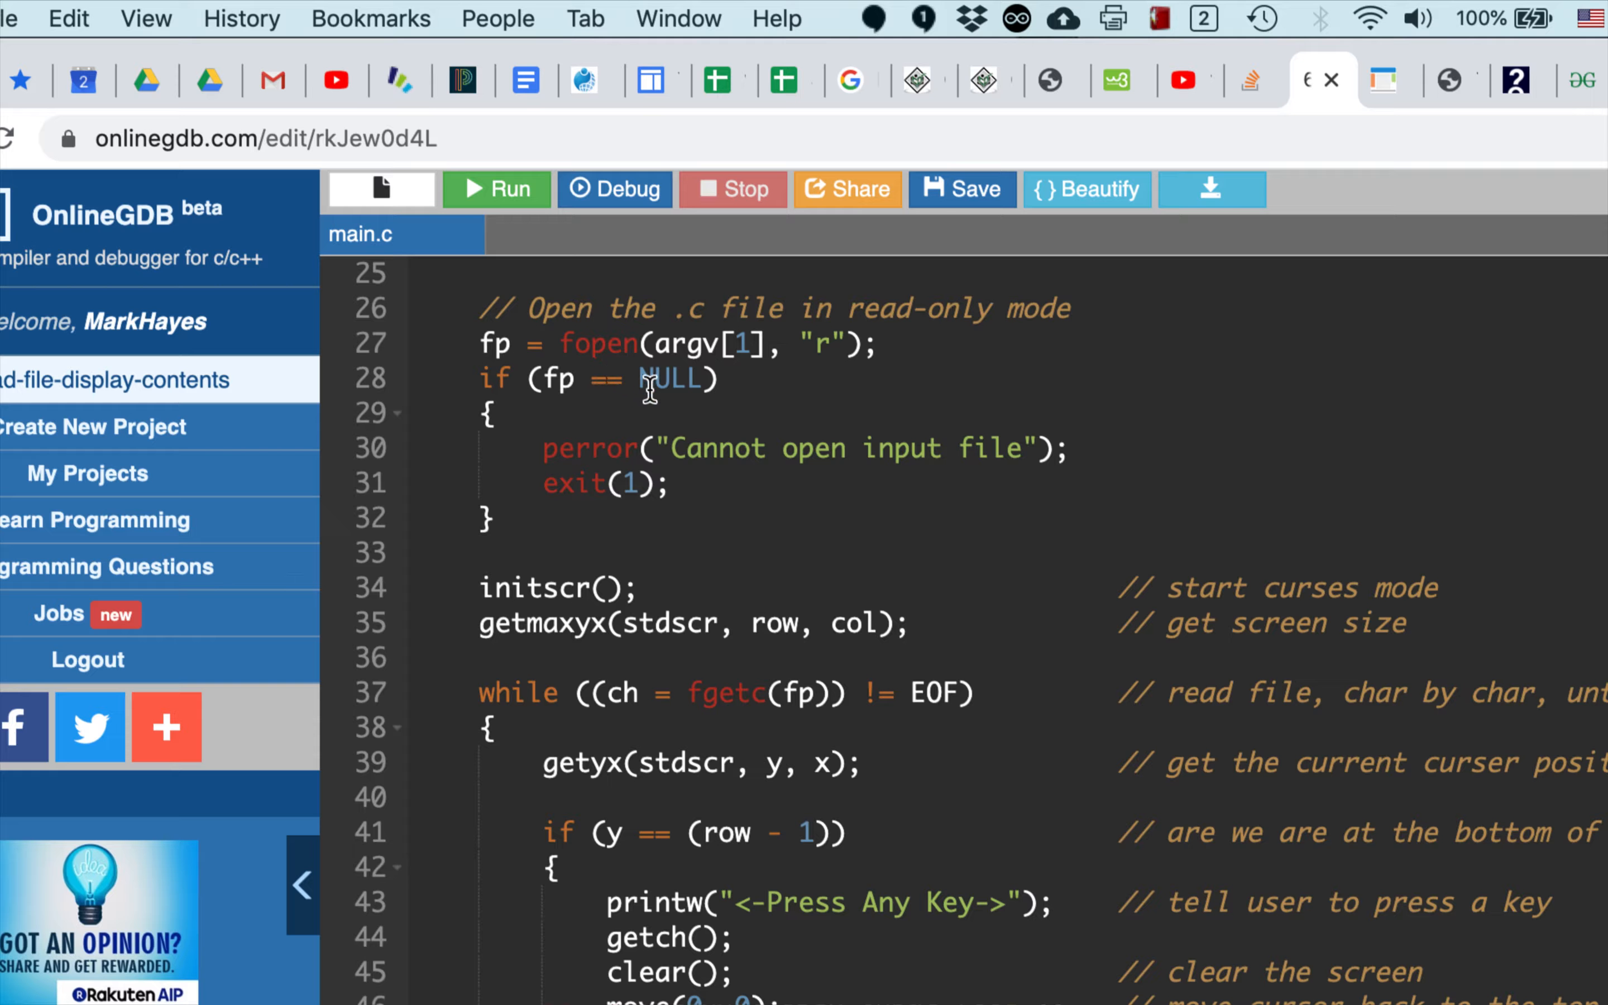
{"action": "mouse_move", "coordinate": [580, 484]}
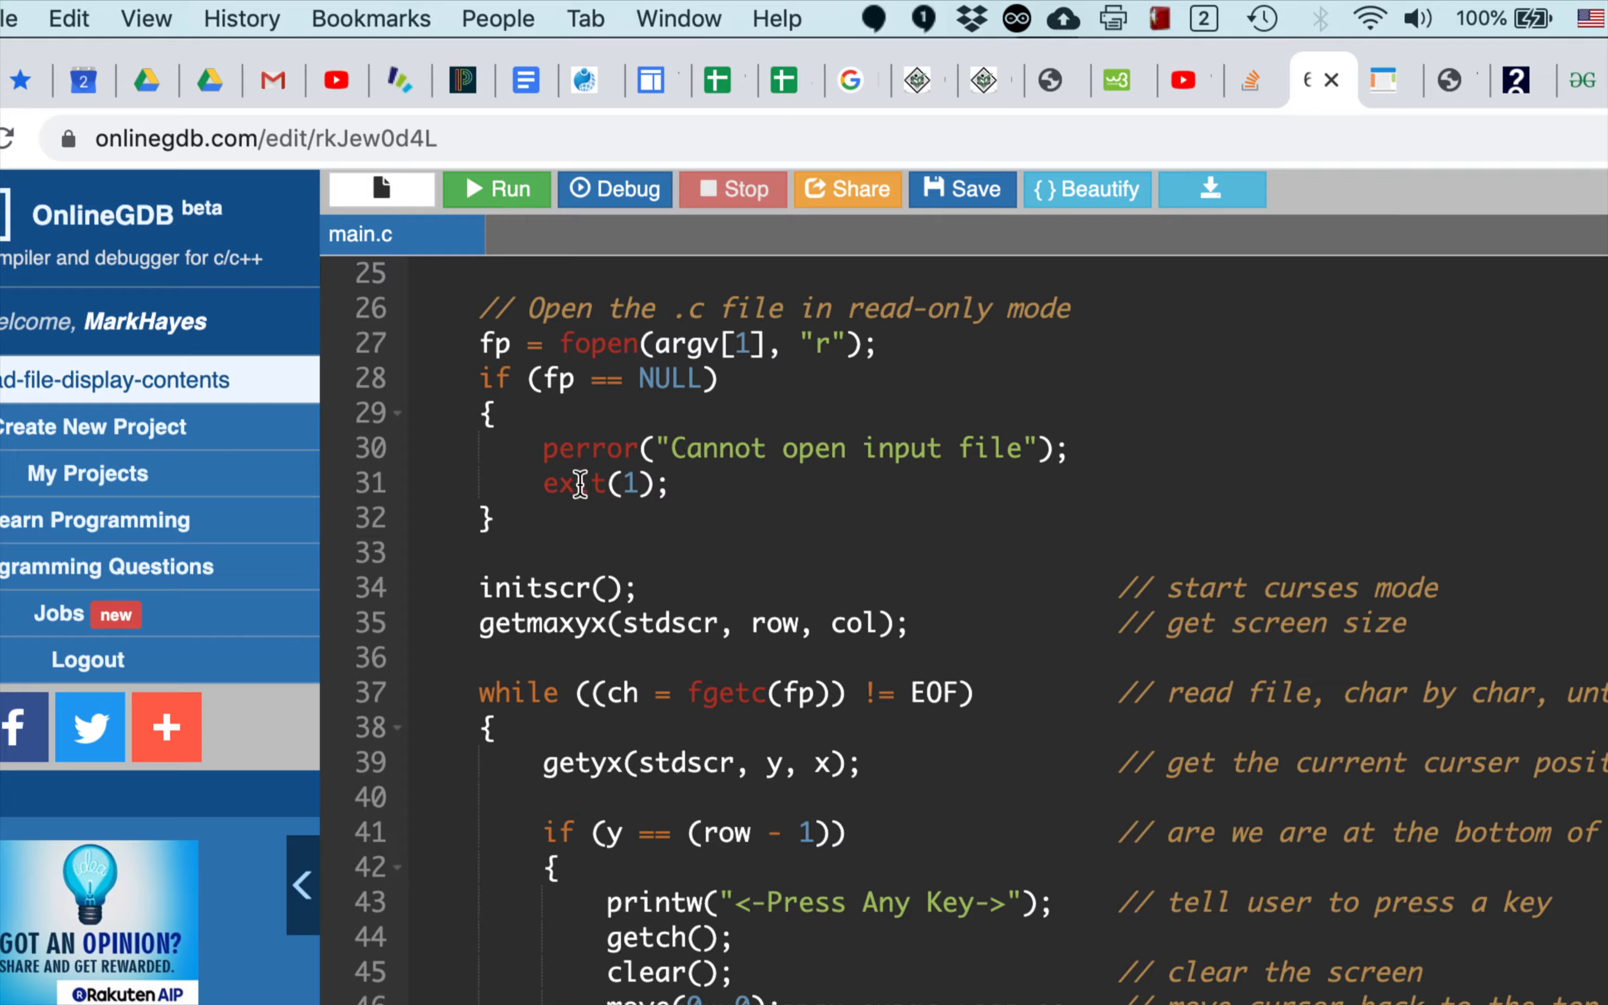
{"action": "scroll", "scroll_direction": "down", "scroll_amount": 3}
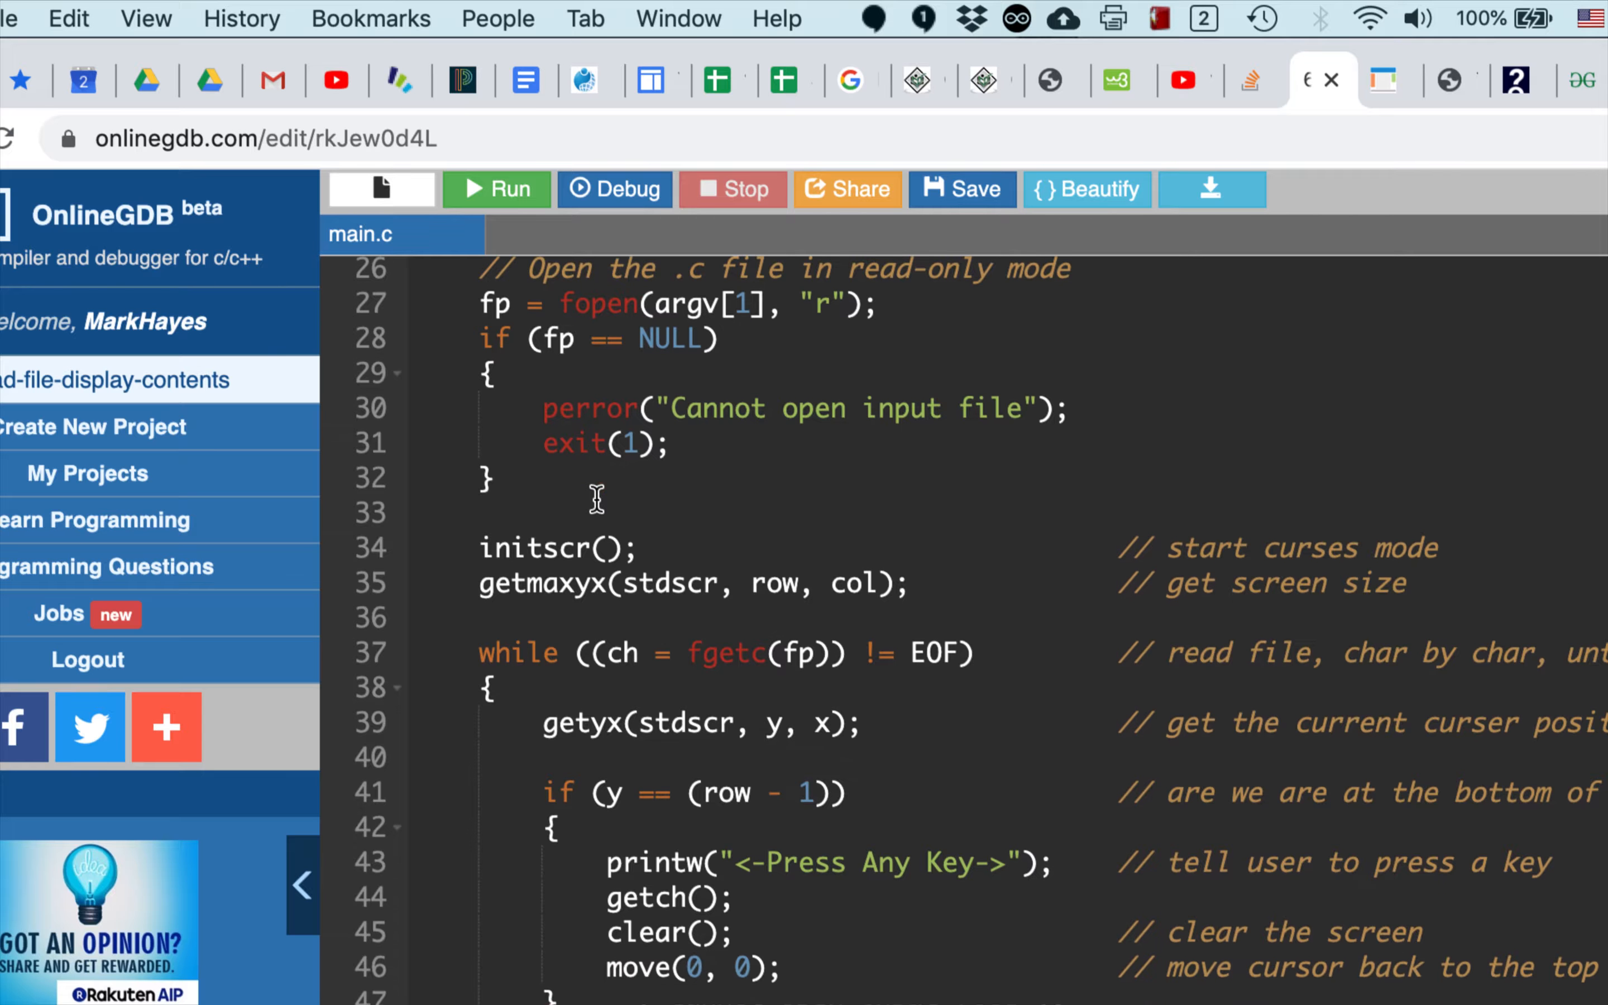
{"action": "scroll", "scroll_direction": "down", "scroll_amount": 3}
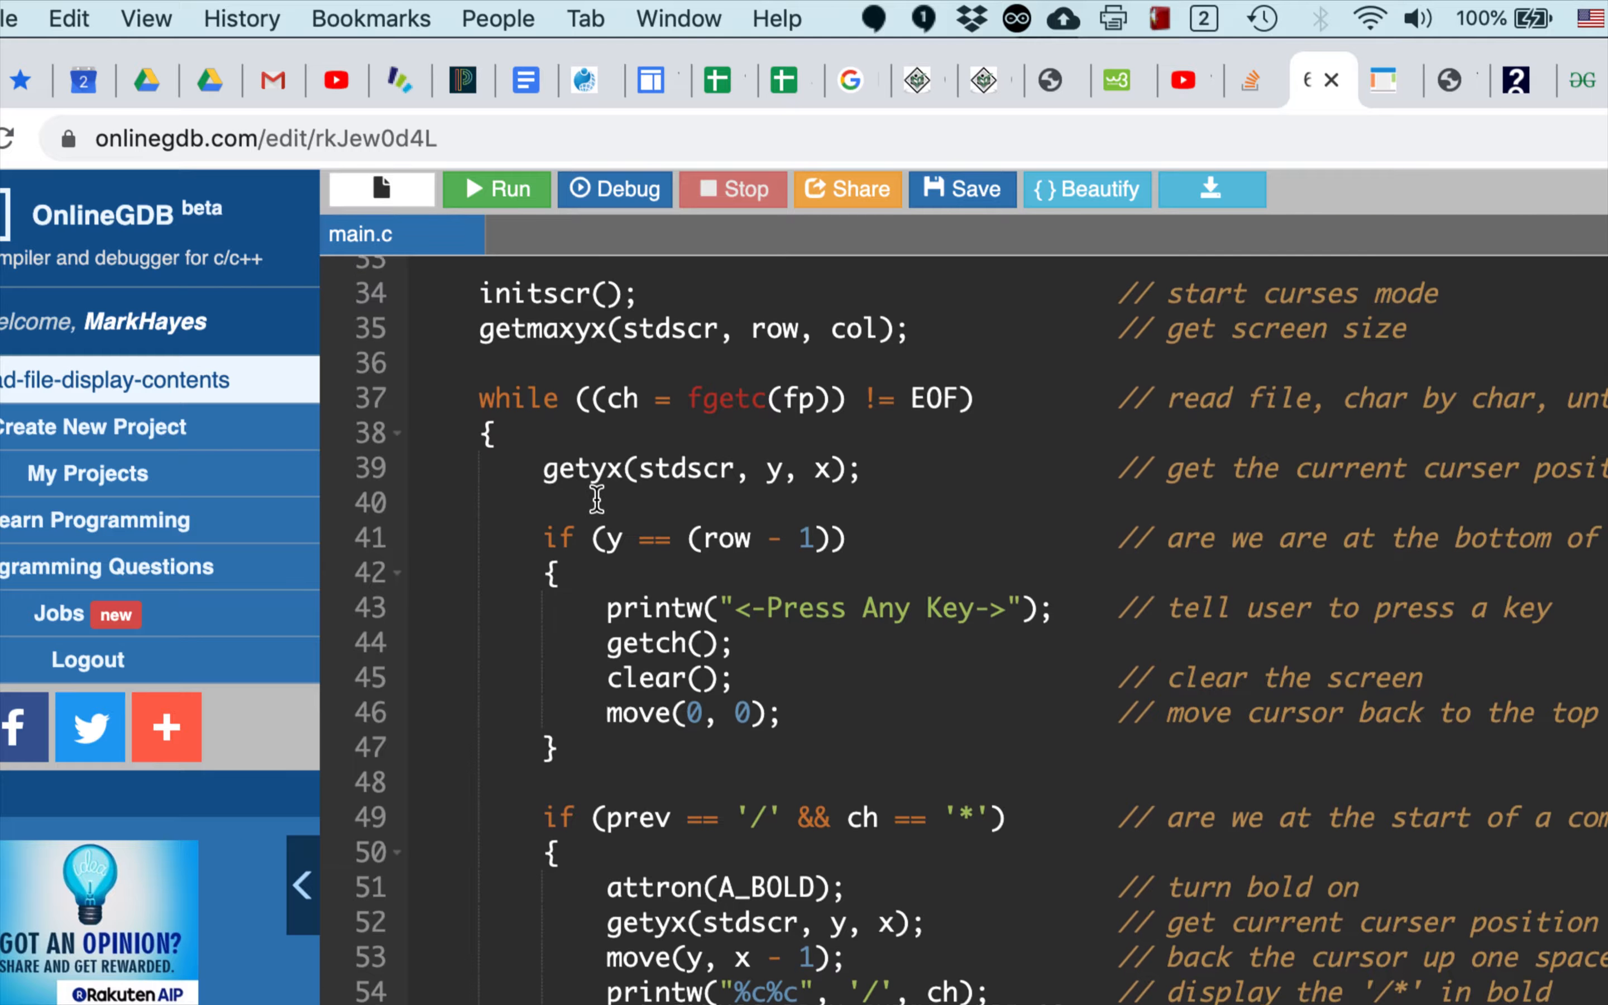
{"action": "scroll", "scroll_direction": "down", "scroll_amount": 3}
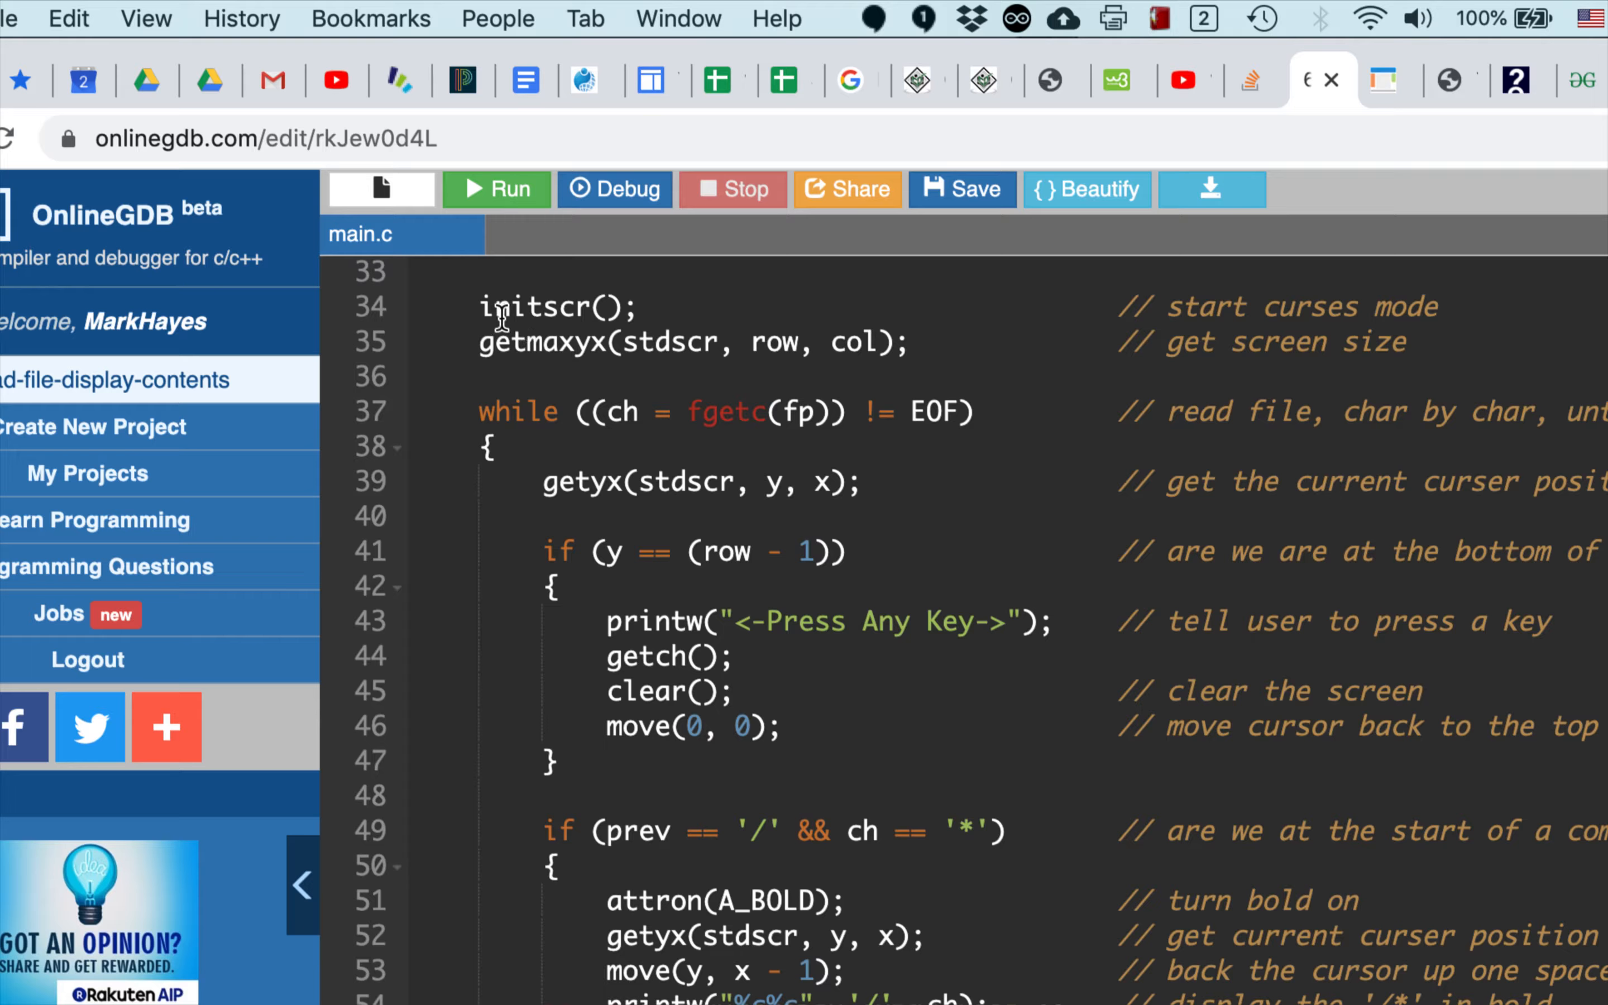
{"action": "mouse_move", "coordinate": [549, 342]}
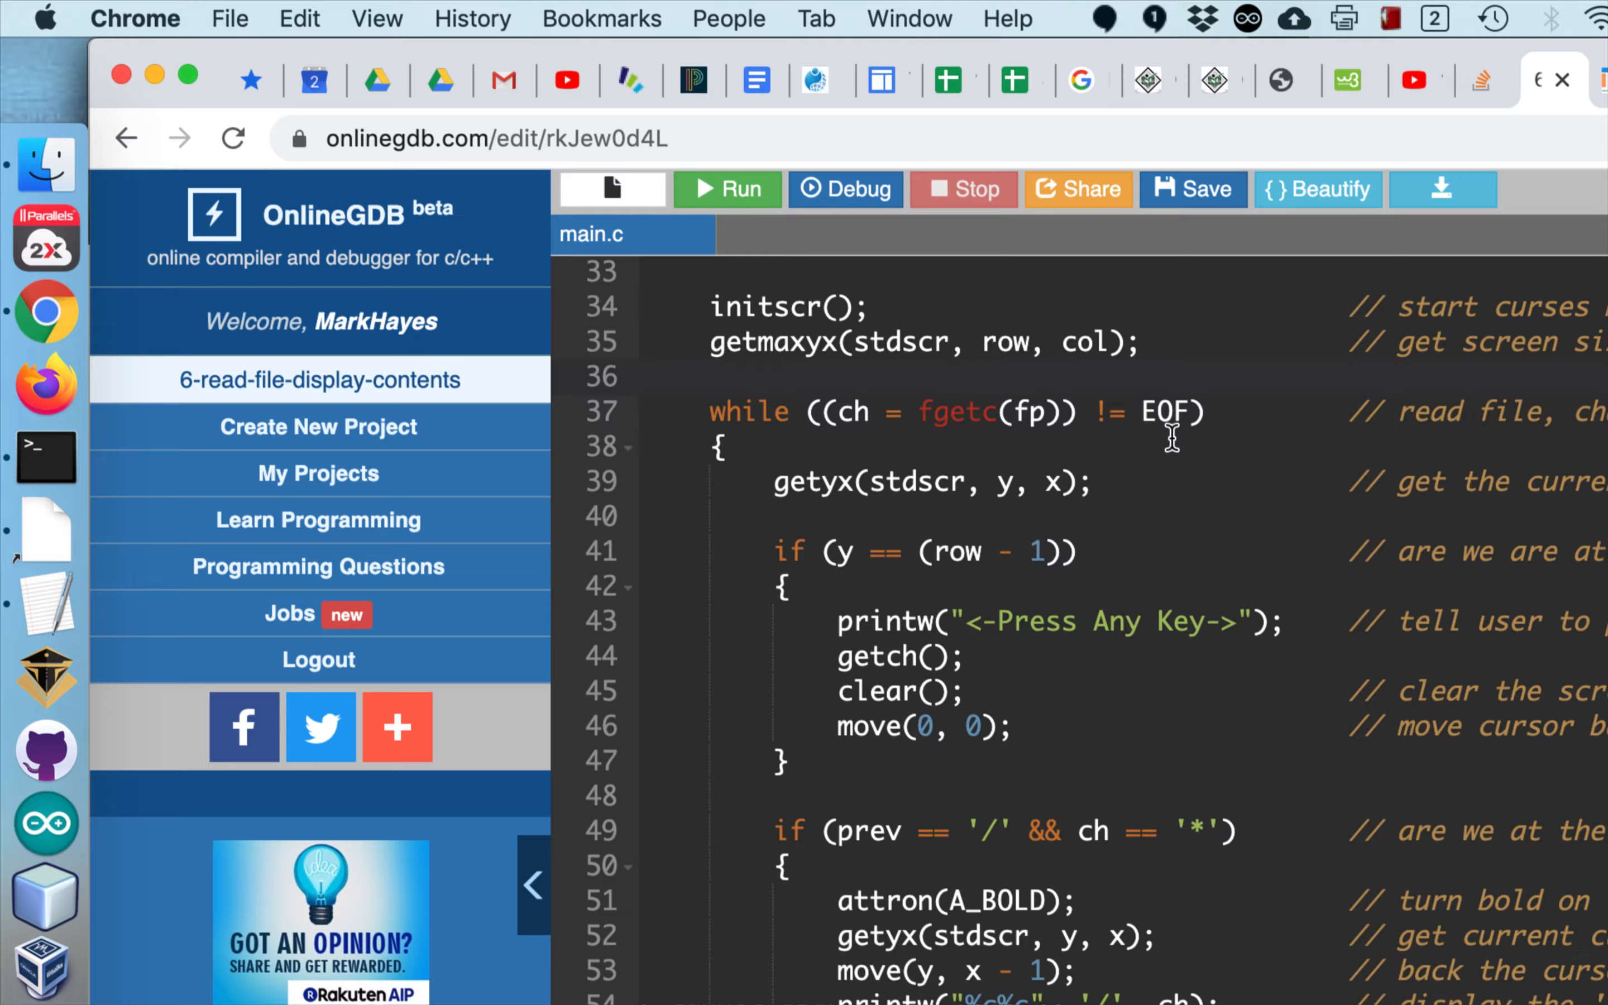
{"action": "mouse_move", "coordinate": [1172, 400]}
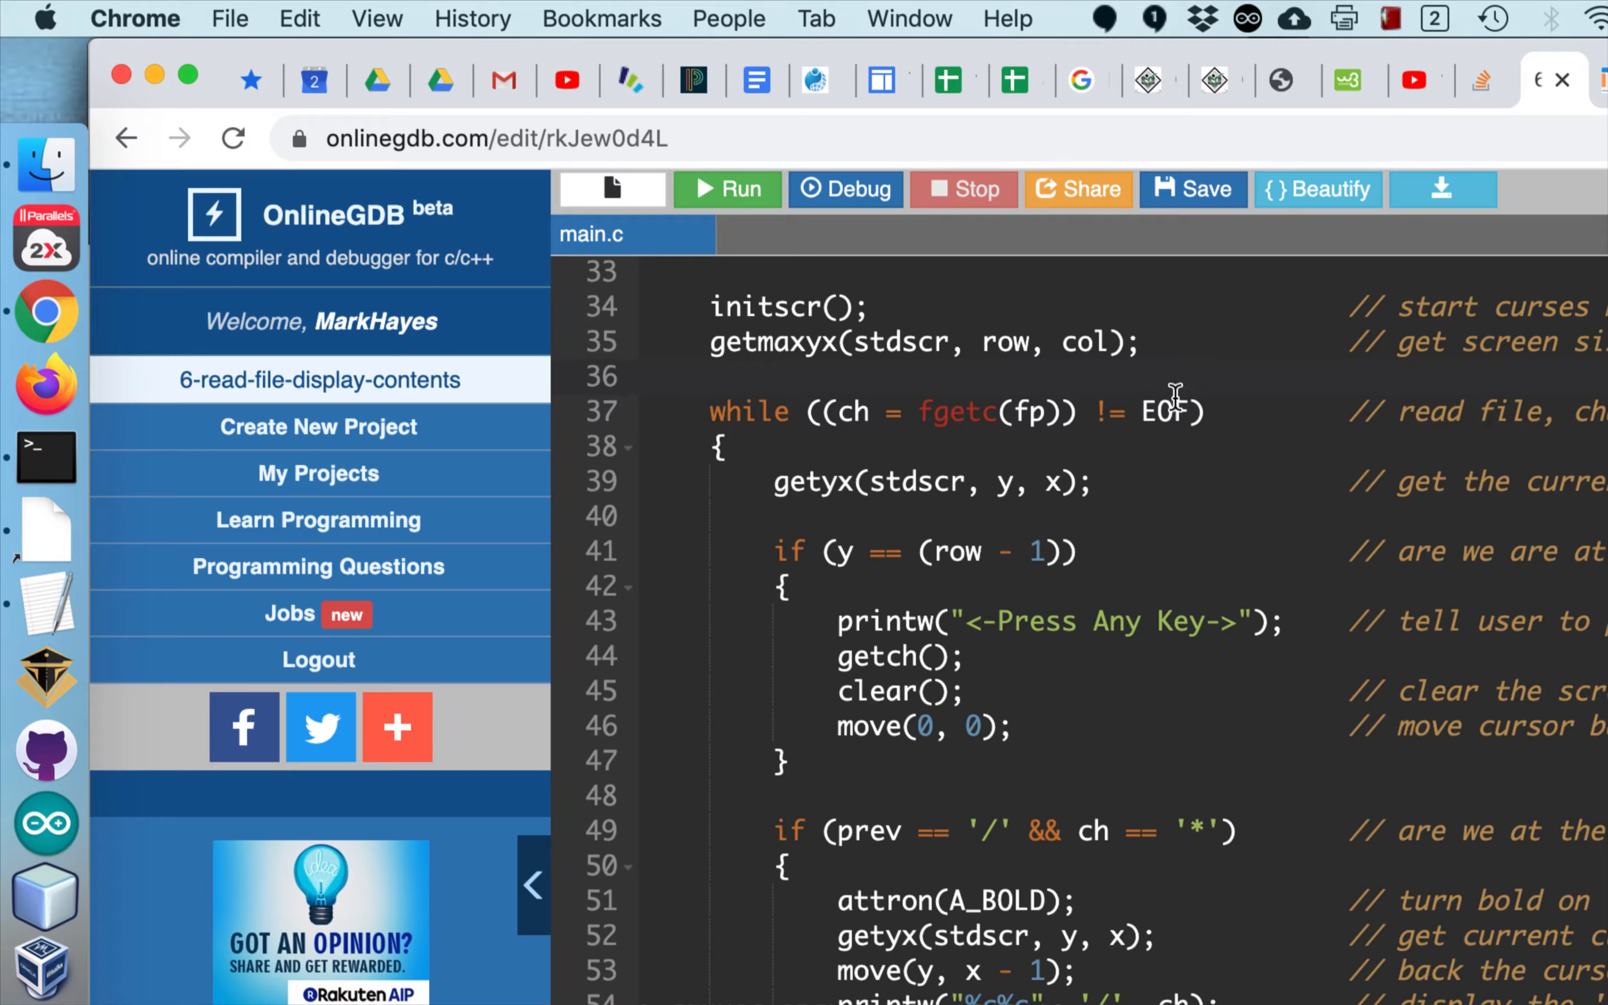
{"action": "mouse_move", "coordinate": [1141, 444]}
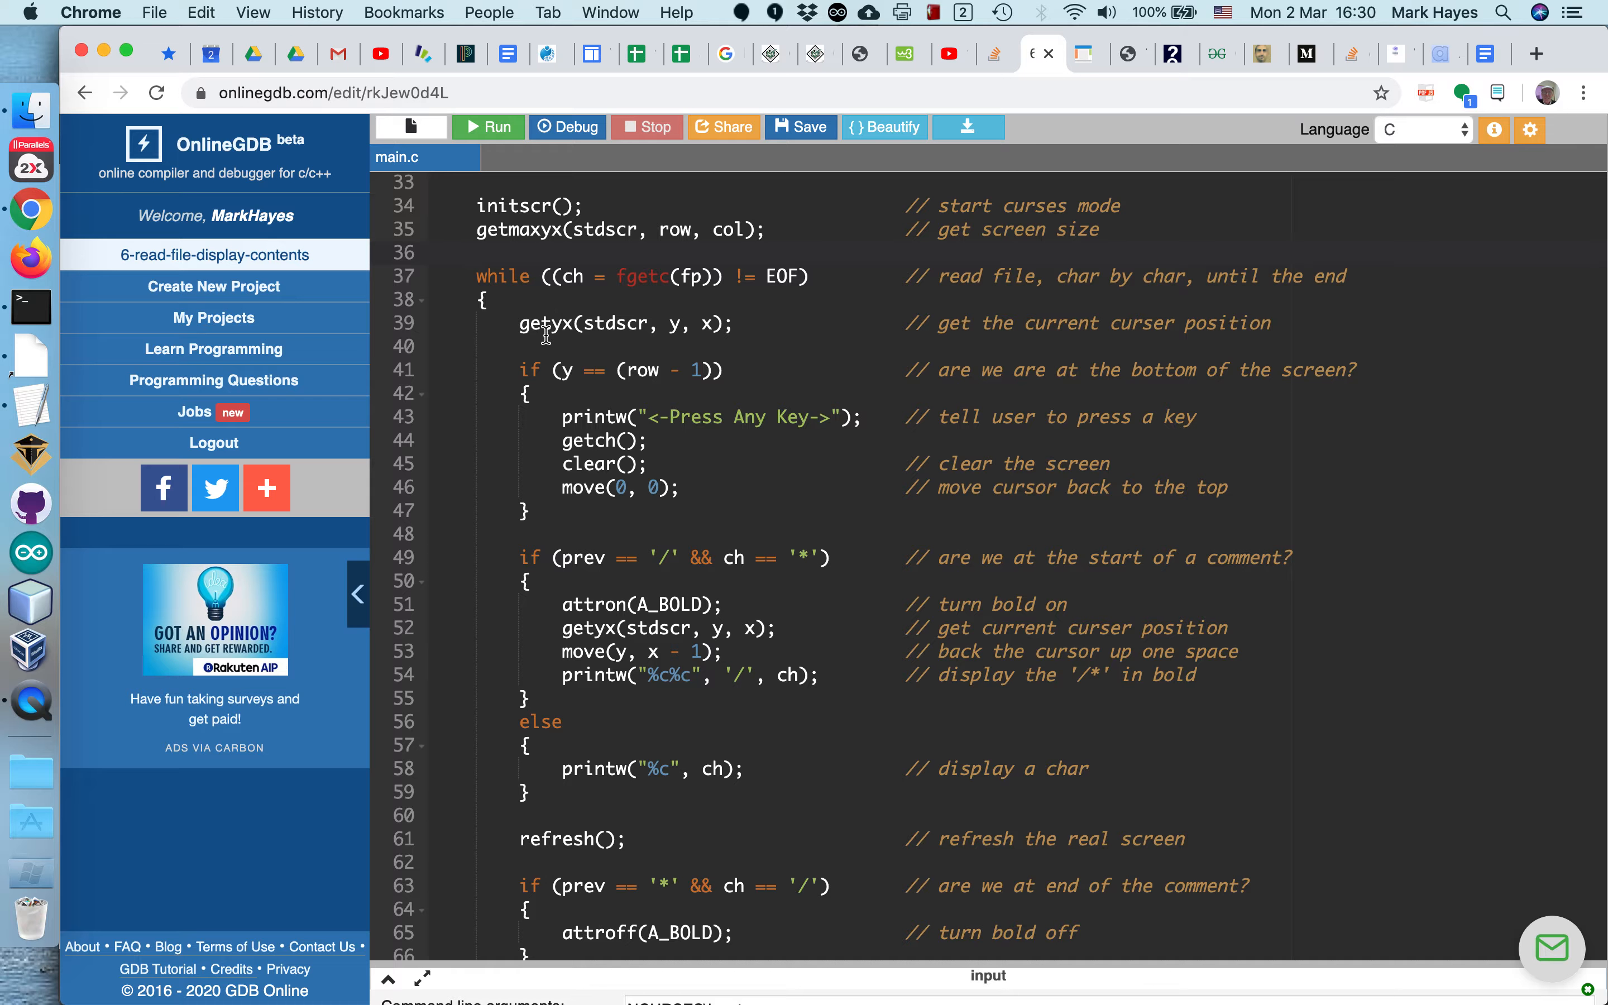
{"action": "mouse_move", "coordinate": [560, 405]}
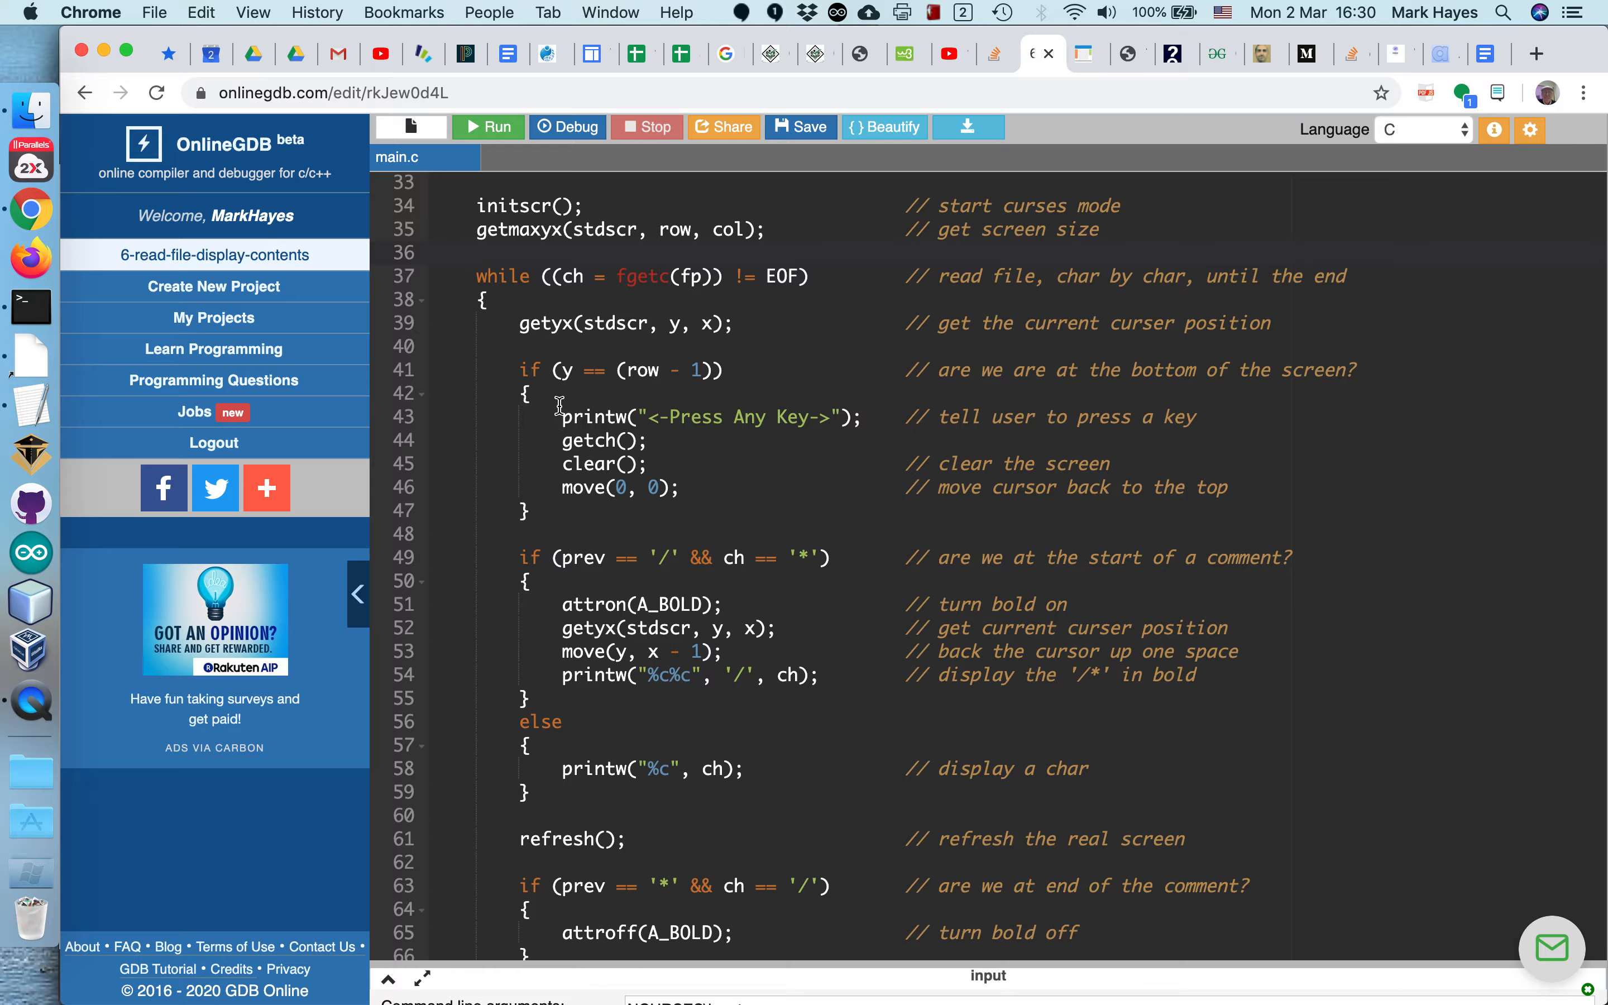
{"action": "mouse_move", "coordinate": [620, 537]}
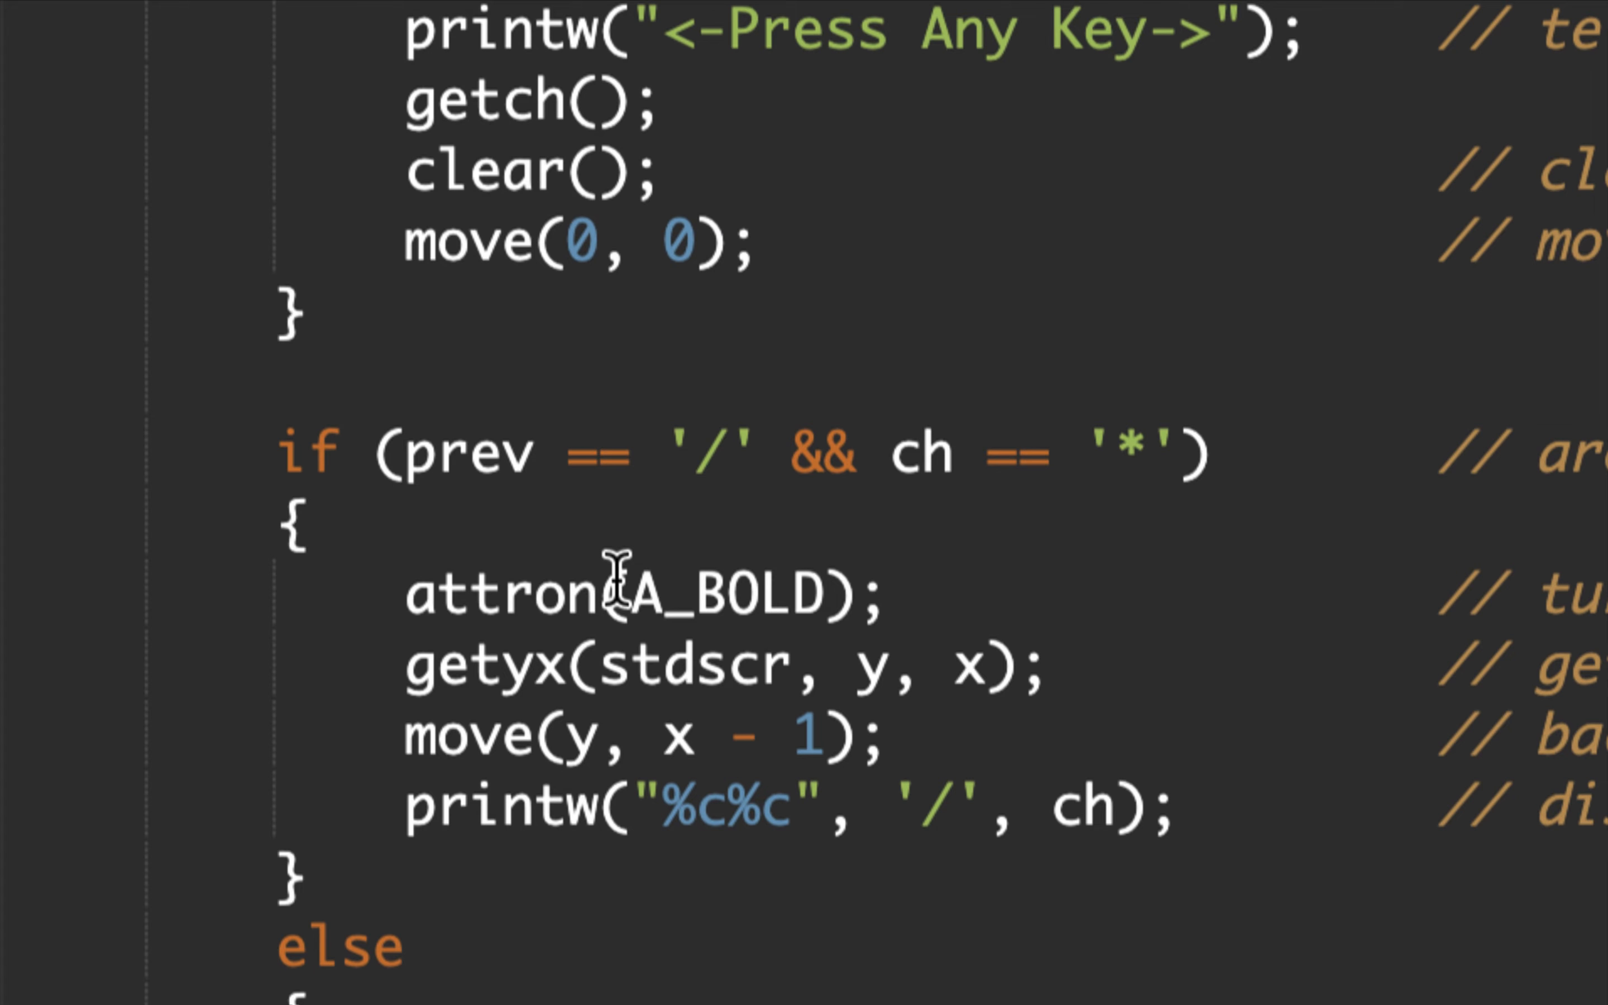
{"action": "mouse_move", "coordinate": [544, 631]}
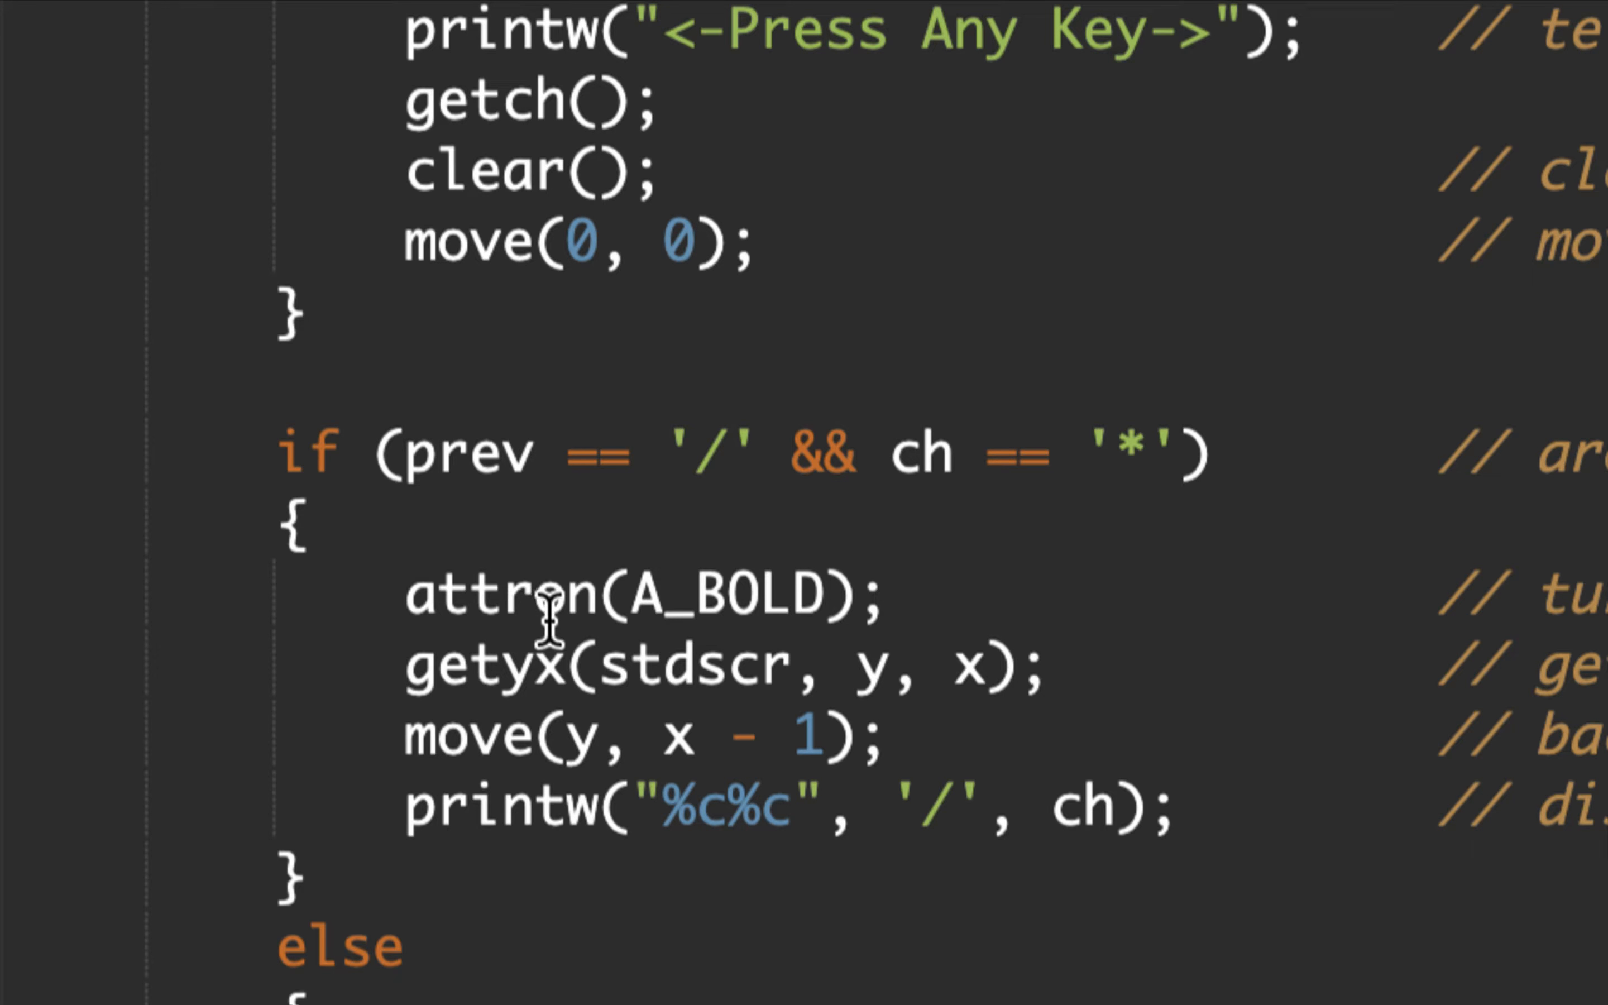
{"action": "mouse_move", "coordinate": [731, 605]}
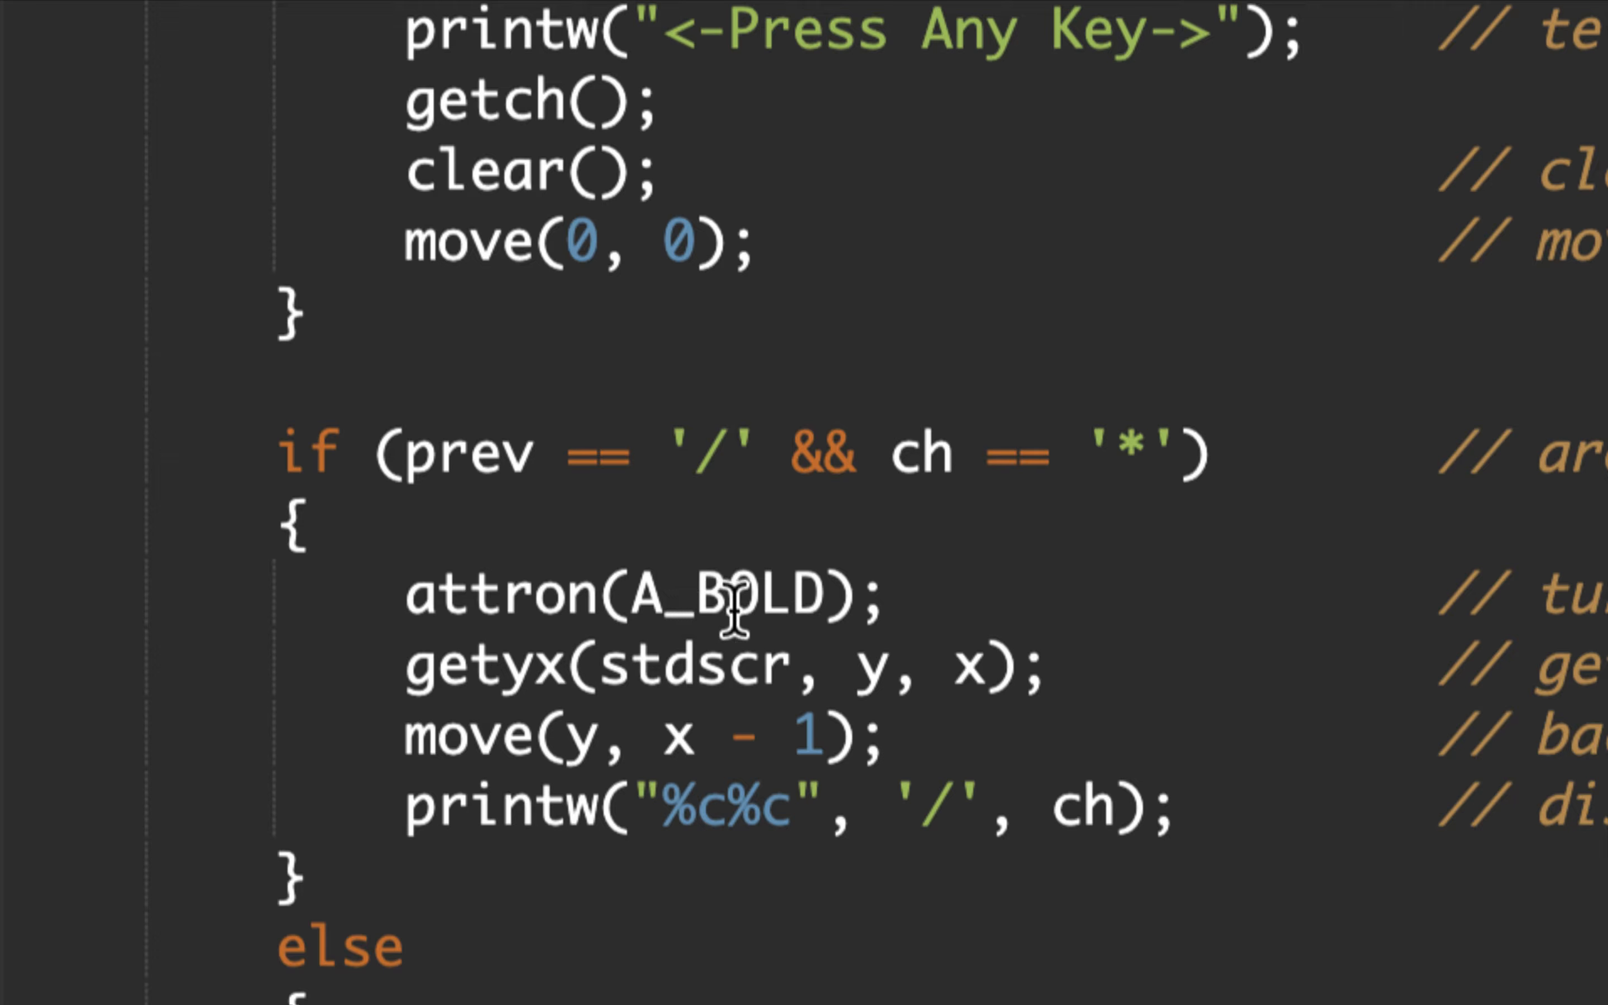
{"action": "mouse_move", "coordinate": [522, 656]}
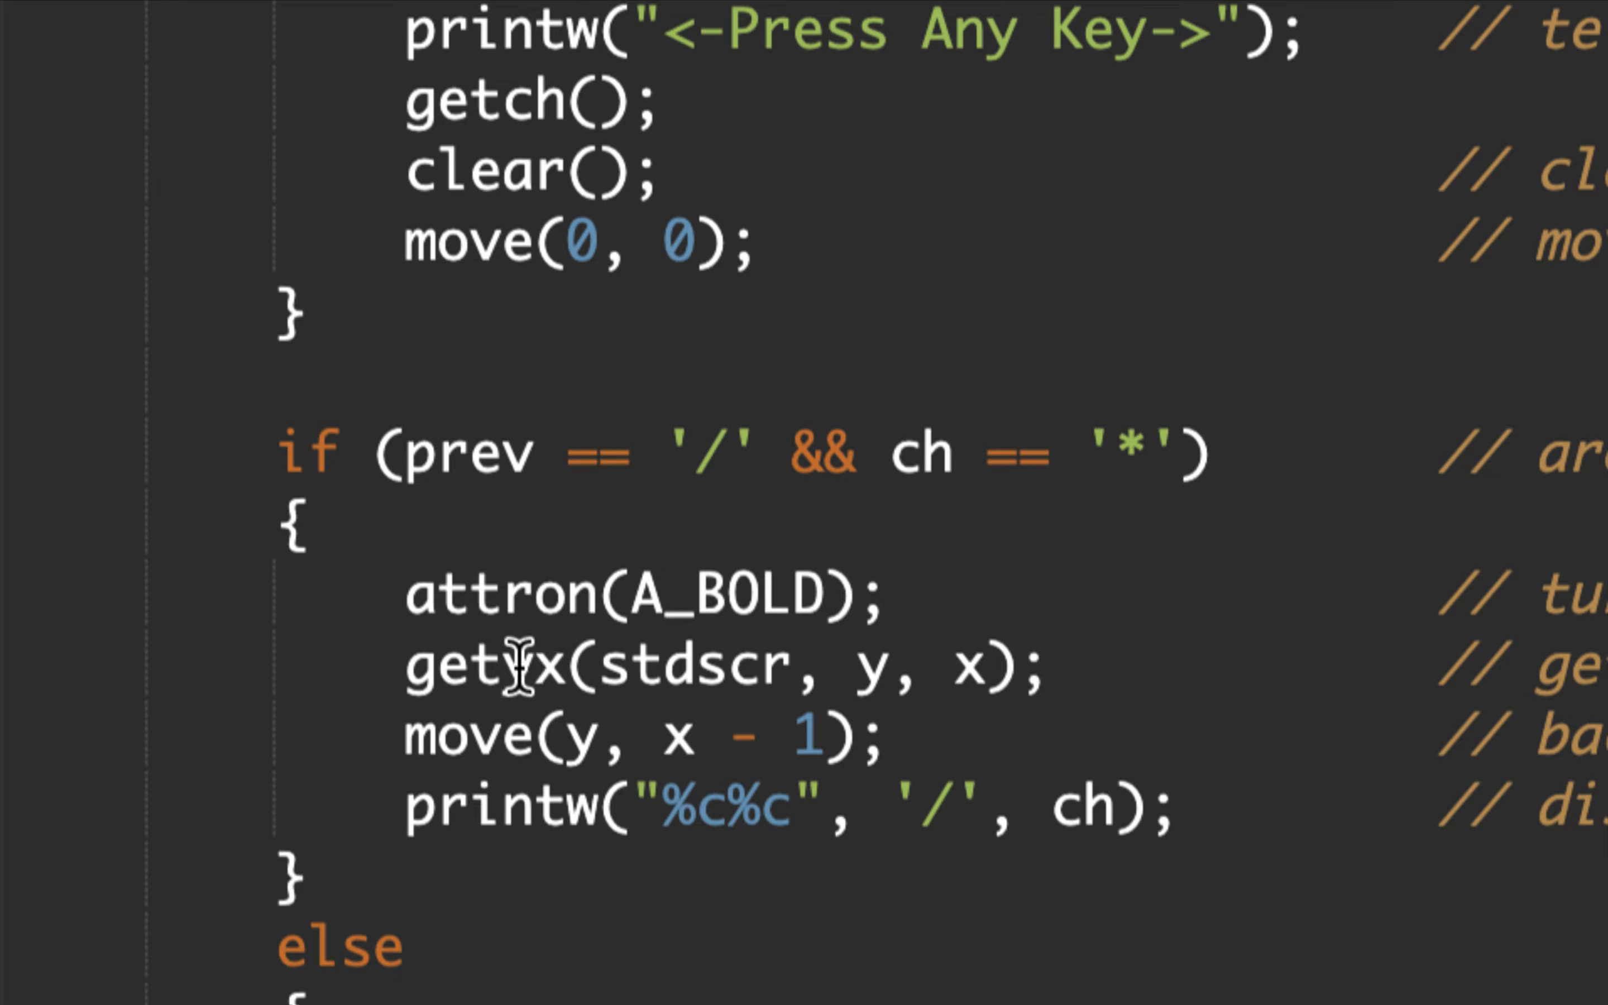
{"action": "mouse_move", "coordinate": [533, 667]}
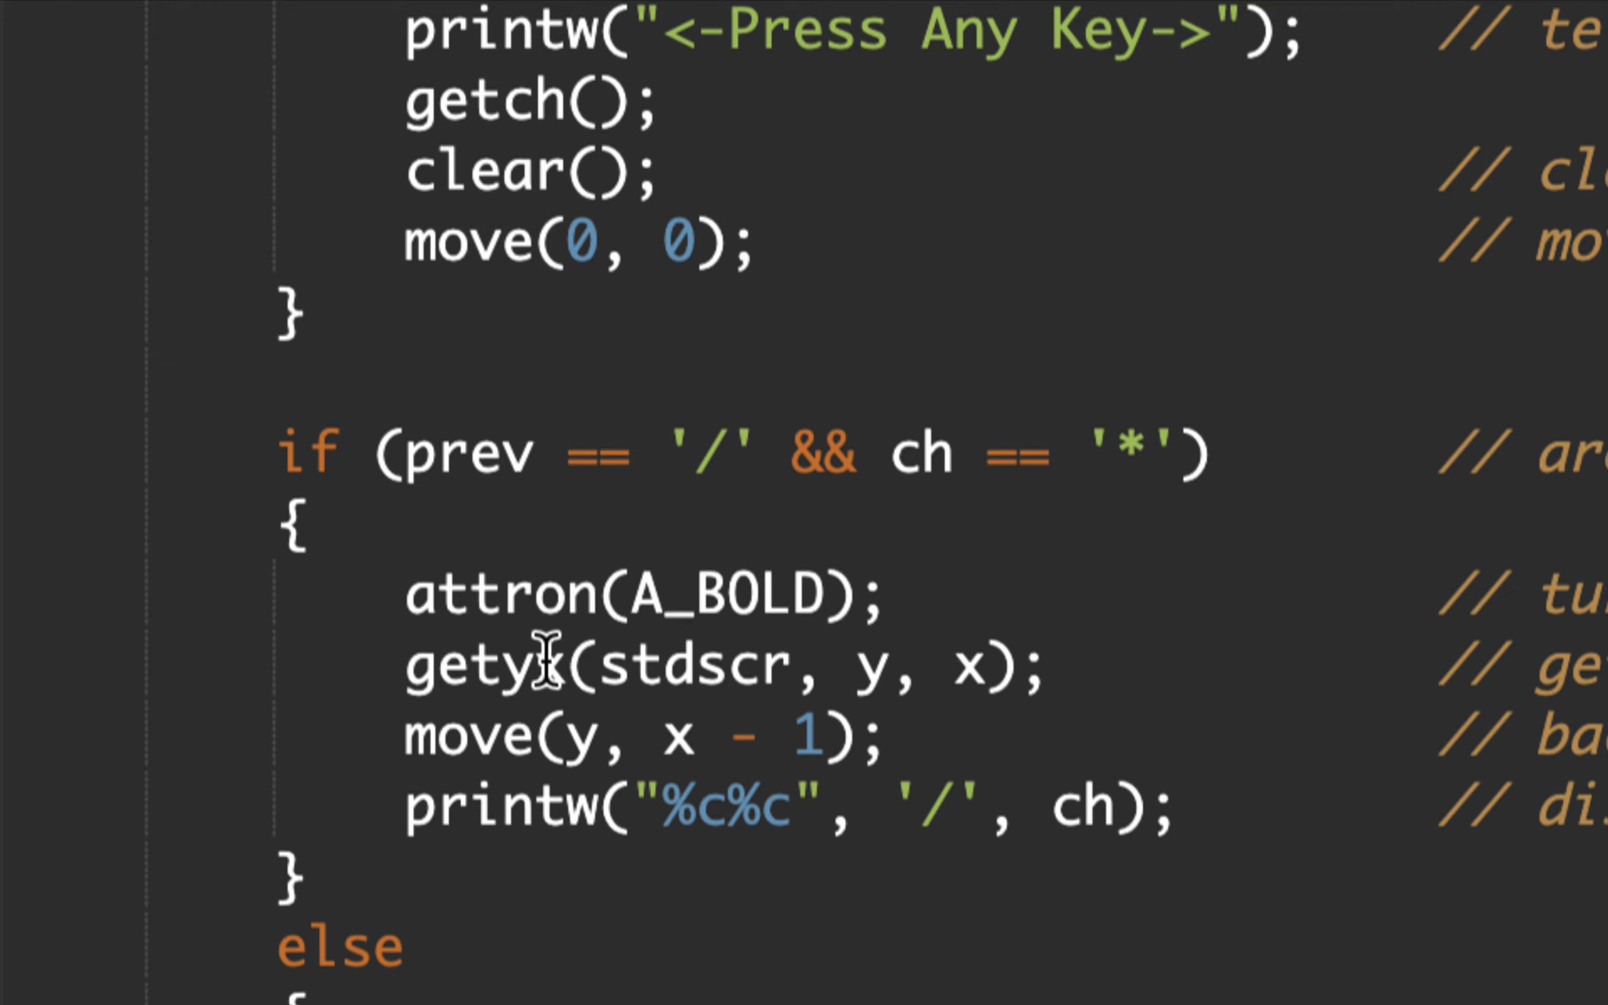
{"action": "mouse_move", "coordinate": [687, 661]}
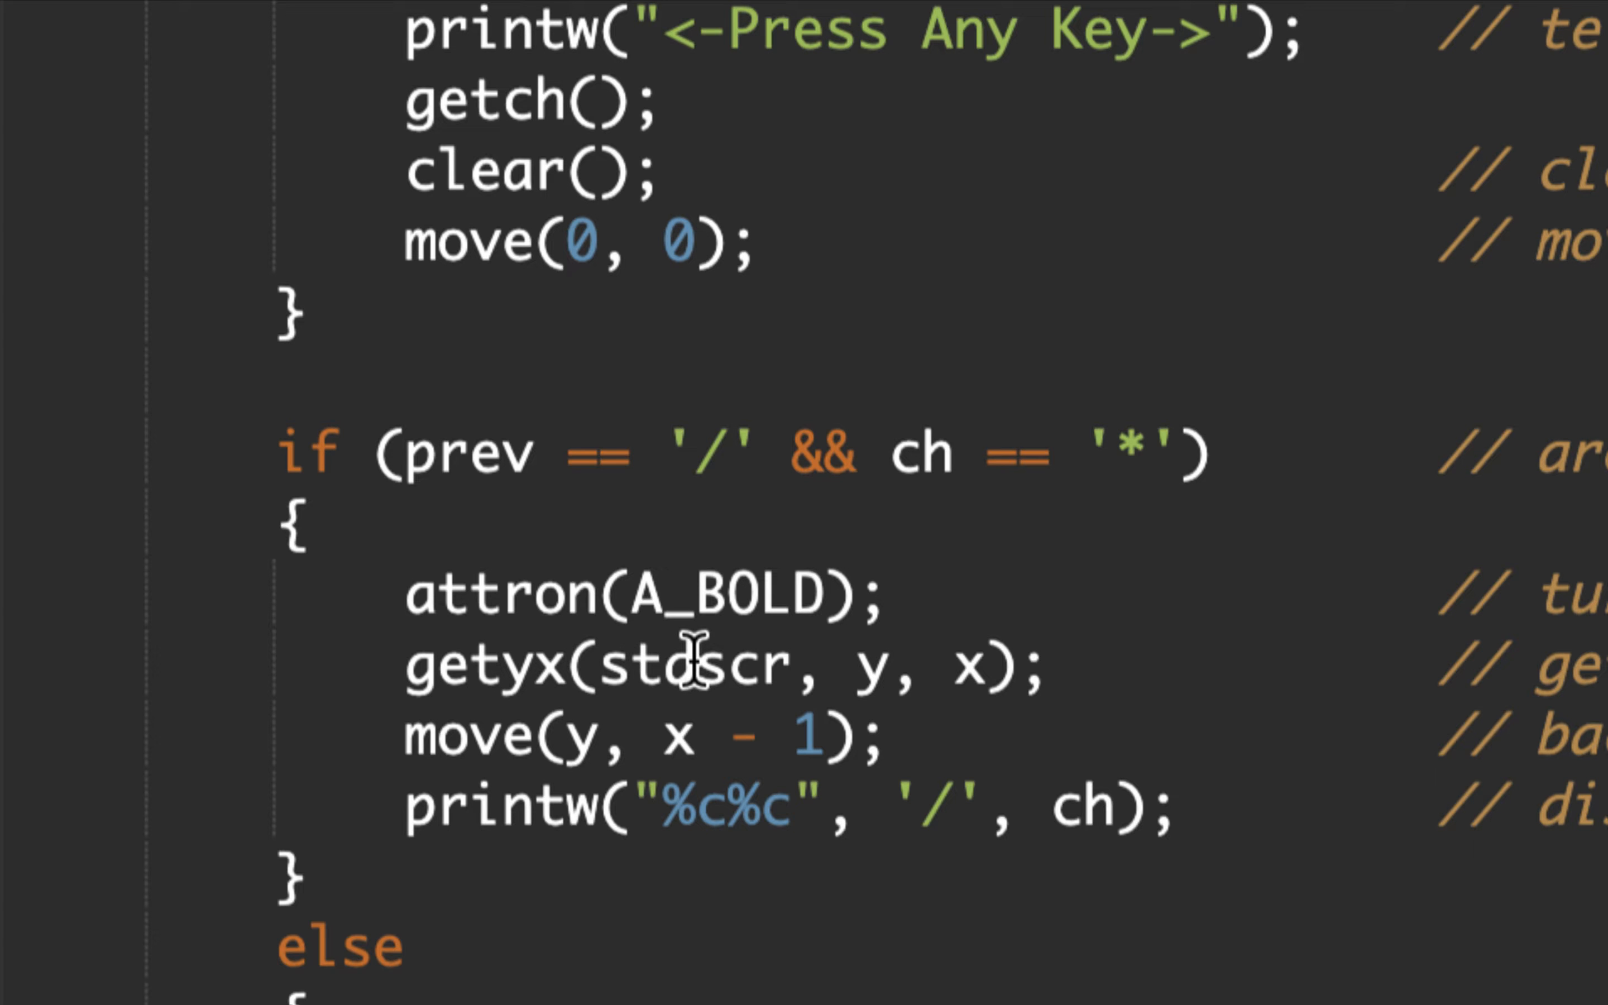
{"action": "mouse_move", "coordinate": [590, 780]}
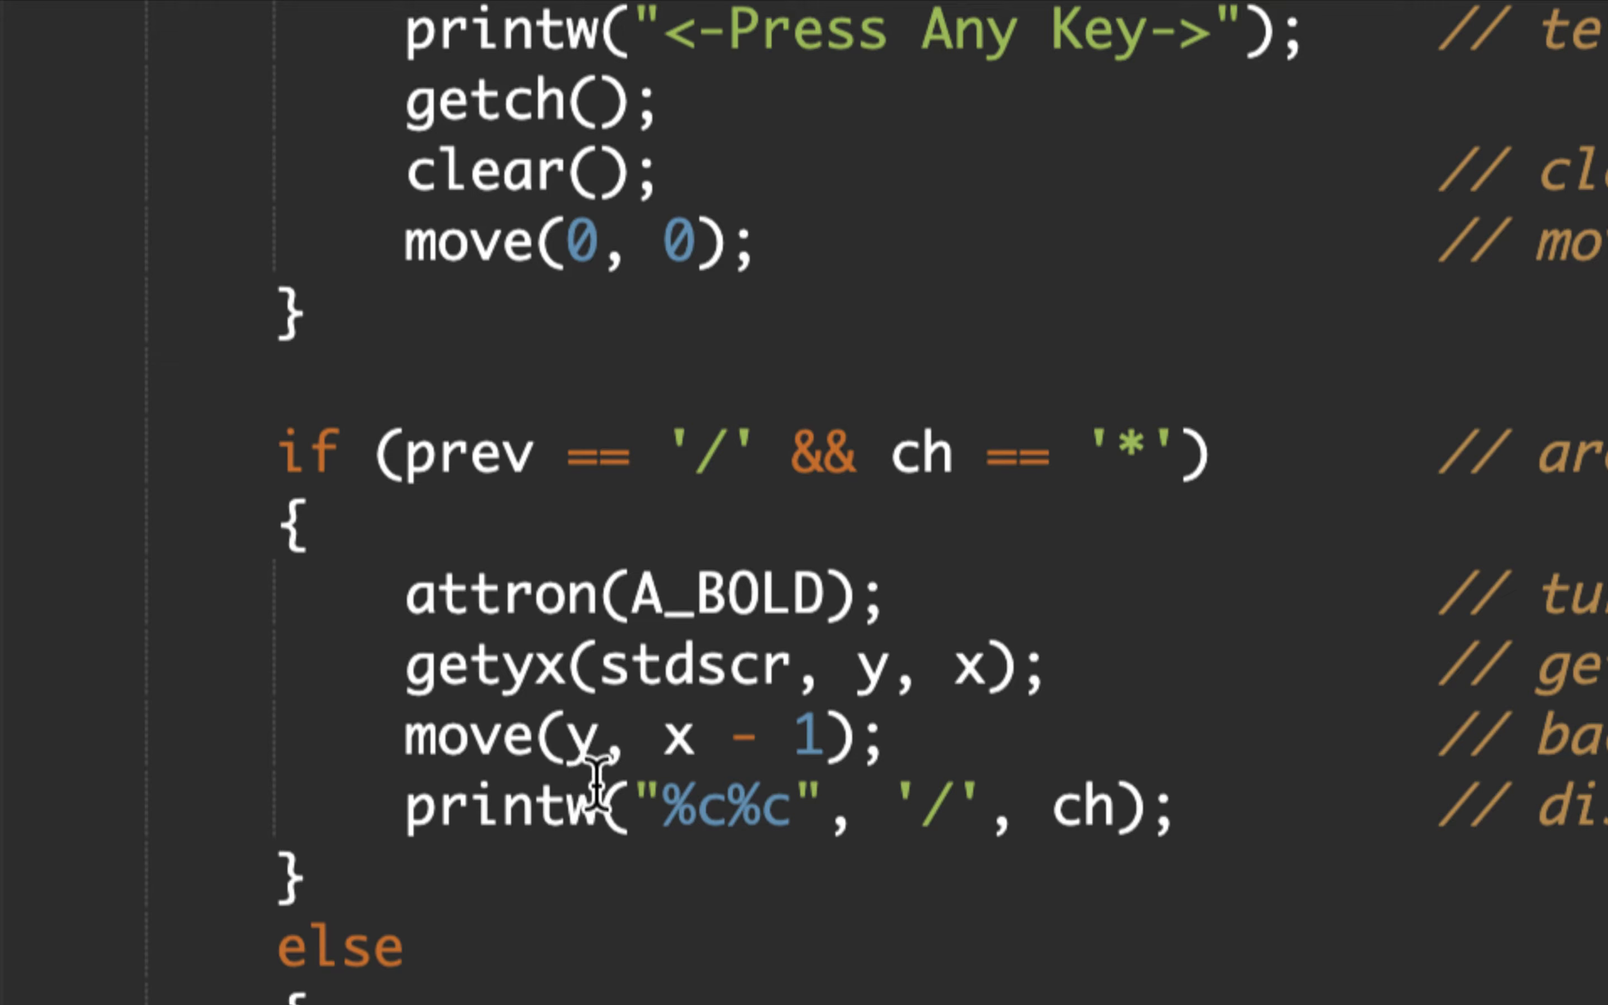
{"action": "mouse_move", "coordinate": [631, 795]}
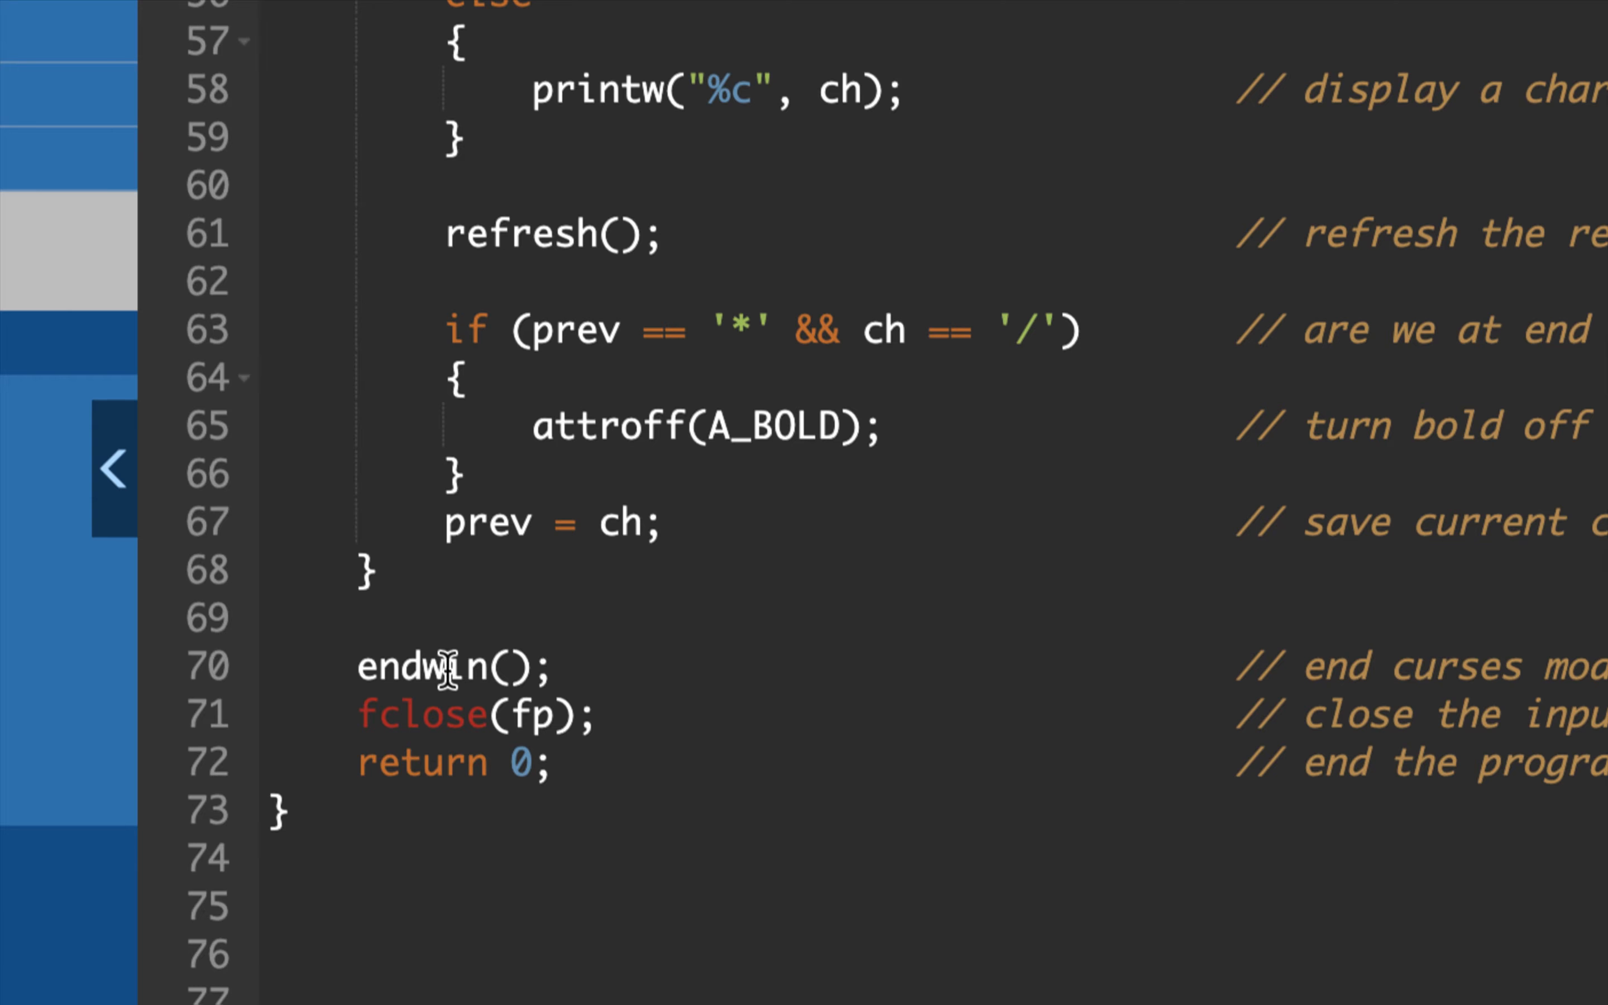
{"action": "mouse_move", "coordinate": [528, 665]}
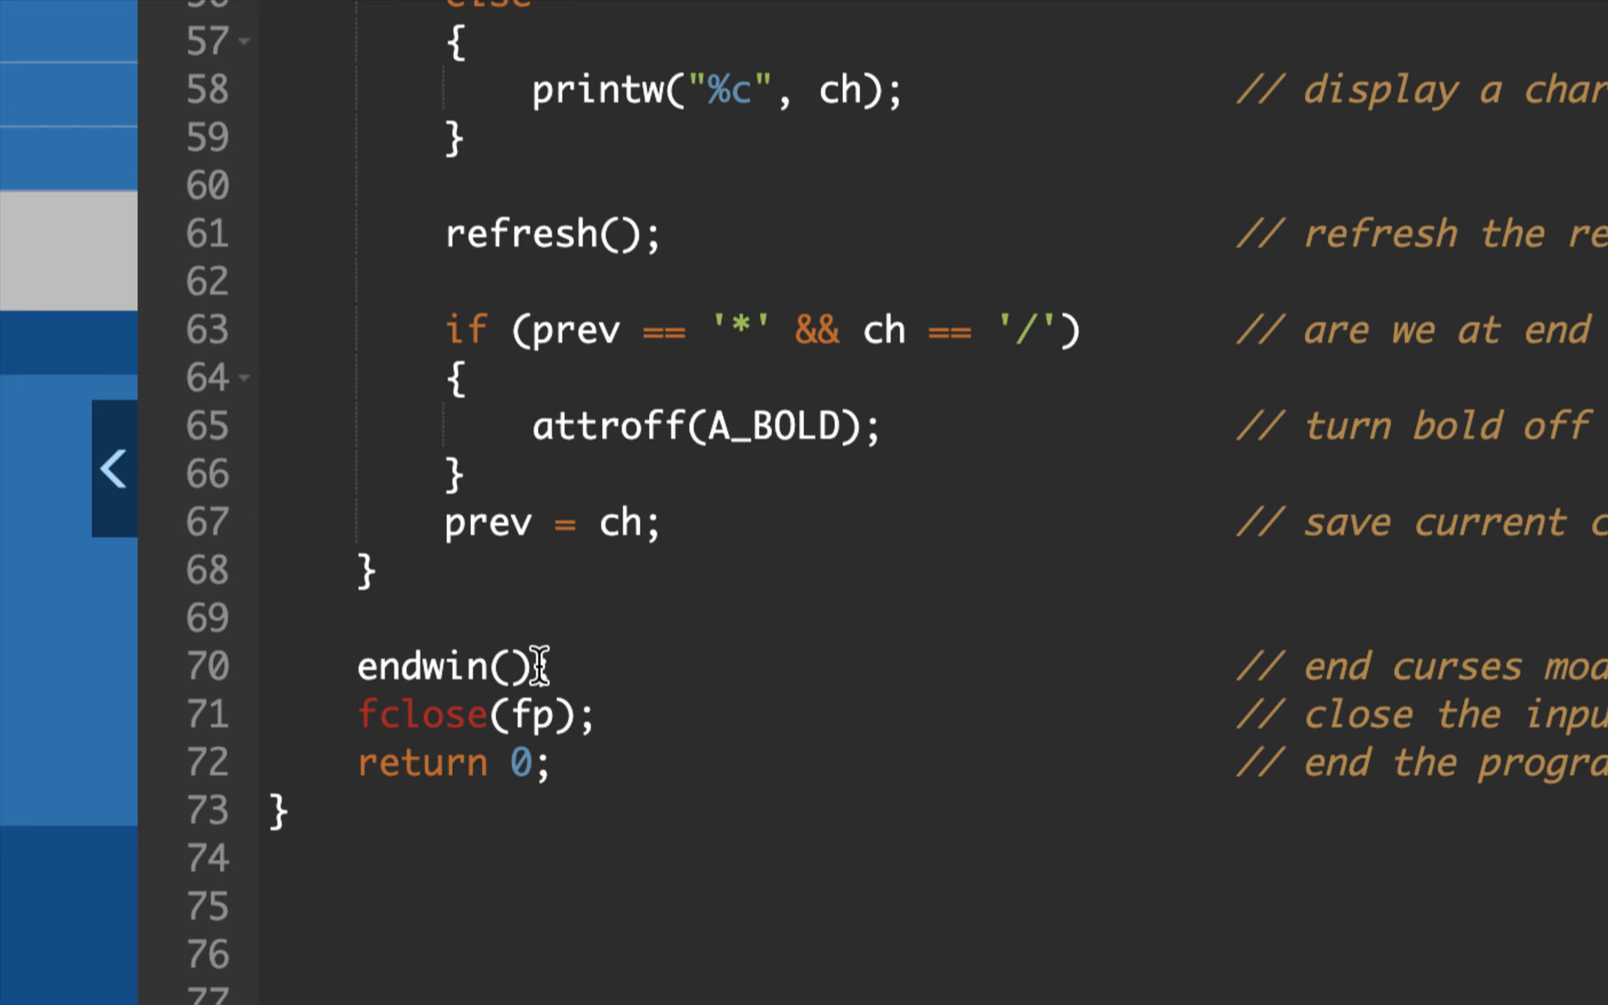
{"action": "mouse_move", "coordinate": [432, 664]}
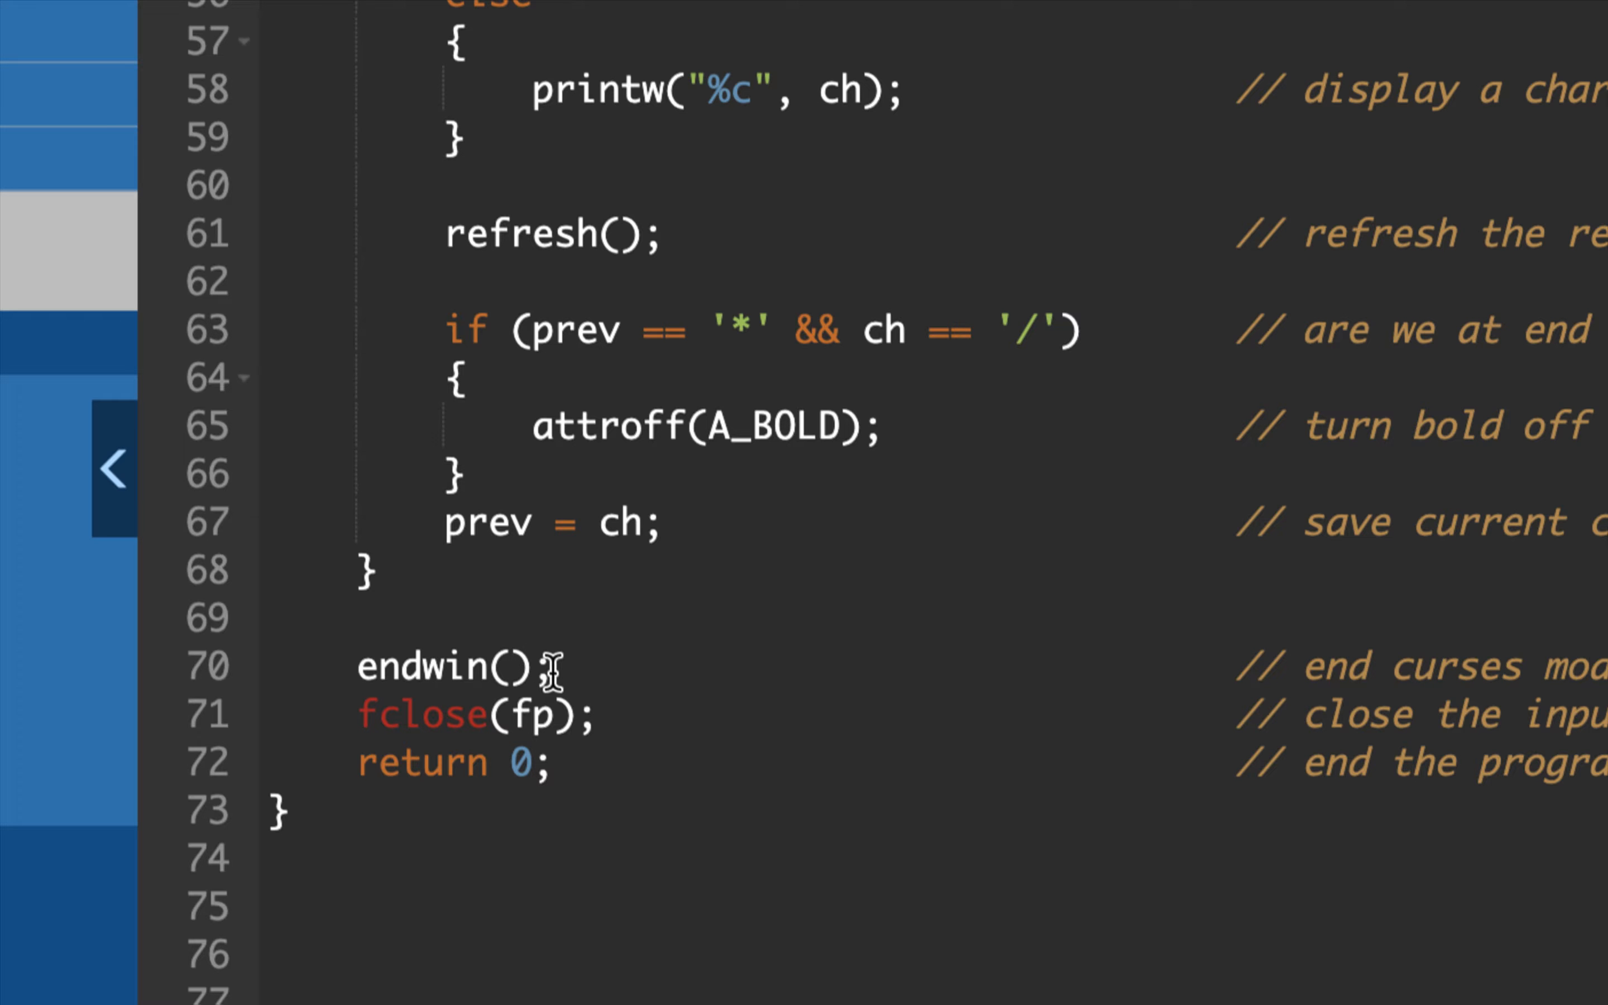
{"action": "mouse_move", "coordinate": [464, 714]}
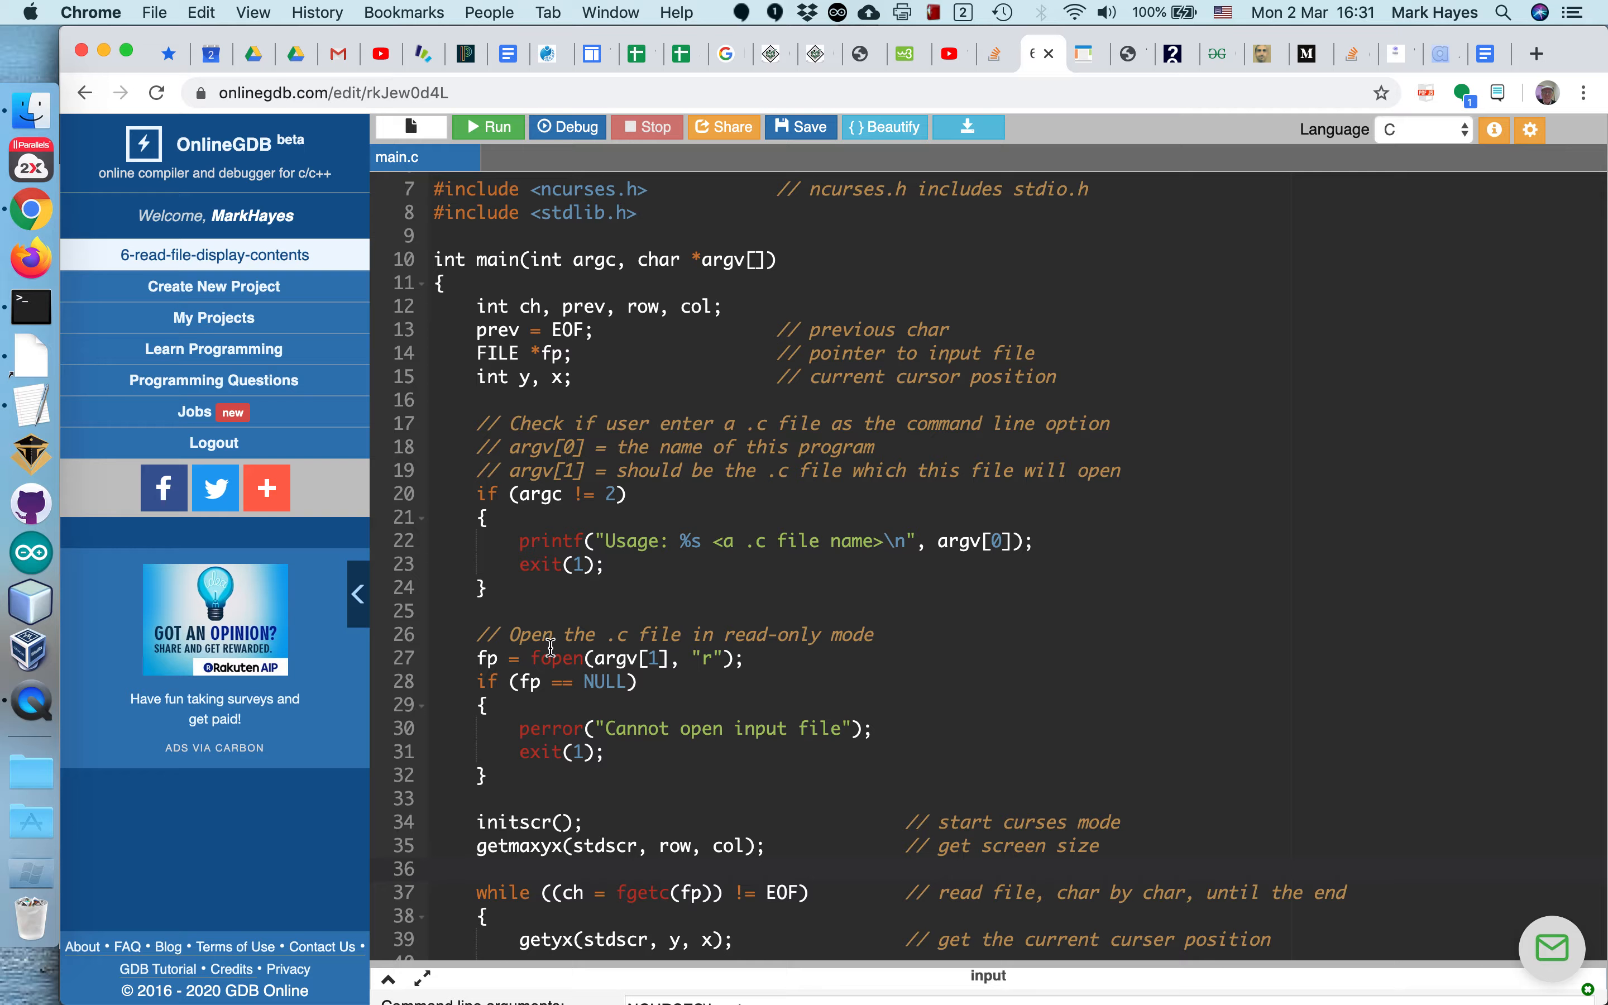
{"action": "mouse_move", "coordinate": [663, 894]}
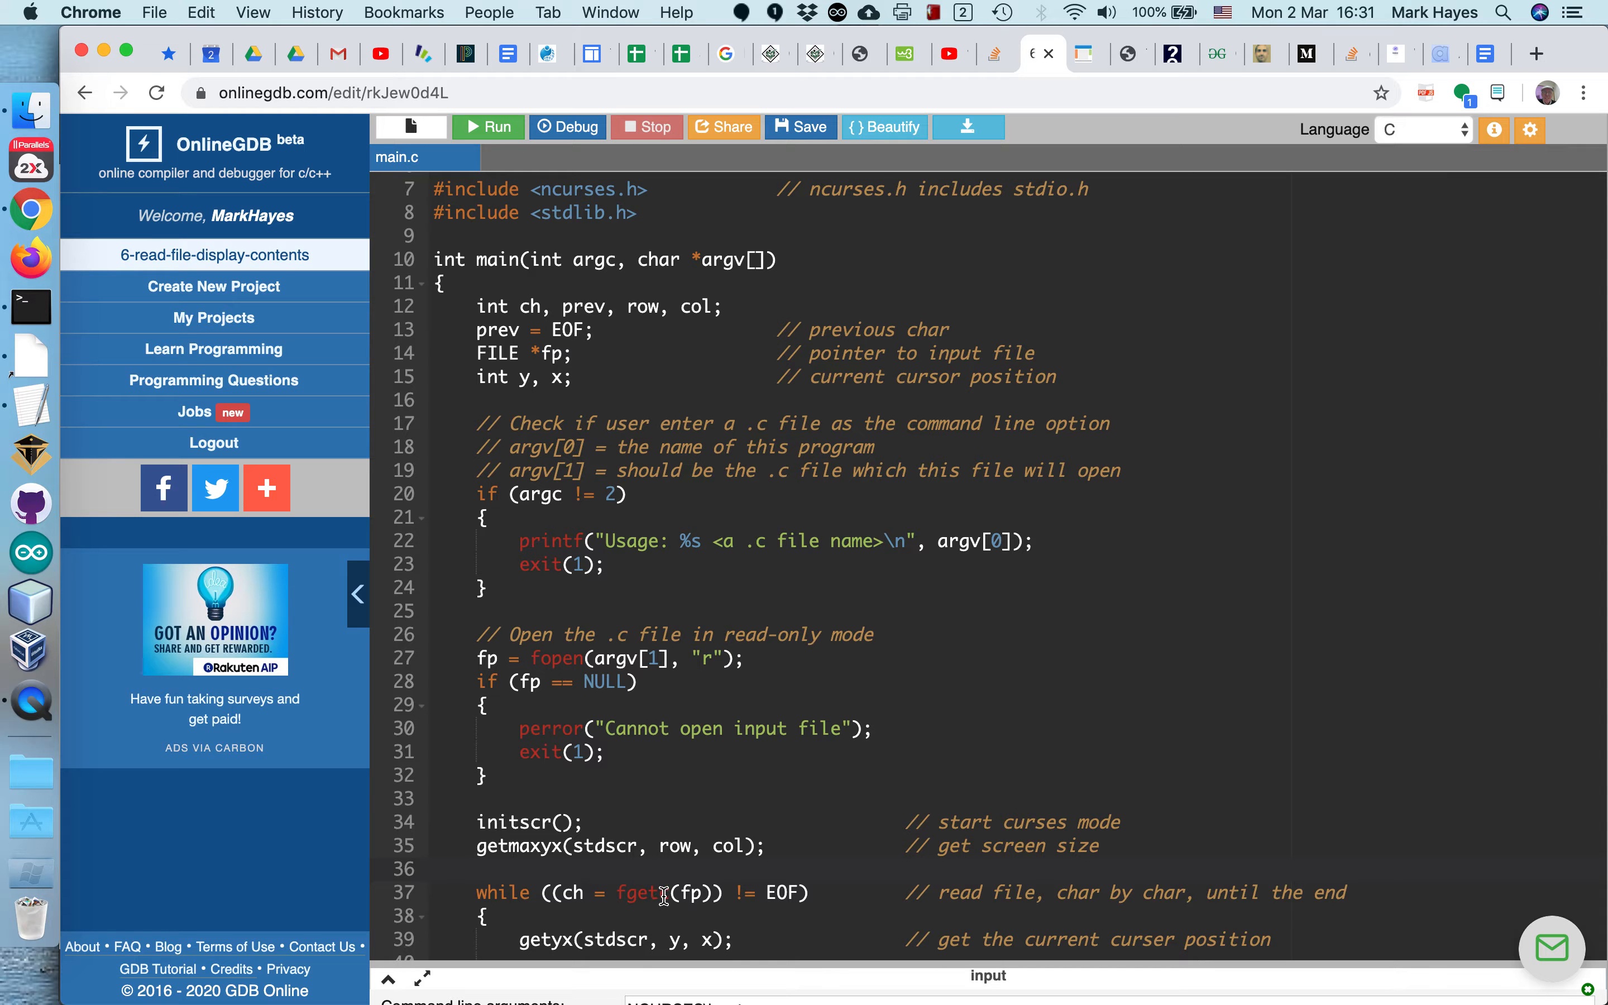
{"action": "scroll", "scroll_direction": "down", "scroll_amount": 3}
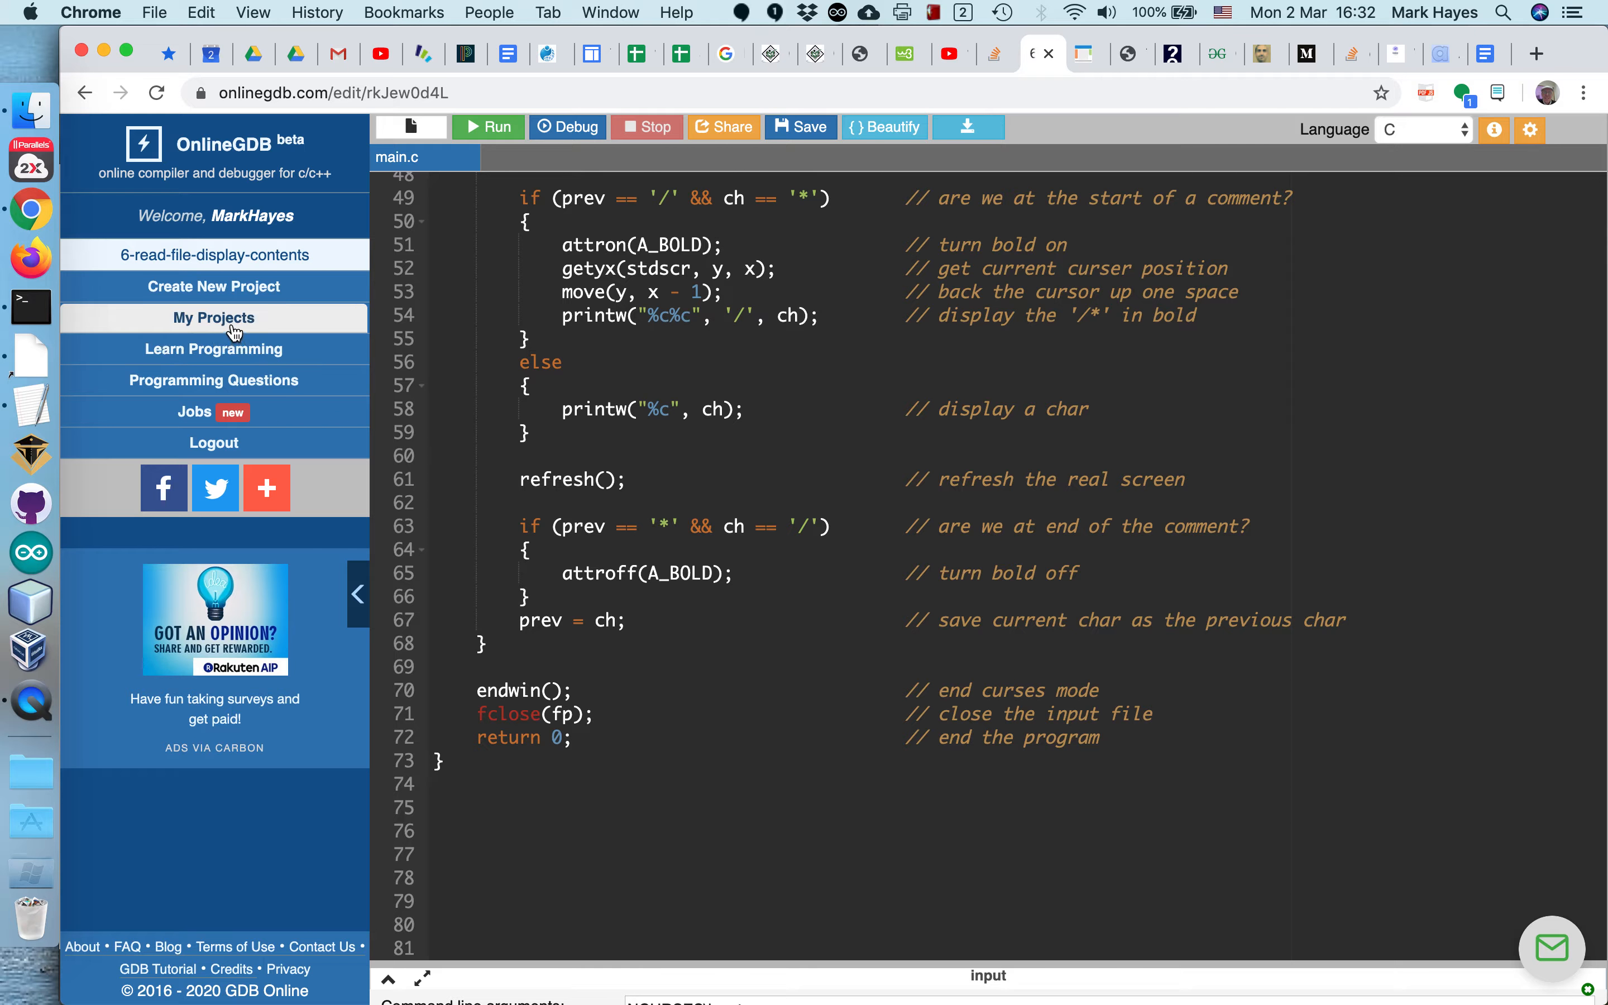
Step: Show the NCURSES project list from My Projects
{"action": "left_click", "coordinate": [213, 318]}
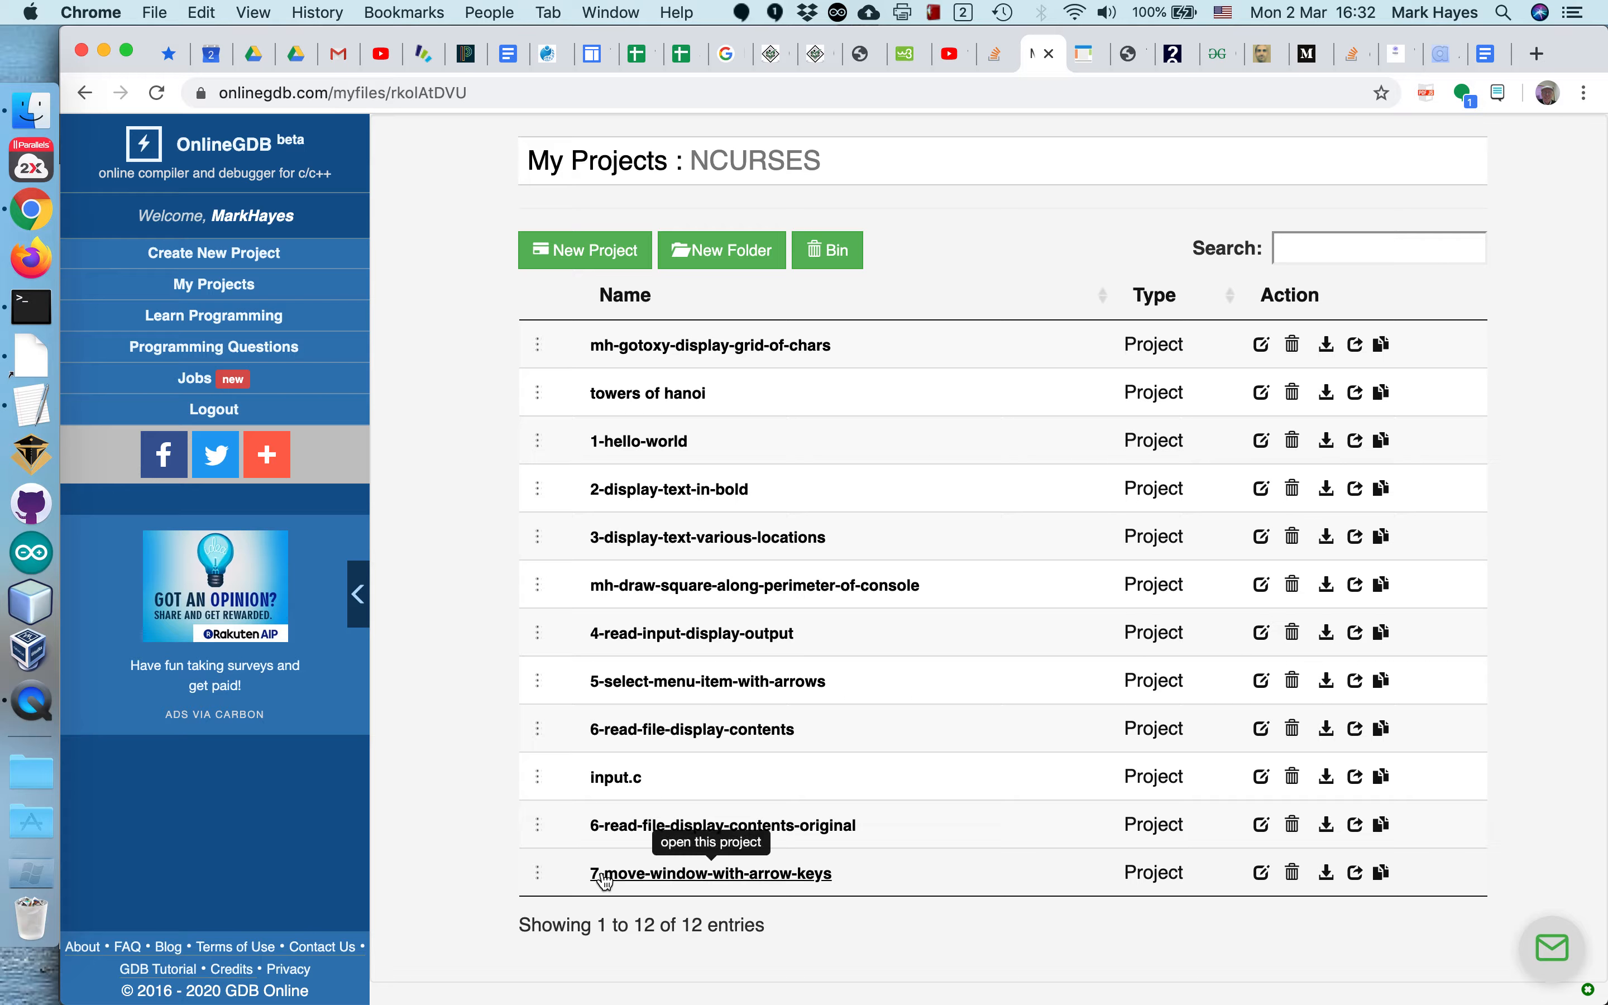
{"action": "mouse_move", "coordinate": [639, 882]}
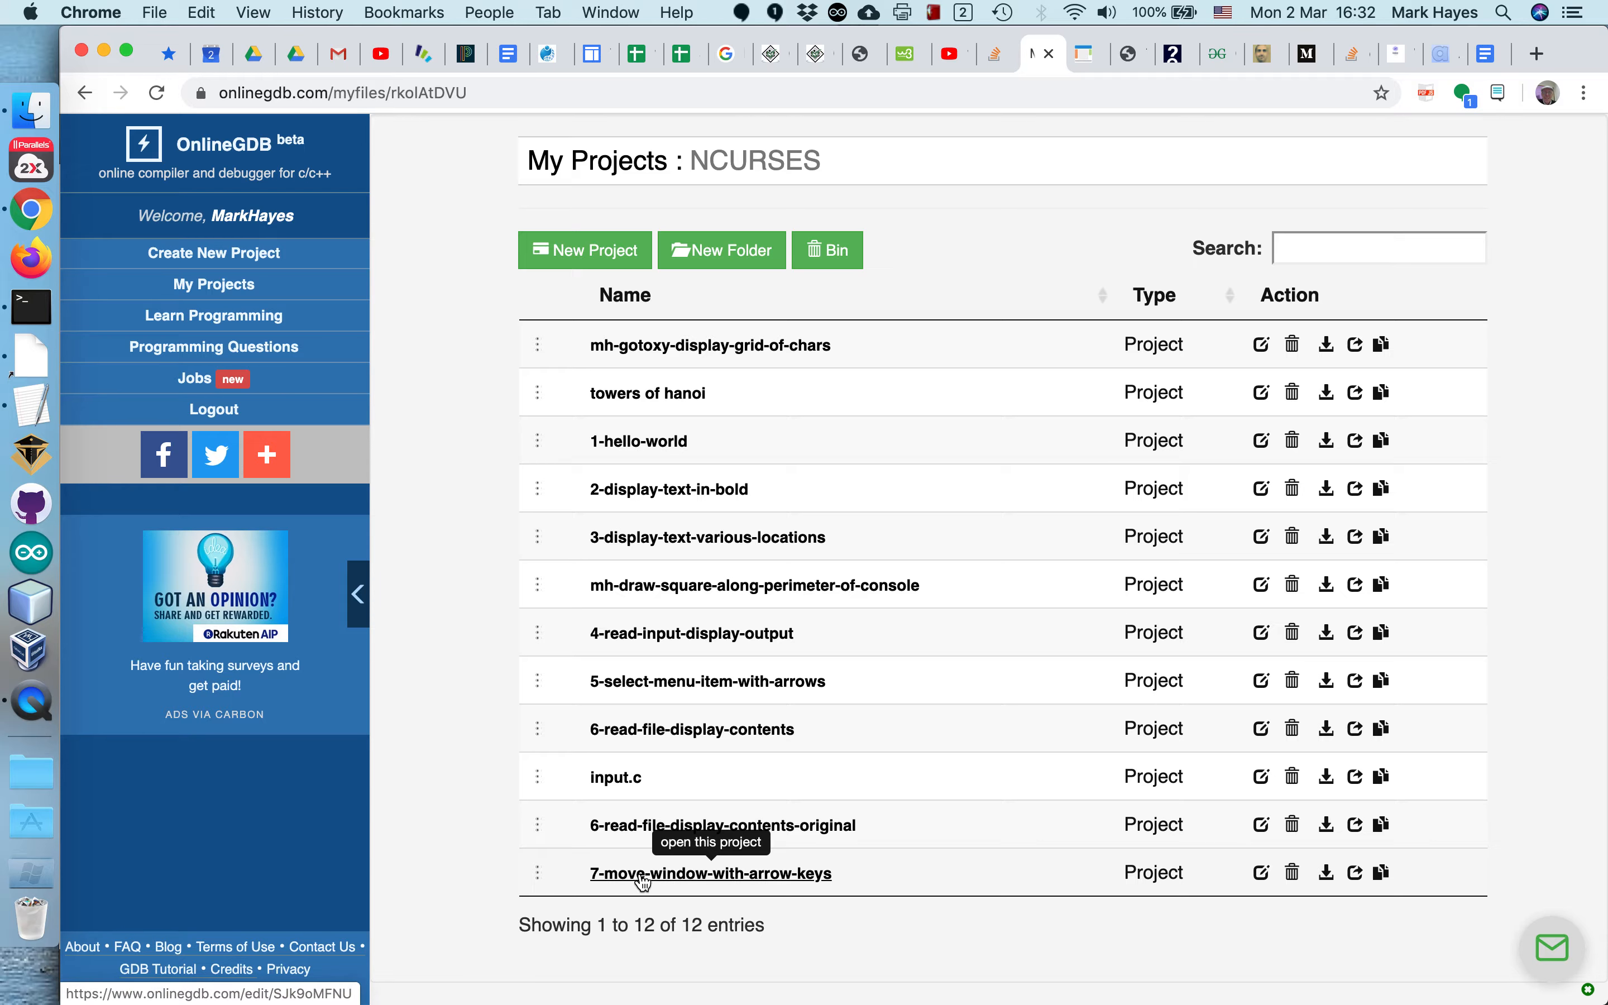
{"action": "mouse_move", "coordinate": [214, 315]}
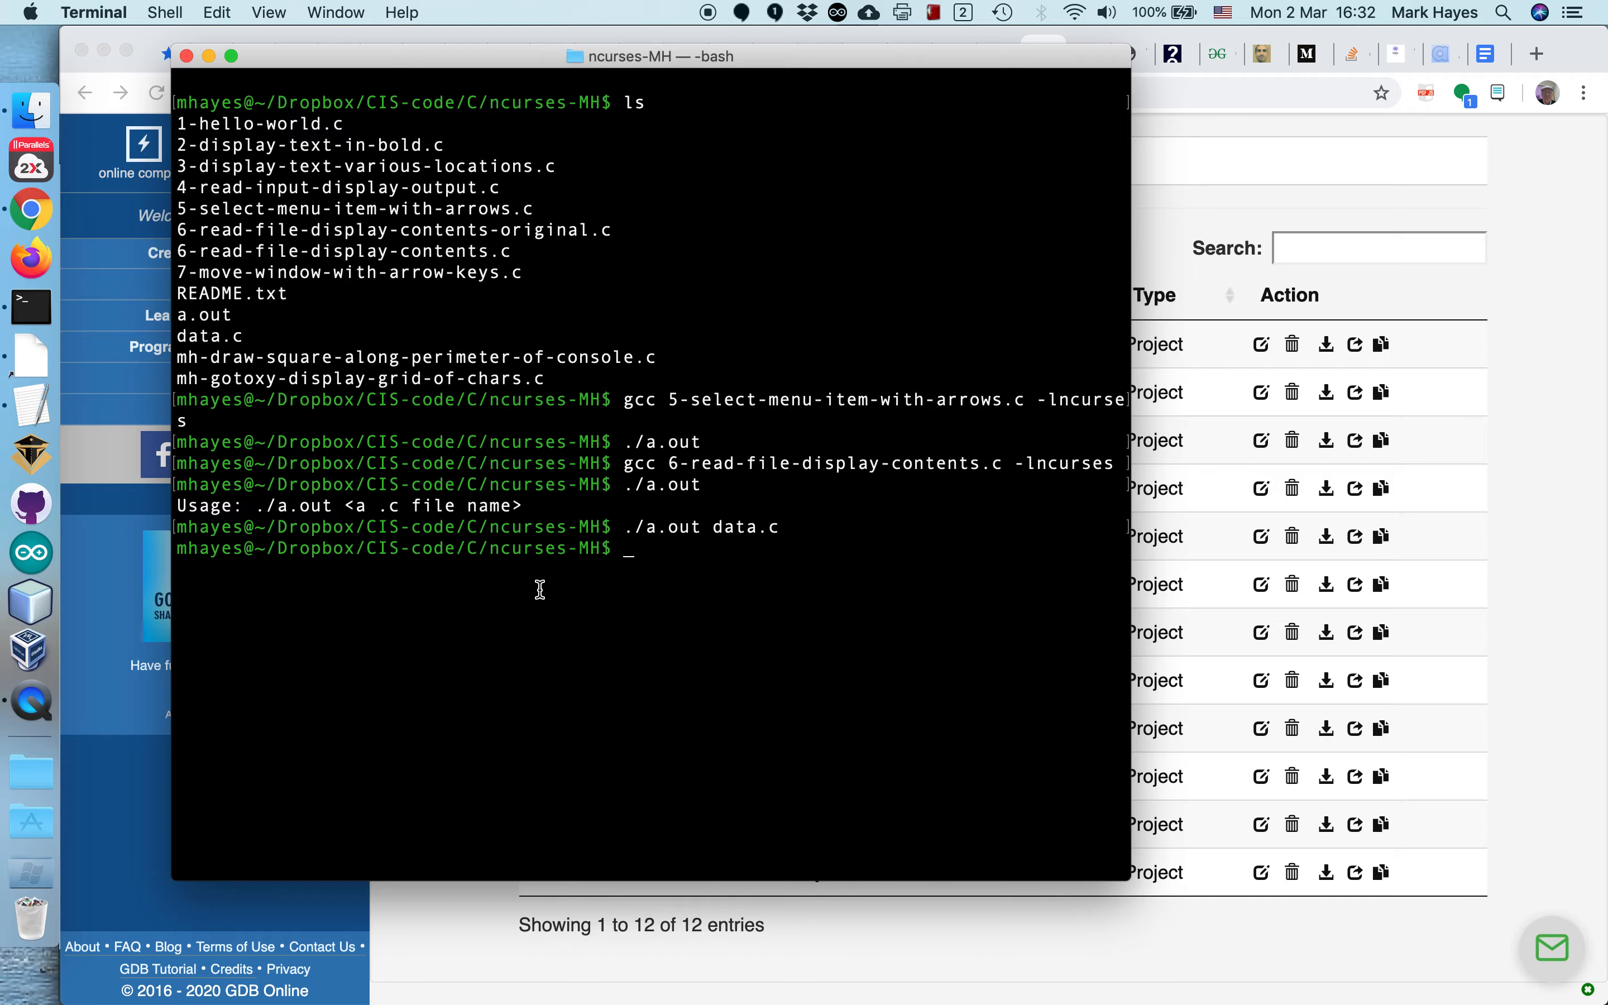
Step: Compile 7-move-window-with-arrow-keys.c with gcc -lncurses and run ./a.out
{"action": "type", "text": "cl"}
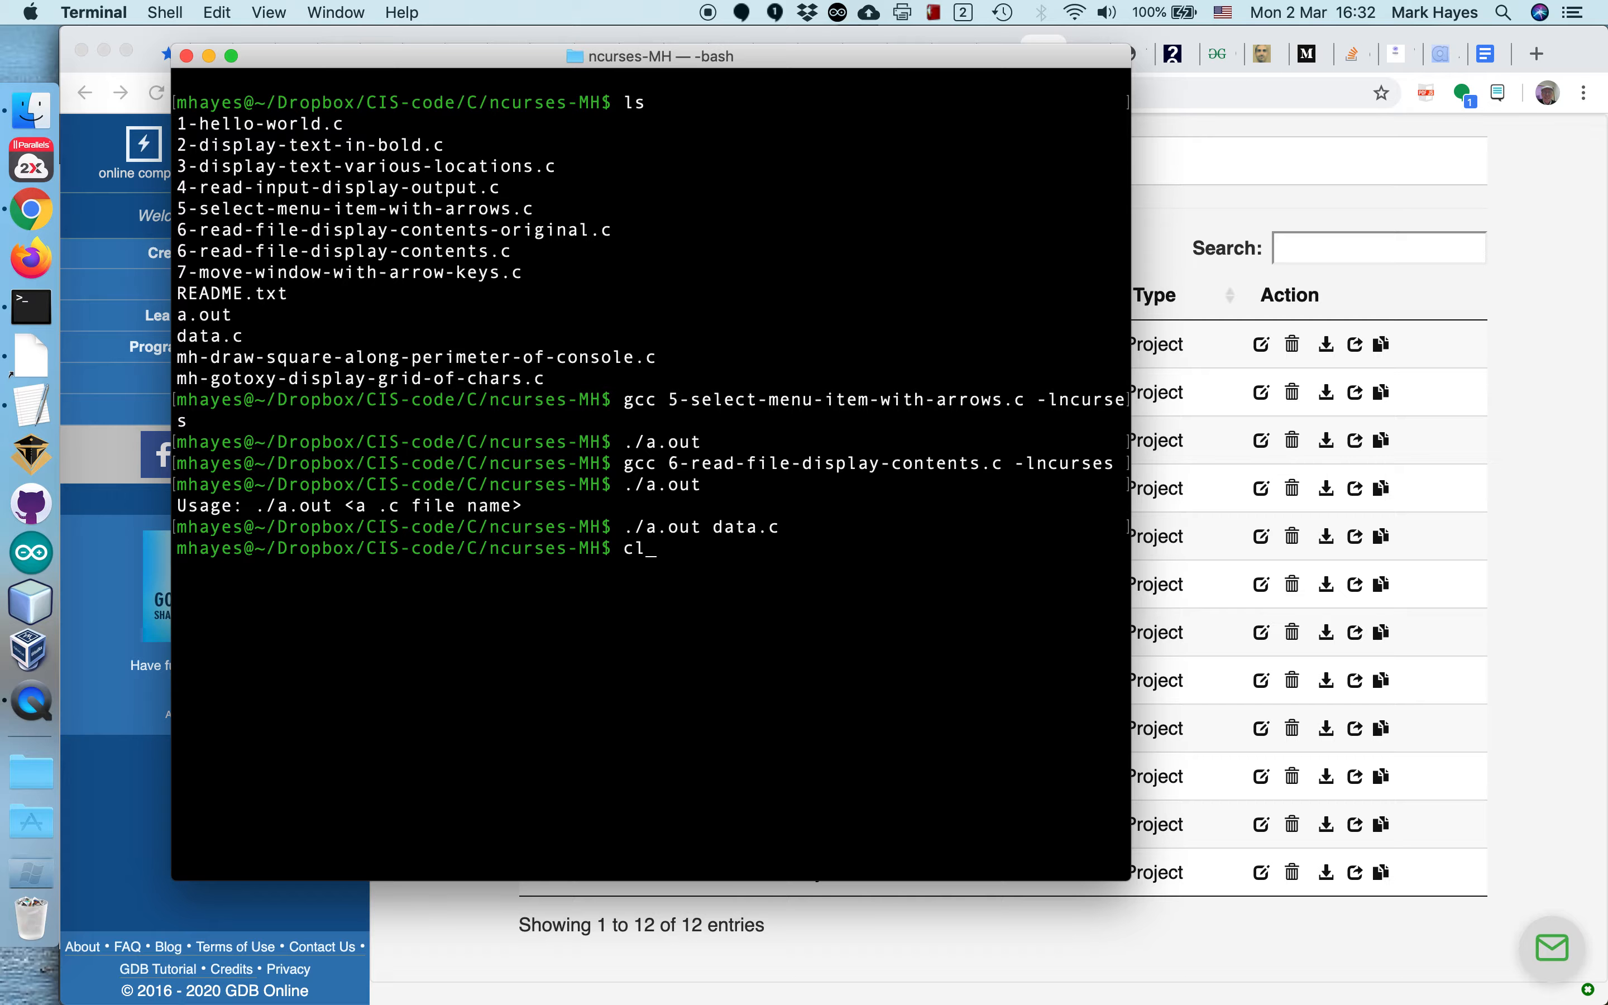
{"action": "key", "text": "Backspace"}
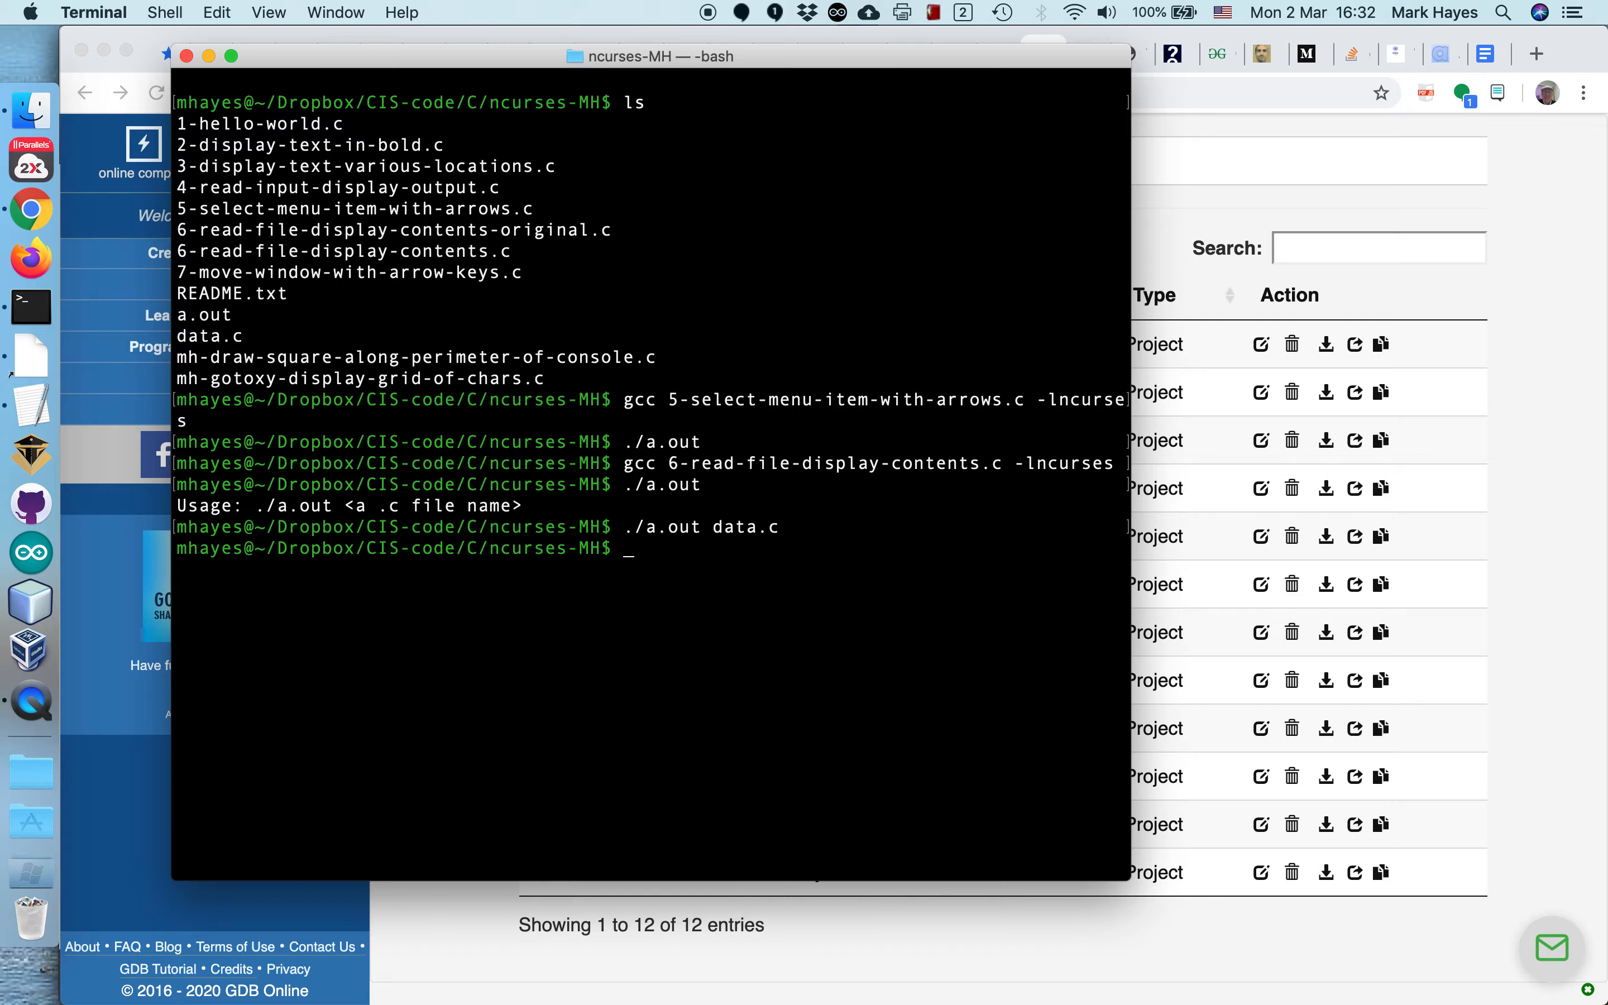
{"action": "type", "text": "gcc"}
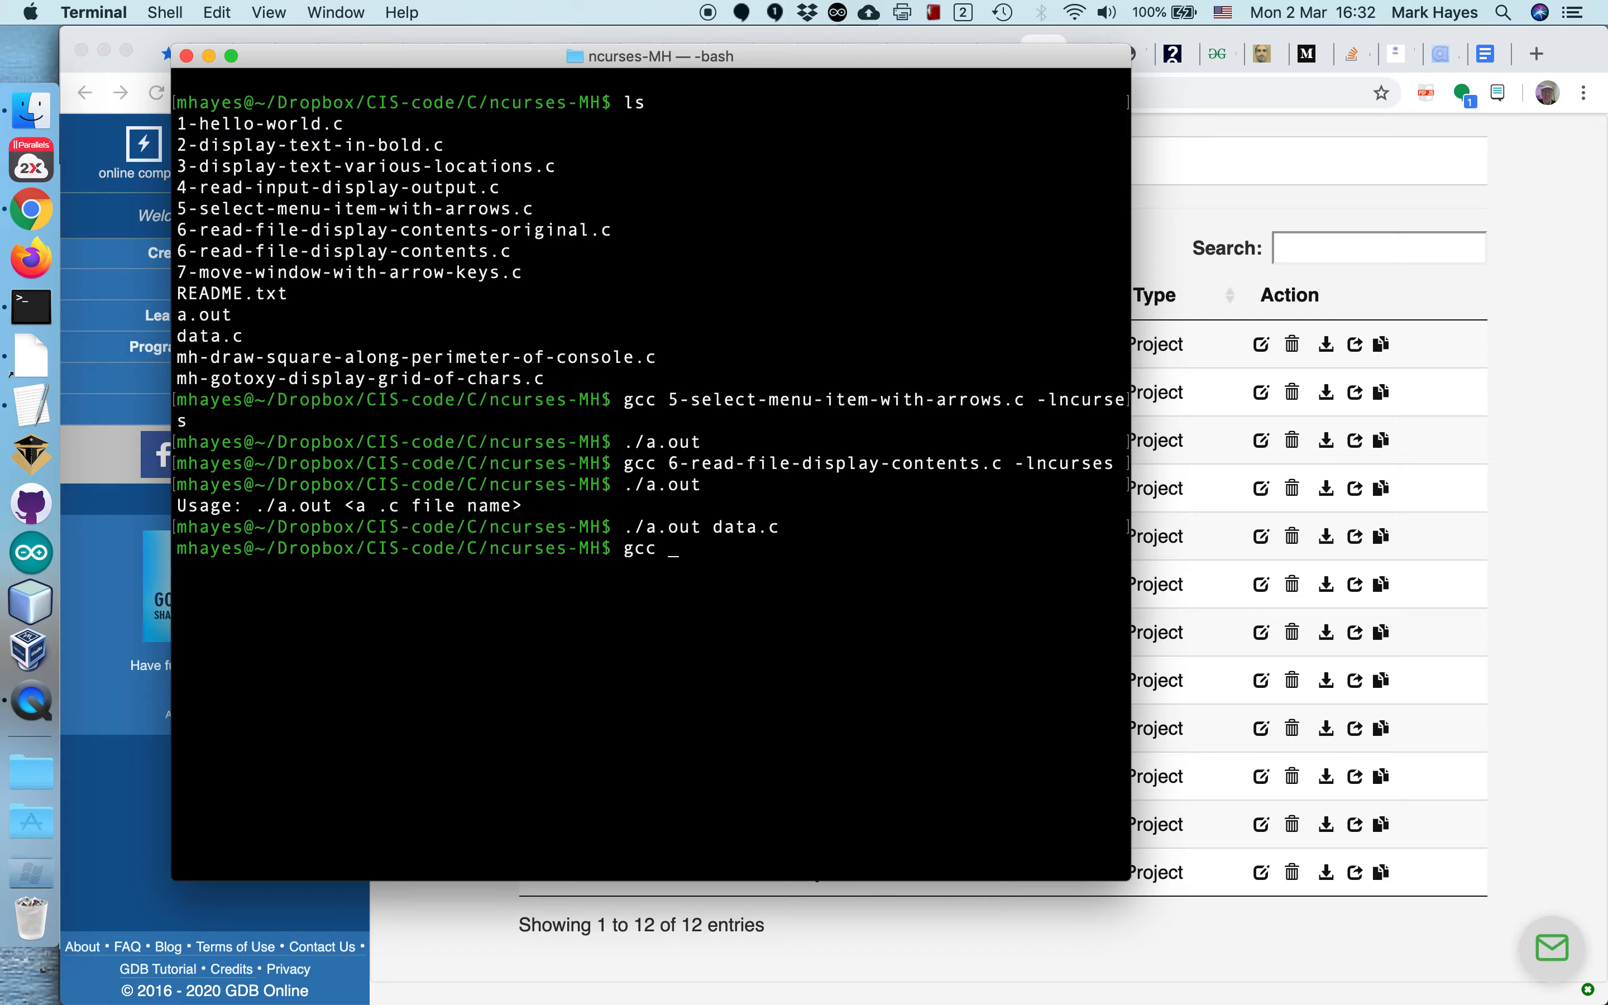
{"action": "type", "text": "7-move-window-with-arrow-keys.c"}
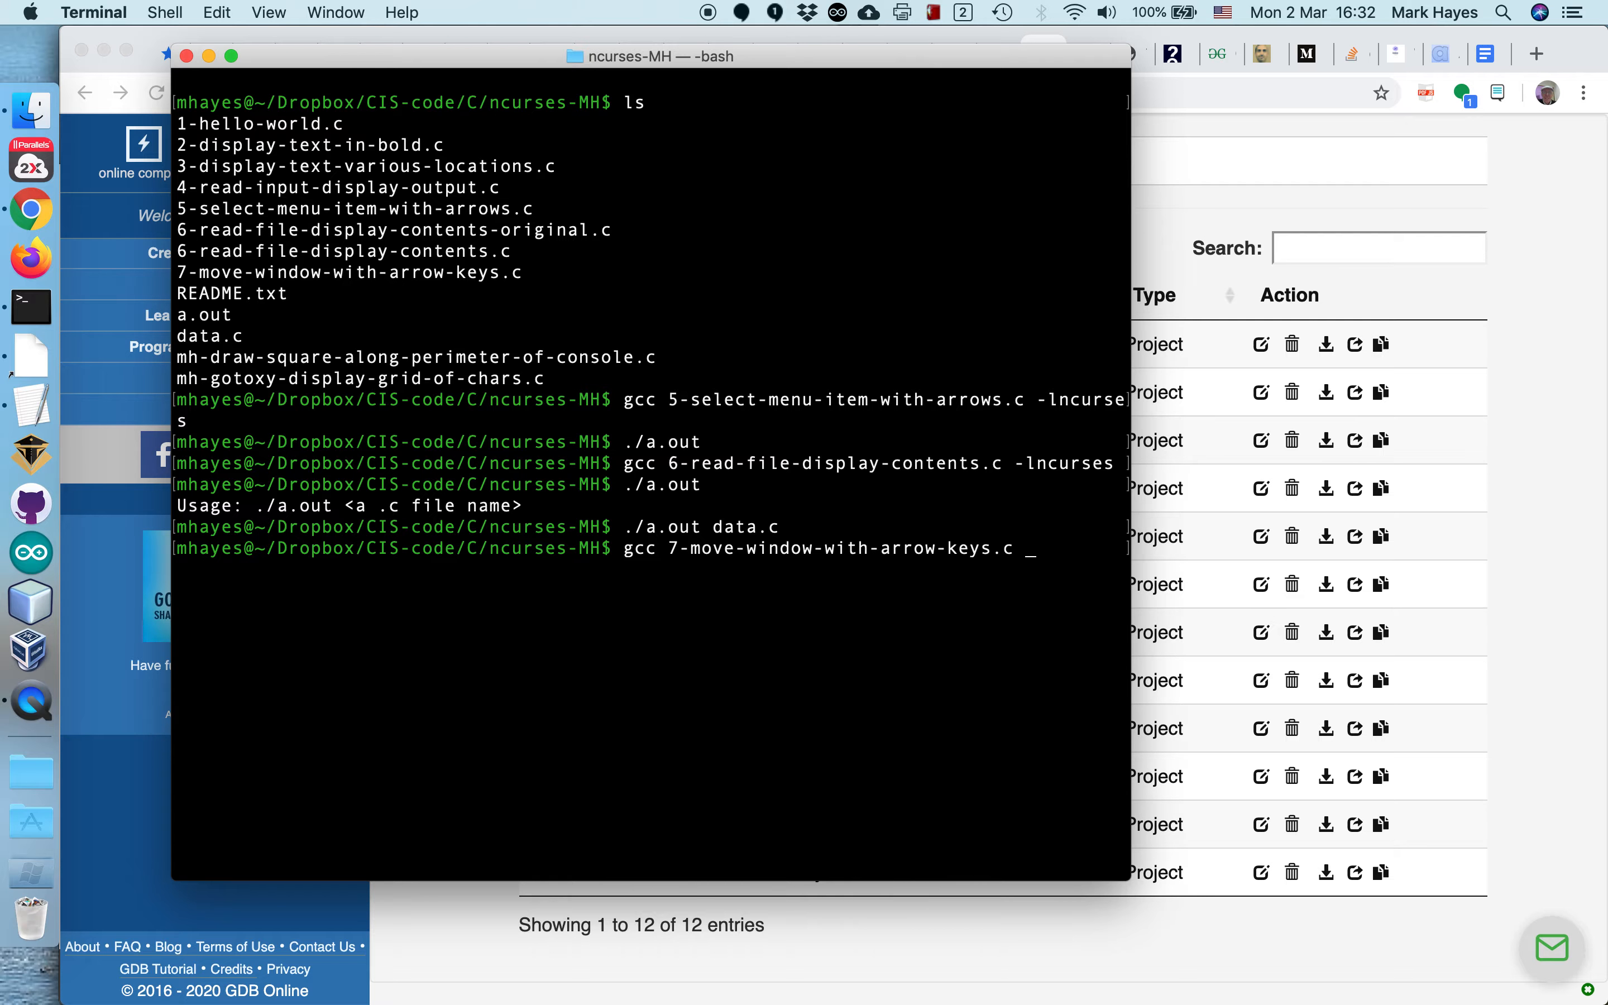
{"action": "type", "text": "-lncurses"}
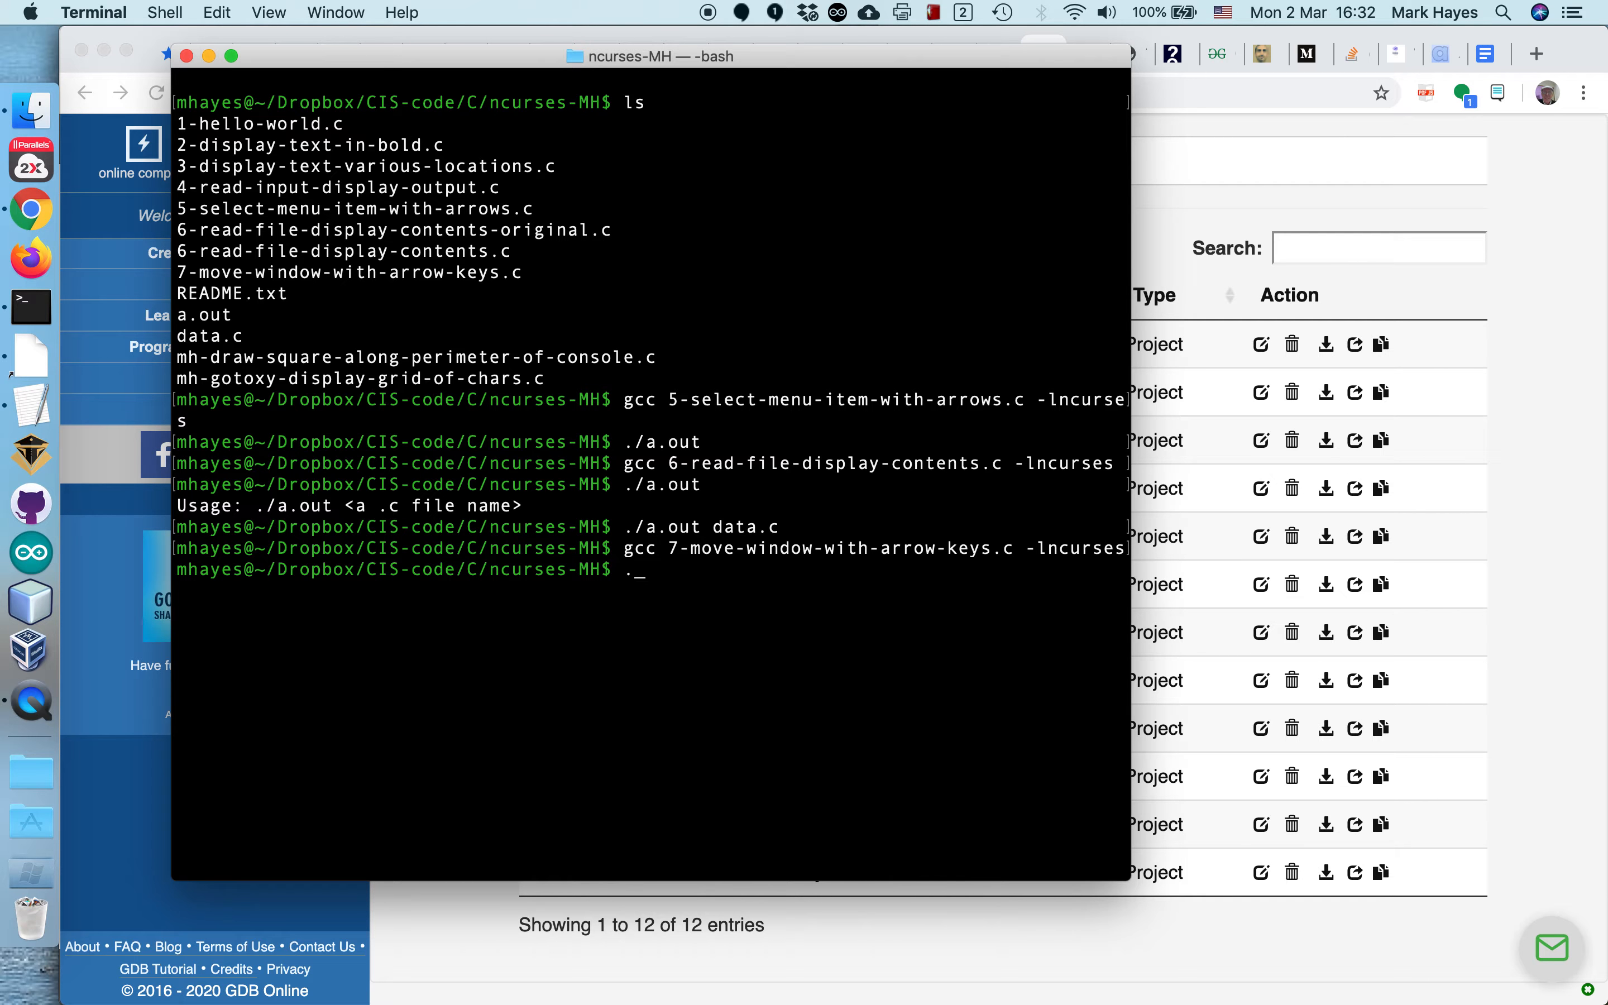
{"action": "type", "text": "./a.ou"}
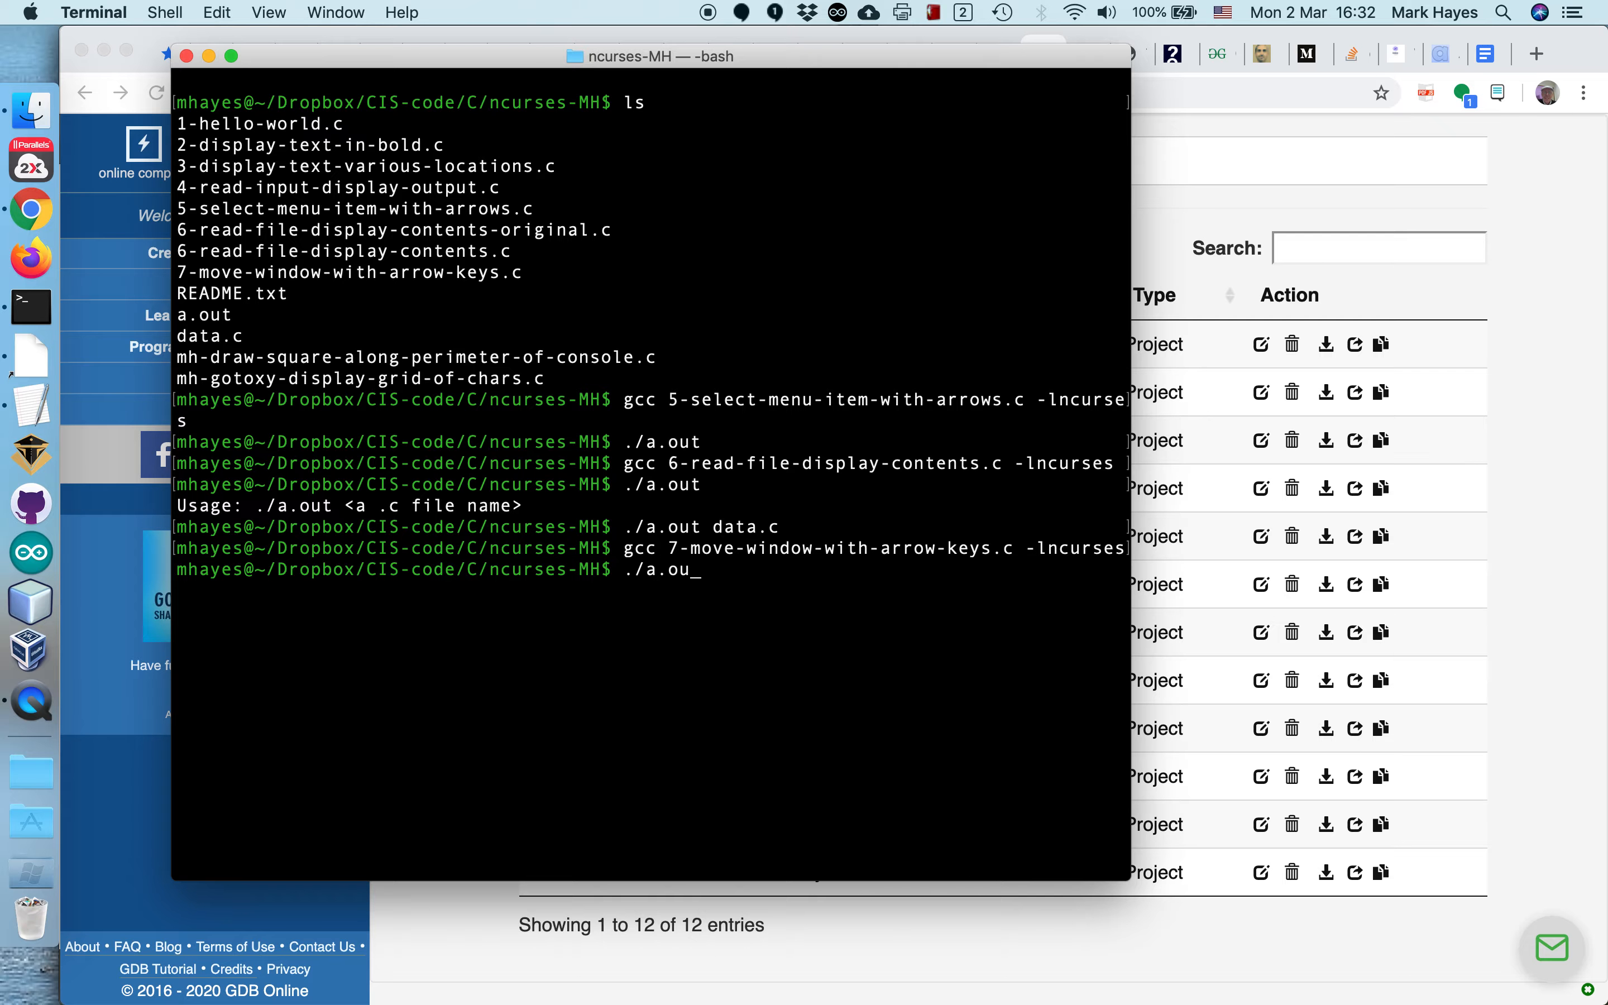
{"action": "key", "text": "Return"}
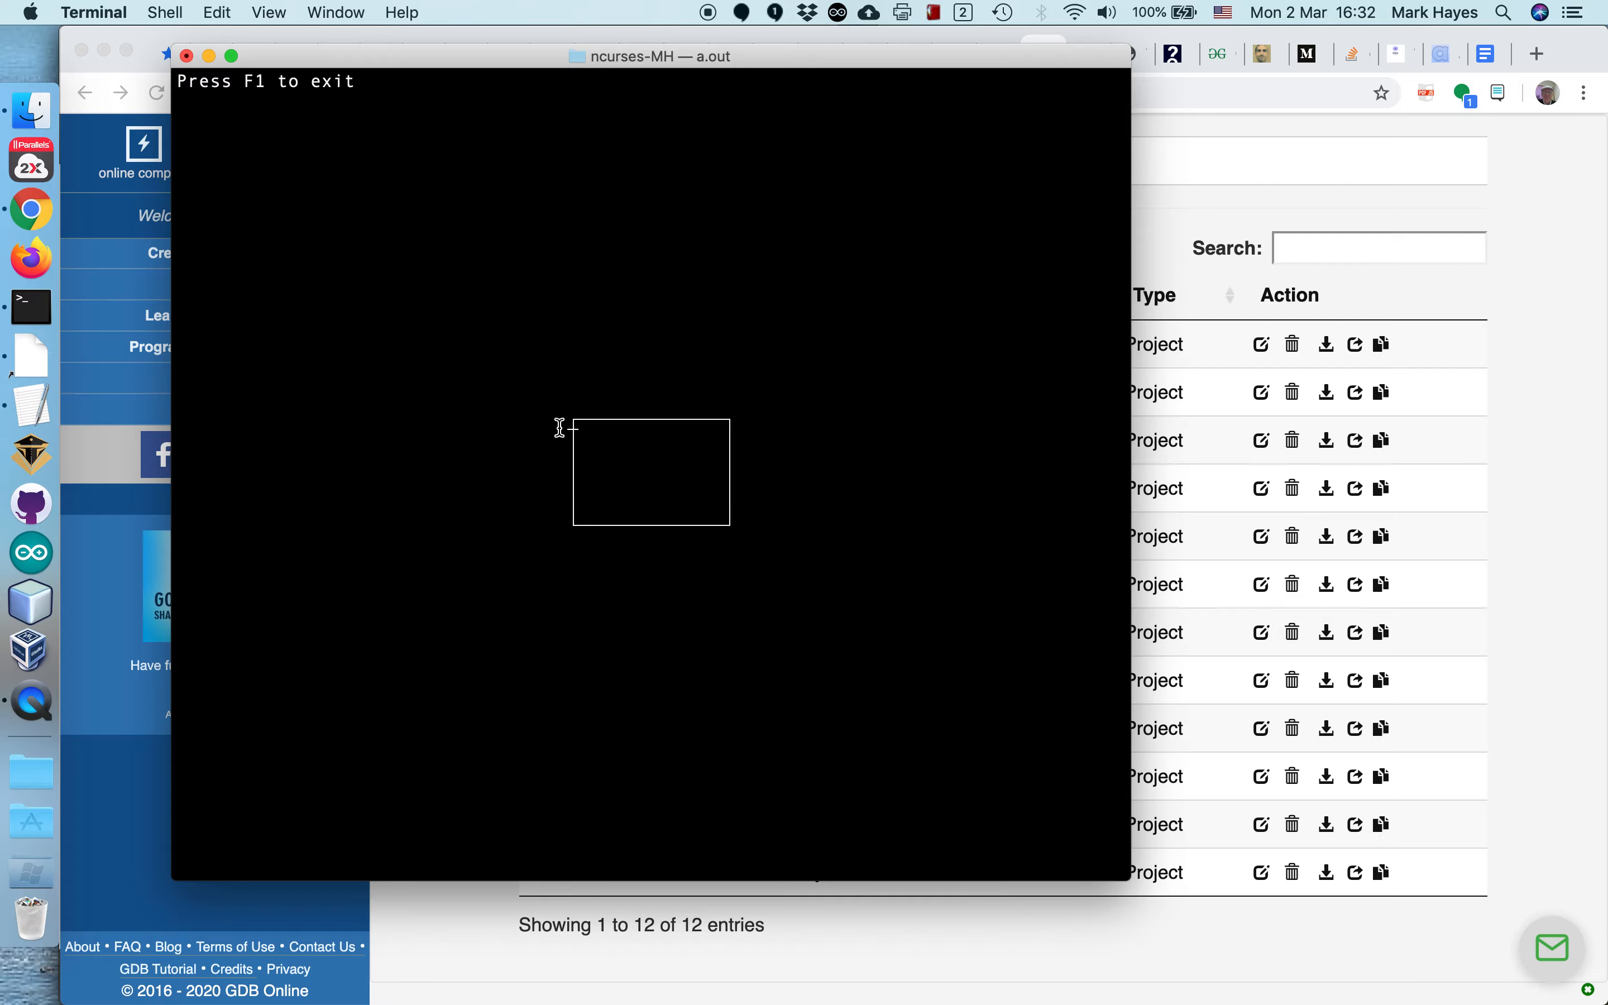
{"action": "mouse_move", "coordinate": [581, 448]}
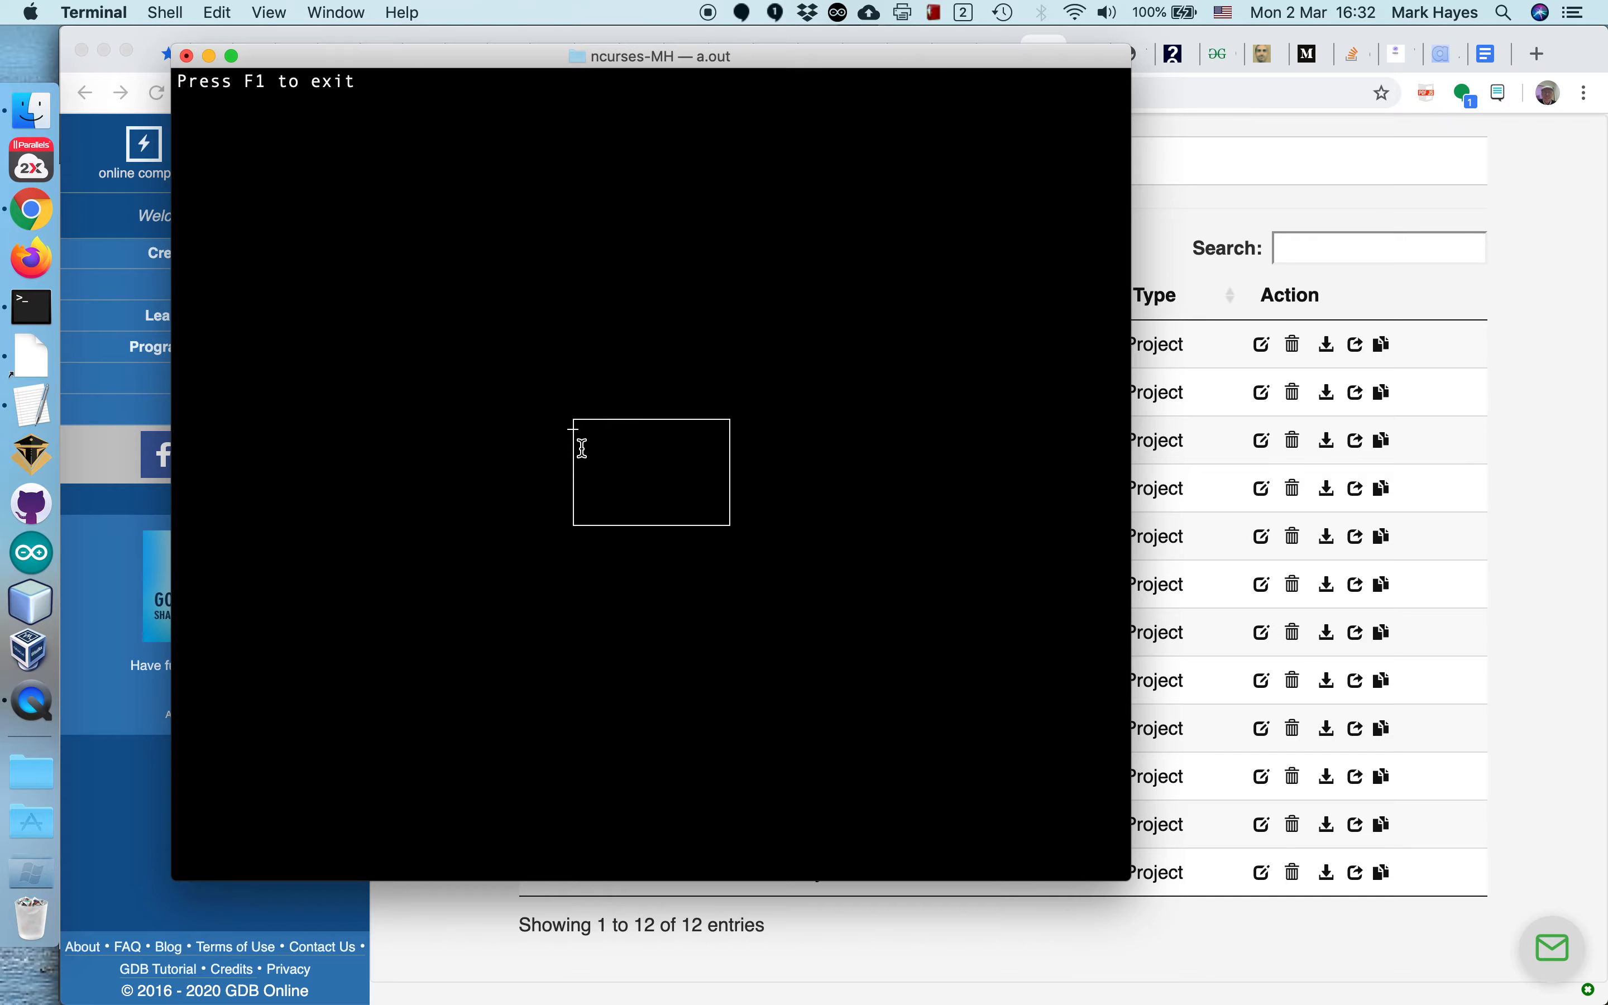
{"action": "mouse_move", "coordinate": [559, 479]}
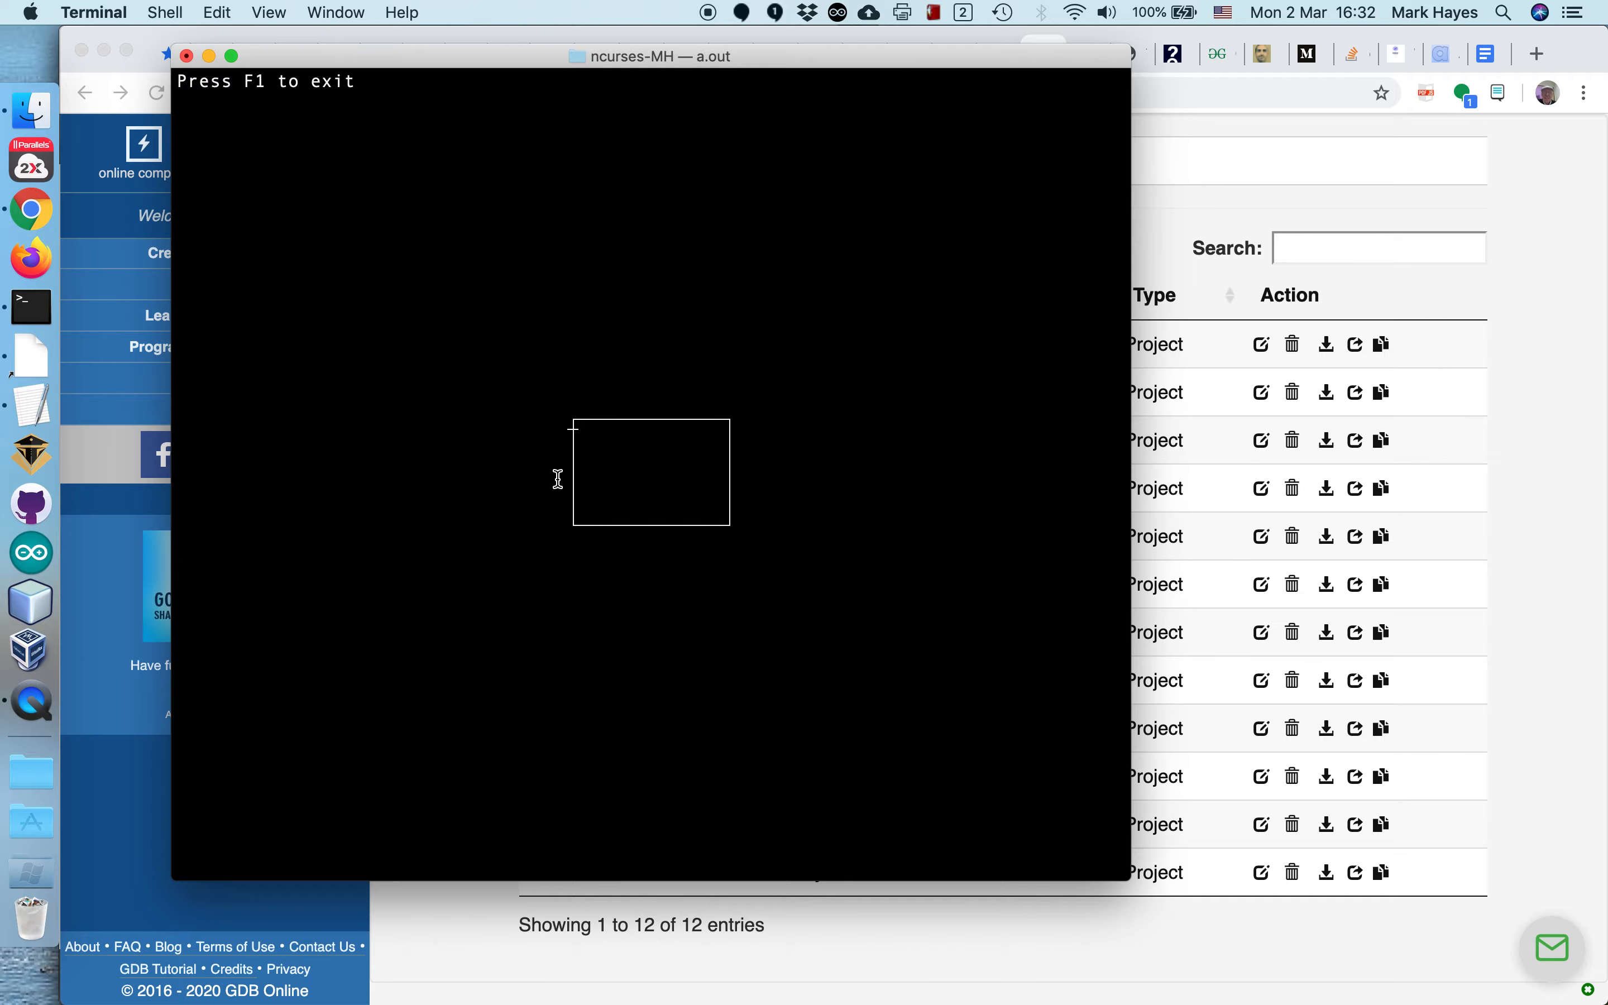
{"action": "mouse_move", "coordinate": [533, 467]}
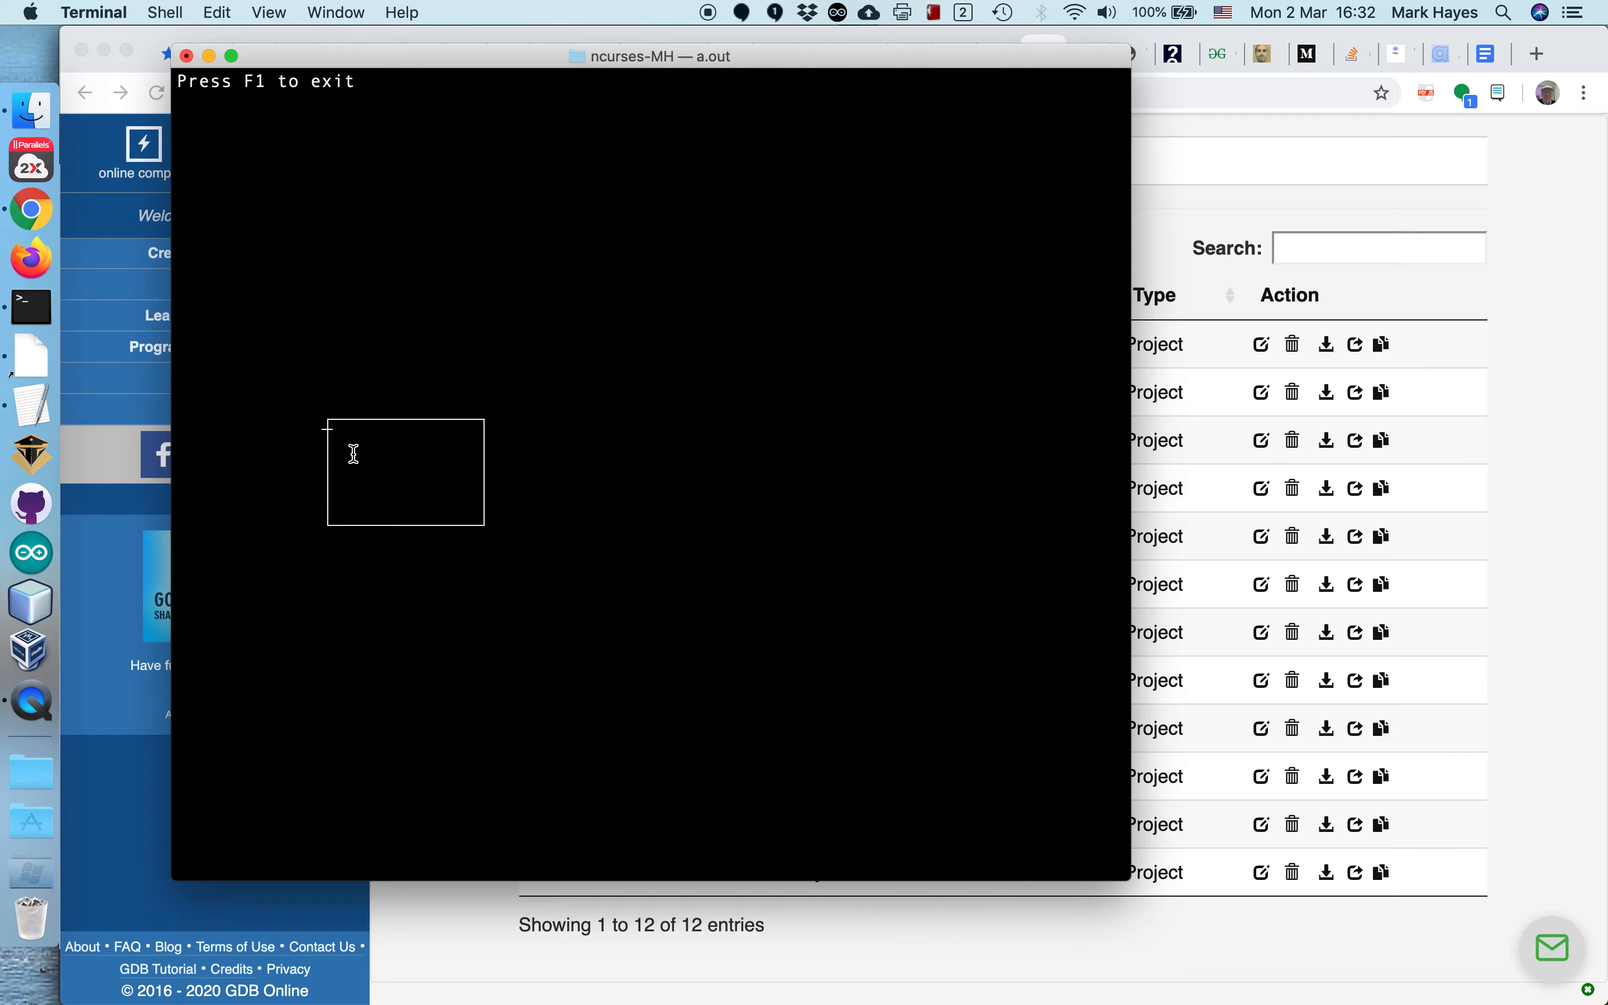
{"action": "mouse_move", "coordinate": [381, 471]}
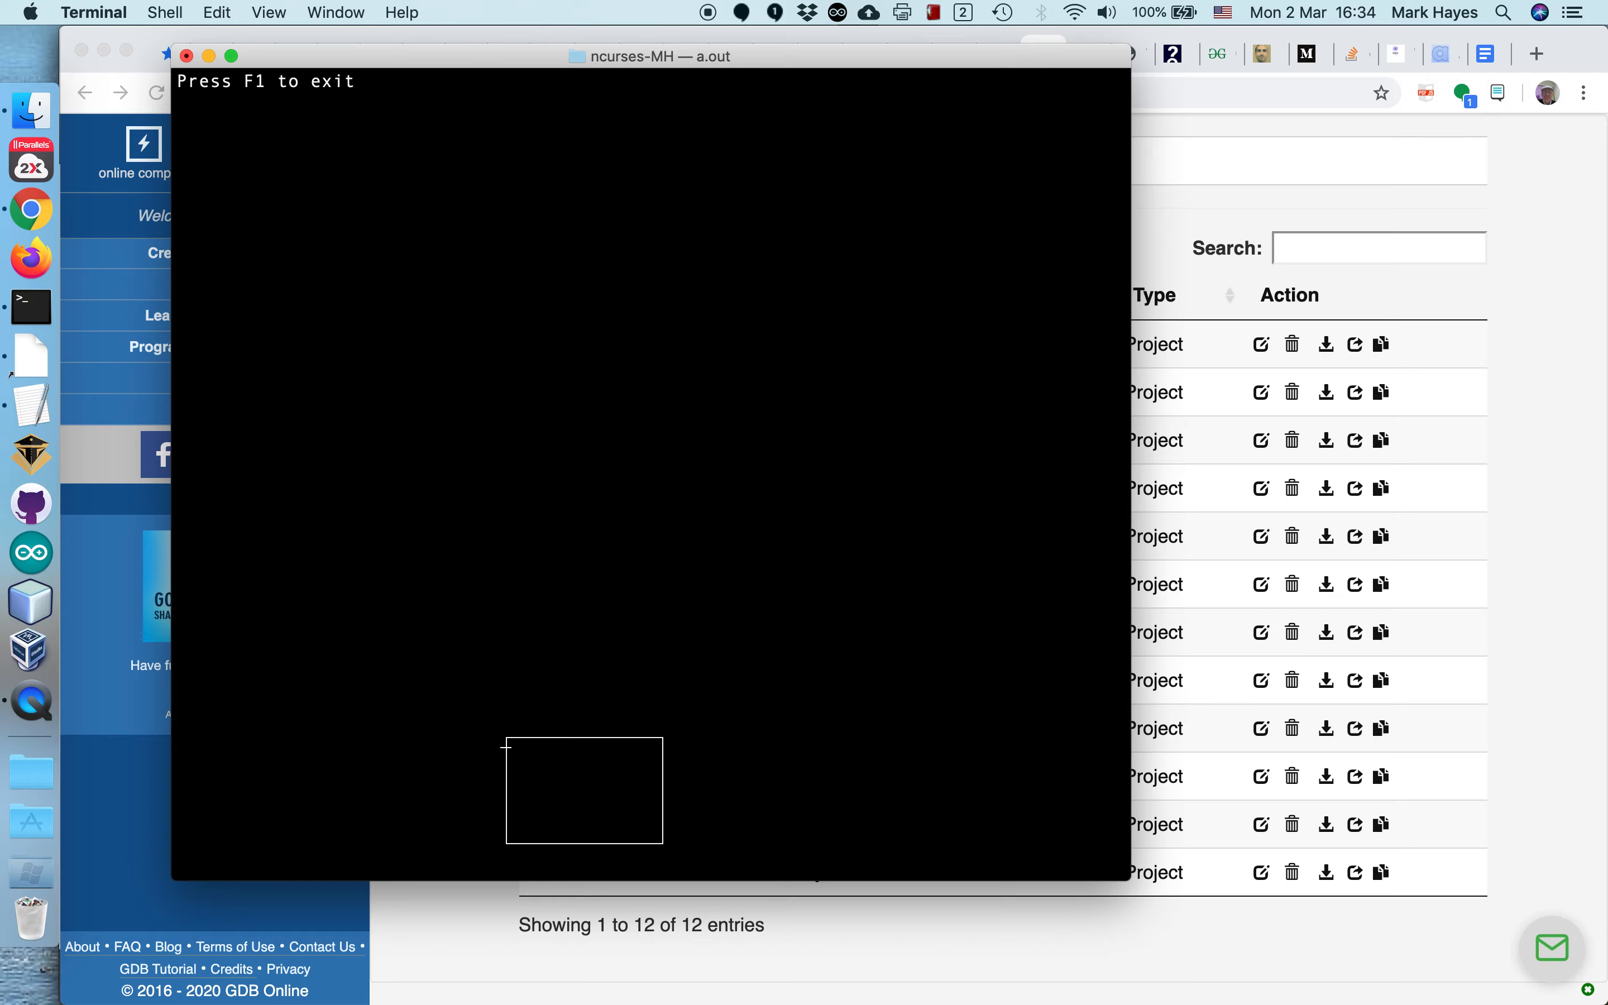
{"action": "mouse_move", "coordinate": [531, 739]}
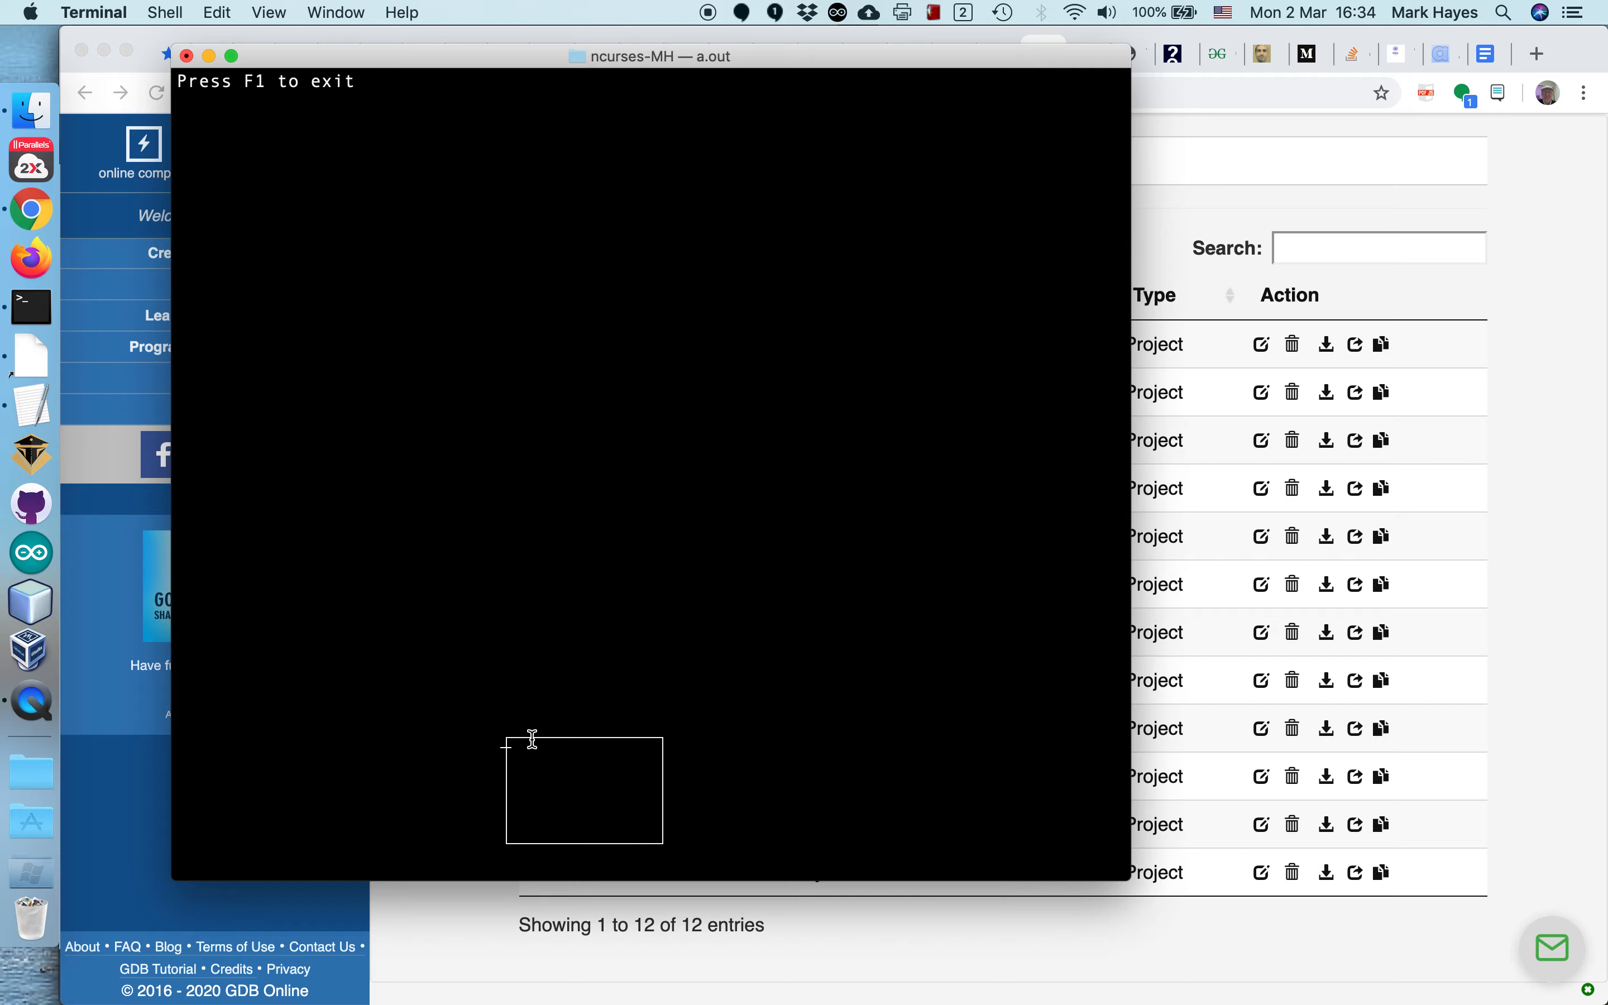
{"action": "mouse_move", "coordinate": [515, 741]}
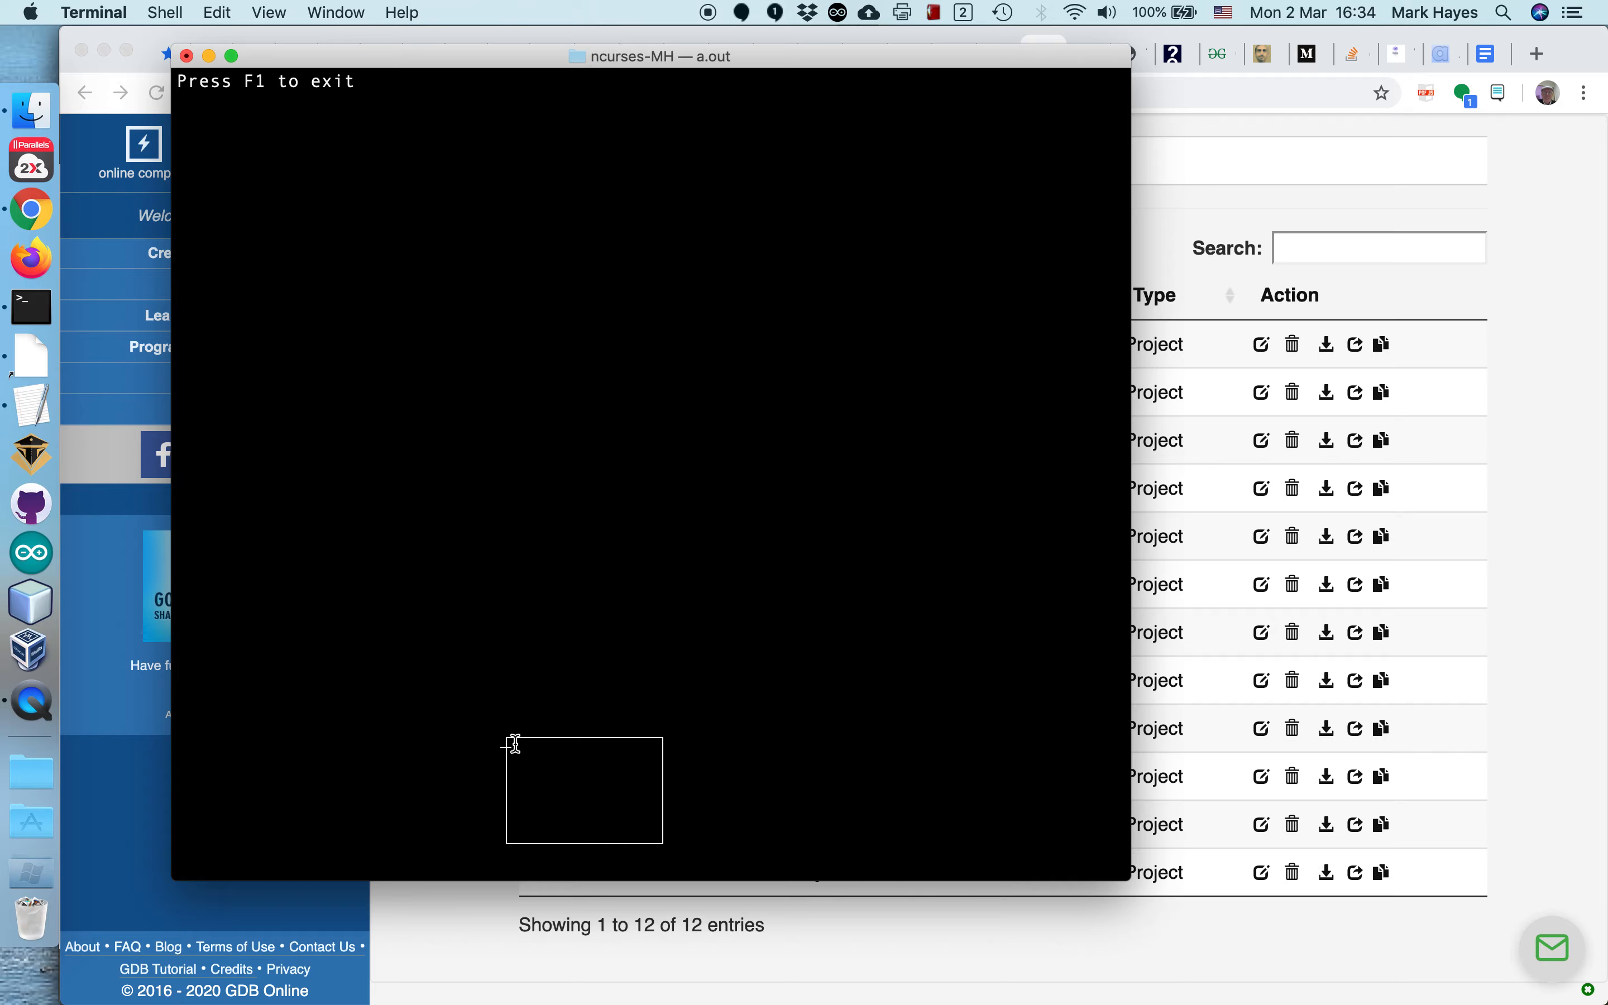
{"action": "mouse_move", "coordinate": [528, 759]}
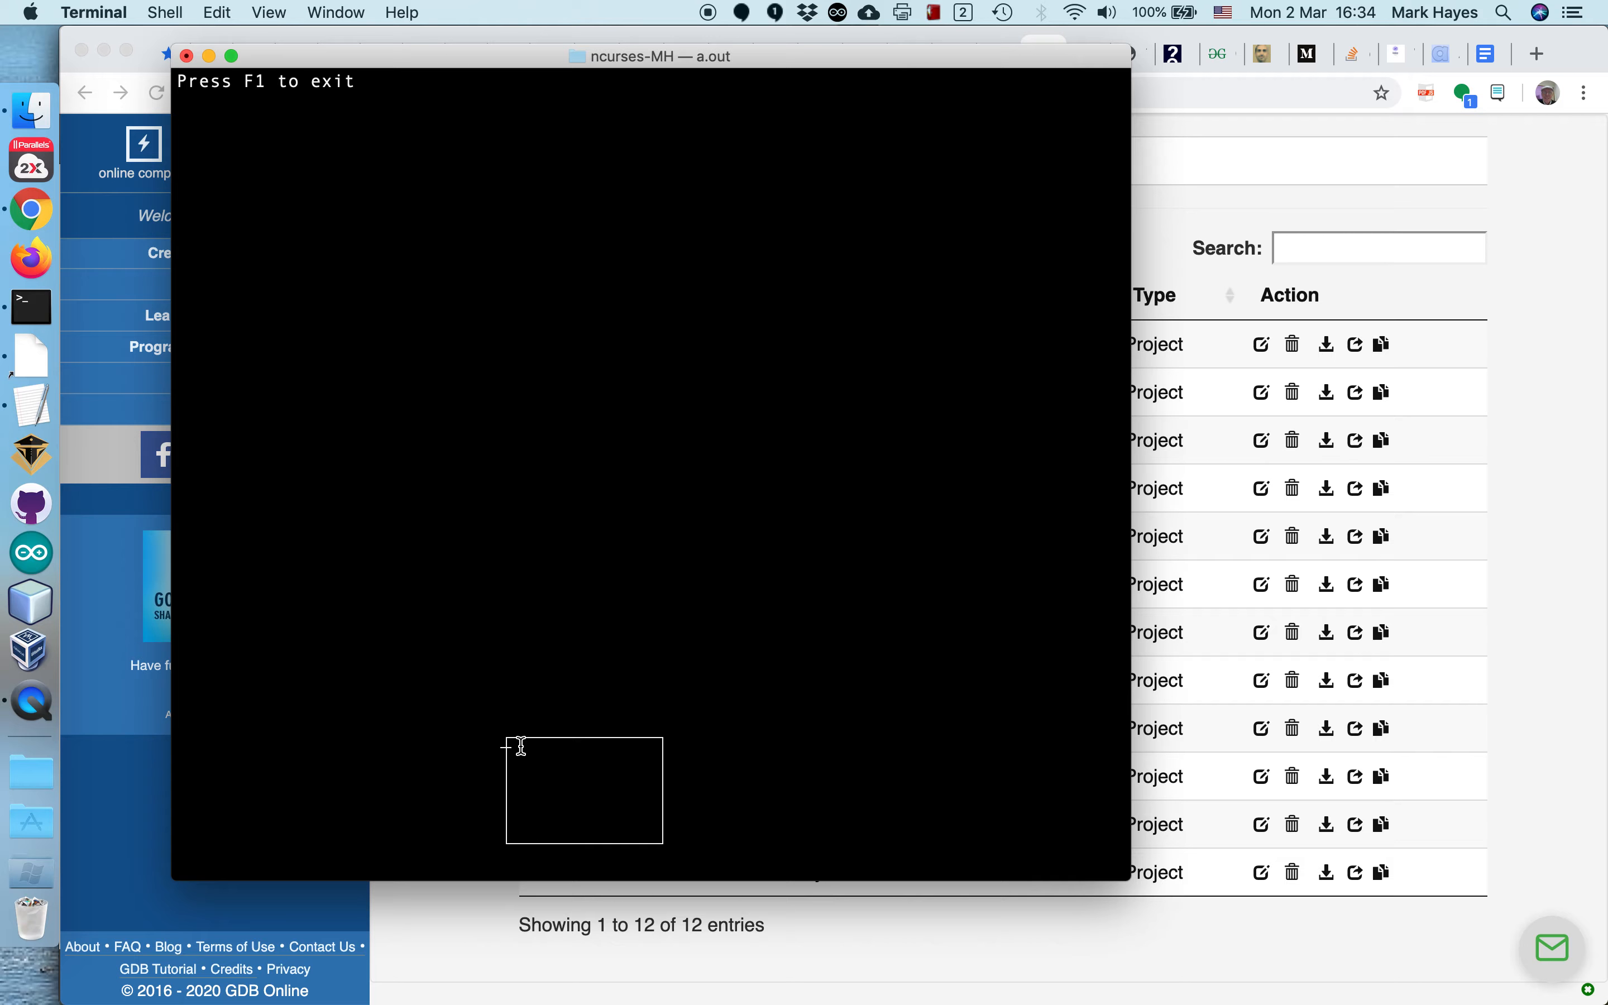
{"action": "mouse_move", "coordinate": [409, 443]}
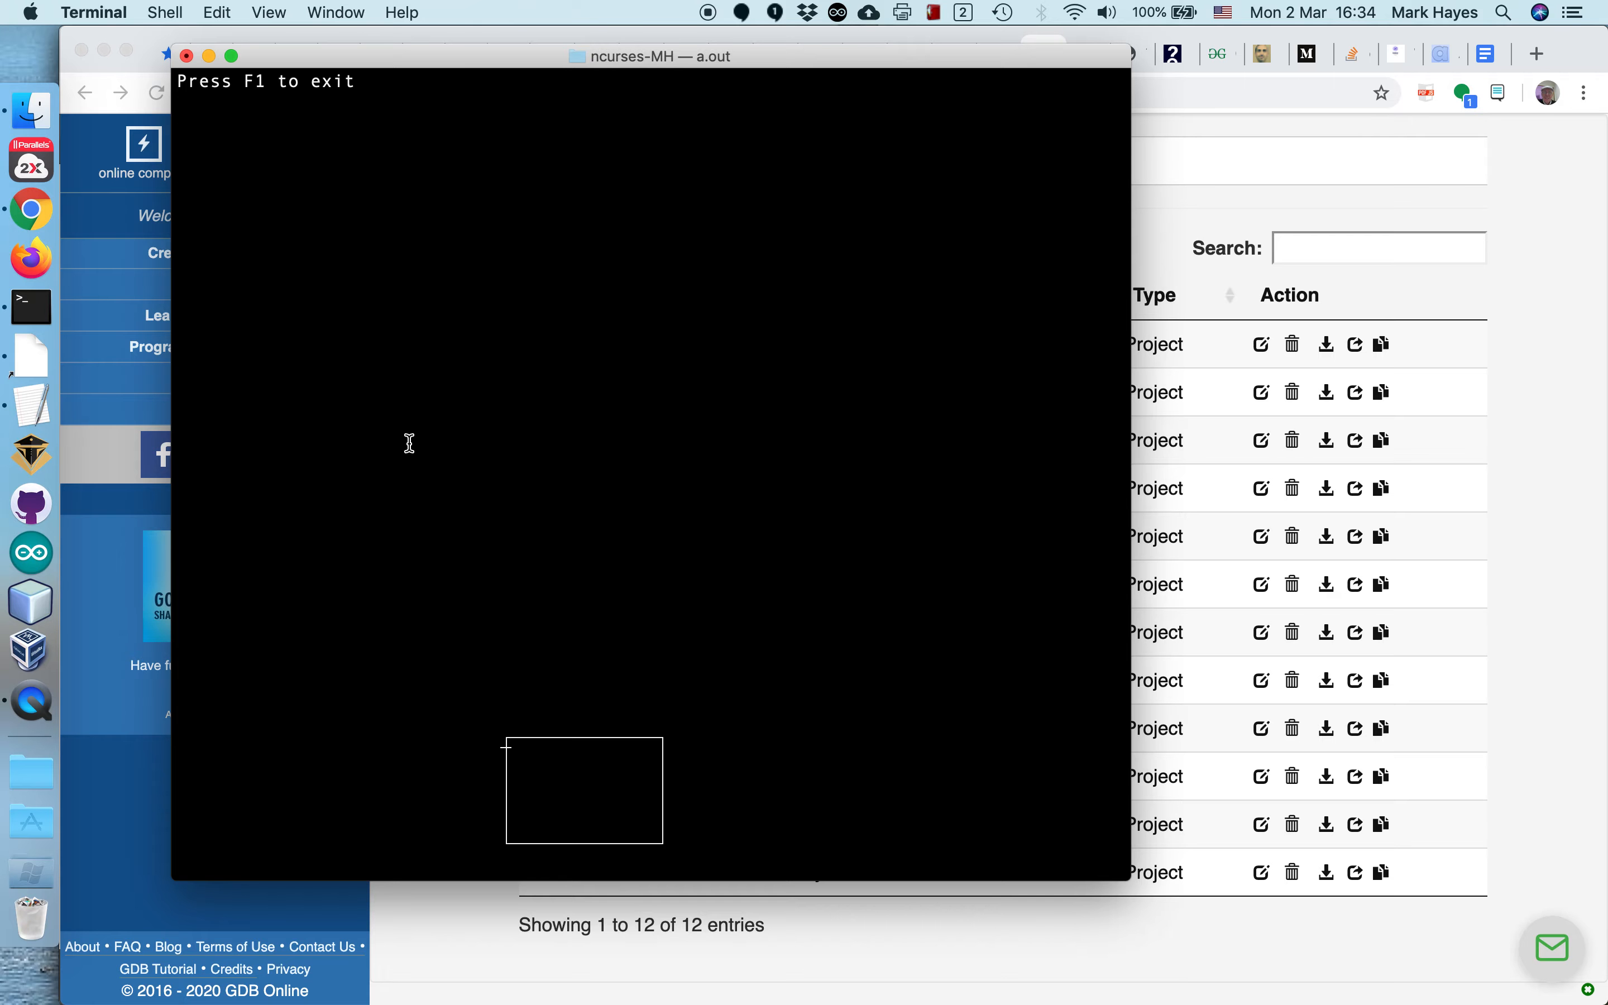
{"action": "mouse_move", "coordinate": [407, 458]}
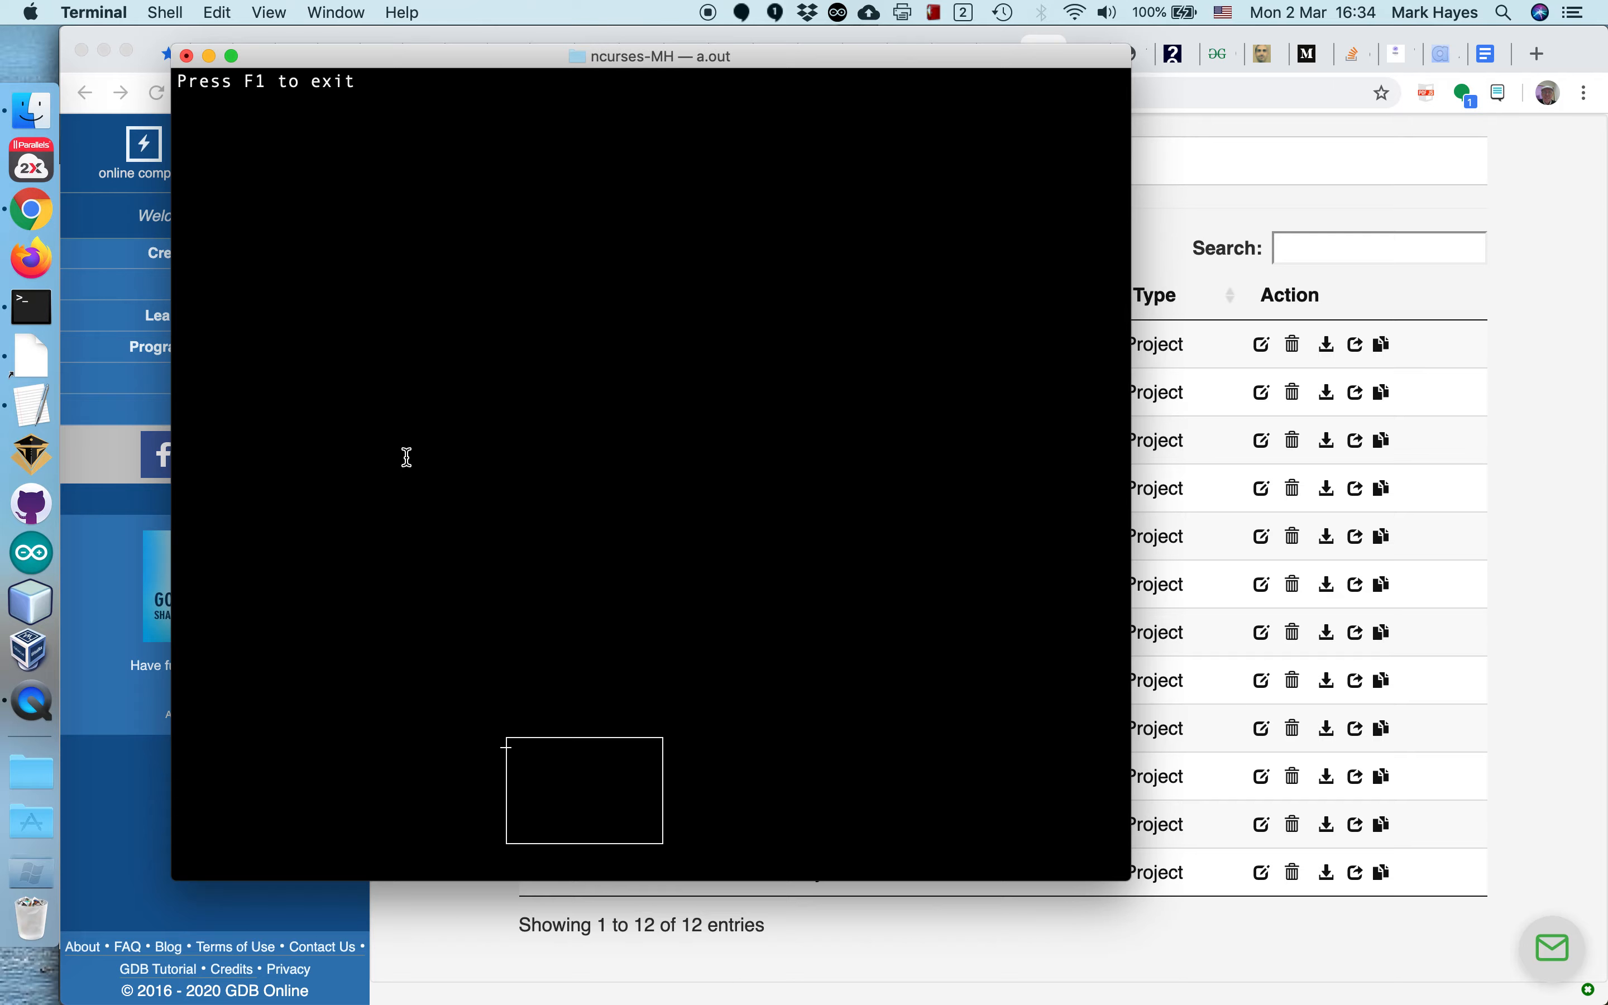
Step: Quit the window-moving demo with F1 after moving the box around
{"action": "key", "text": "f1"}
{"action": "type", "text": "ls"}
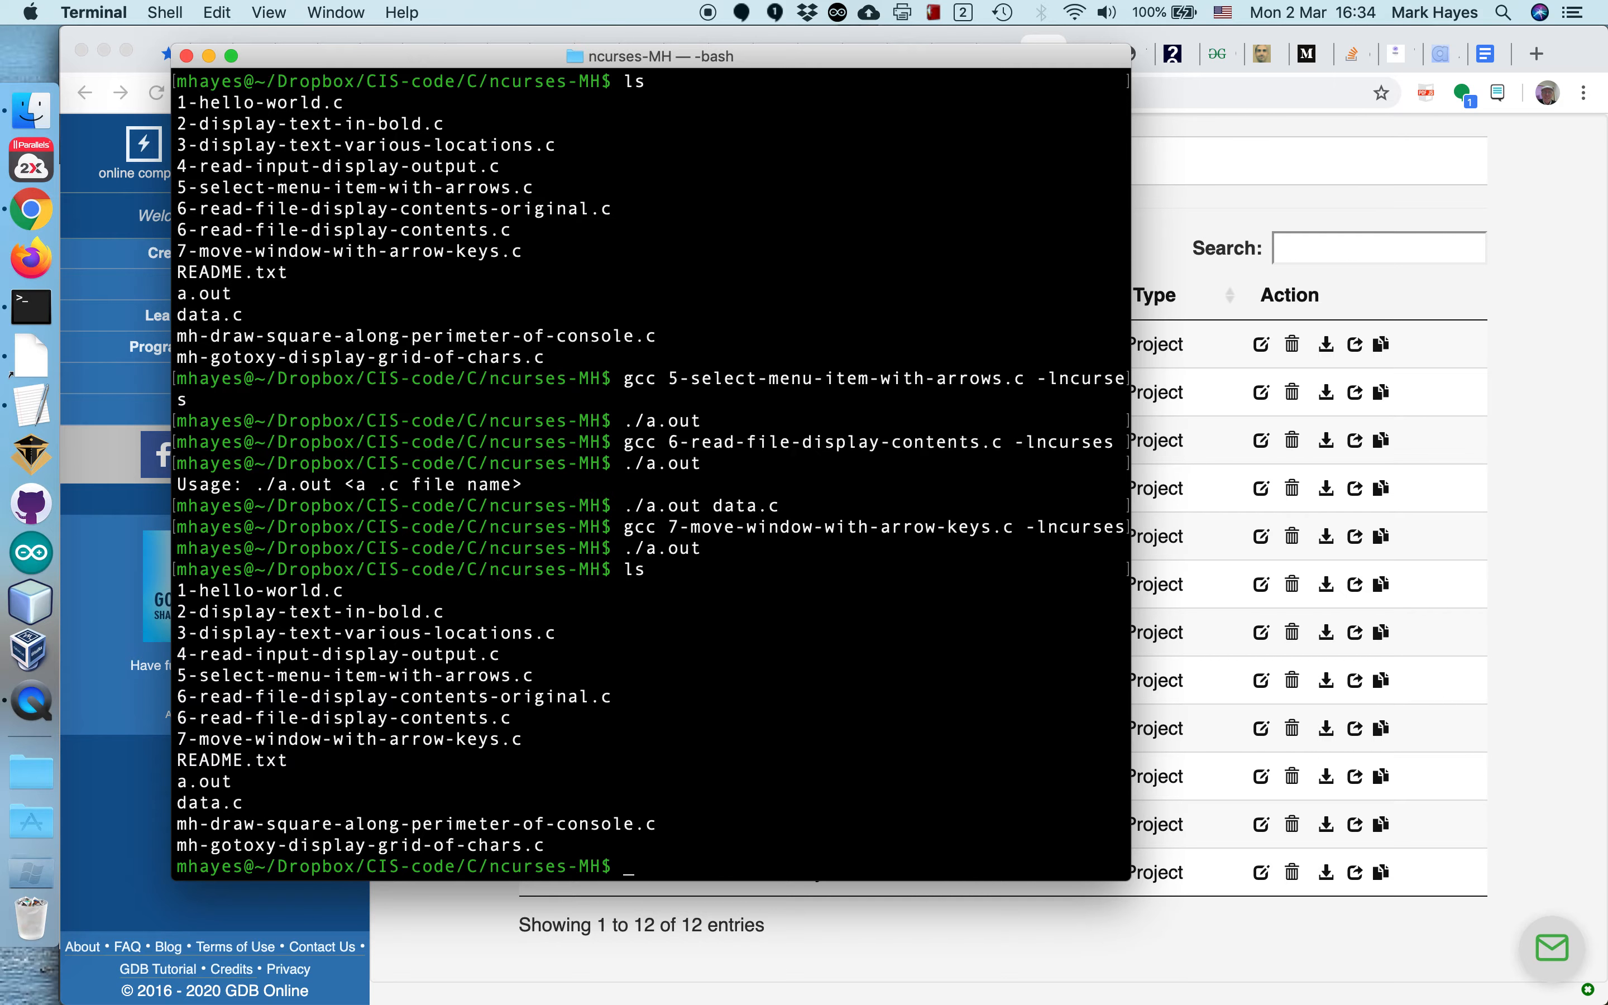
{"action": "mouse_move", "coordinate": [274, 829]}
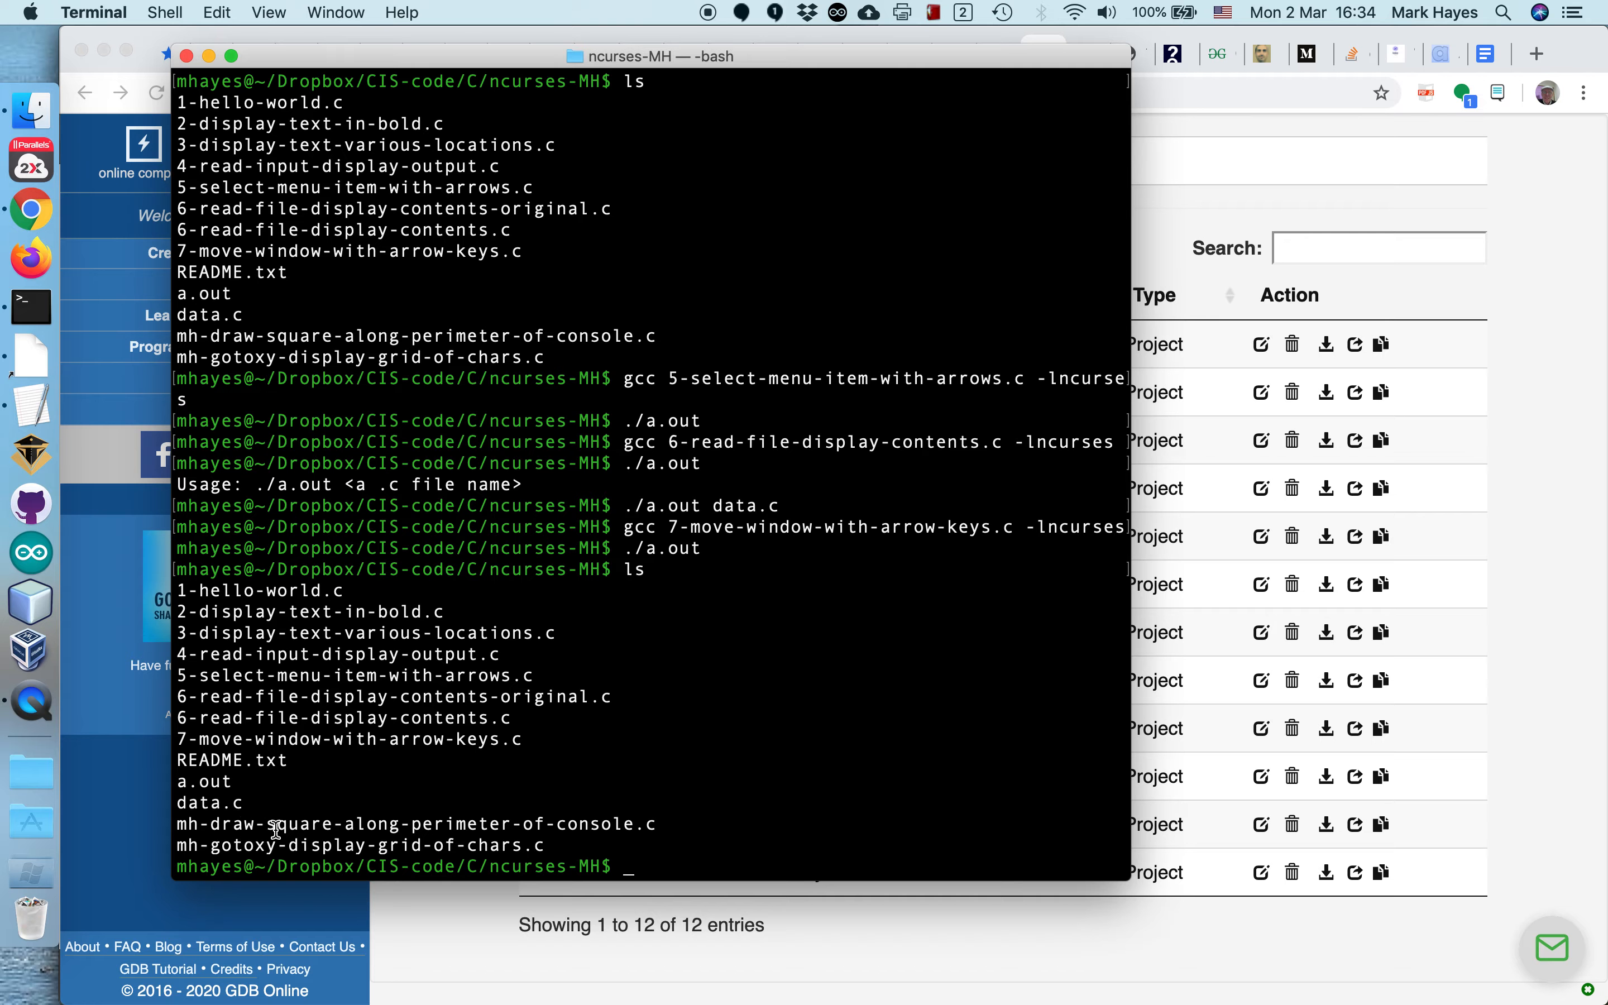
{"action": "mouse_move", "coordinate": [244, 747]}
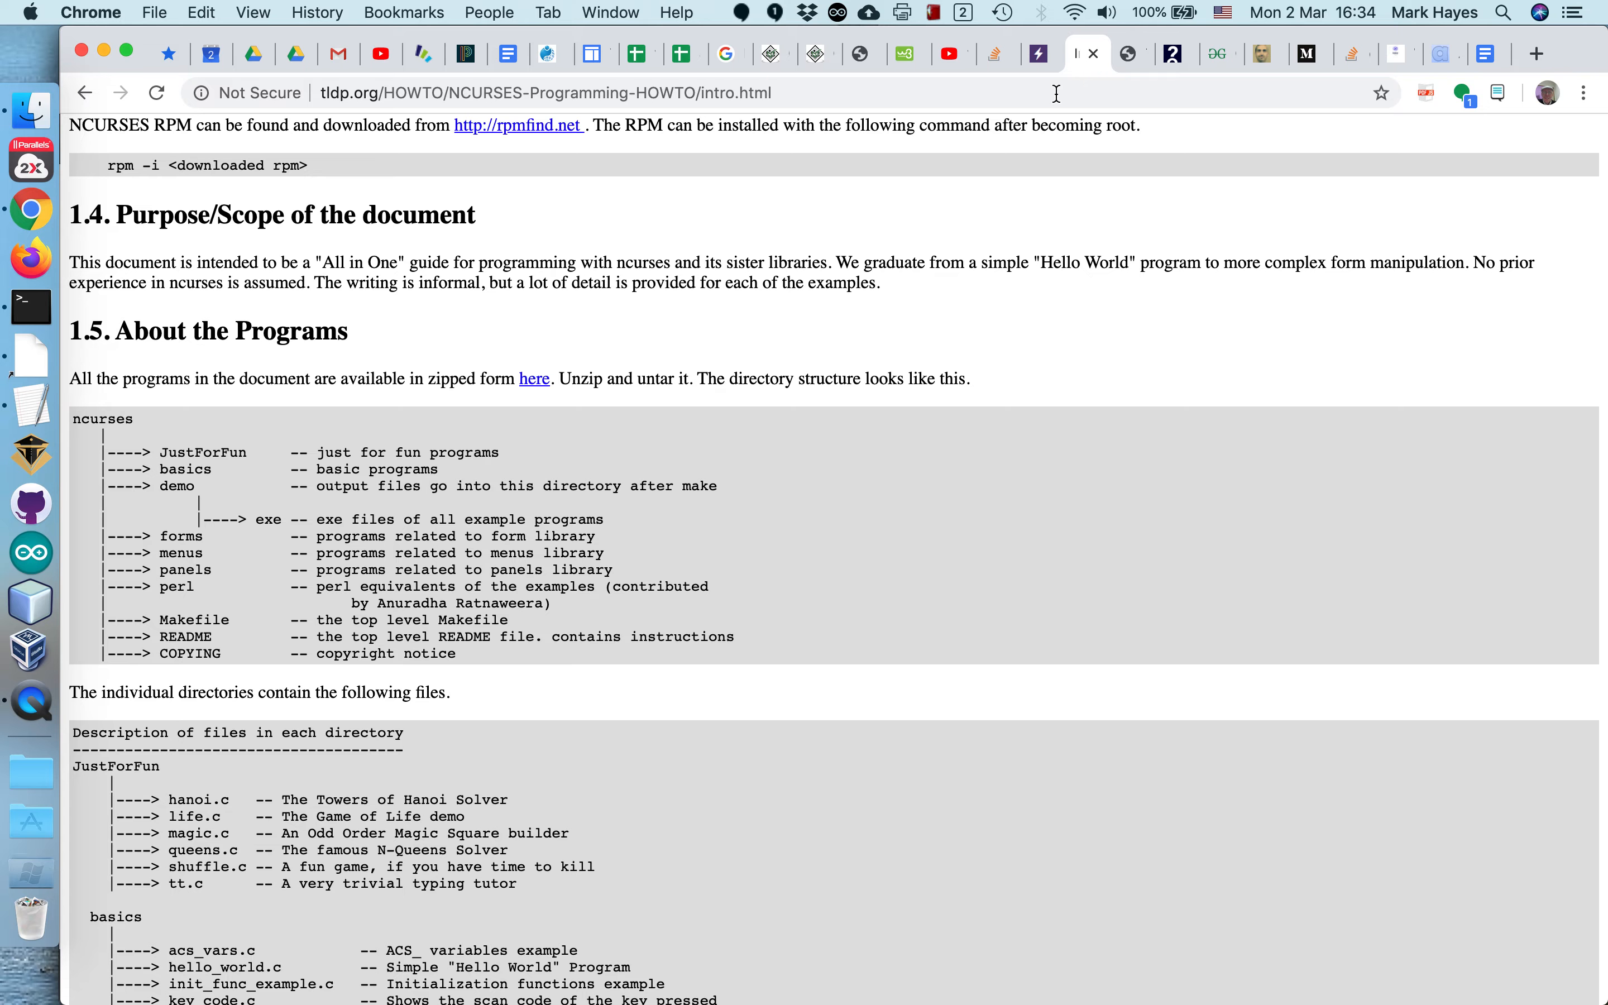
{"action": "scroll", "scroll_direction": "down", "scroll_amount": 3}
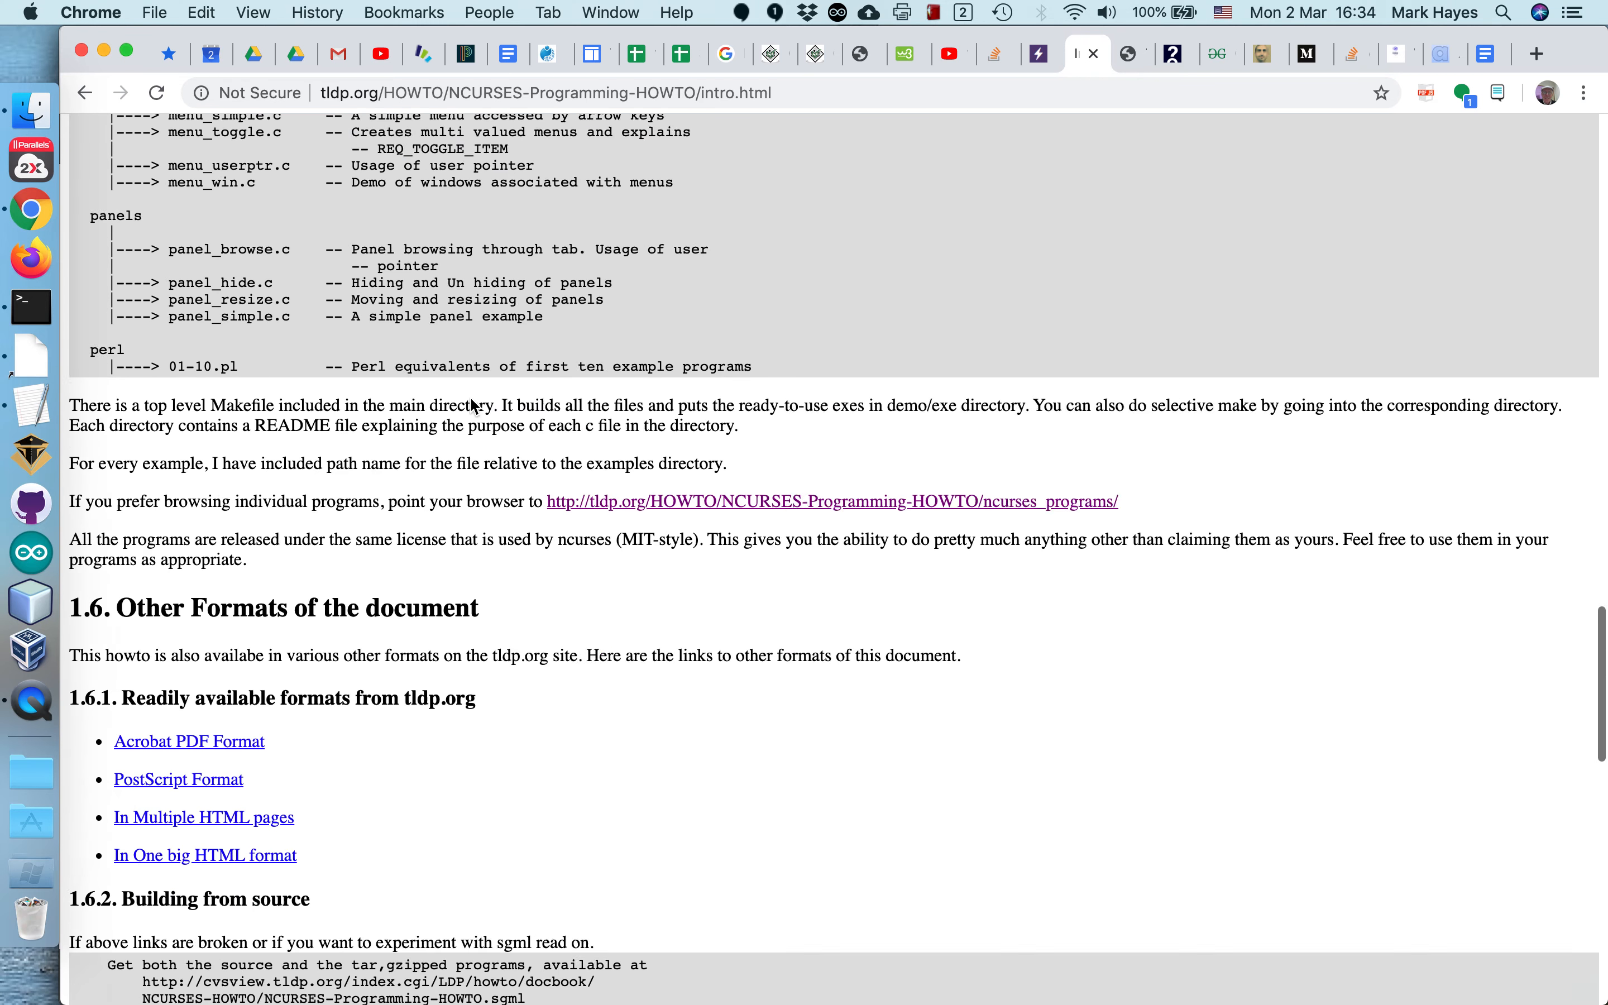
{"action": "scroll", "scroll_direction": "down", "scroll_amount": 3}
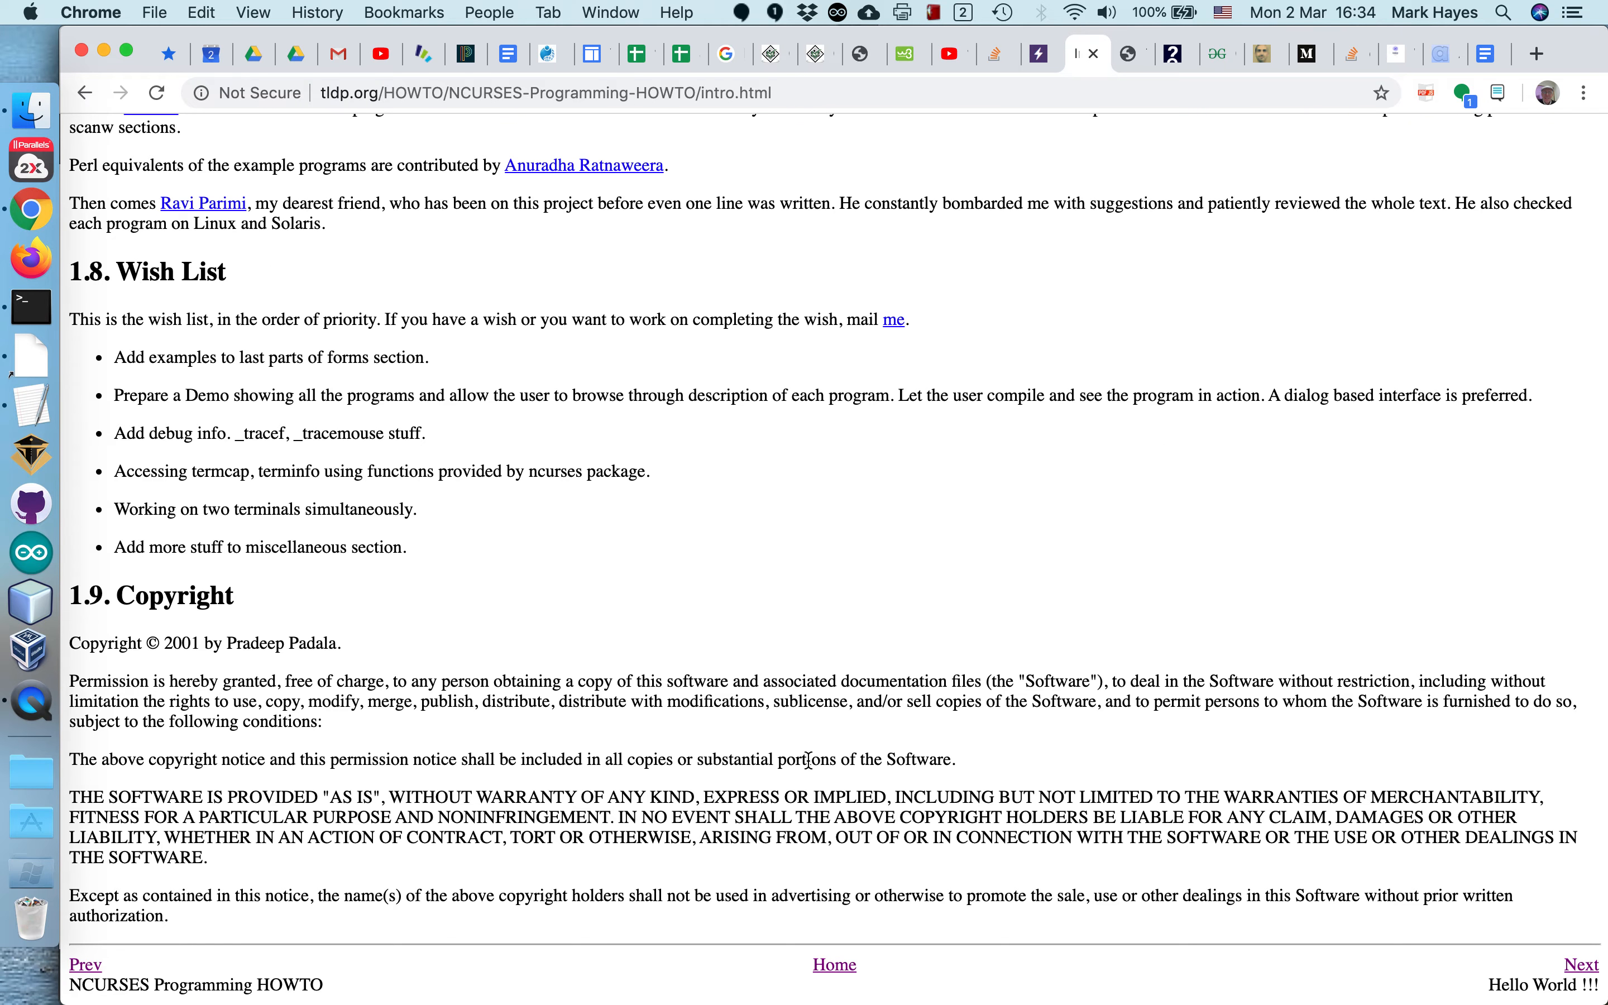
{"action": "left_click", "coordinate": [834, 965]}
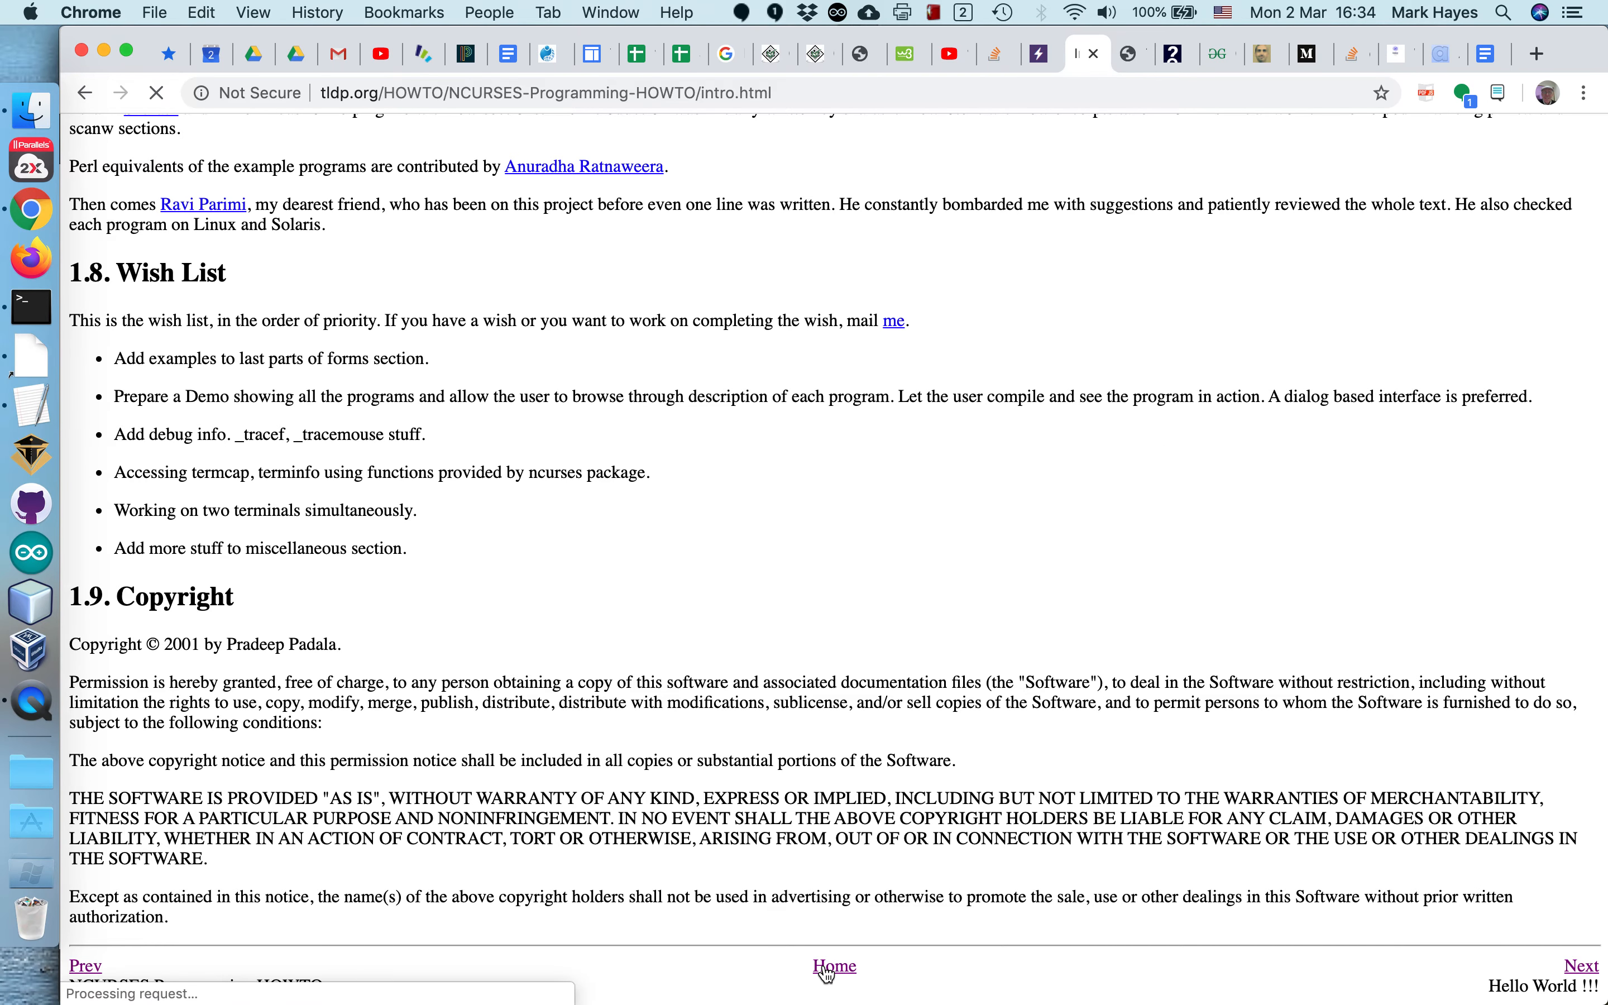
{"action": "left_click", "coordinate": [834, 966]}
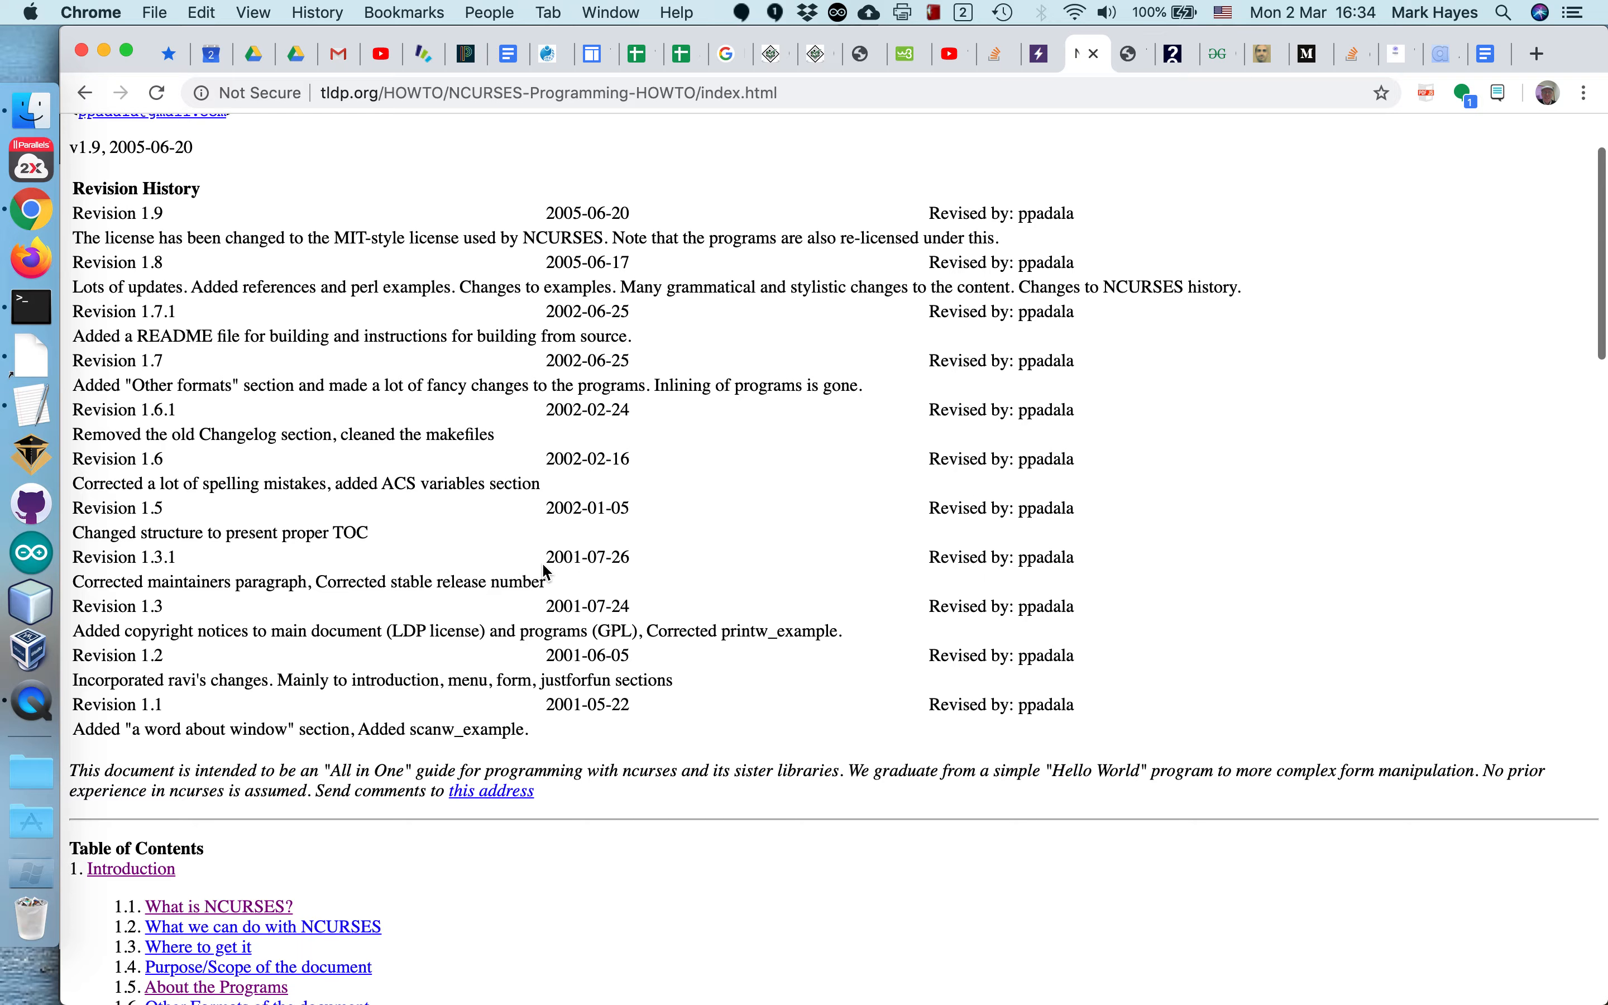
{"action": "scroll", "scroll_direction": "down", "scroll_amount": 3}
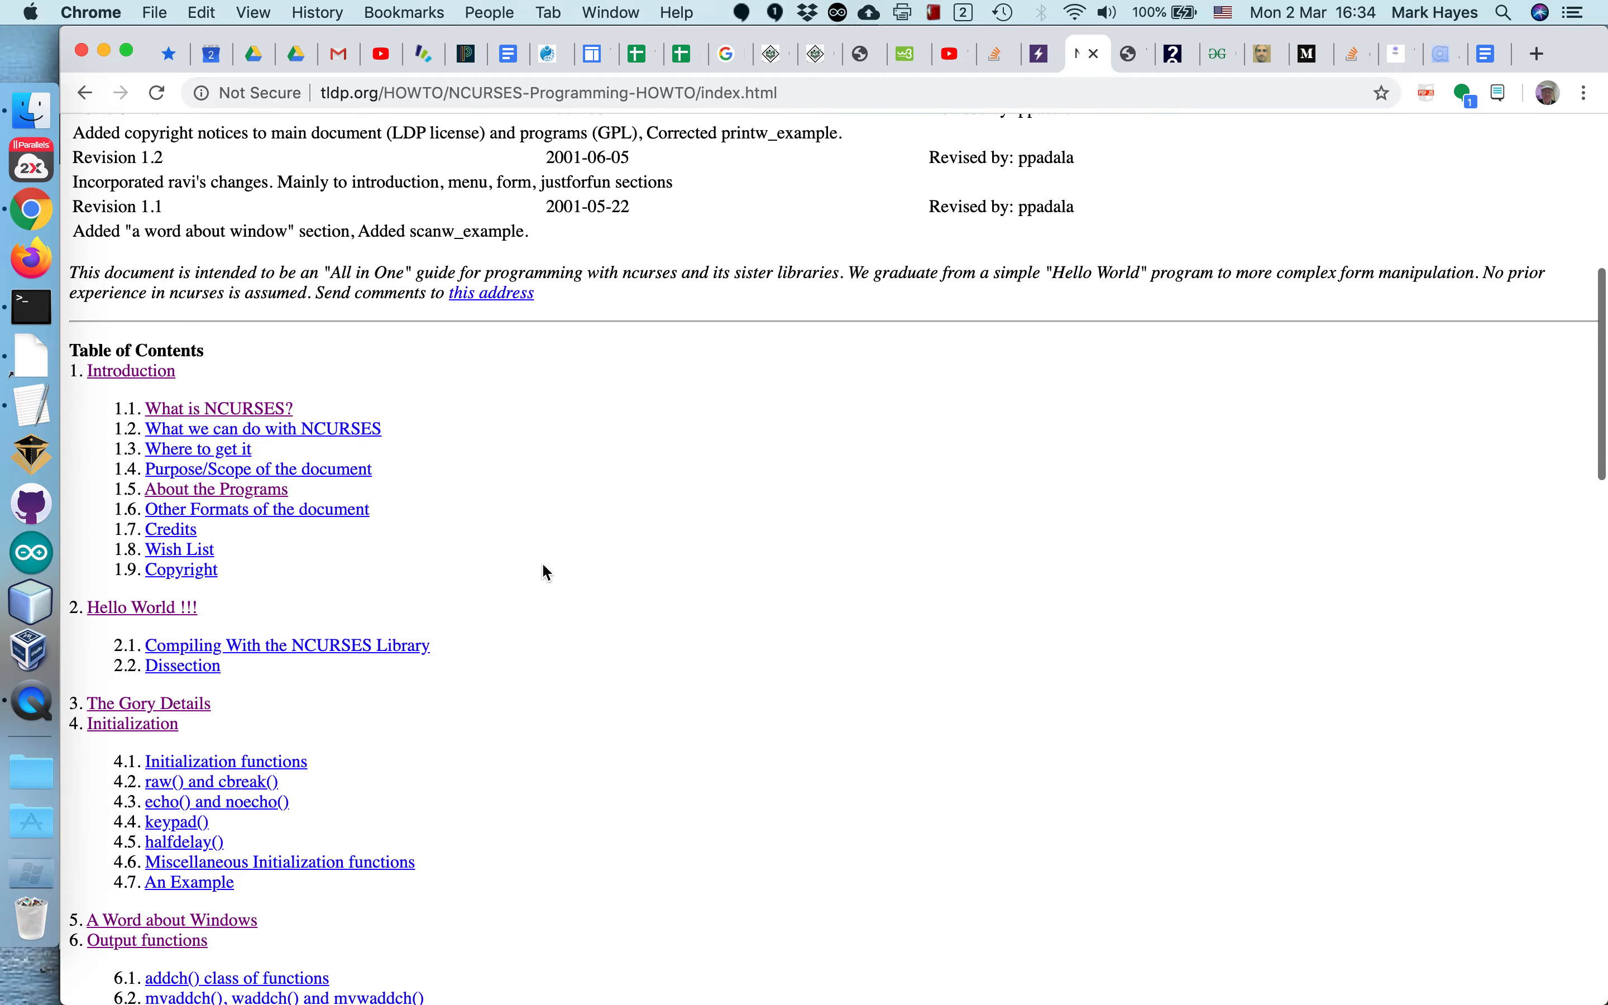
{"action": "scroll", "scroll_direction": "down", "scroll_amount": 3}
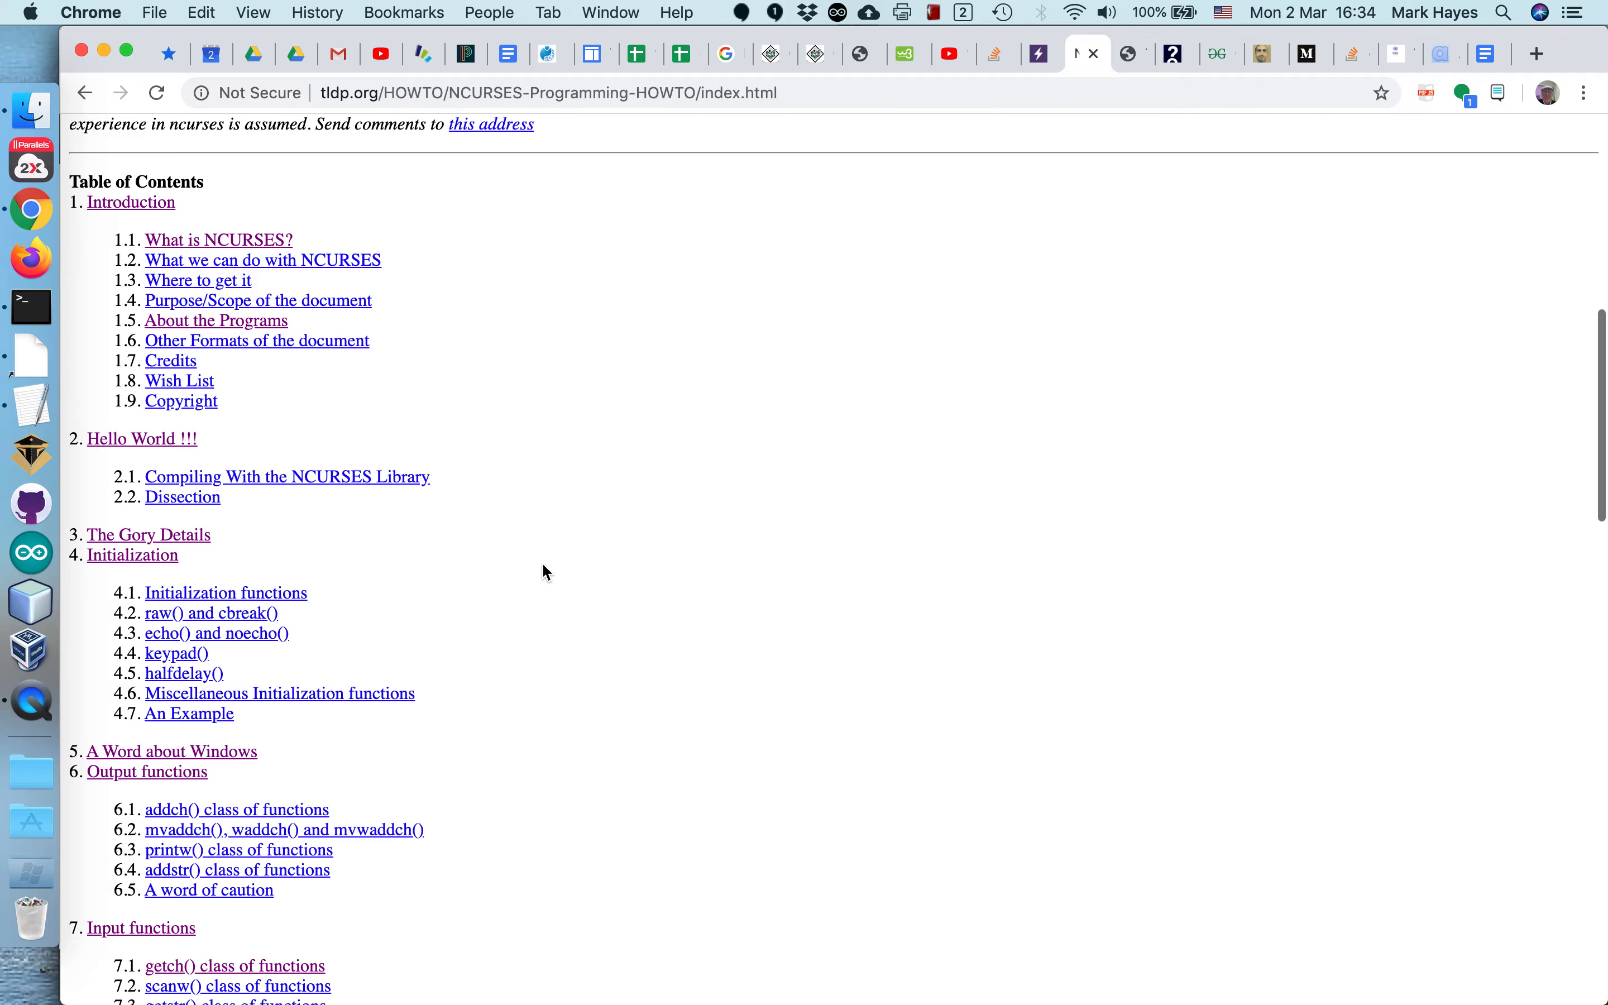
{"action": "scroll", "scroll_direction": "down", "scroll_amount": 3}
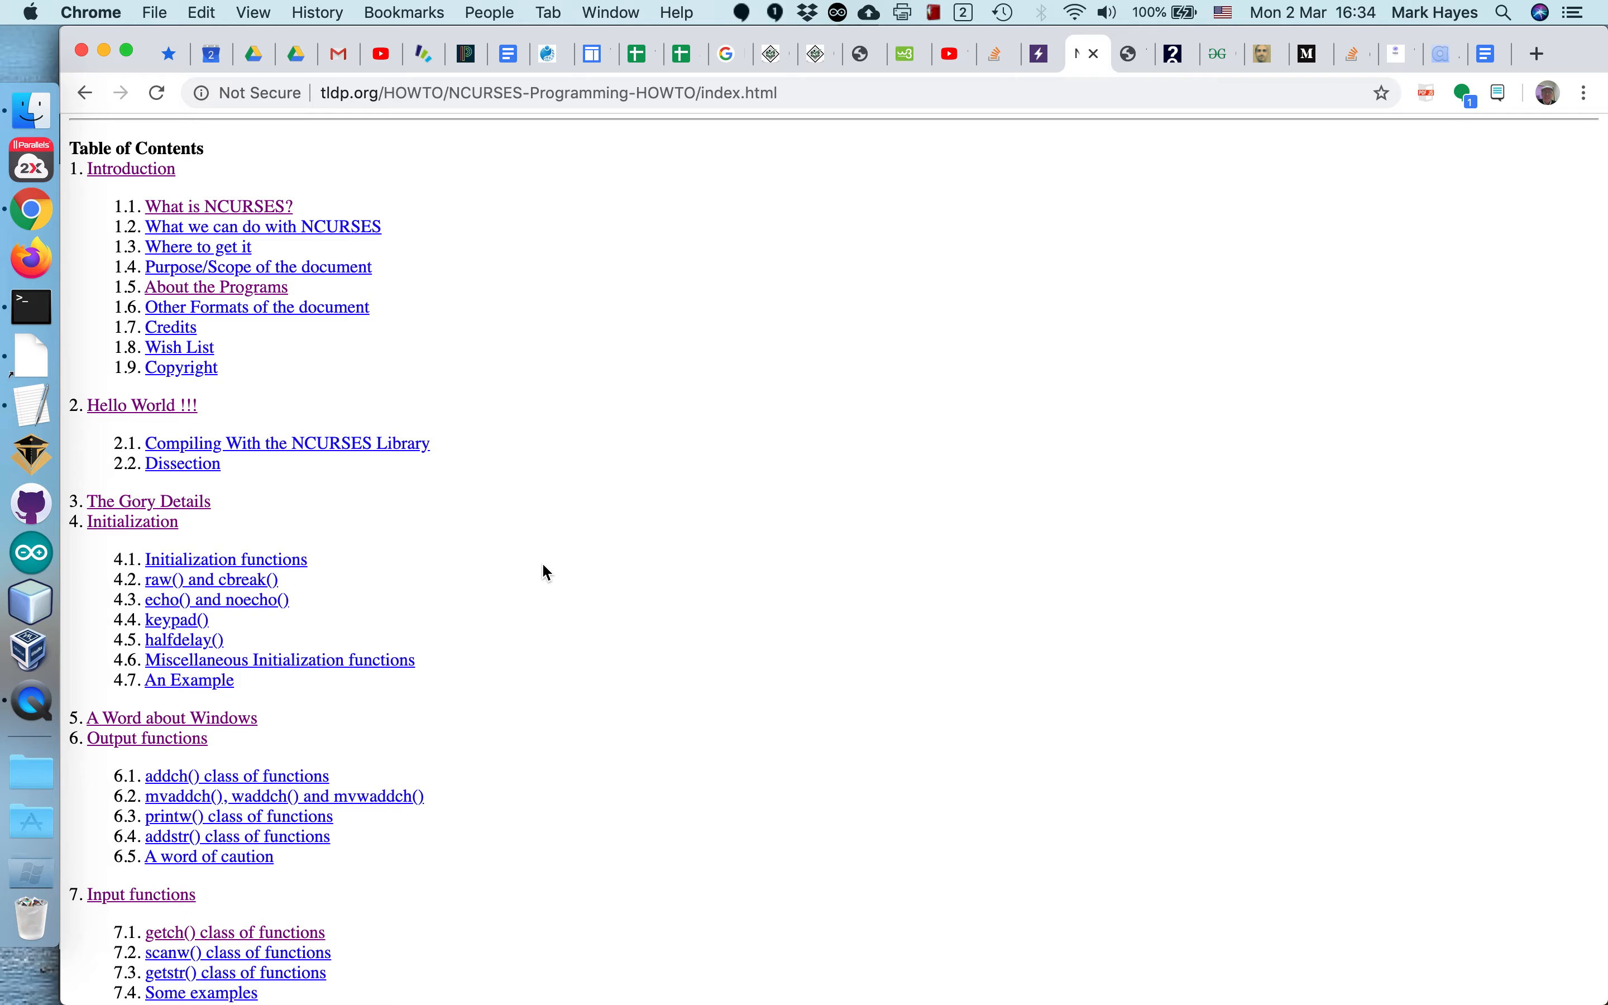
{"action": "mouse_move", "coordinate": [418, 383]}
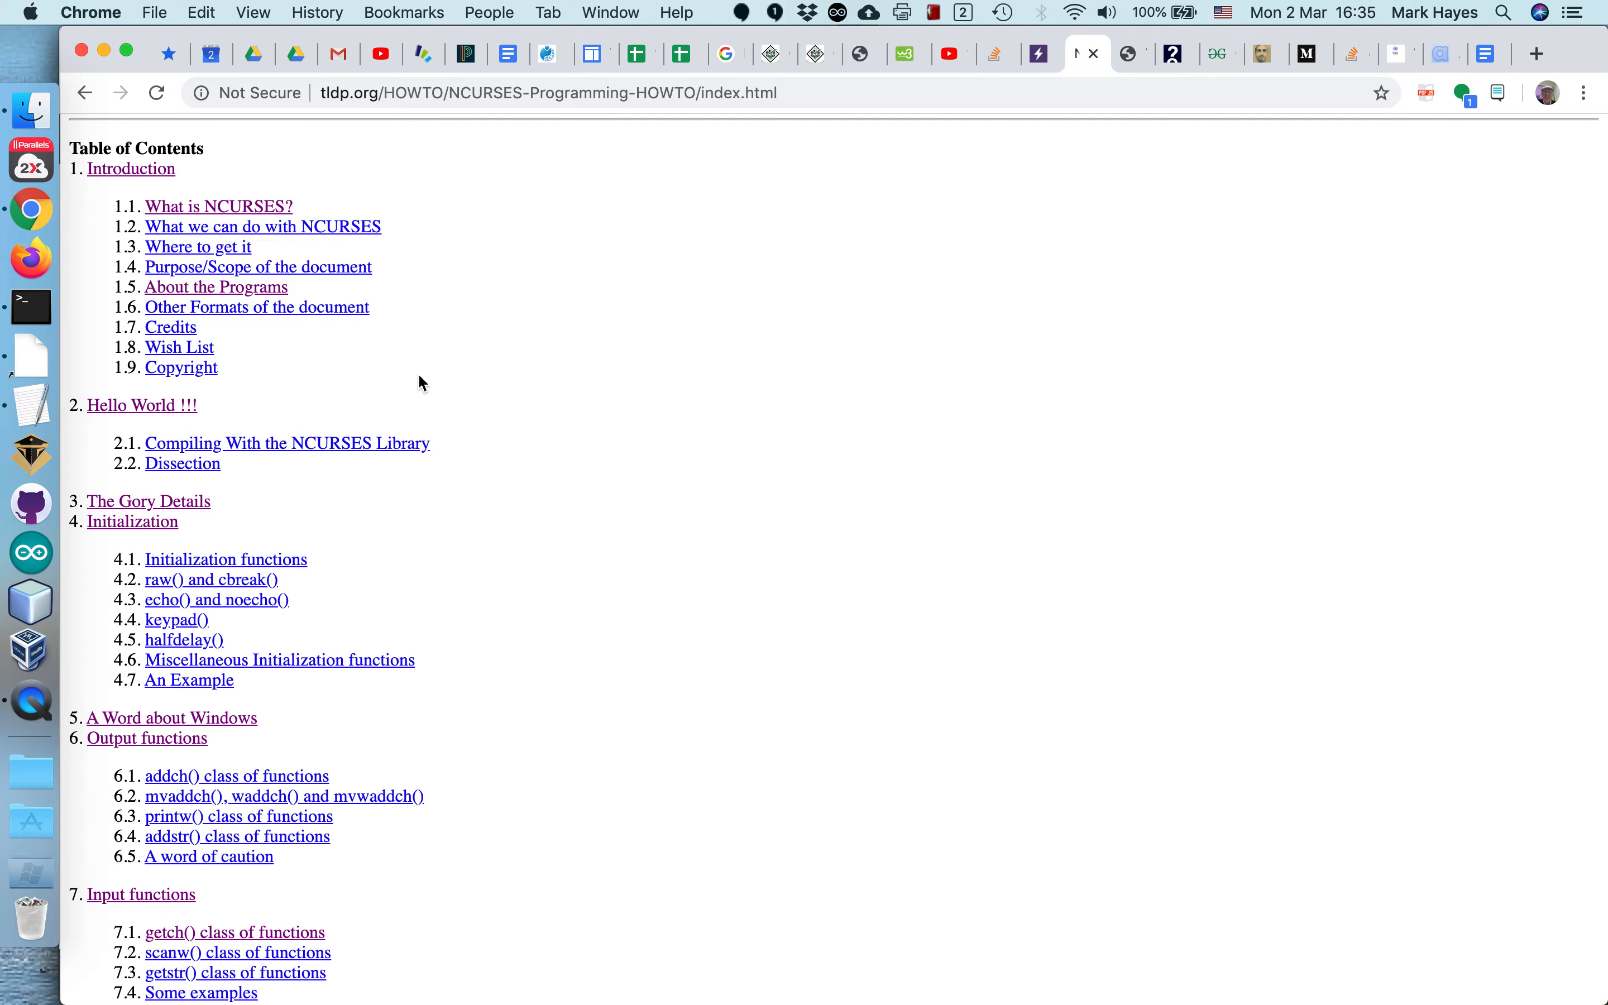
{"action": "mouse_move", "coordinate": [815, 248]}
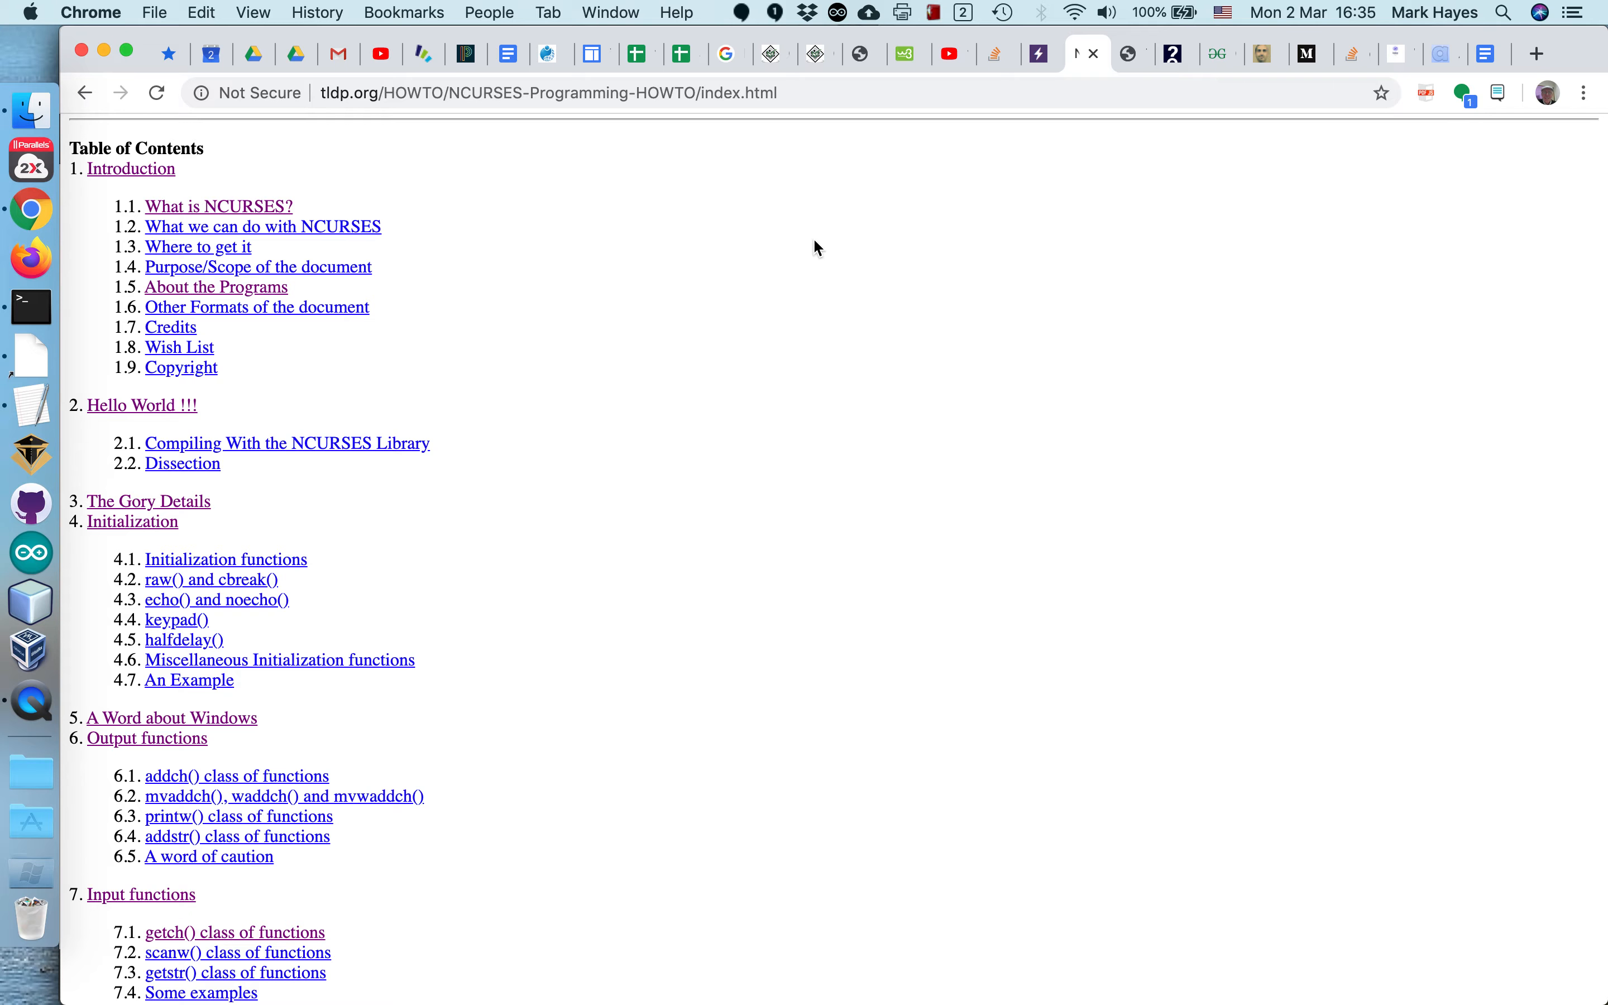
{"action": "mouse_move", "coordinate": [256, 335]}
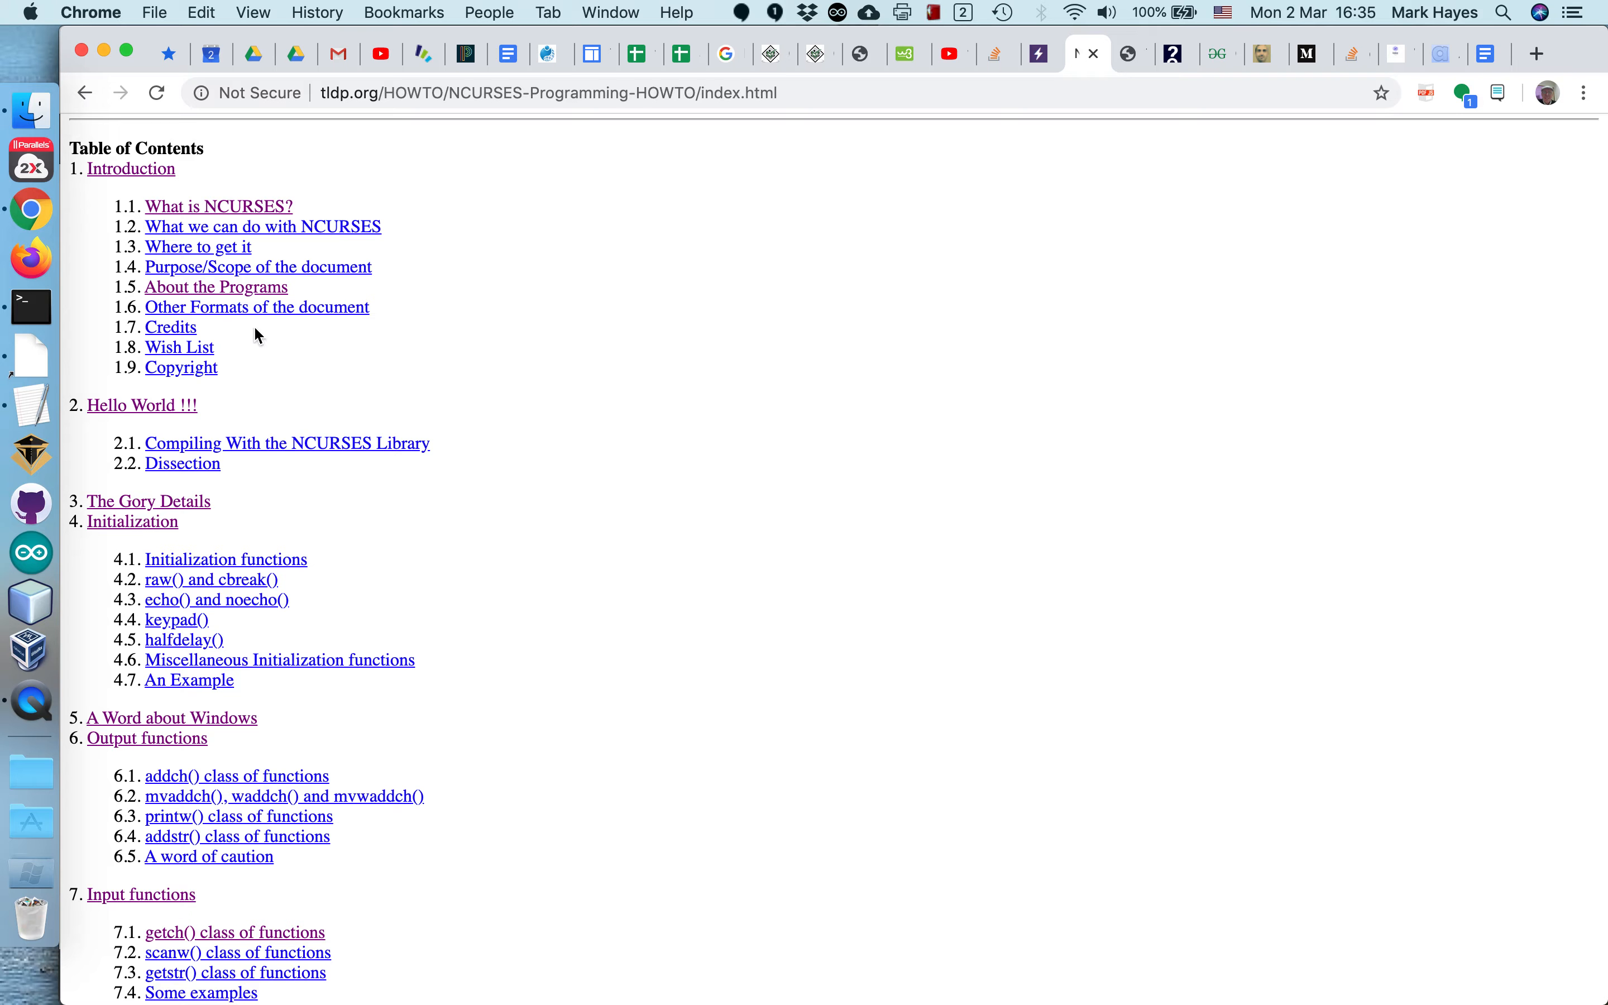
{"action": "mouse_move", "coordinate": [627, 163]}
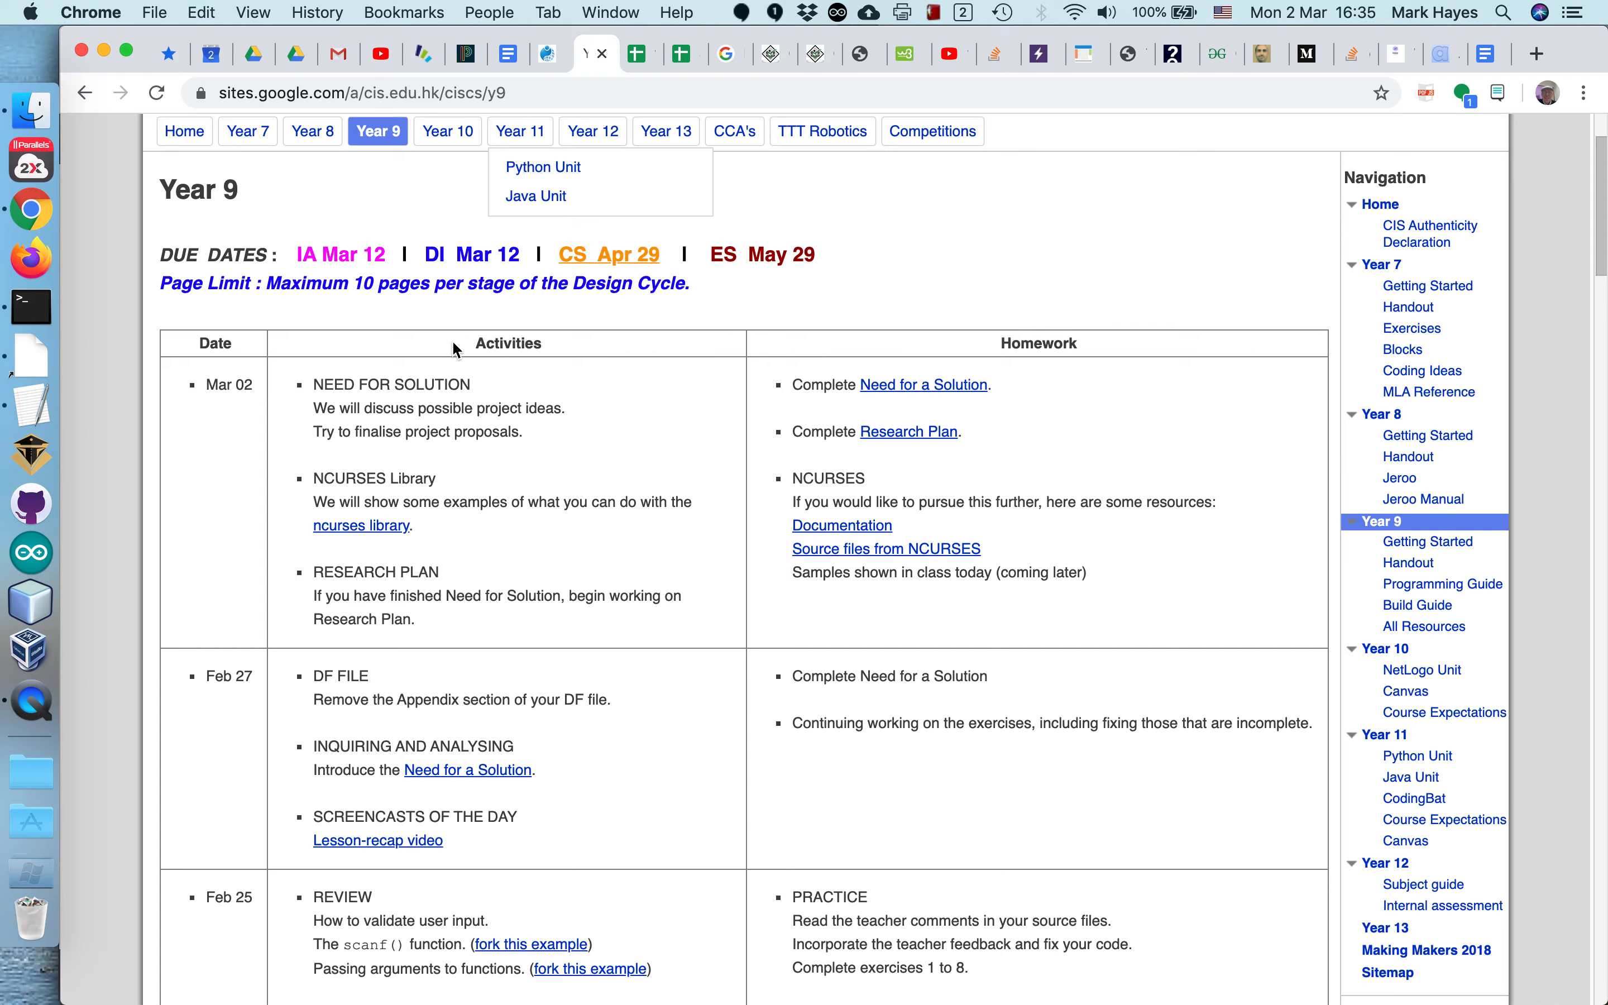
{"action": "mouse_move", "coordinate": [409, 571]}
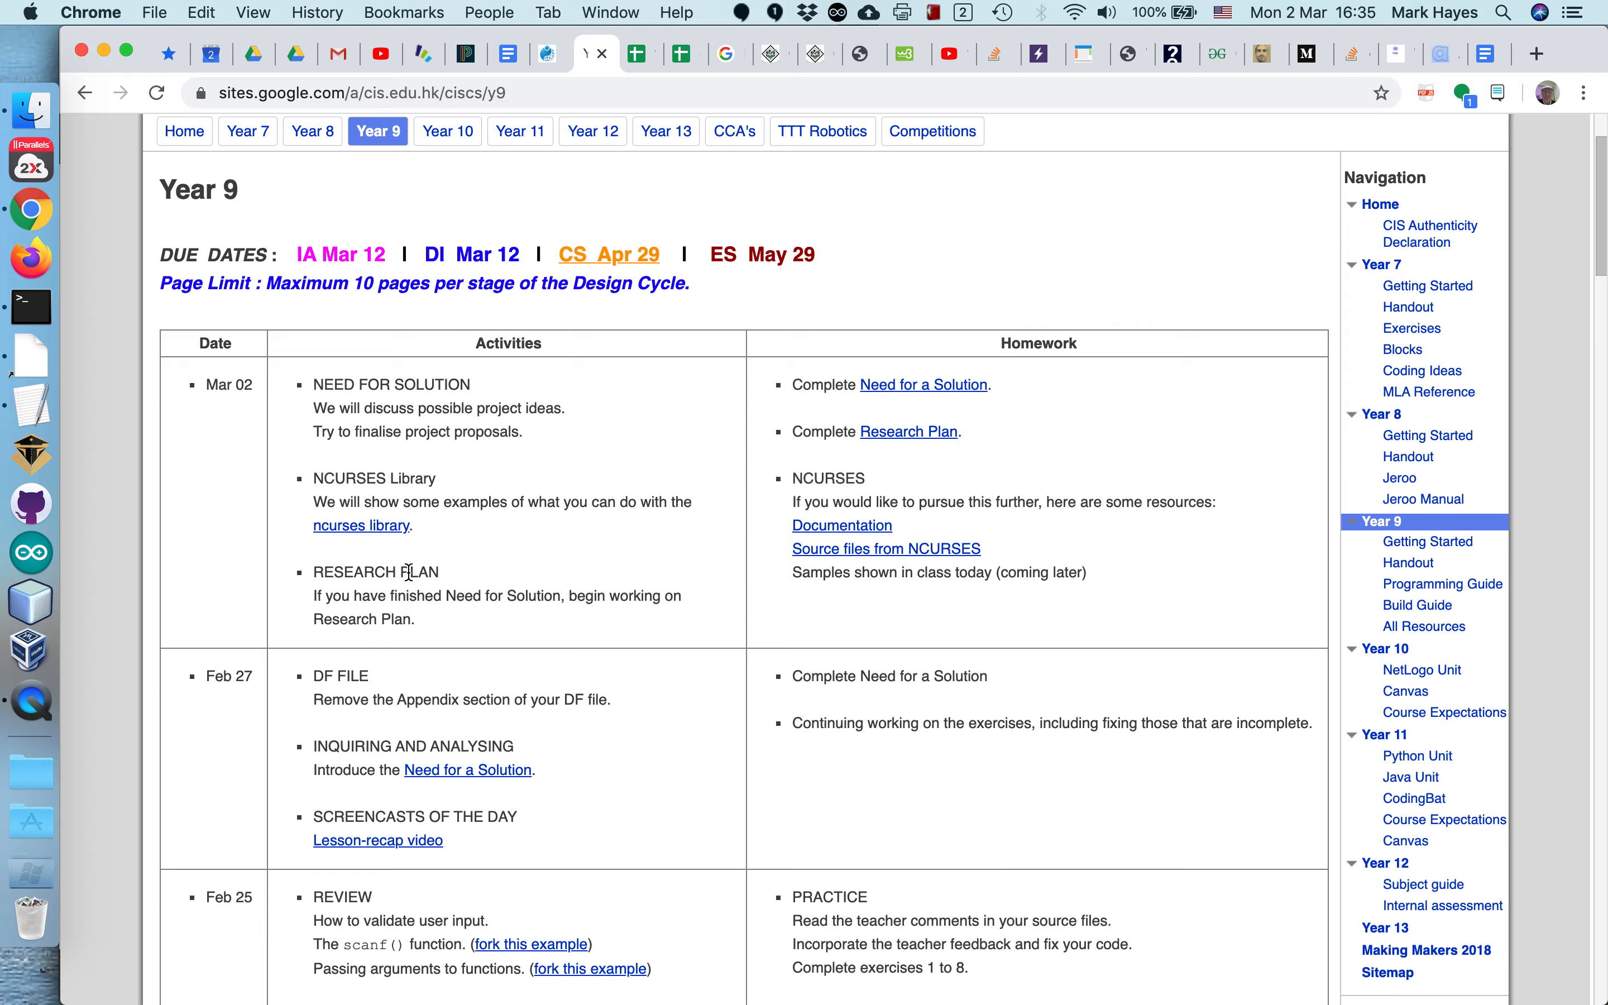
{"action": "mouse_move", "coordinate": [367, 428]}
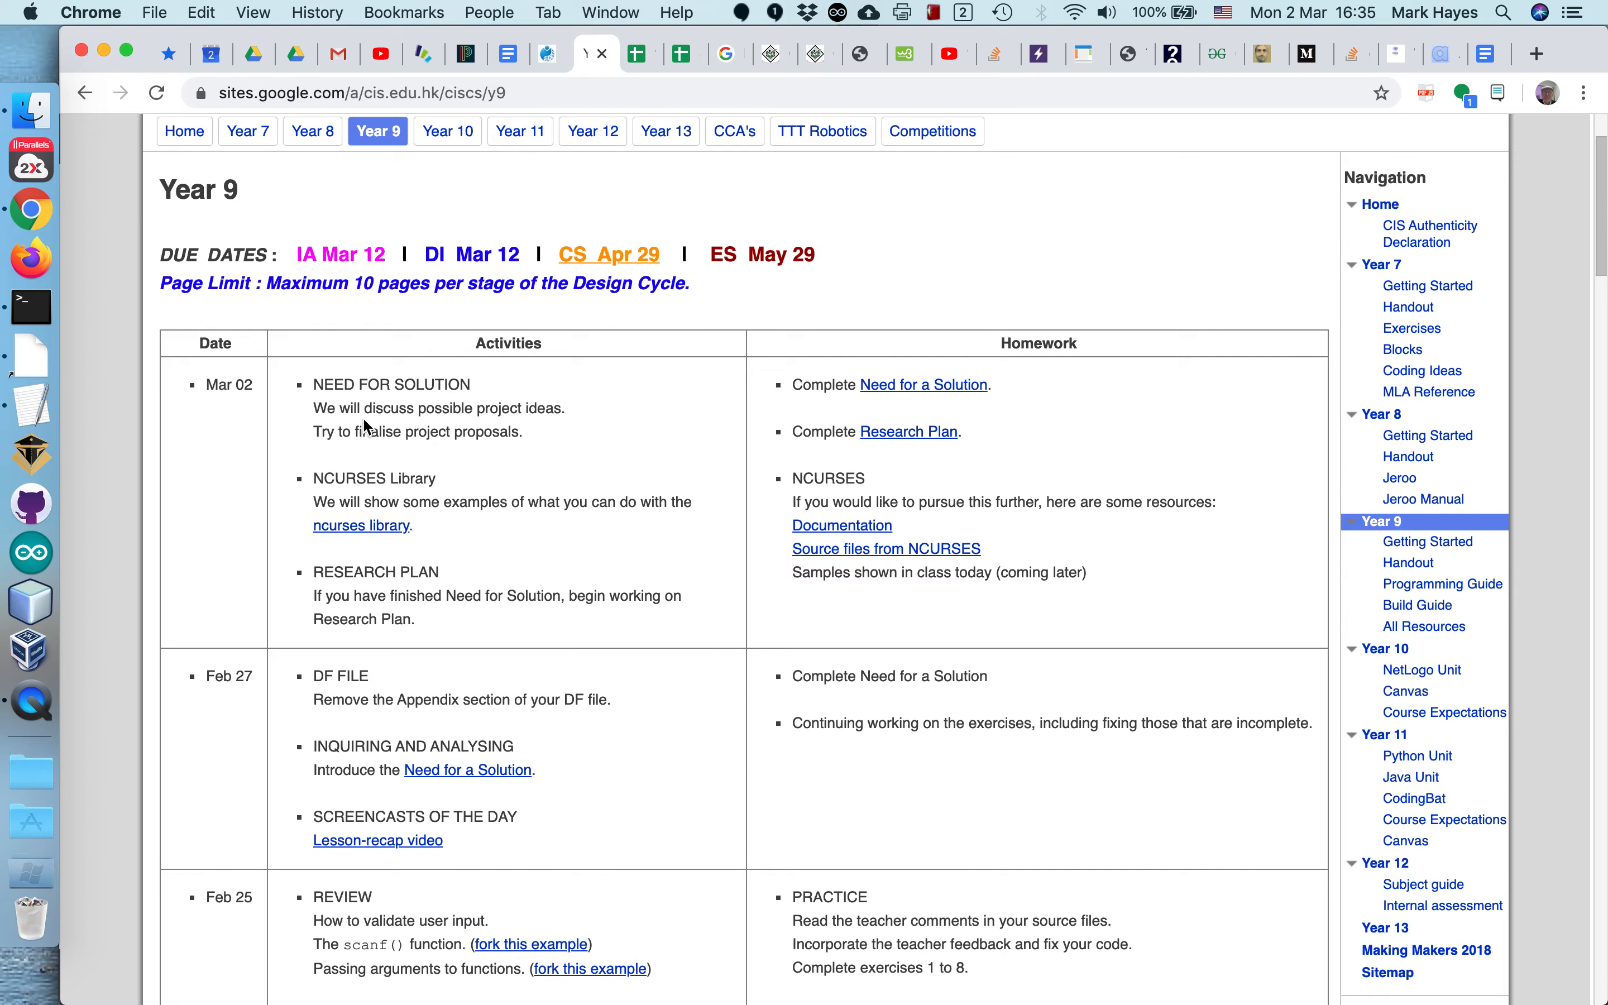
{"action": "mouse_move", "coordinate": [379, 451]}
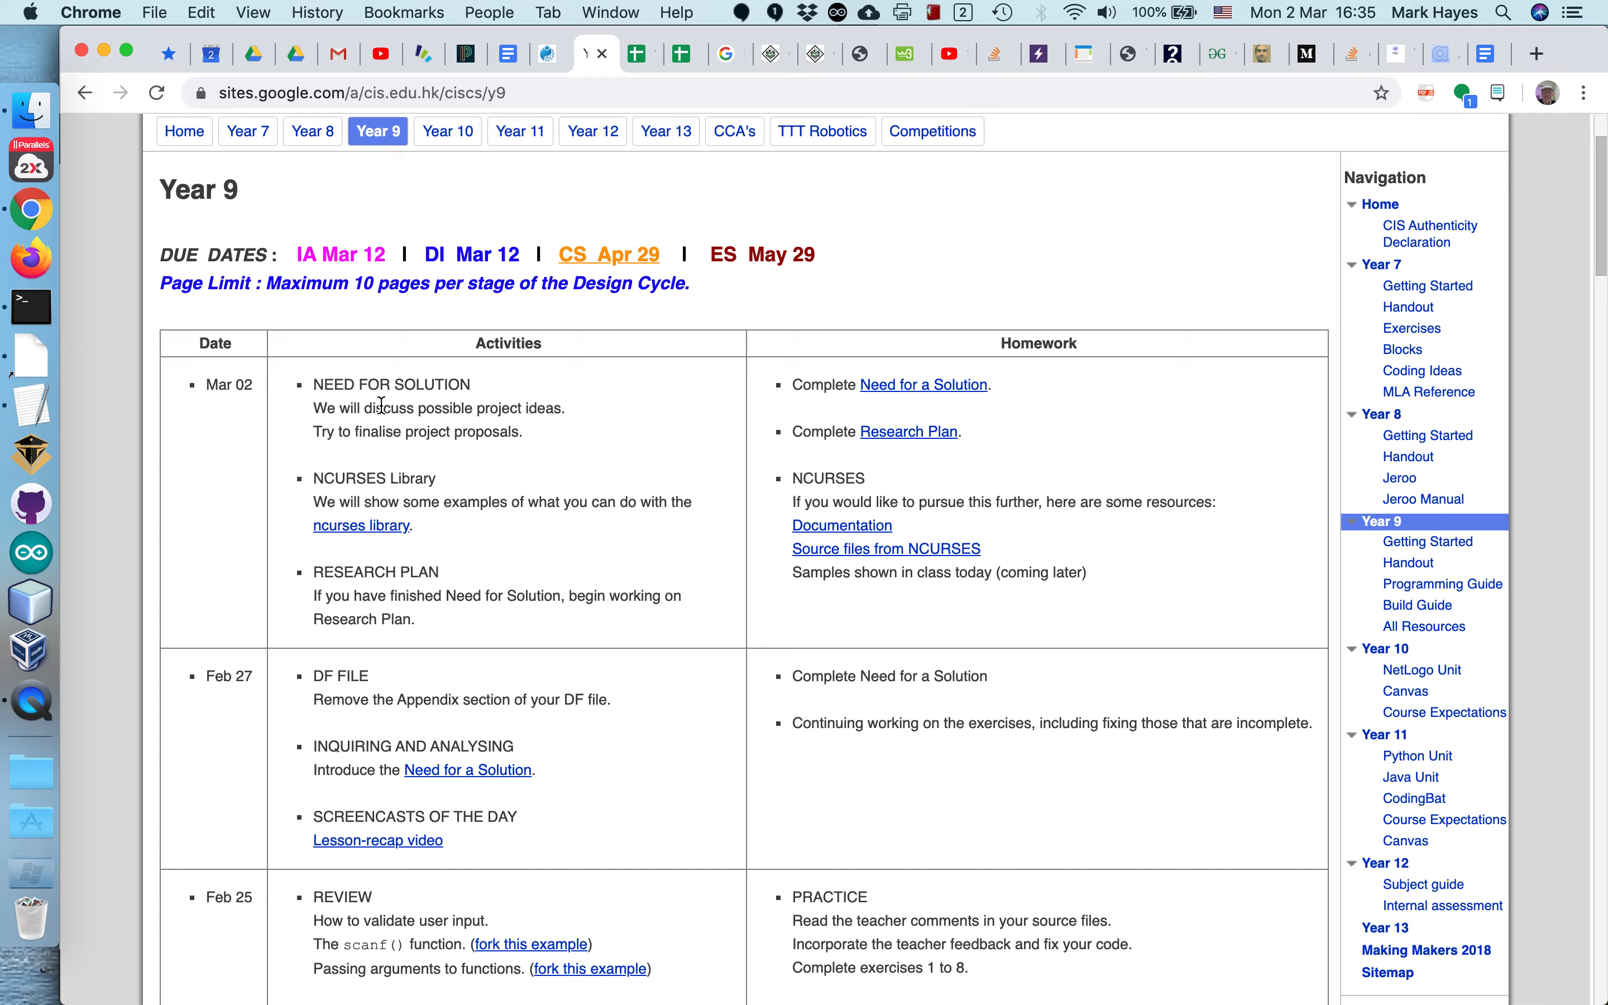
Step: Follow the Mar 02 schedule link to the 'Inquiring and analysing Y9 (C)' handout
{"action": "left_click", "coordinate": [923, 384]}
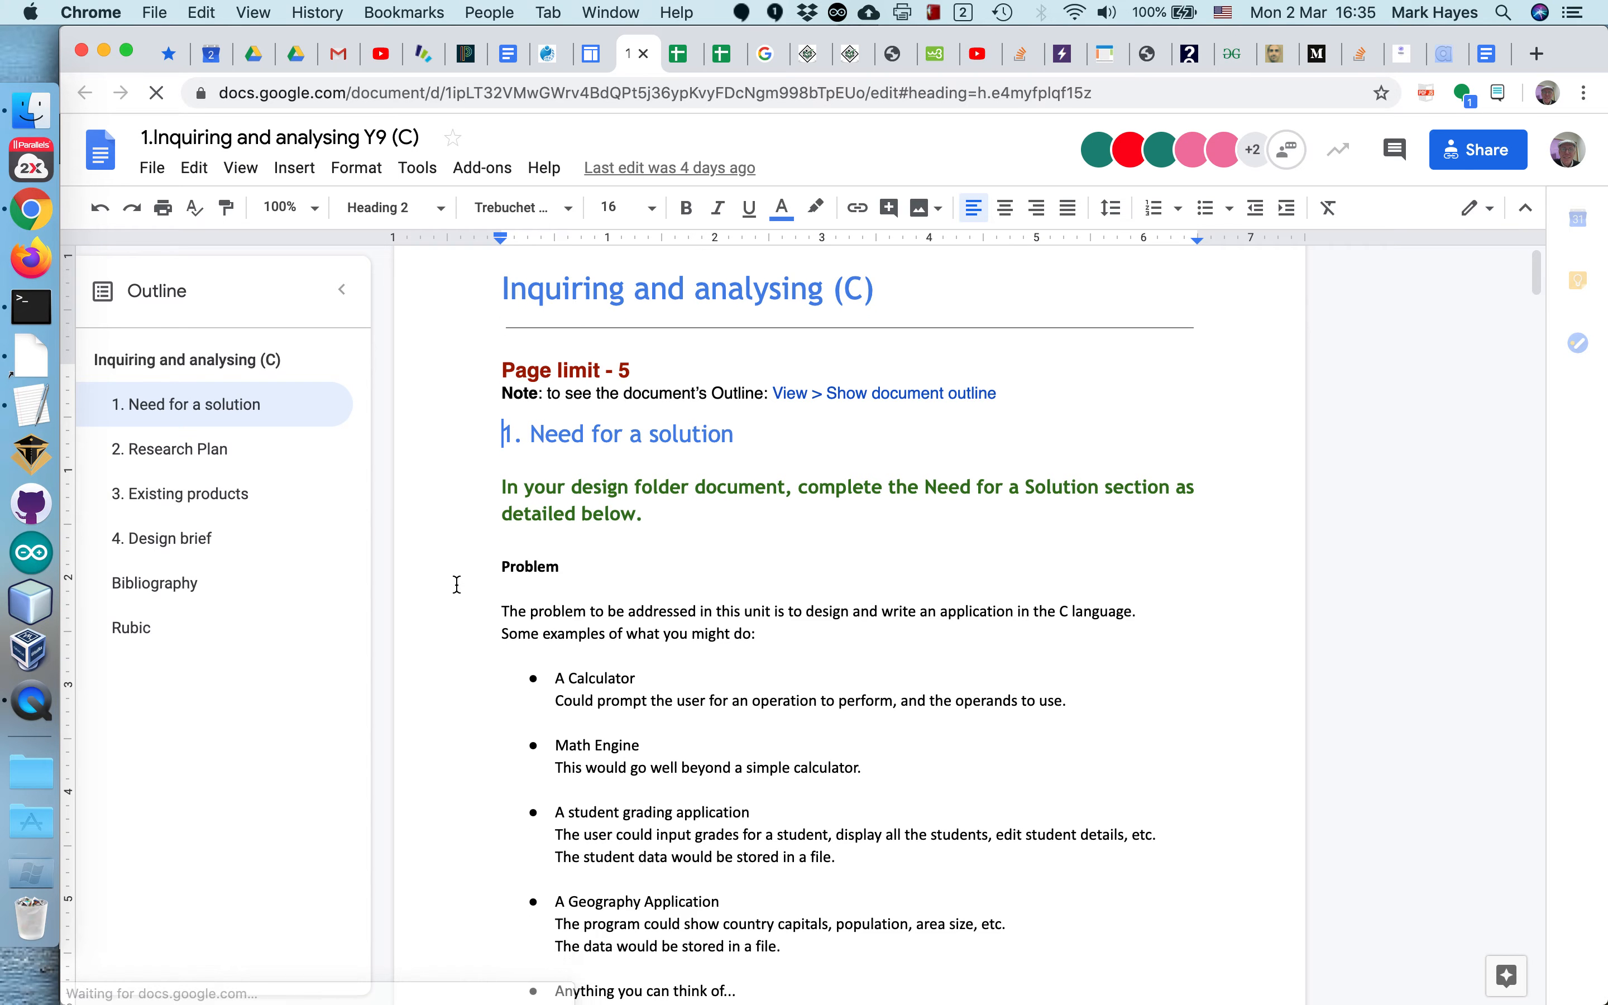
Step: Skim the handout, jump to Research Plan via the outline and reach its sample questions table
{"action": "scroll", "scroll_direction": "down", "scroll_amount": 3}
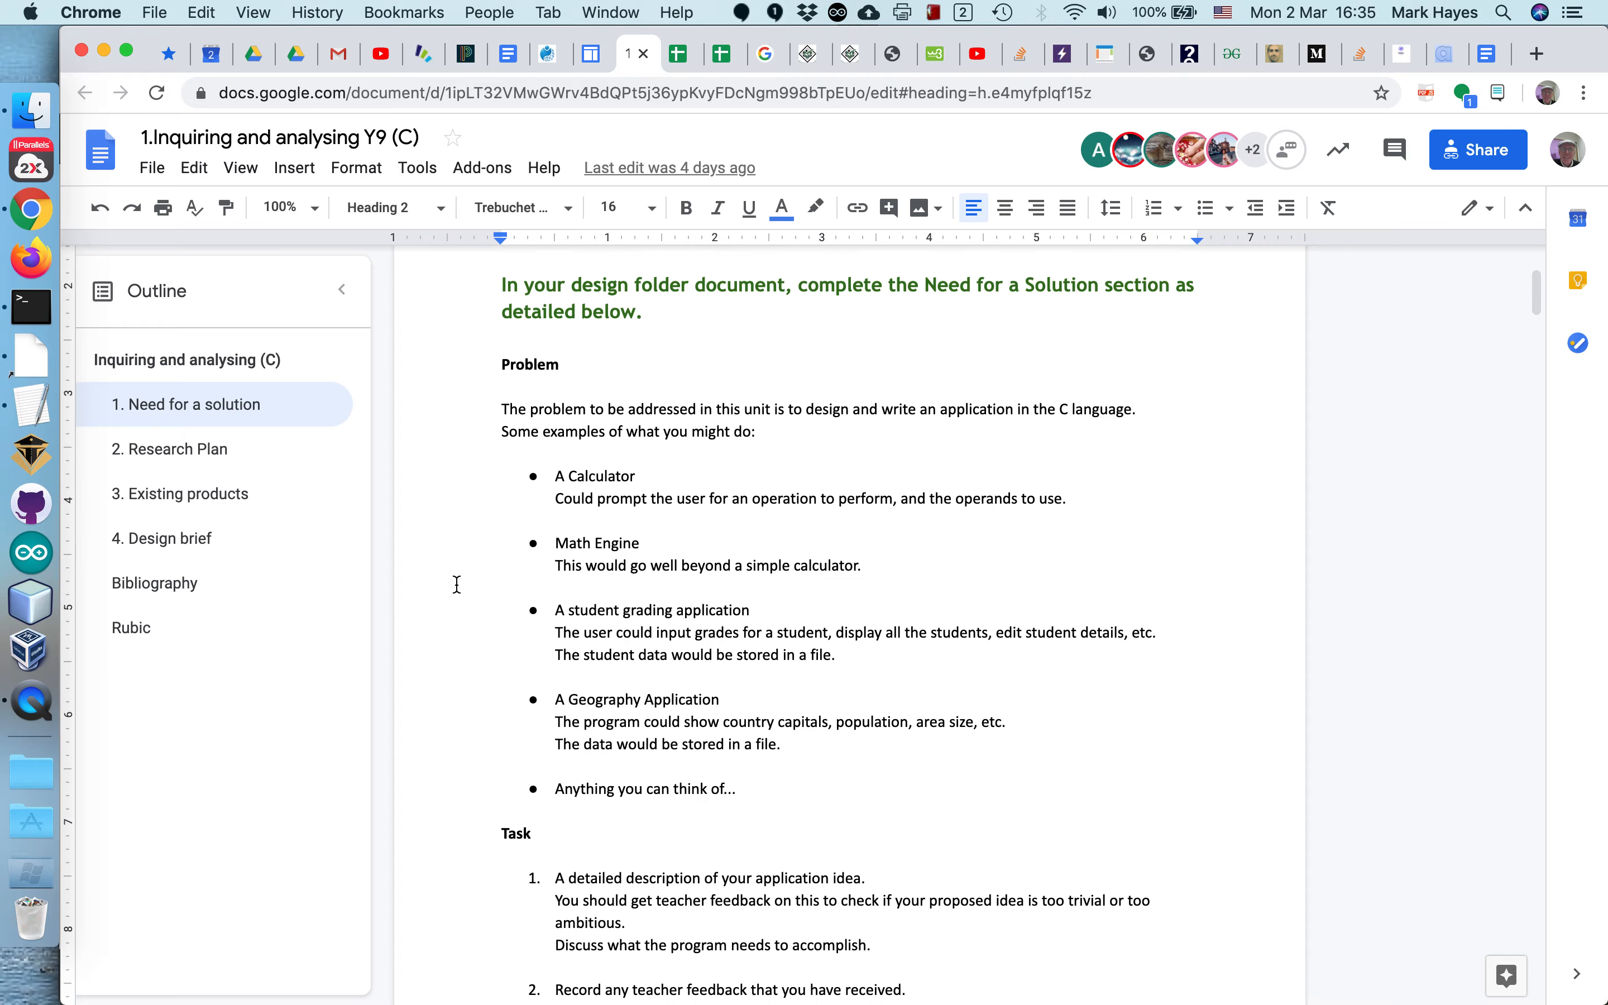
{"action": "scroll", "scroll_direction": "down", "scroll_amount": 3}
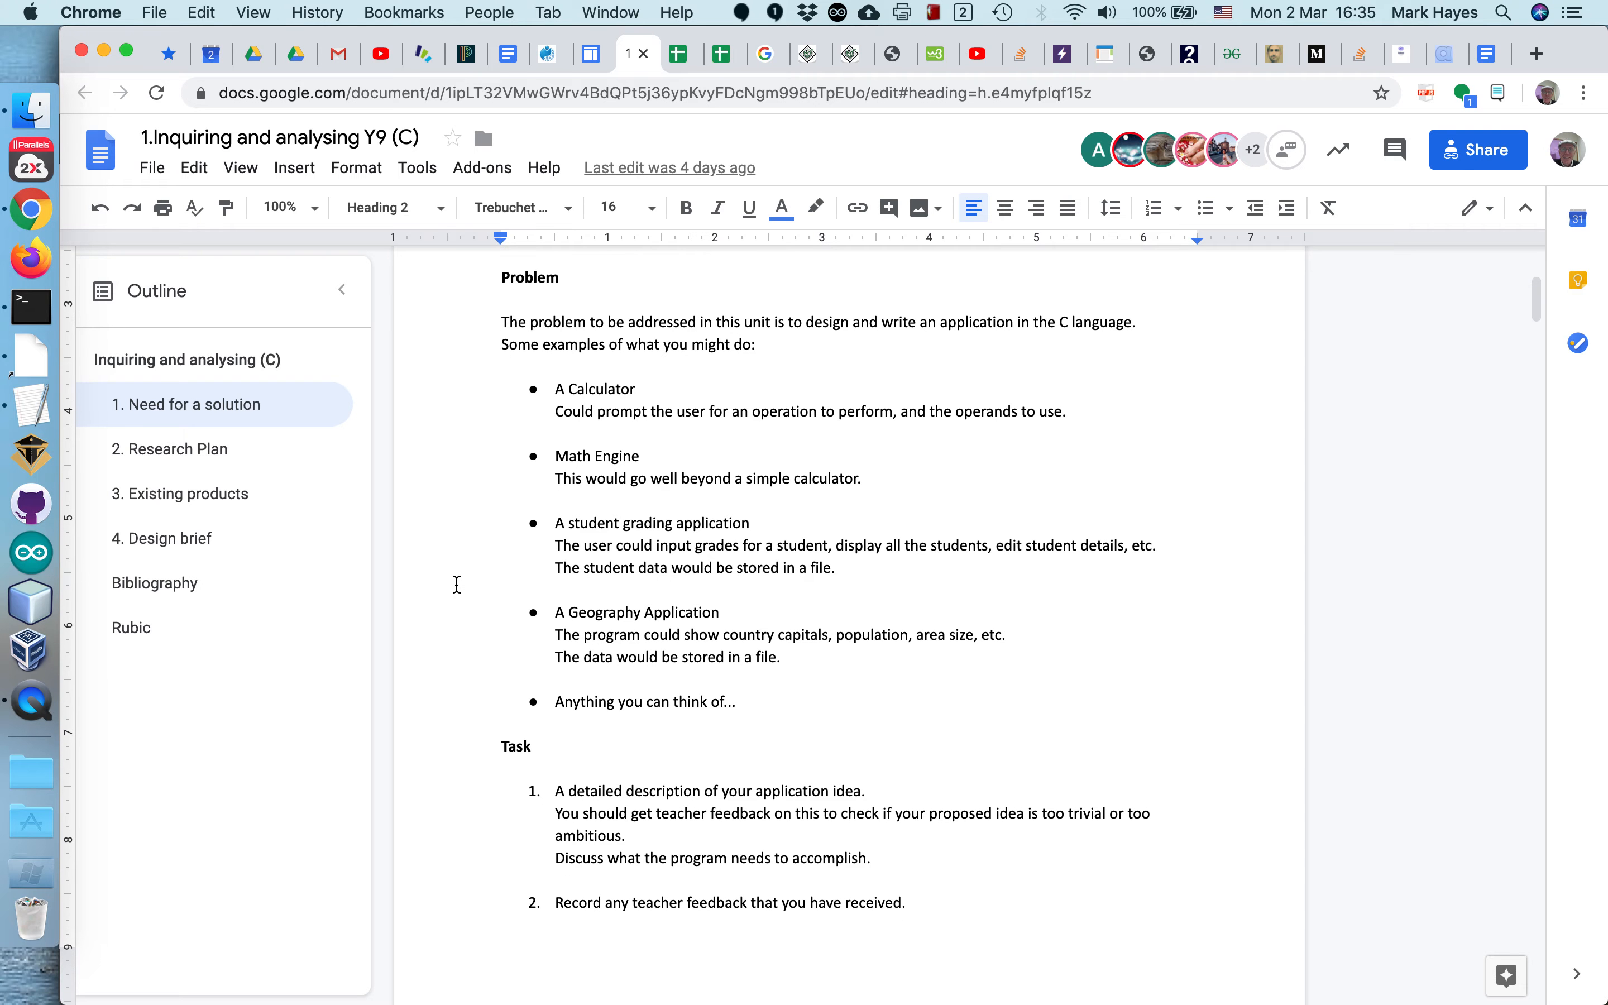
{"action": "scroll", "scroll_direction": "down", "scroll_amount": 3}
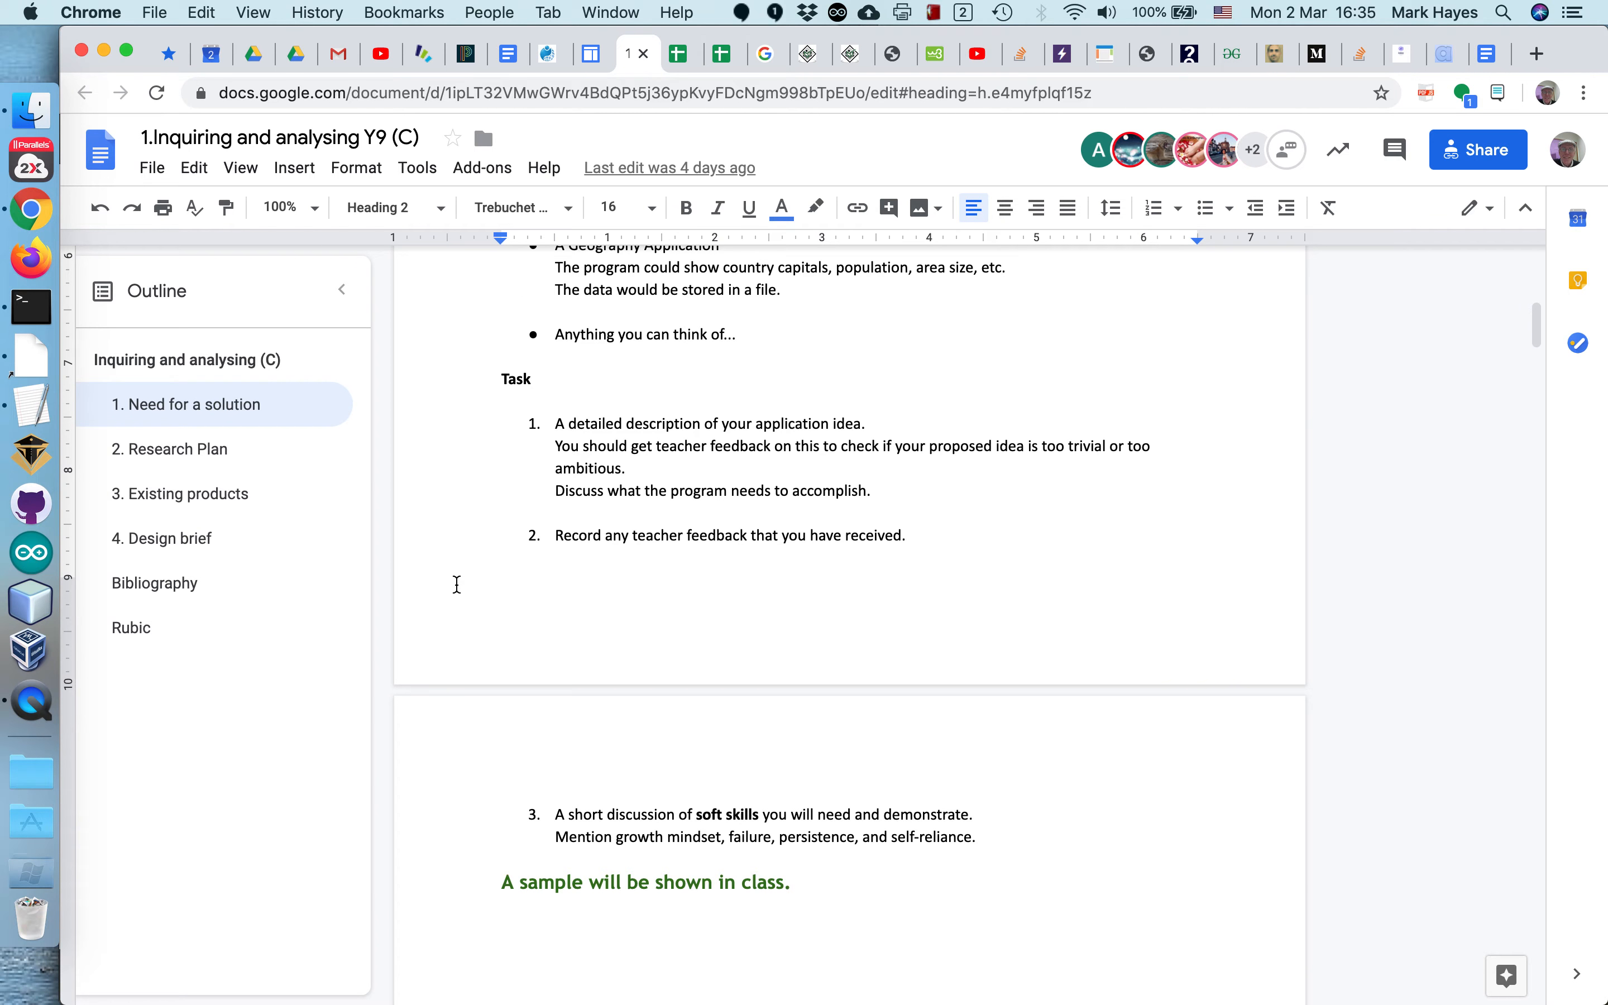
{"action": "left_click", "coordinate": [171, 449]}
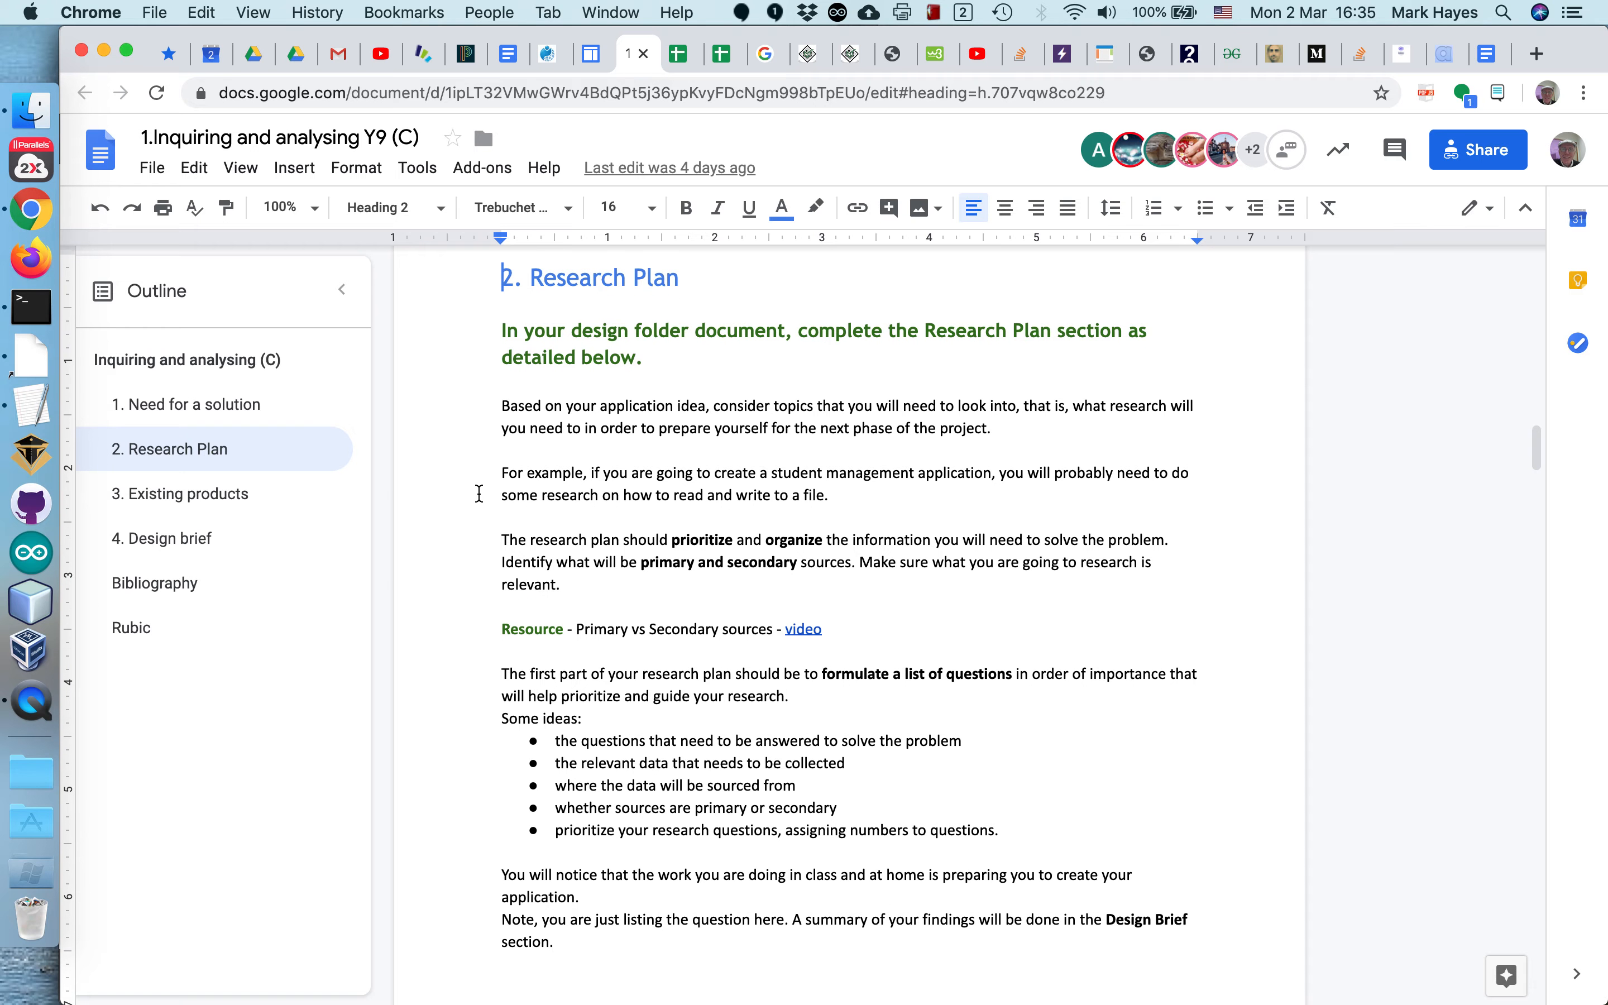
{"action": "scroll", "scroll_direction": "down", "scroll_amount": 3}
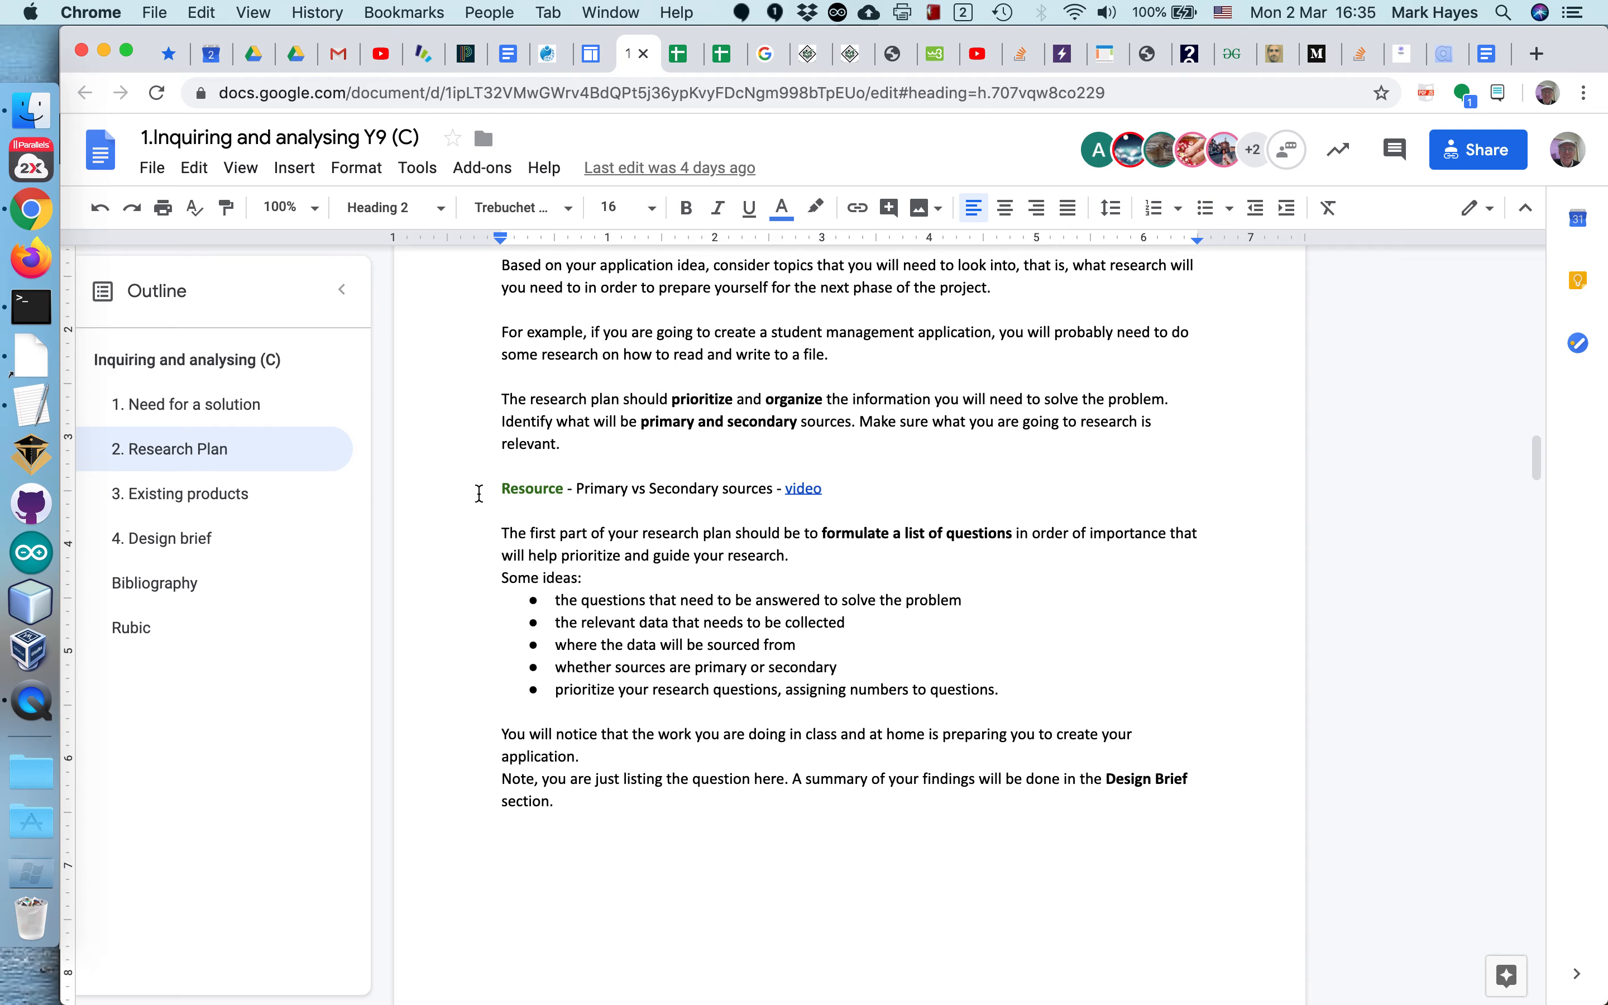
{"action": "scroll", "scroll_direction": "down", "scroll_amount": 3}
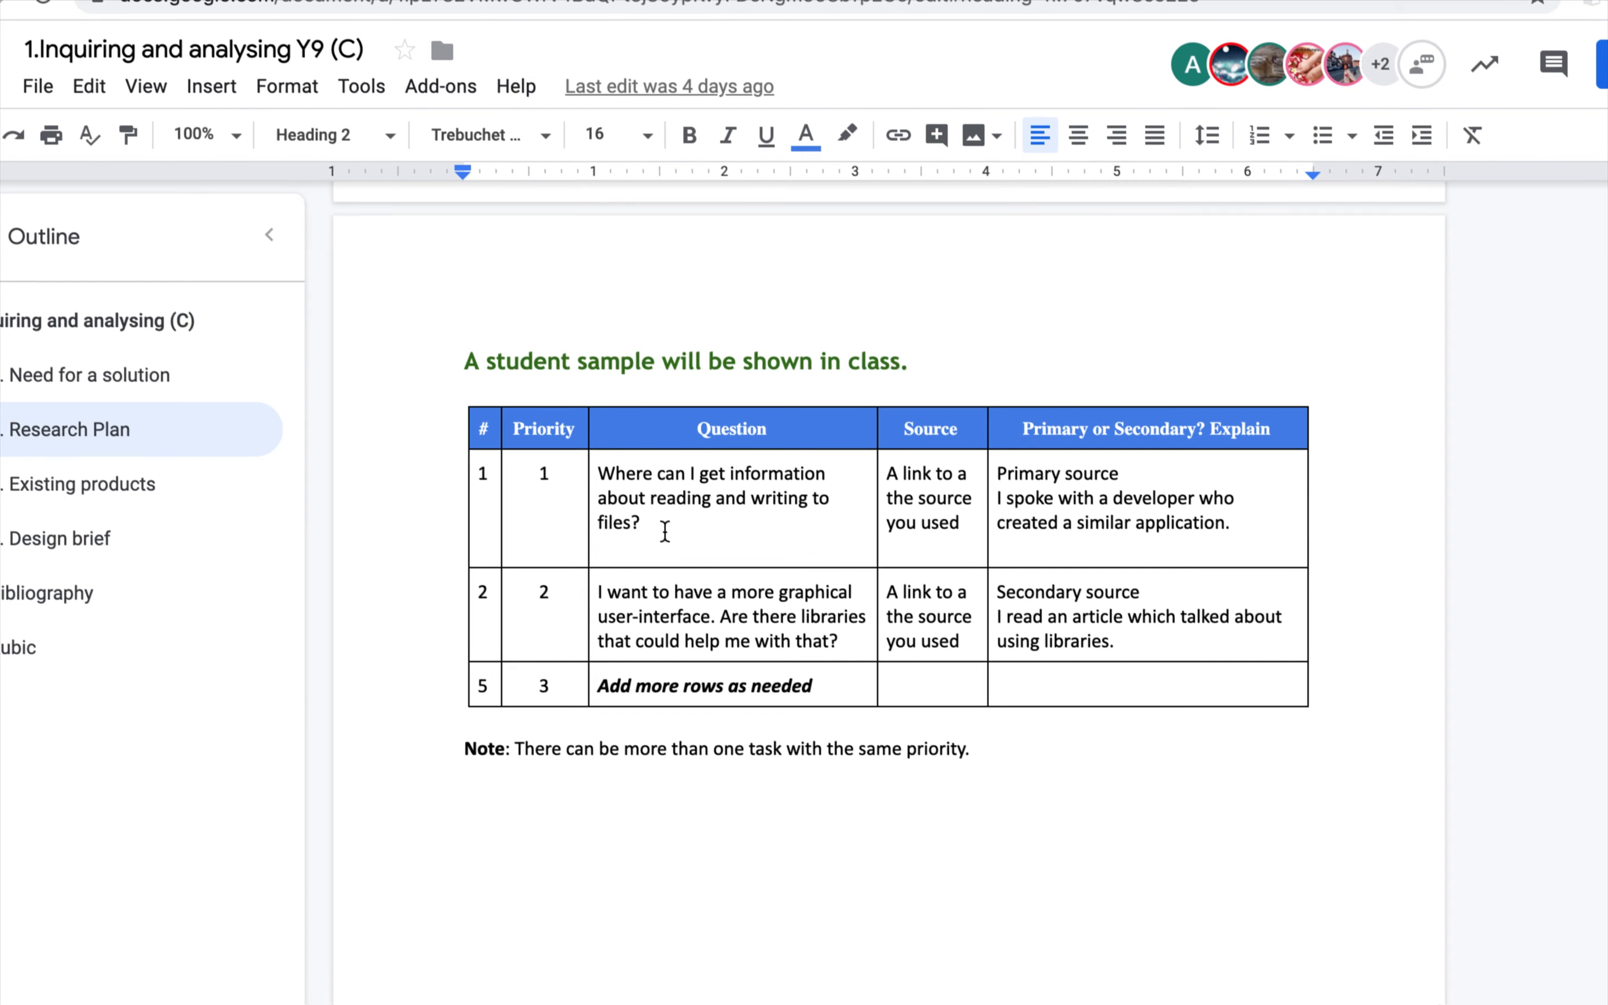
{"action": "scroll", "scroll_direction": "down", "scroll_amount": 3}
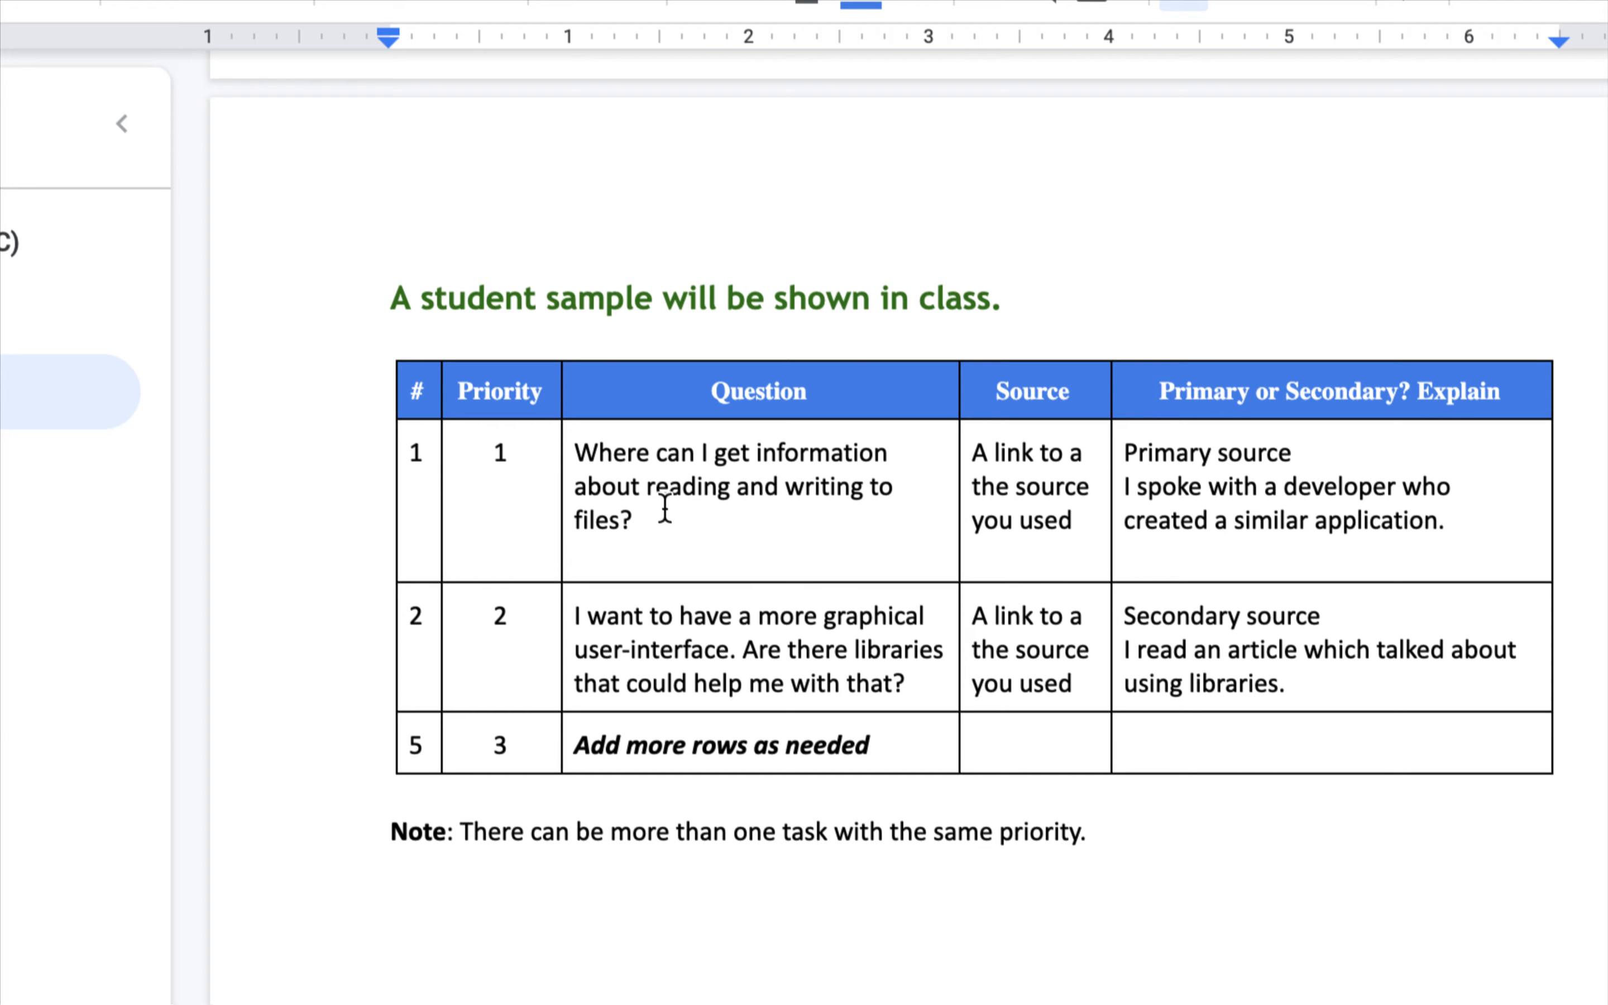
{"action": "mouse_move", "coordinate": [716, 483]}
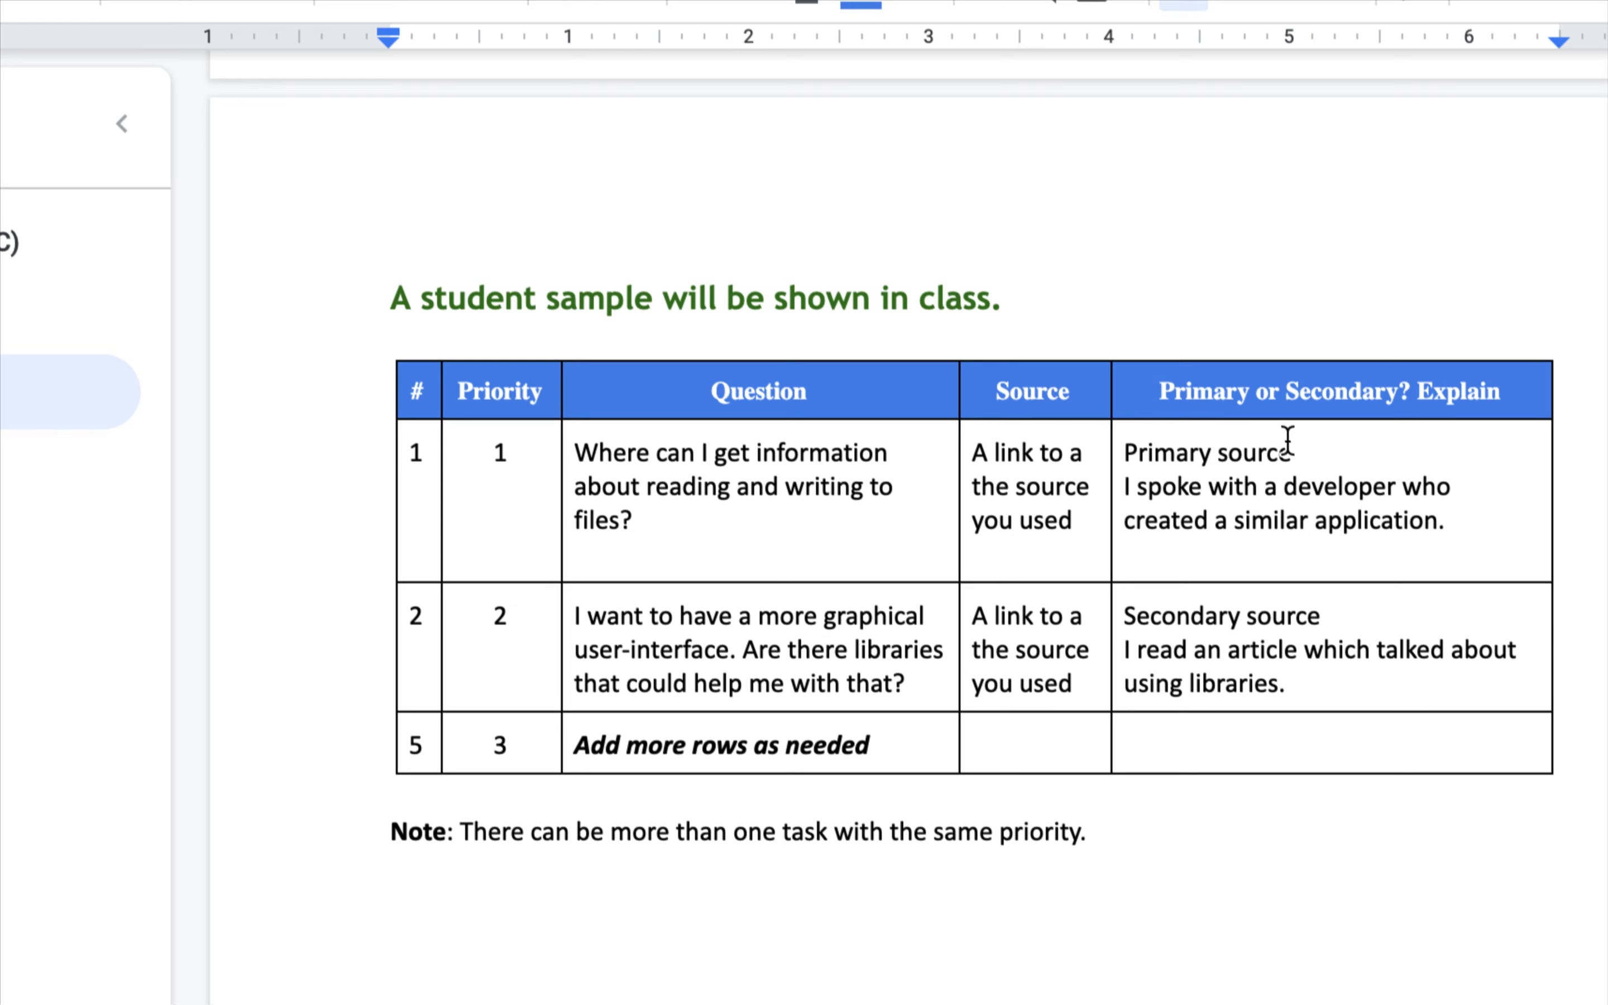
{"action": "mouse_move", "coordinate": [625, 625]}
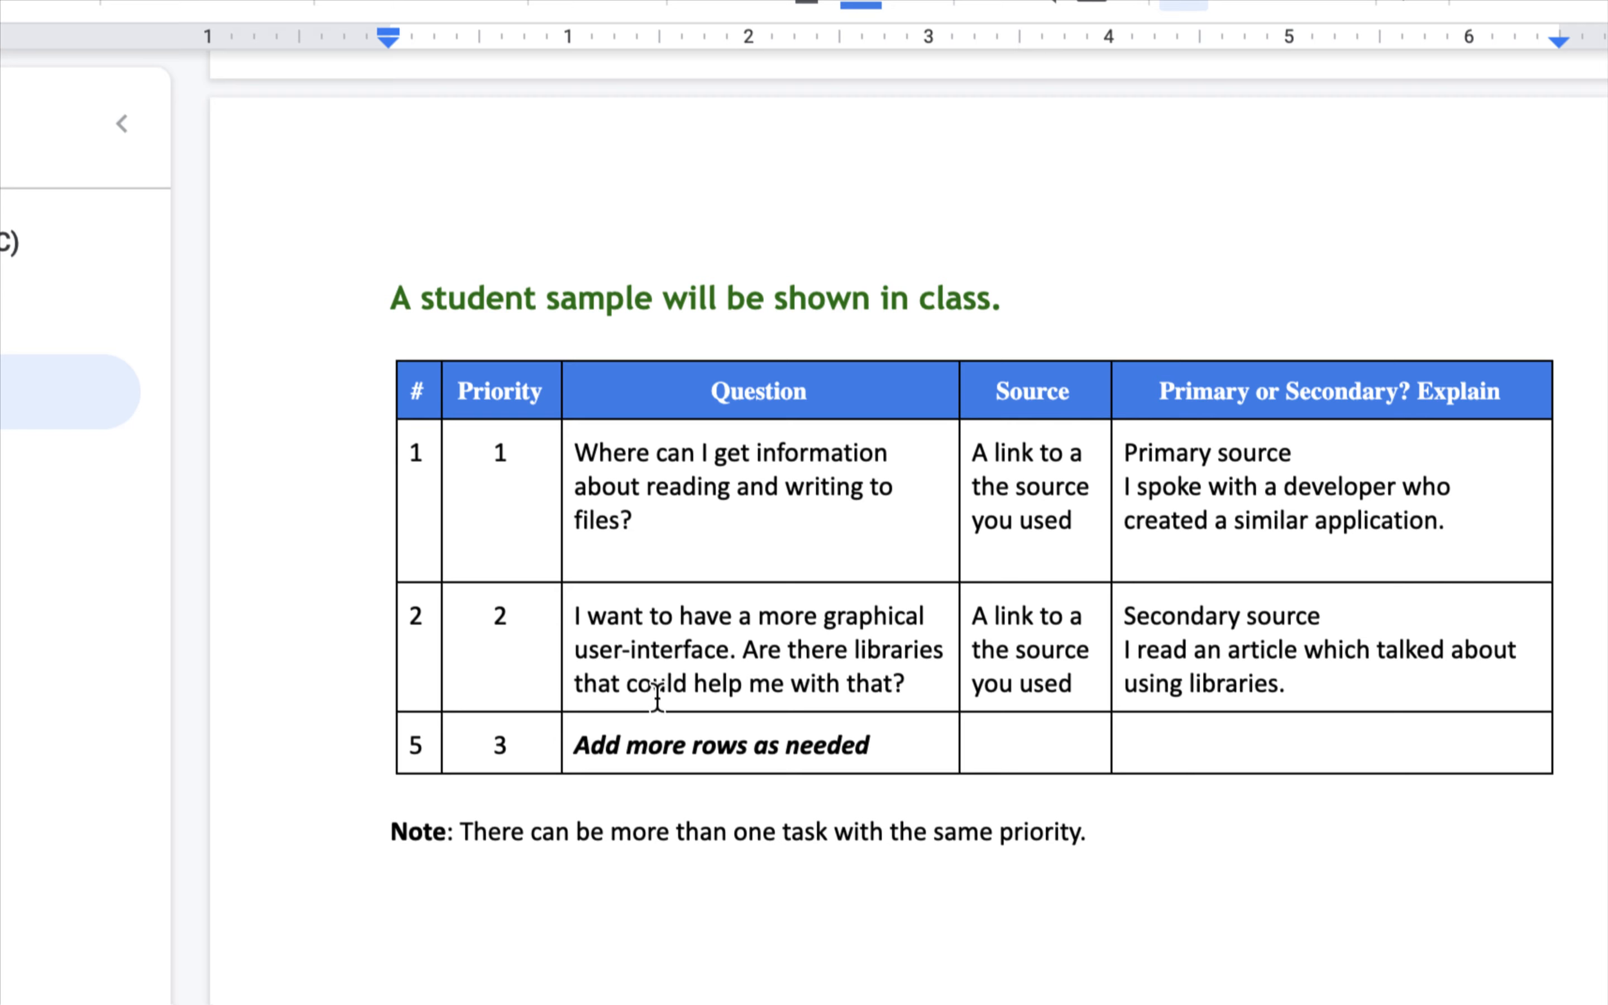
{"action": "mouse_move", "coordinate": [1009, 607]}
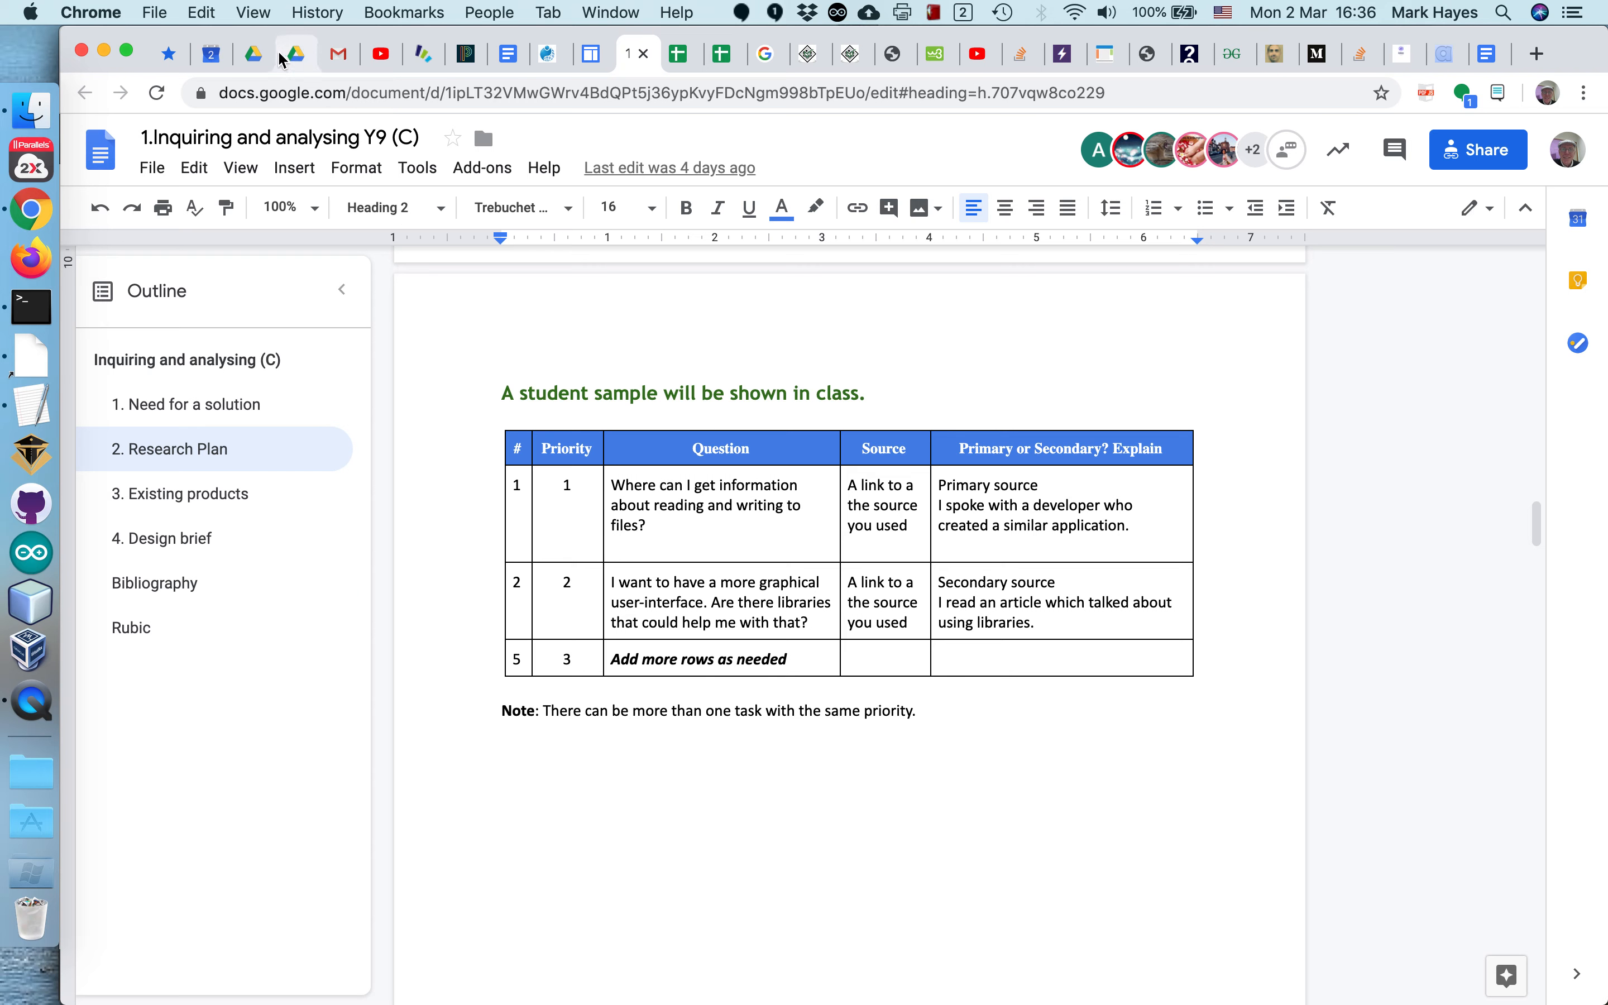
Step: In Drive, go up to the 9-23 class folder and load another student's Y9-DF document
{"action": "left_click", "coordinate": [253, 54]}
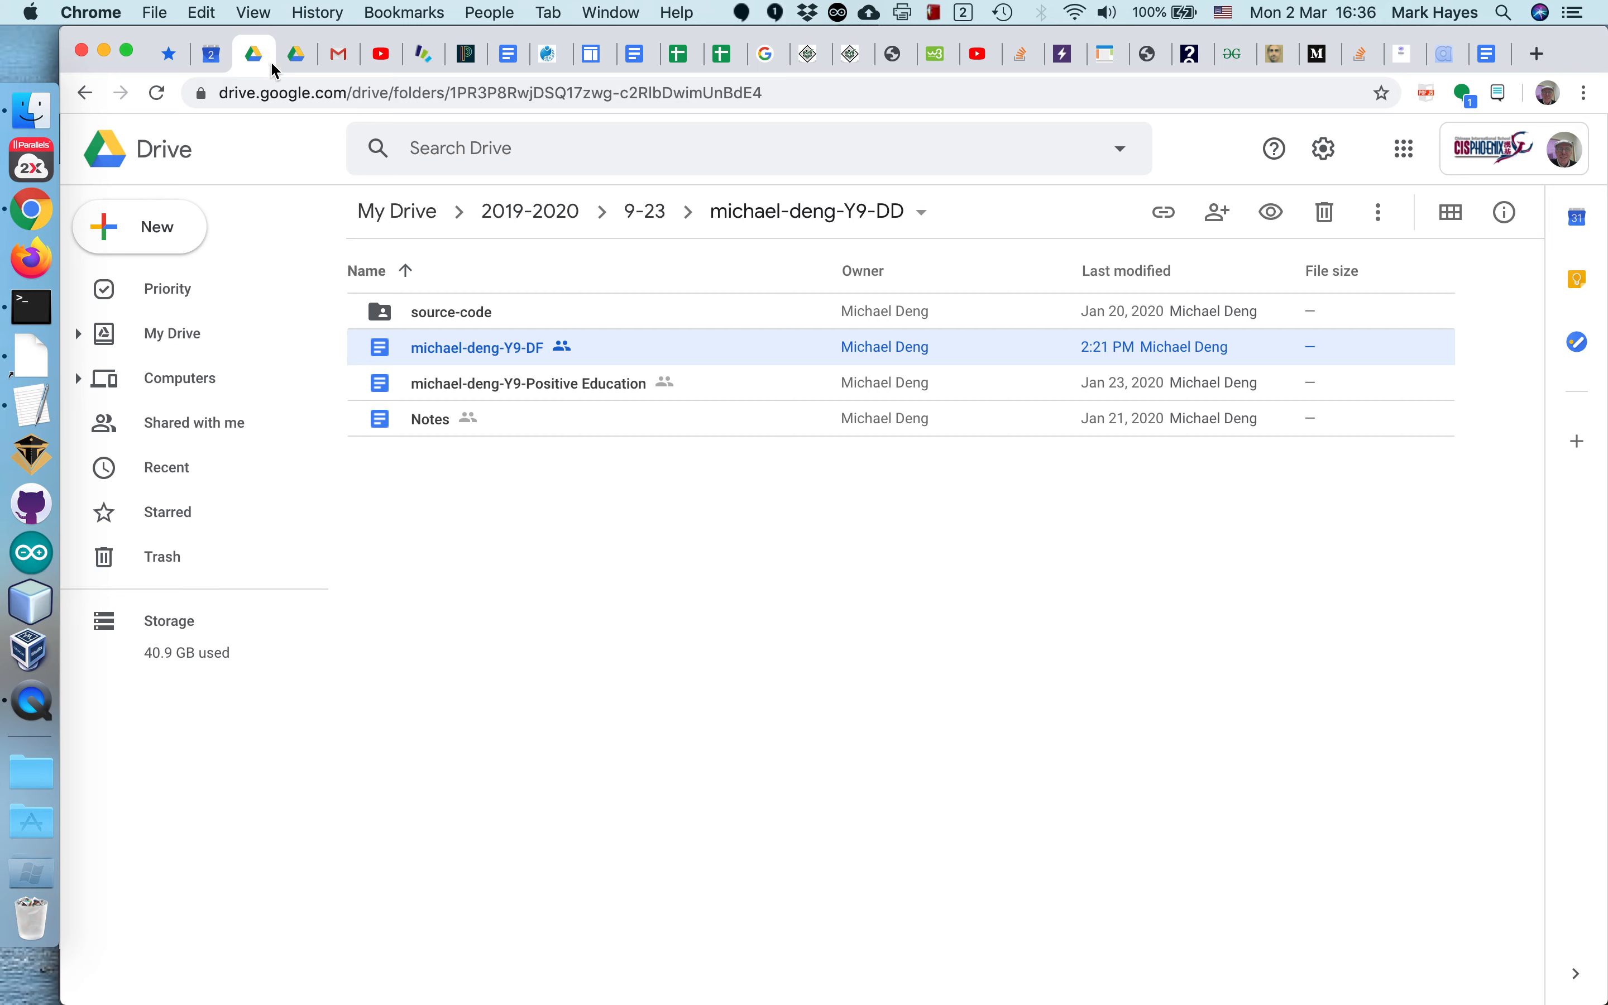
{"action": "mouse_move", "coordinate": [644, 211]}
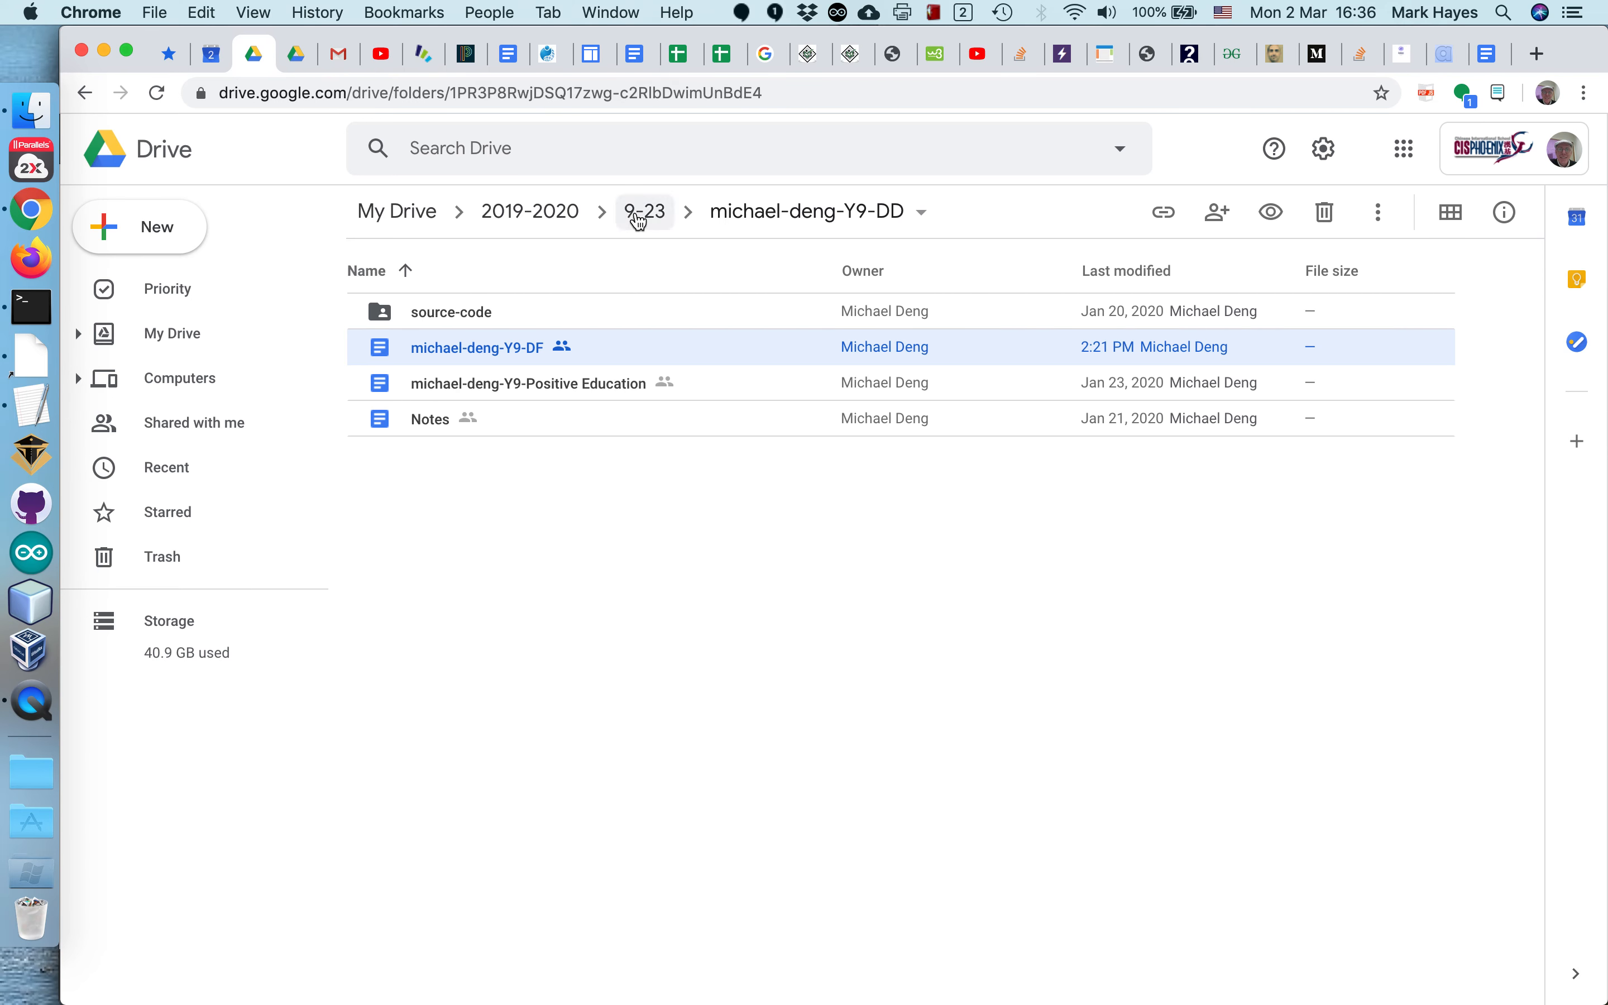
{"action": "left_click", "coordinate": [643, 211]}
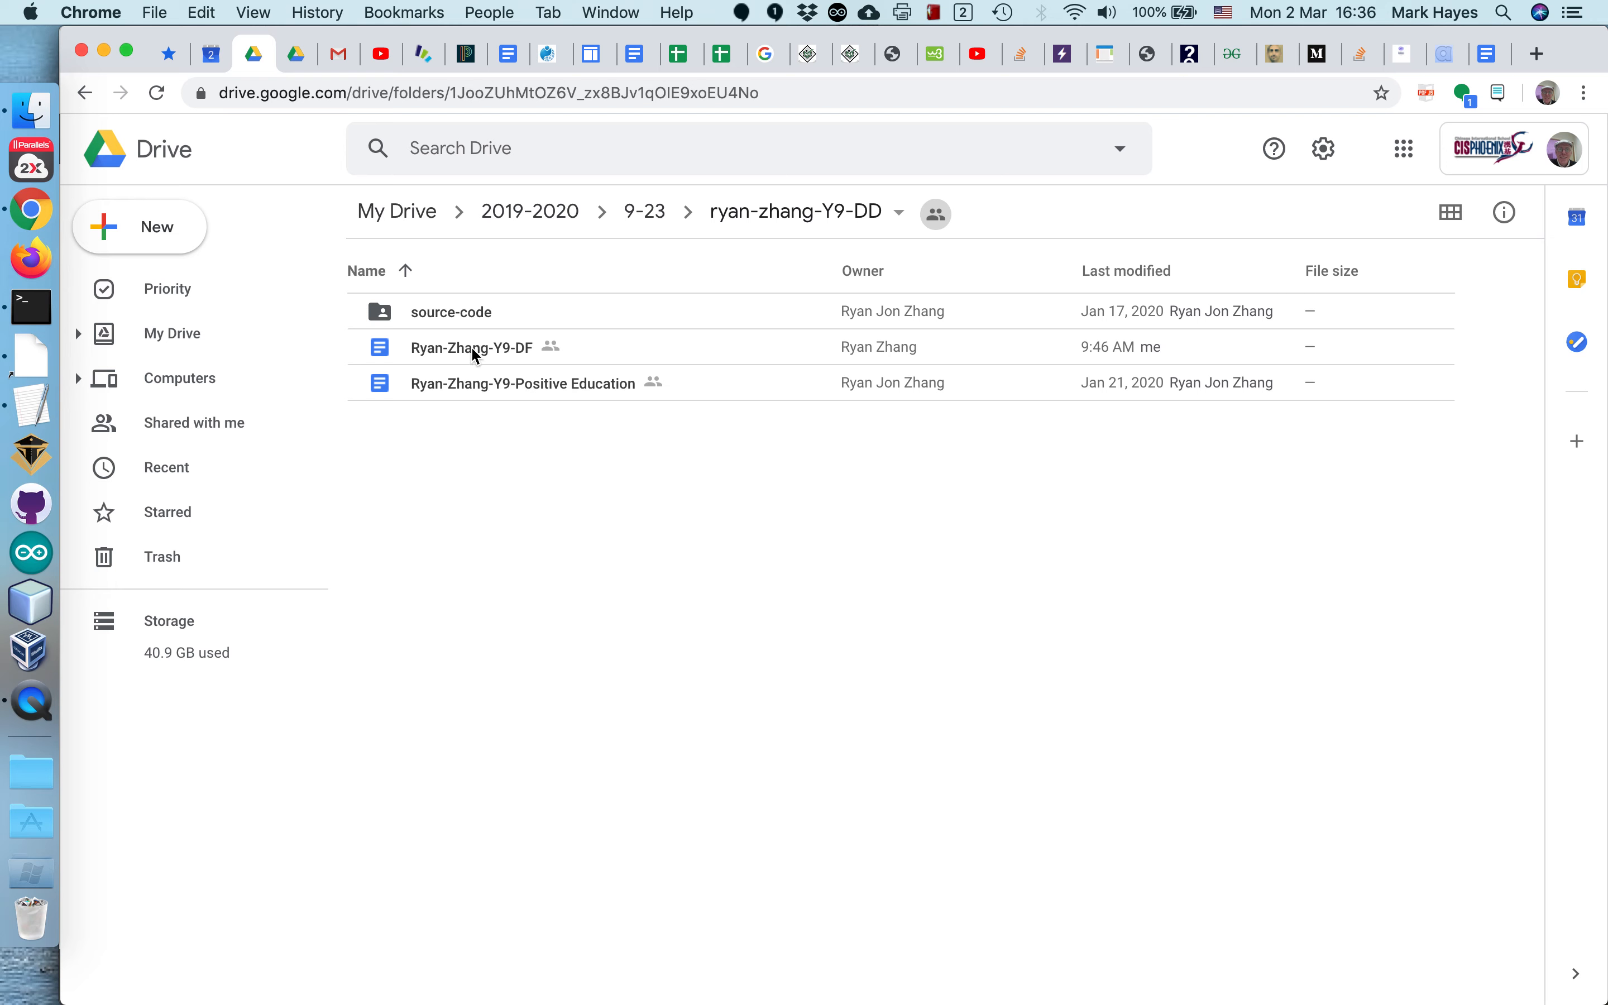
{"action": "double_click", "coordinate": [471, 346]}
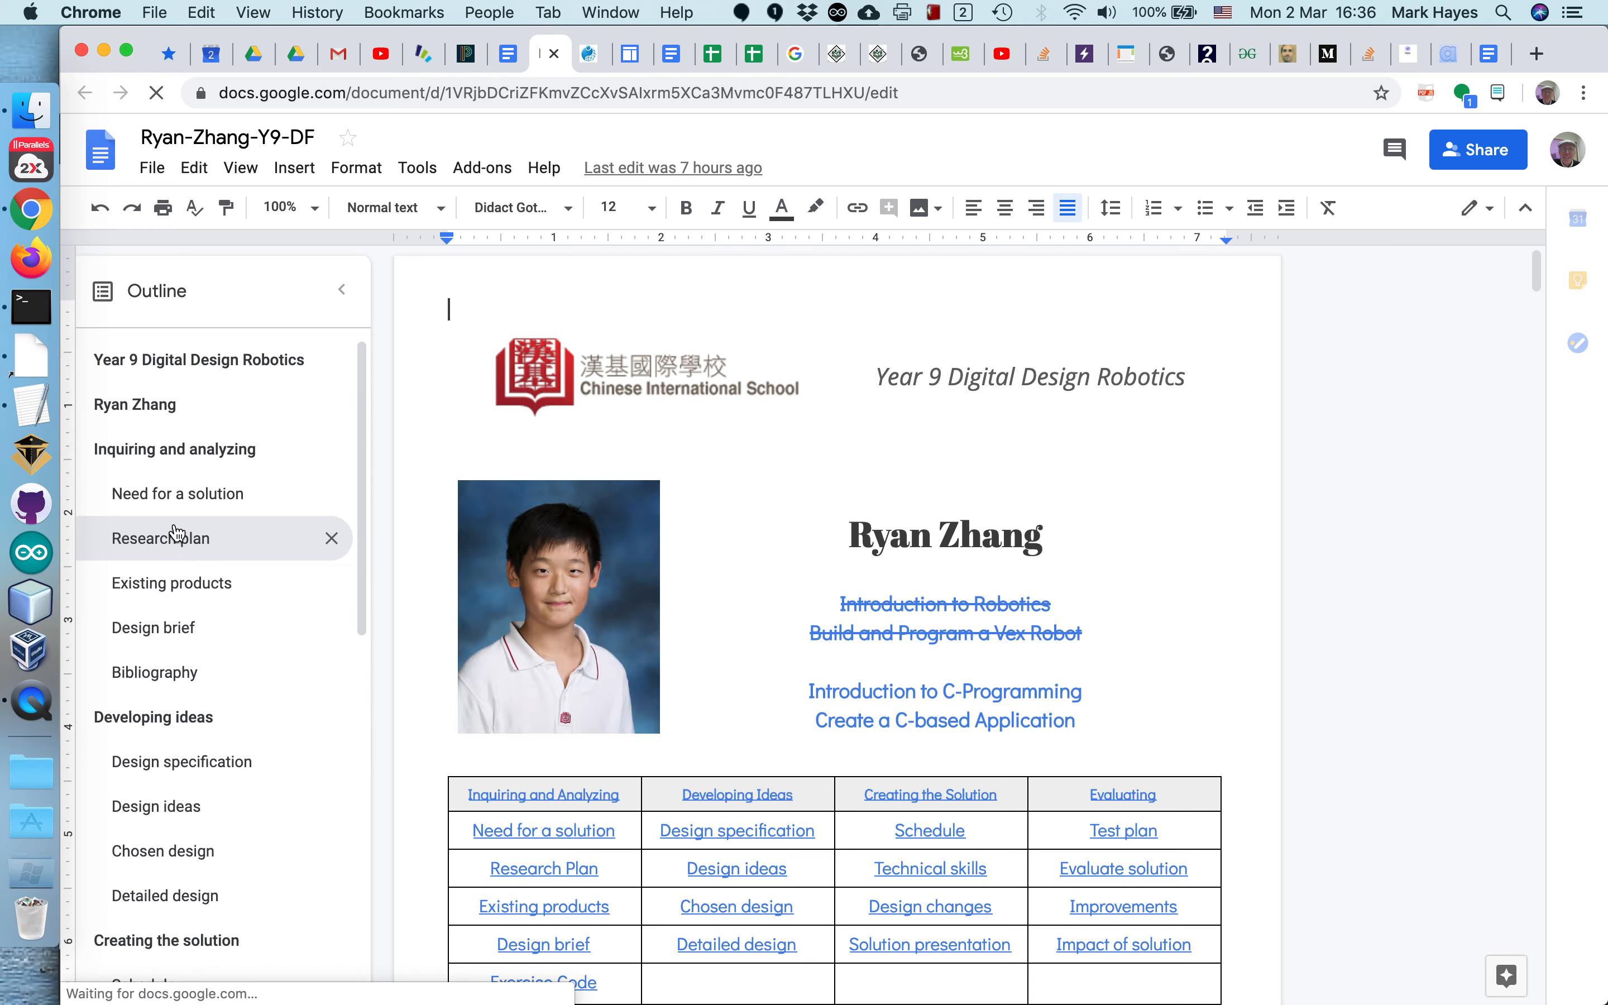
Step: Jump to the student's Need for a solution section and highlight the project proposal paragraphs
{"action": "left_click", "coordinate": [177, 493]}
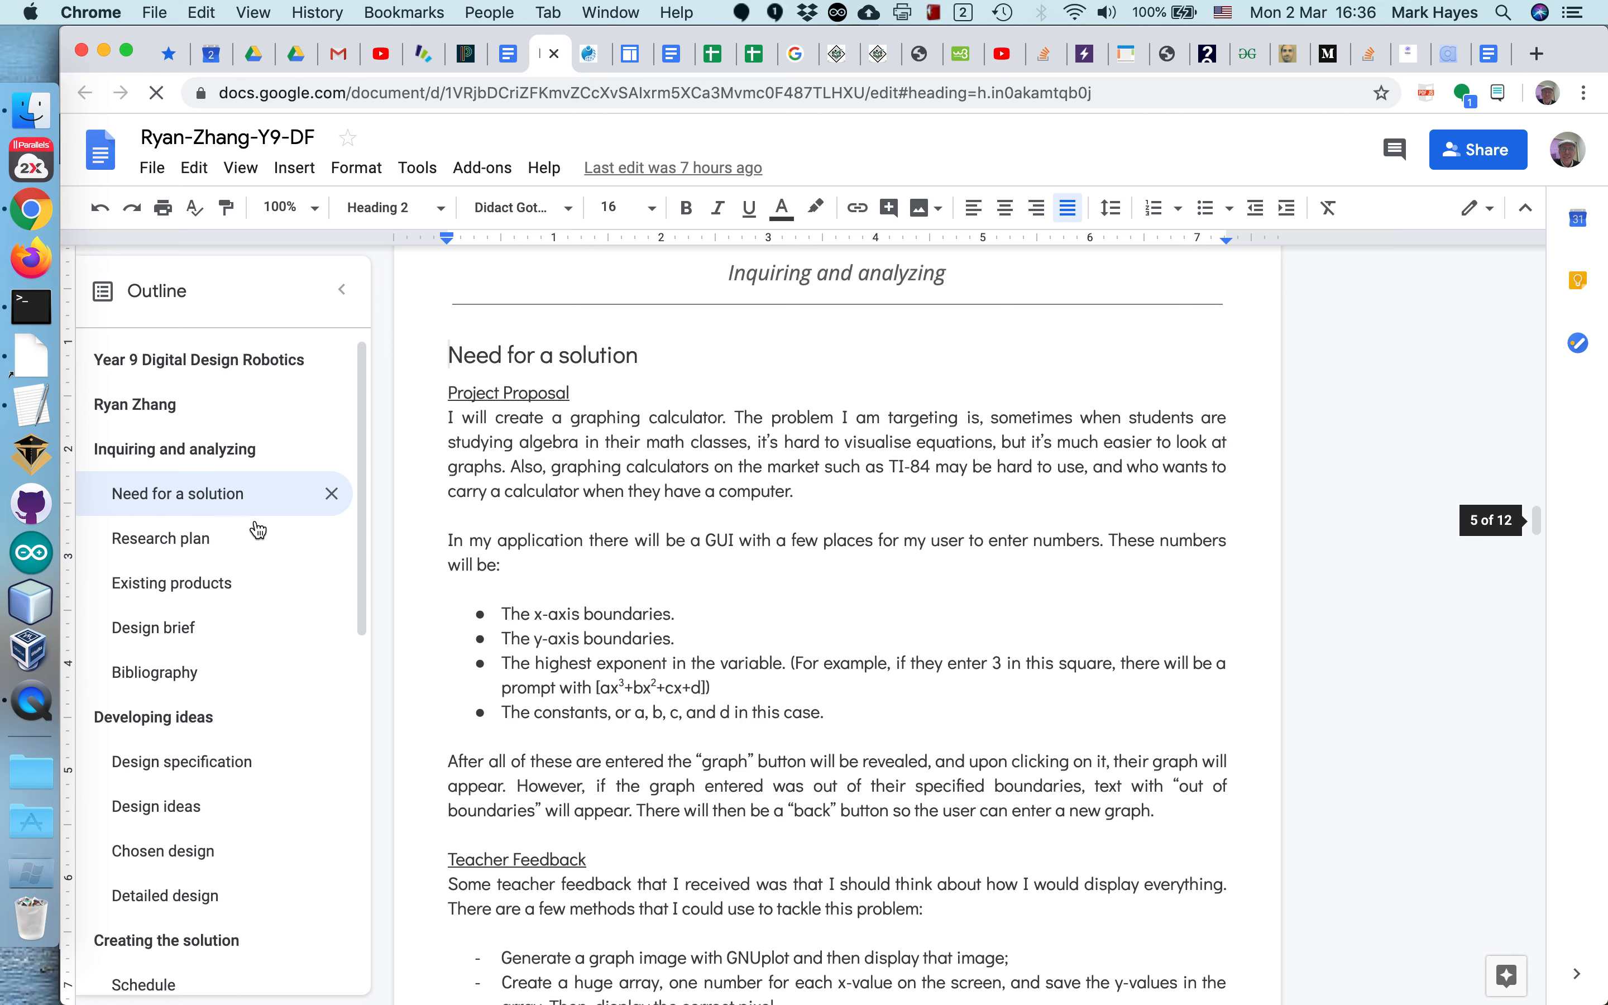
{"action": "scroll", "scroll_direction": "down", "scroll_amount": 3}
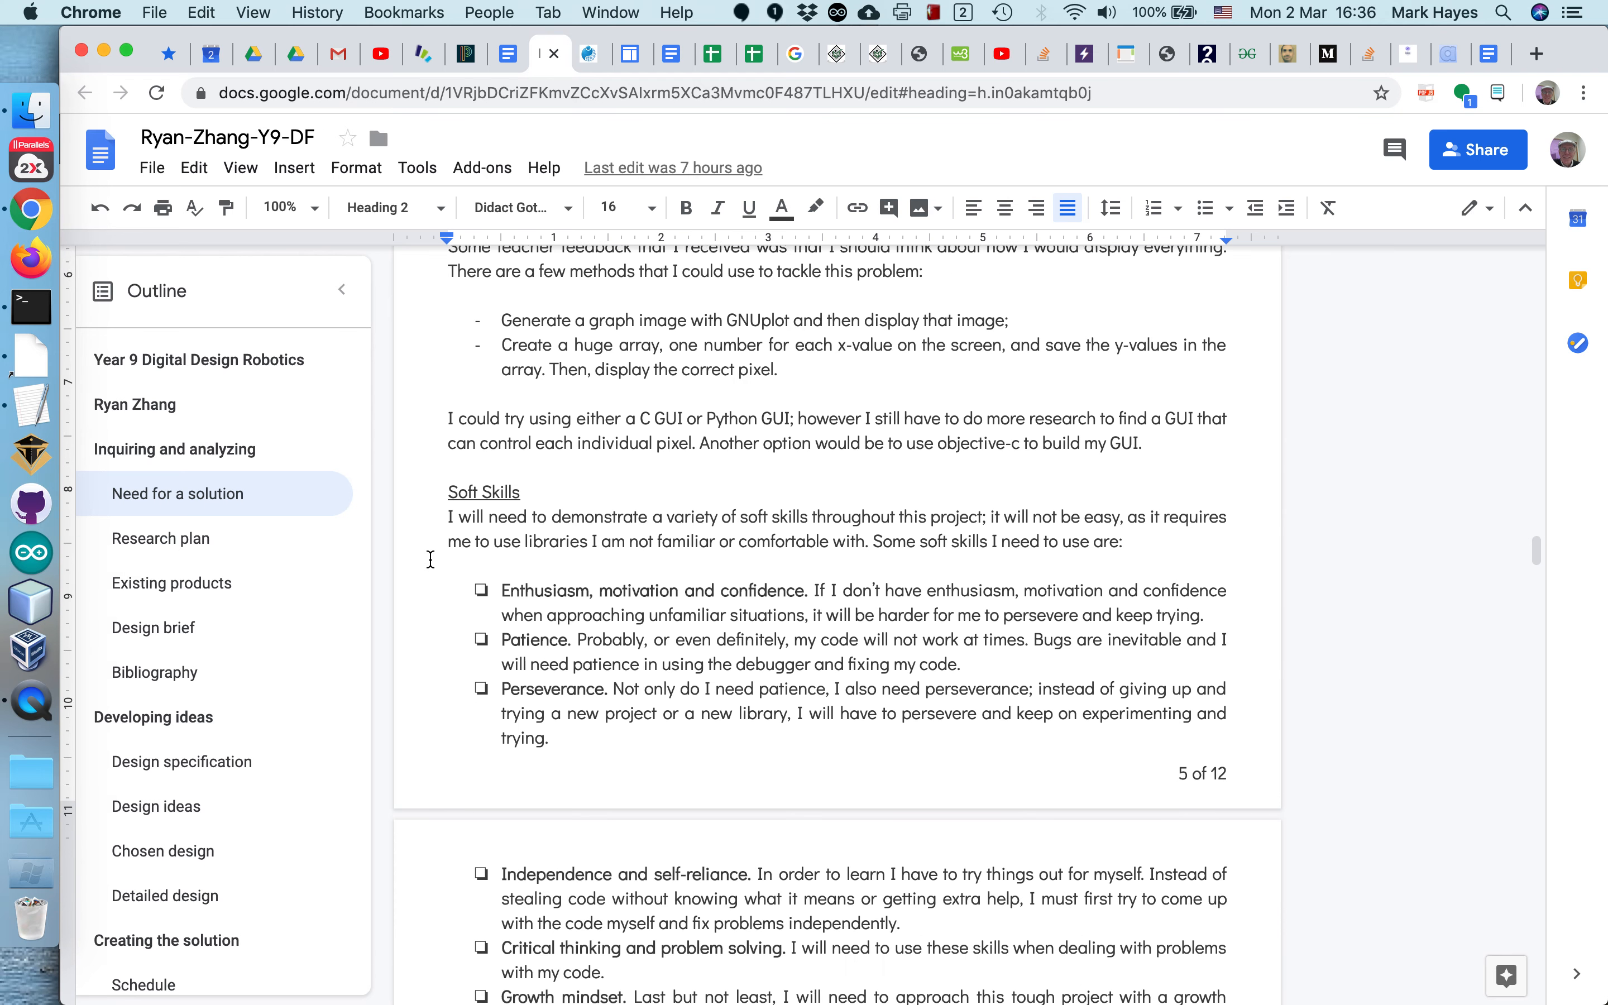
{"action": "scroll", "scroll_direction": "down", "scroll_amount": 3}
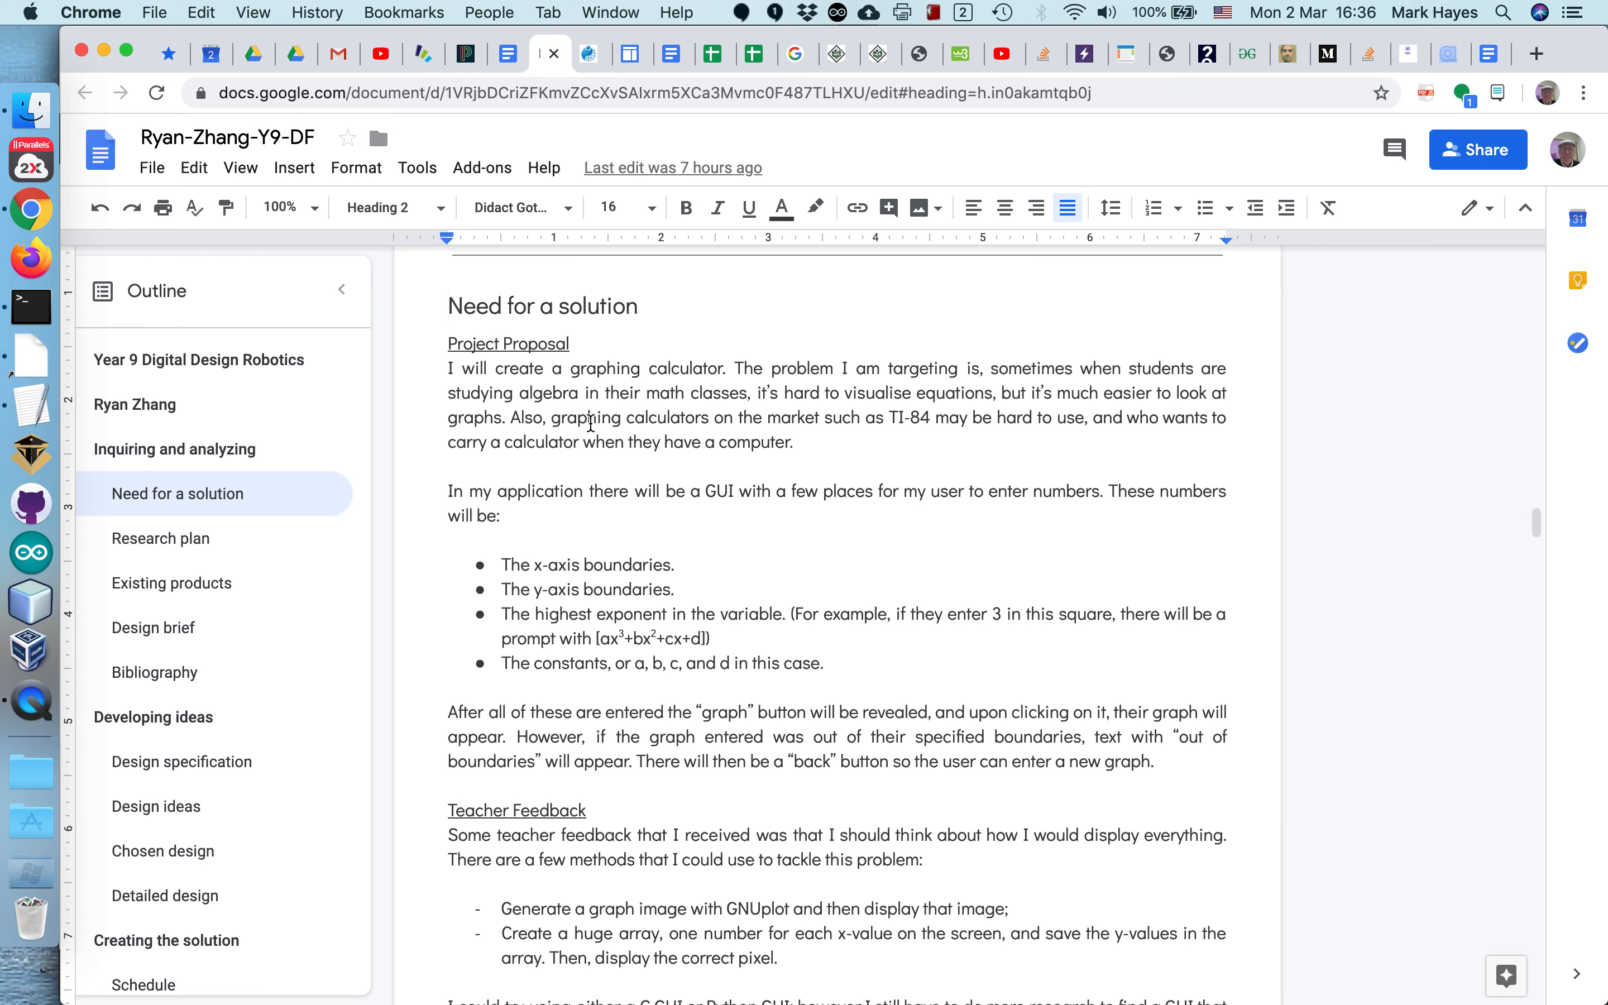
{"action": "mouse_move", "coordinate": [606, 546]}
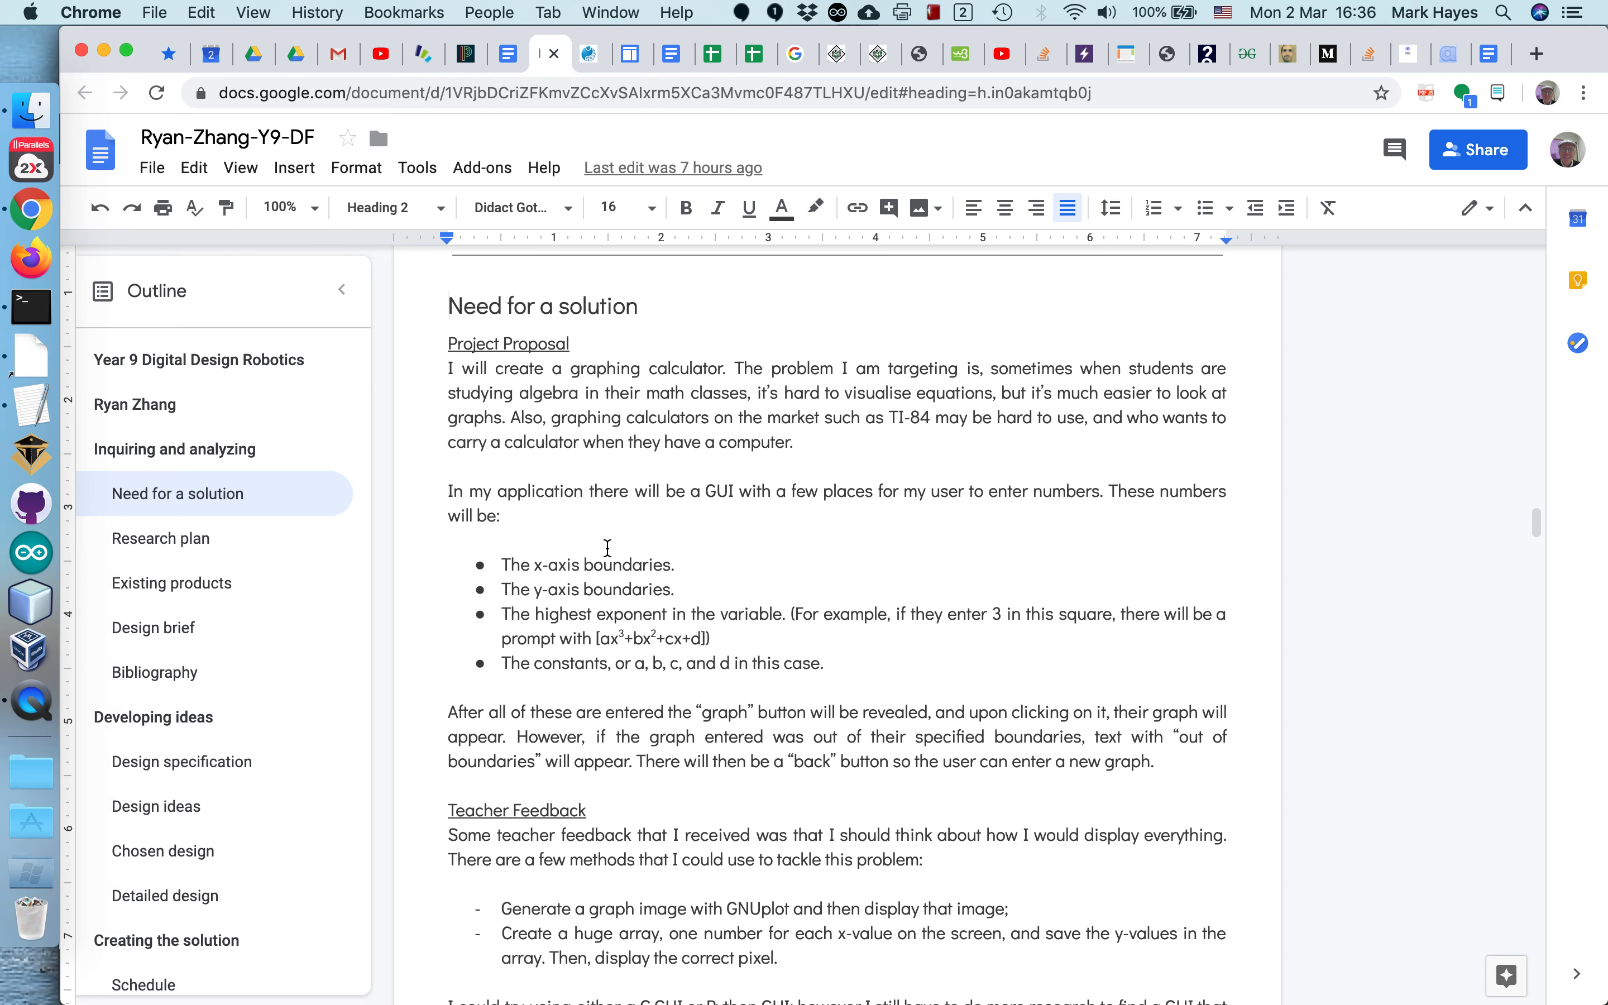
{"action": "mouse_move", "coordinate": [699, 484]}
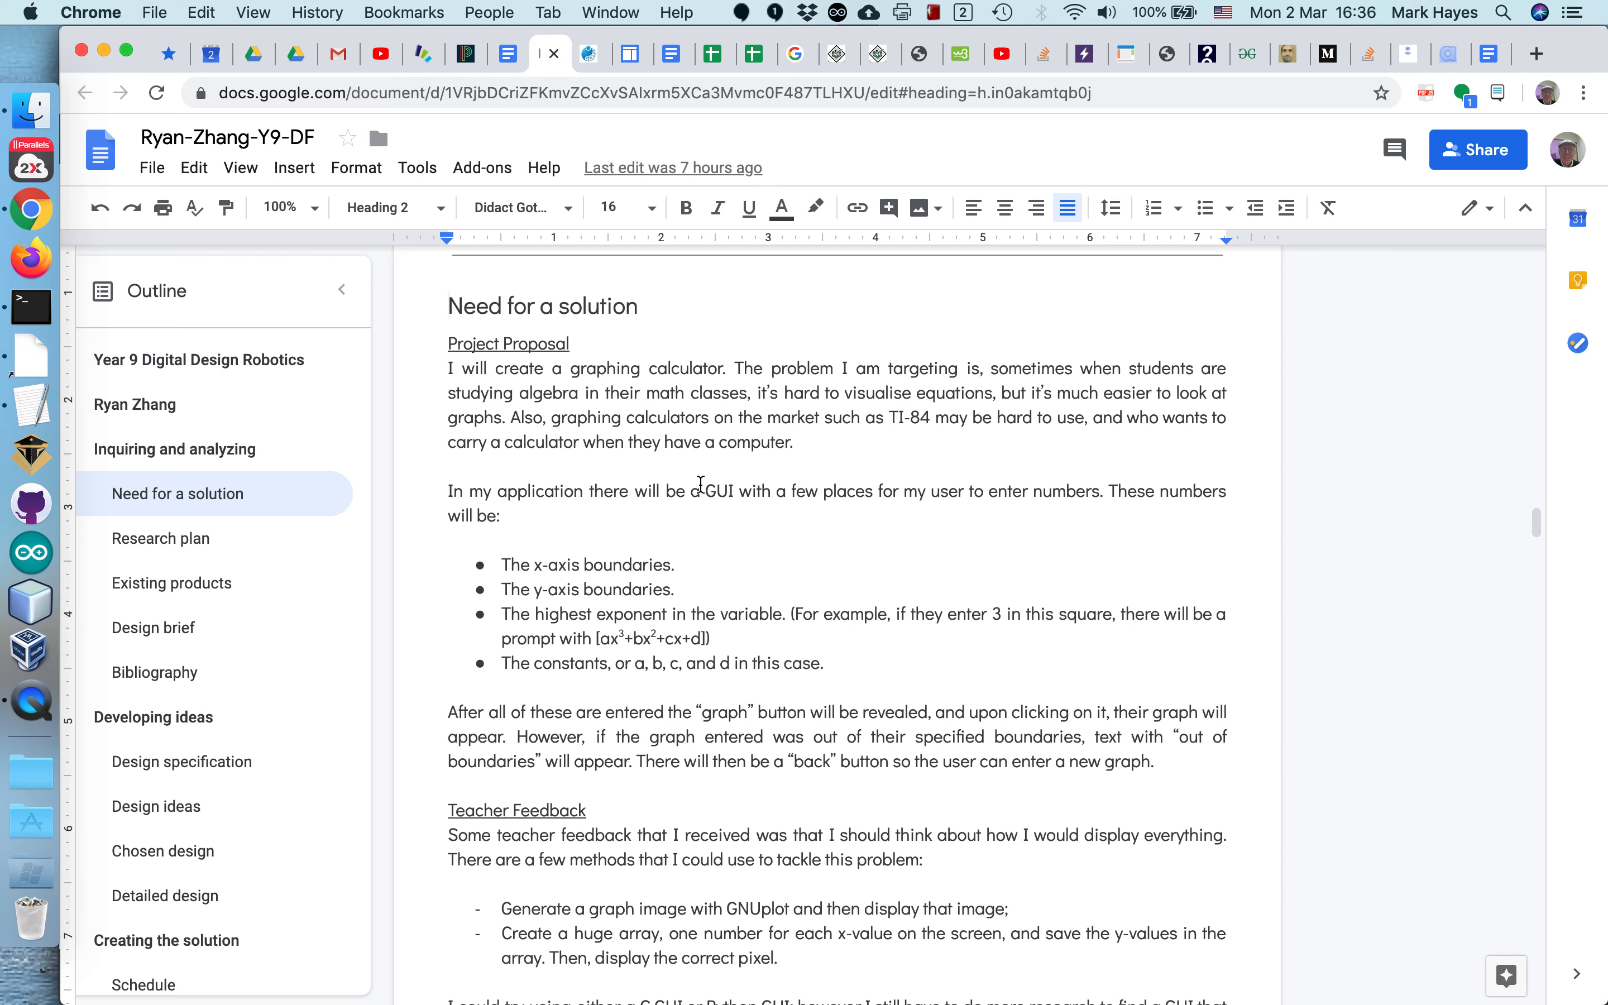
{"action": "mouse_move", "coordinate": [723, 513]}
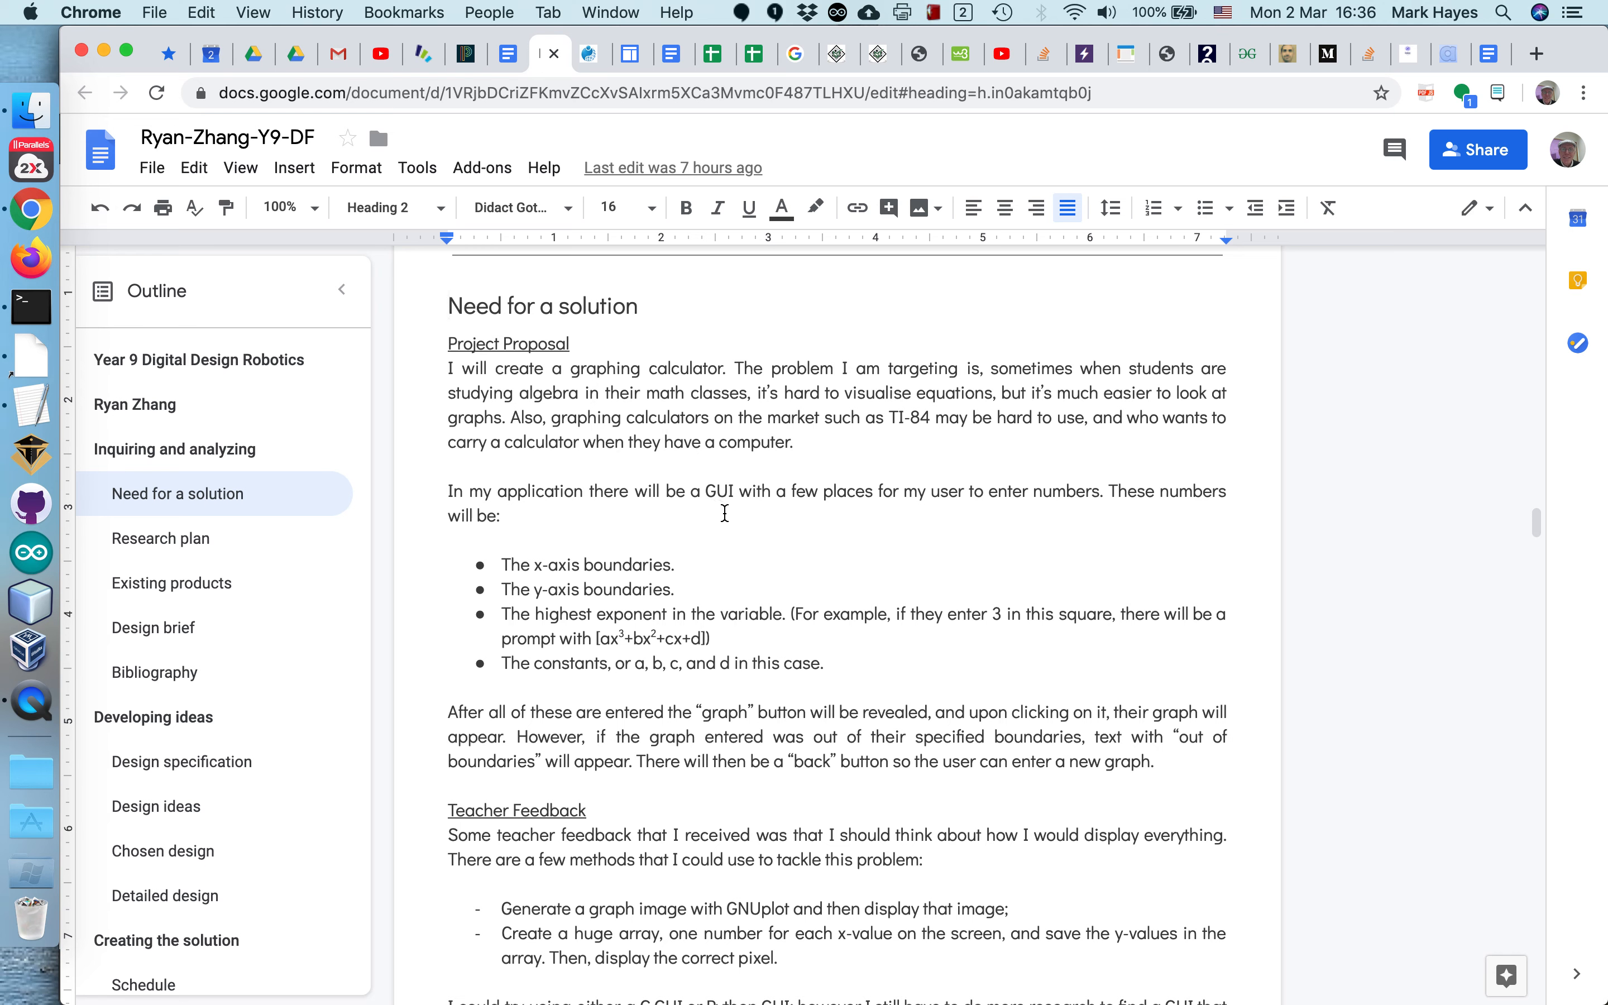
{"action": "mouse_move", "coordinate": [699, 502]}
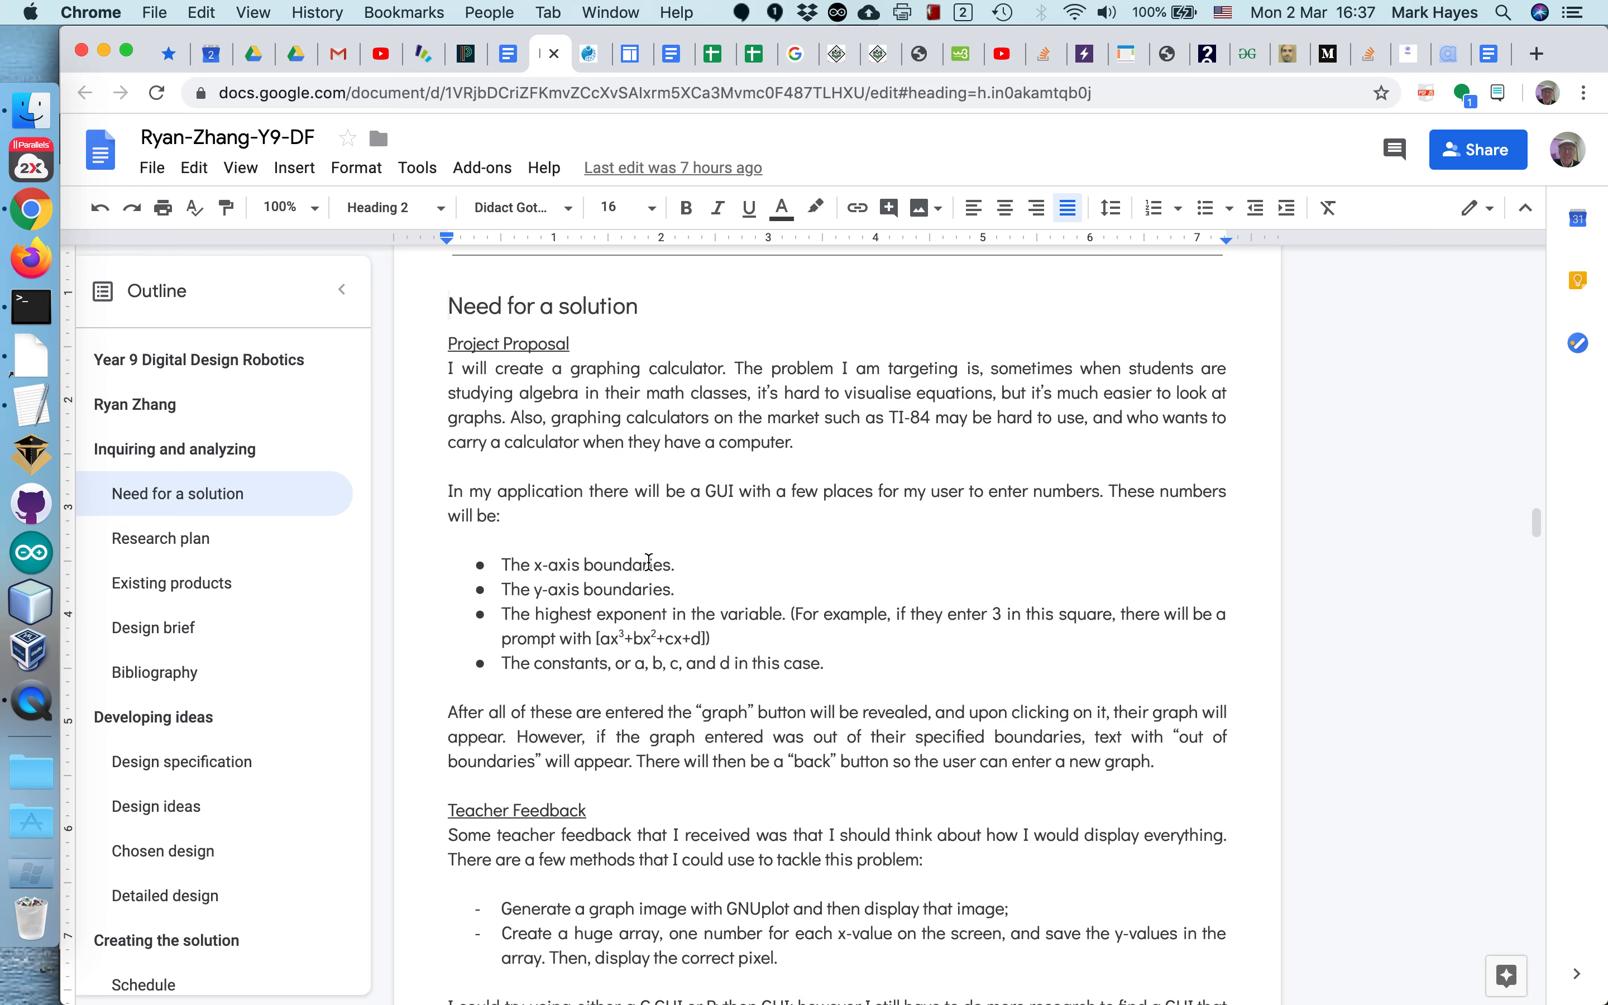
{"action": "scroll", "scroll_direction": "down", "scroll_amount": 3}
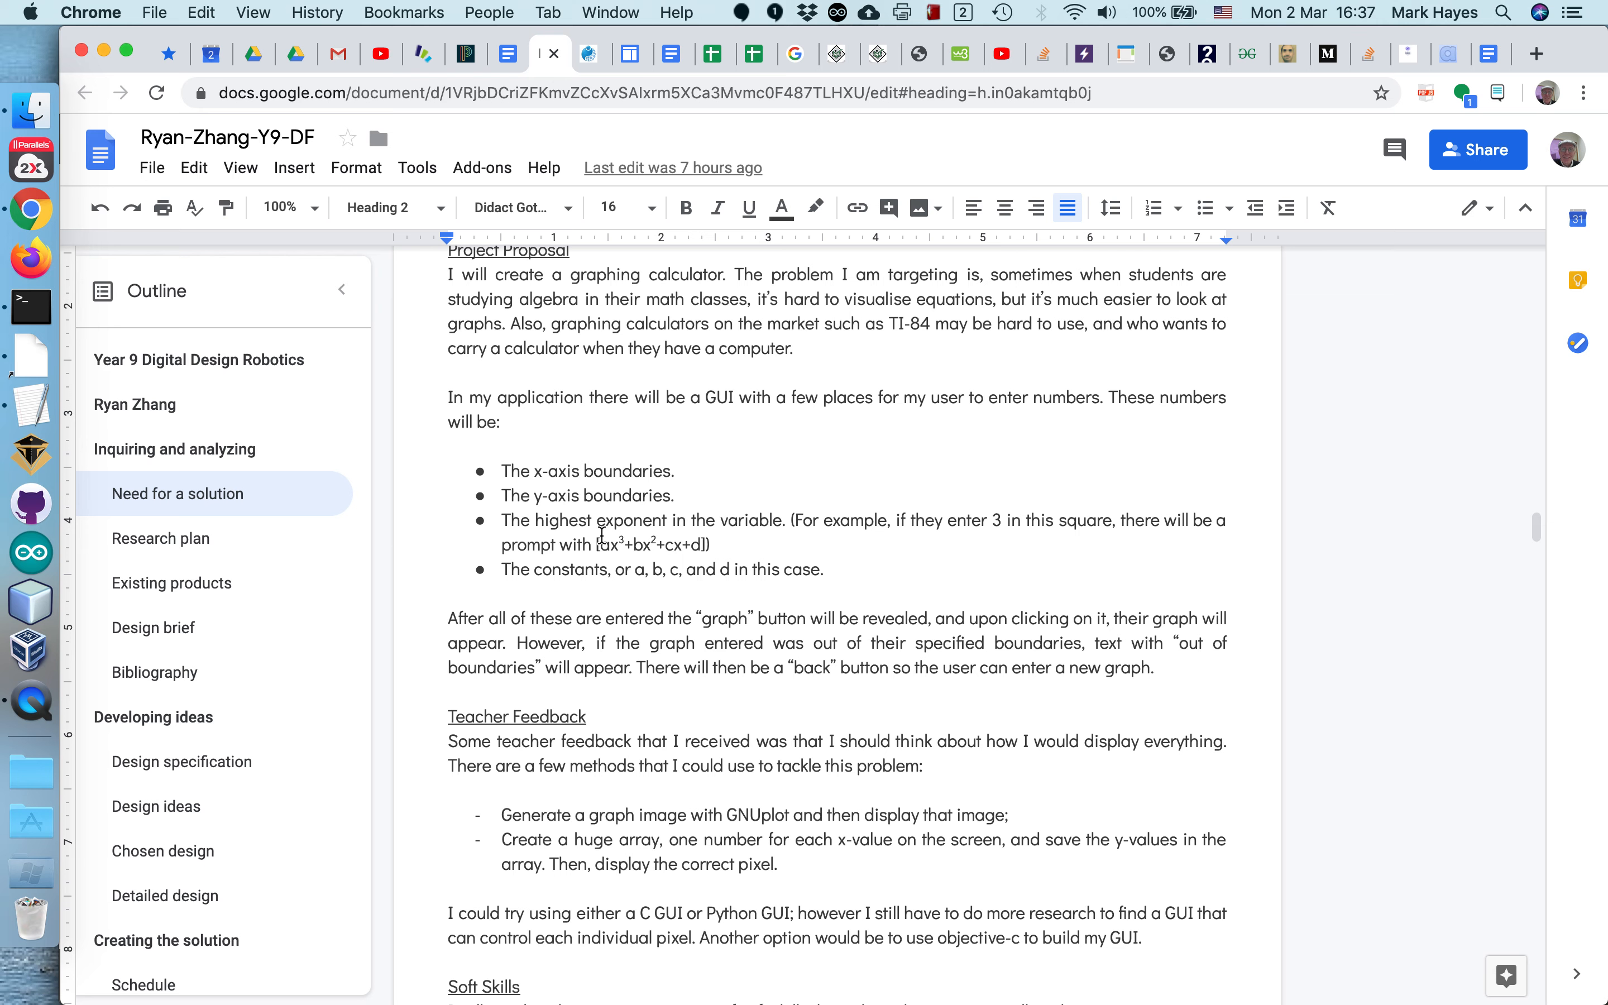
{"action": "scroll", "scroll_direction": "down", "scroll_amount": 3}
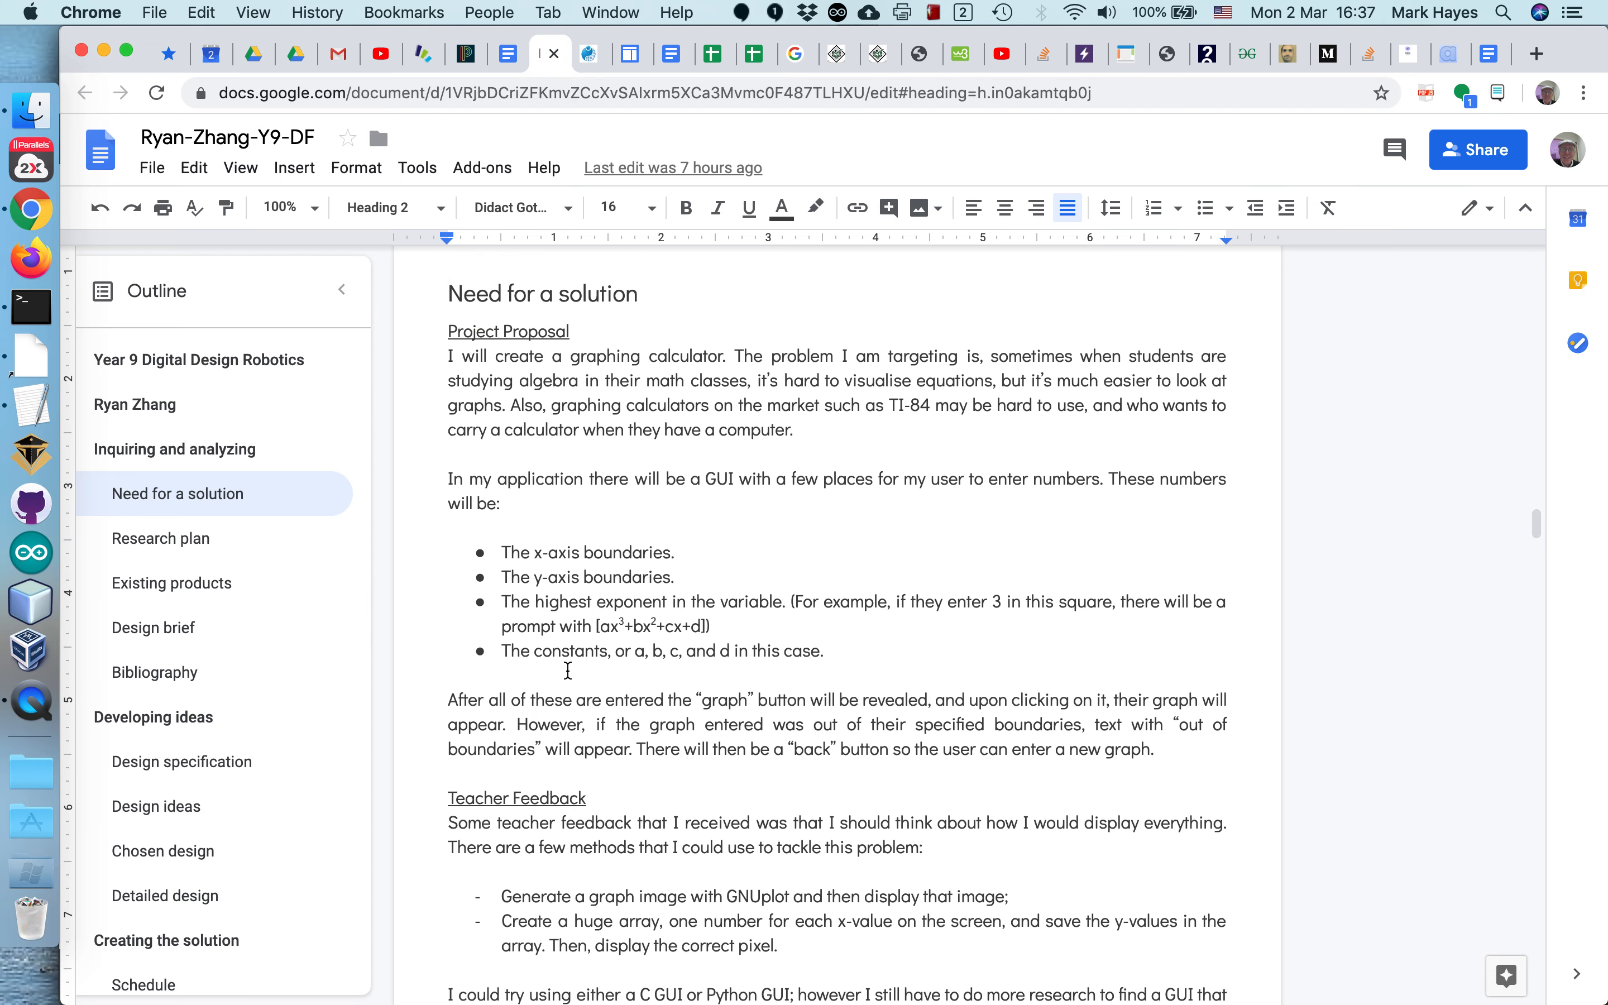
{"action": "scroll", "scroll_direction": "down", "scroll_amount": 3}
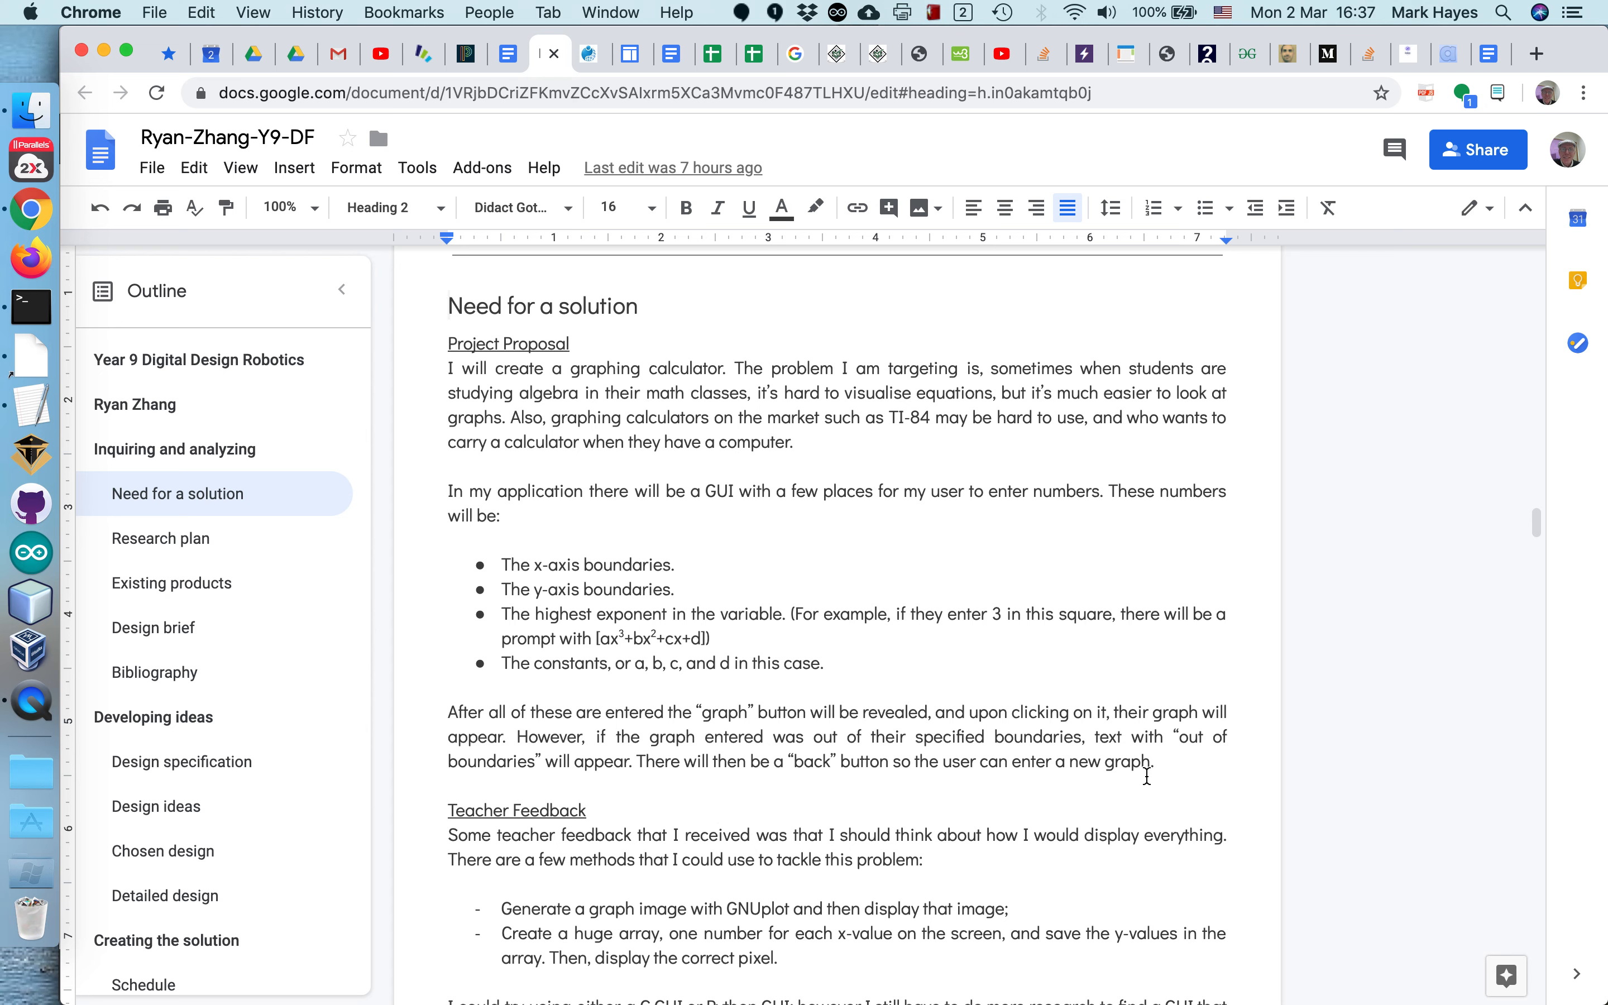
{"action": "left_click_drag", "start_coordinate": [461, 400], "coordinate": [1147, 777]}
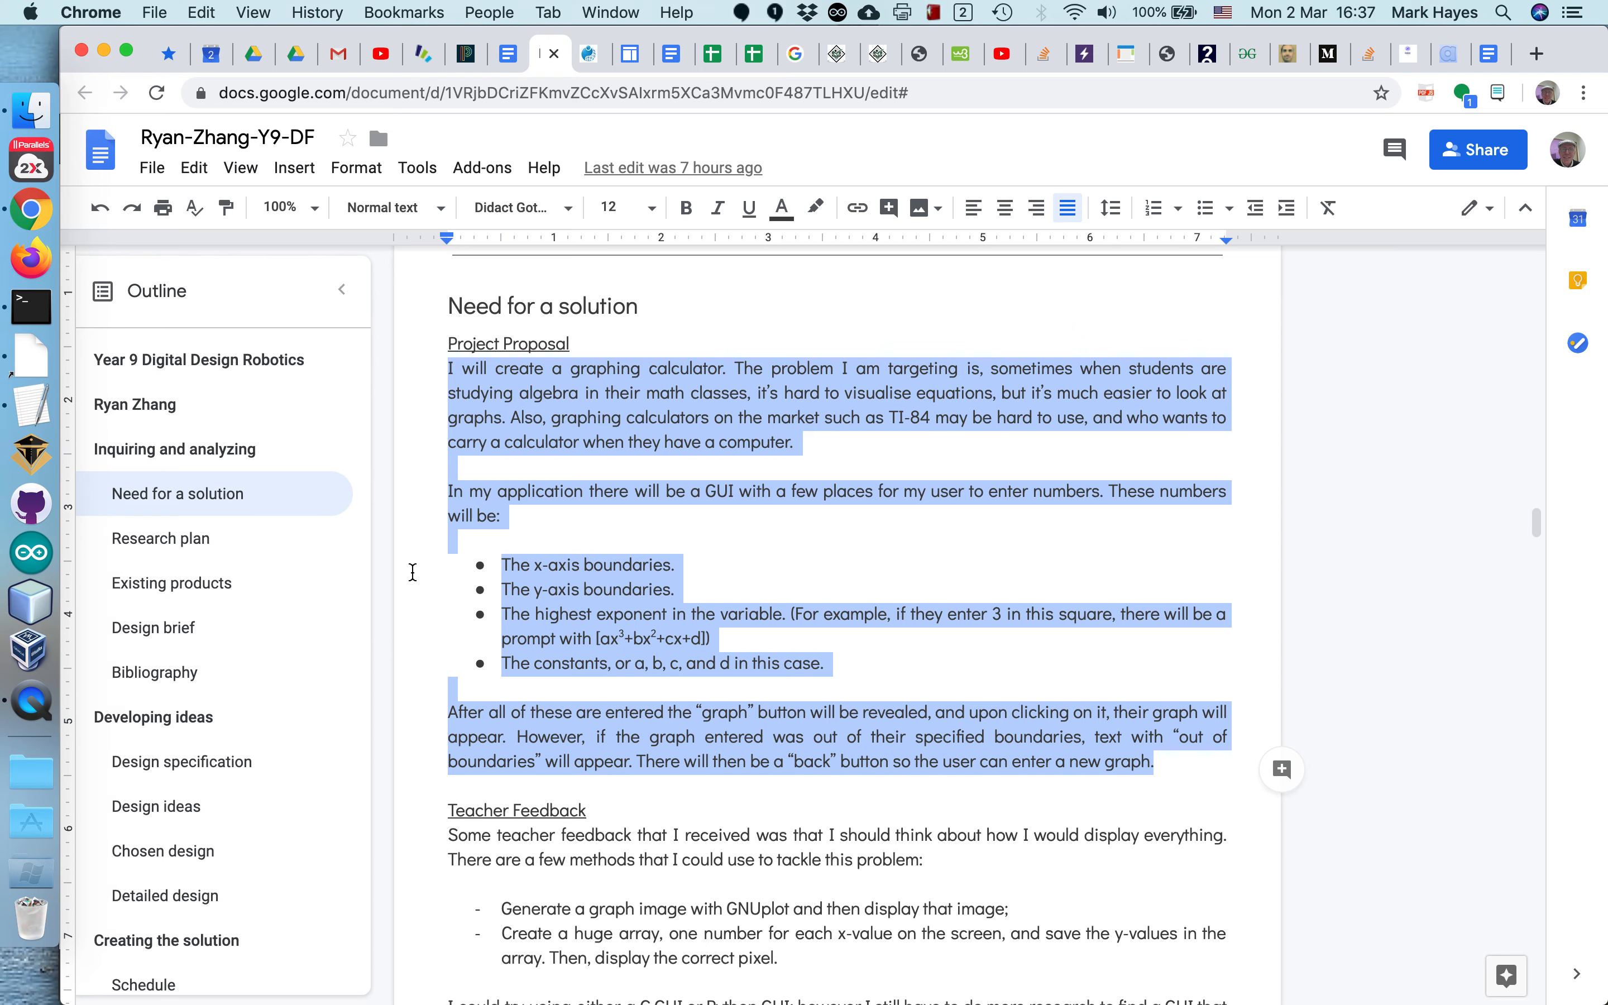
Step: Highlight the teacher feedback paragraphs and continue down to the Soft Skills list
{"action": "scroll", "scroll_direction": "down", "scroll_amount": 3}
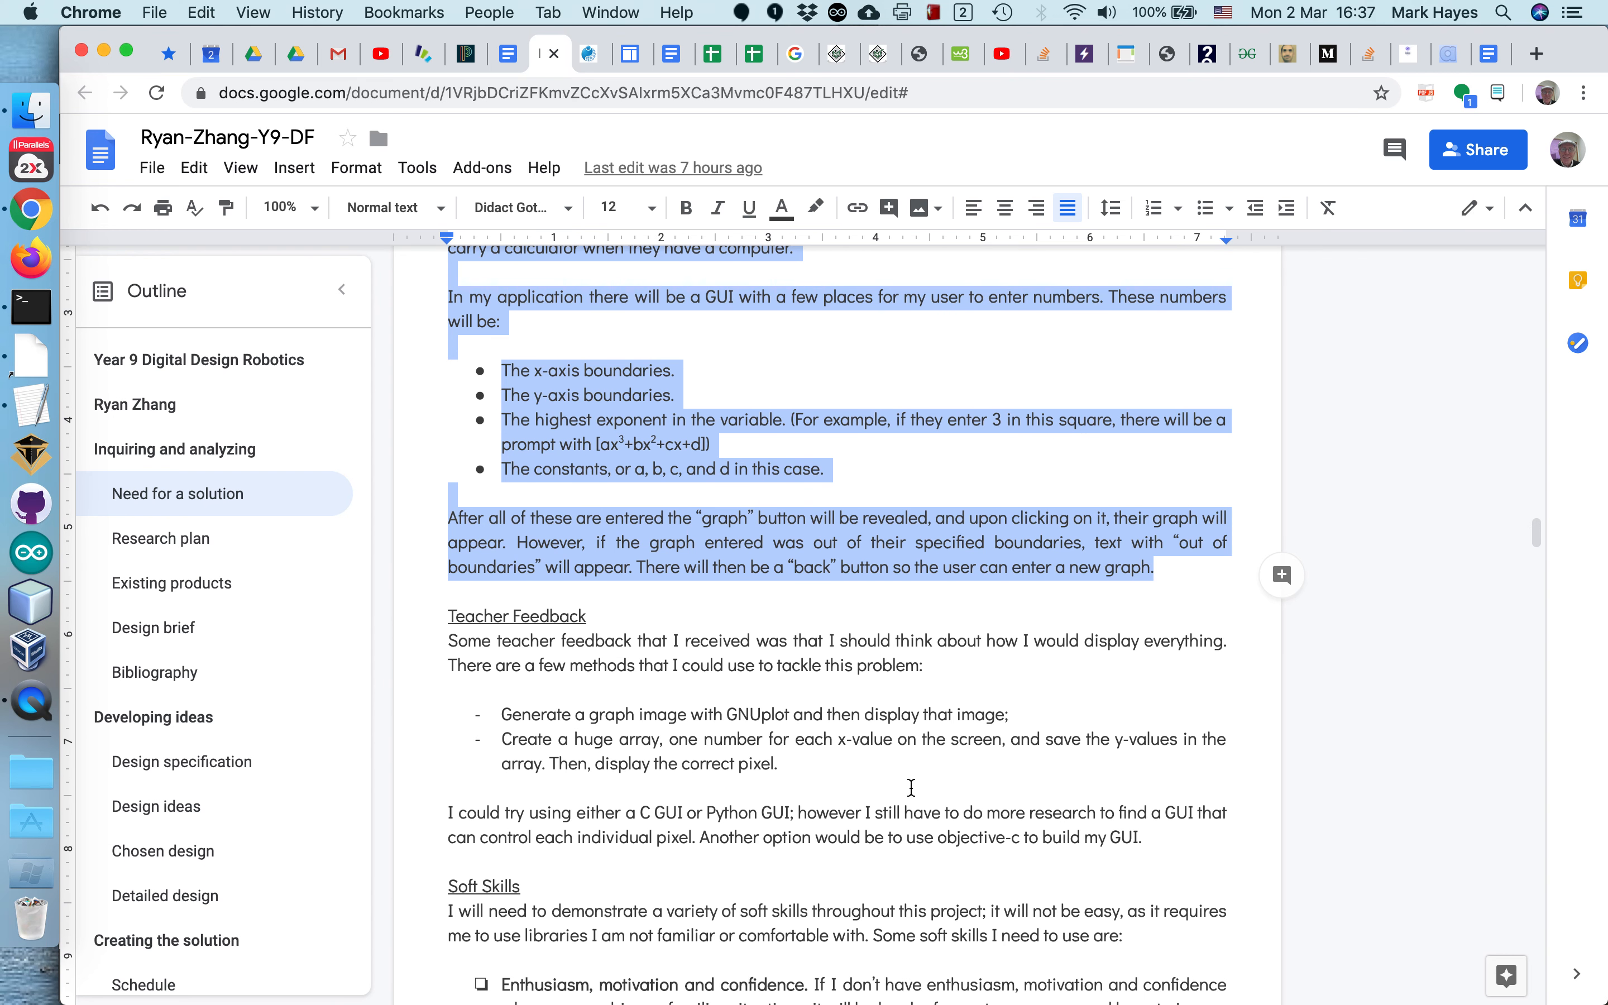
{"action": "left_click", "coordinate": [1135, 837]}
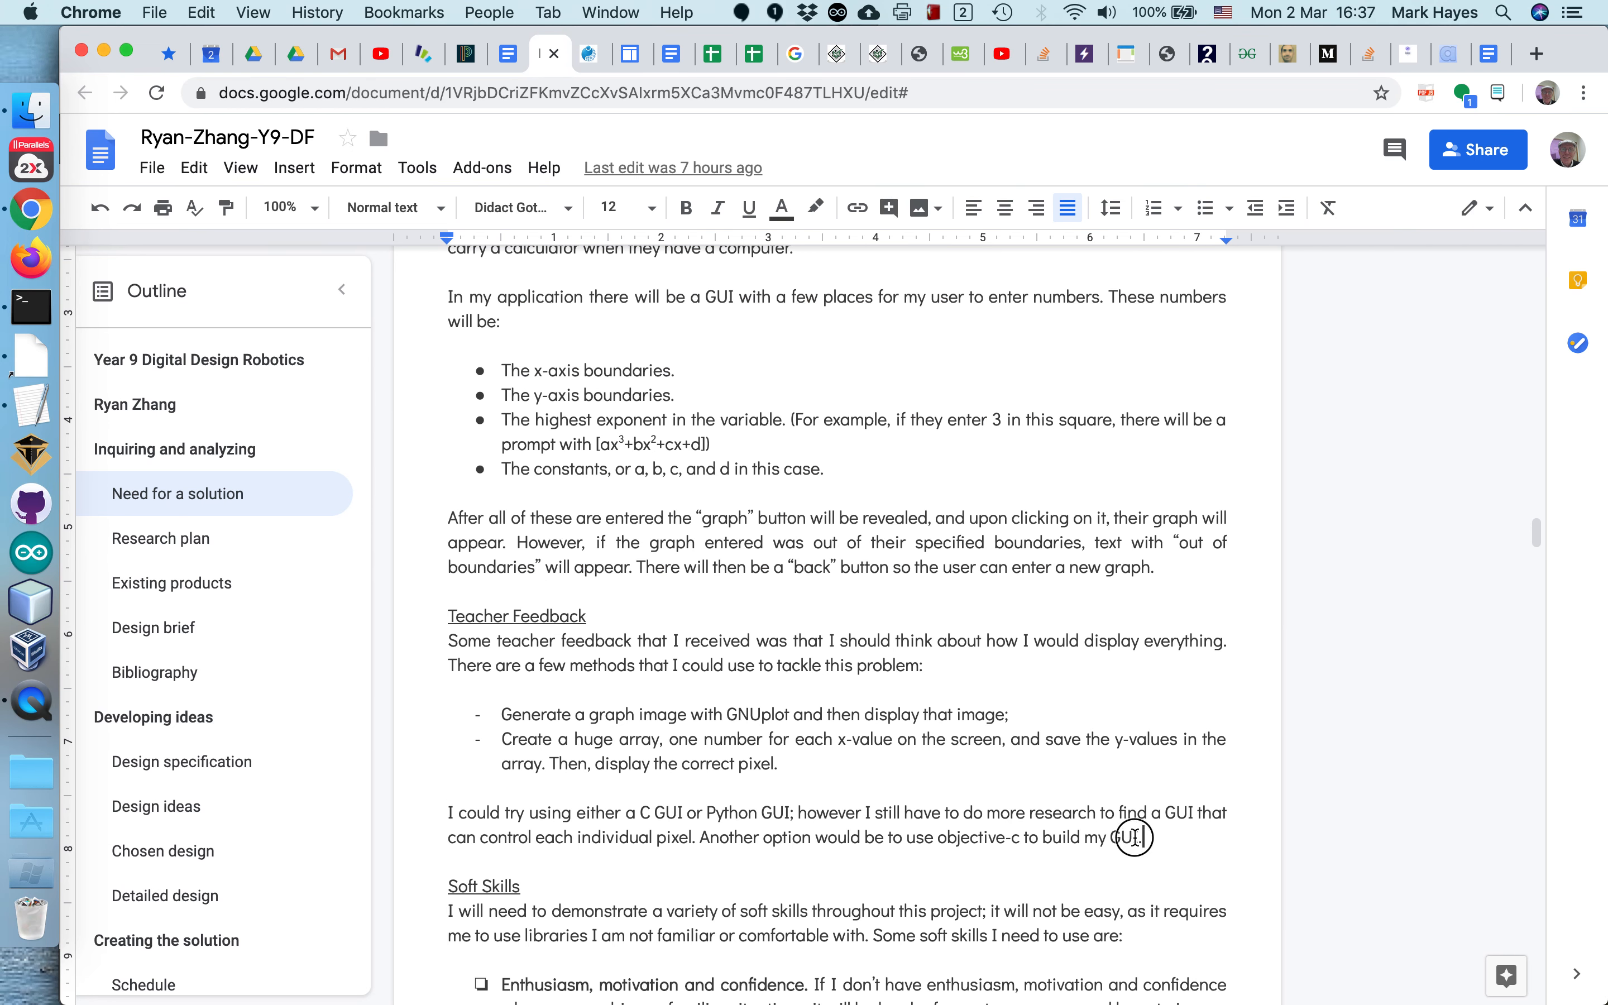
{"action": "left_click_drag", "start_coordinate": [448, 640], "coordinate": [1141, 837]}
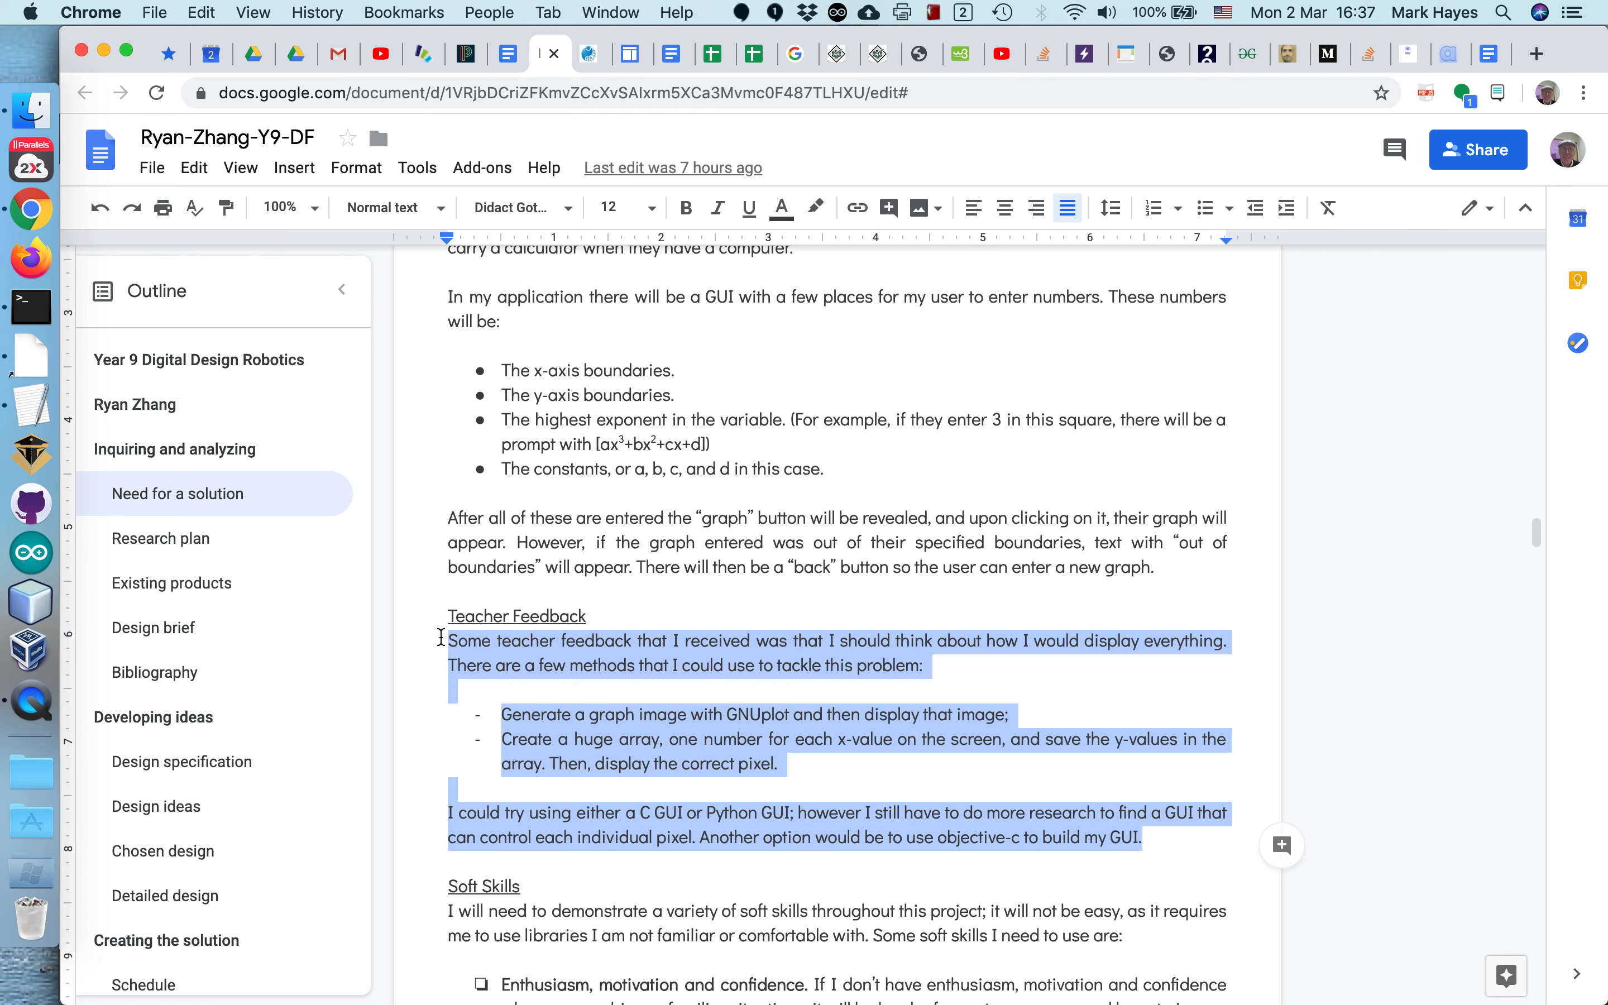
{"action": "scroll", "scroll_direction": "down", "scroll_amount": 3}
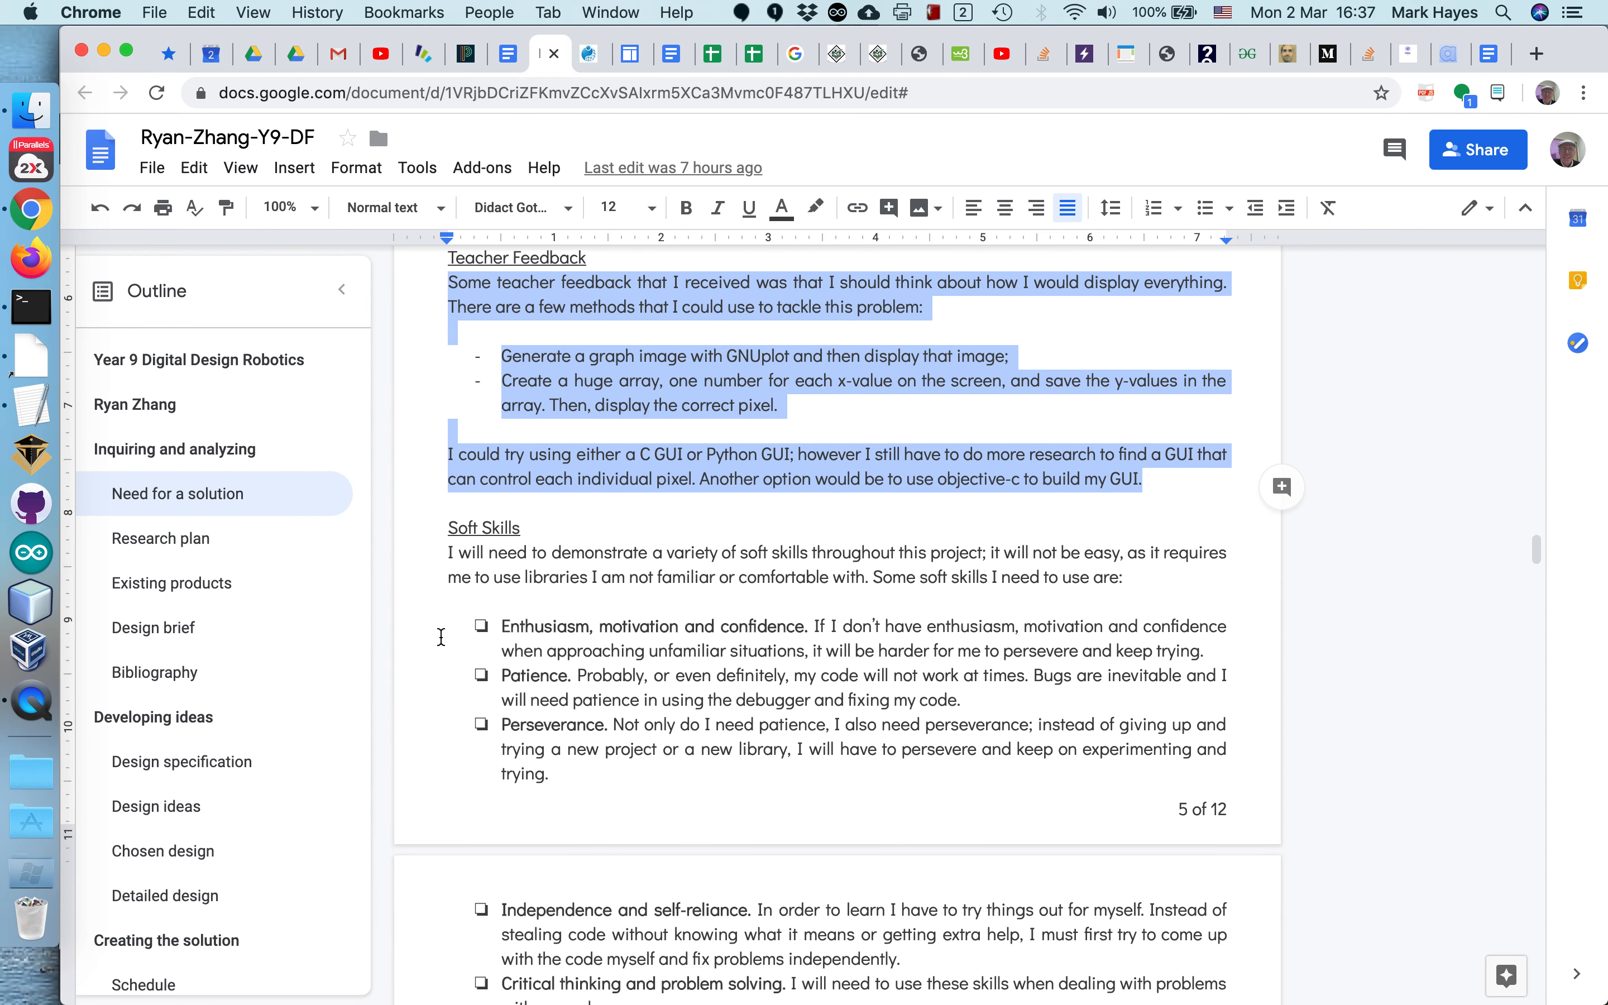
{"action": "scroll", "scroll_direction": "down", "scroll_amount": 3}
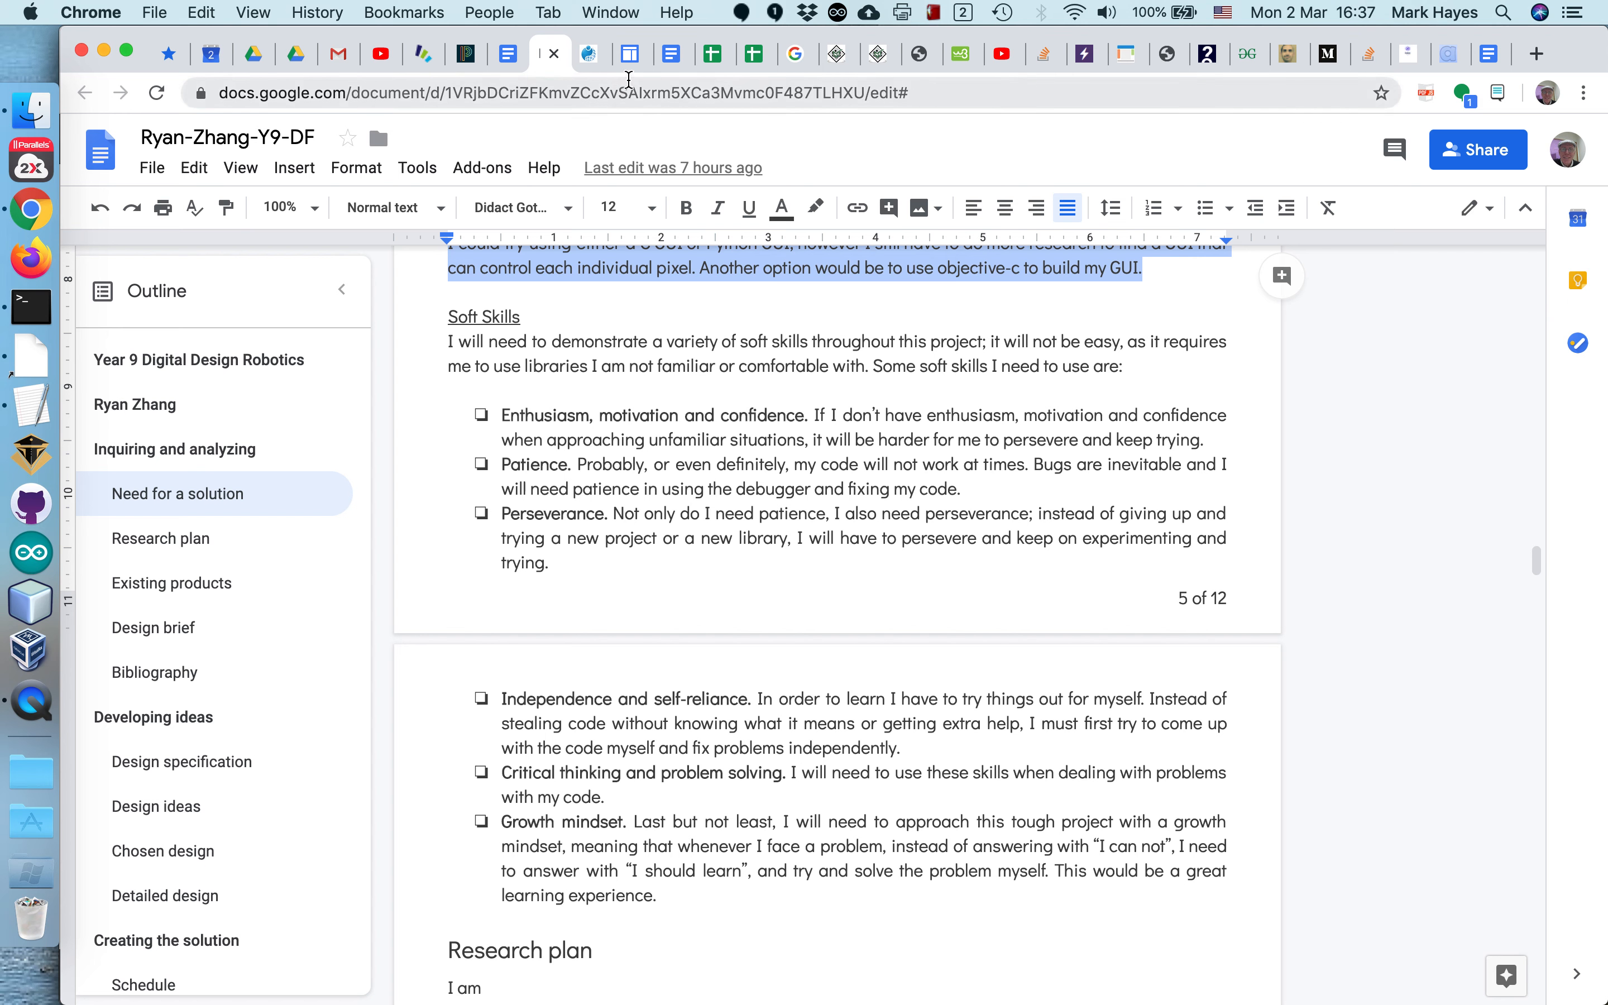
Step: Check the handout's Need for a solution, then scroll the student doc to its empty Research plan table
{"action": "left_click", "coordinate": [672, 53]}
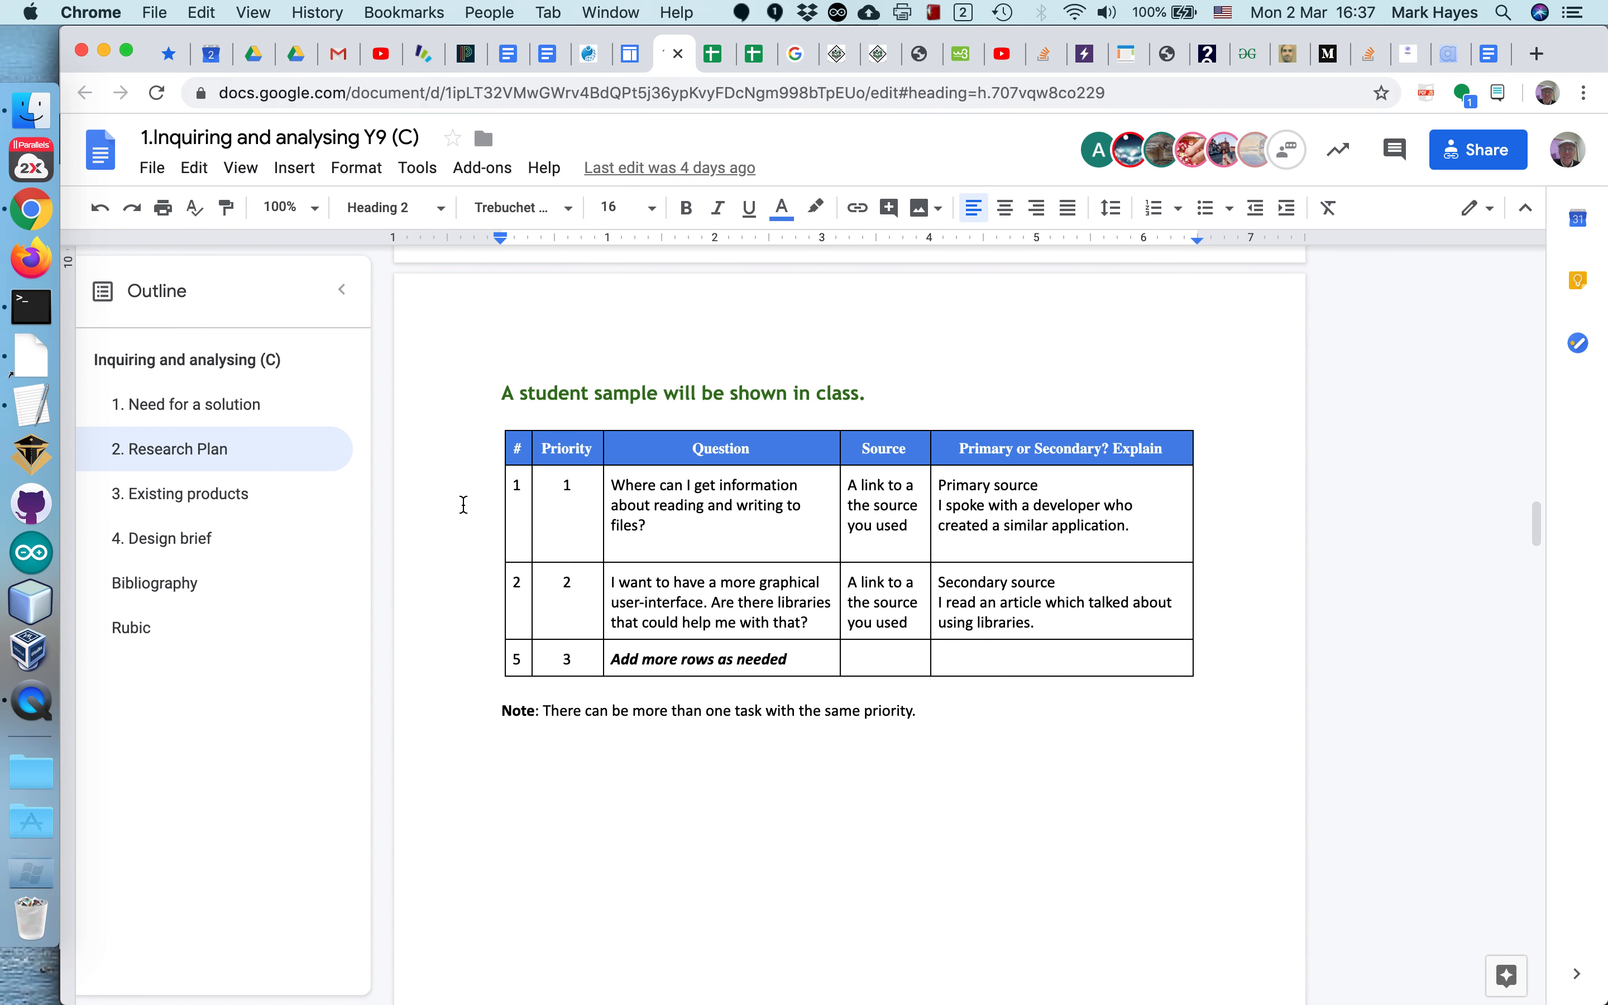
{"action": "left_click", "coordinate": [189, 404]}
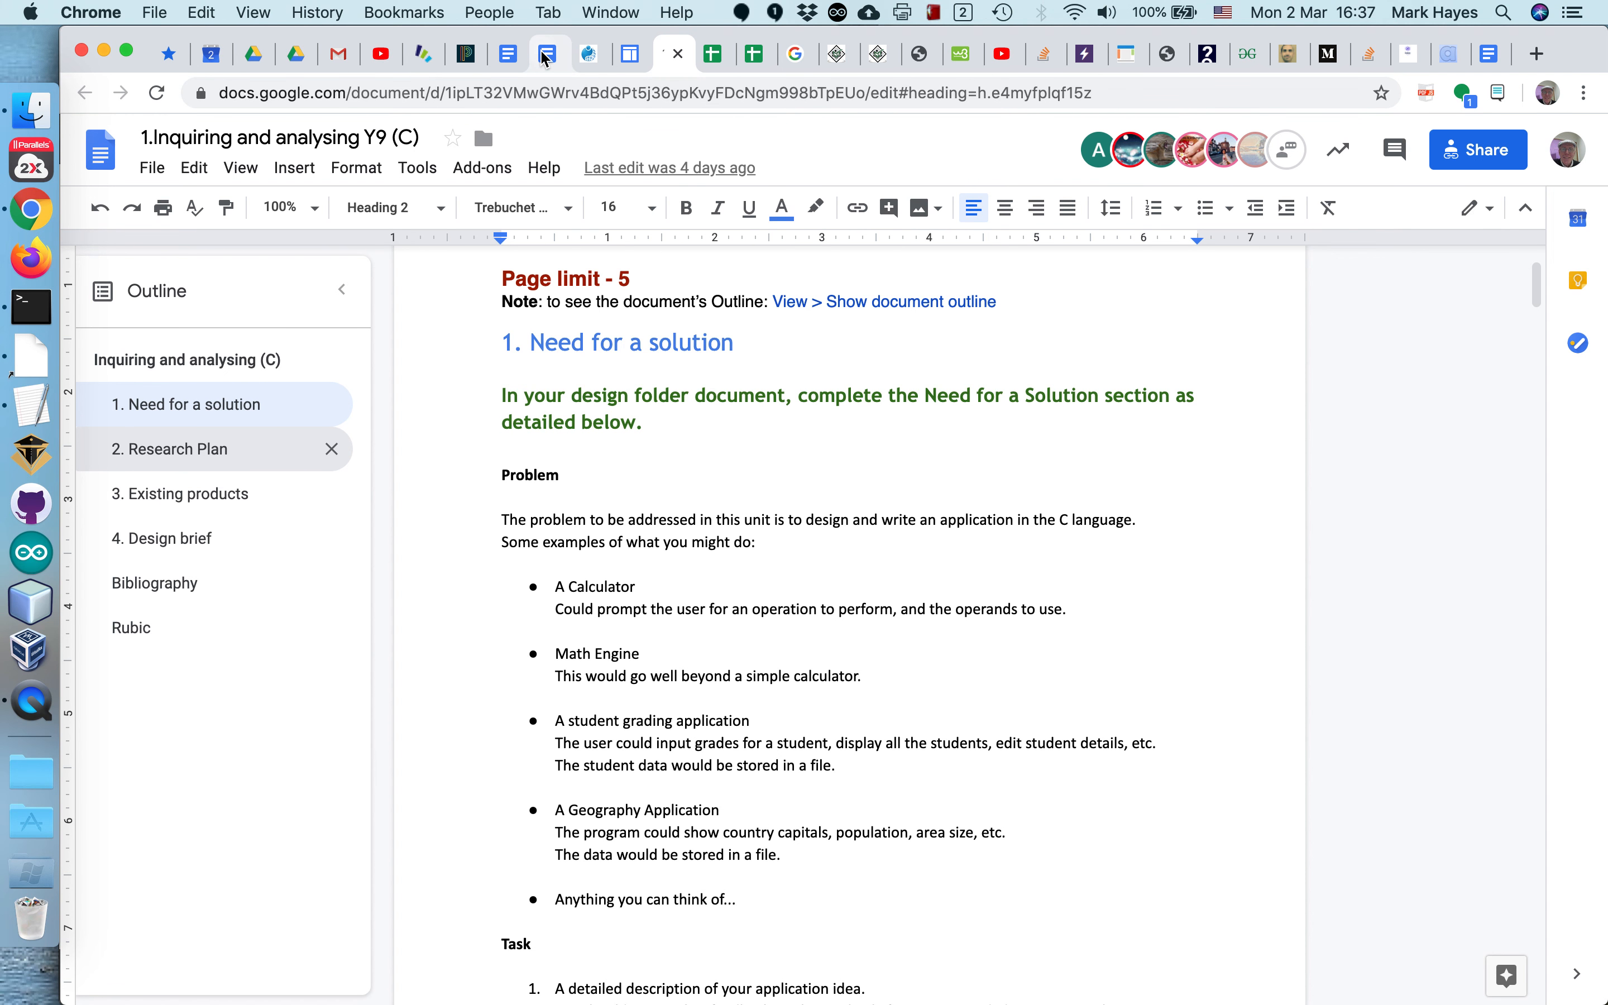
{"action": "left_click", "coordinate": [549, 53]}
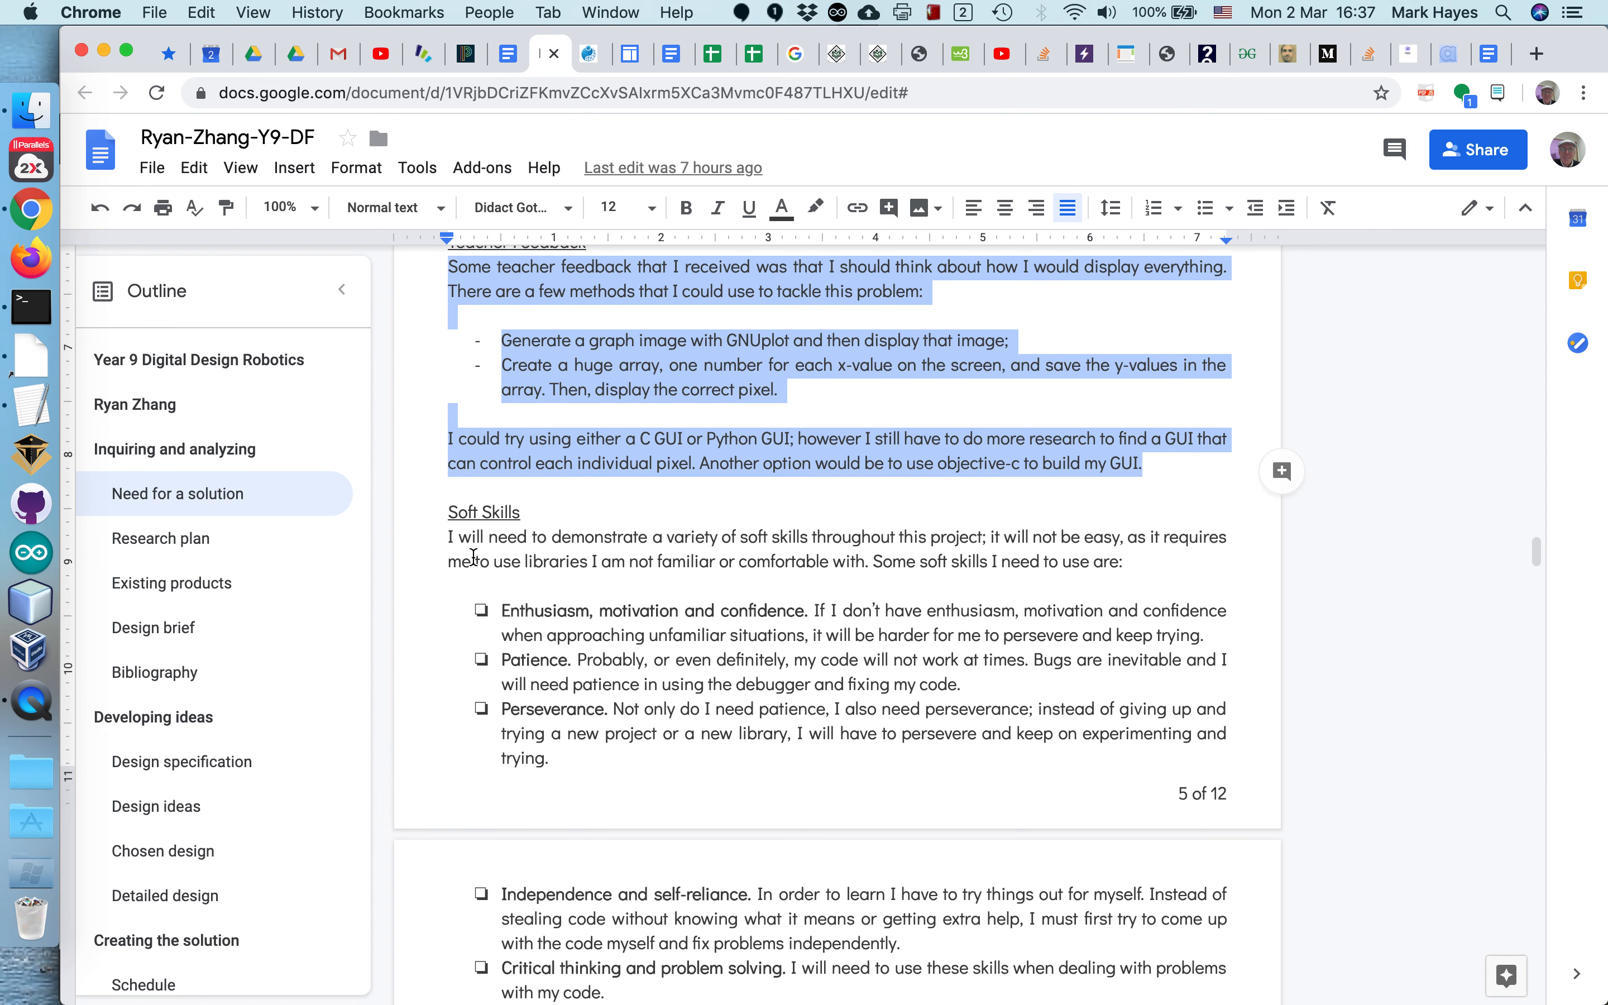
{"action": "scroll", "scroll_direction": "down", "scroll_amount": 3}
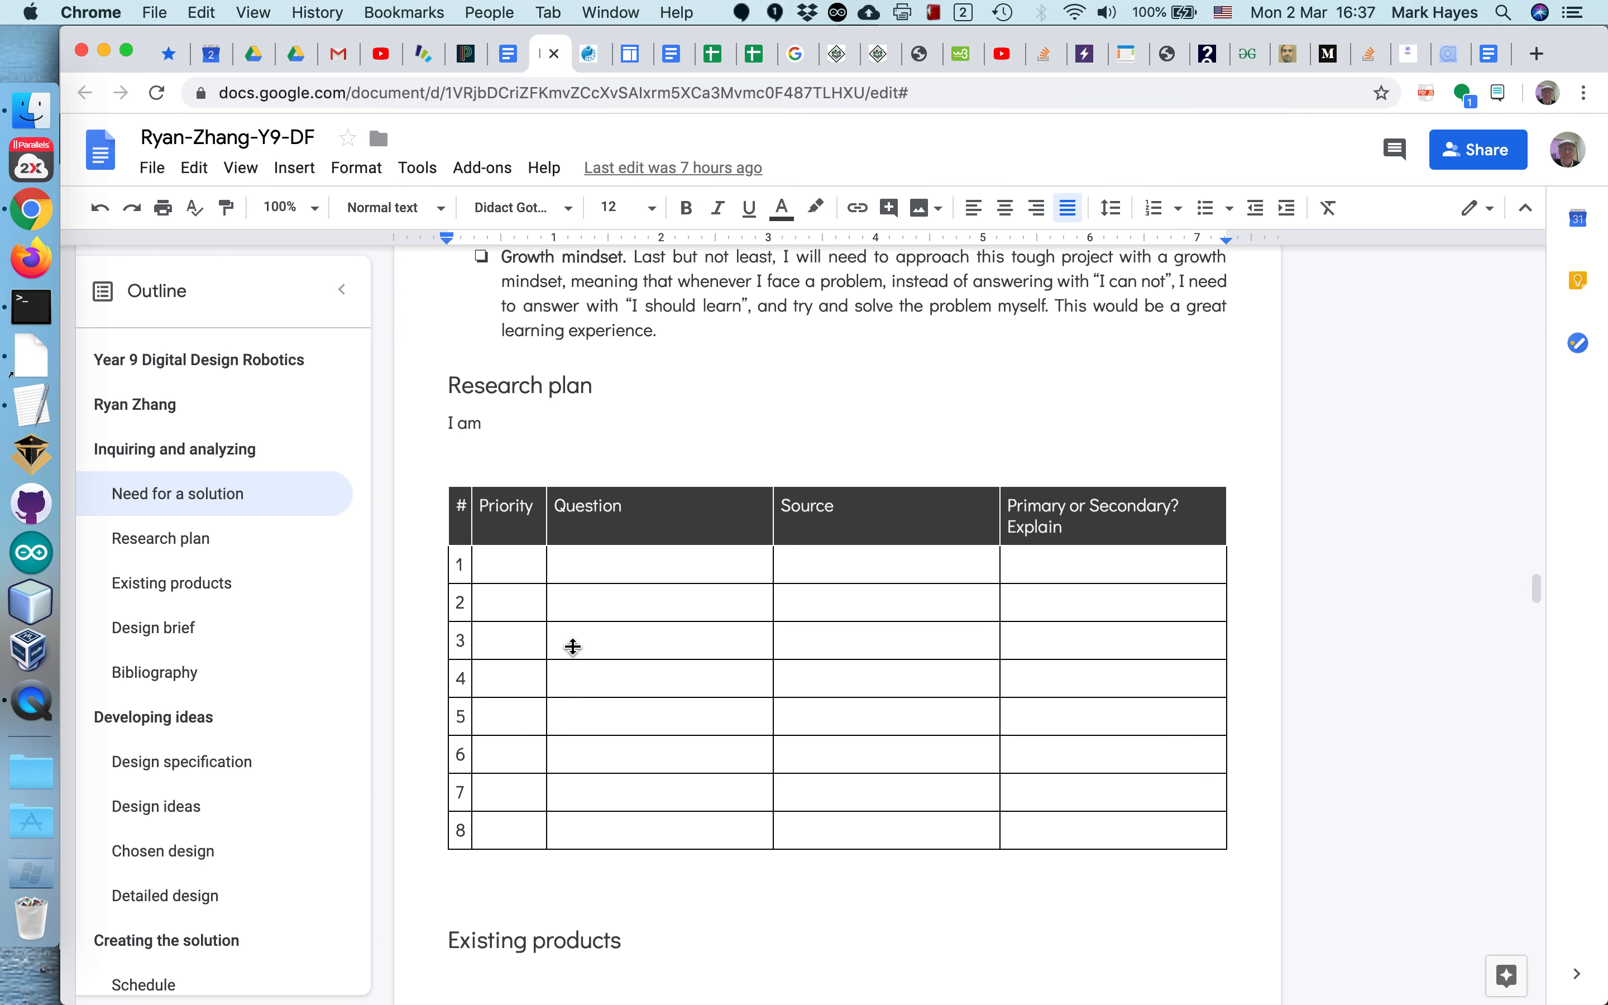
{"action": "mouse_move", "coordinate": [472, 796]}
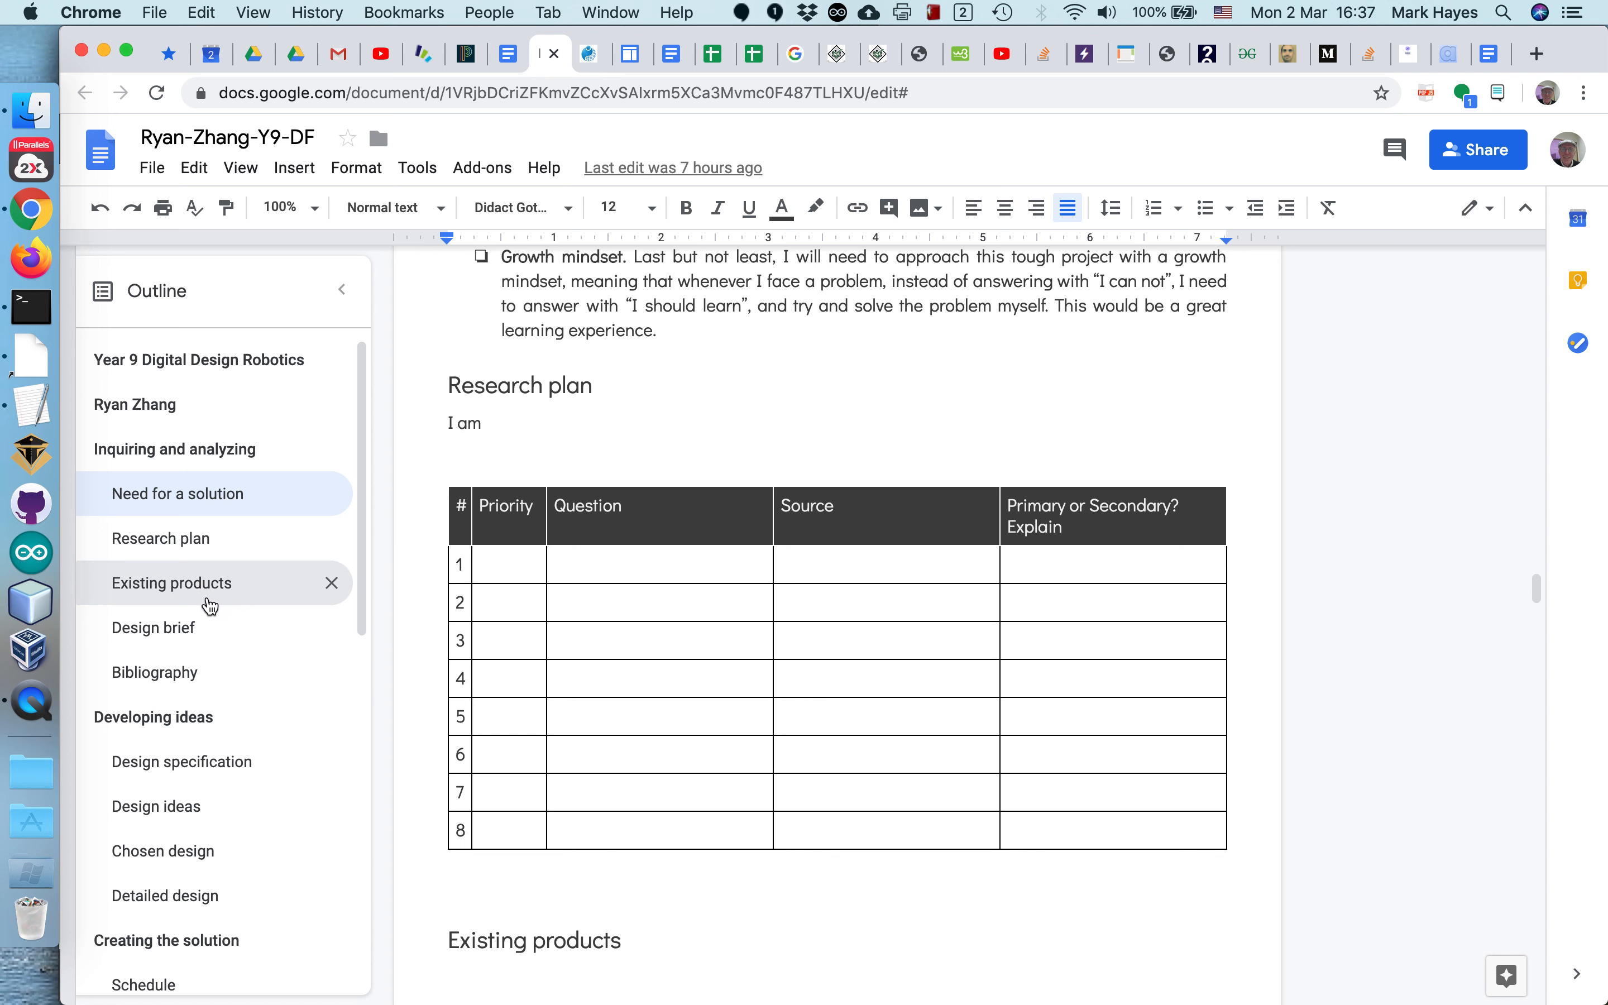
{"action": "mouse_move", "coordinate": [153, 628]}
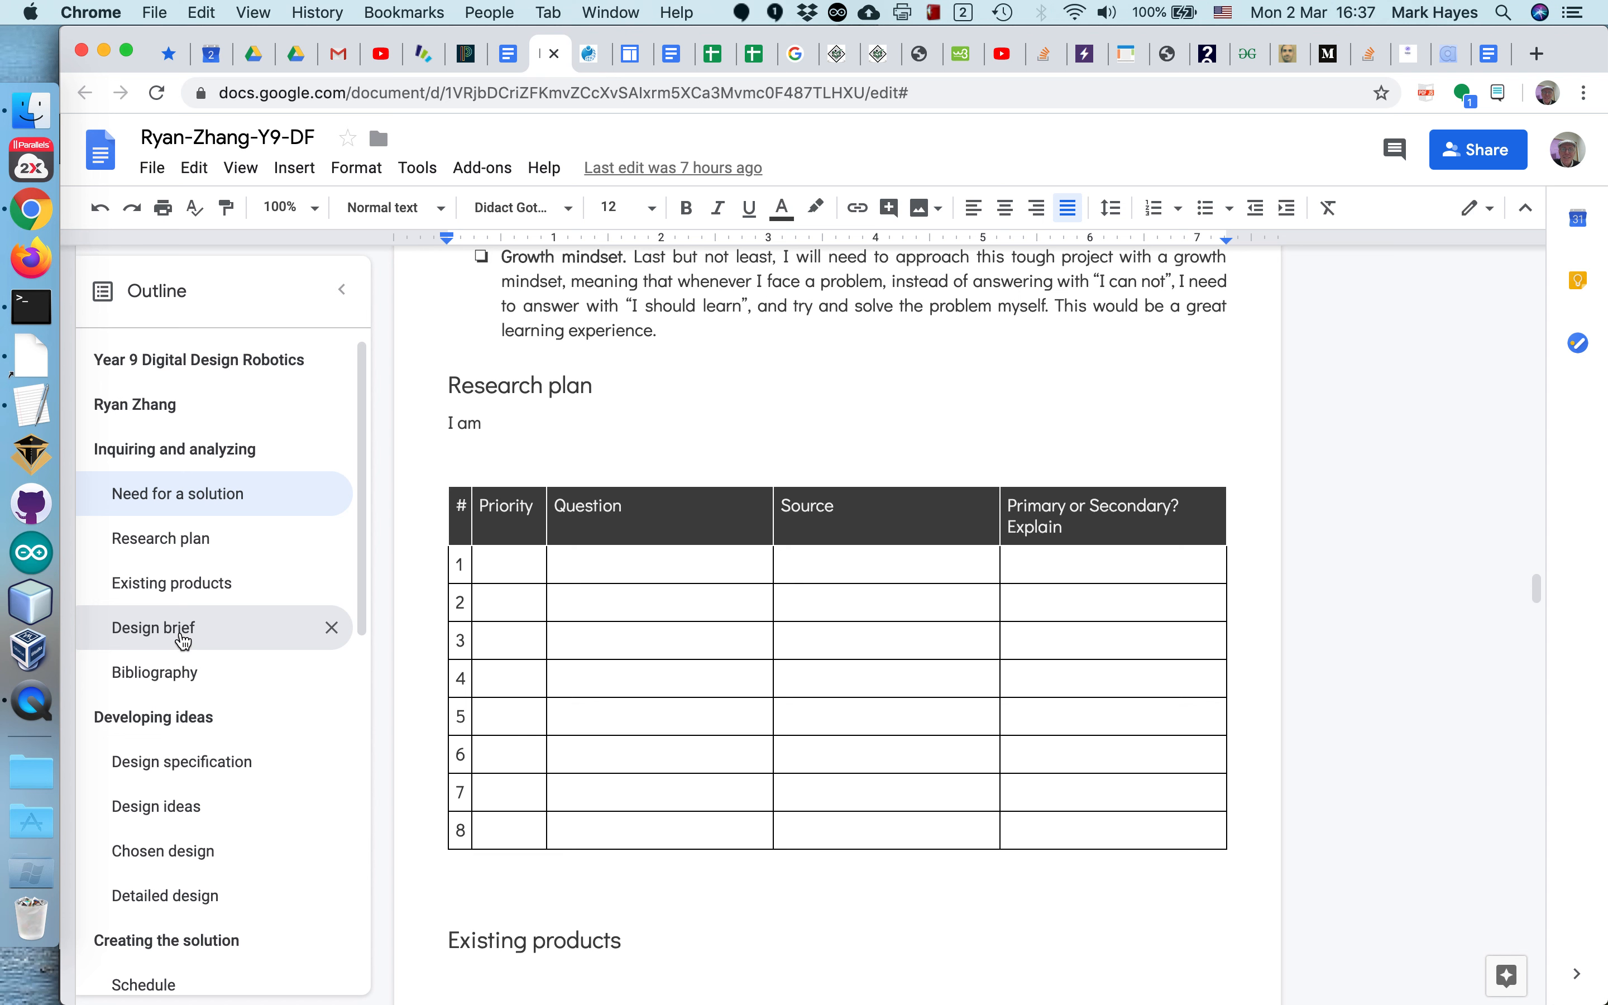
{"action": "mouse_move", "coordinate": [195, 701]}
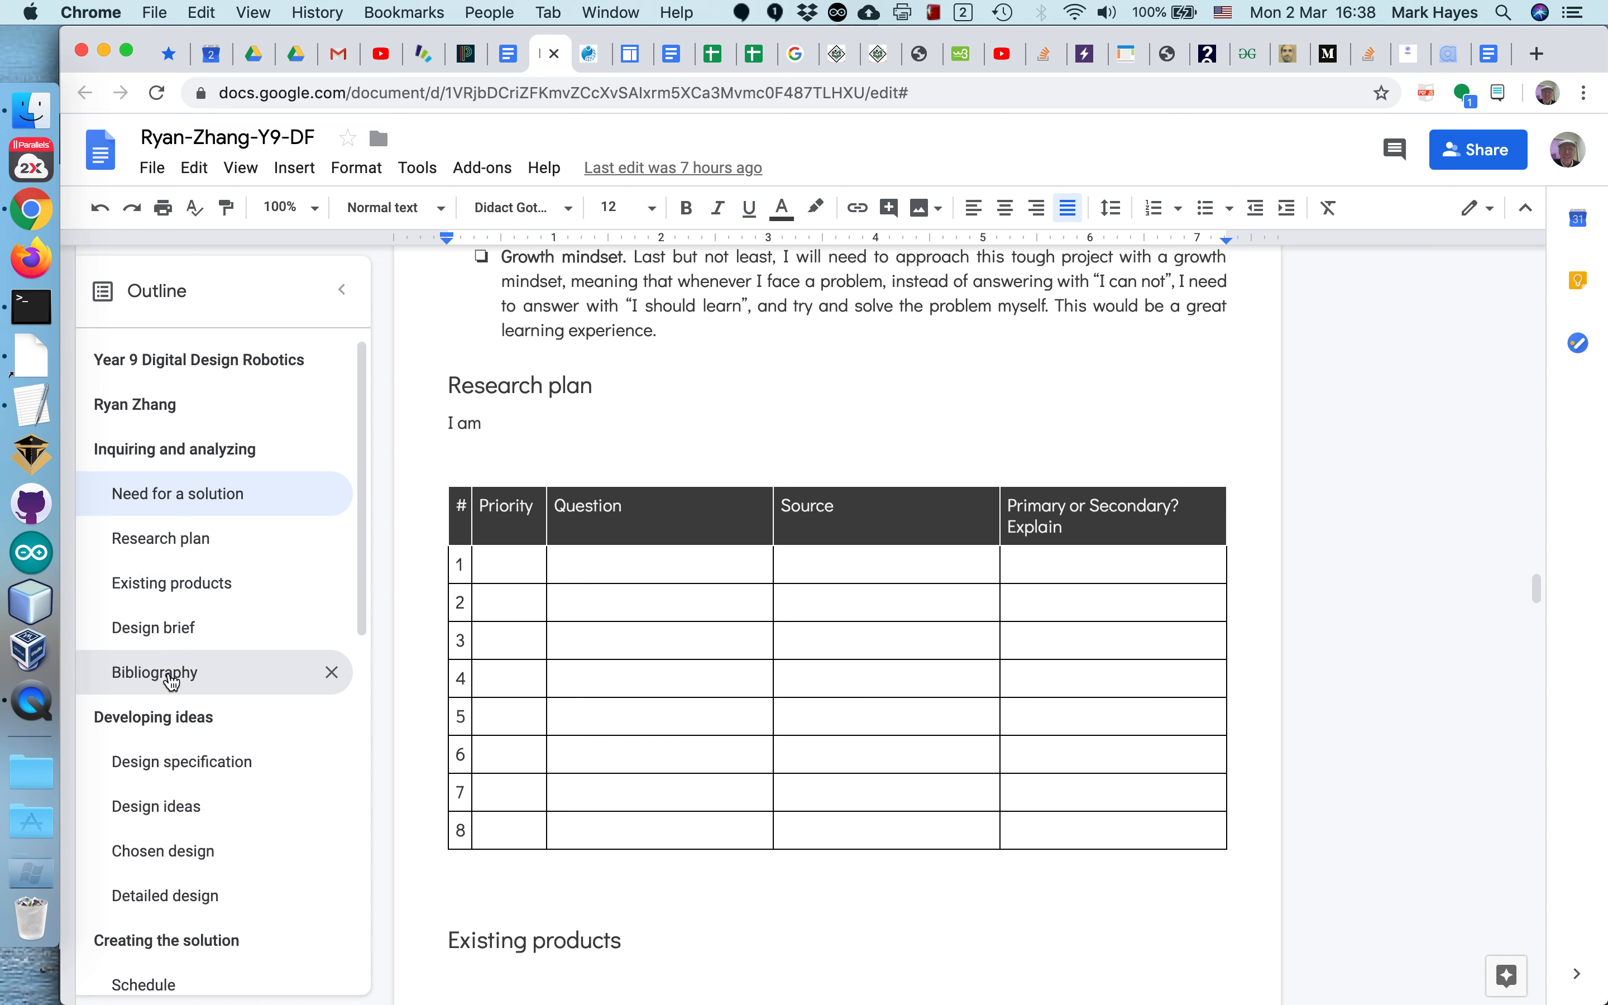
{"action": "scroll", "scroll_direction": "down", "scroll_amount": 3}
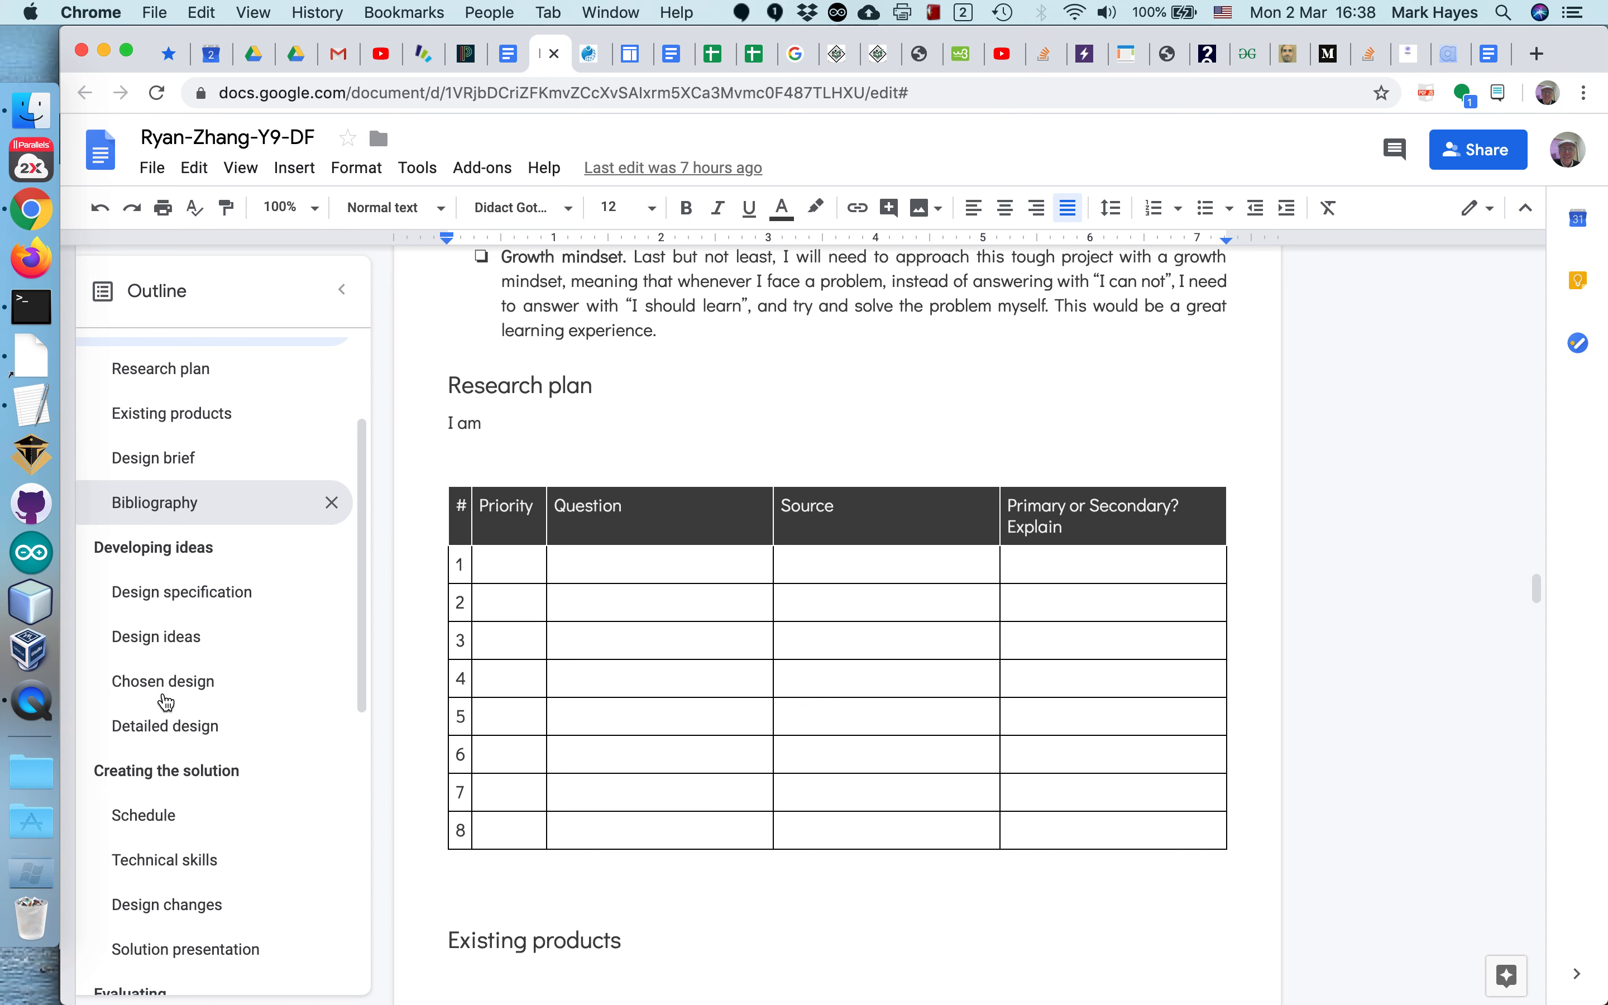
Step: Show the Y9 (C) handout's rubric, scrolled to the level 7–8 research plan and design brief descriptors
{"action": "left_click", "coordinate": [672, 54]}
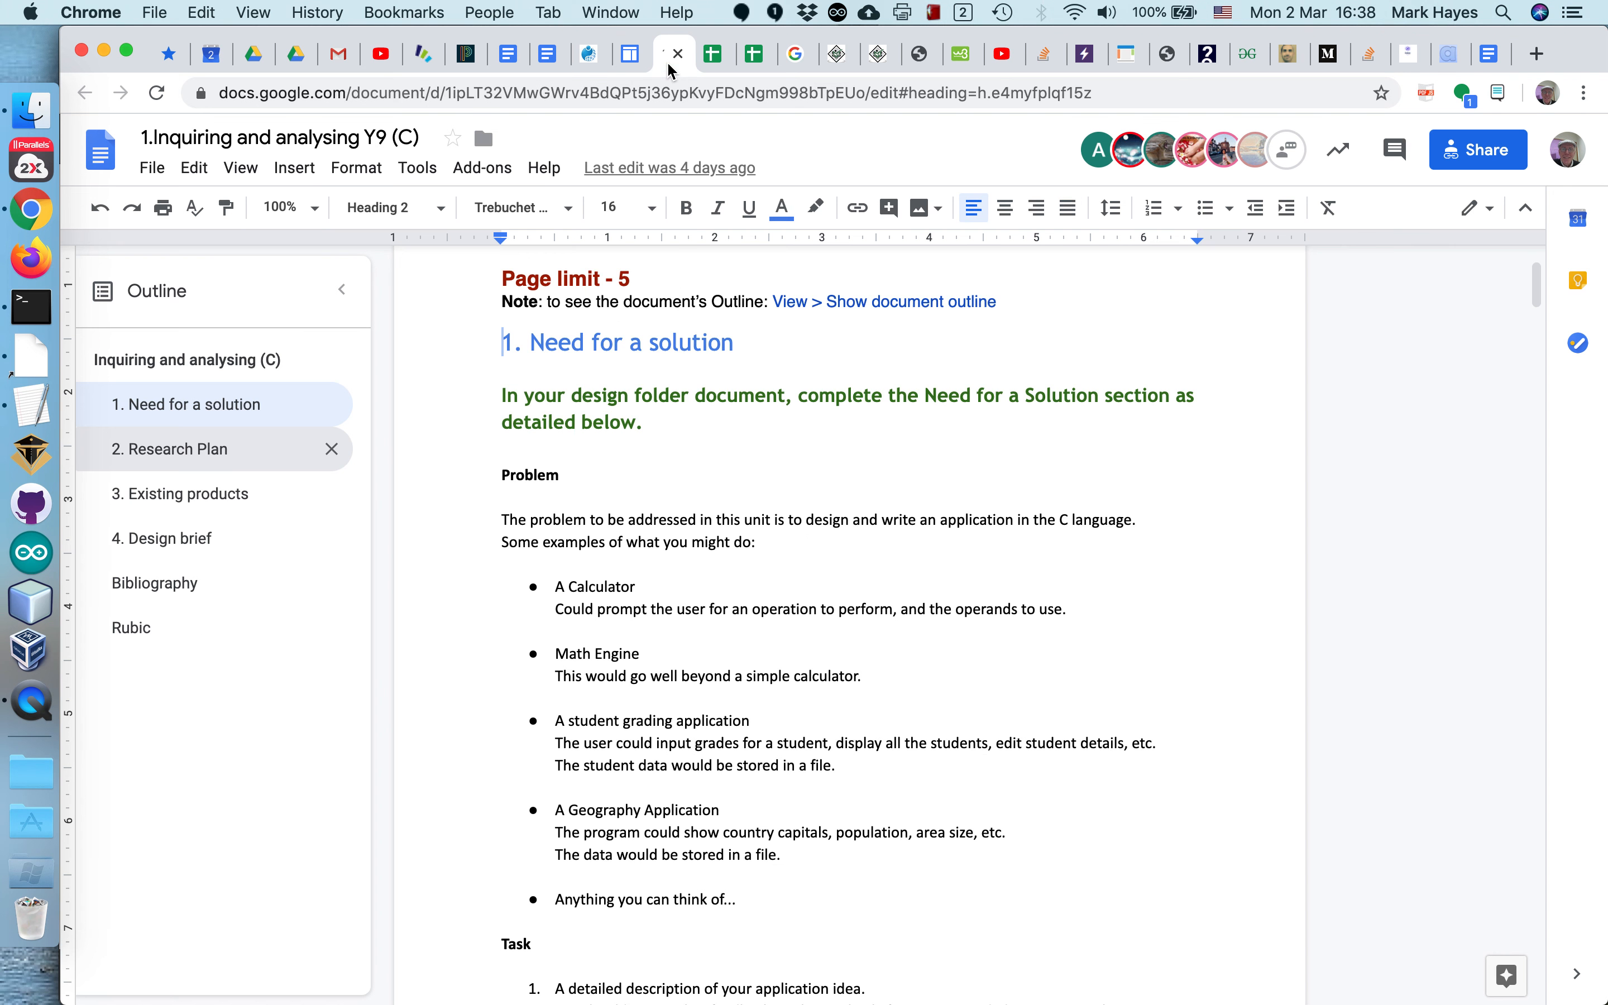
{"action": "mouse_move", "coordinate": [133, 627]}
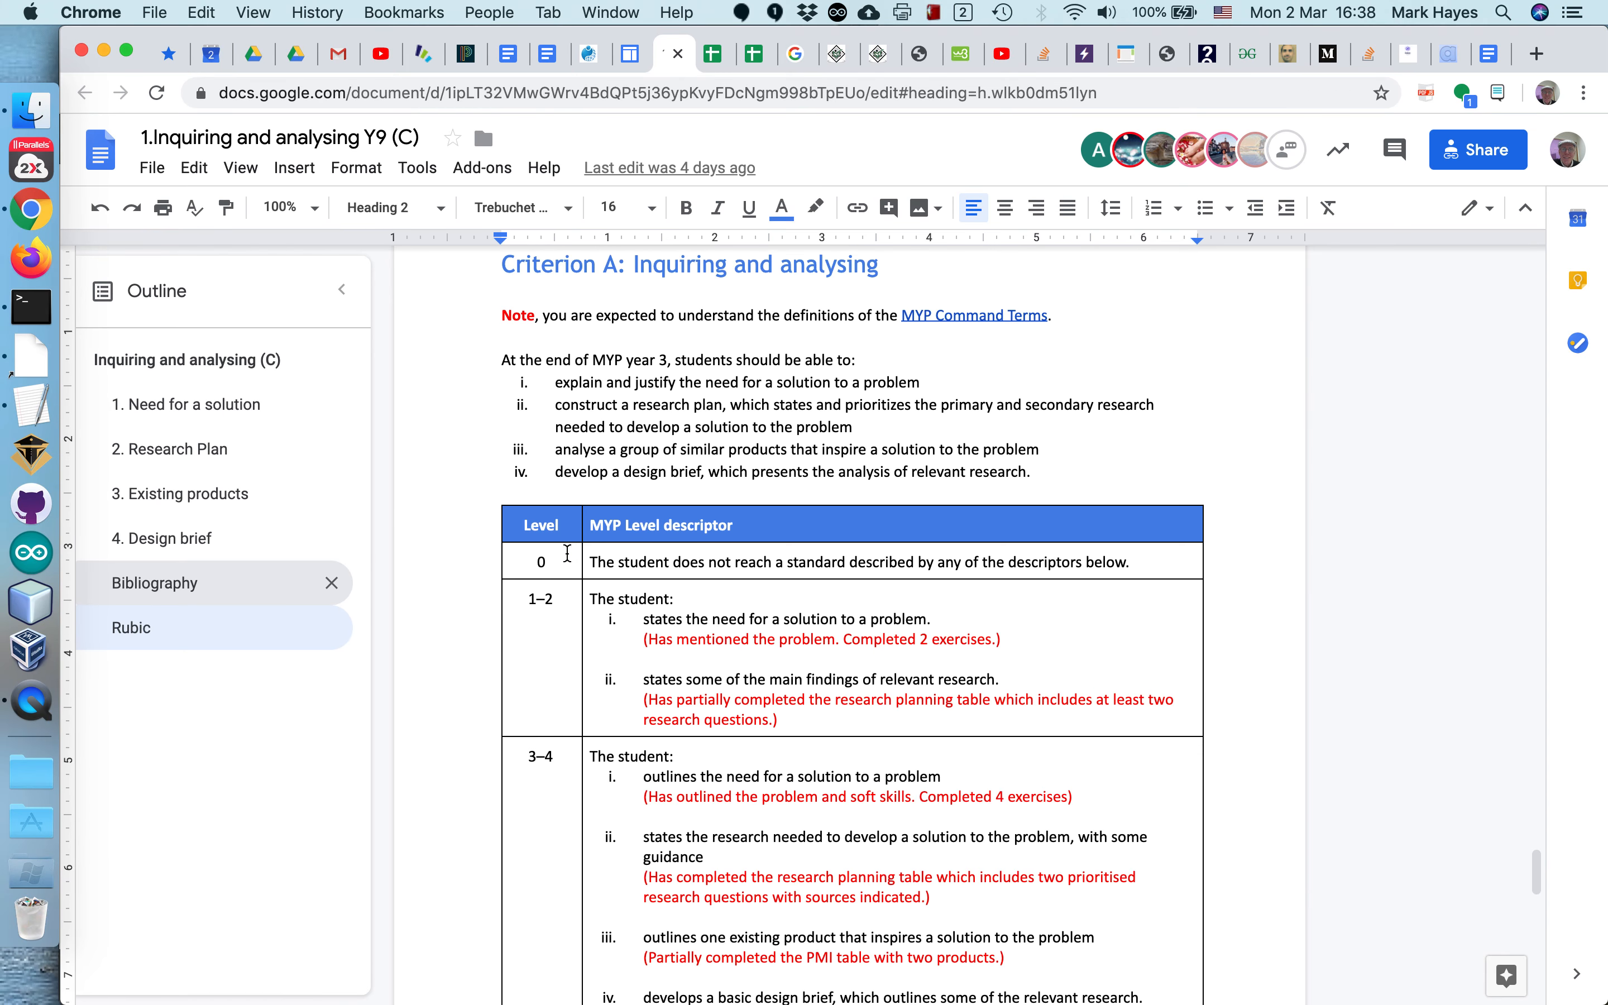
{"action": "scroll", "scroll_direction": "down", "scroll_amount": 3}
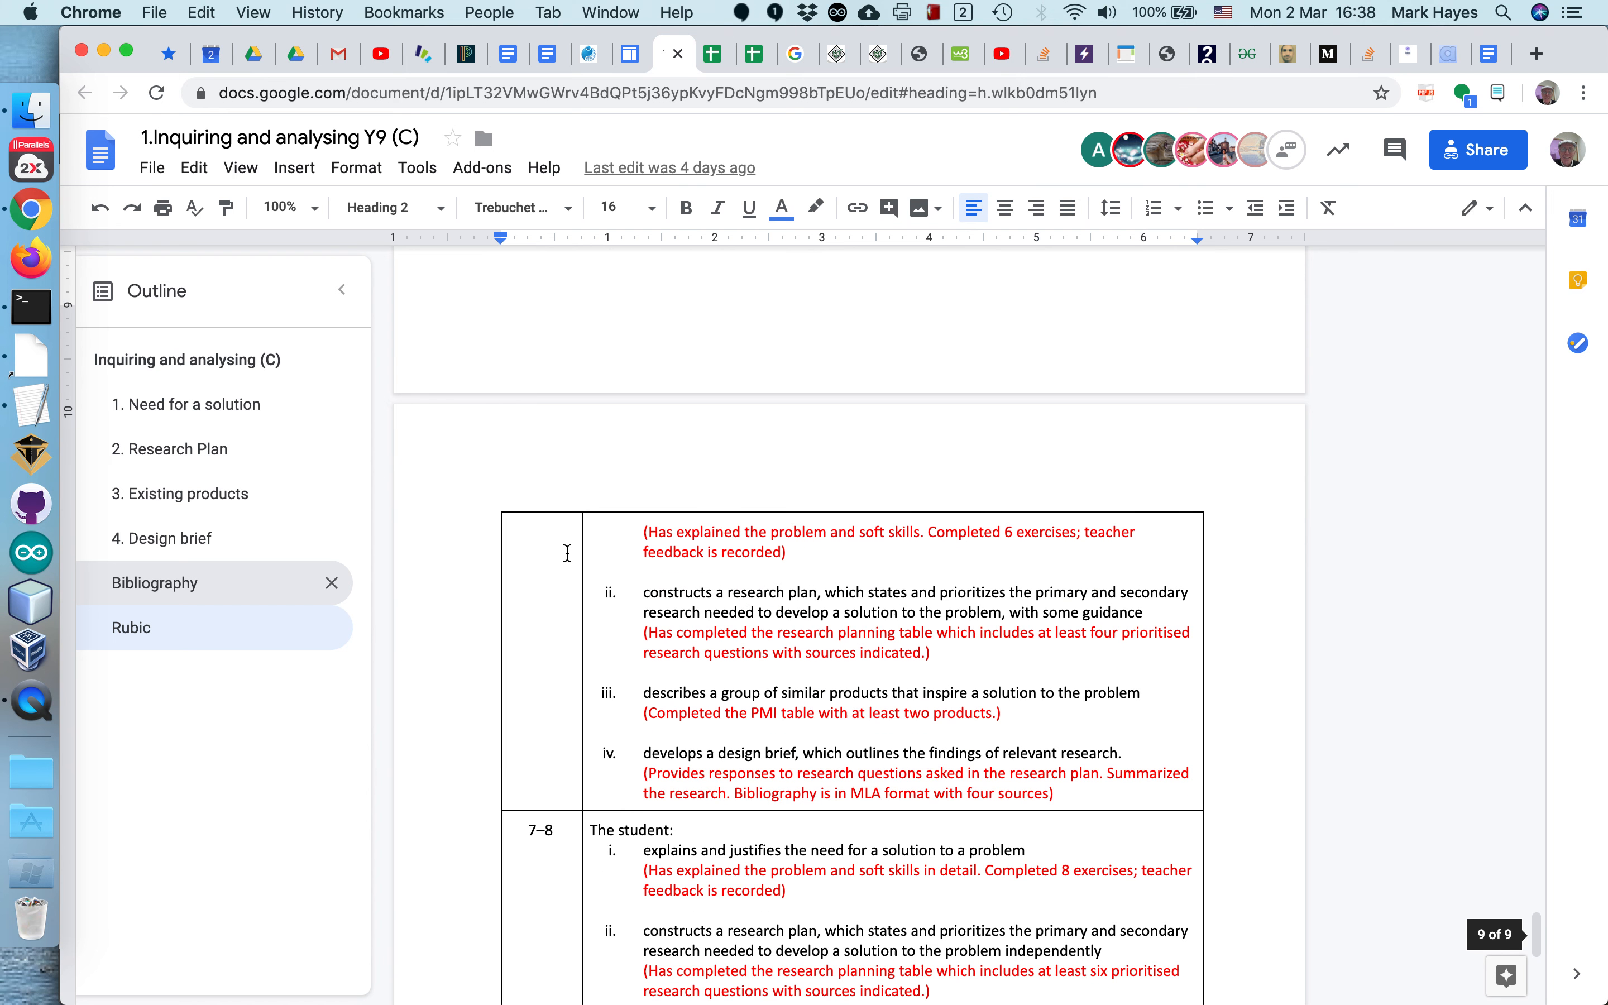
{"action": "scroll", "scroll_direction": "down", "scroll_amount": 3}
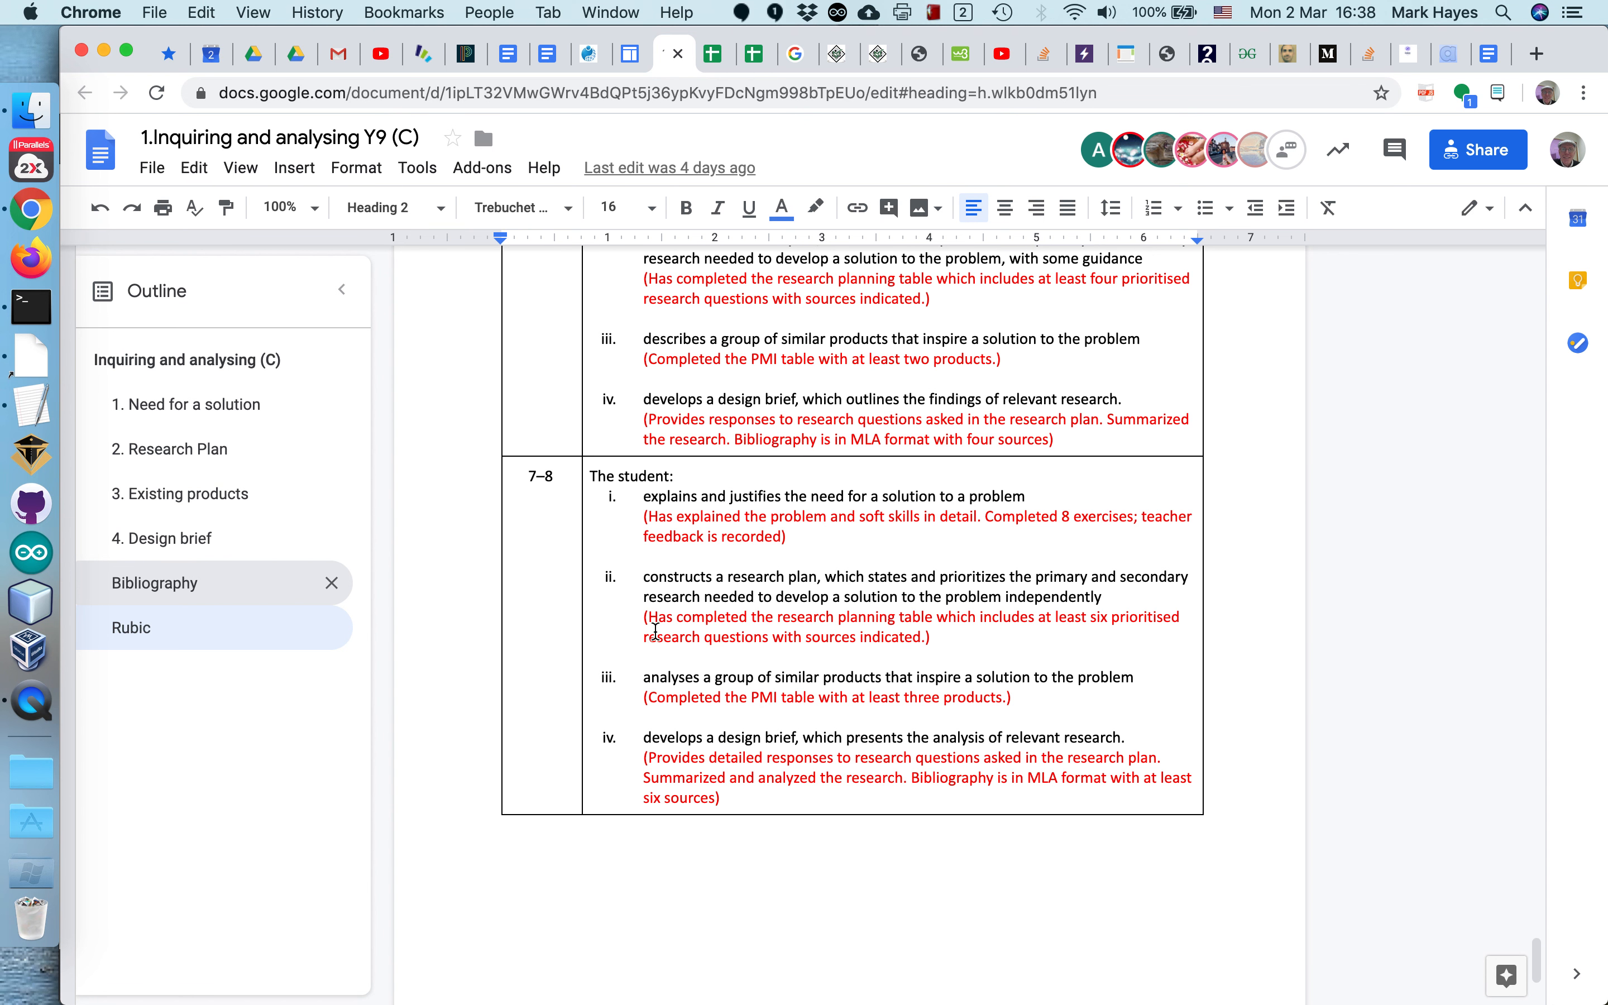
{"action": "mouse_move", "coordinate": [835, 534]}
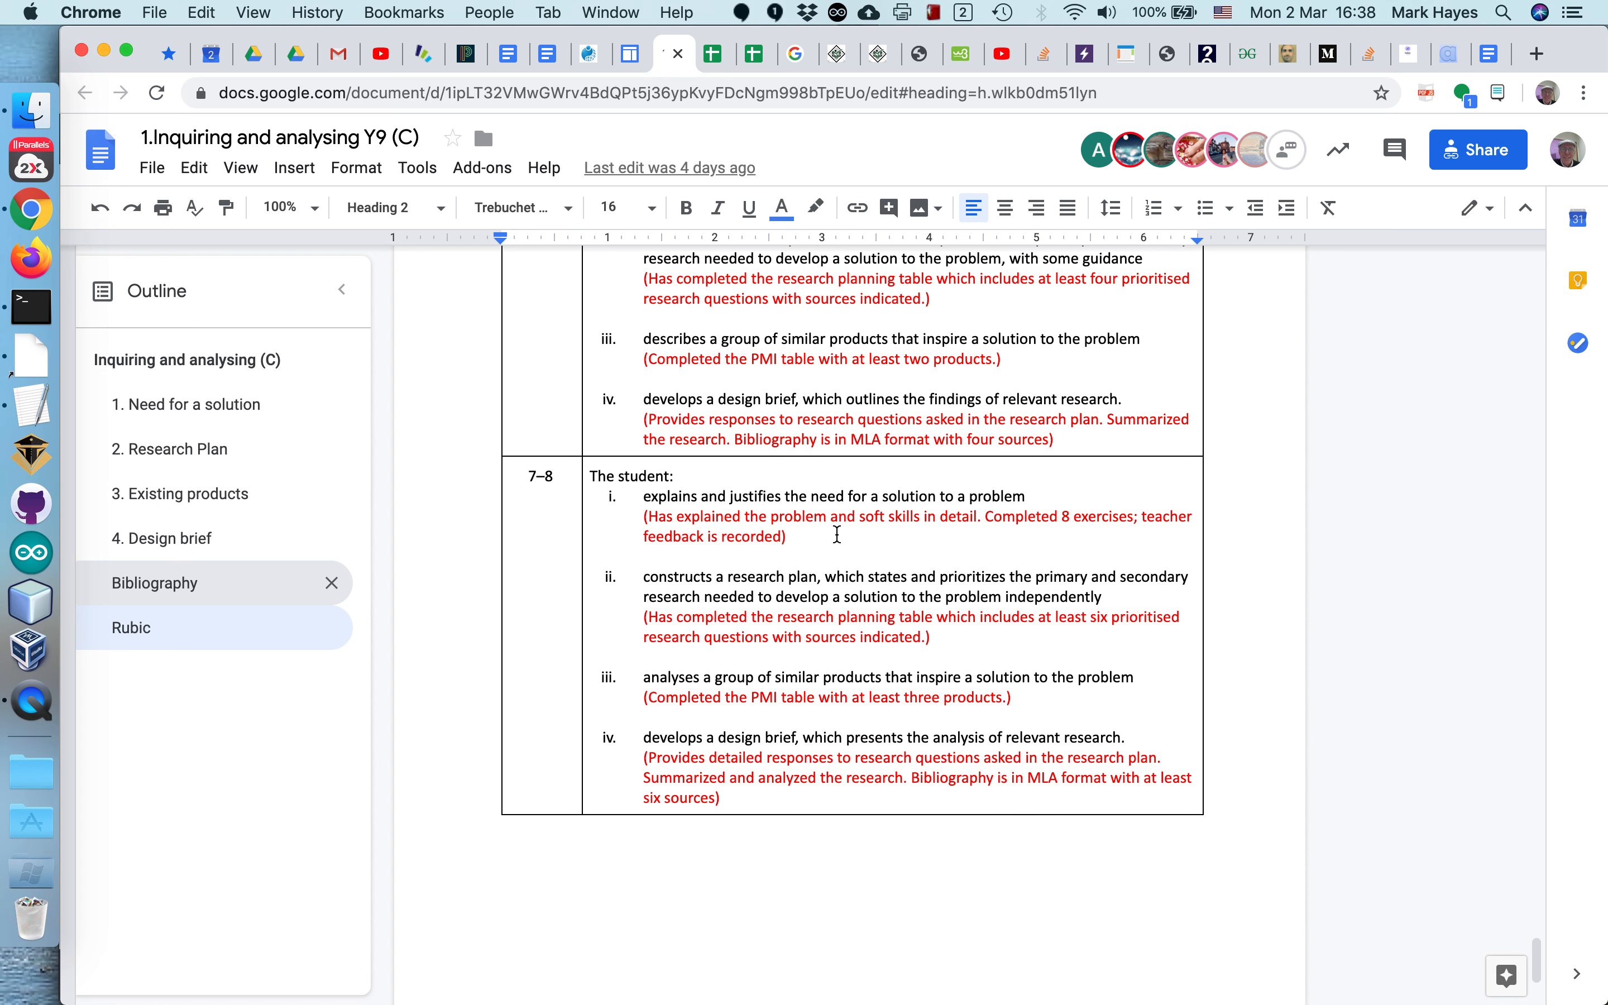
{"action": "mouse_move", "coordinate": [1040, 529]}
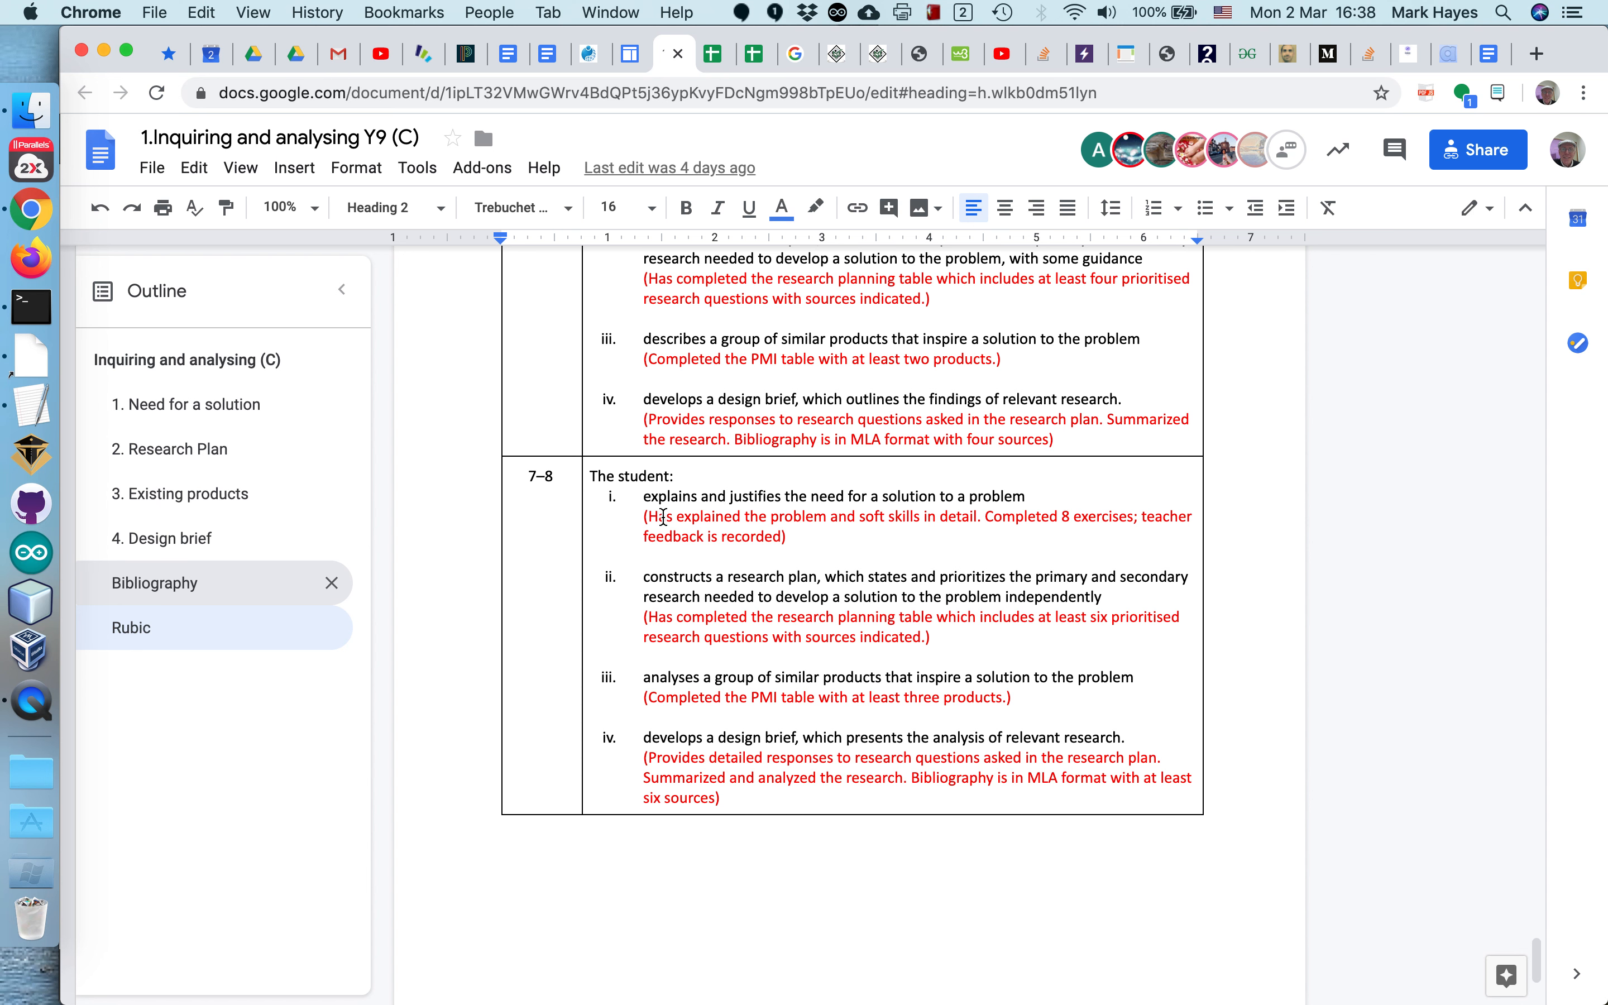
{"action": "mouse_move", "coordinate": [703, 635]}
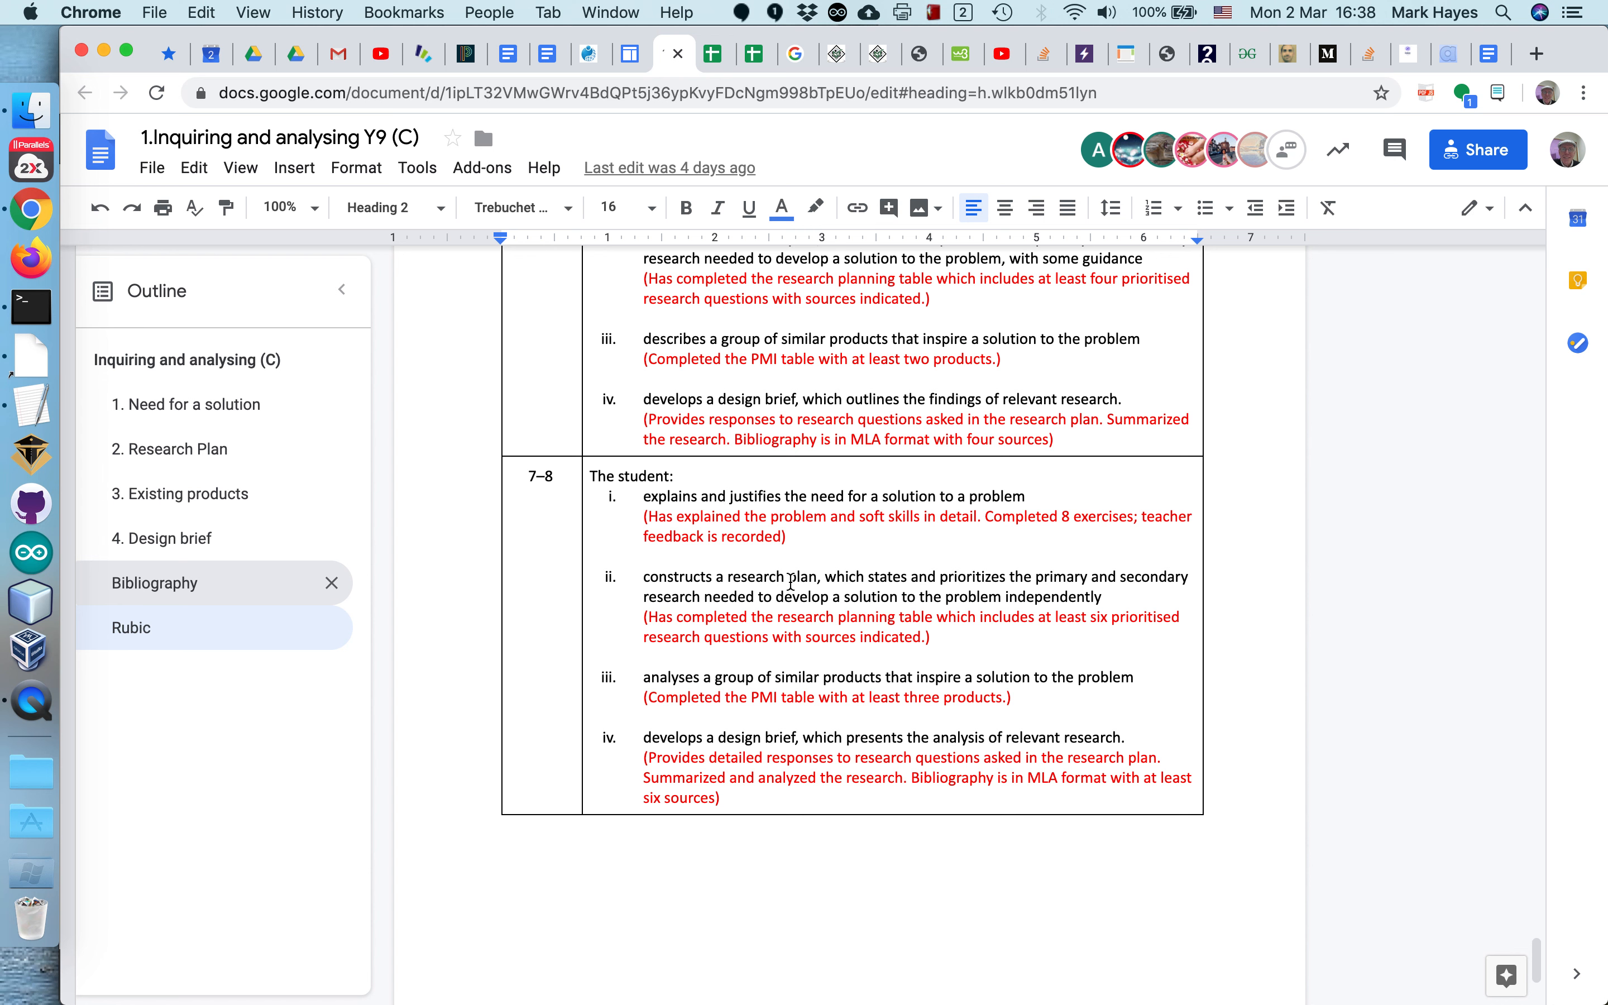
{"action": "mouse_move", "coordinate": [779, 597]}
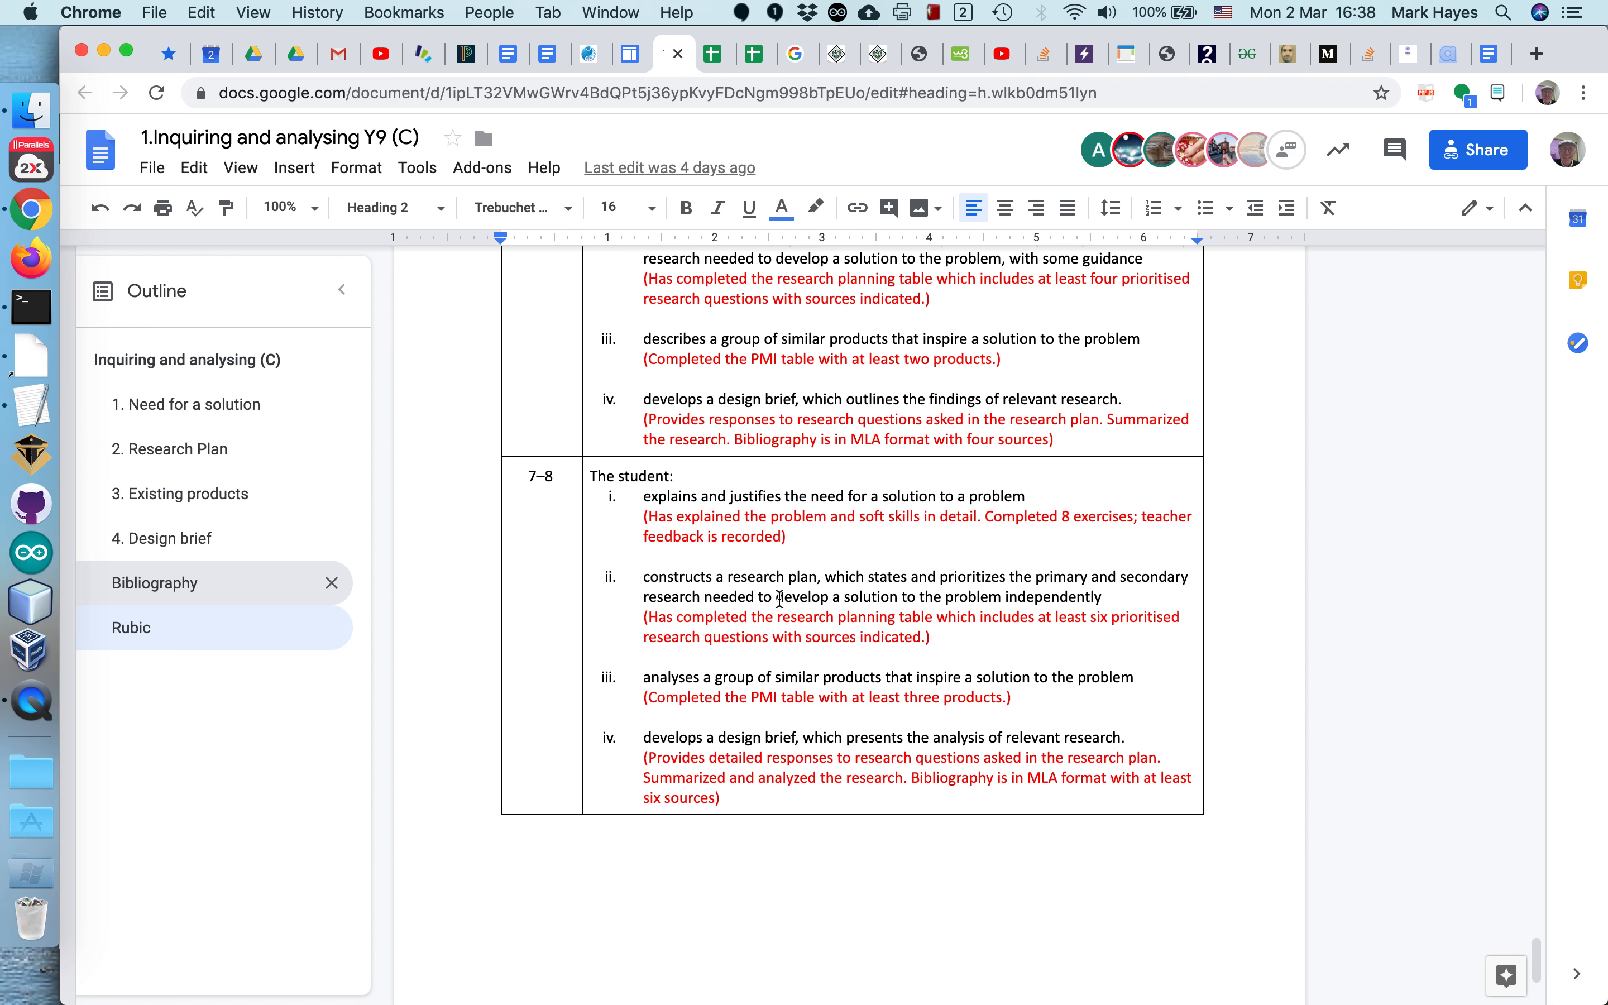
{"action": "mouse_move", "coordinate": [351, 346]}
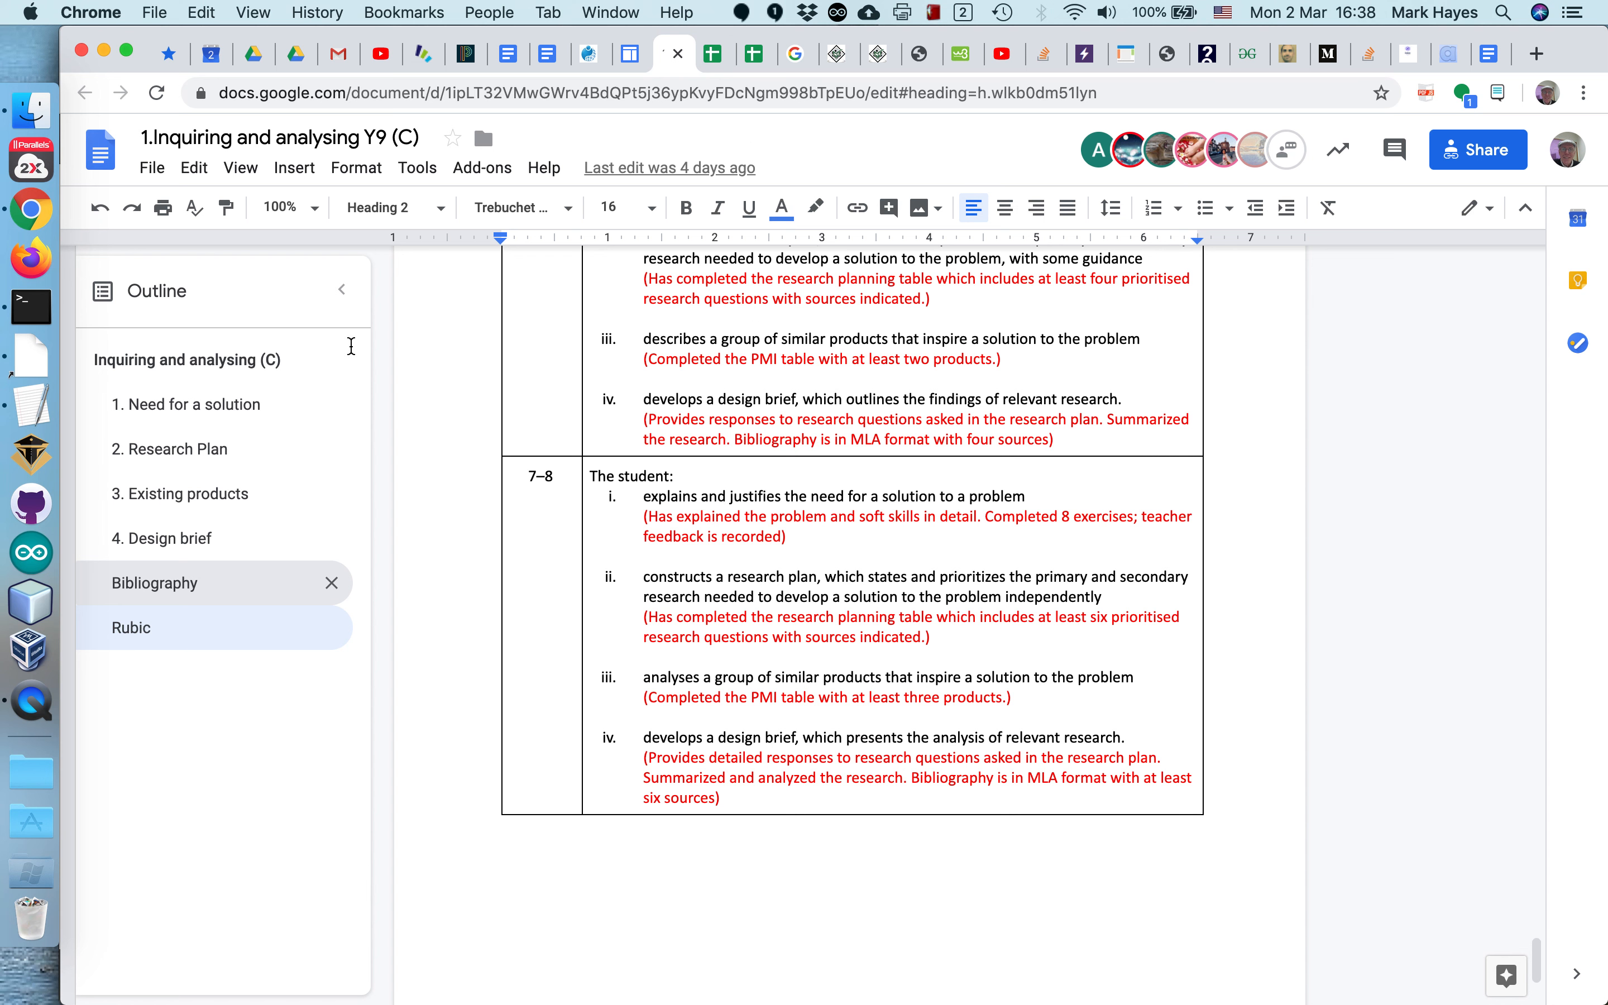